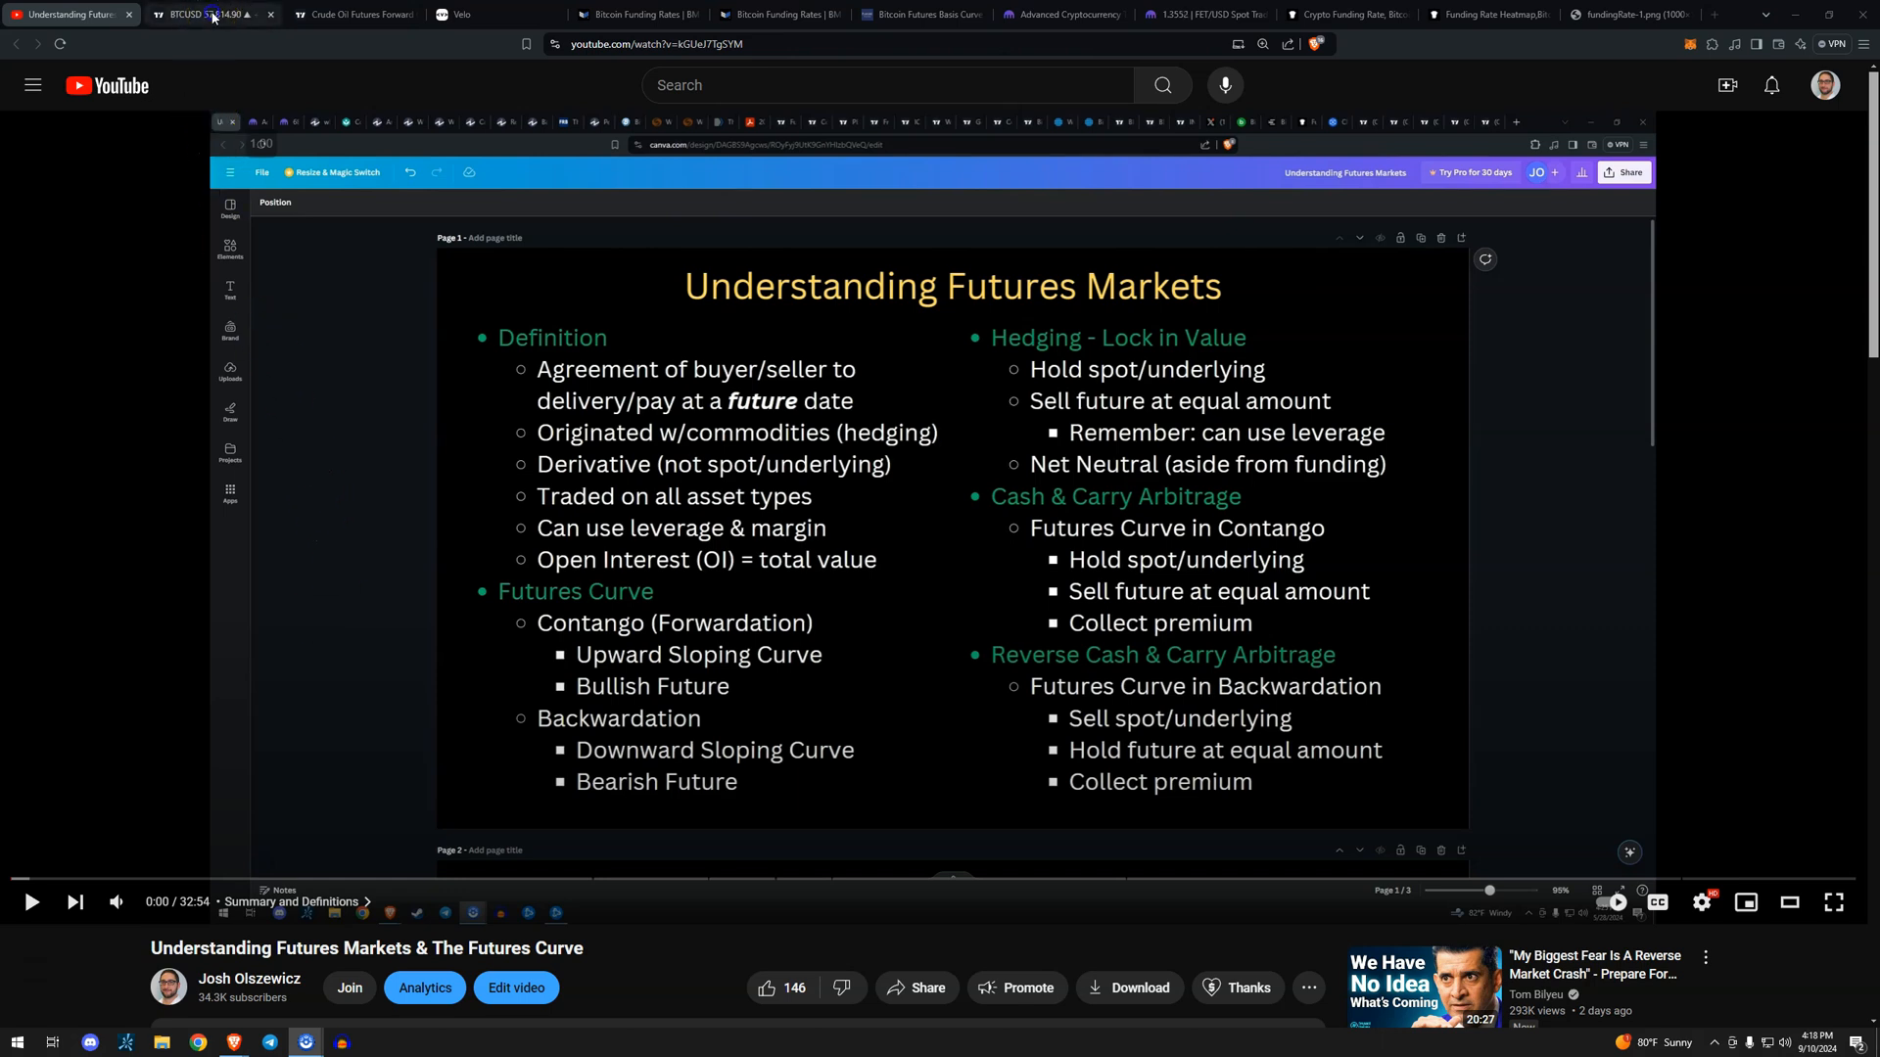
Switch to the TradingView BTCUSD daily chart with its overlaid futures contract lines.
left_click(210, 13)
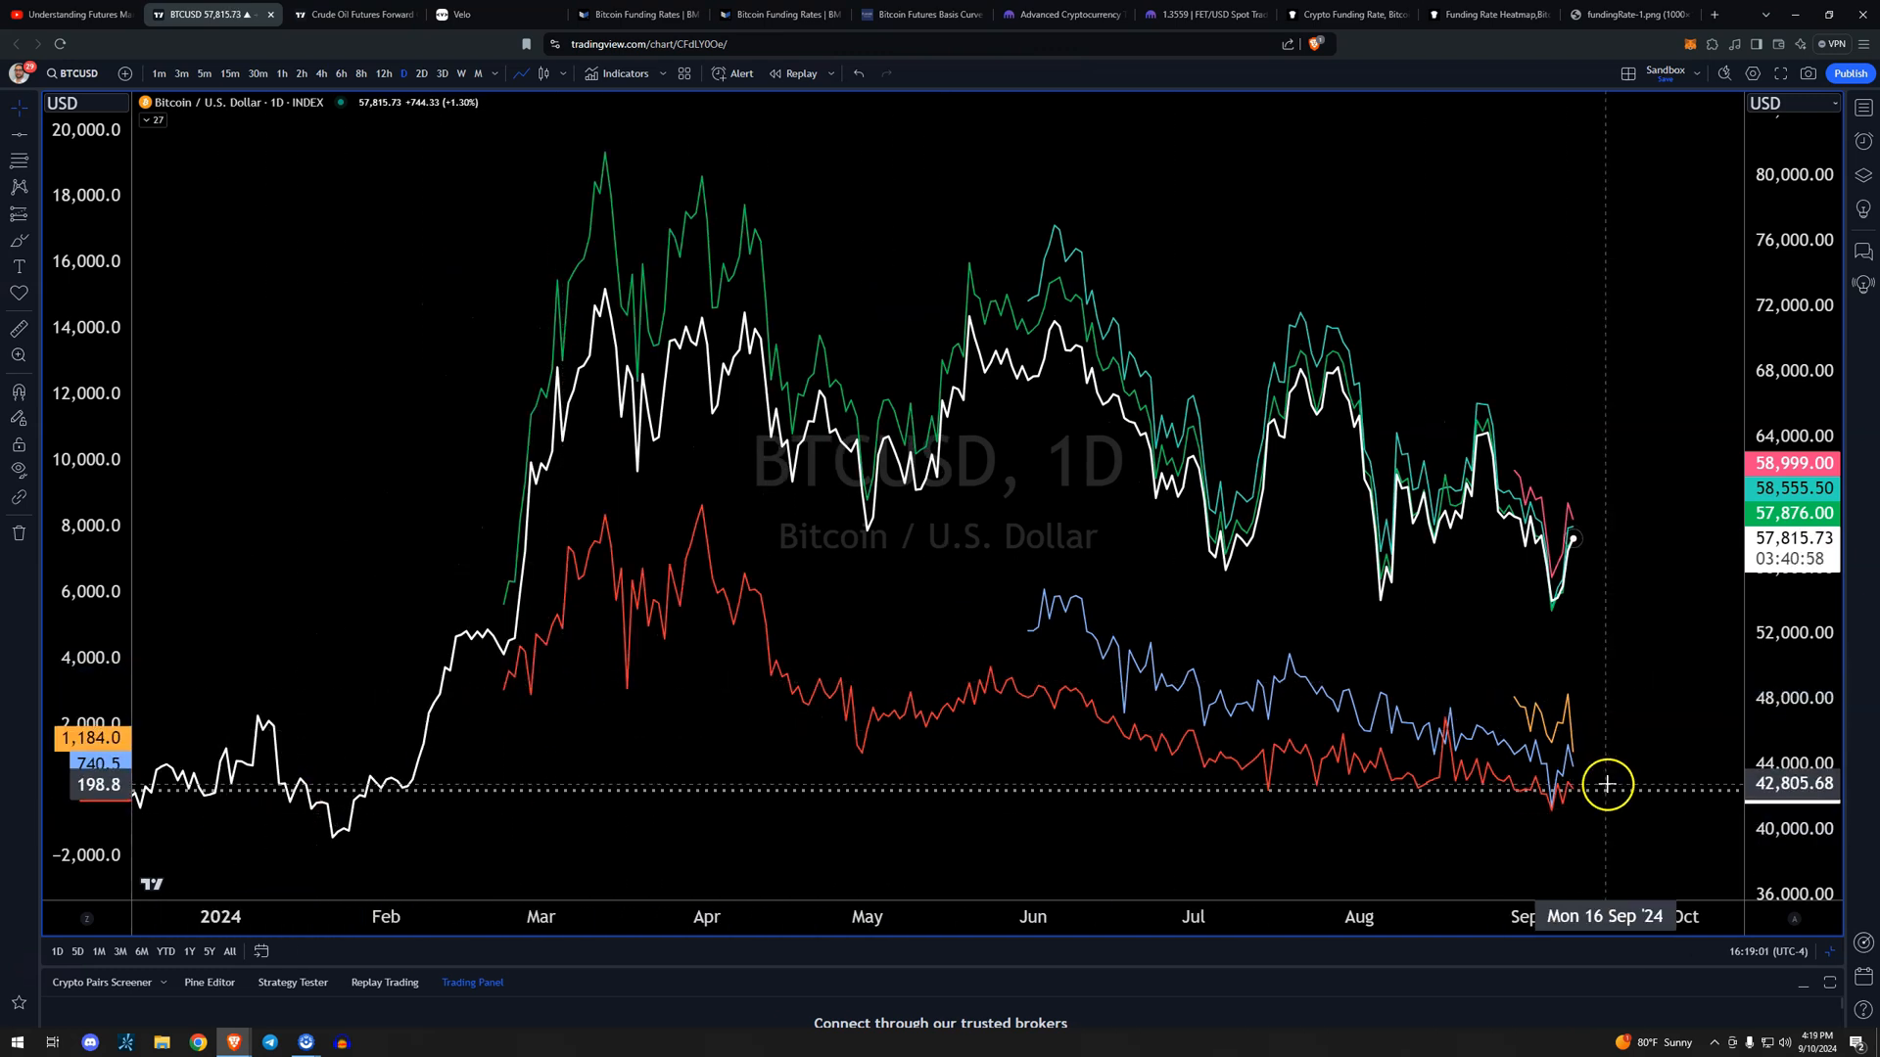
mouse_move(531, 426)
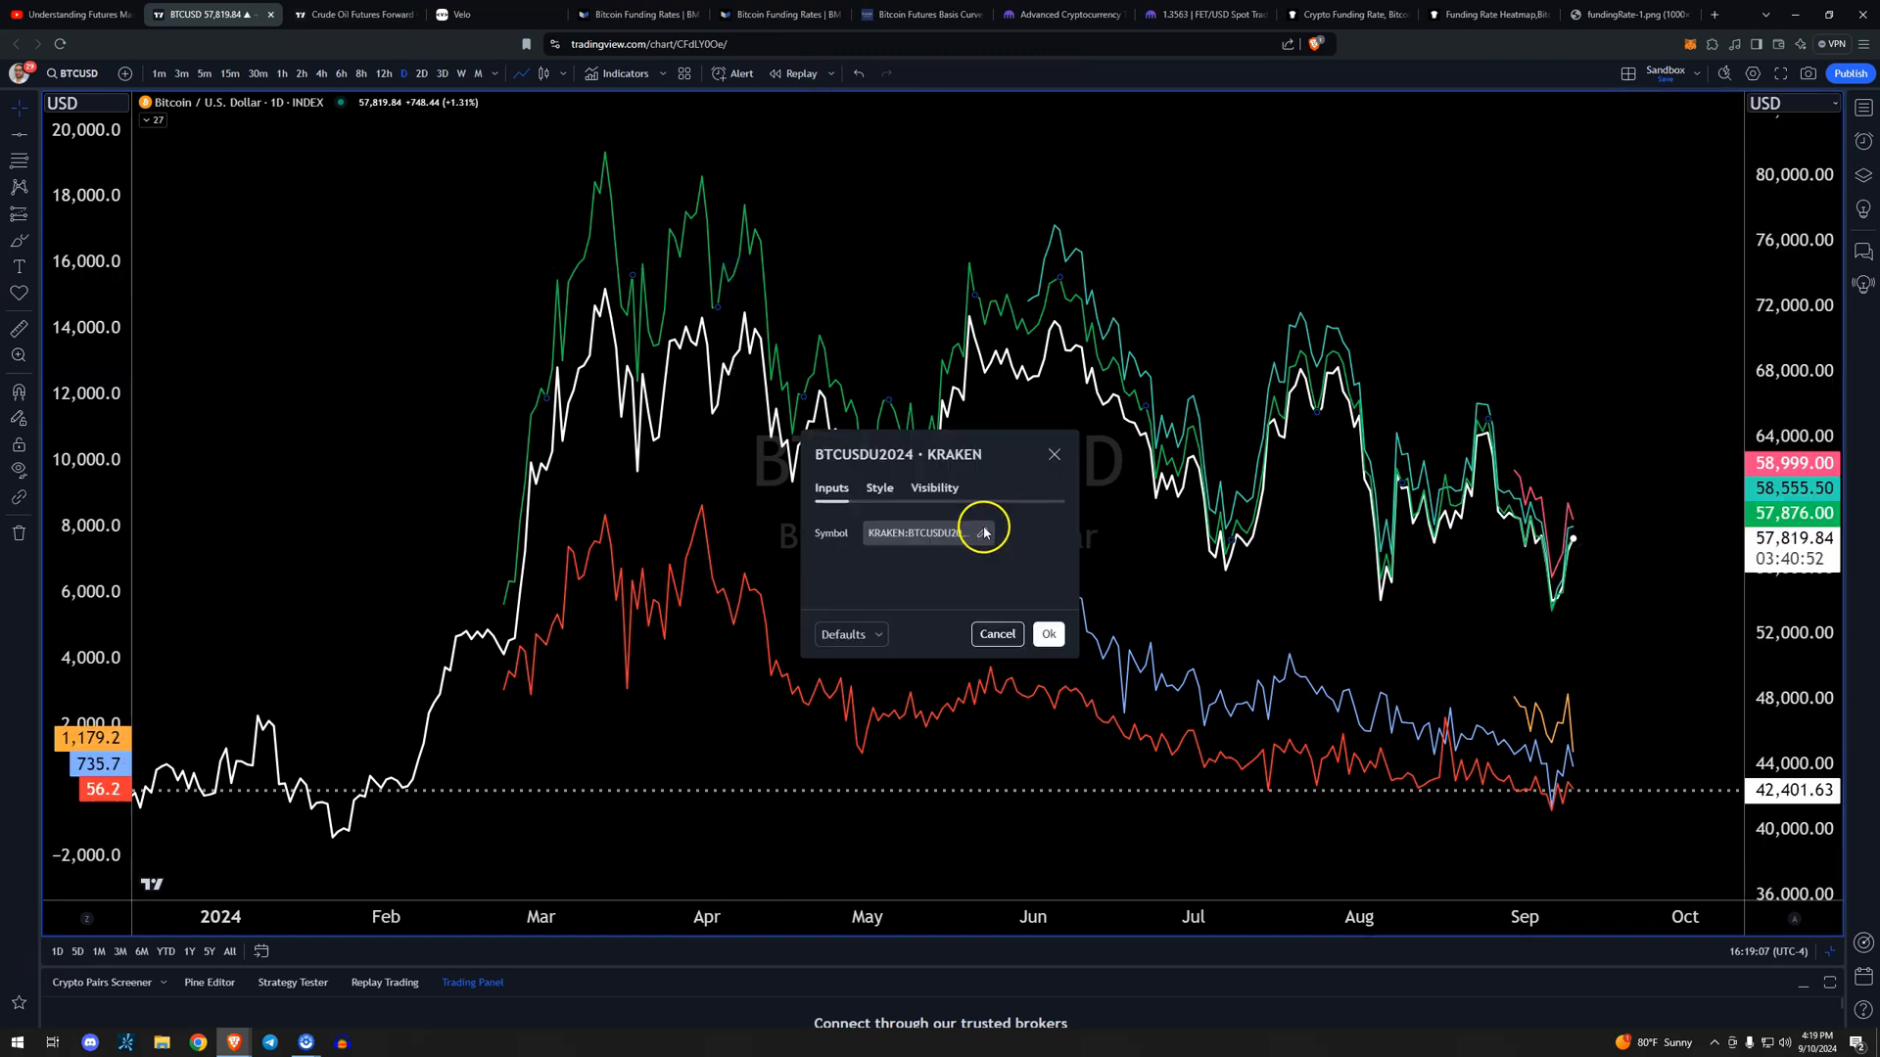
left_click(982, 532)
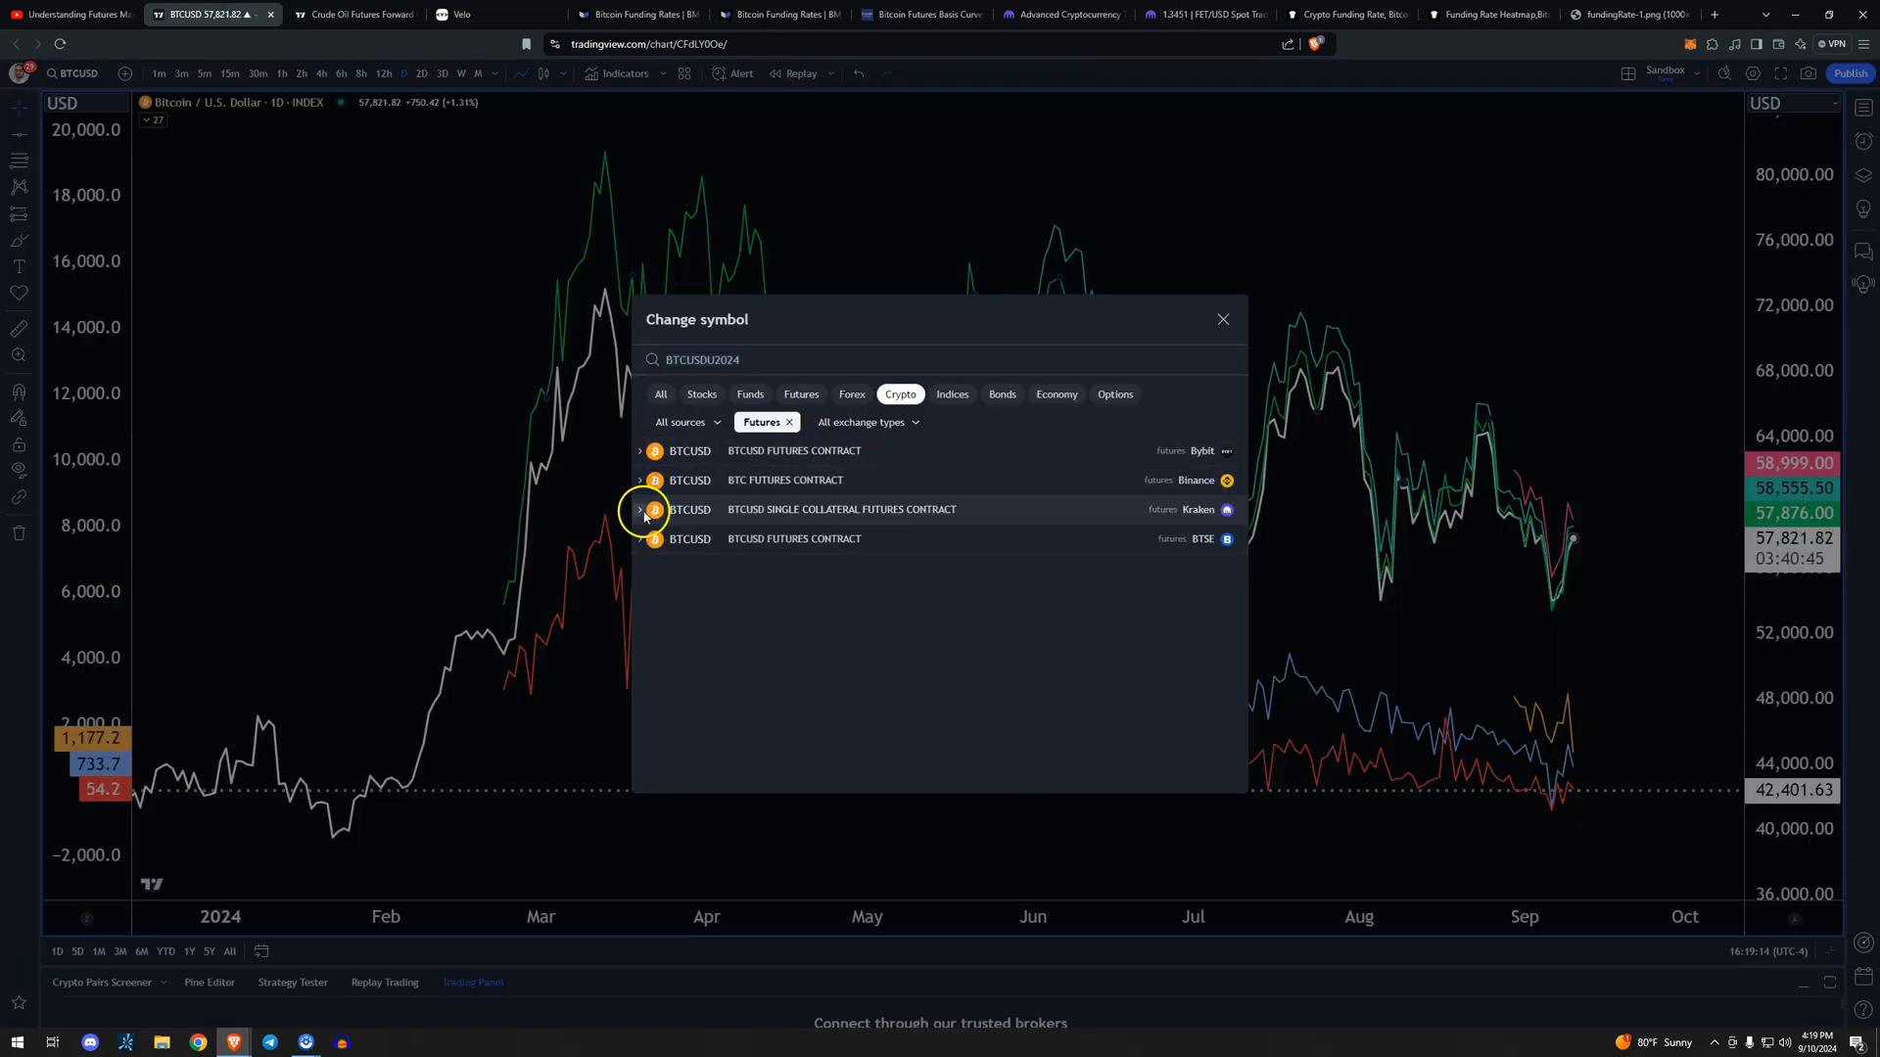
left_click(640, 508)
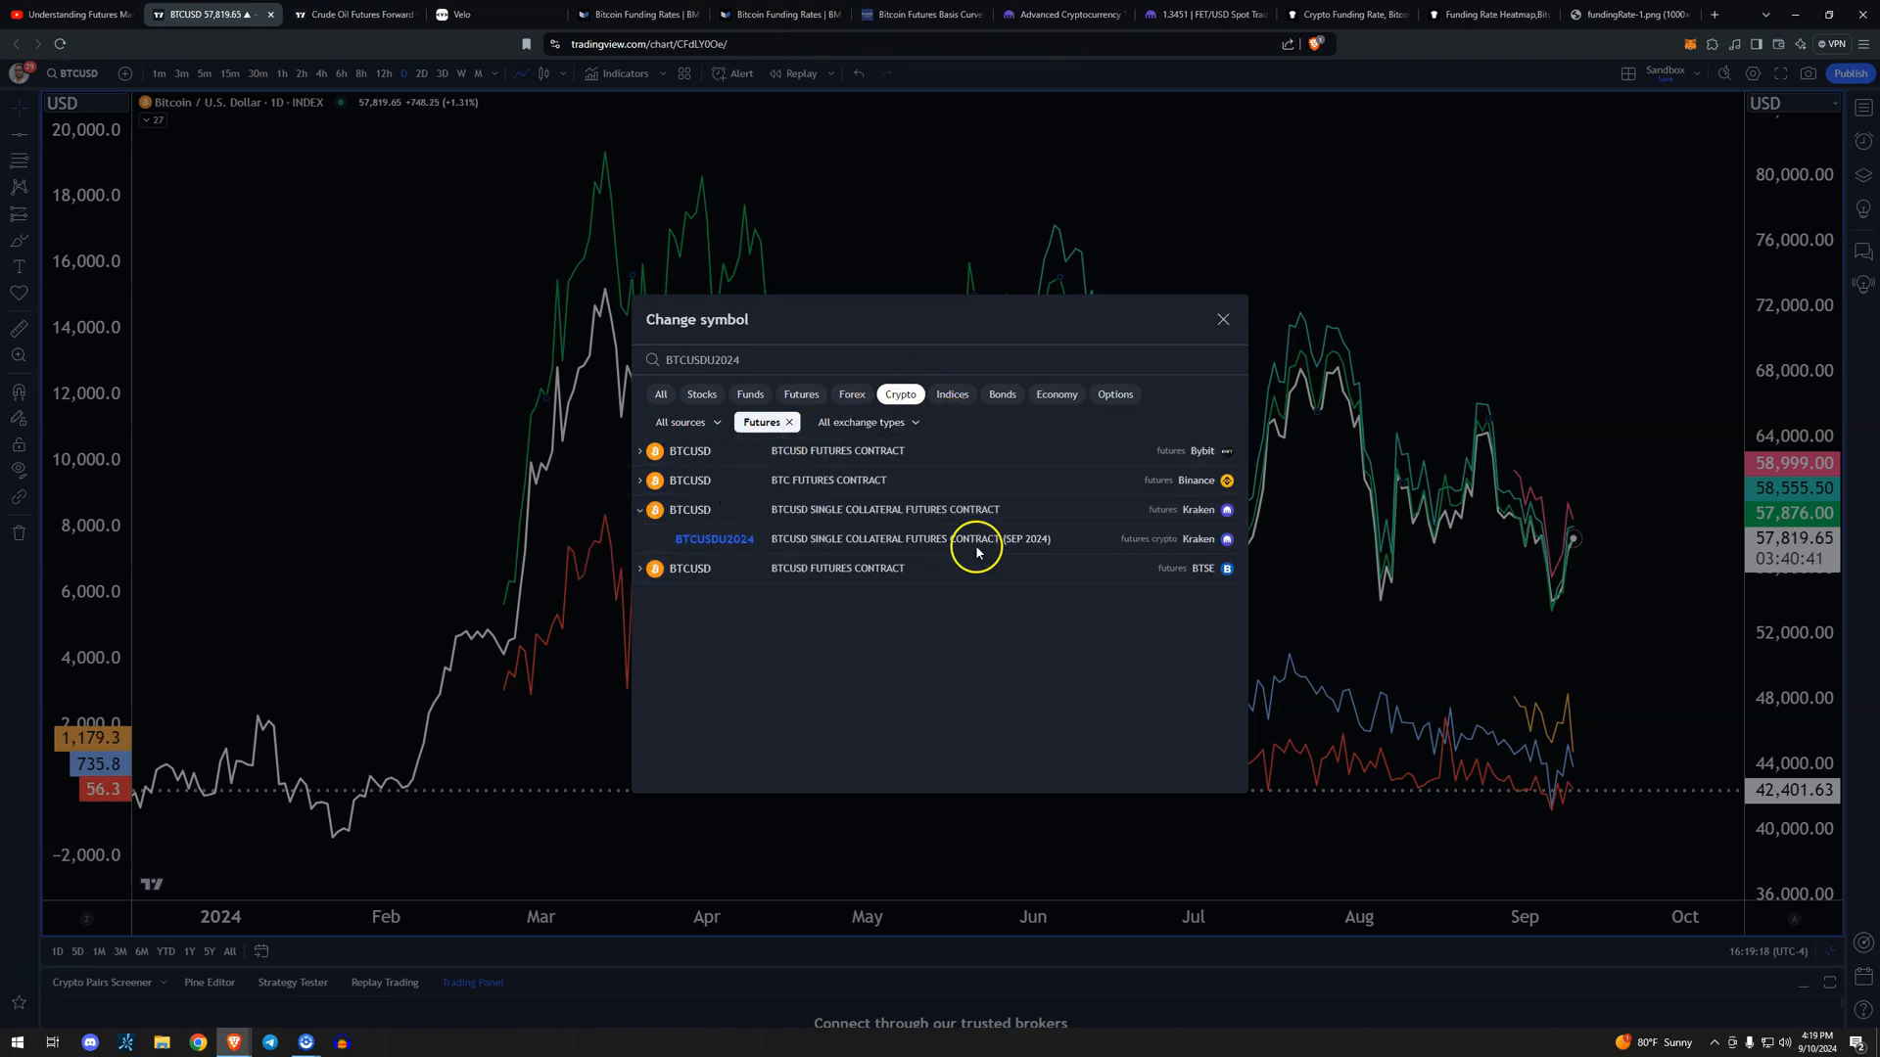
mouse_move(942, 226)
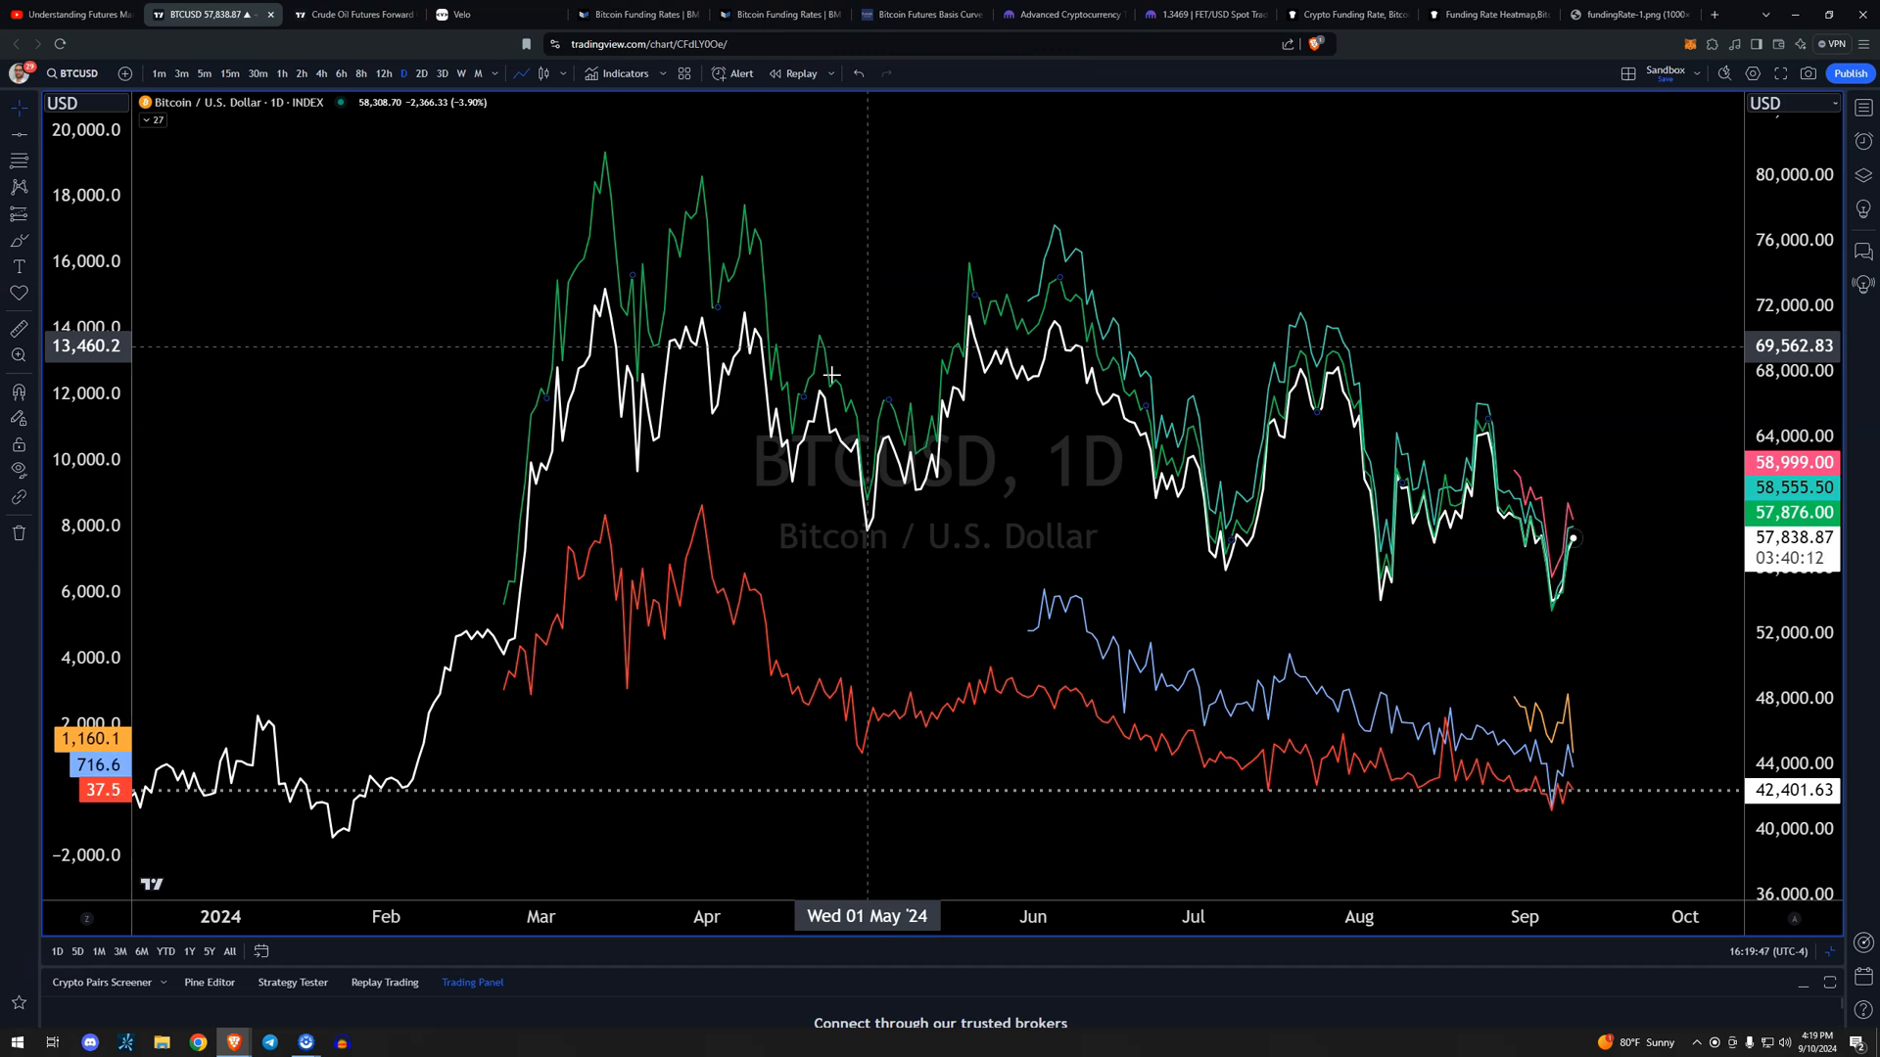
mouse_move(604, 568)
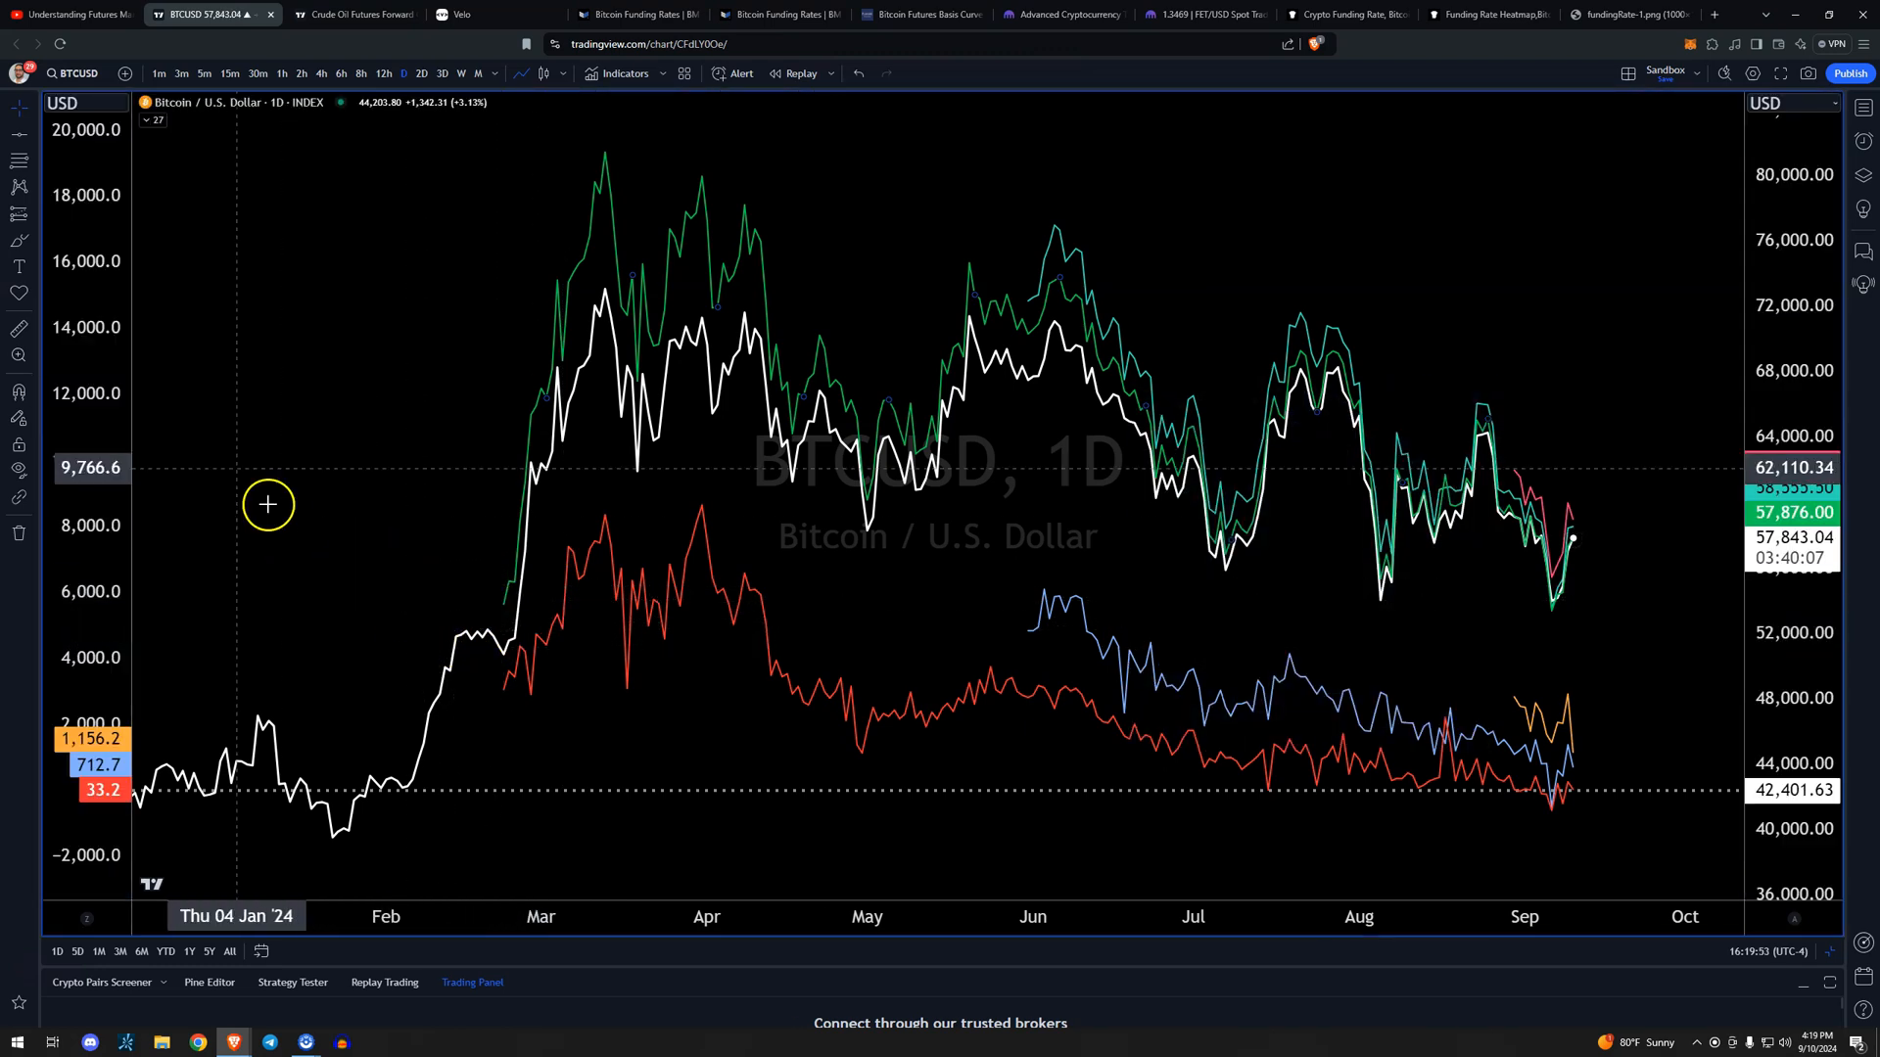
mouse_move(248, 292)
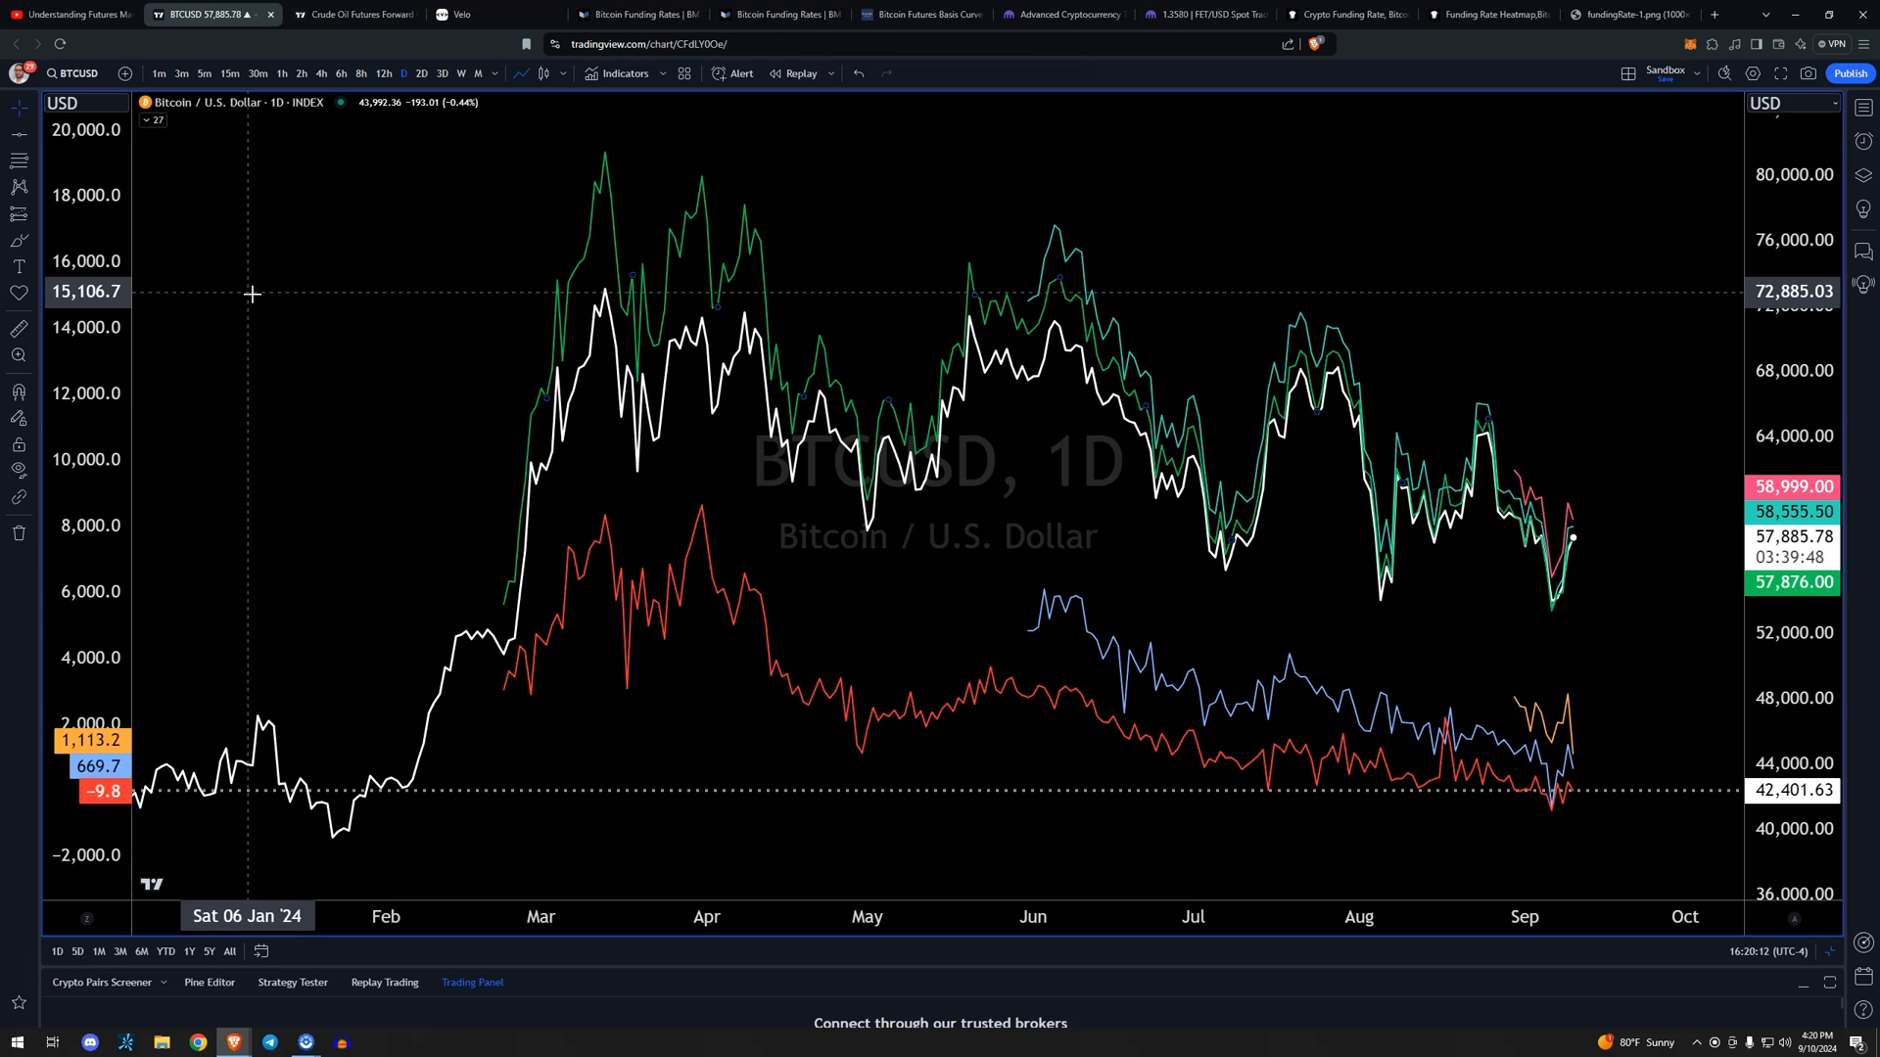
mouse_move(1555, 732)
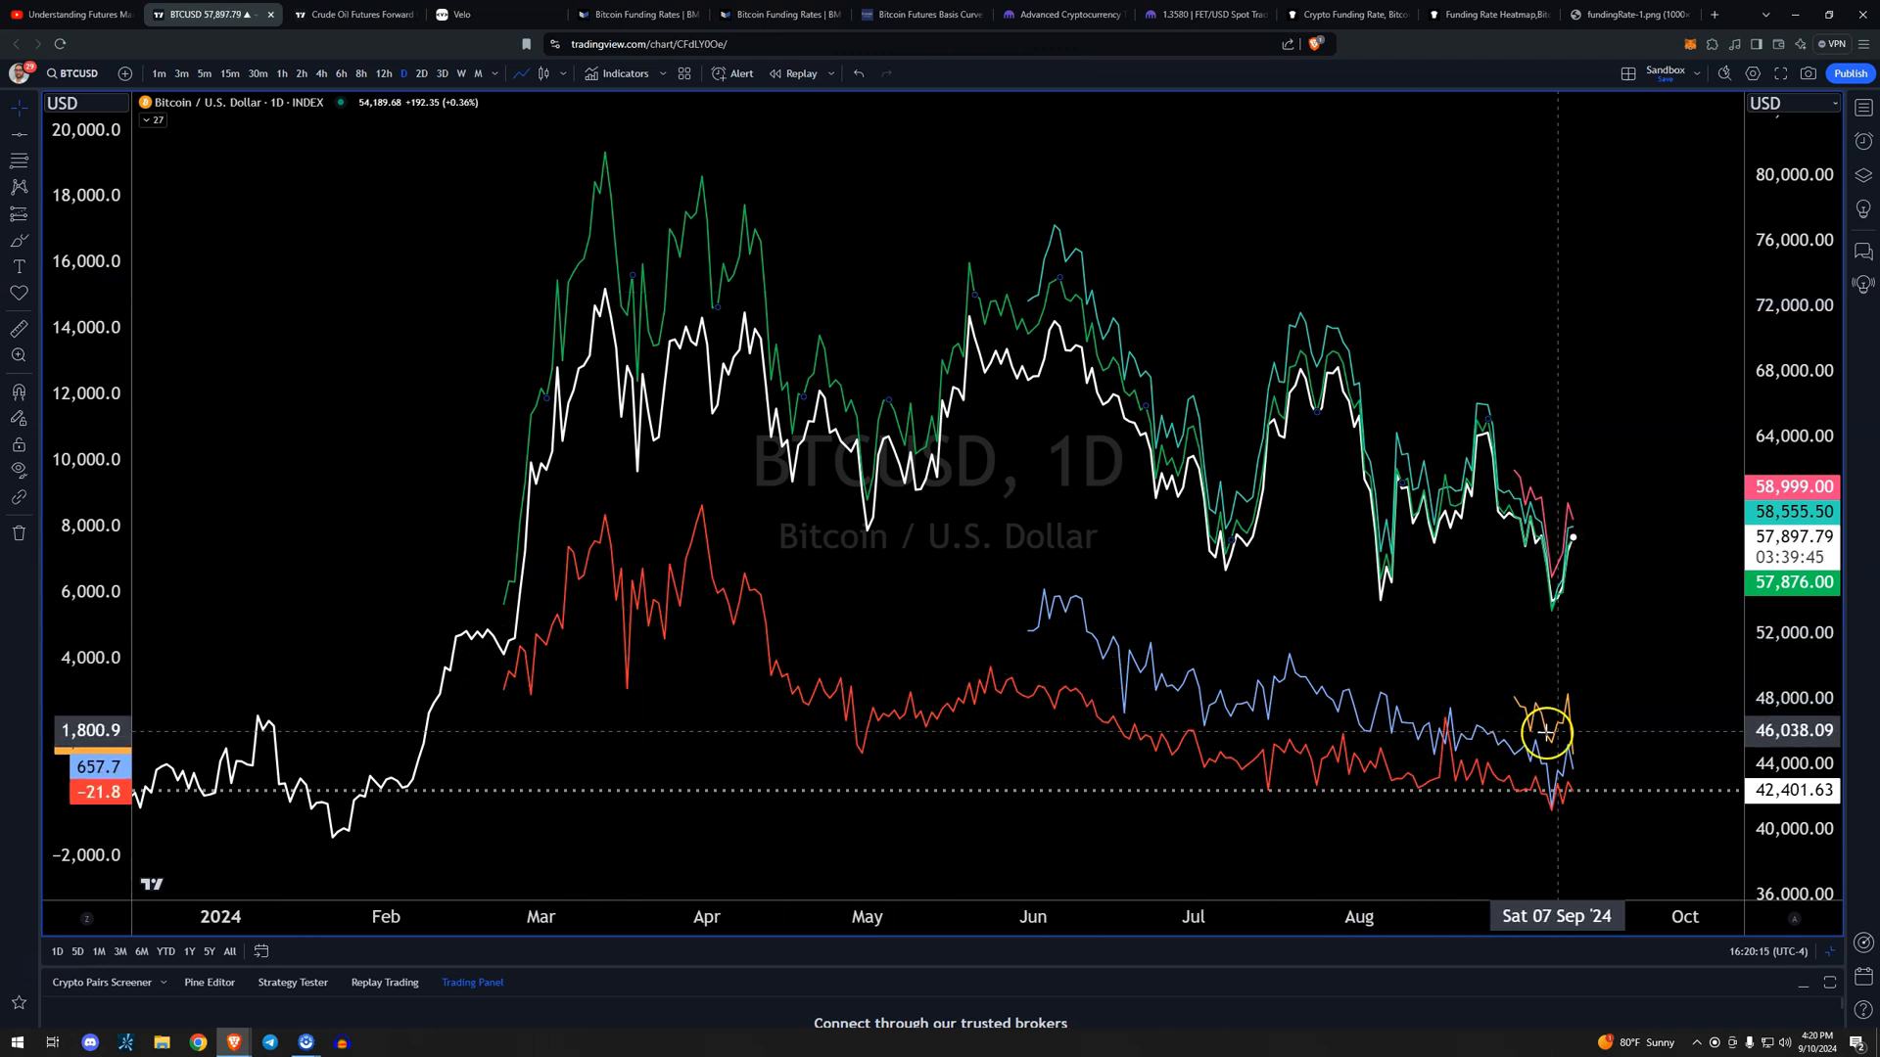
mouse_move(1384, 744)
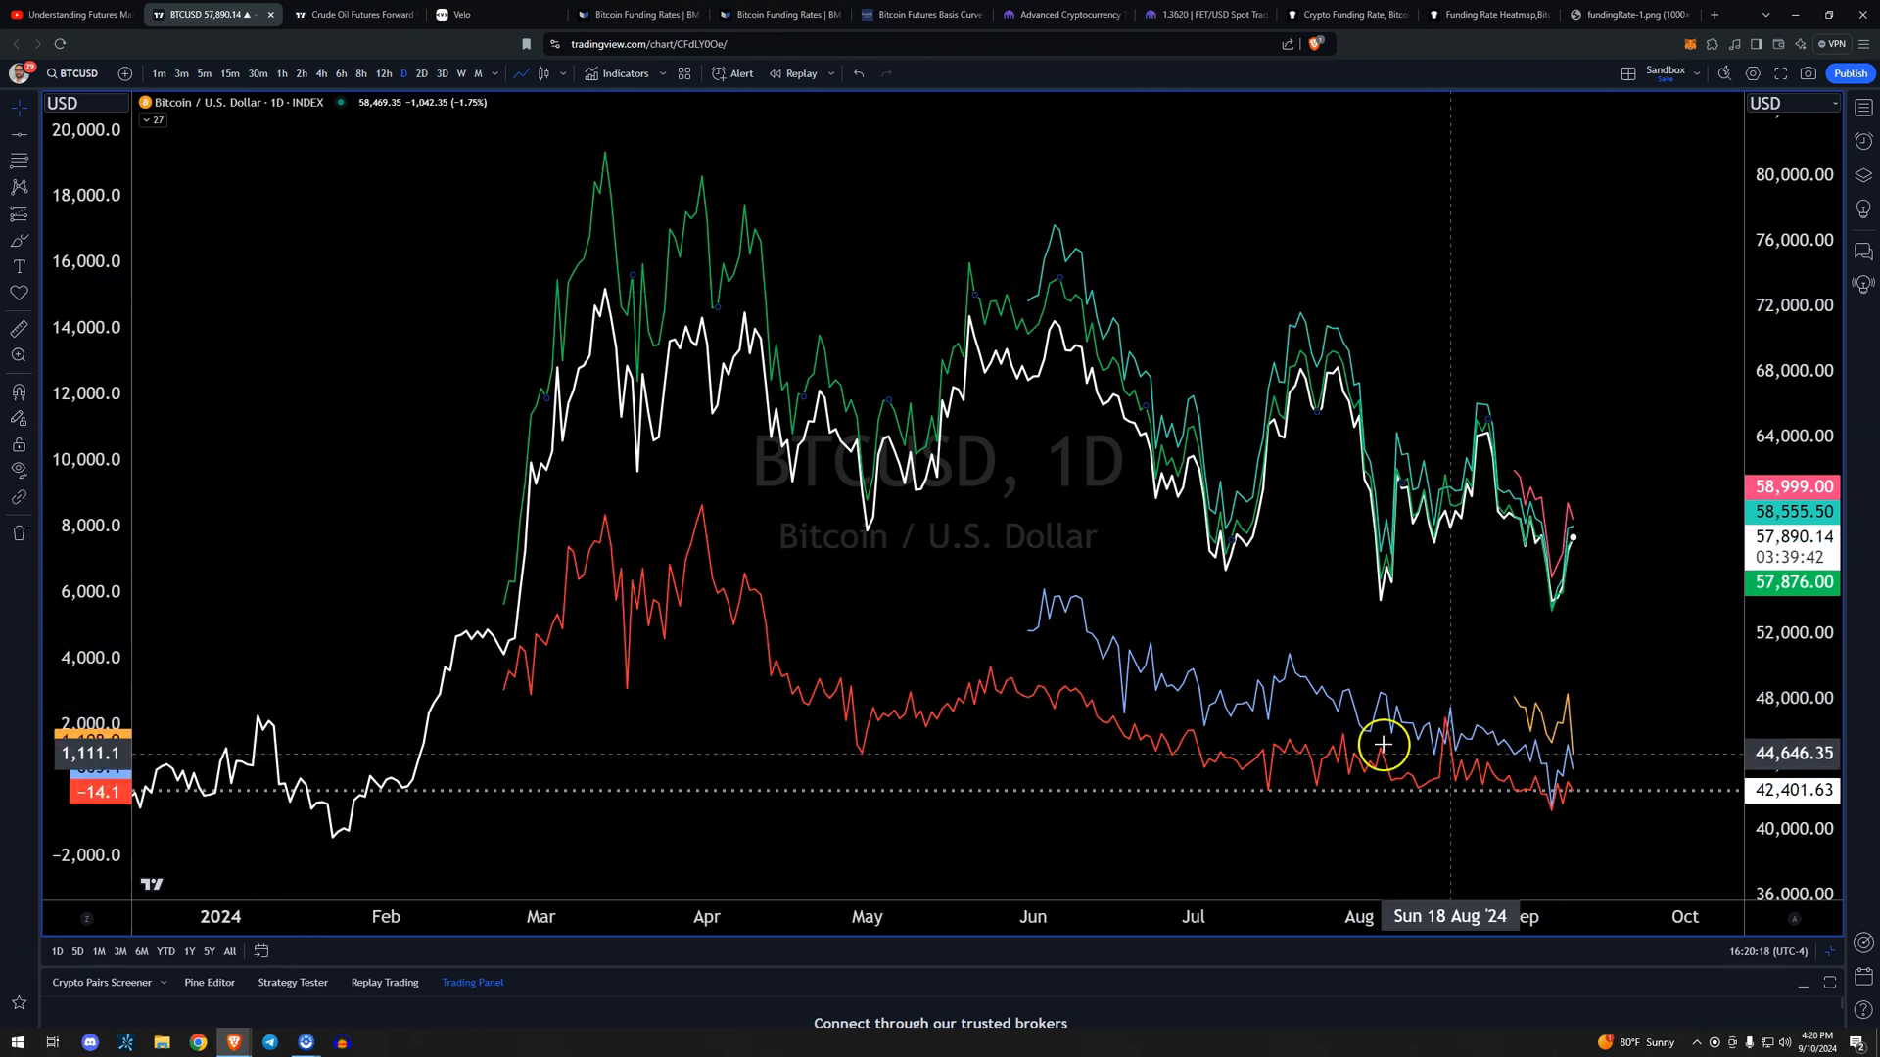
mouse_move(871, 635)
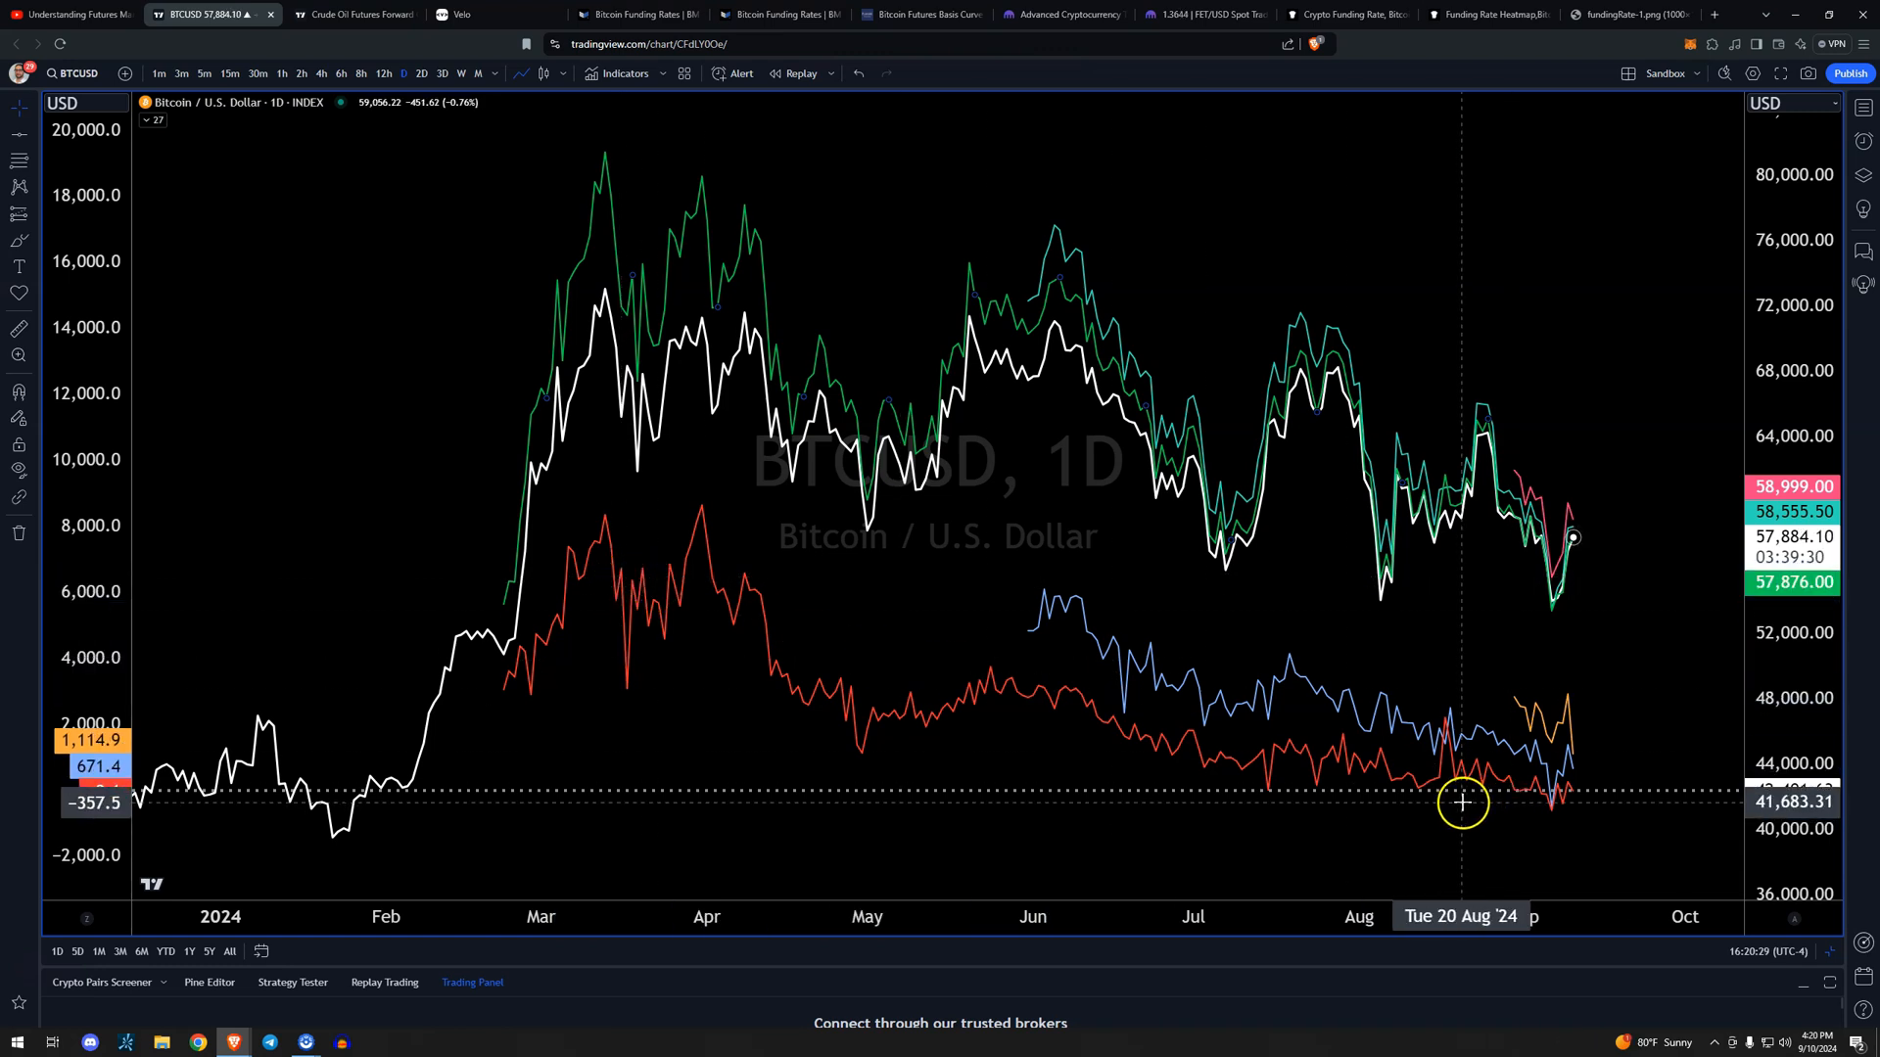
mouse_move(1304, 748)
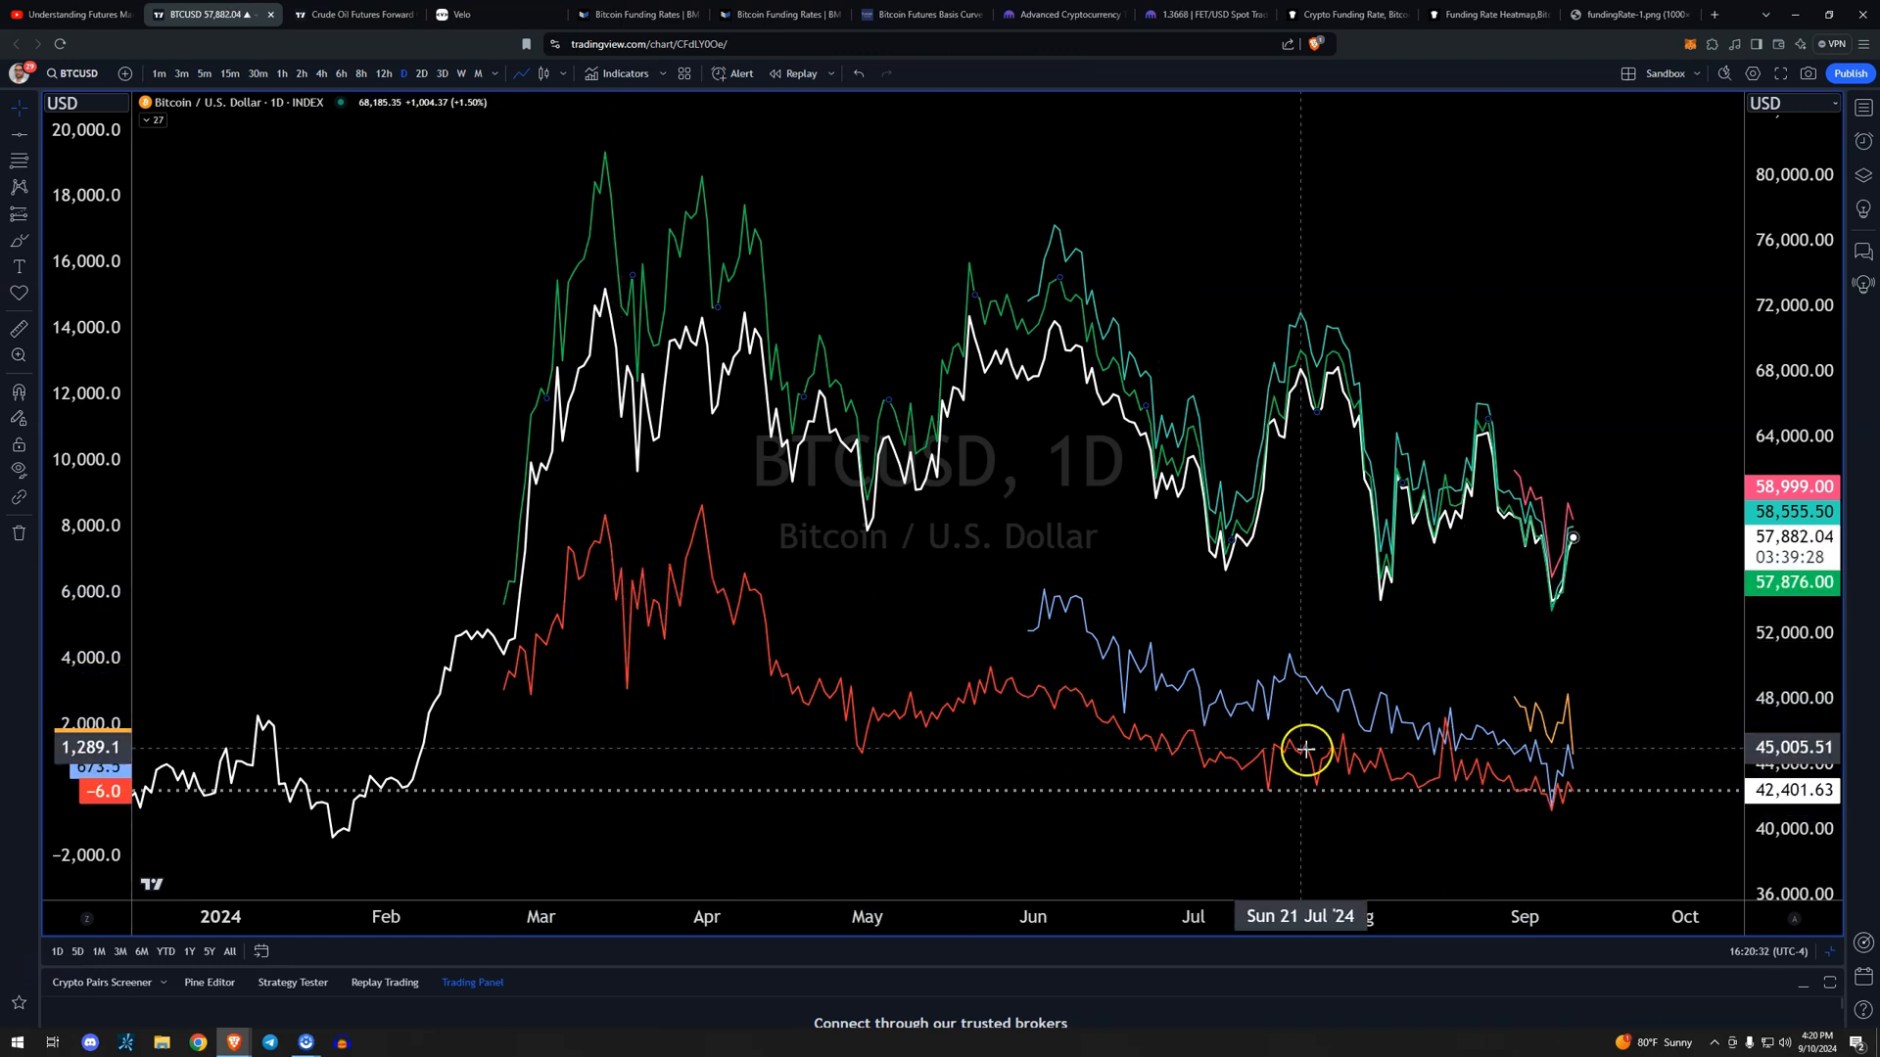
mouse_move(1580, 447)
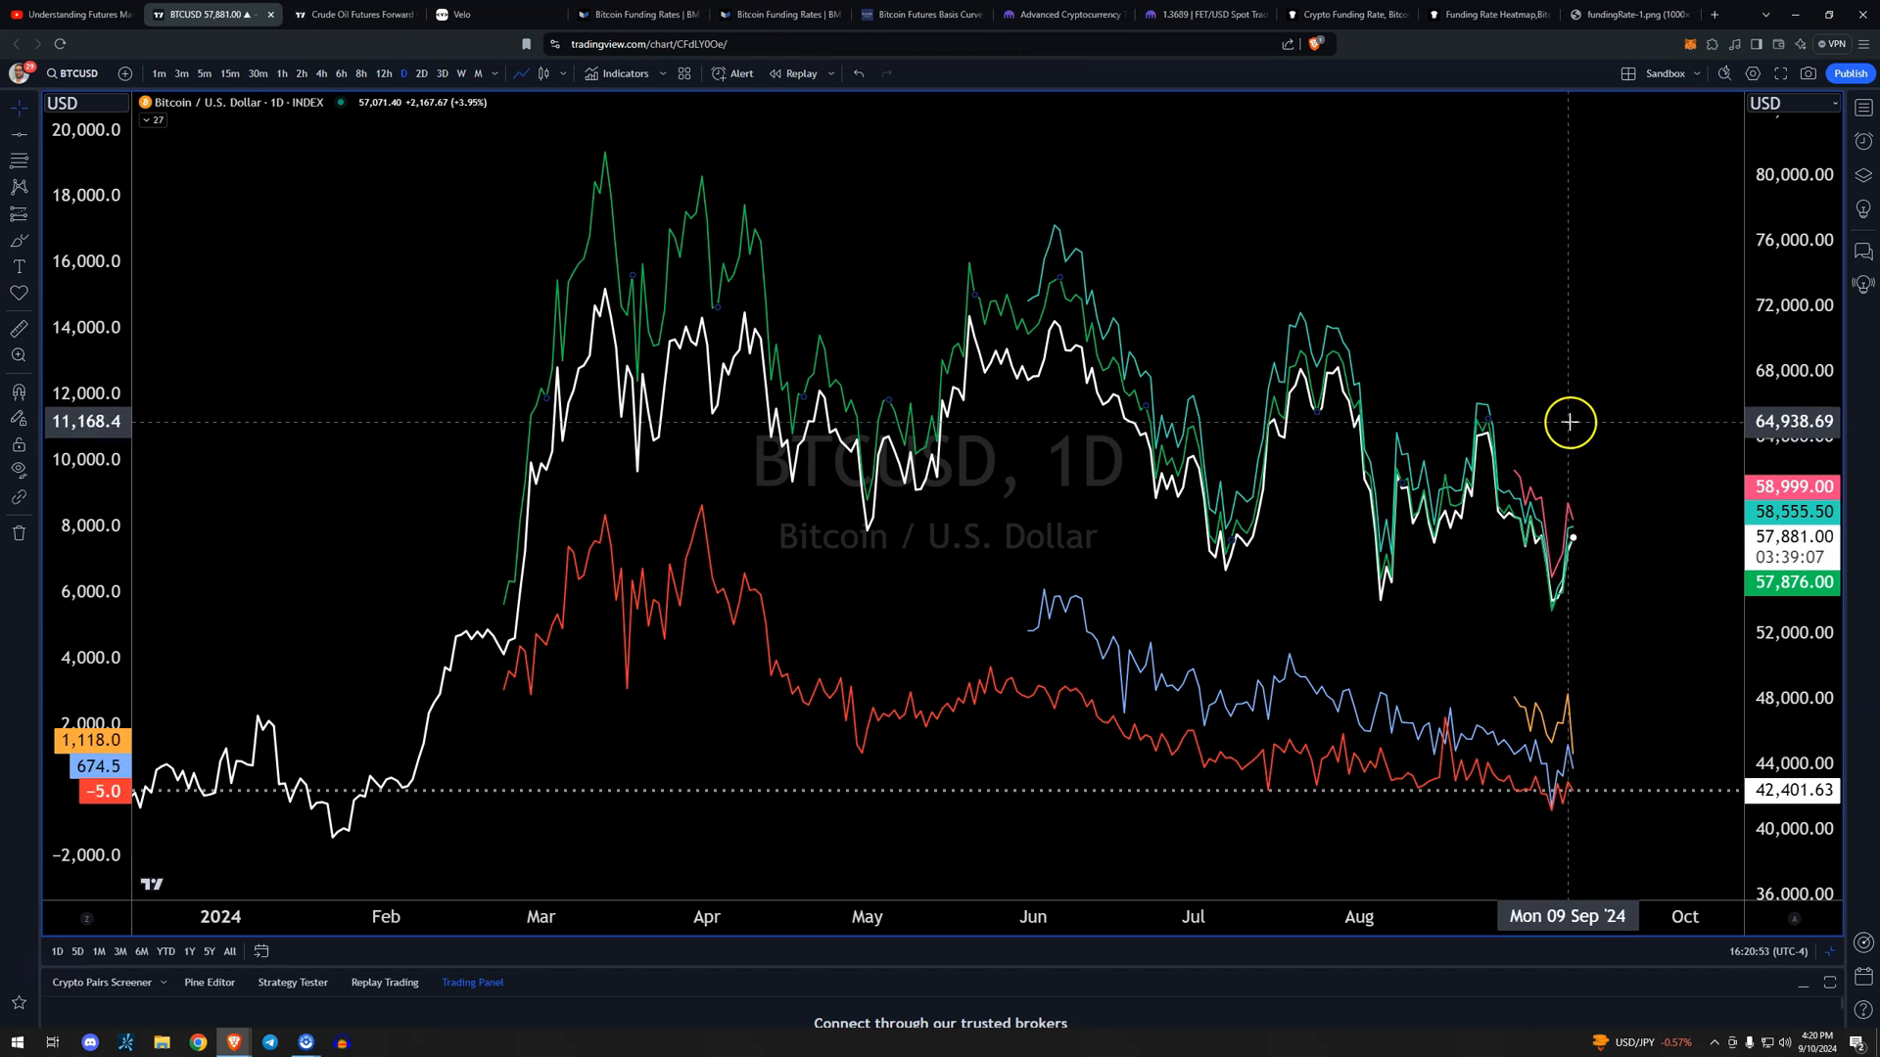
mouse_move(1445, 404)
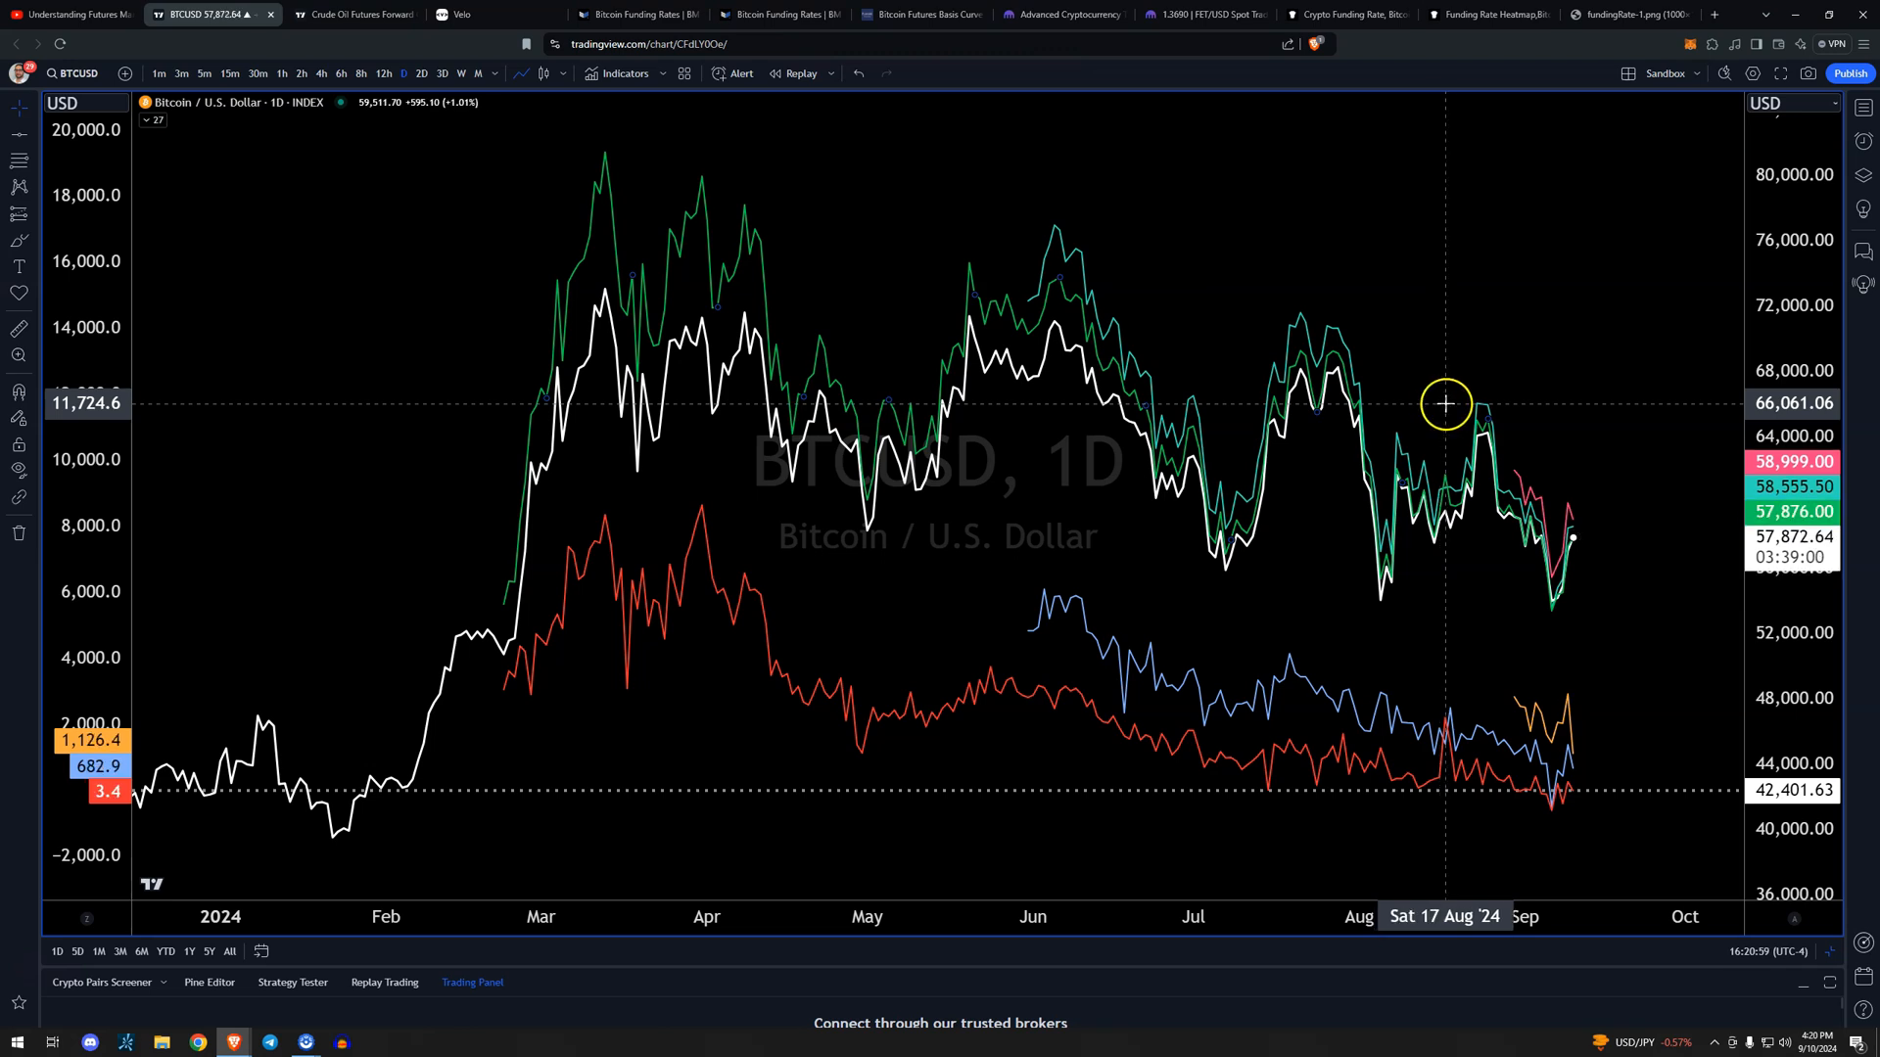
mouse_move(471, 426)
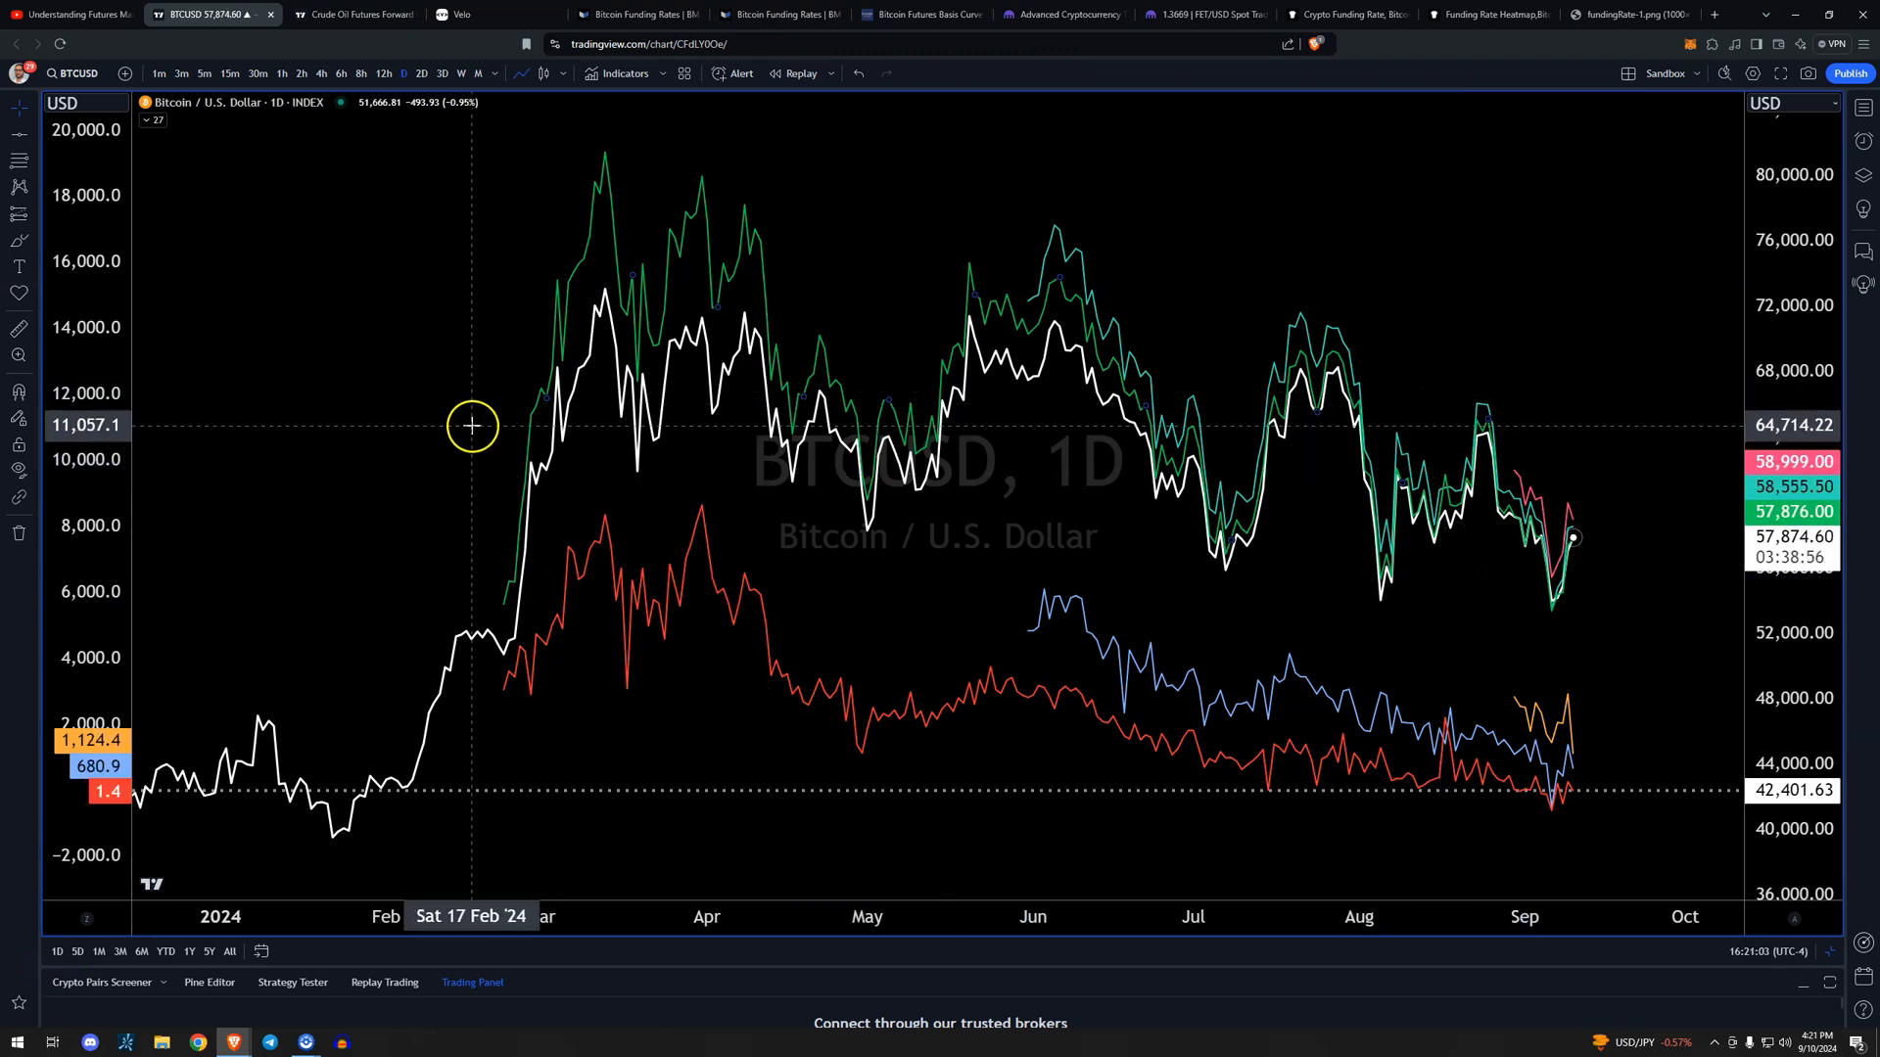
mouse_move(1641, 742)
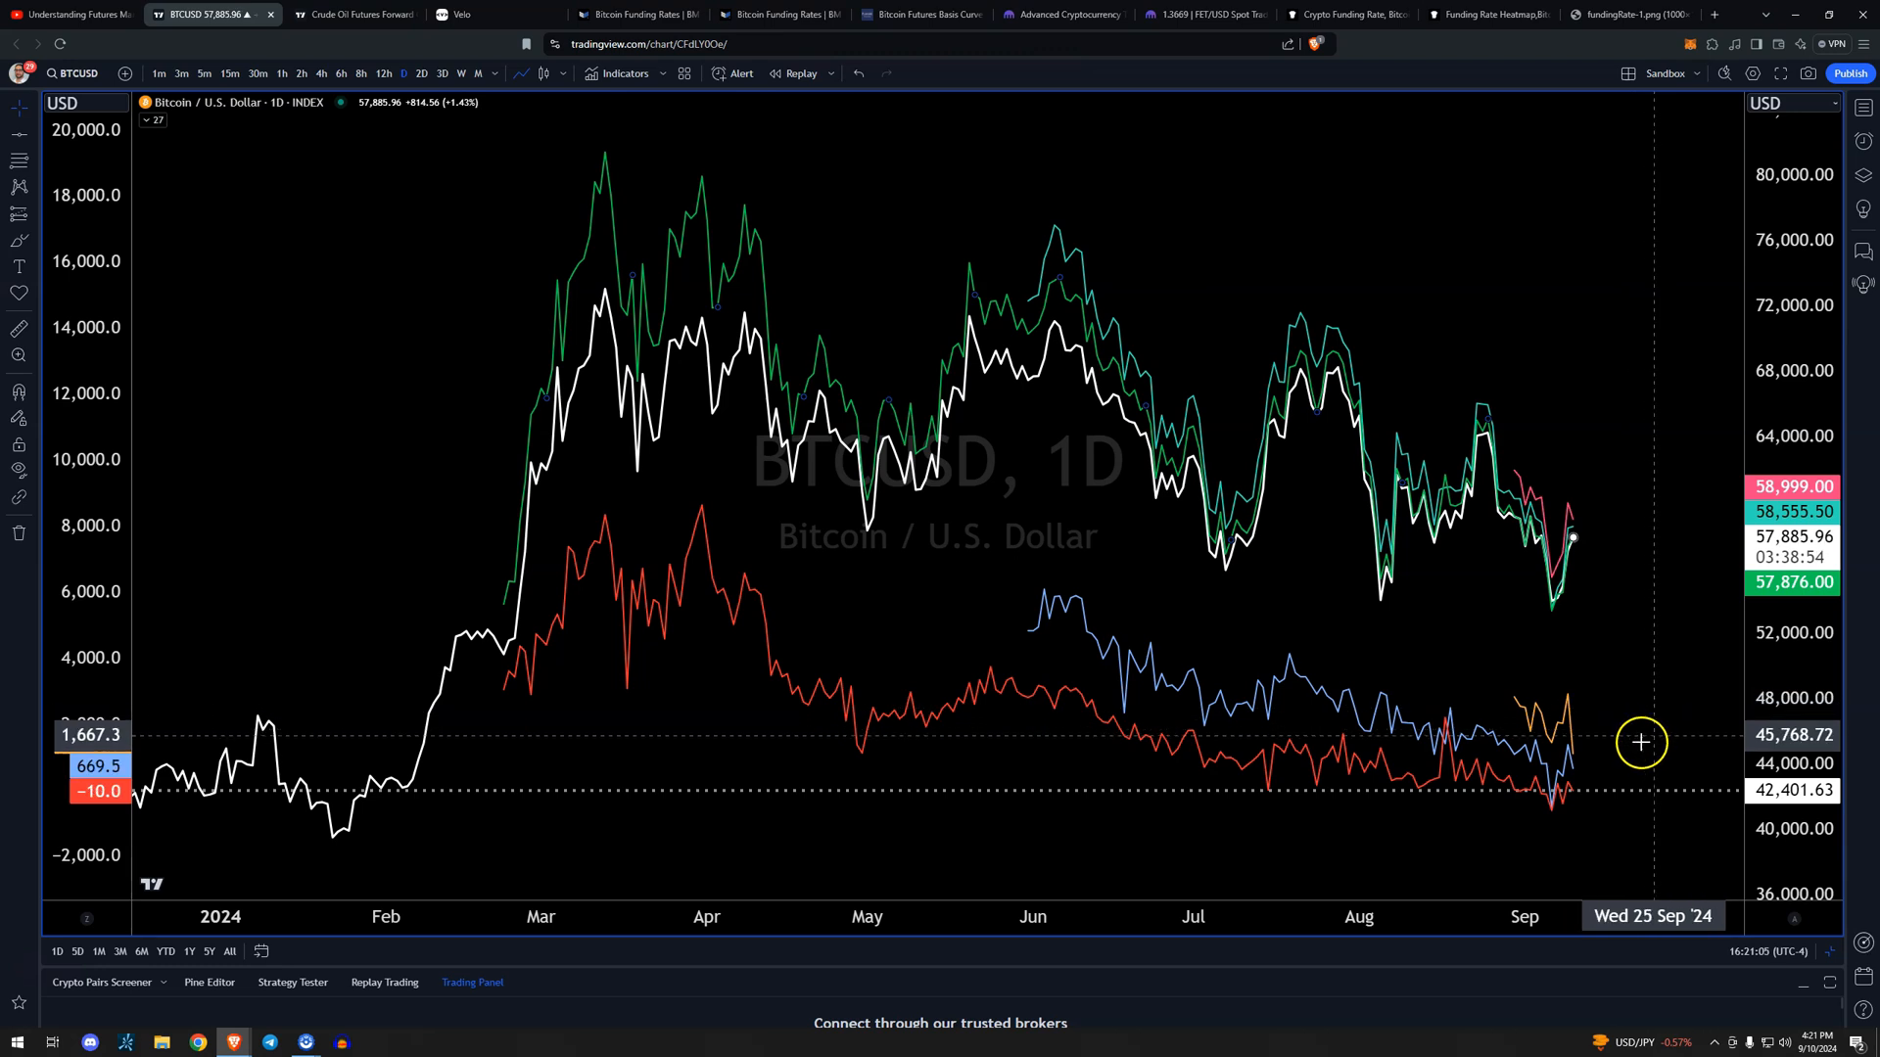
mouse_move(581, 325)
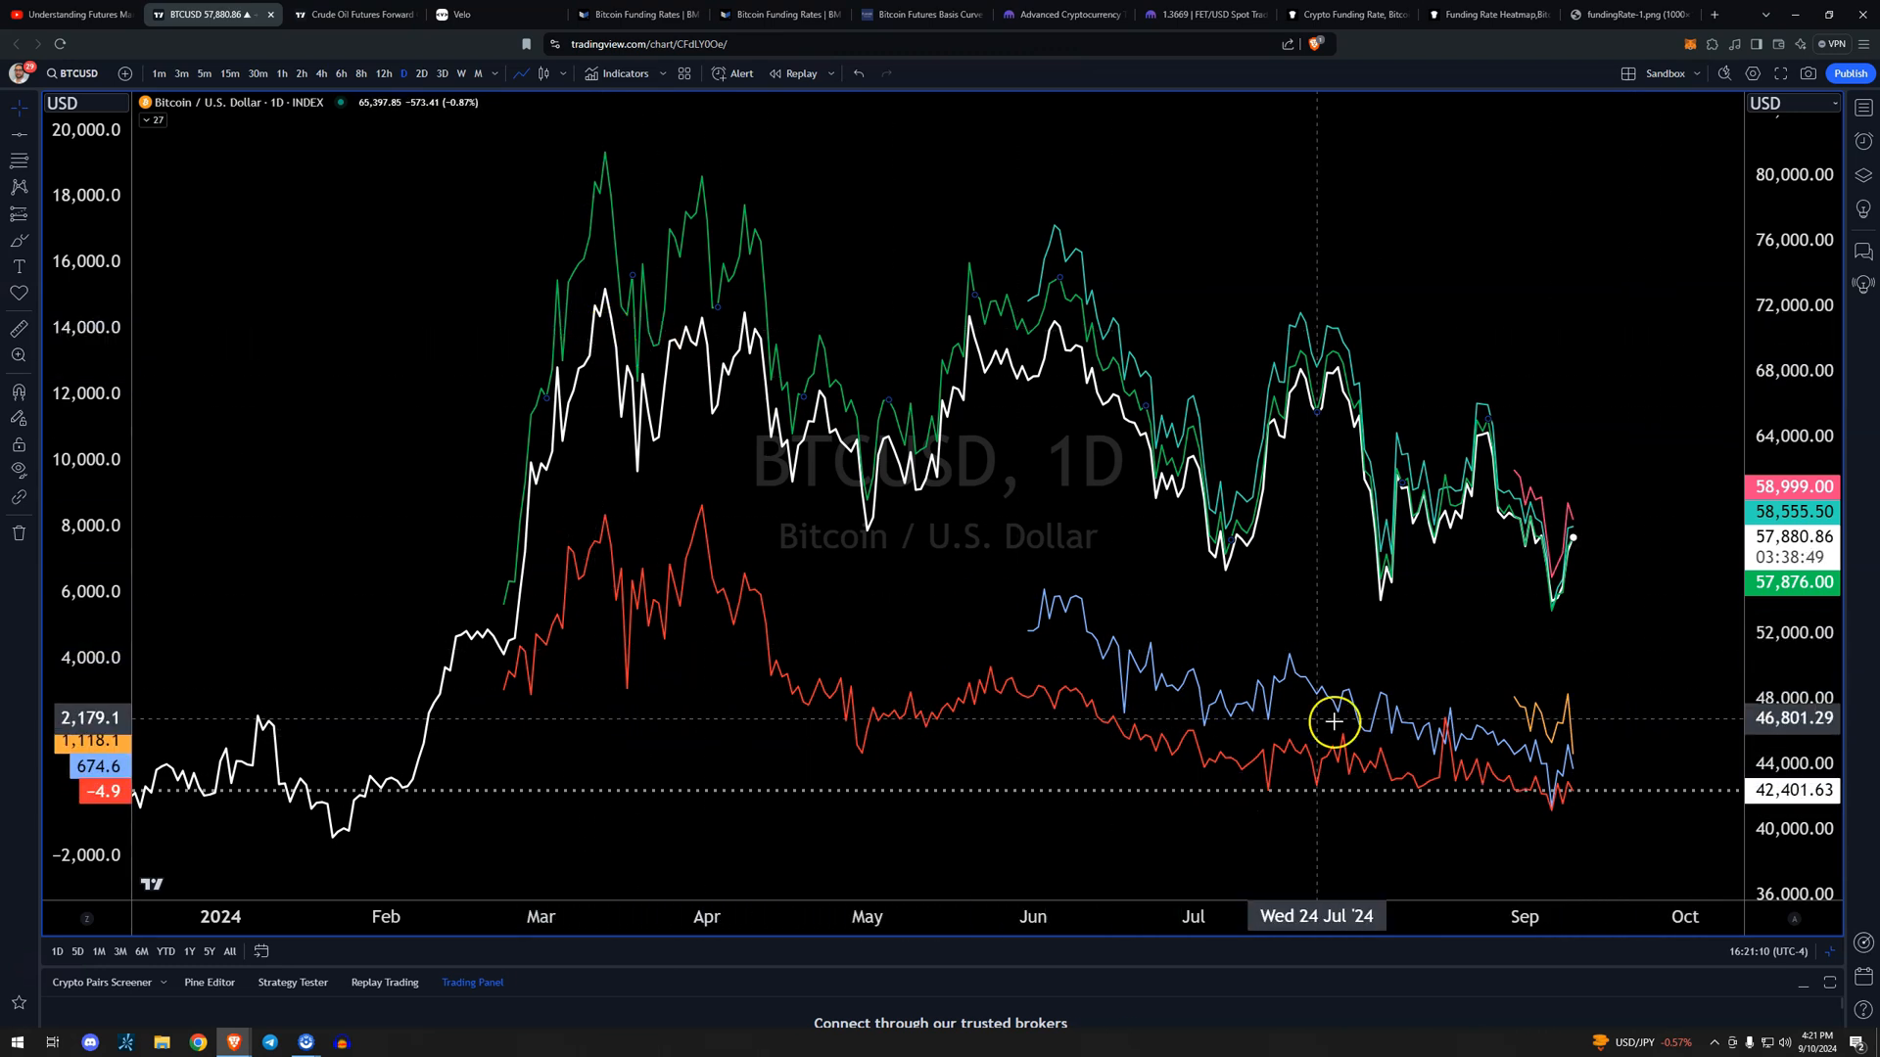
mouse_move(1659, 855)
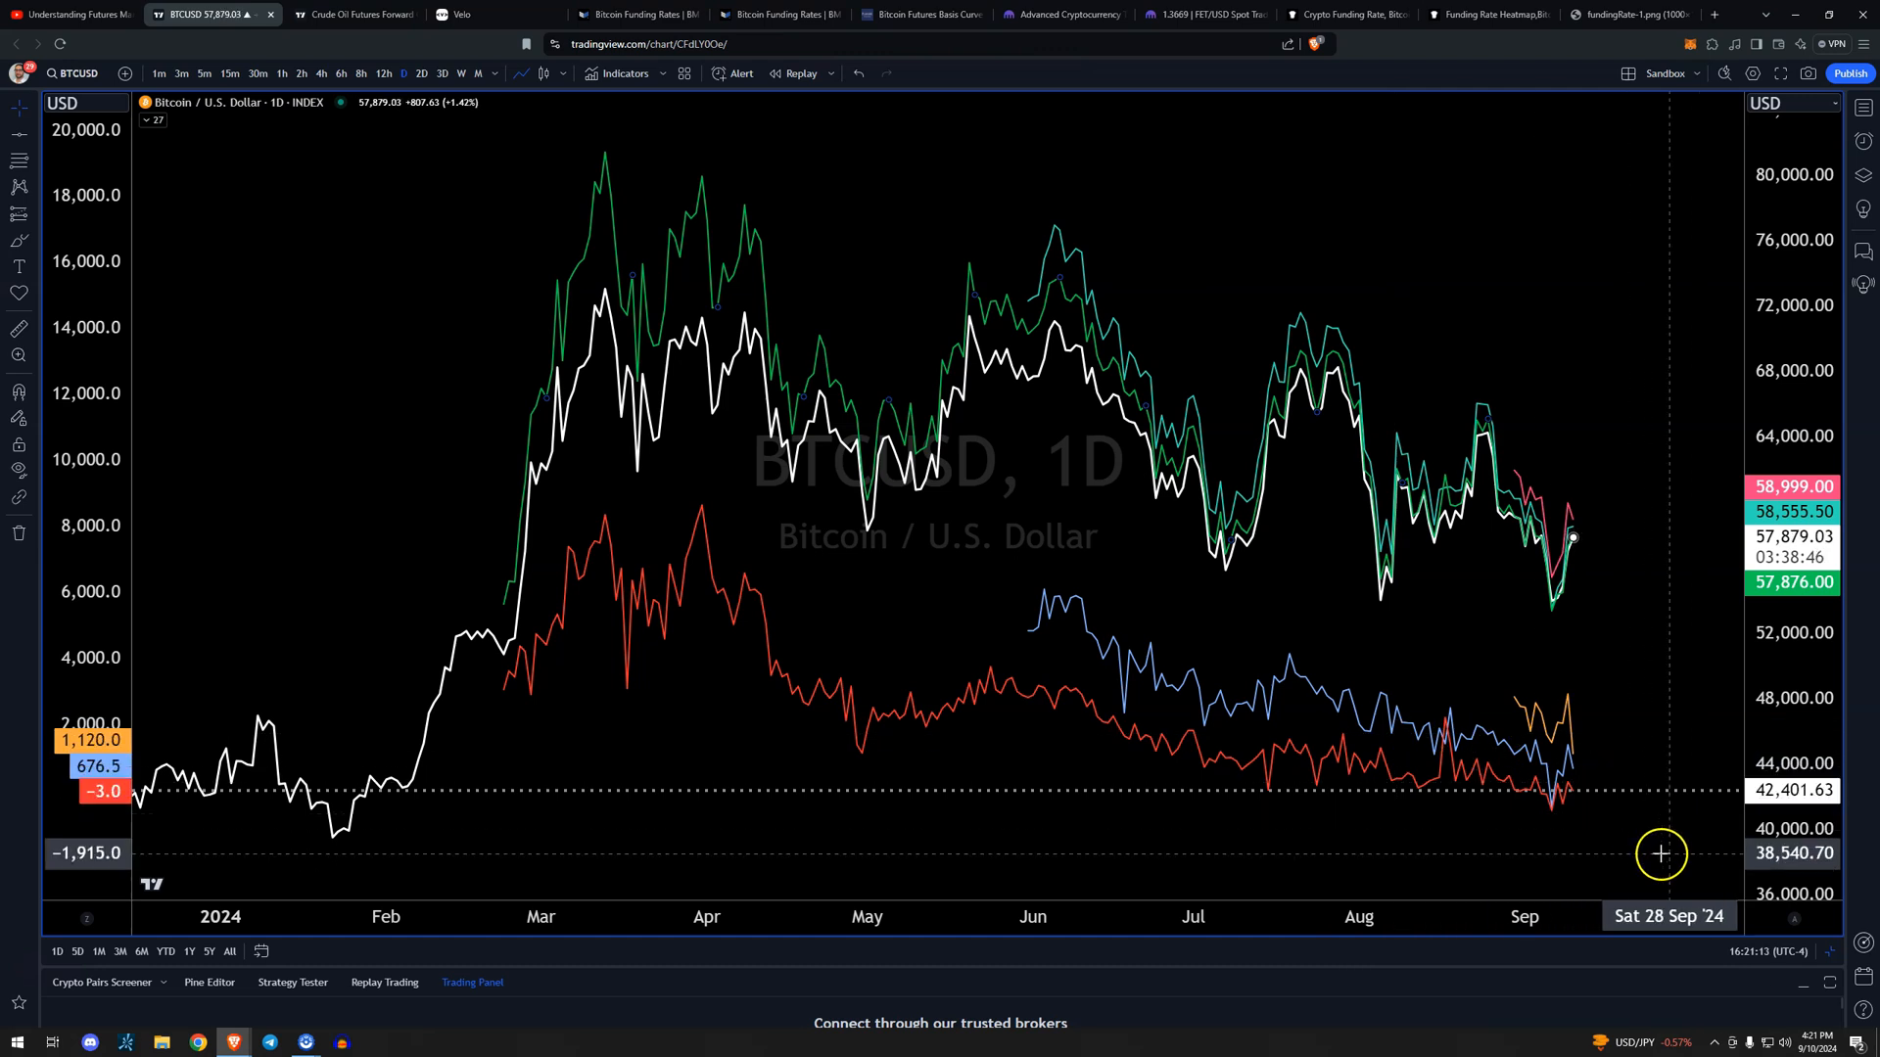
mouse_move(1477, 679)
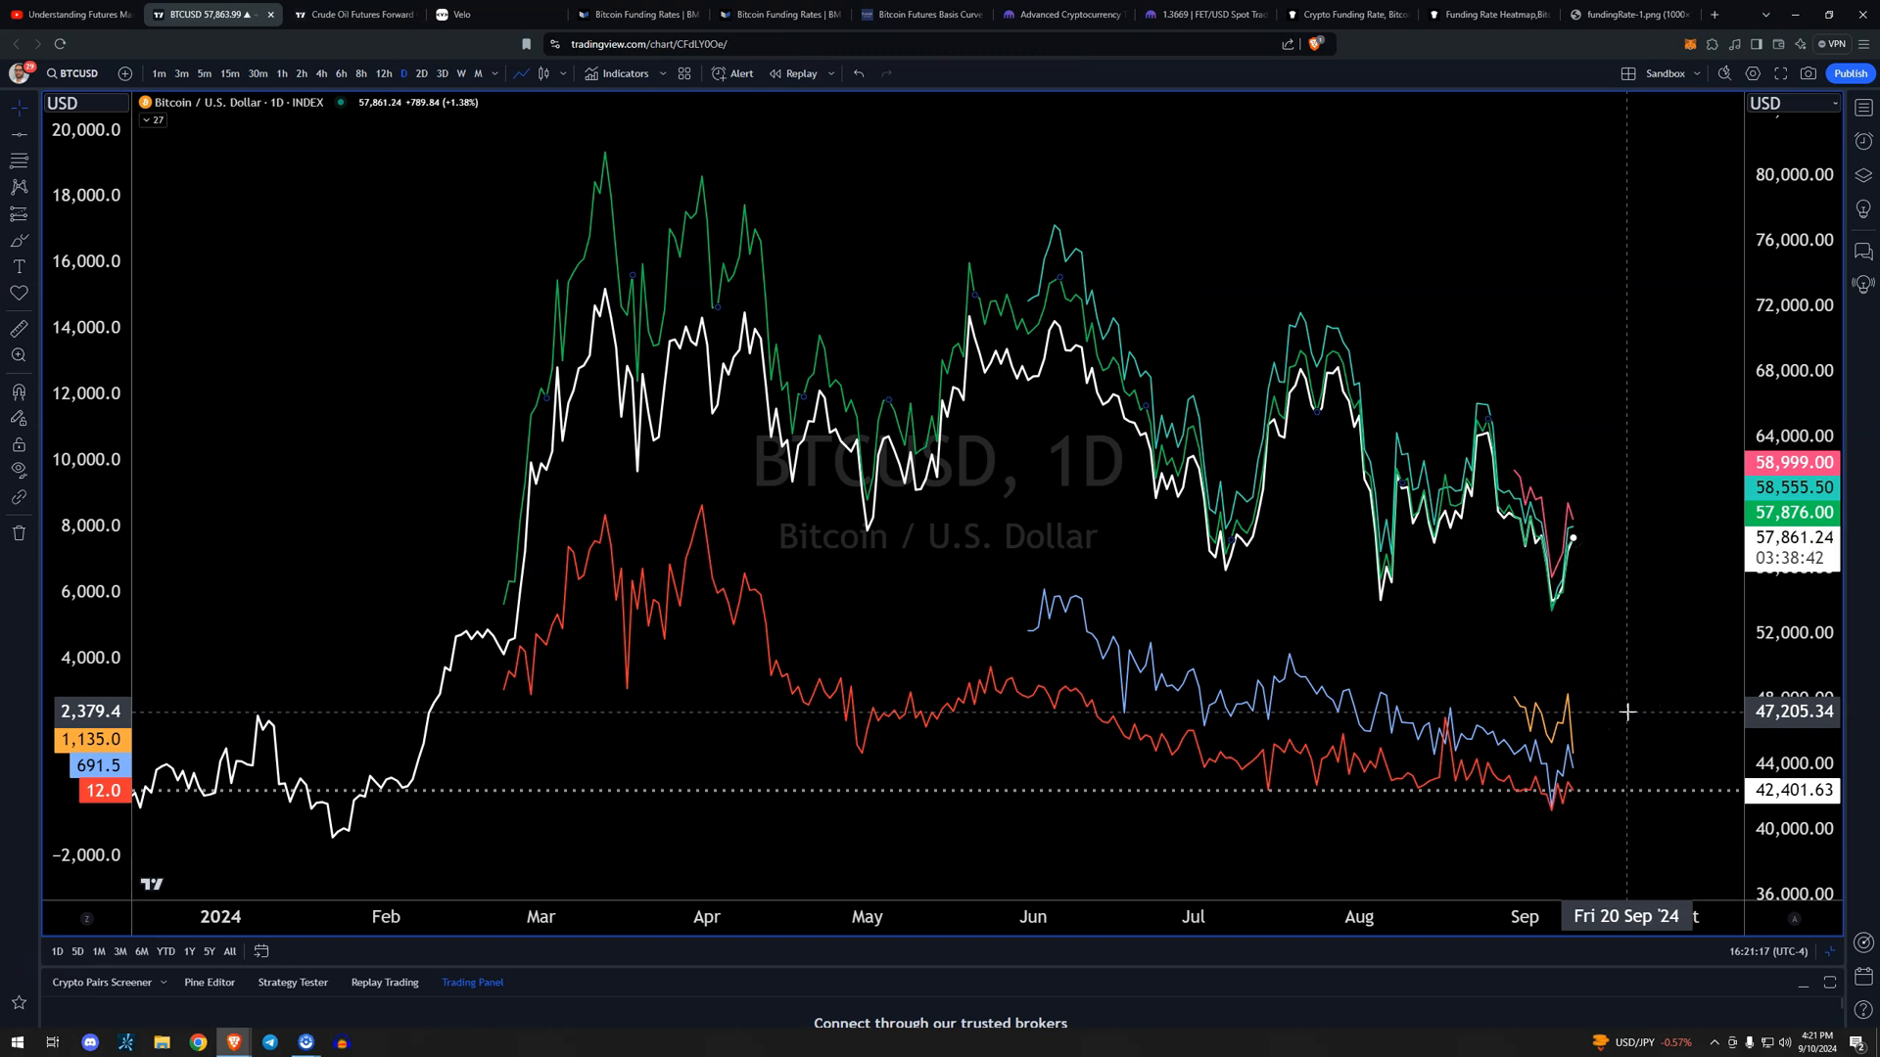
mouse_move(1029, 604)
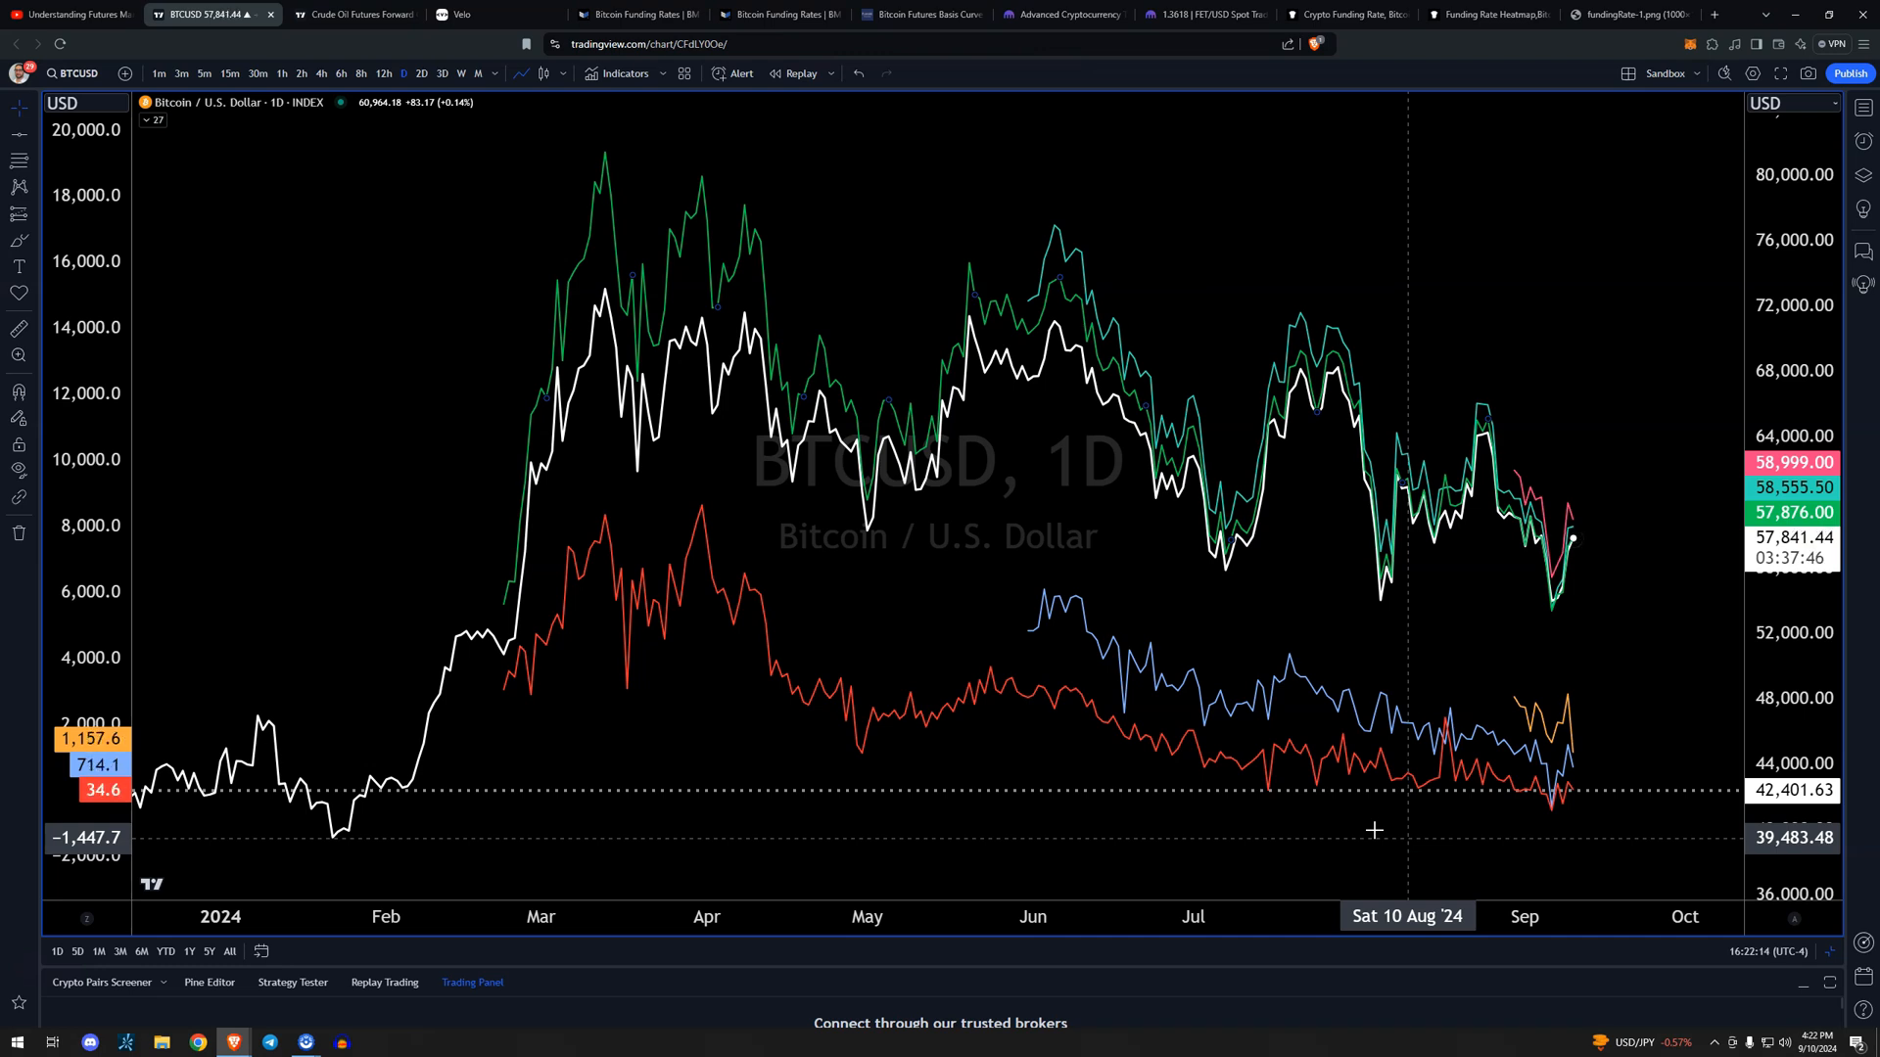
Bring up the Light Crude Oil Futures forward curve charting contracts from 2024 to 2035.
left_click(354, 14)
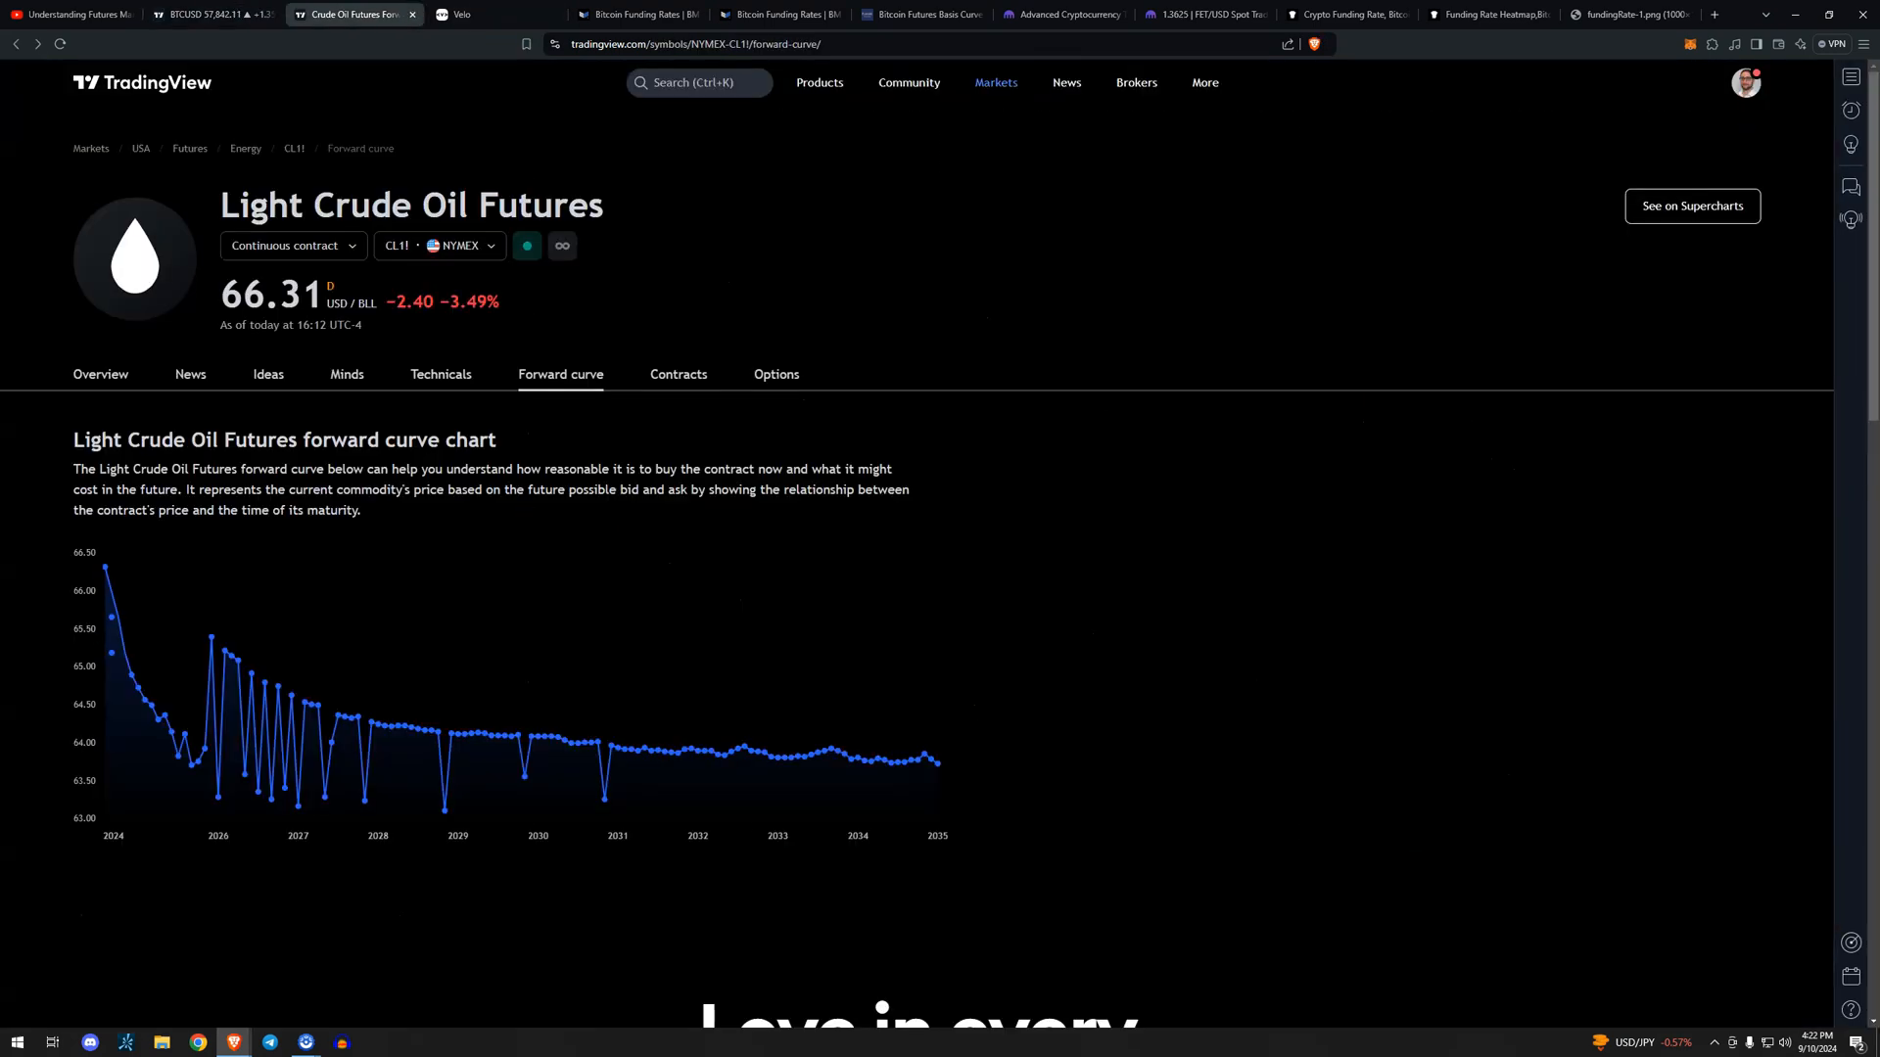
mouse_move(1038, 534)
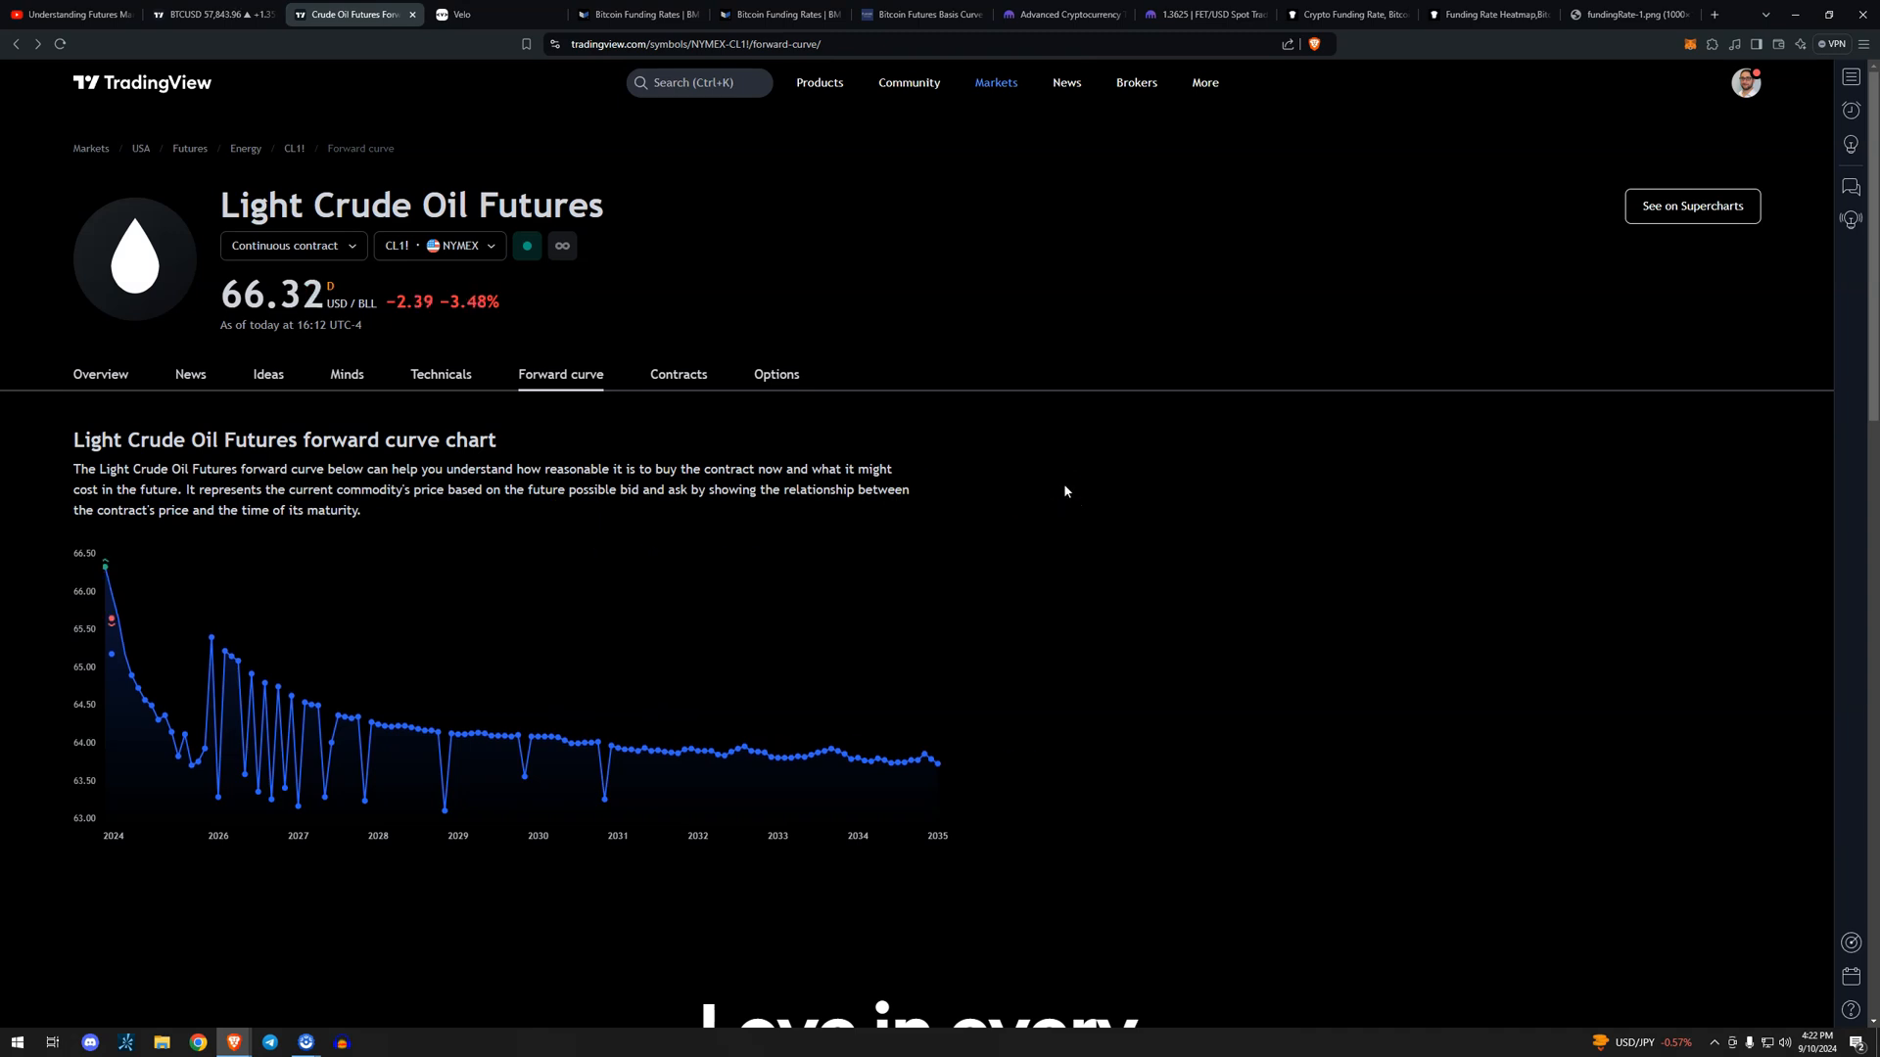
mouse_move(106, 587)
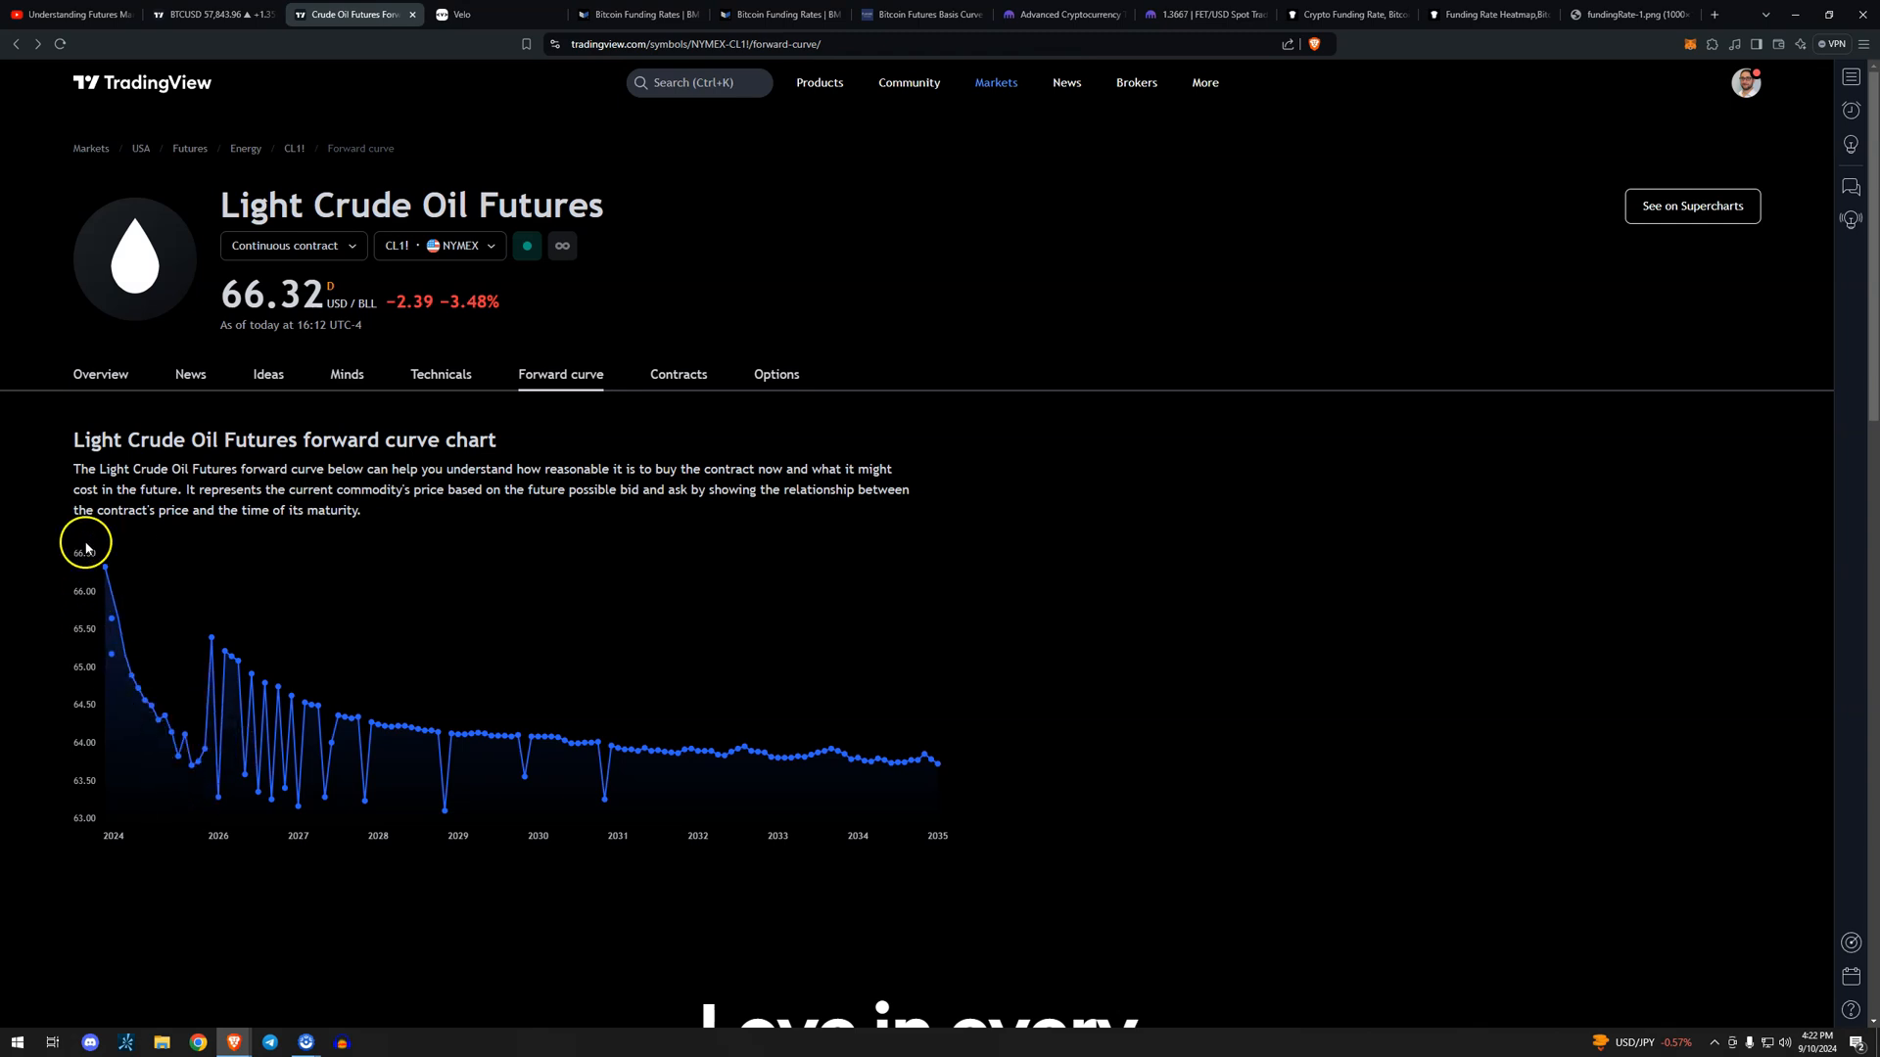
mouse_move(159, 701)
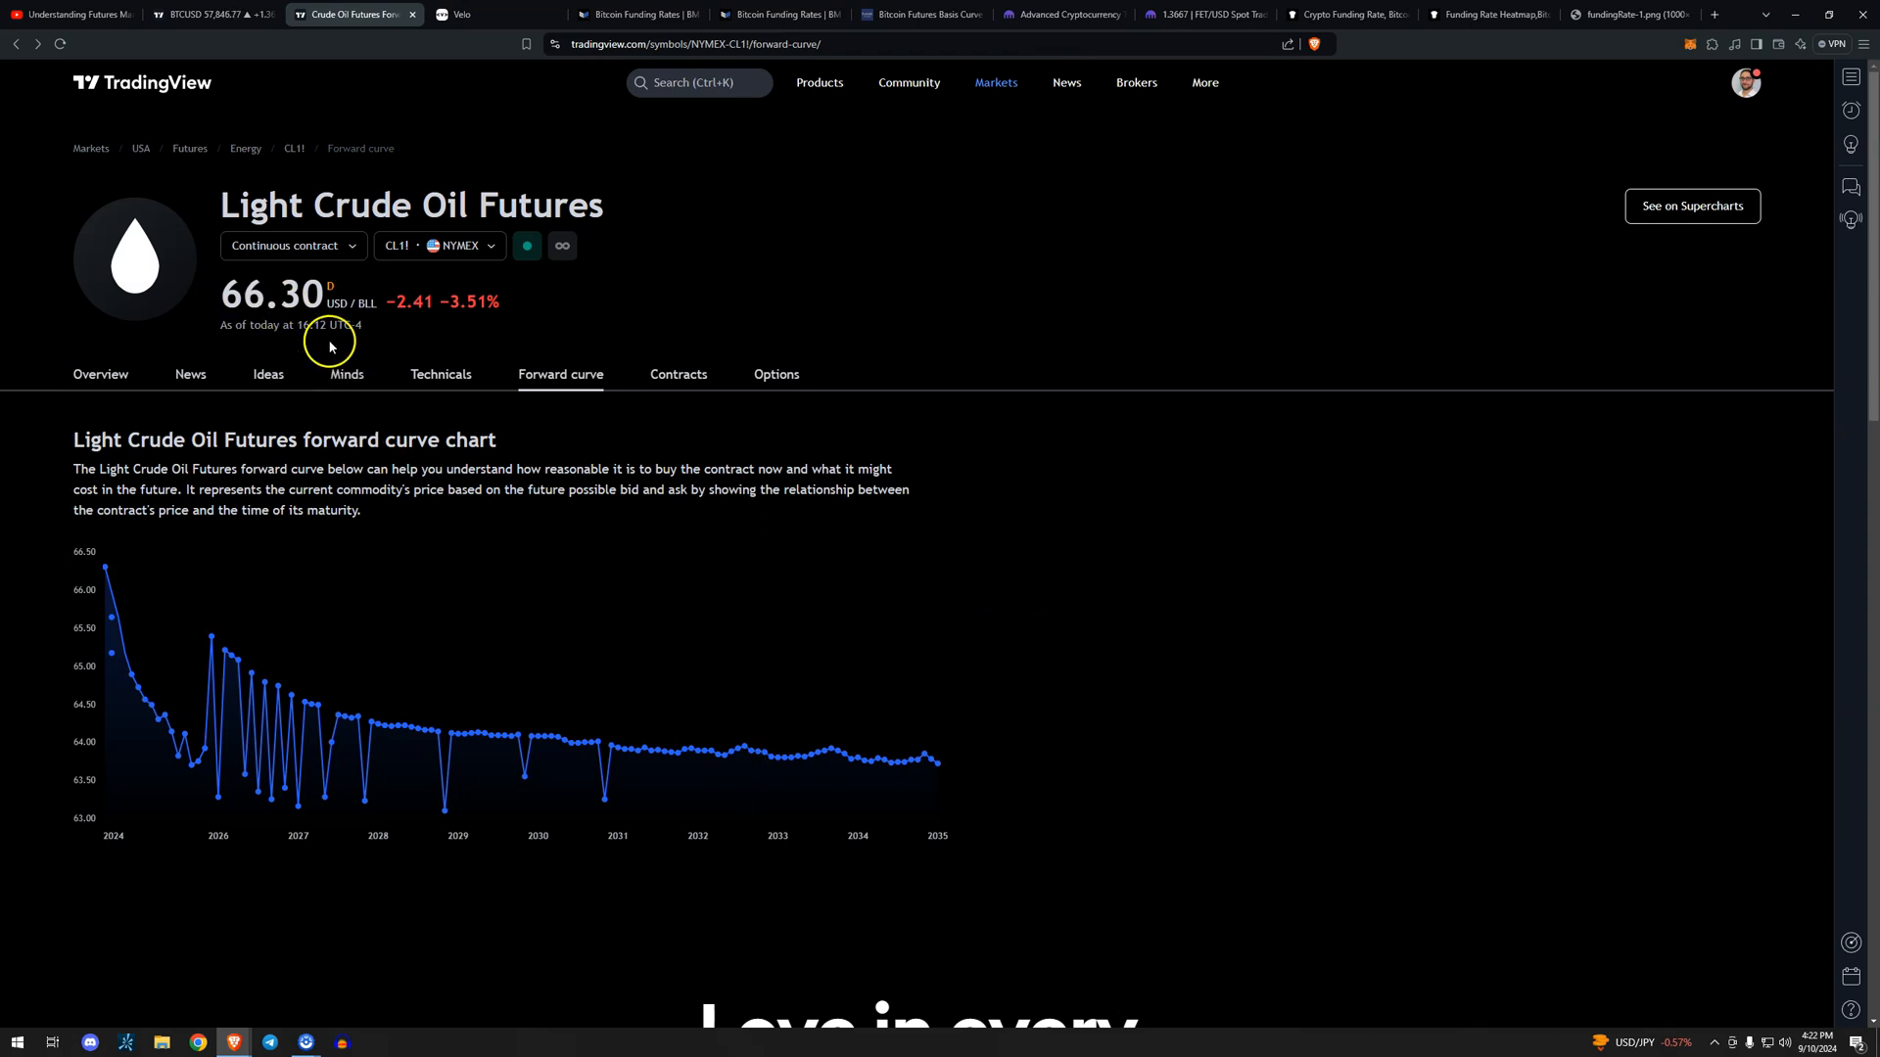
mouse_move(532, 424)
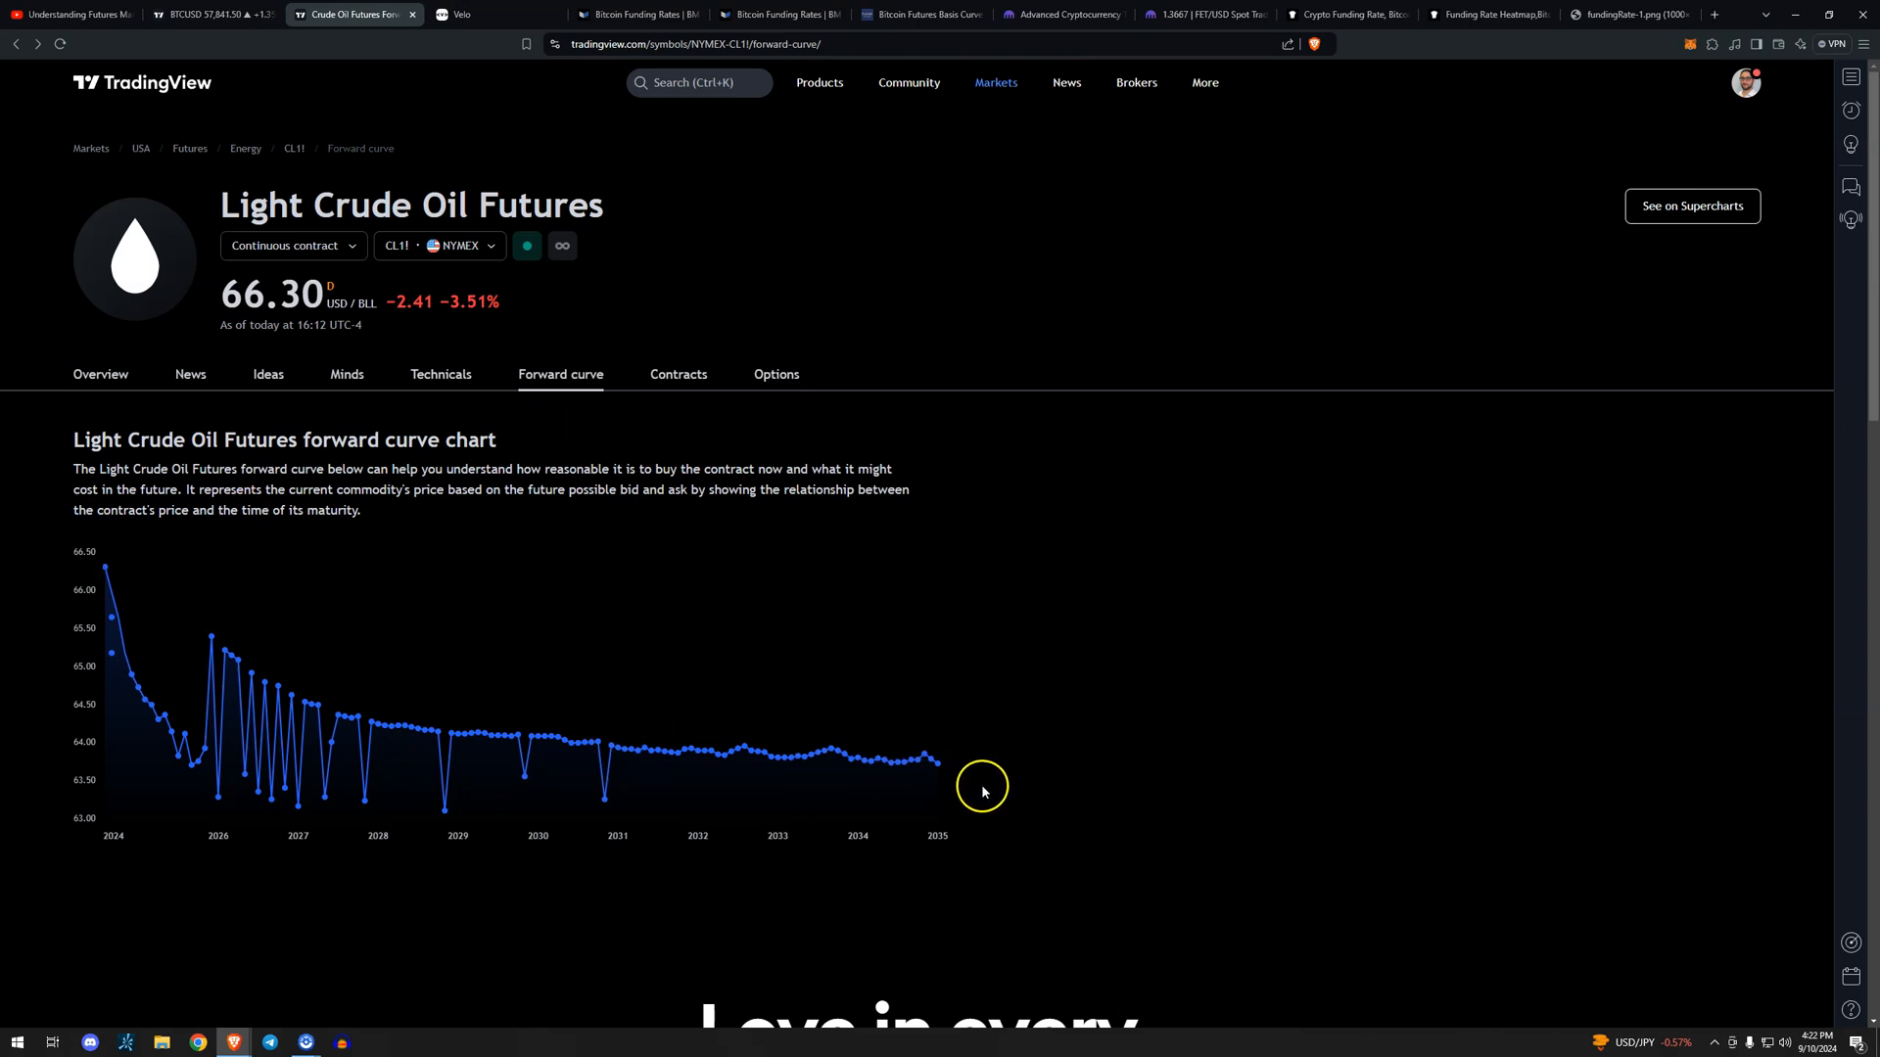
mouse_move(971, 781)
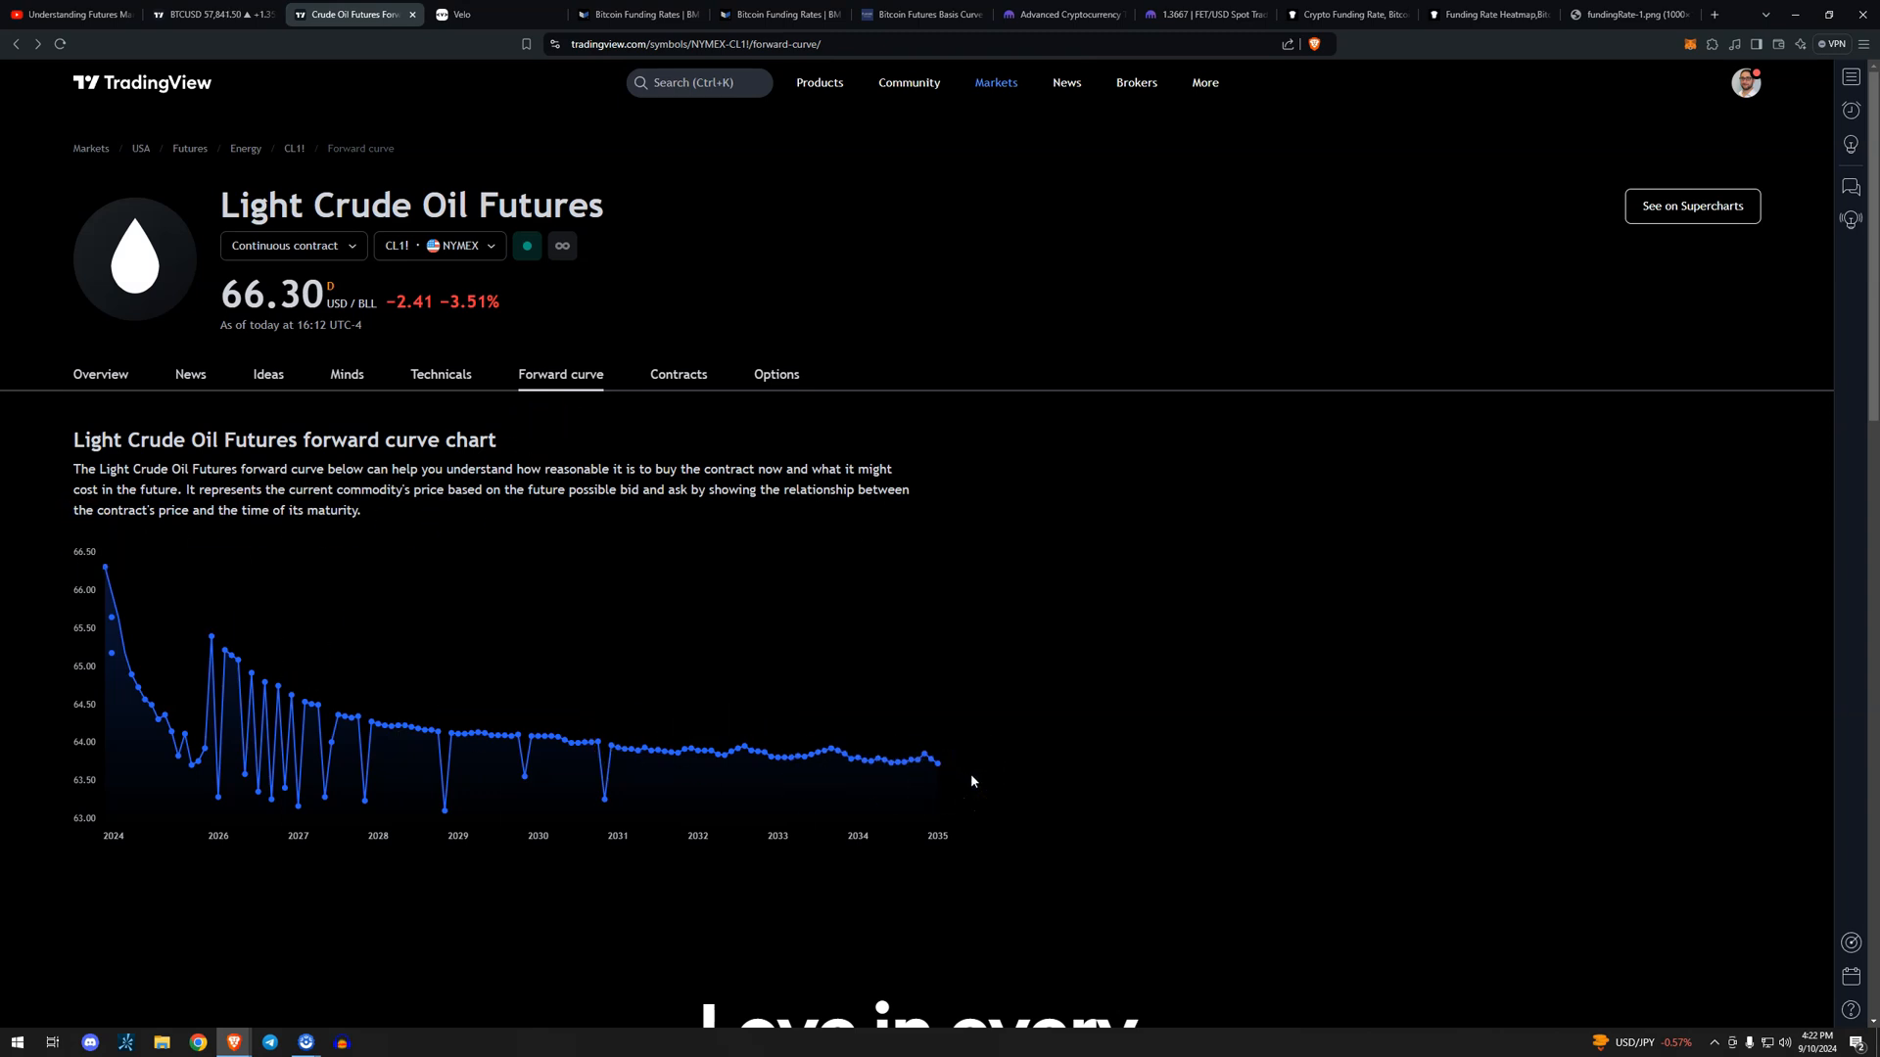
mouse_move(983, 827)
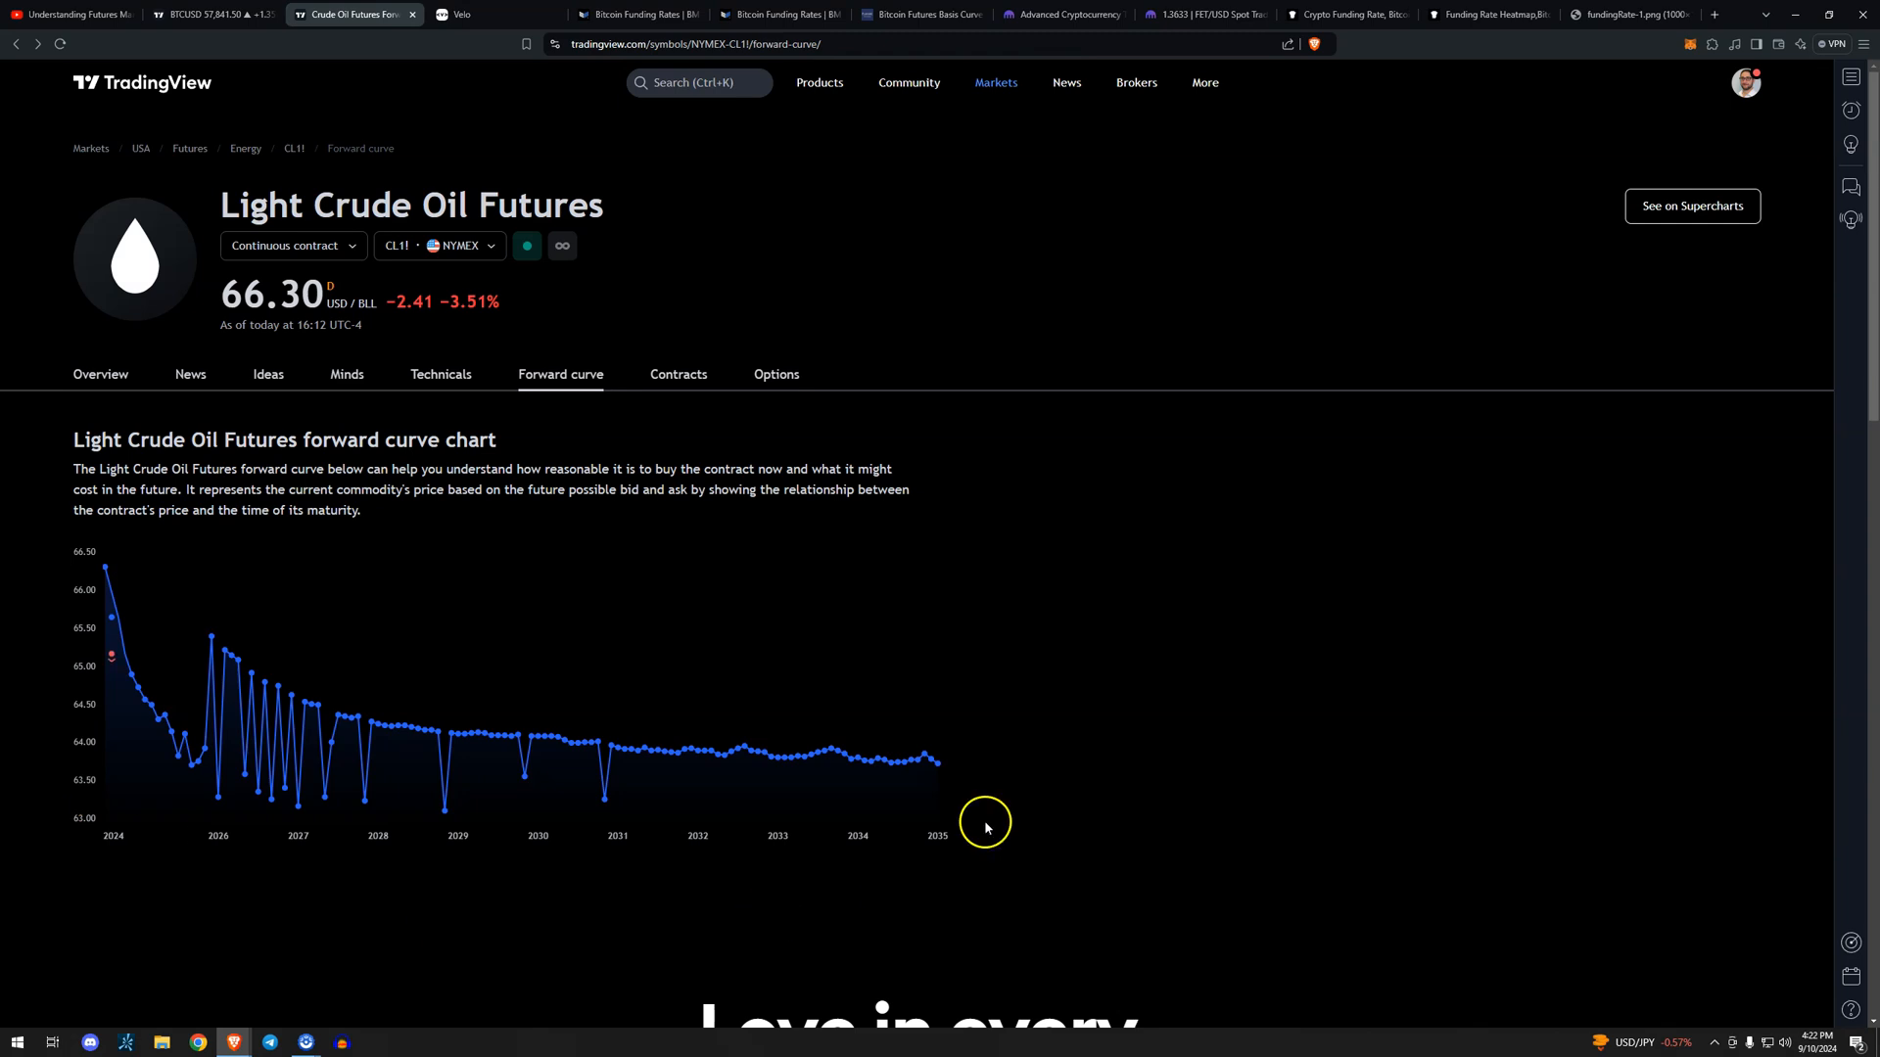
mouse_move(1015, 823)
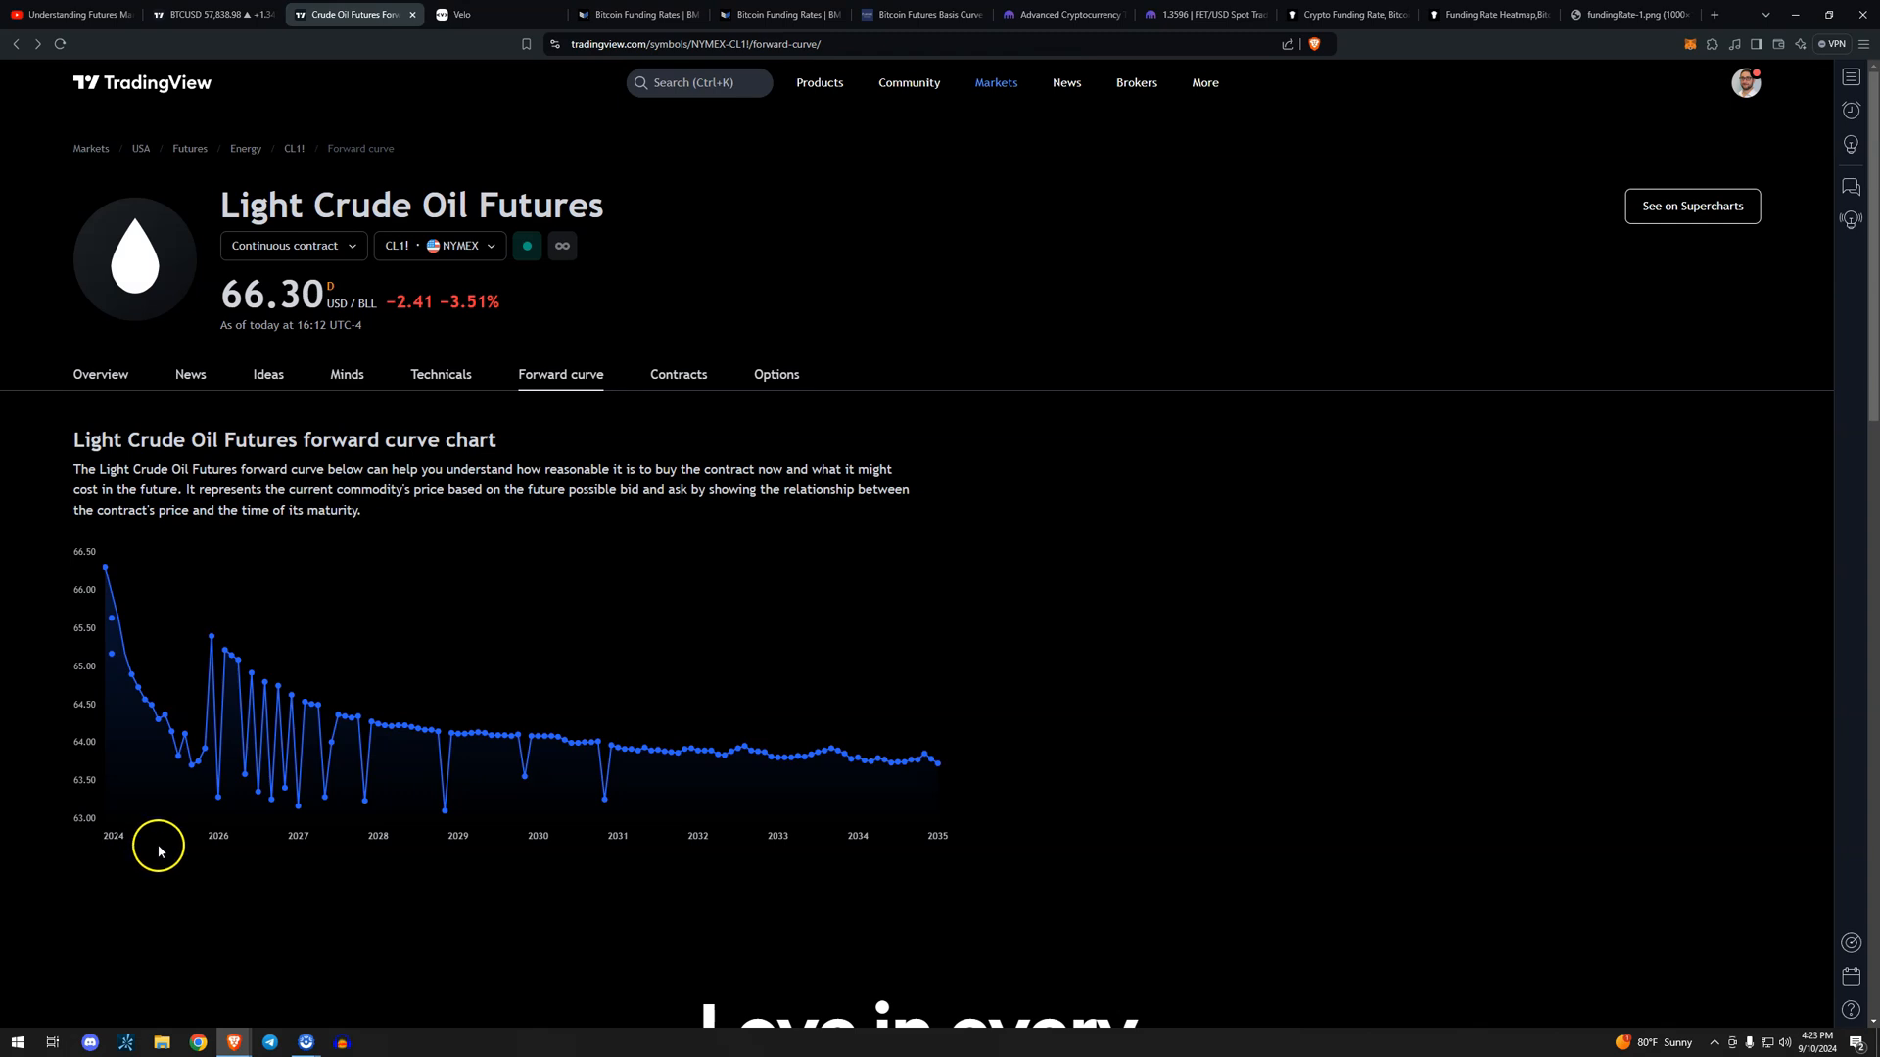
mouse_move(169, 849)
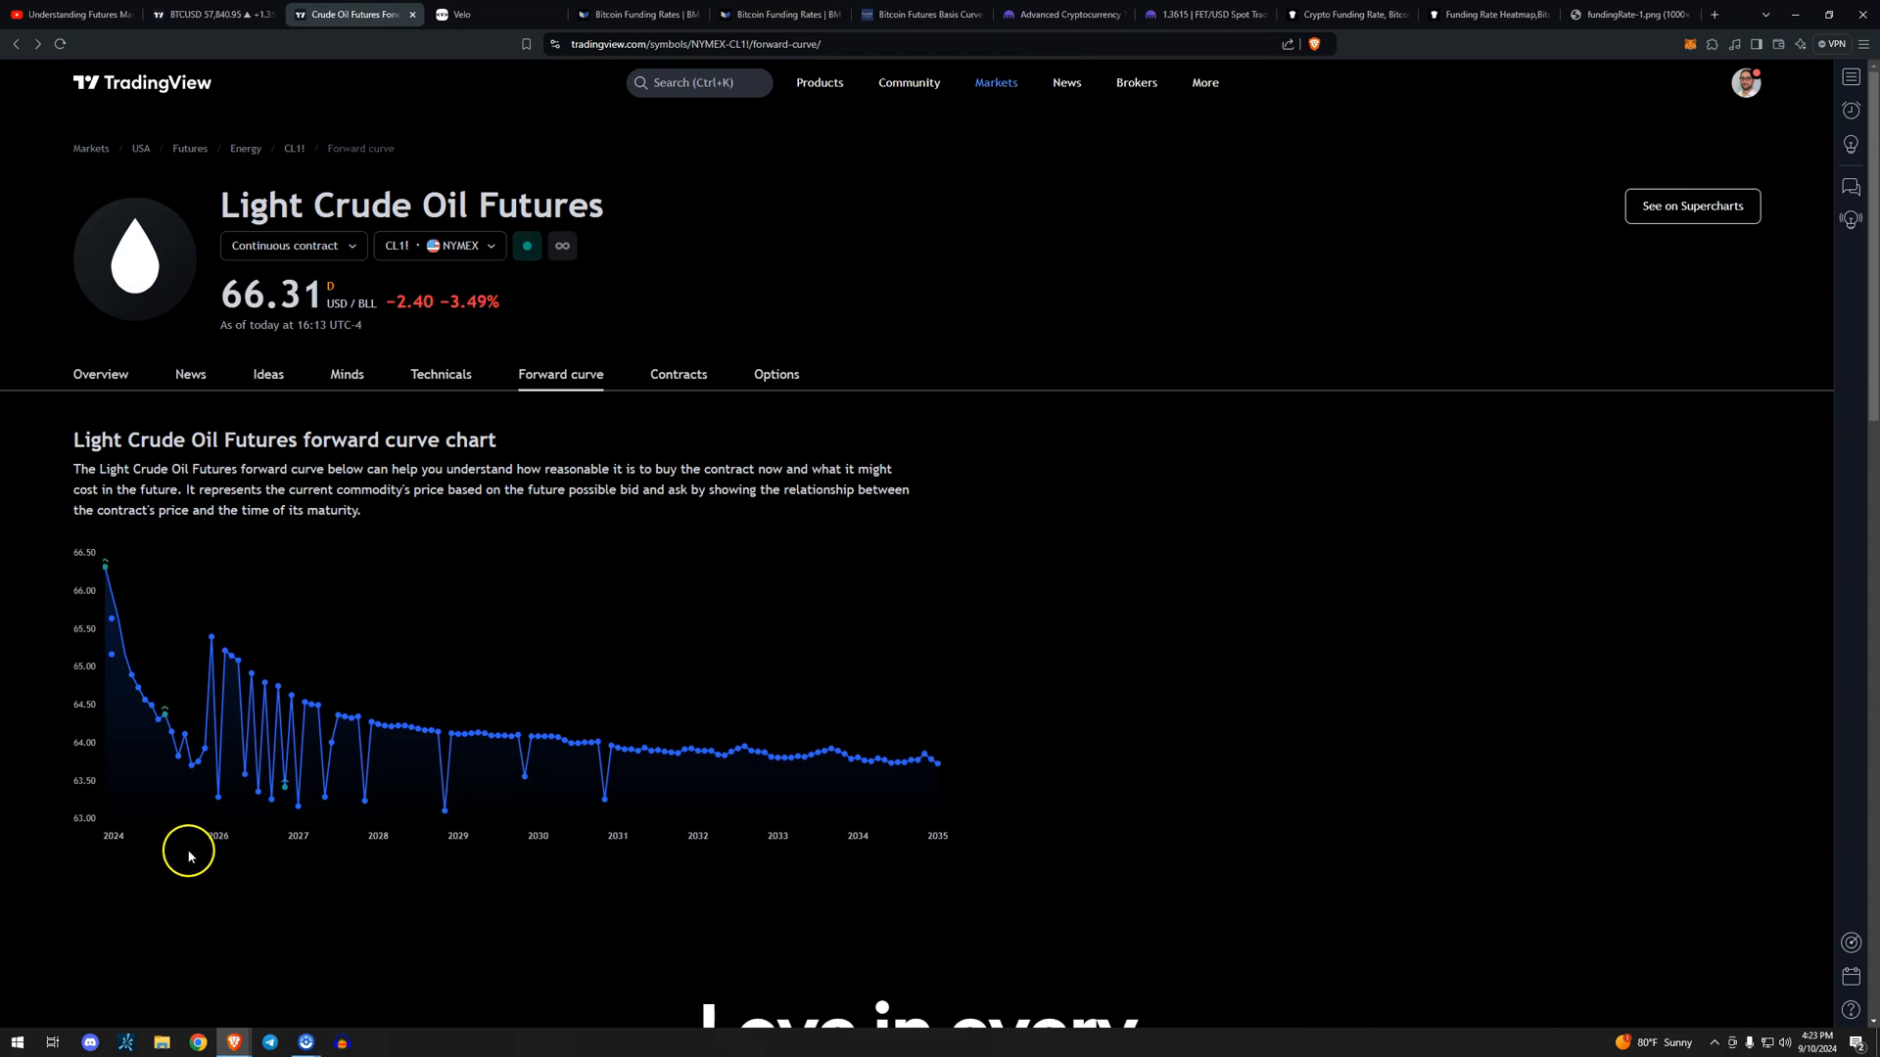
mouse_move(215, 806)
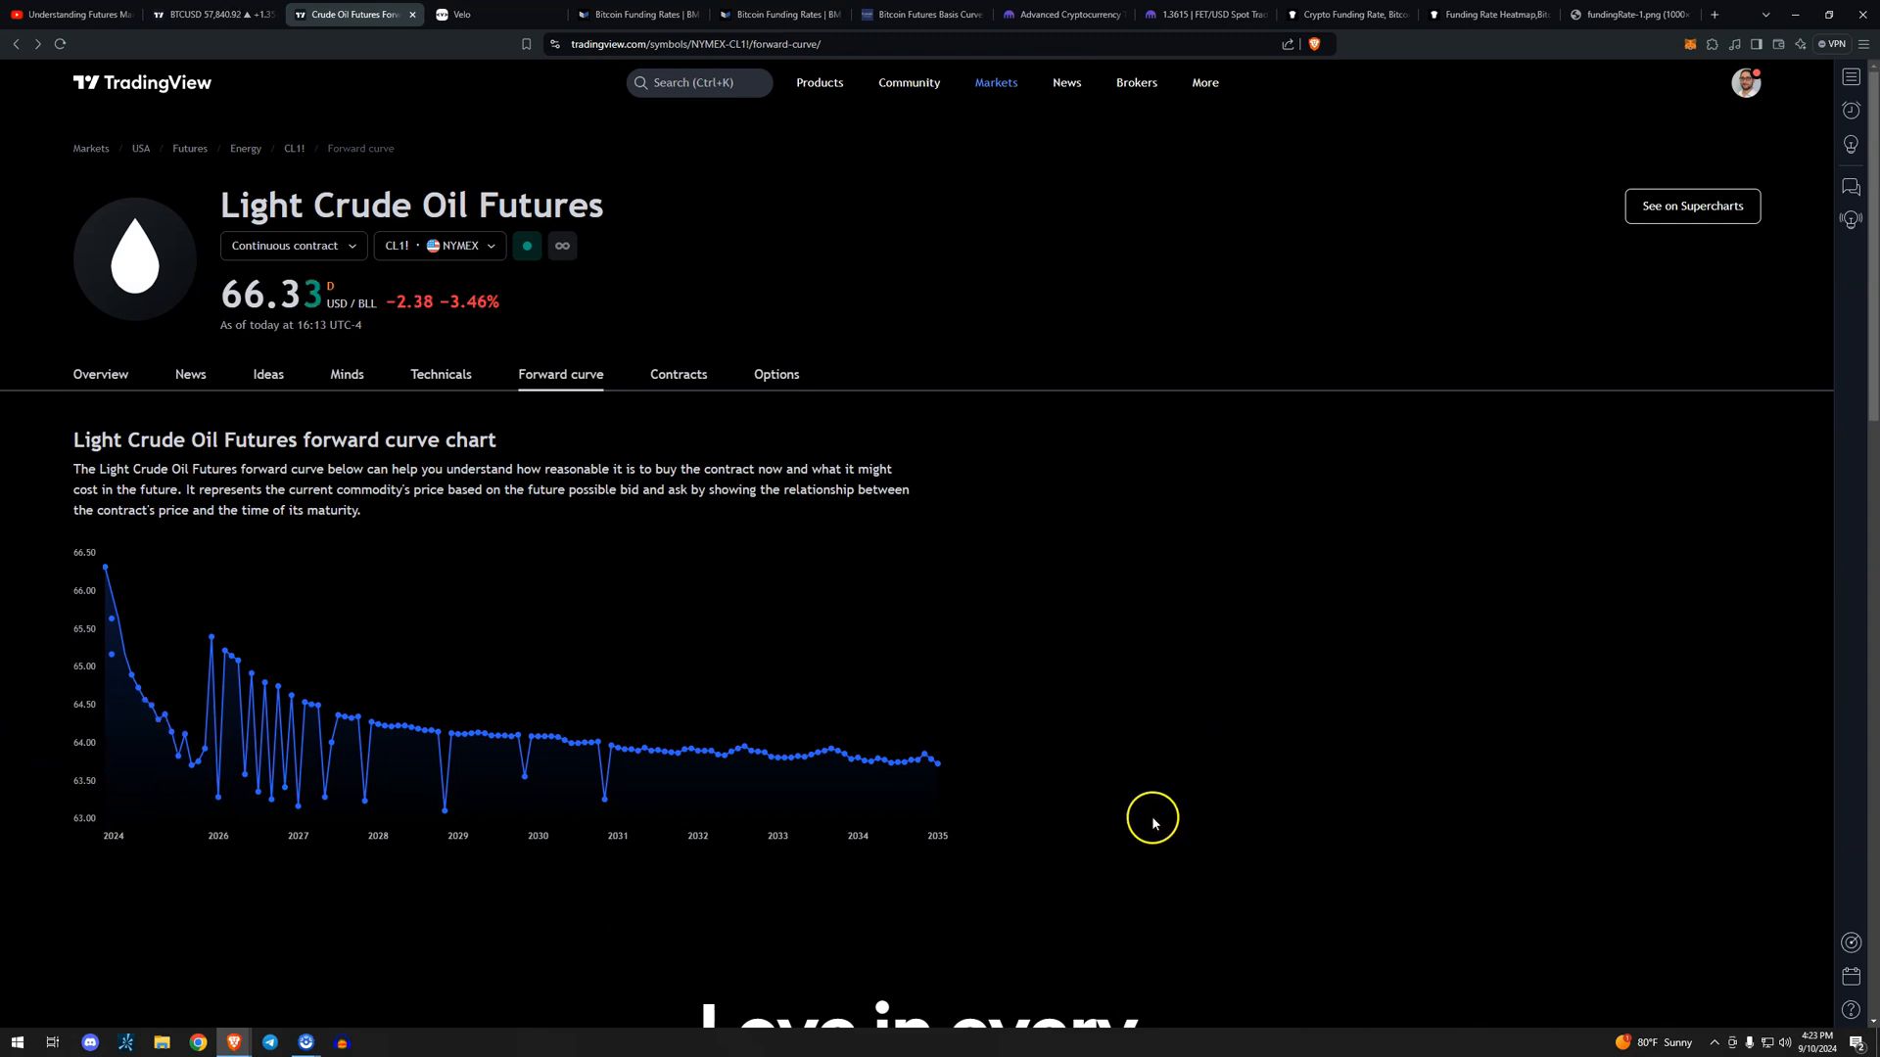
mouse_move(1076, 811)
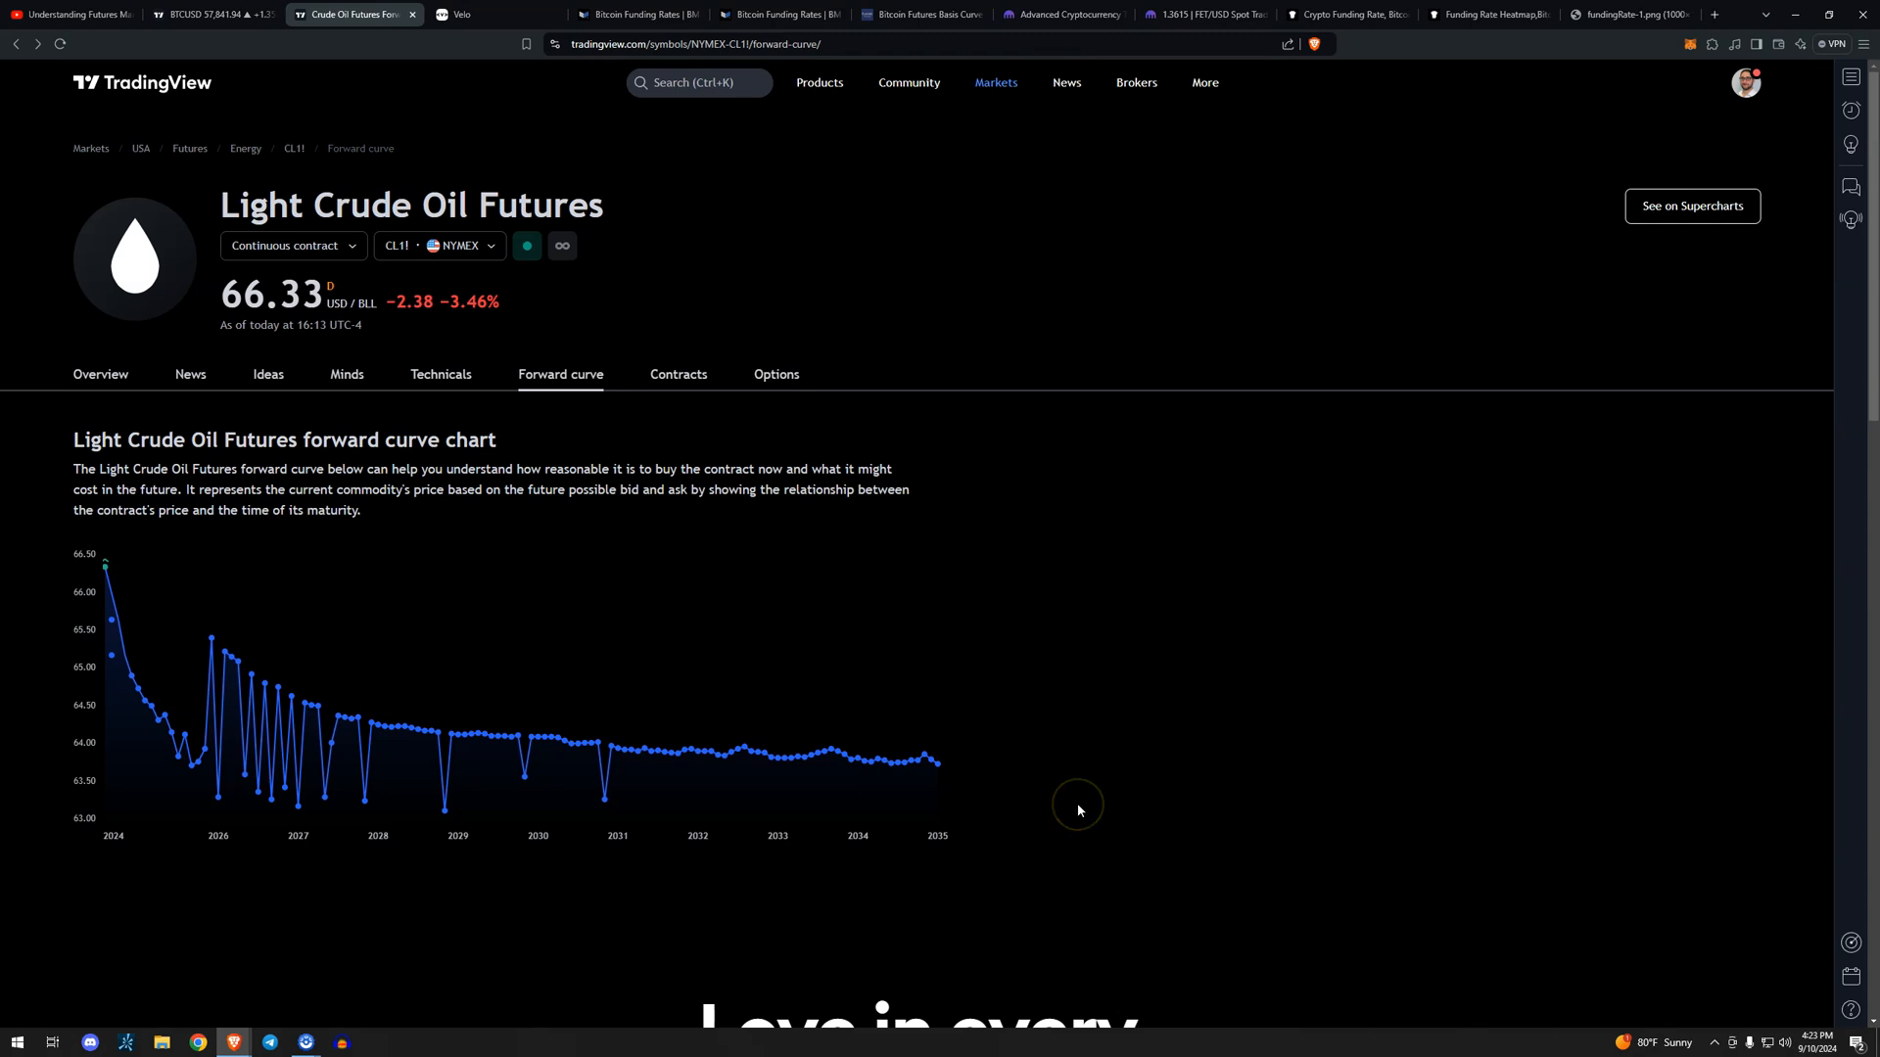
Open the Velo CME dashboard and enlarge the BTC CME Annualized Basis chart to fullscreen.
left_click(482, 15)
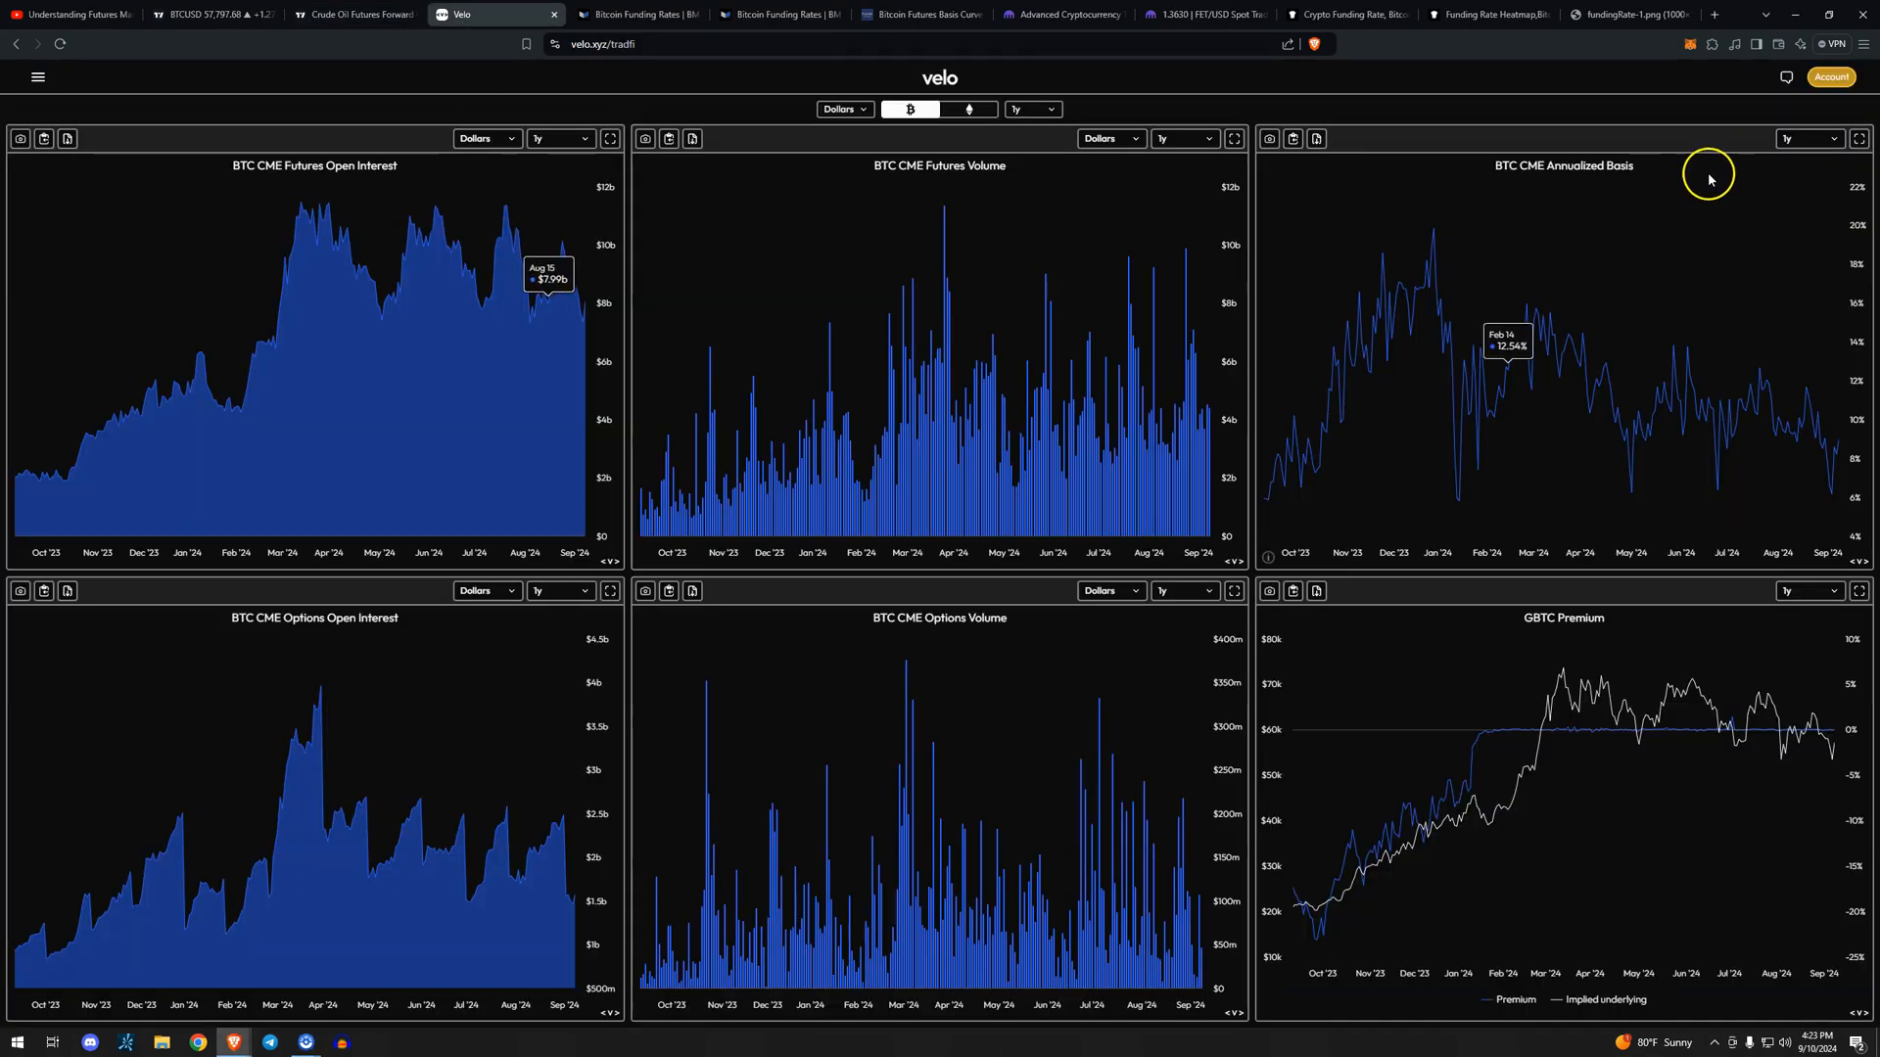
left_click(1858, 138)
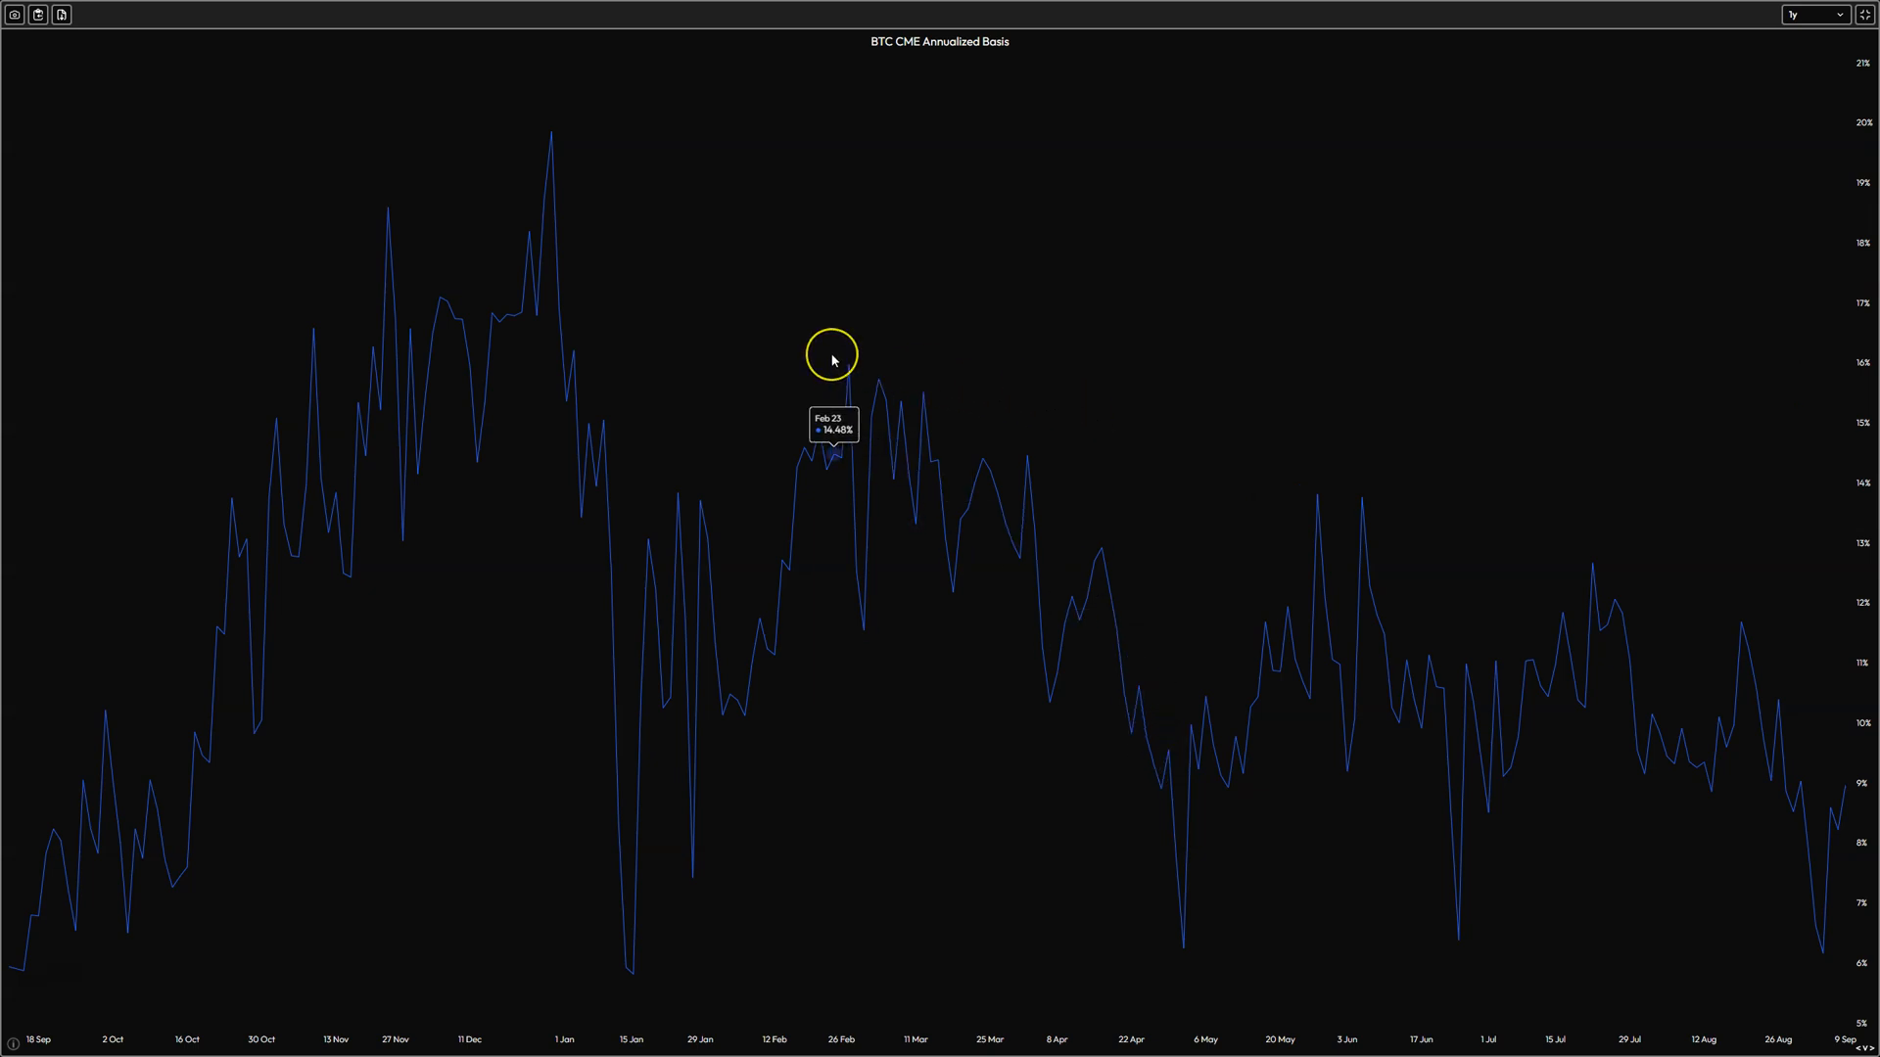
mouse_move(1195, 551)
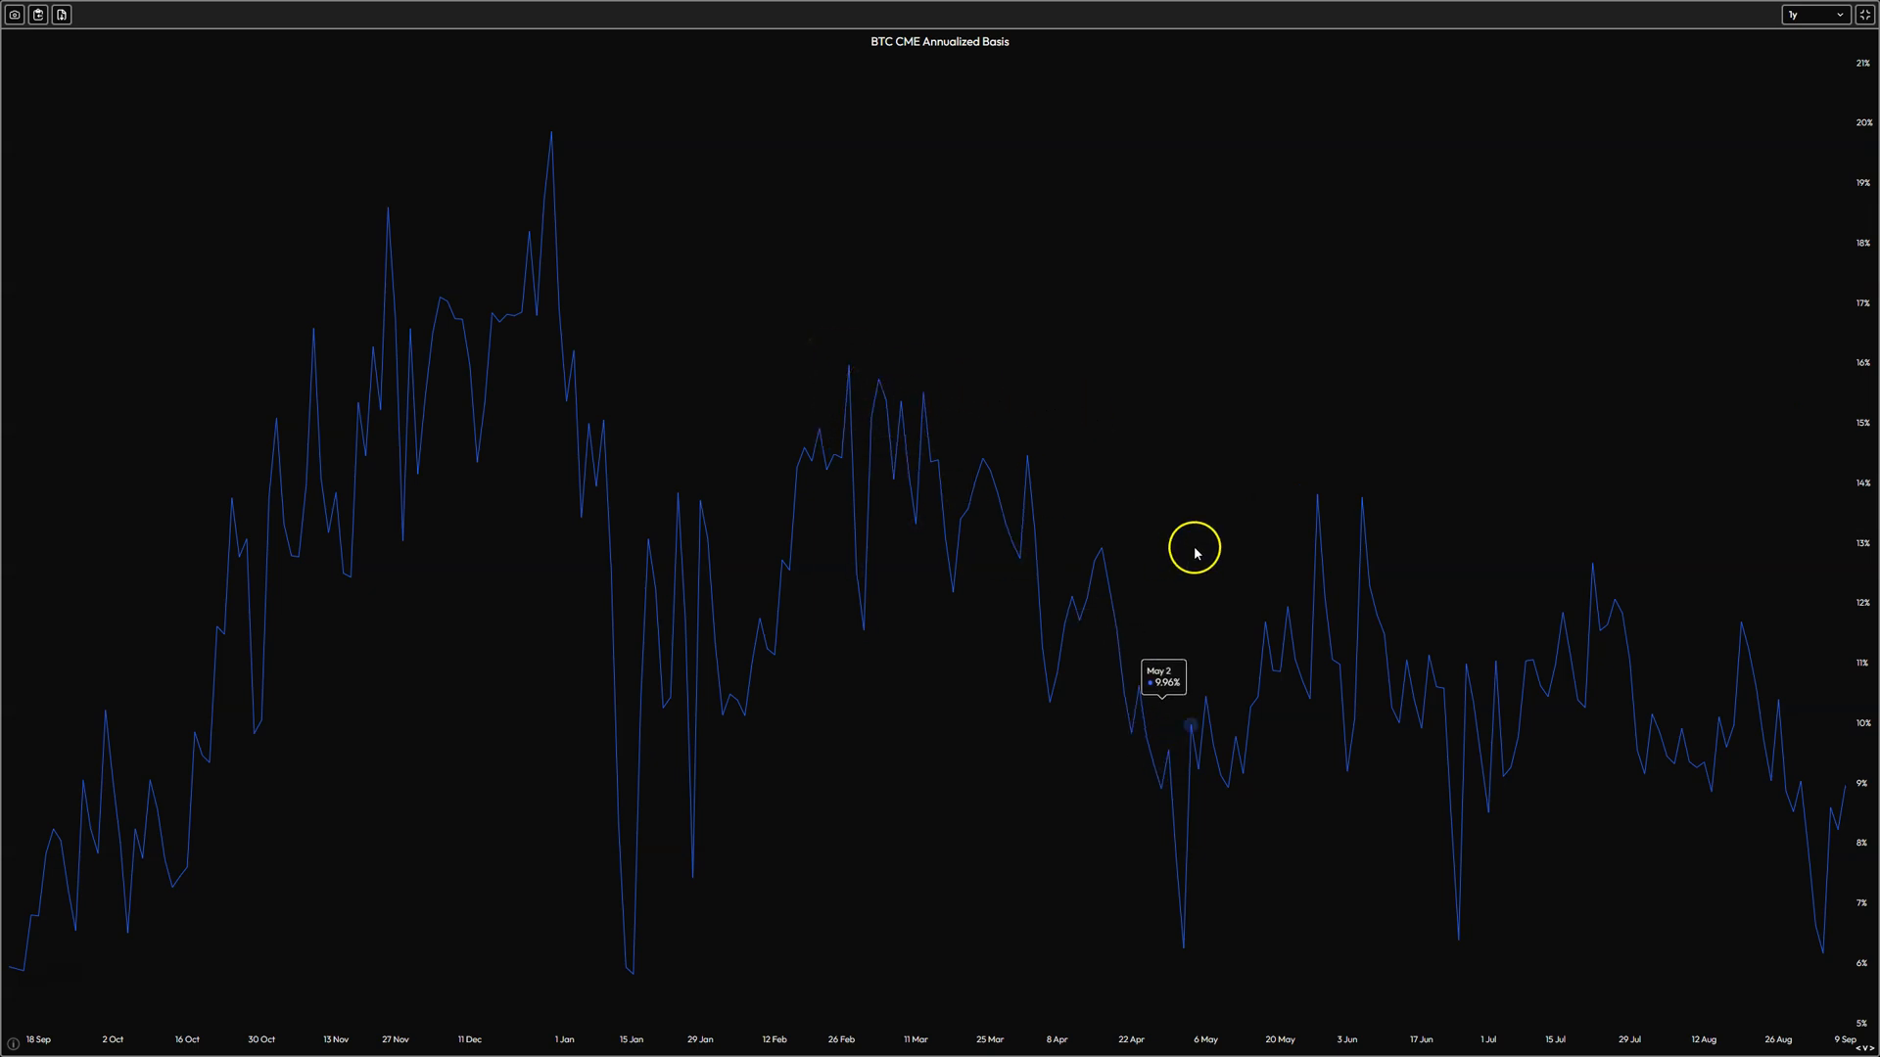
mouse_move(1280, 554)
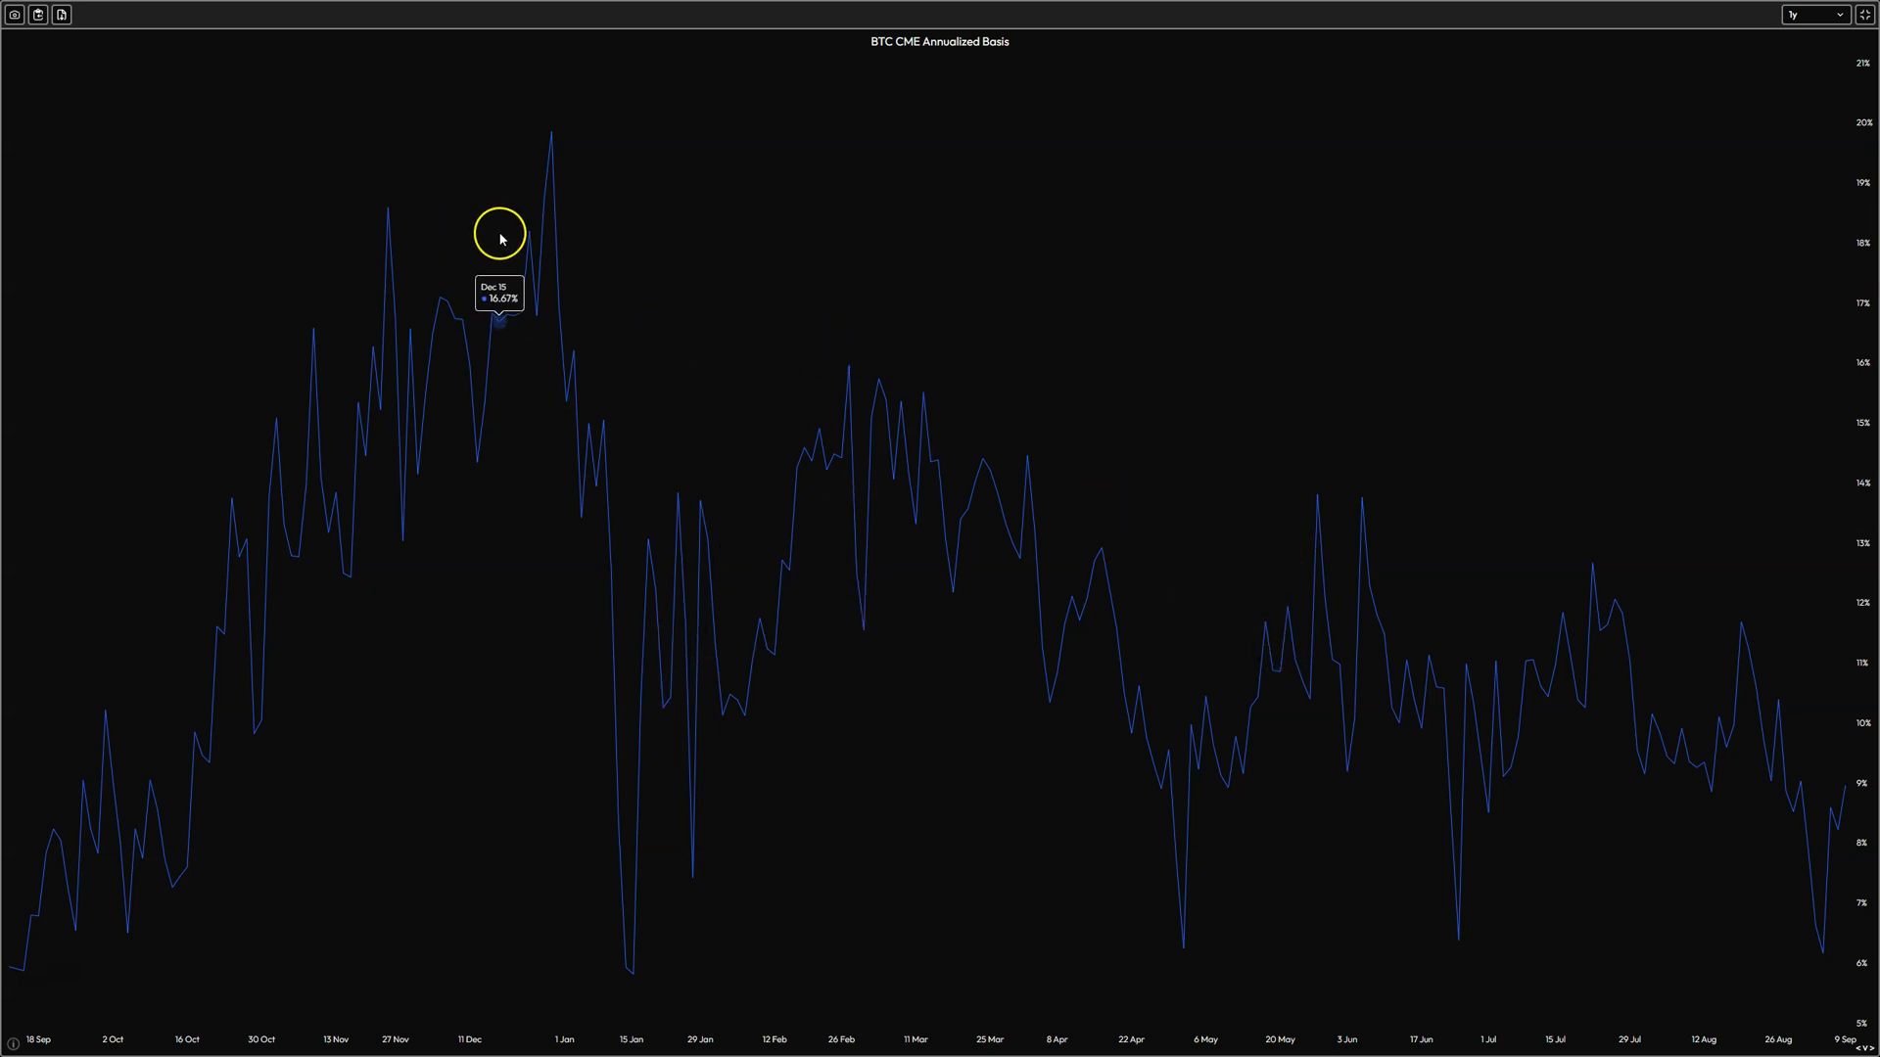
mouse_move(1628, 315)
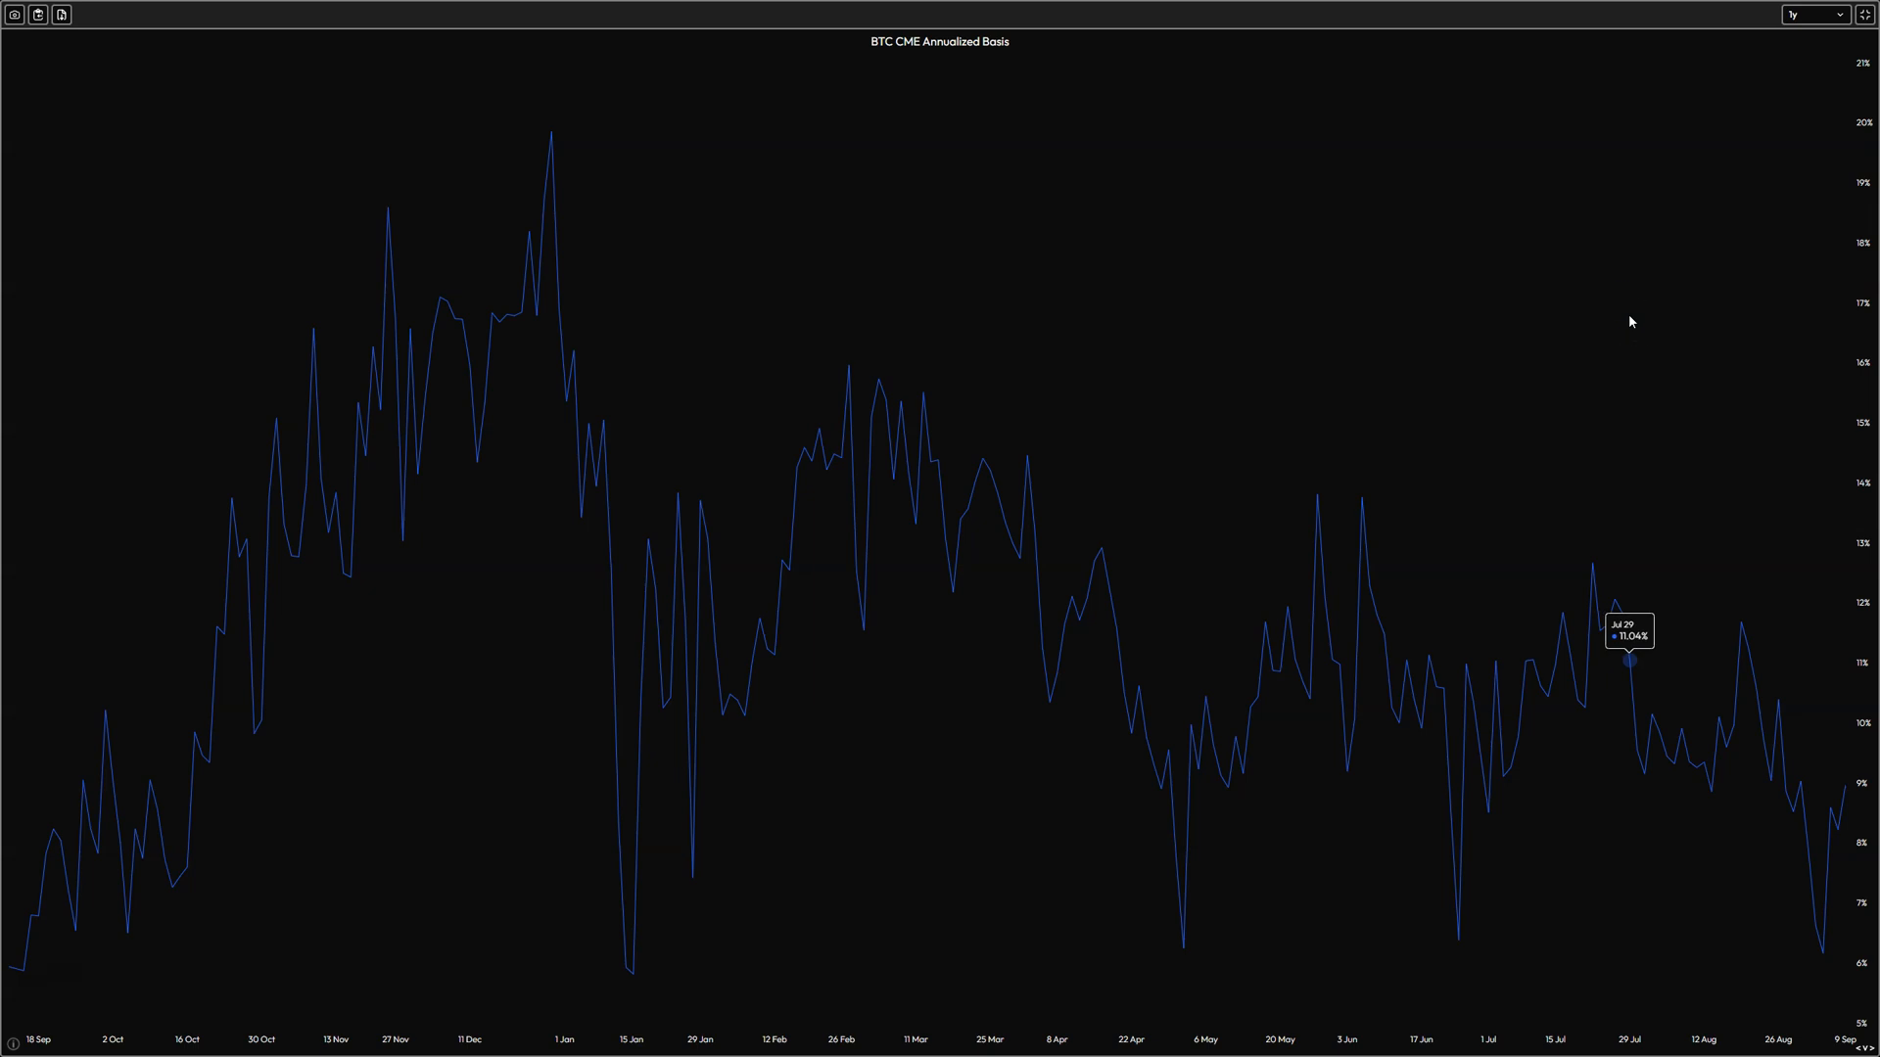
mouse_move(573, 255)
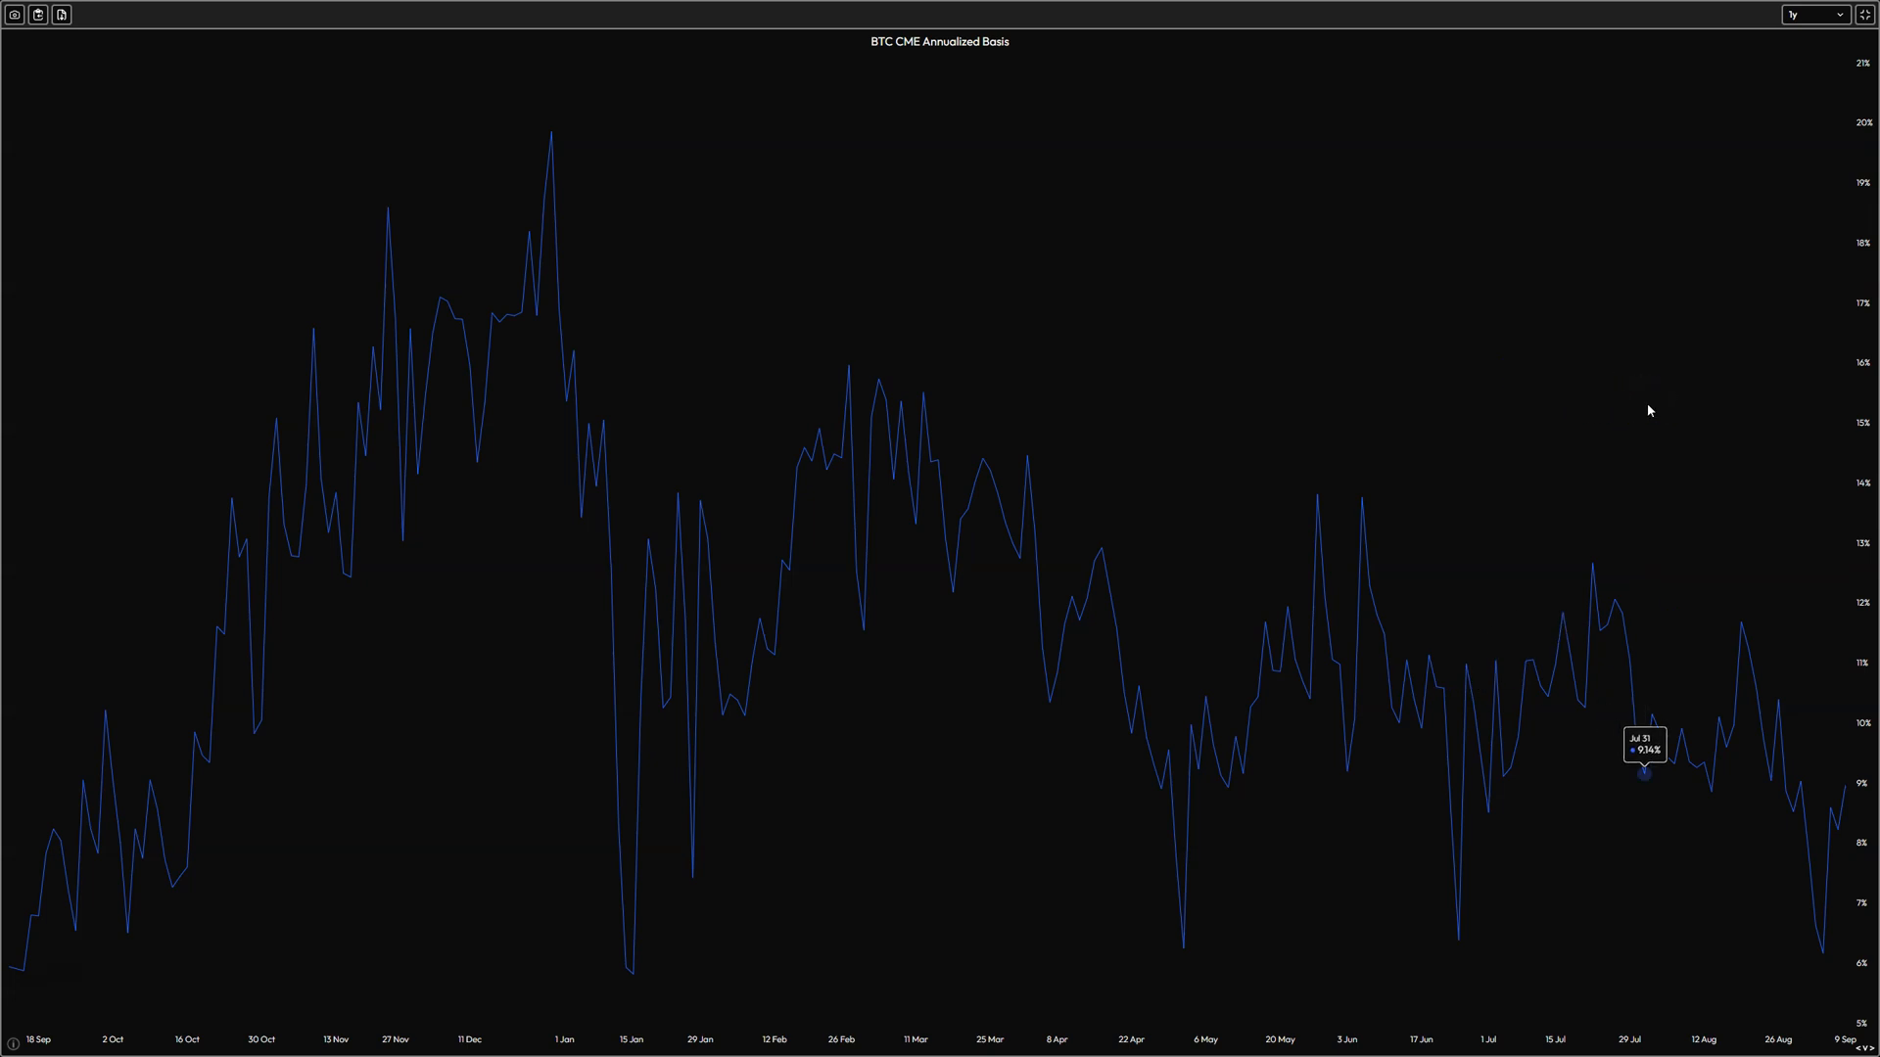
mouse_move(486, 193)
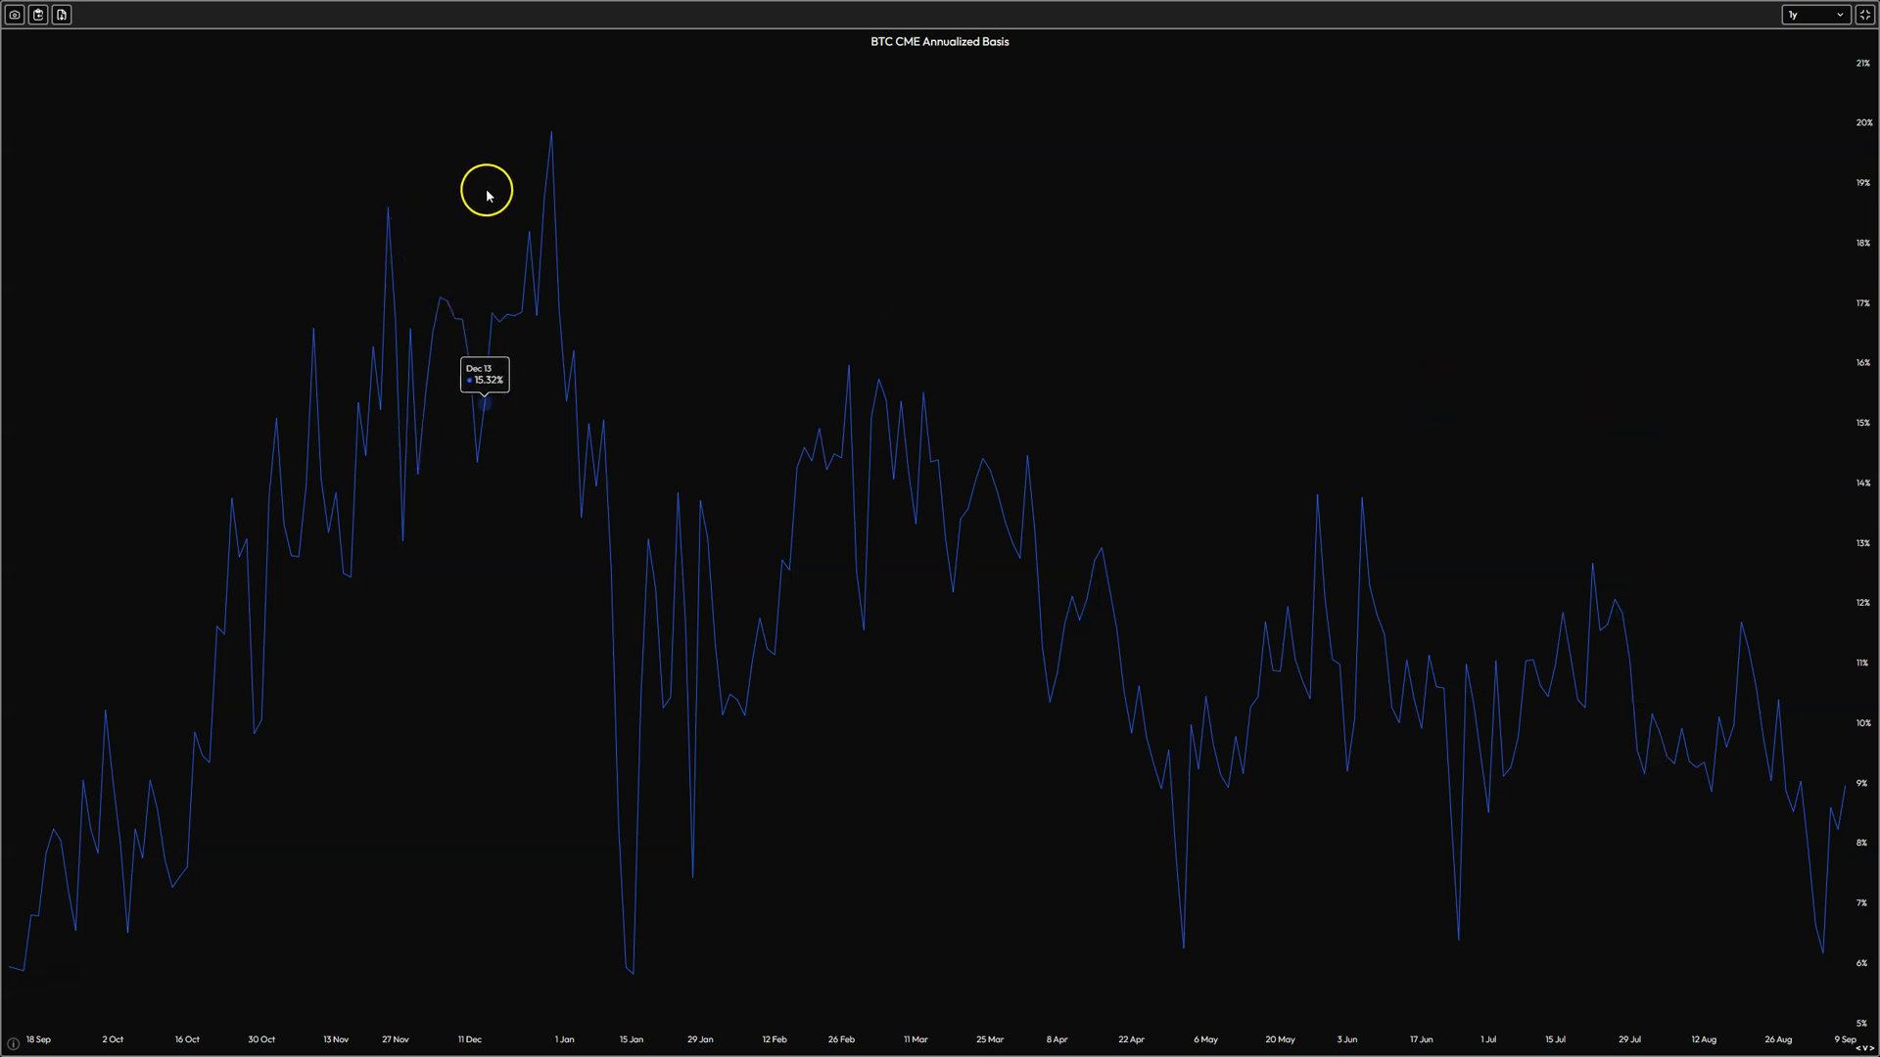
mouse_move(1068, 175)
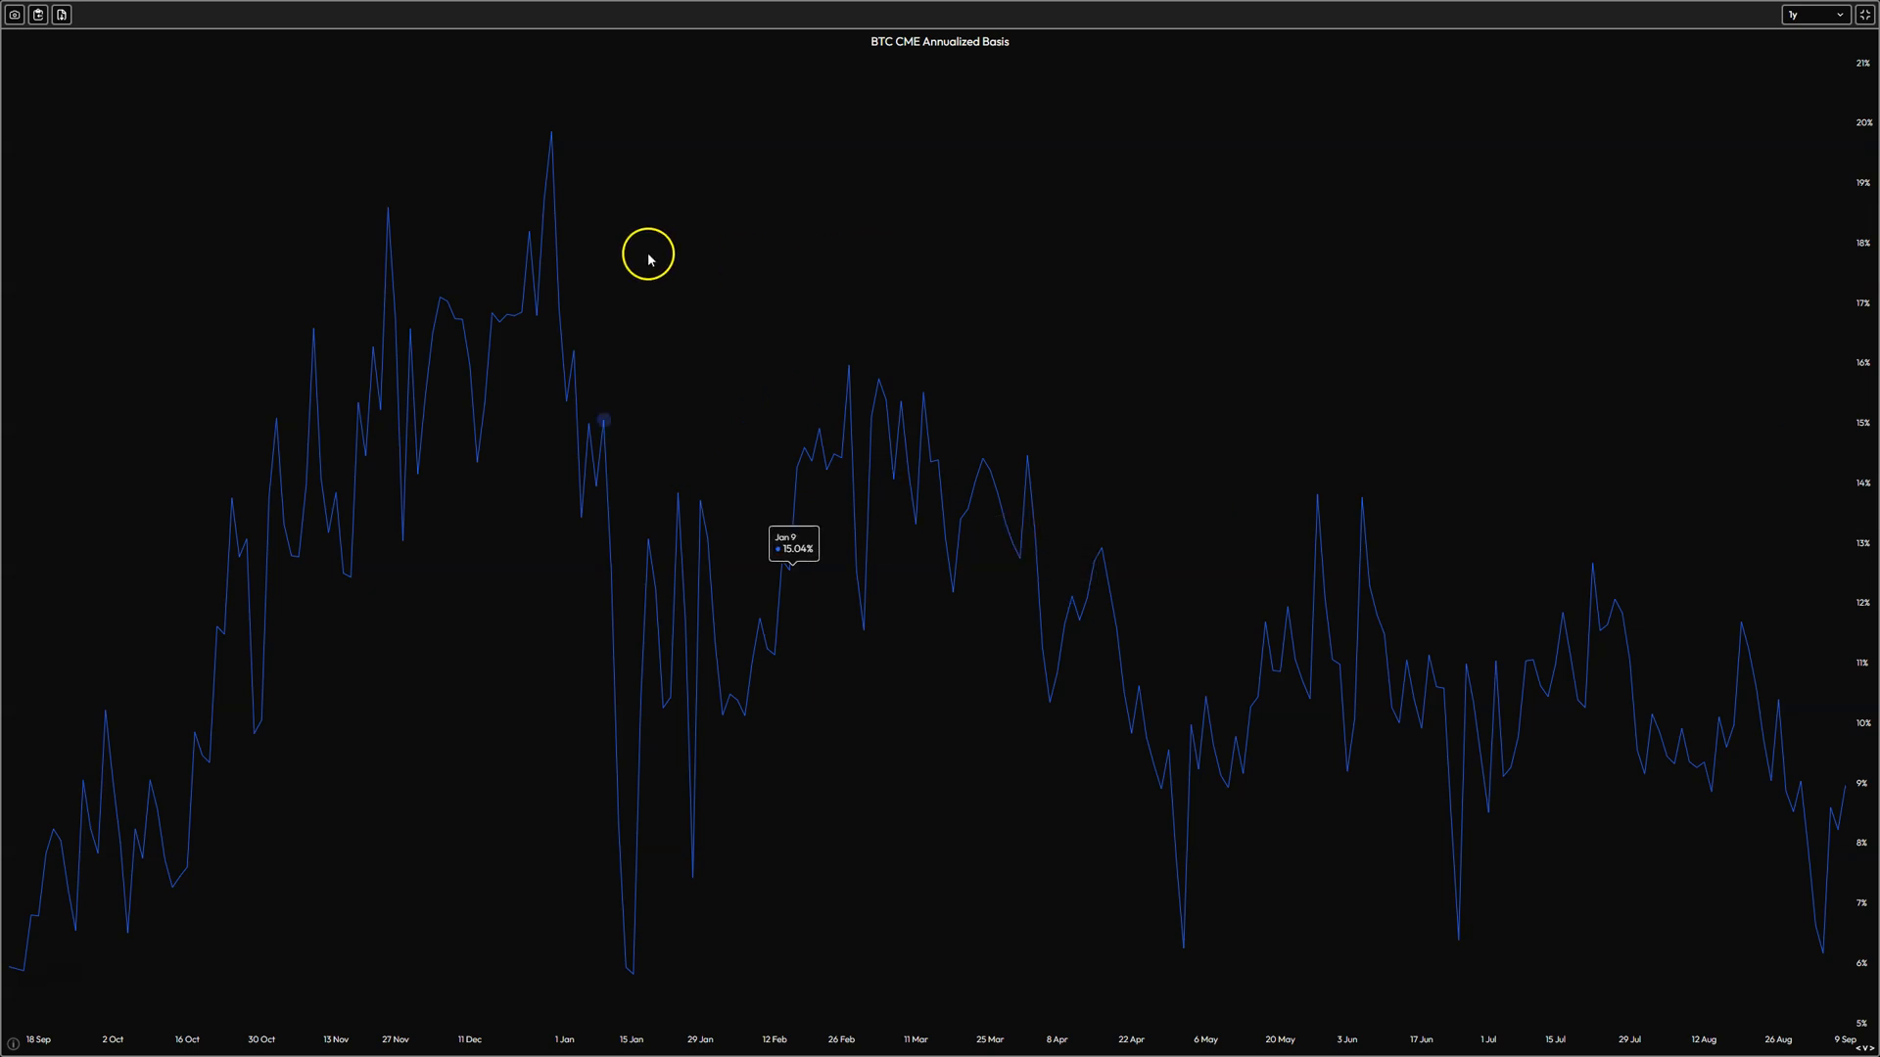
mouse_move(564, 213)
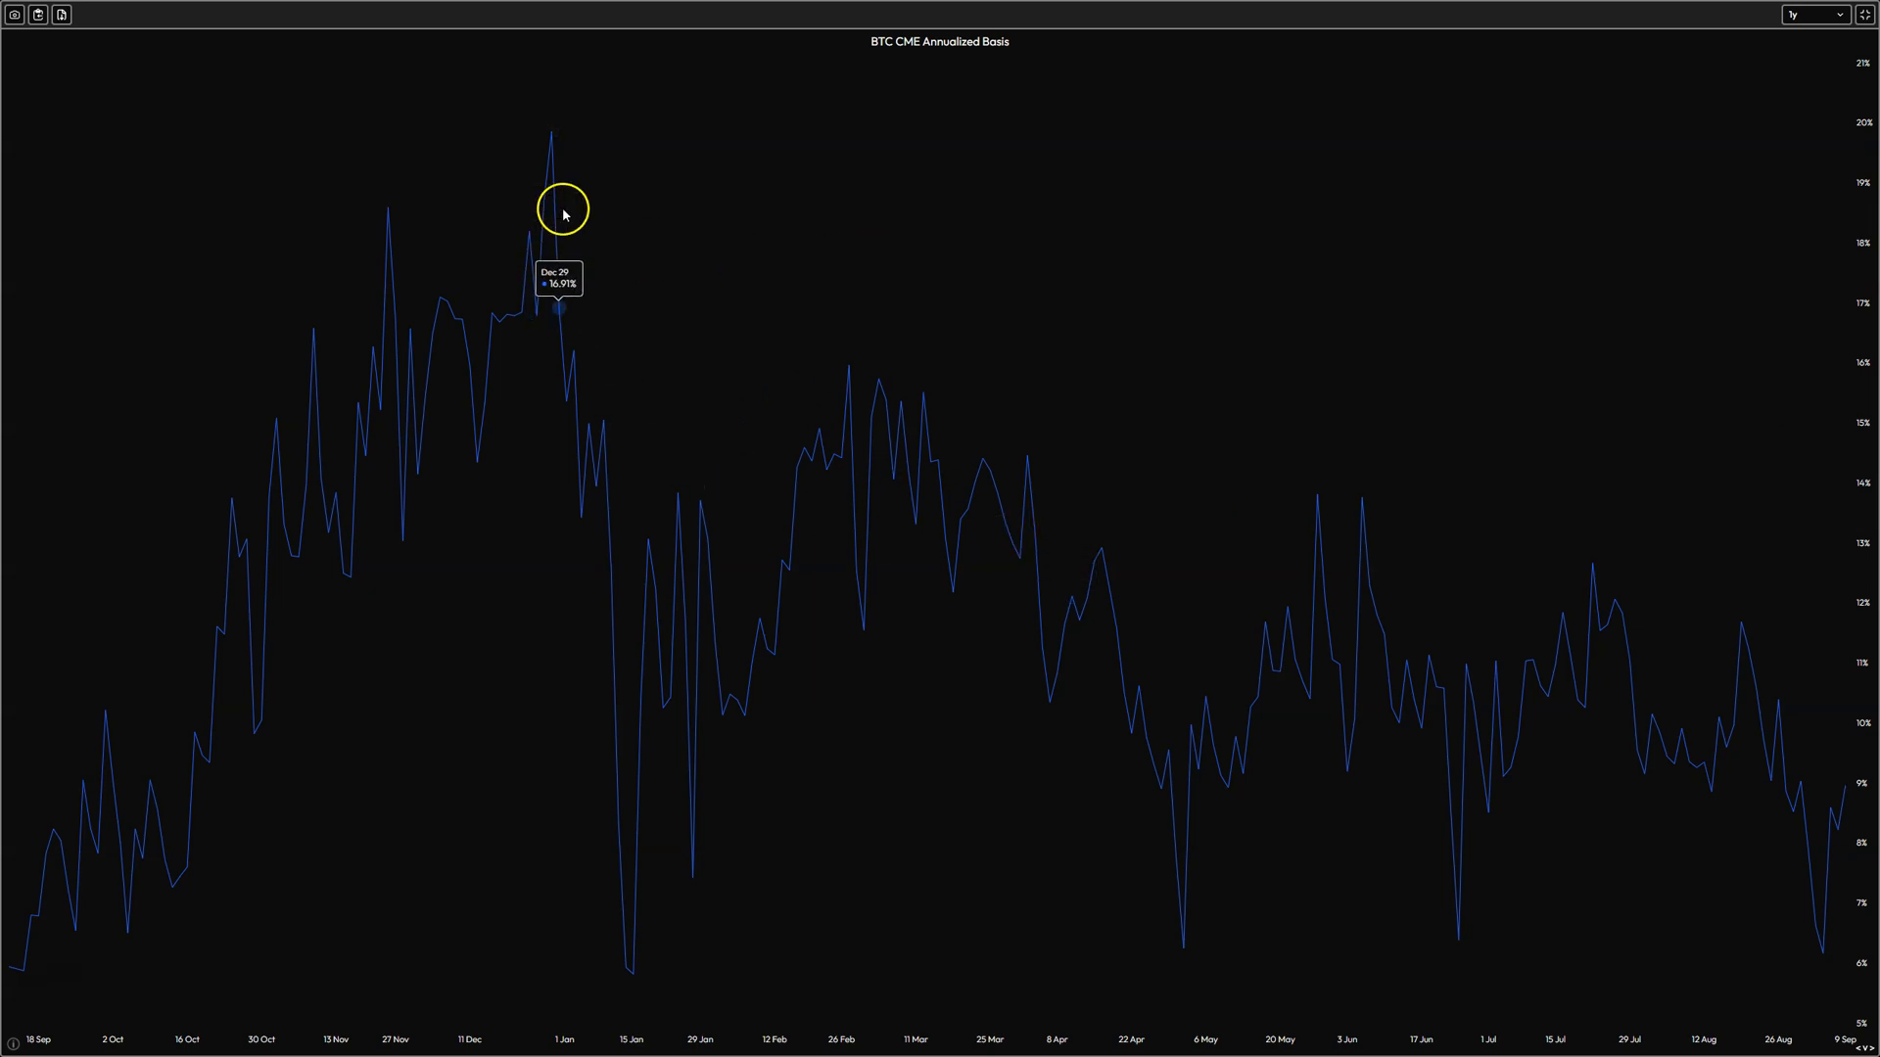
mouse_move(552, 166)
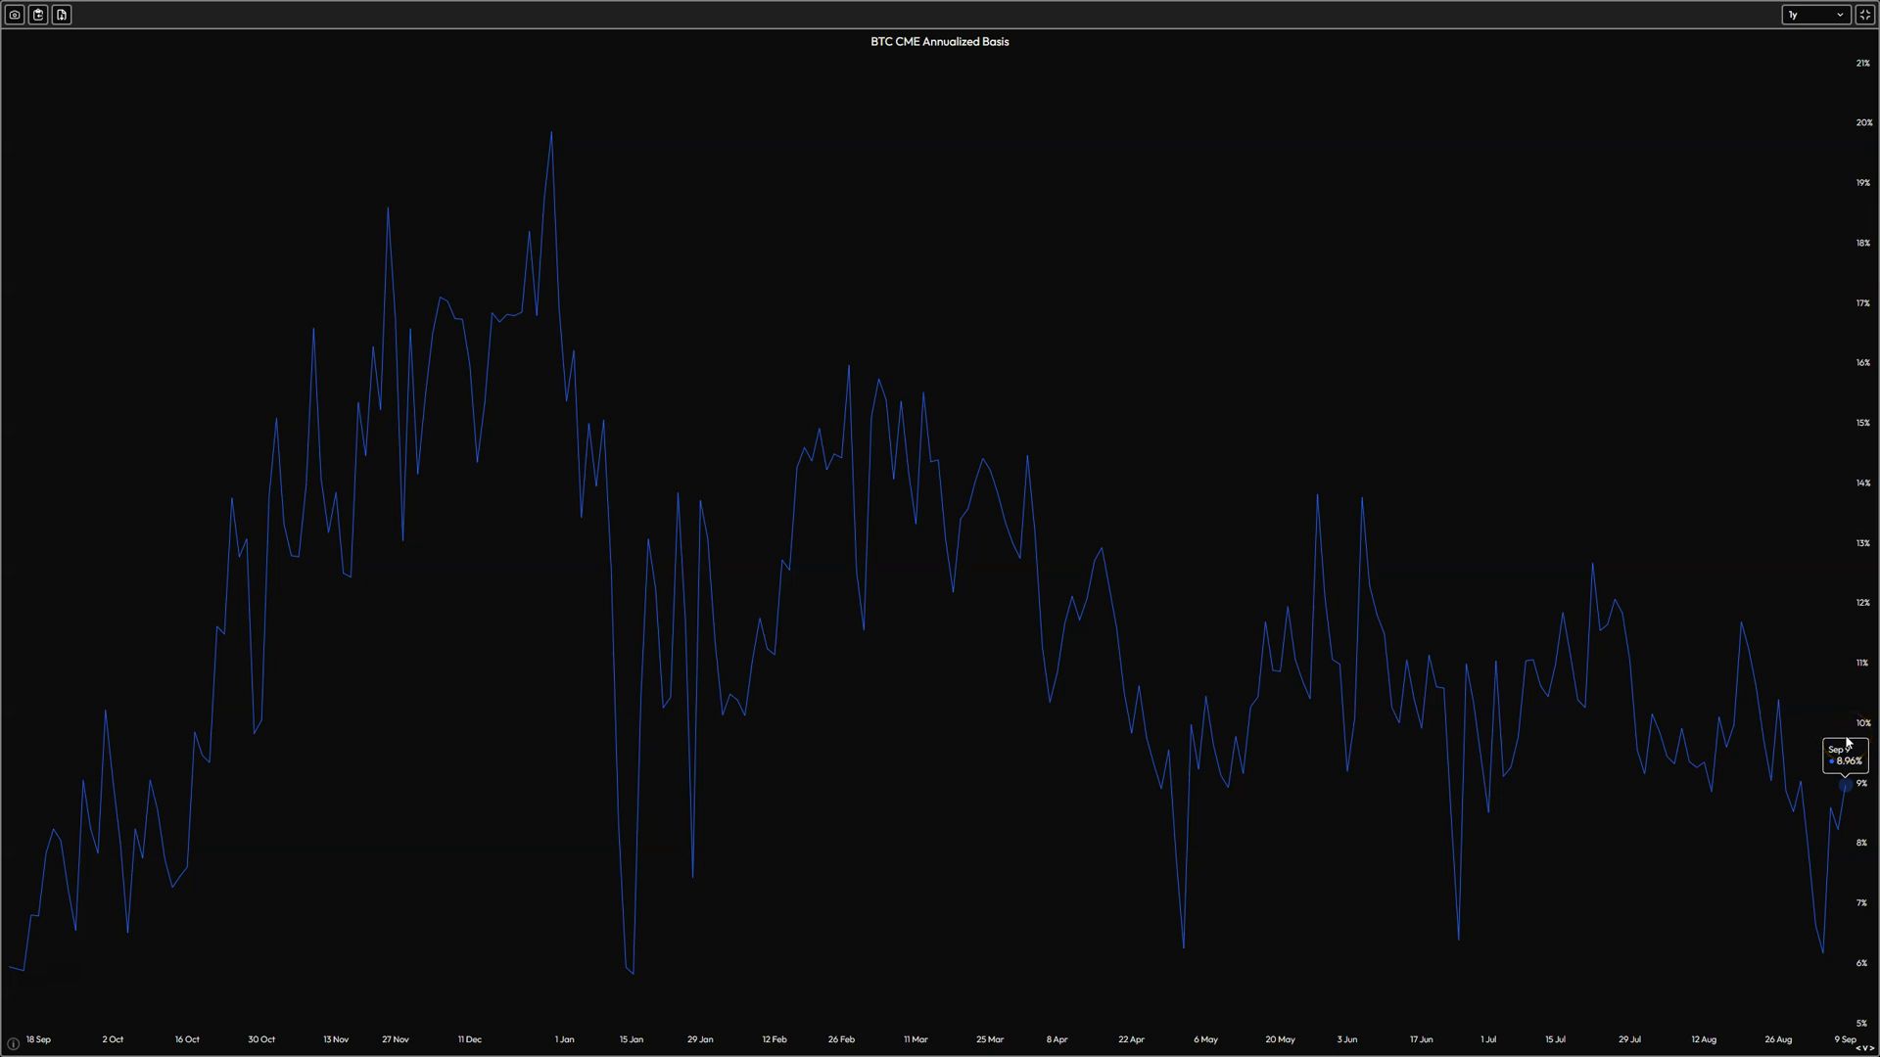
mouse_move(758, 246)
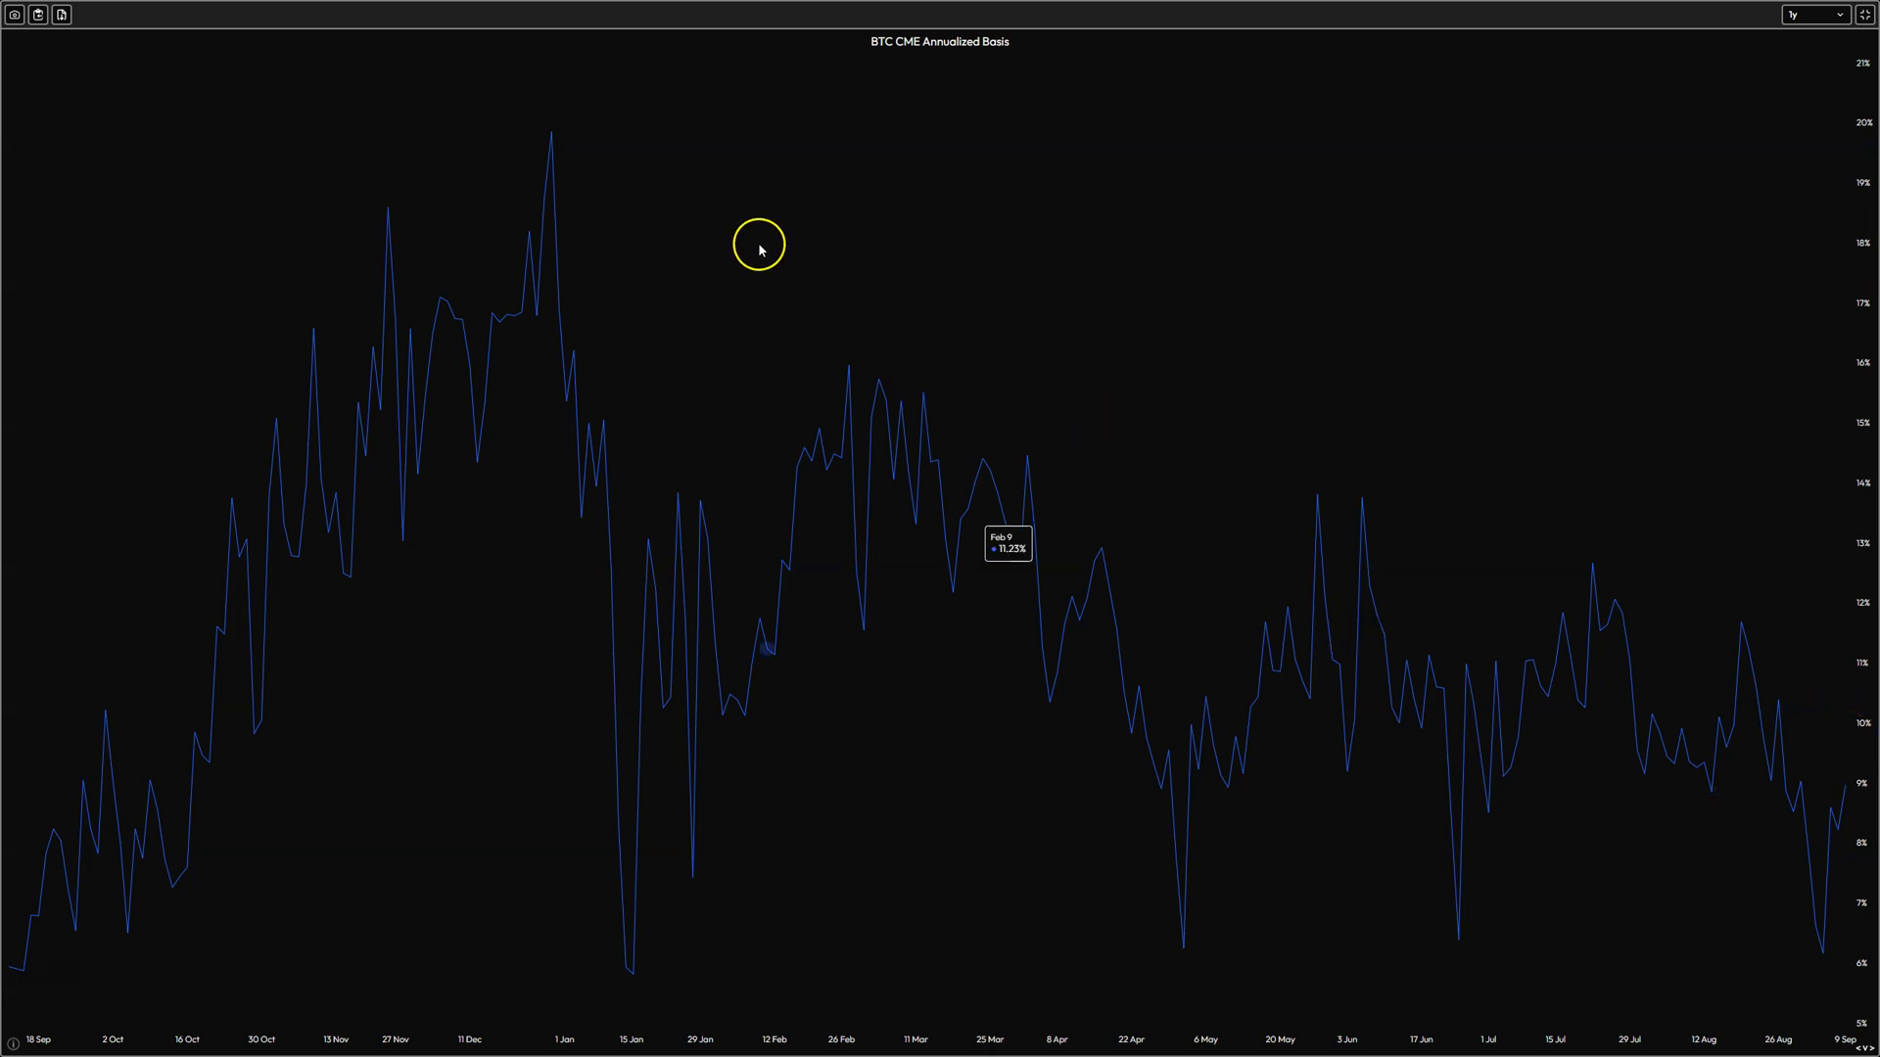
mouse_move(1849, 749)
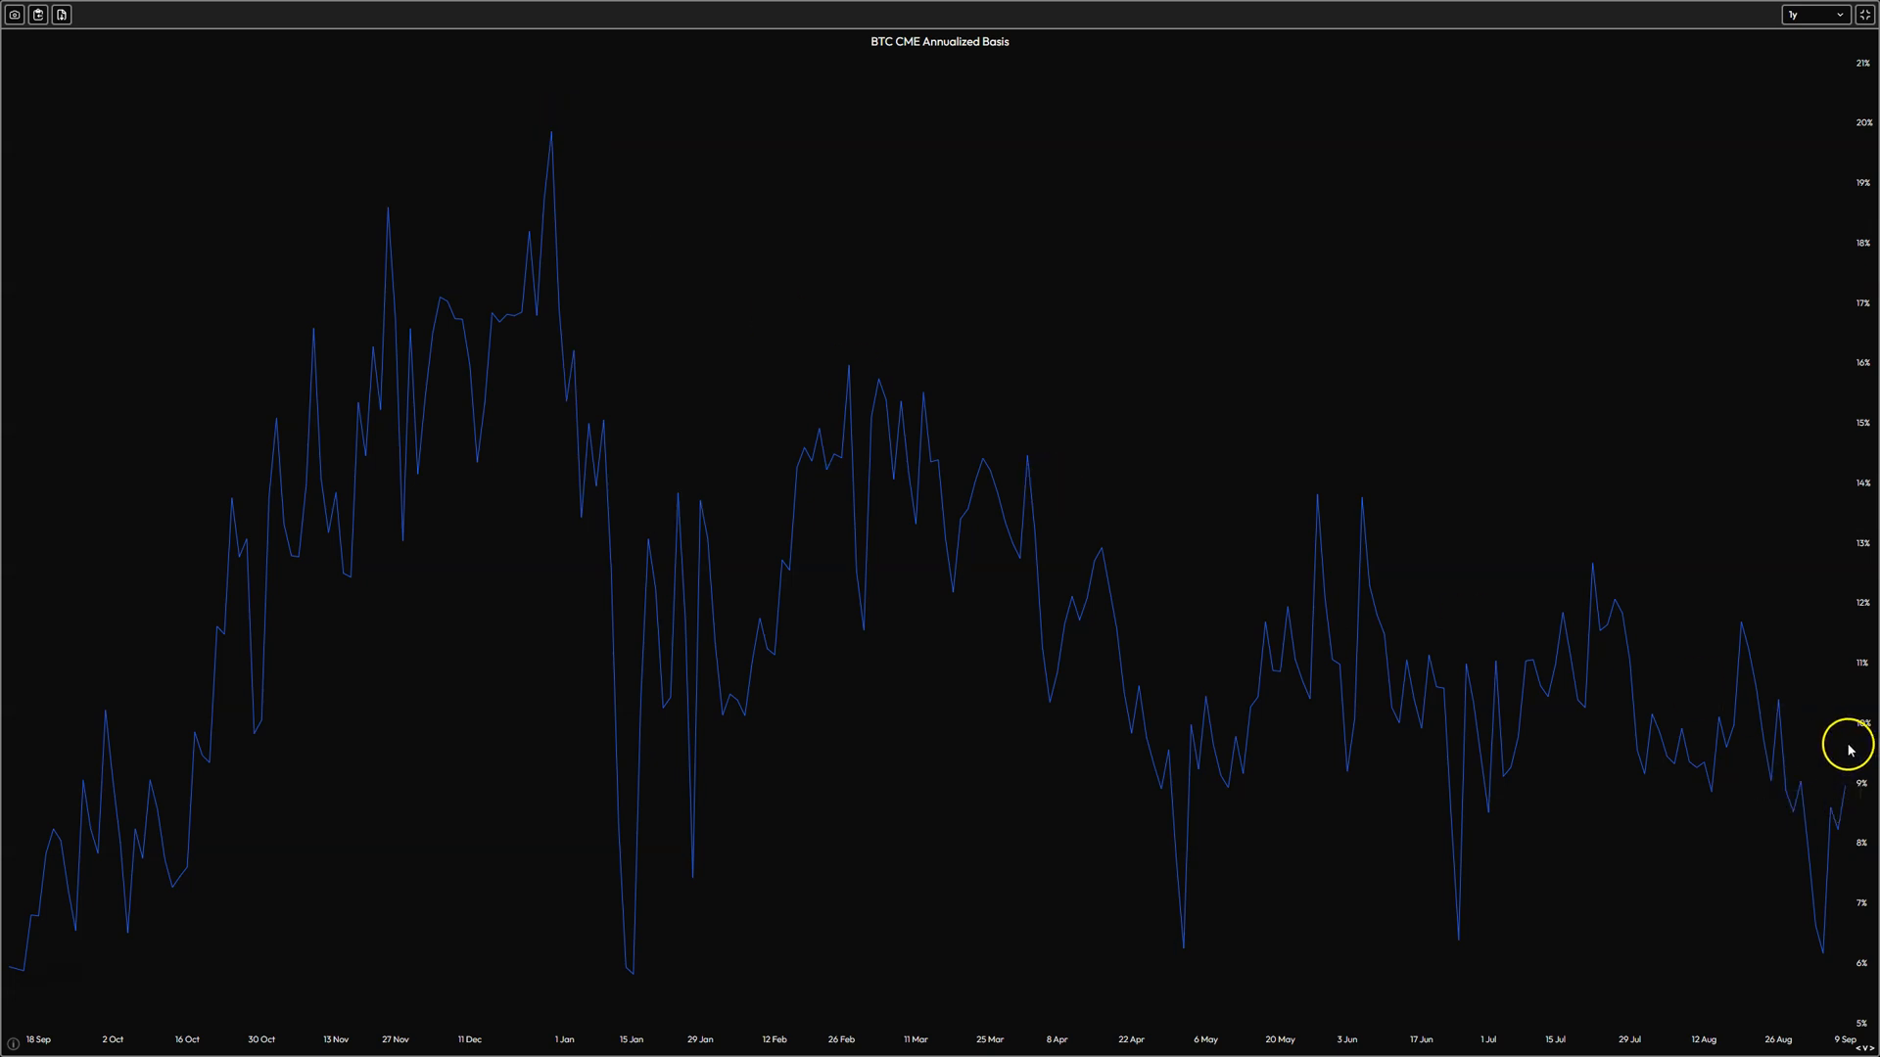
mouse_move(492, 365)
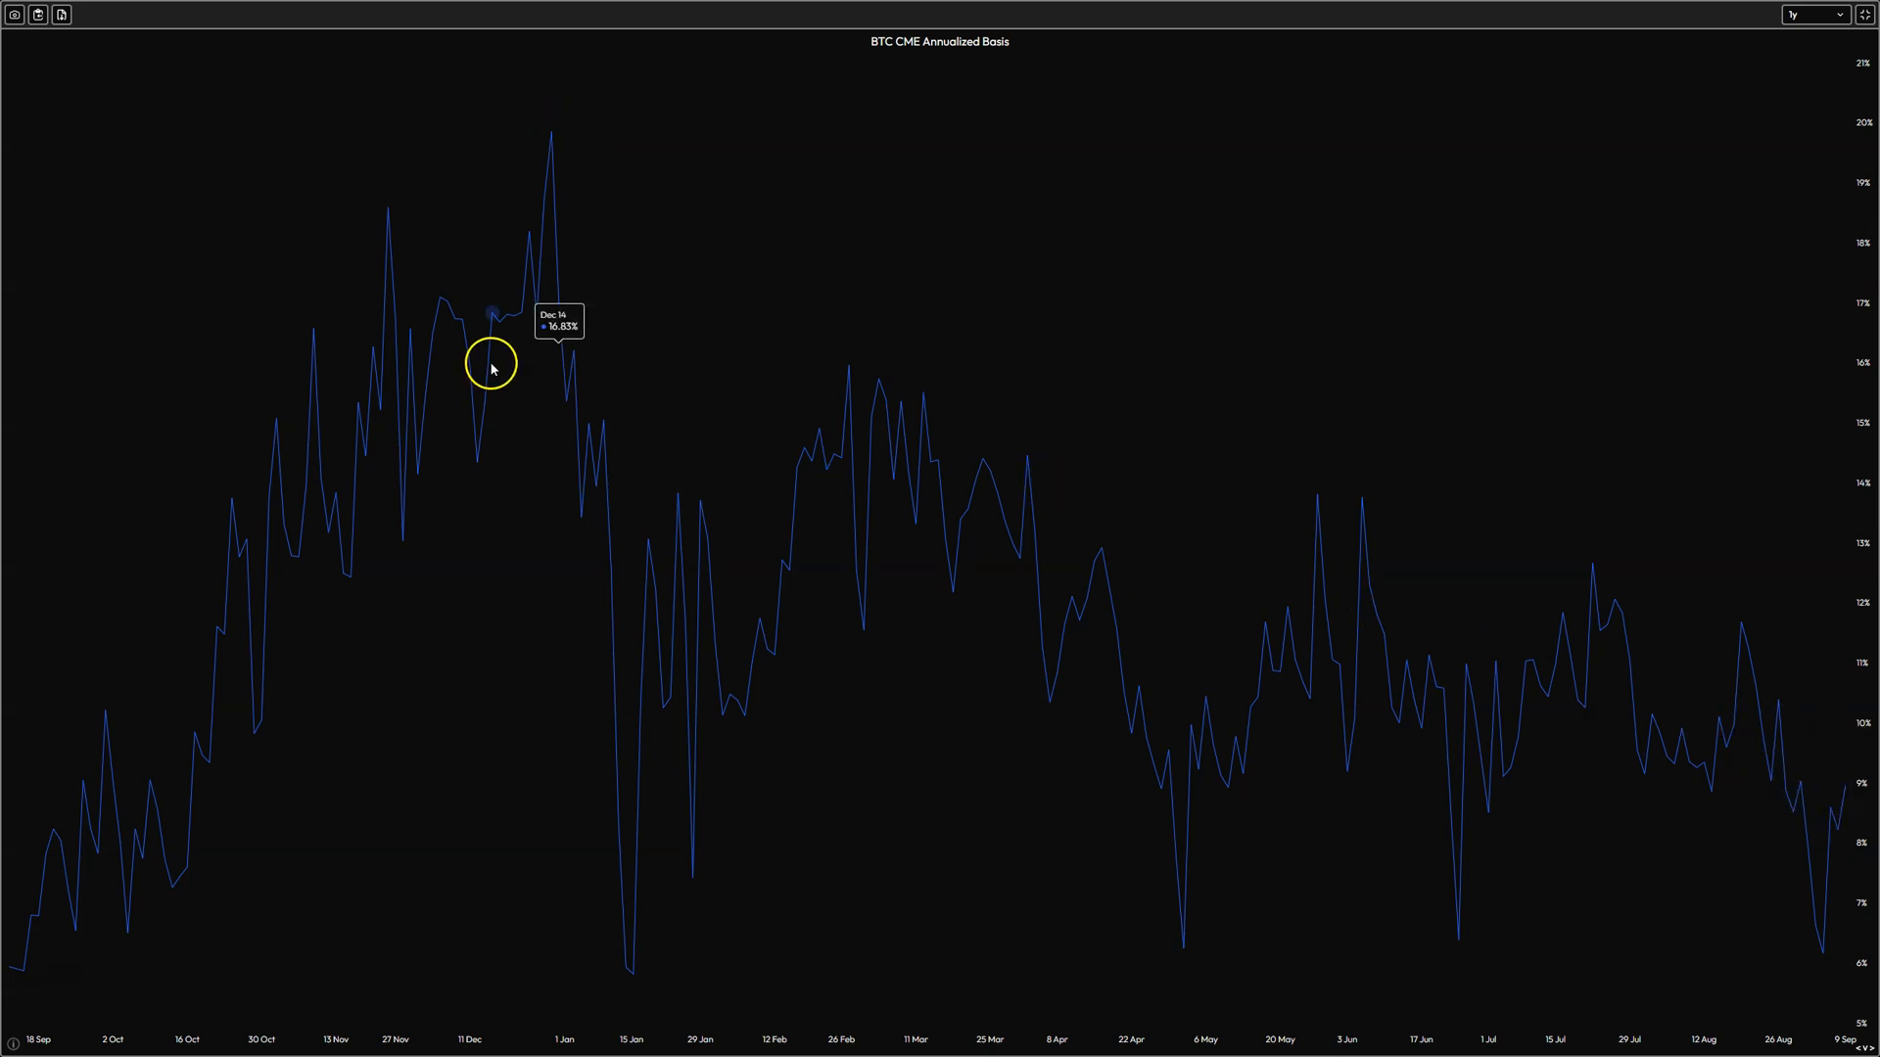
mouse_move(1511, 786)
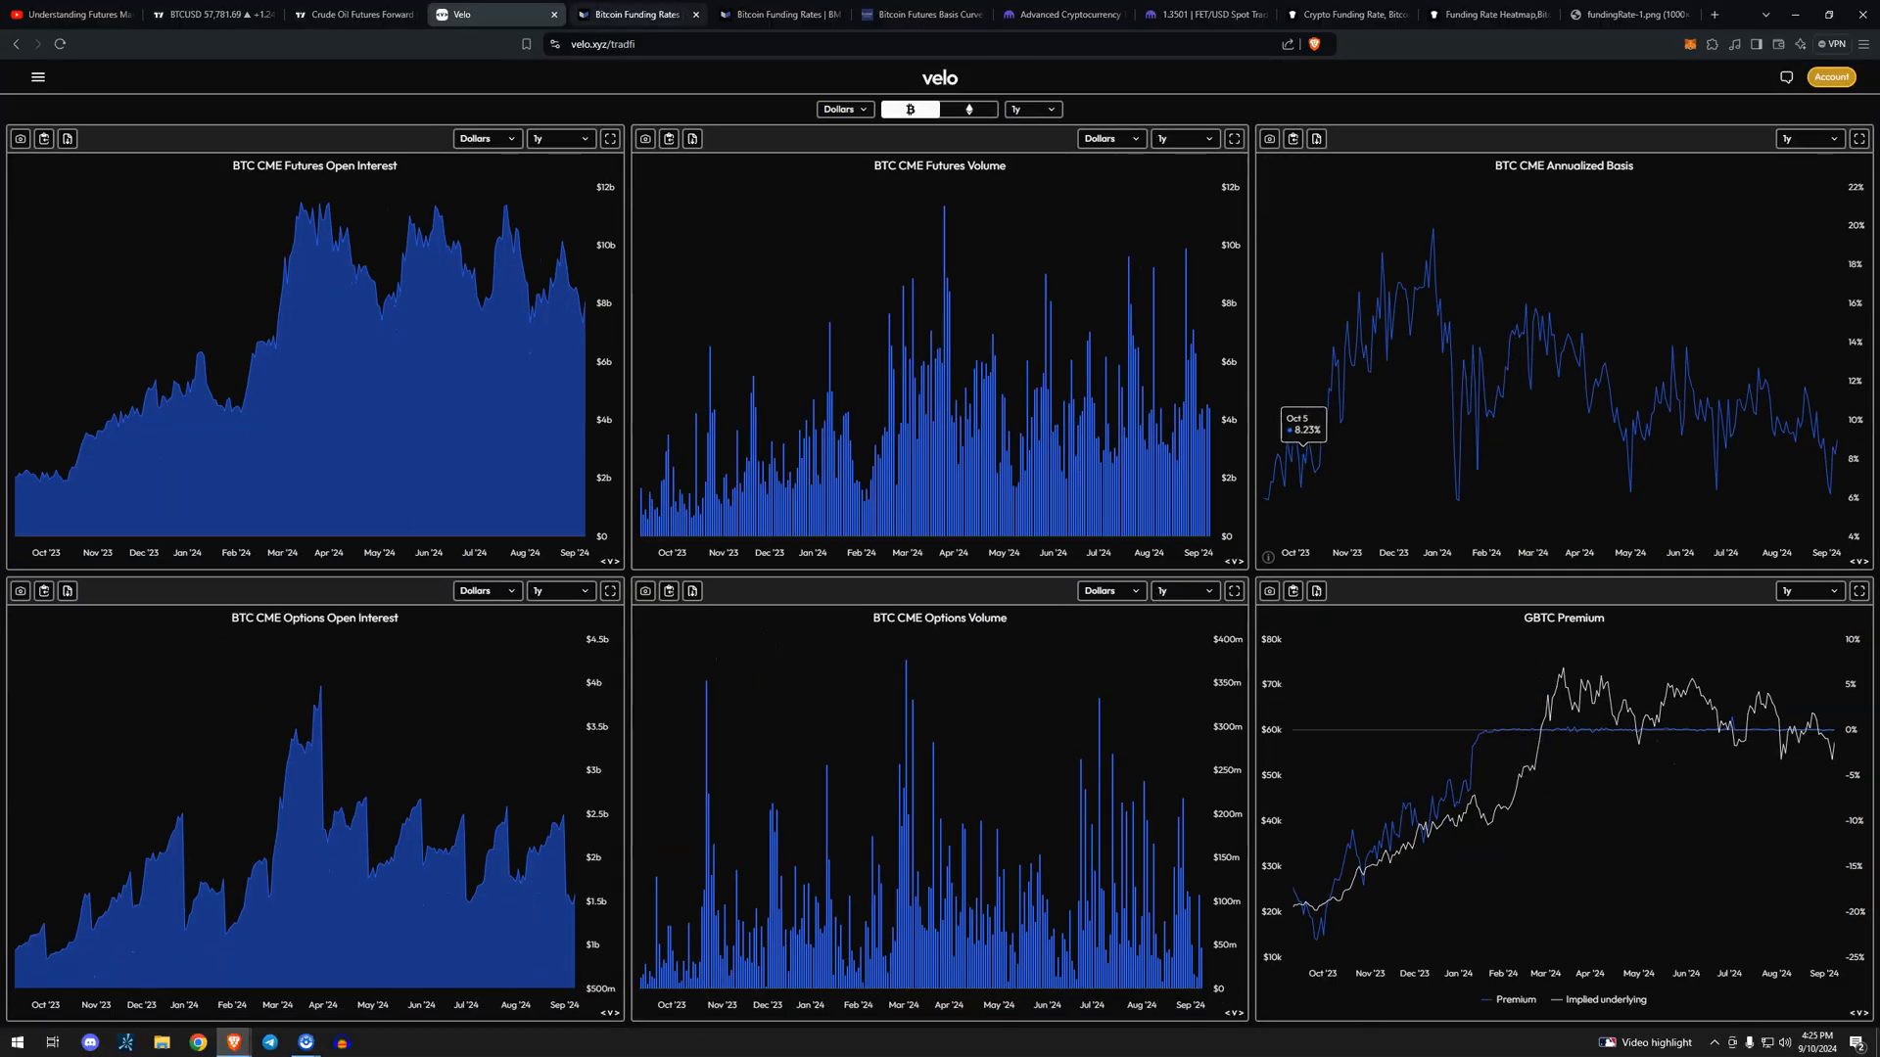
Switch to the Bitcoin Magazine Pro Bitcoin Funding Rates chart plotted against BTC price.
left_click(635, 15)
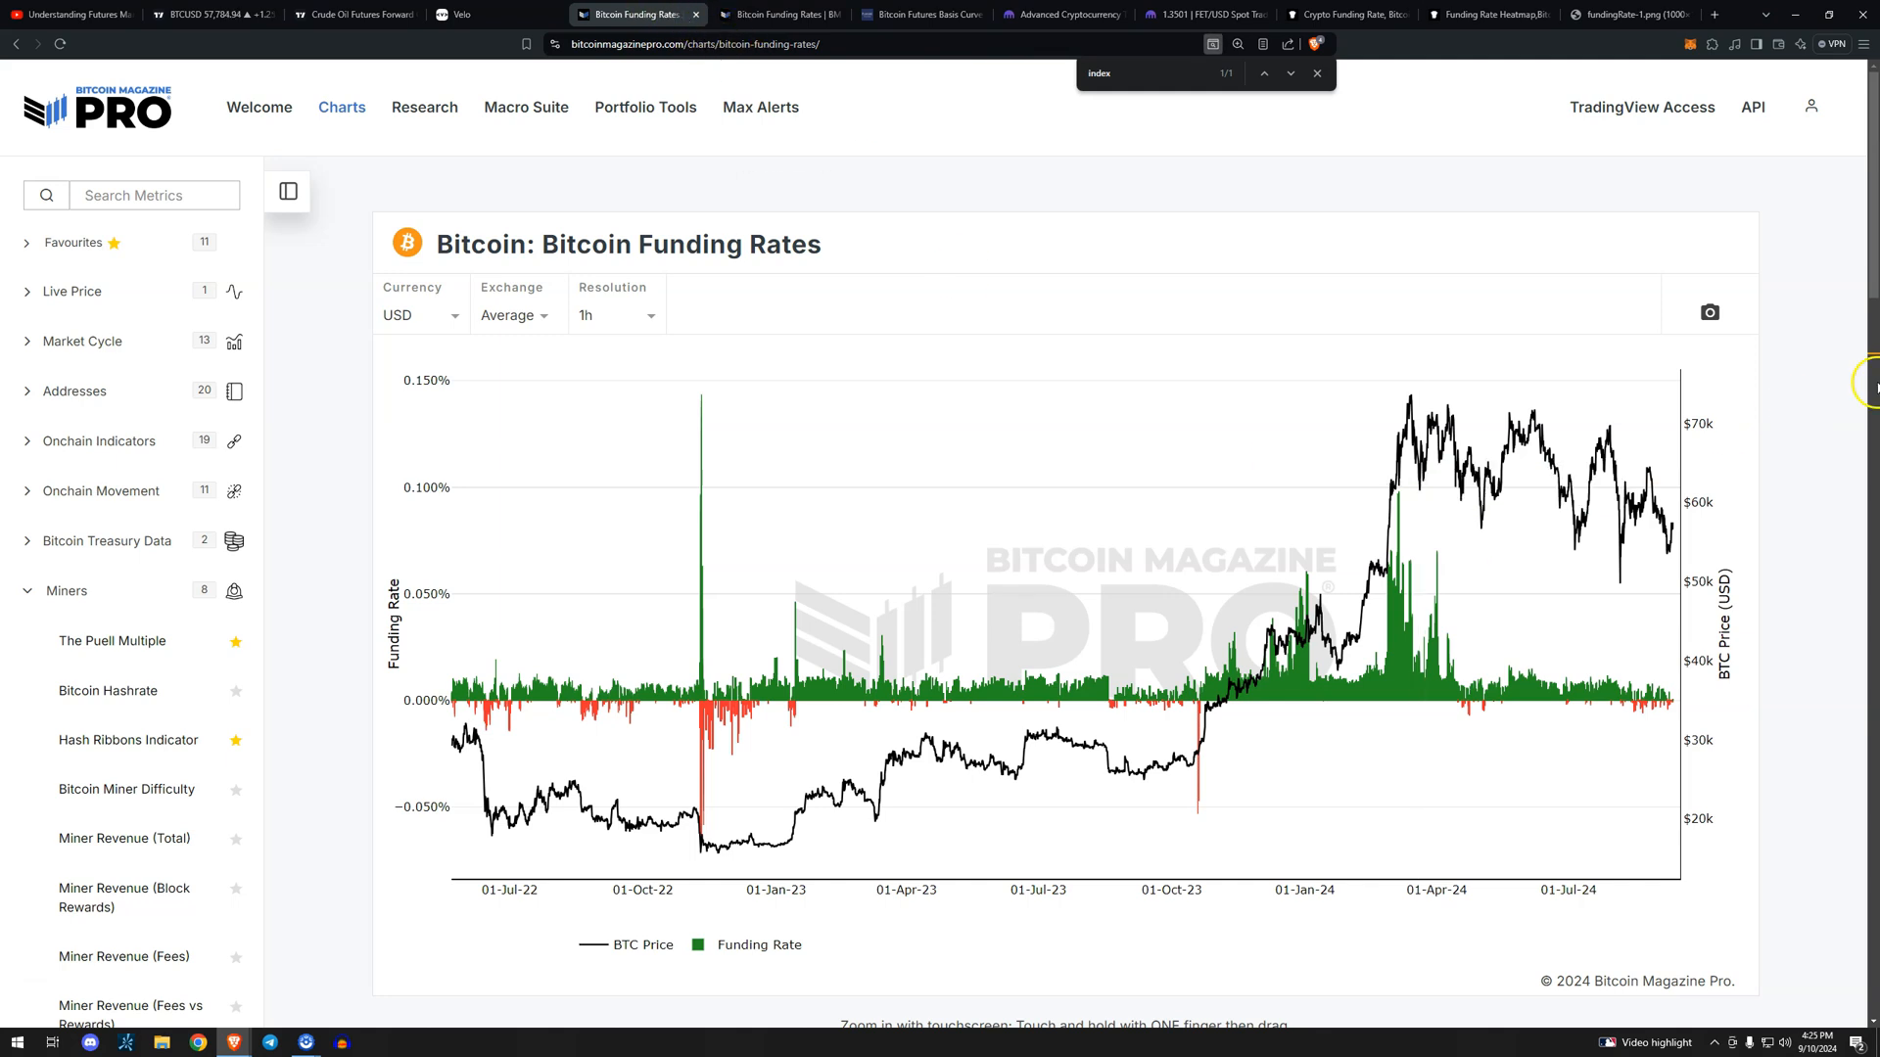
mouse_move(876, 427)
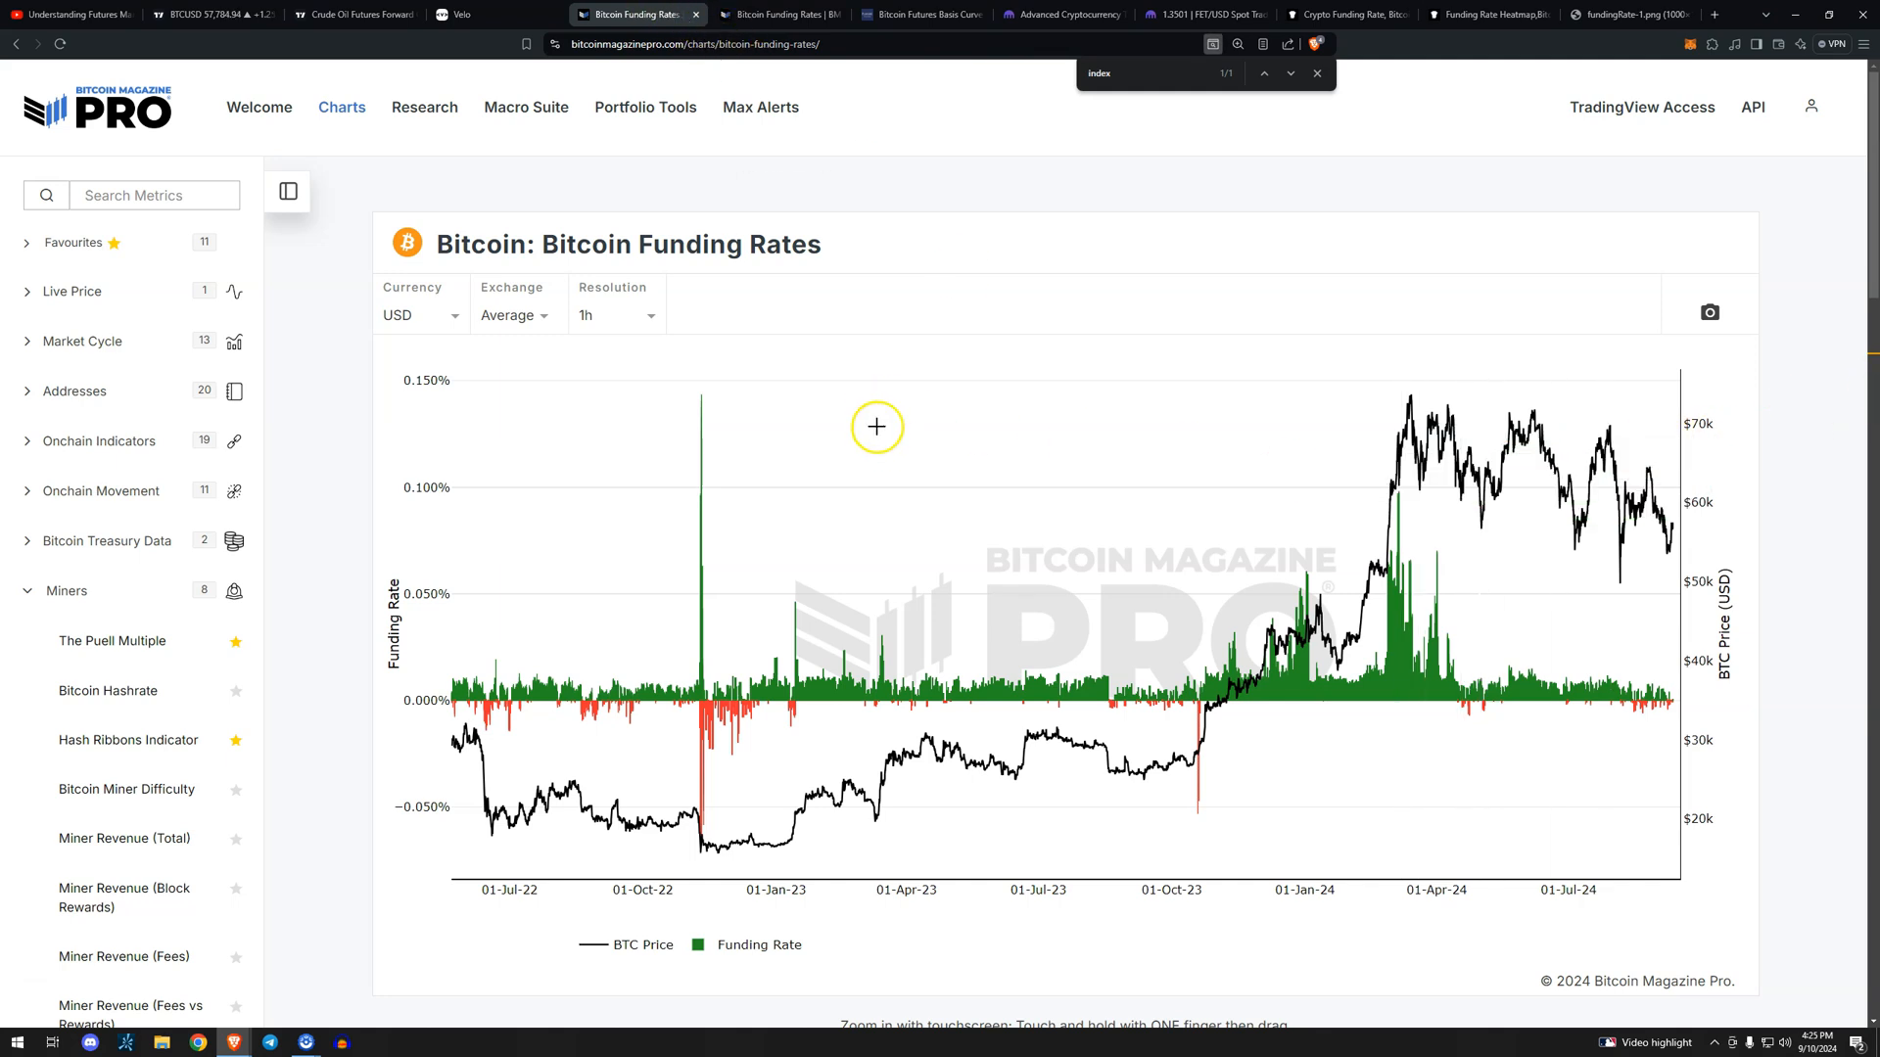
mouse_move(1442, 627)
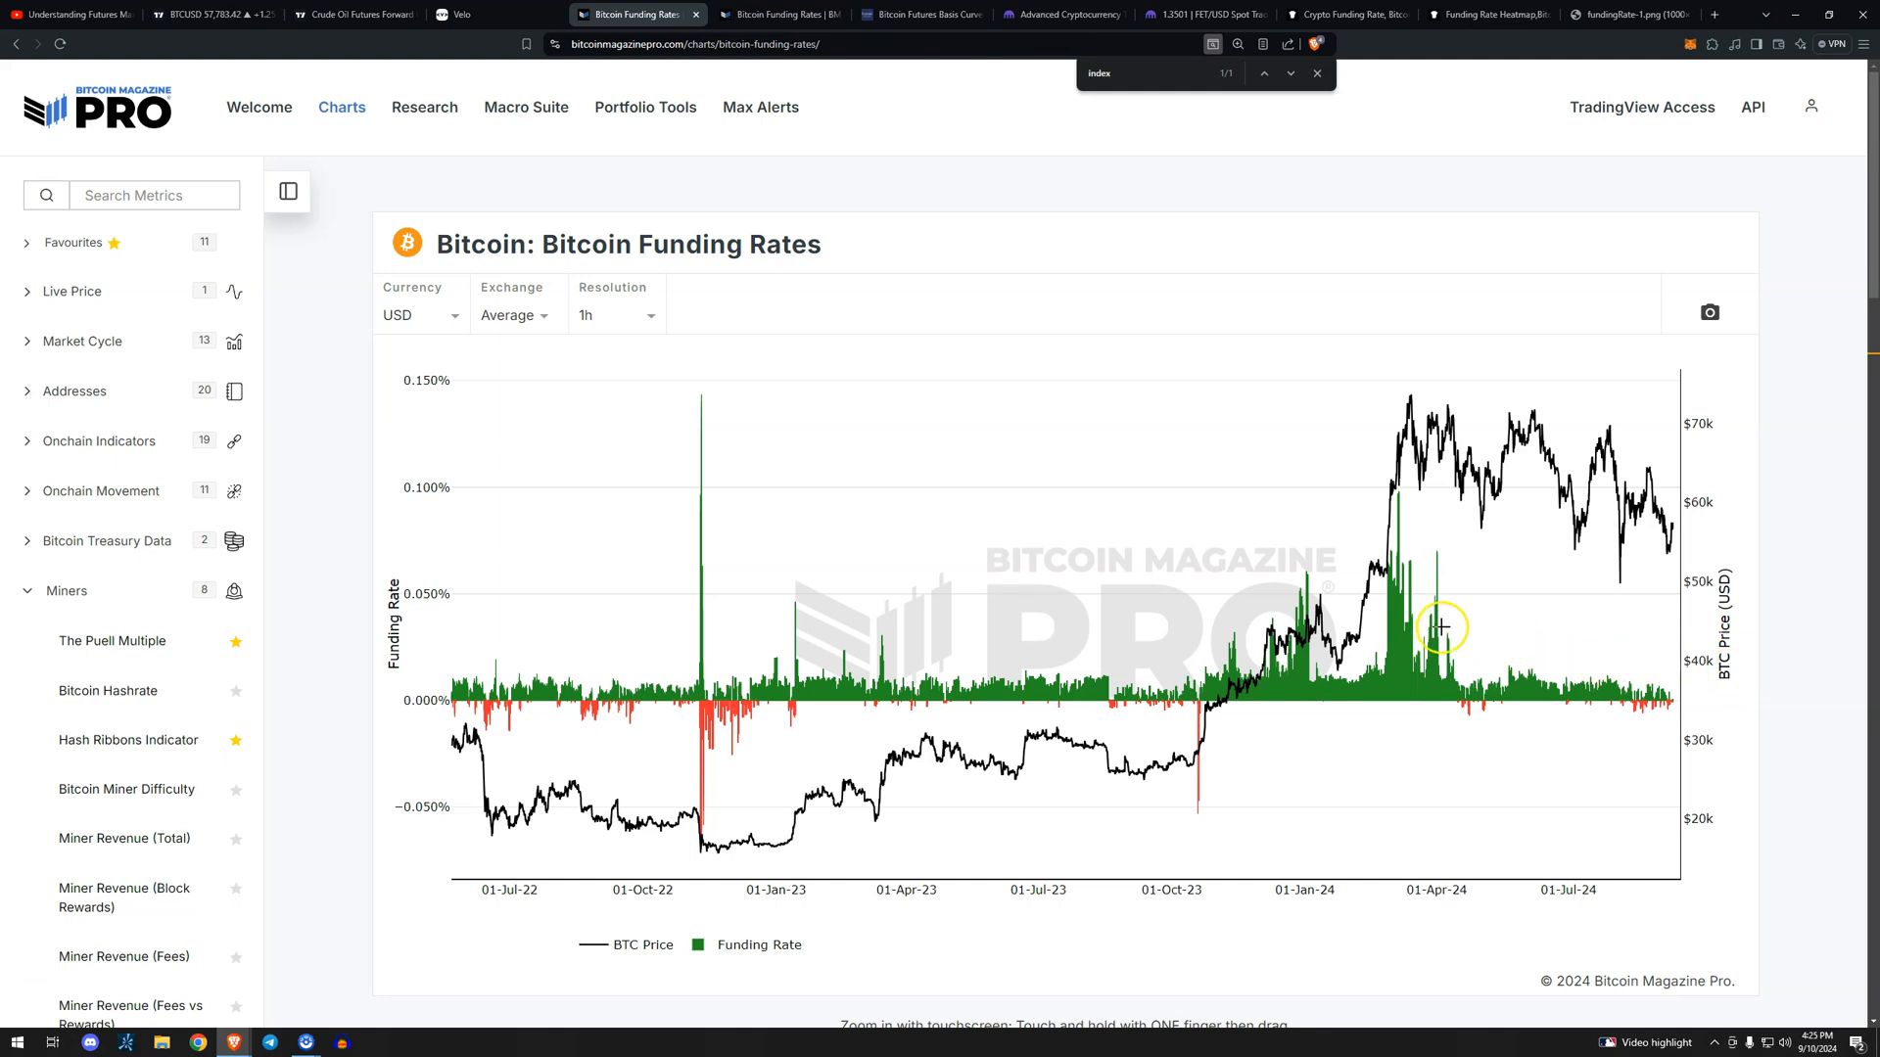
mouse_move(1565, 624)
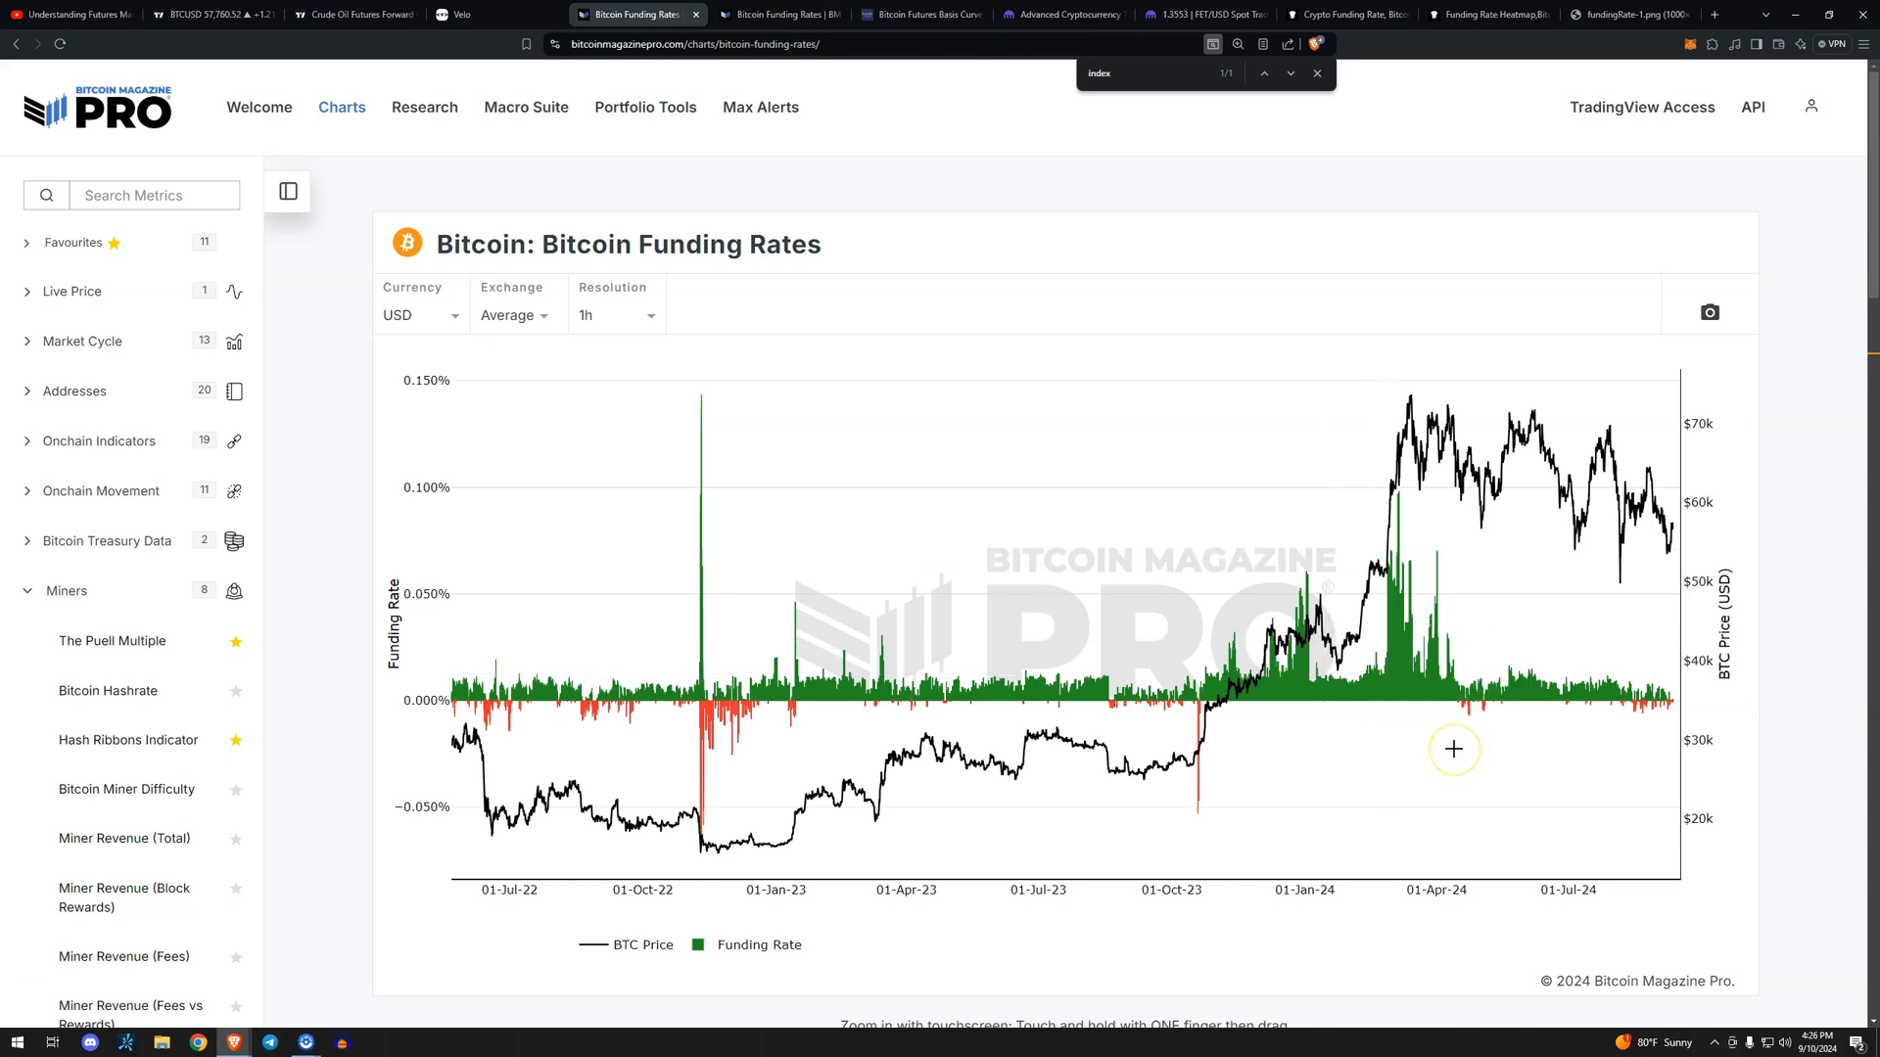
mouse_move(1391, 645)
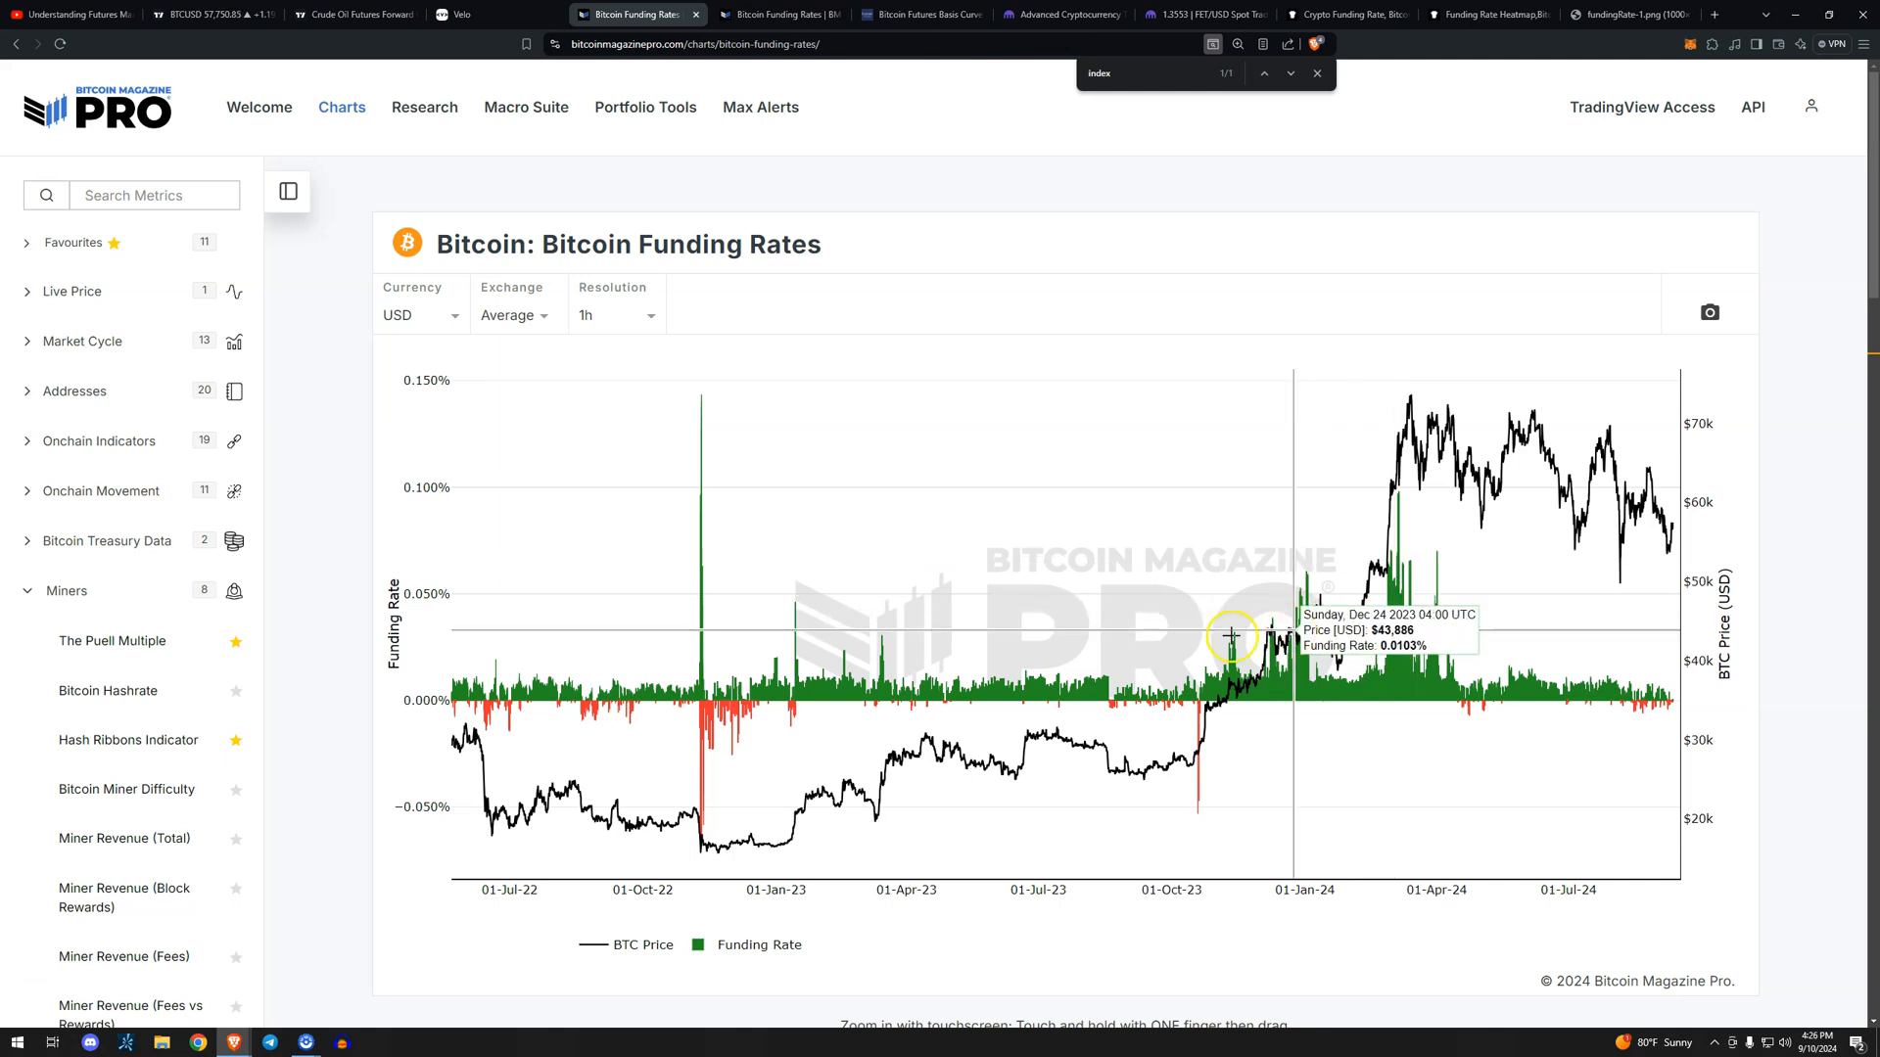
mouse_move(605, 693)
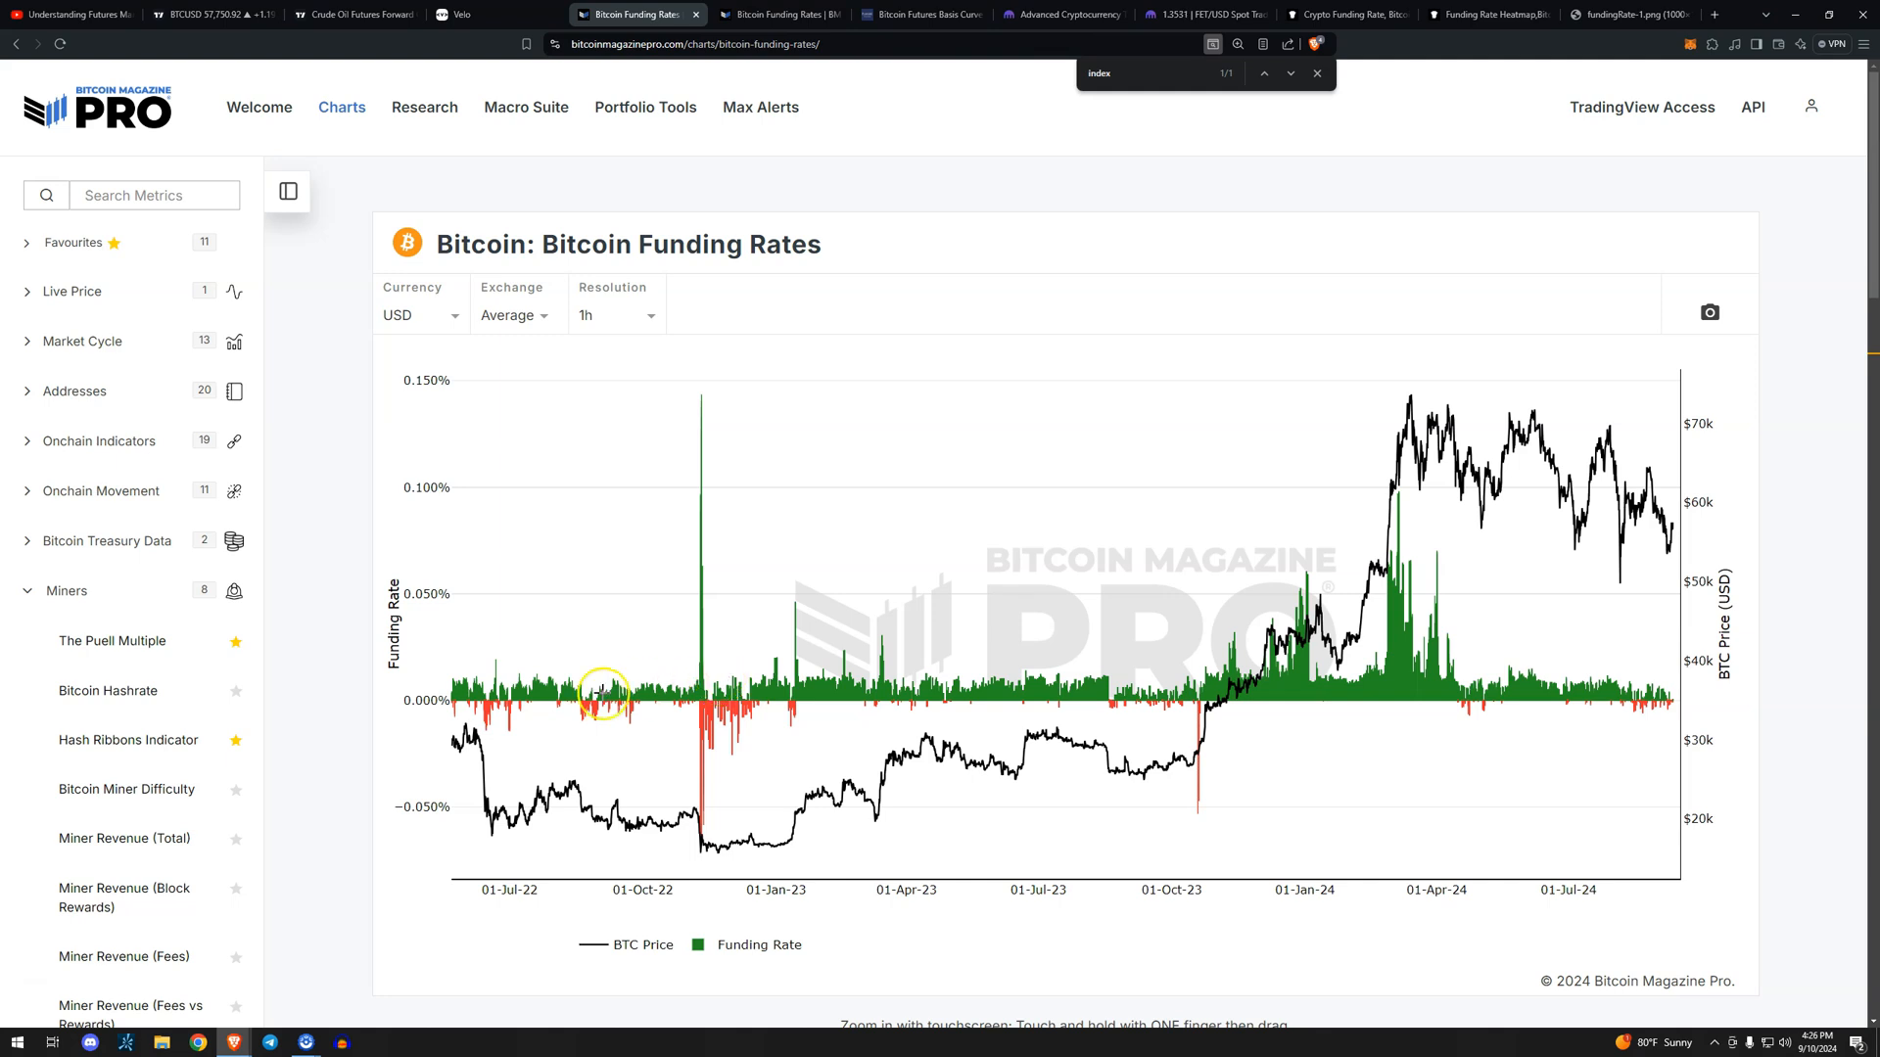
mouse_move(975, 833)
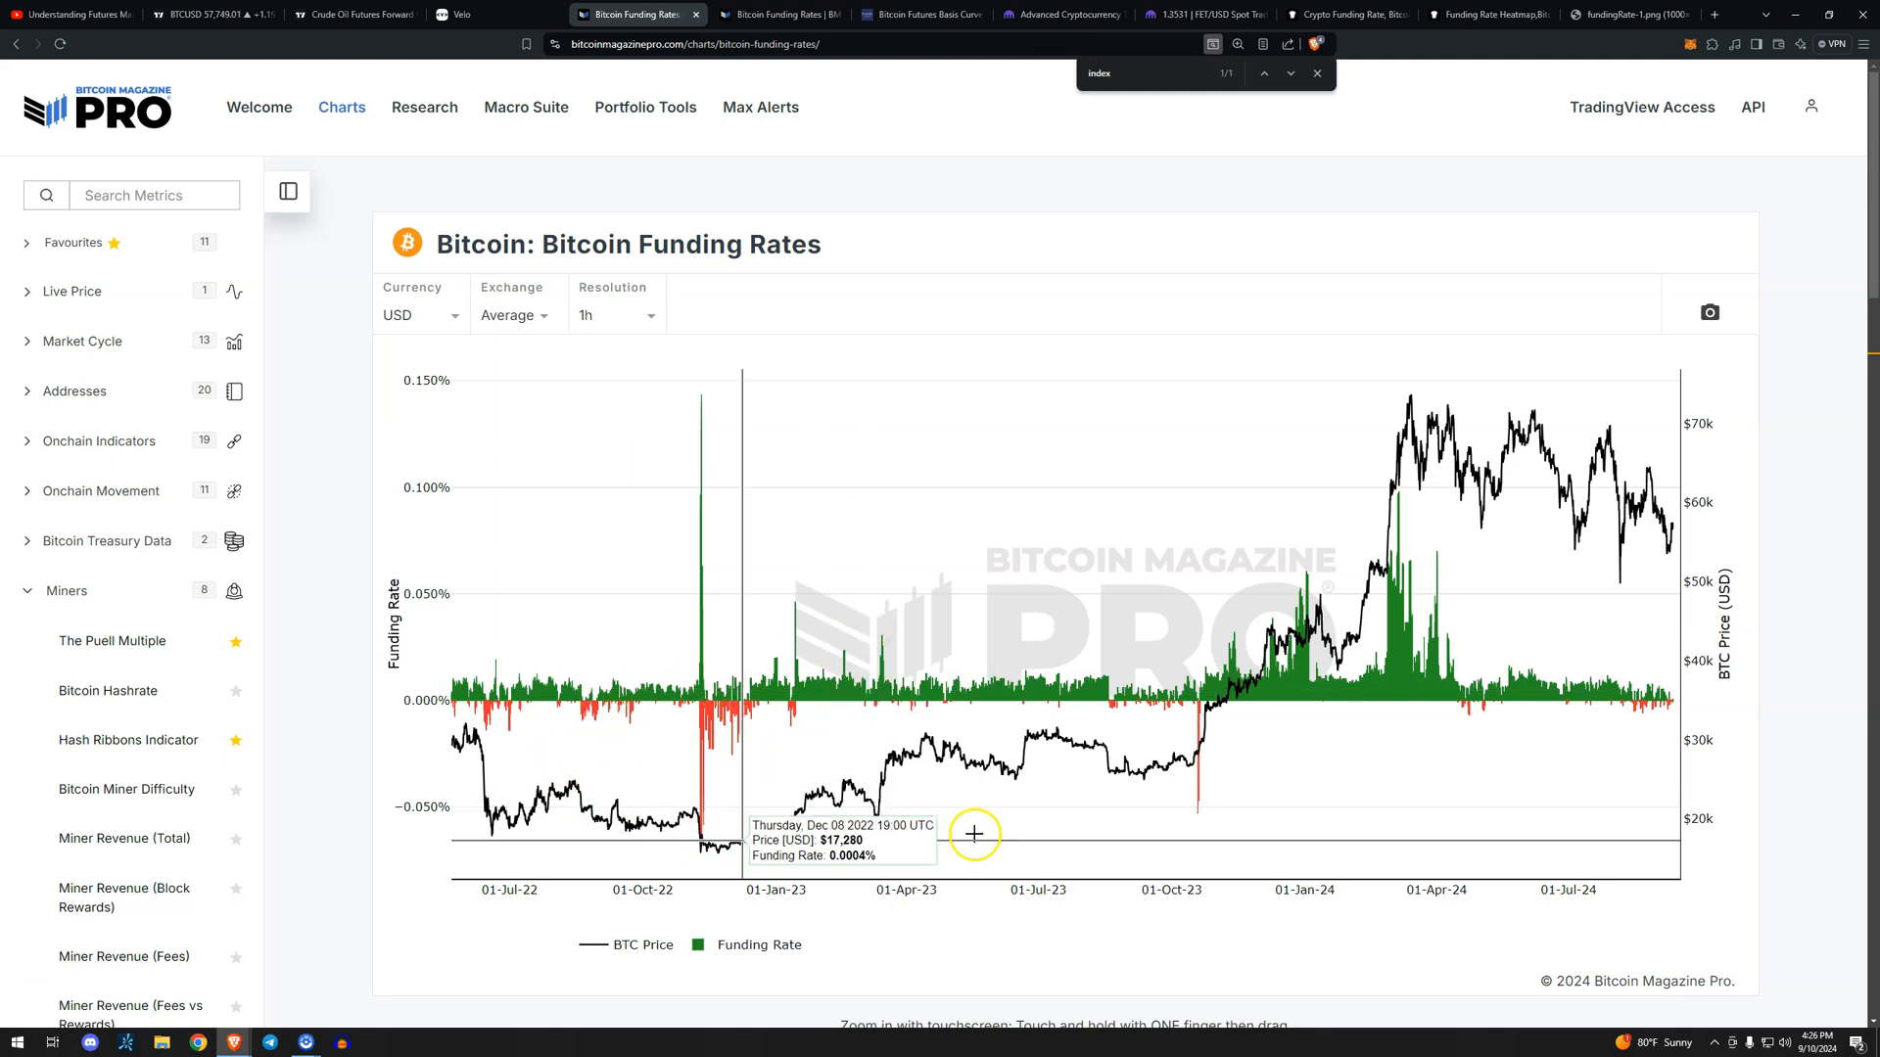
mouse_move(1265, 807)
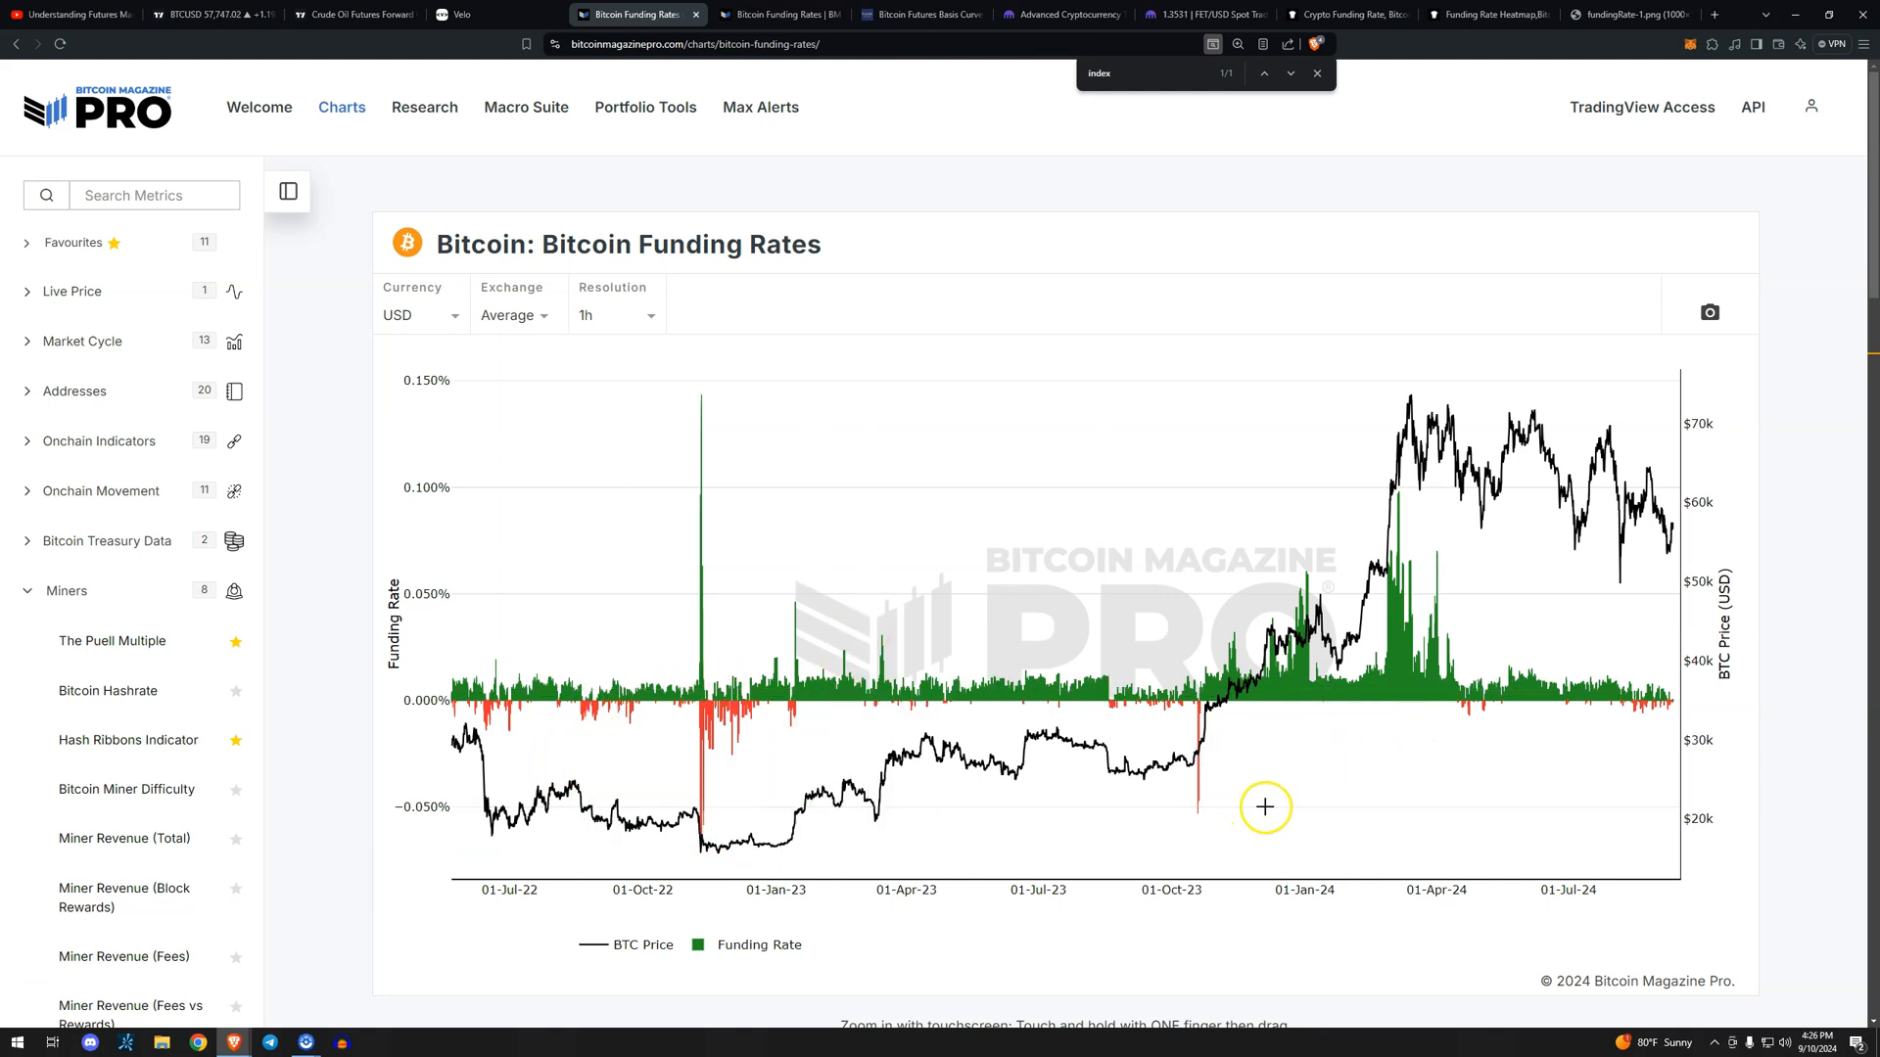
mouse_move(682, 839)
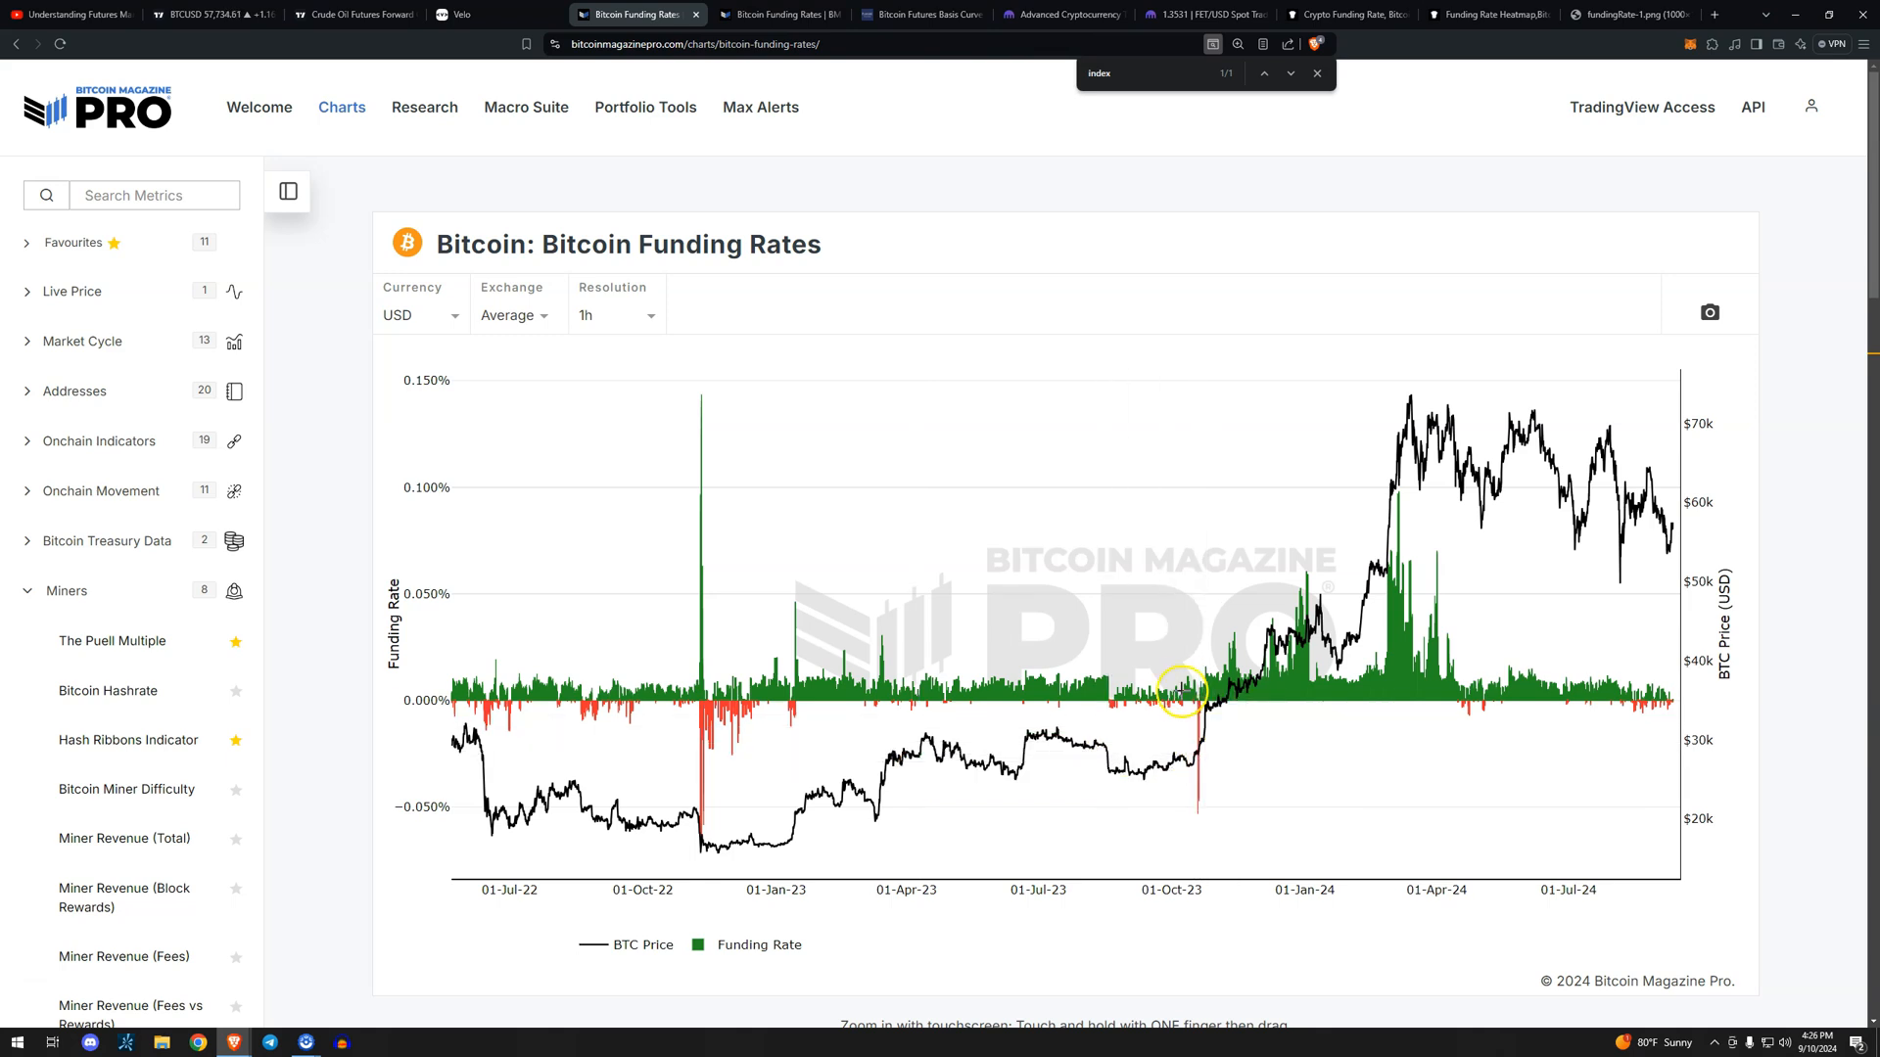
mouse_move(1266, 600)
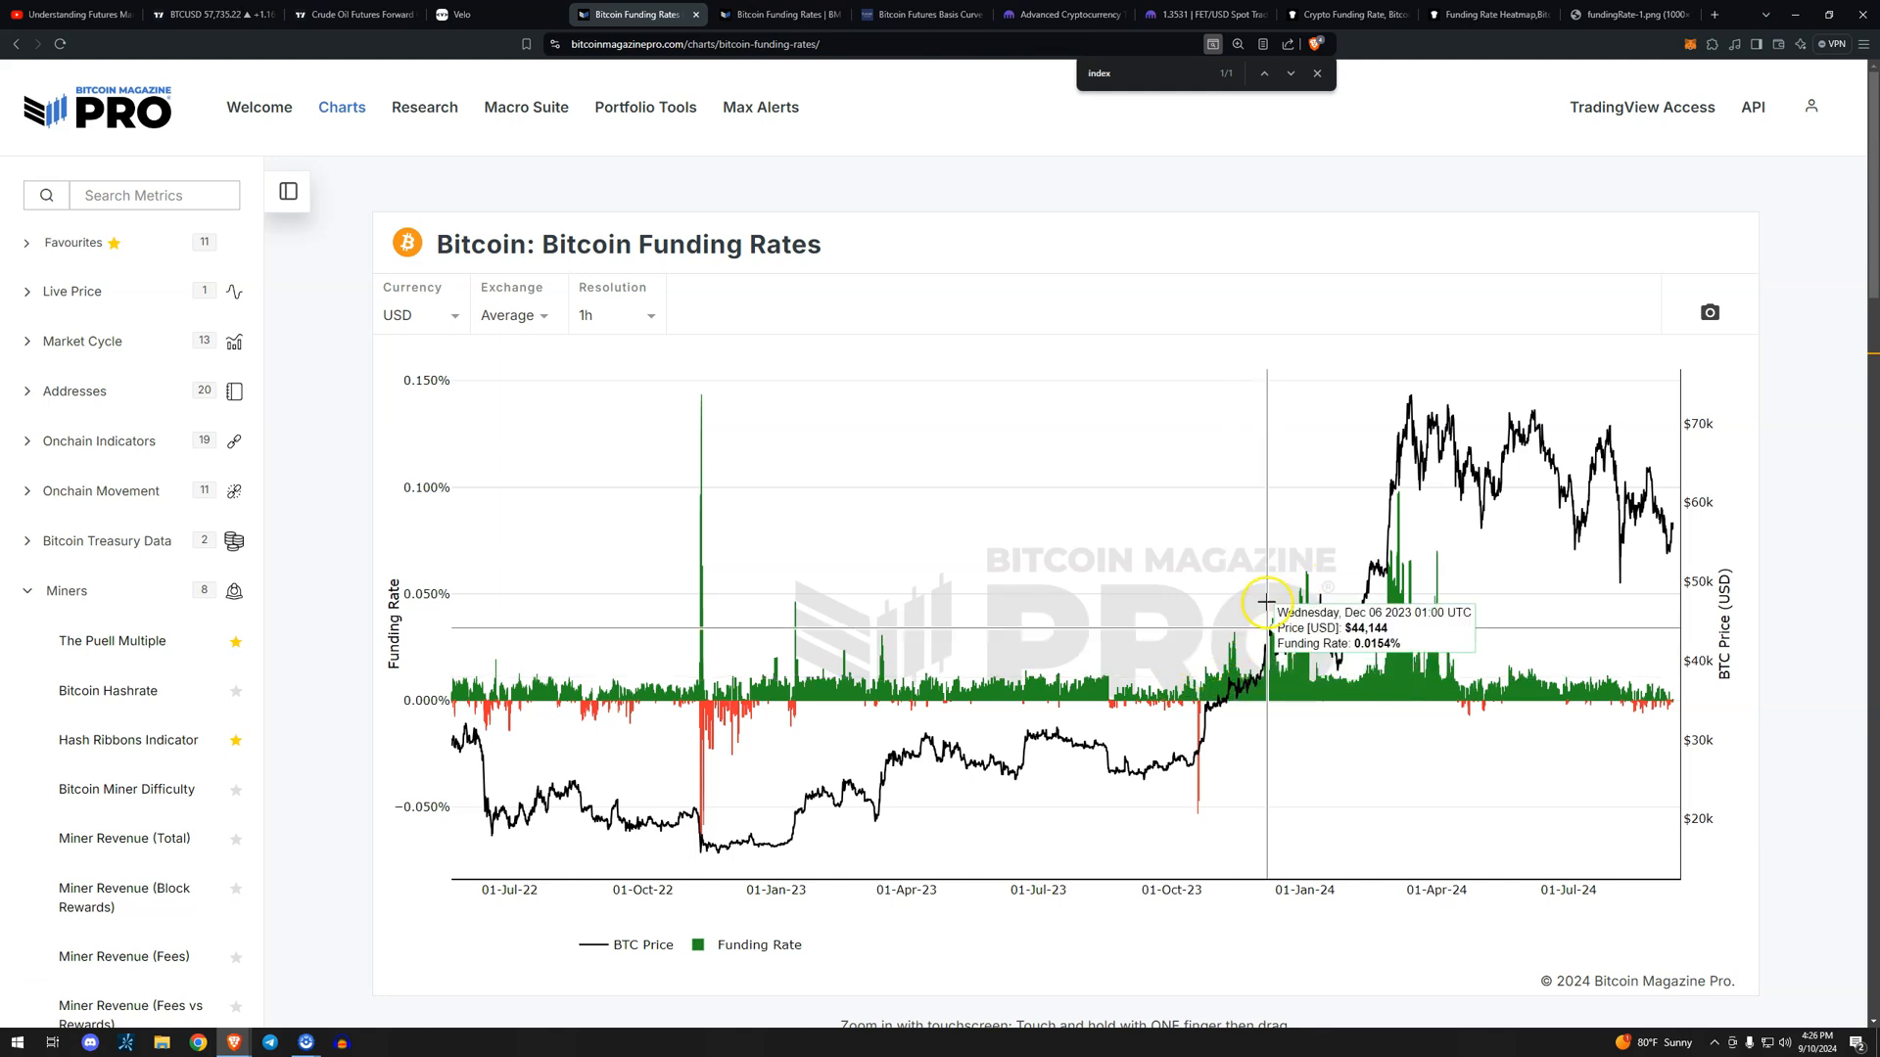
mouse_move(1329, 572)
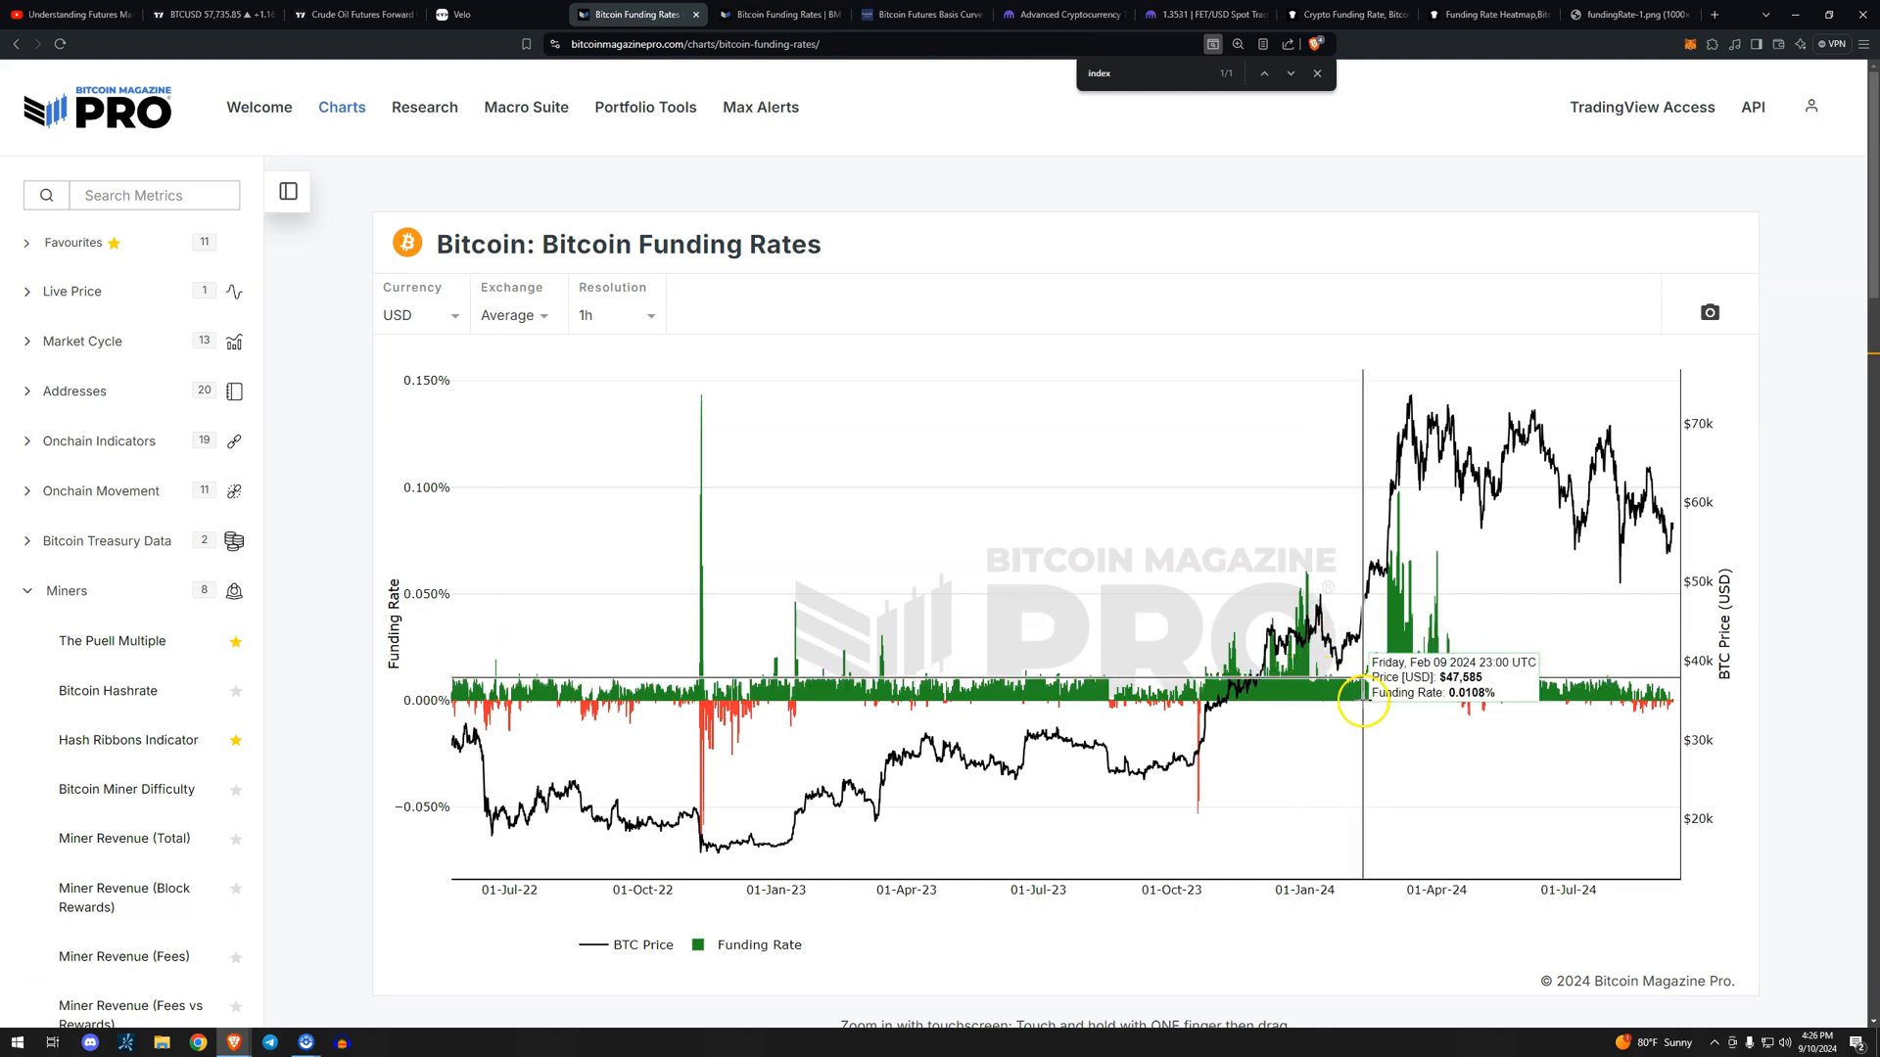
mouse_move(1394, 673)
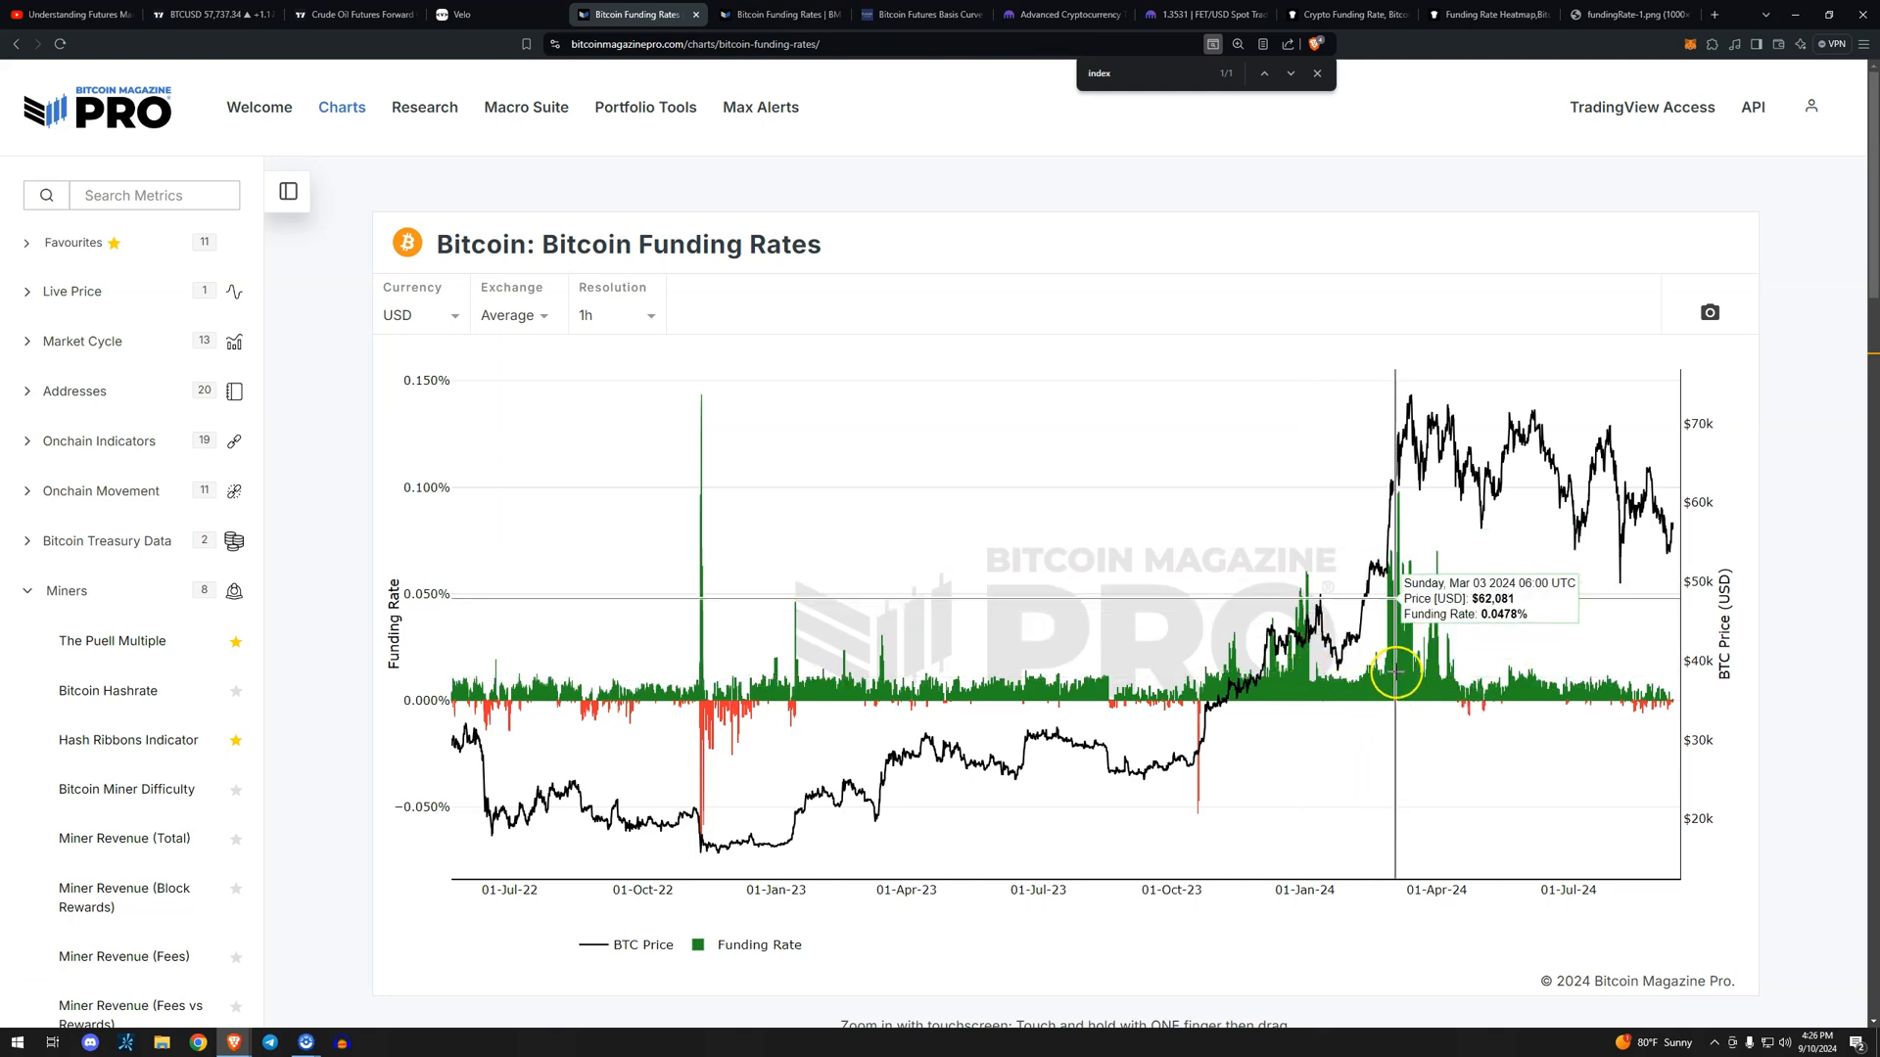
mouse_move(1532, 824)
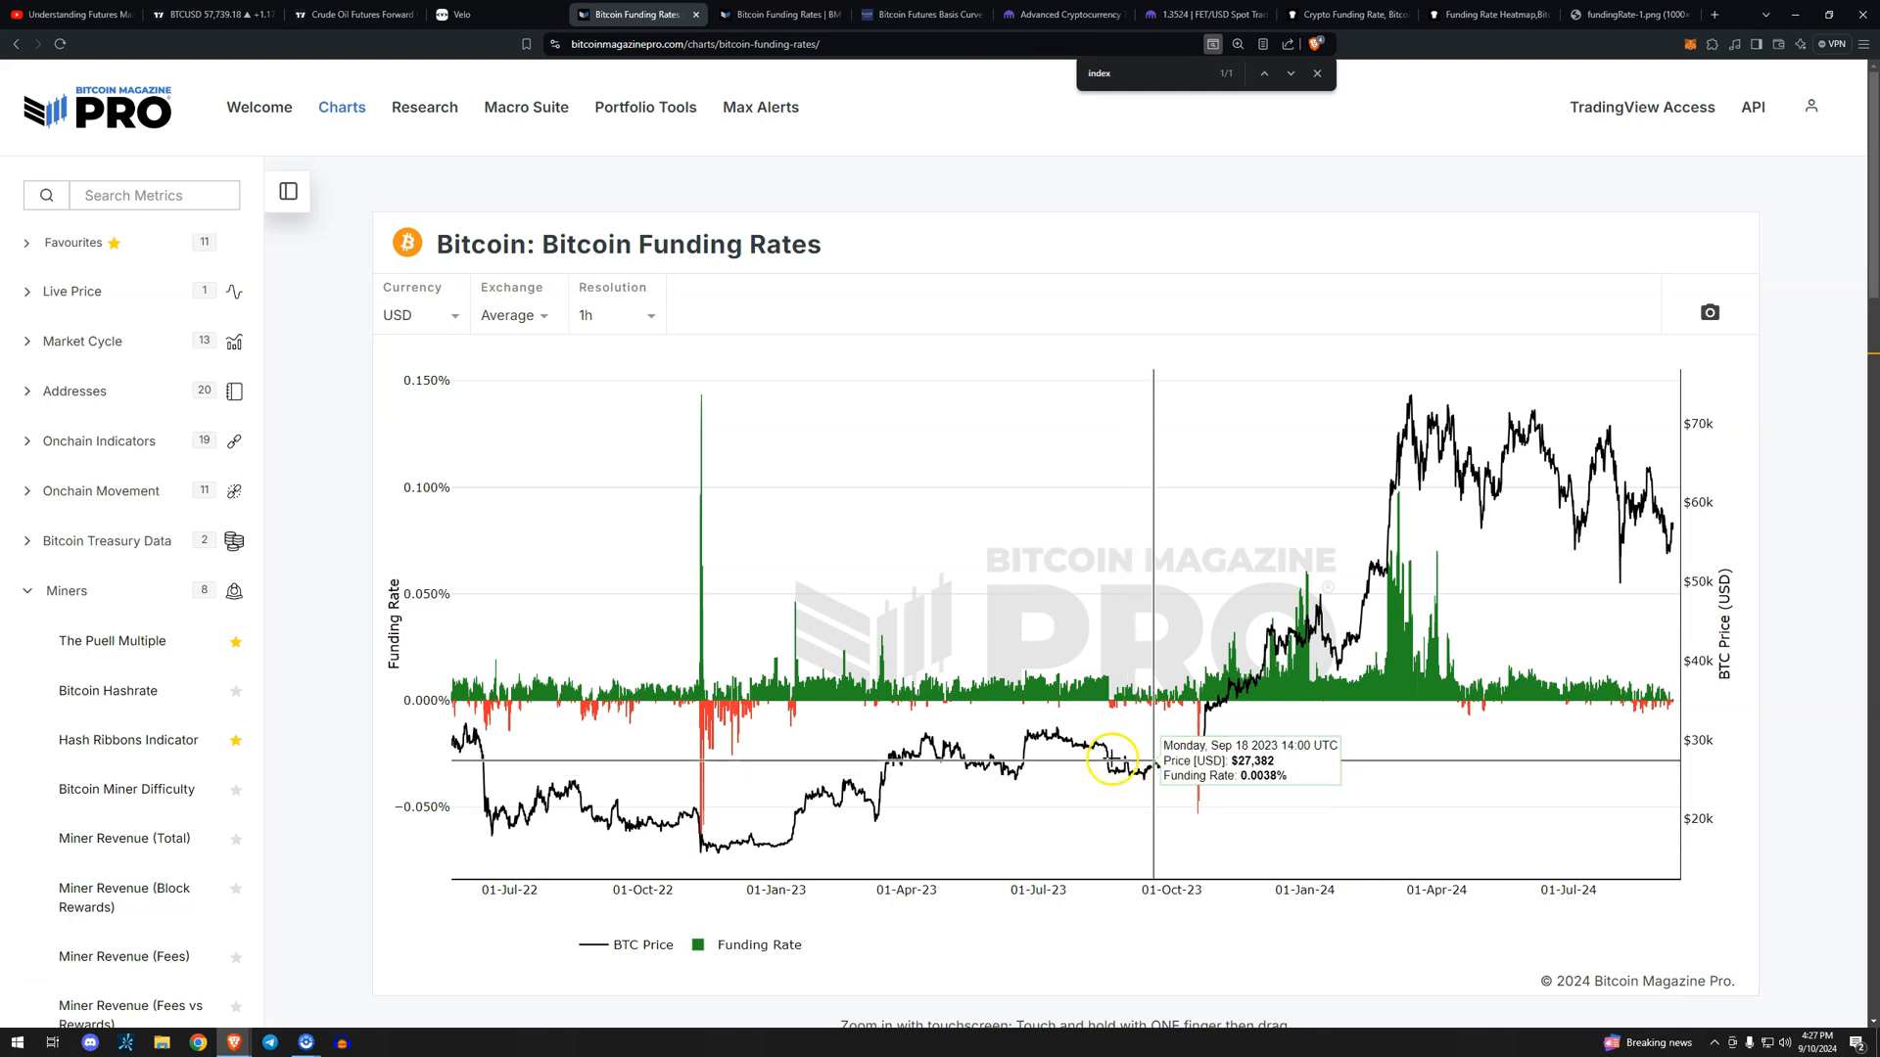
mouse_move(1115, 764)
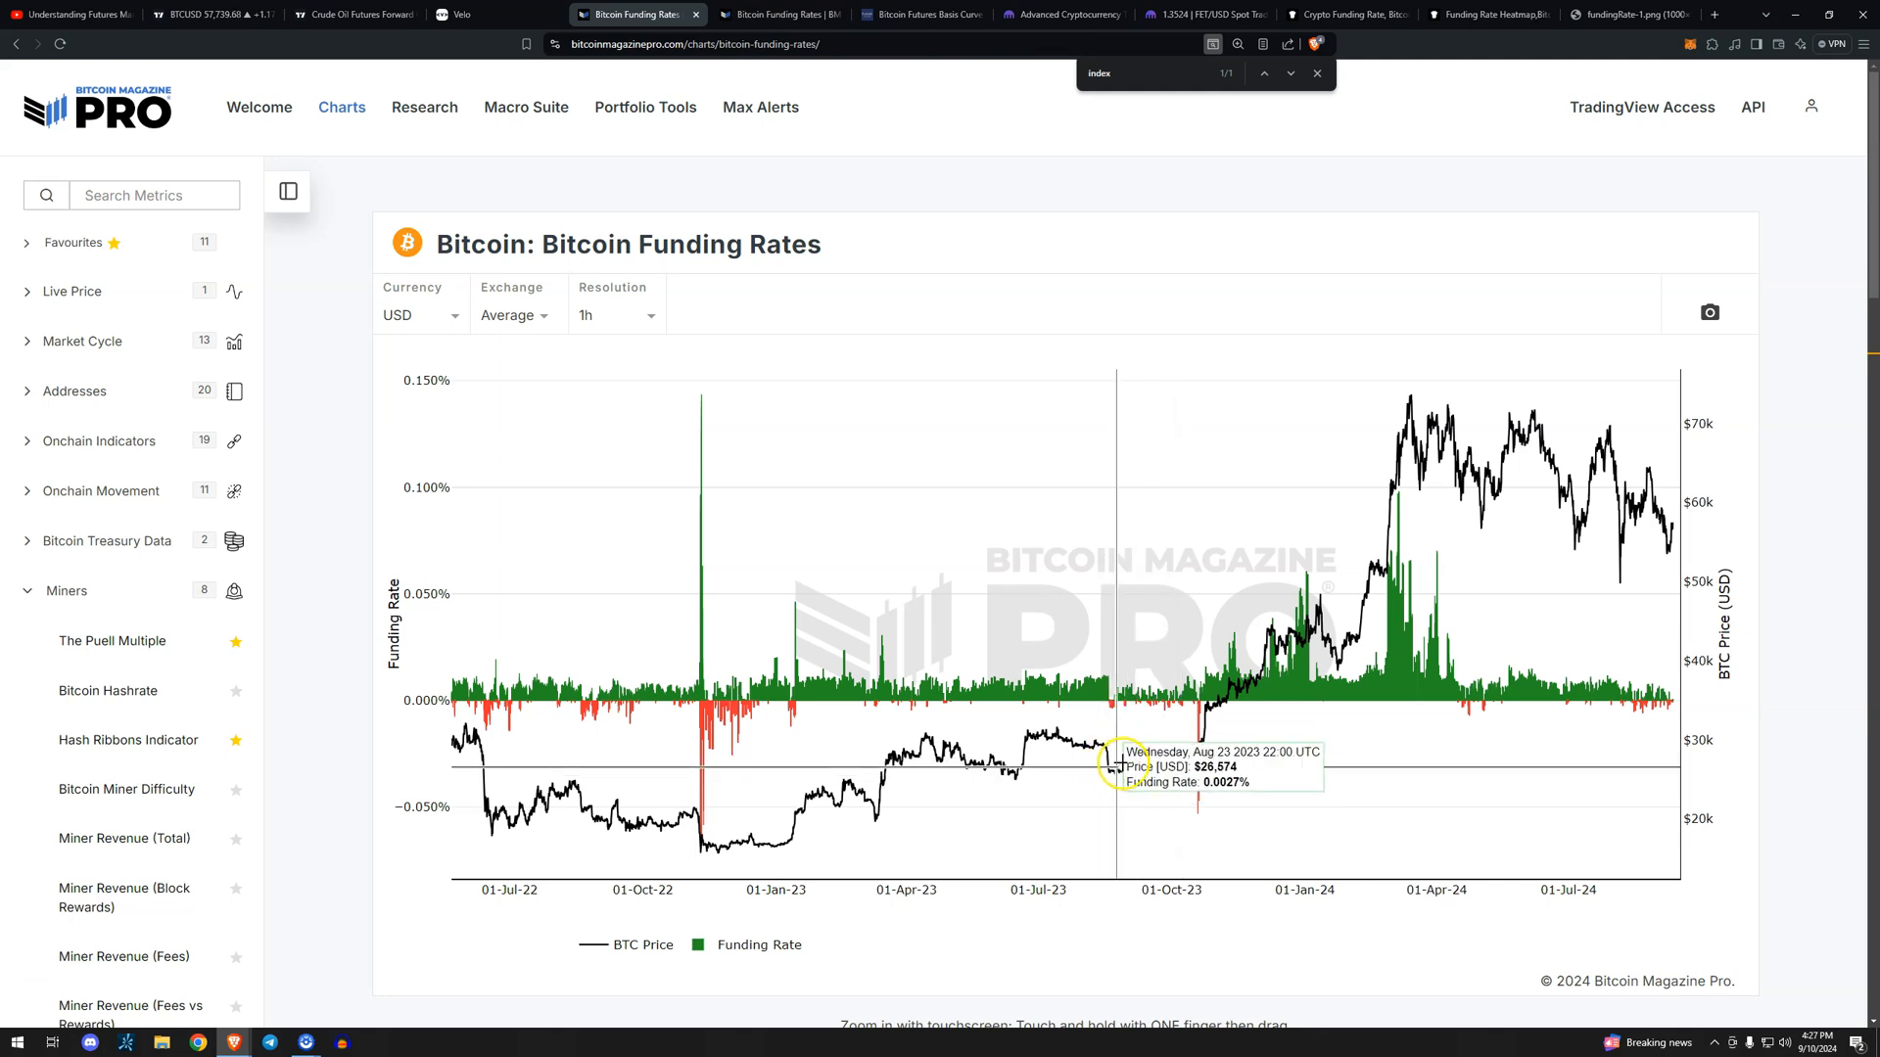
mouse_move(1103, 765)
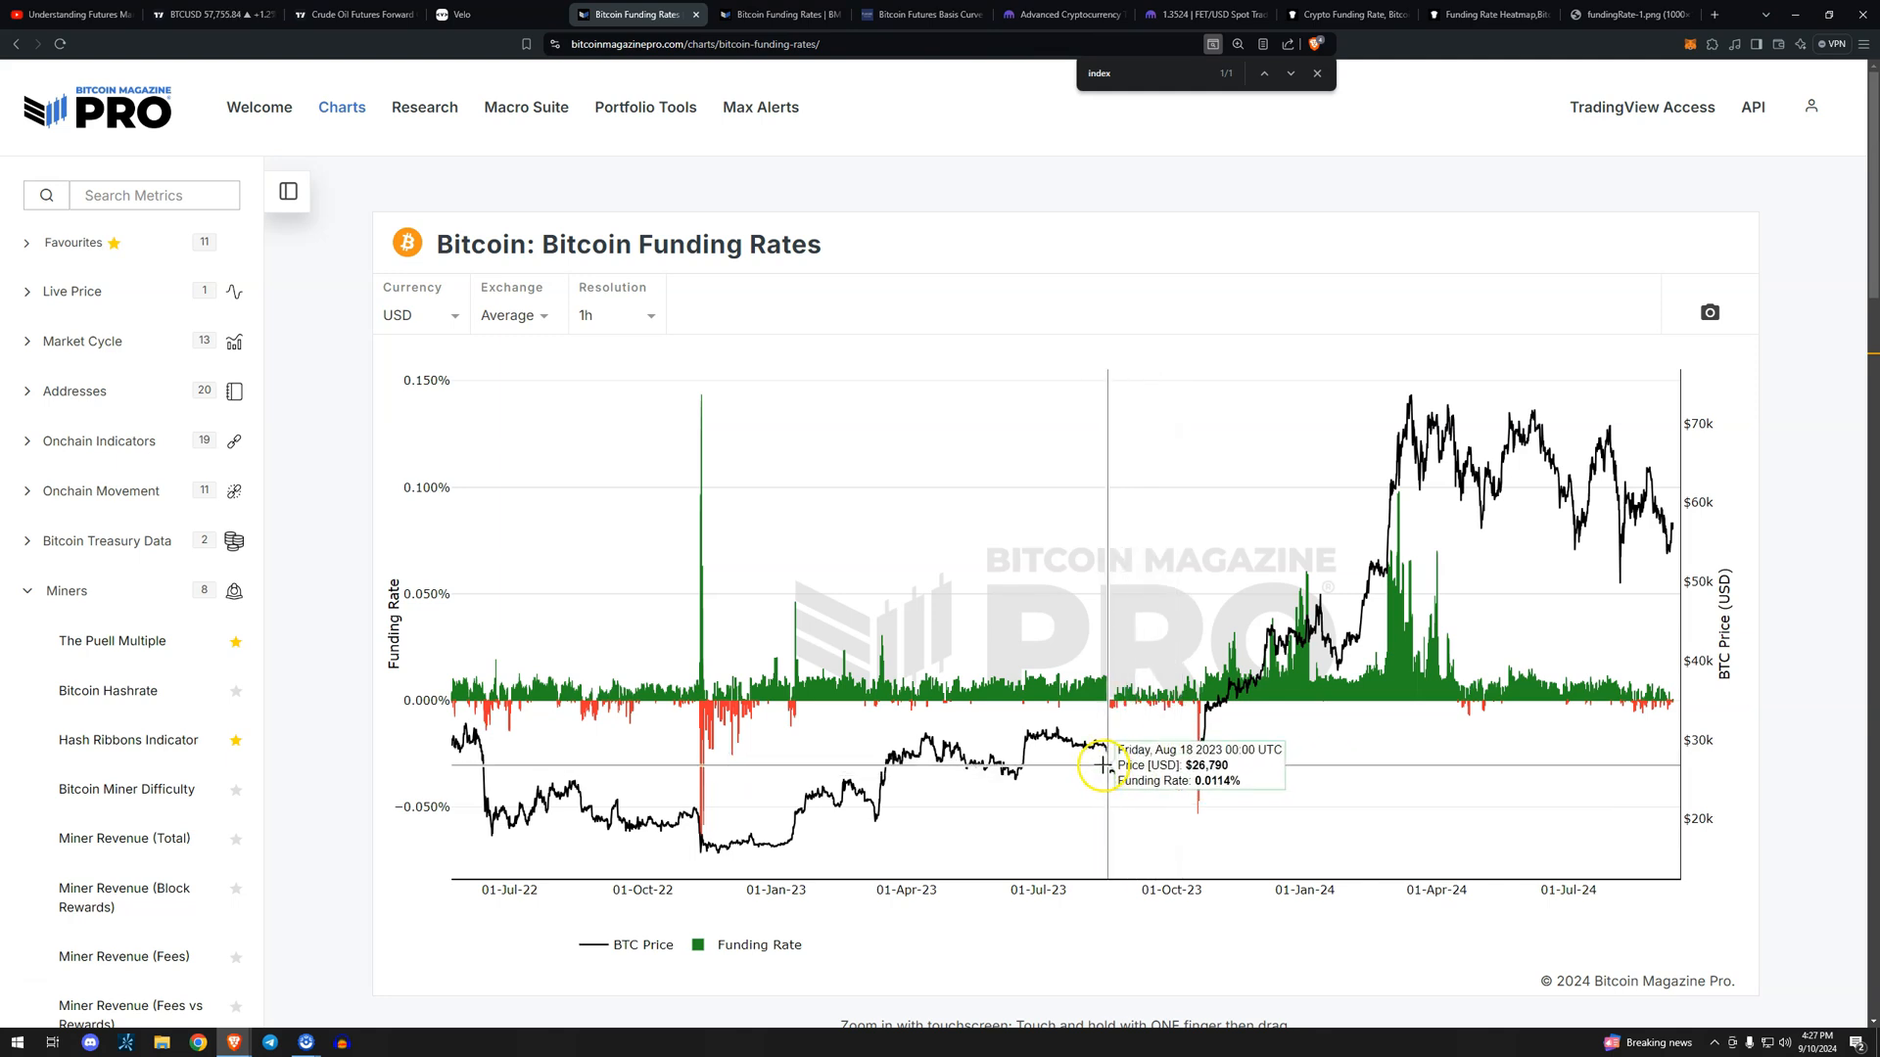
mouse_move(1179, 769)
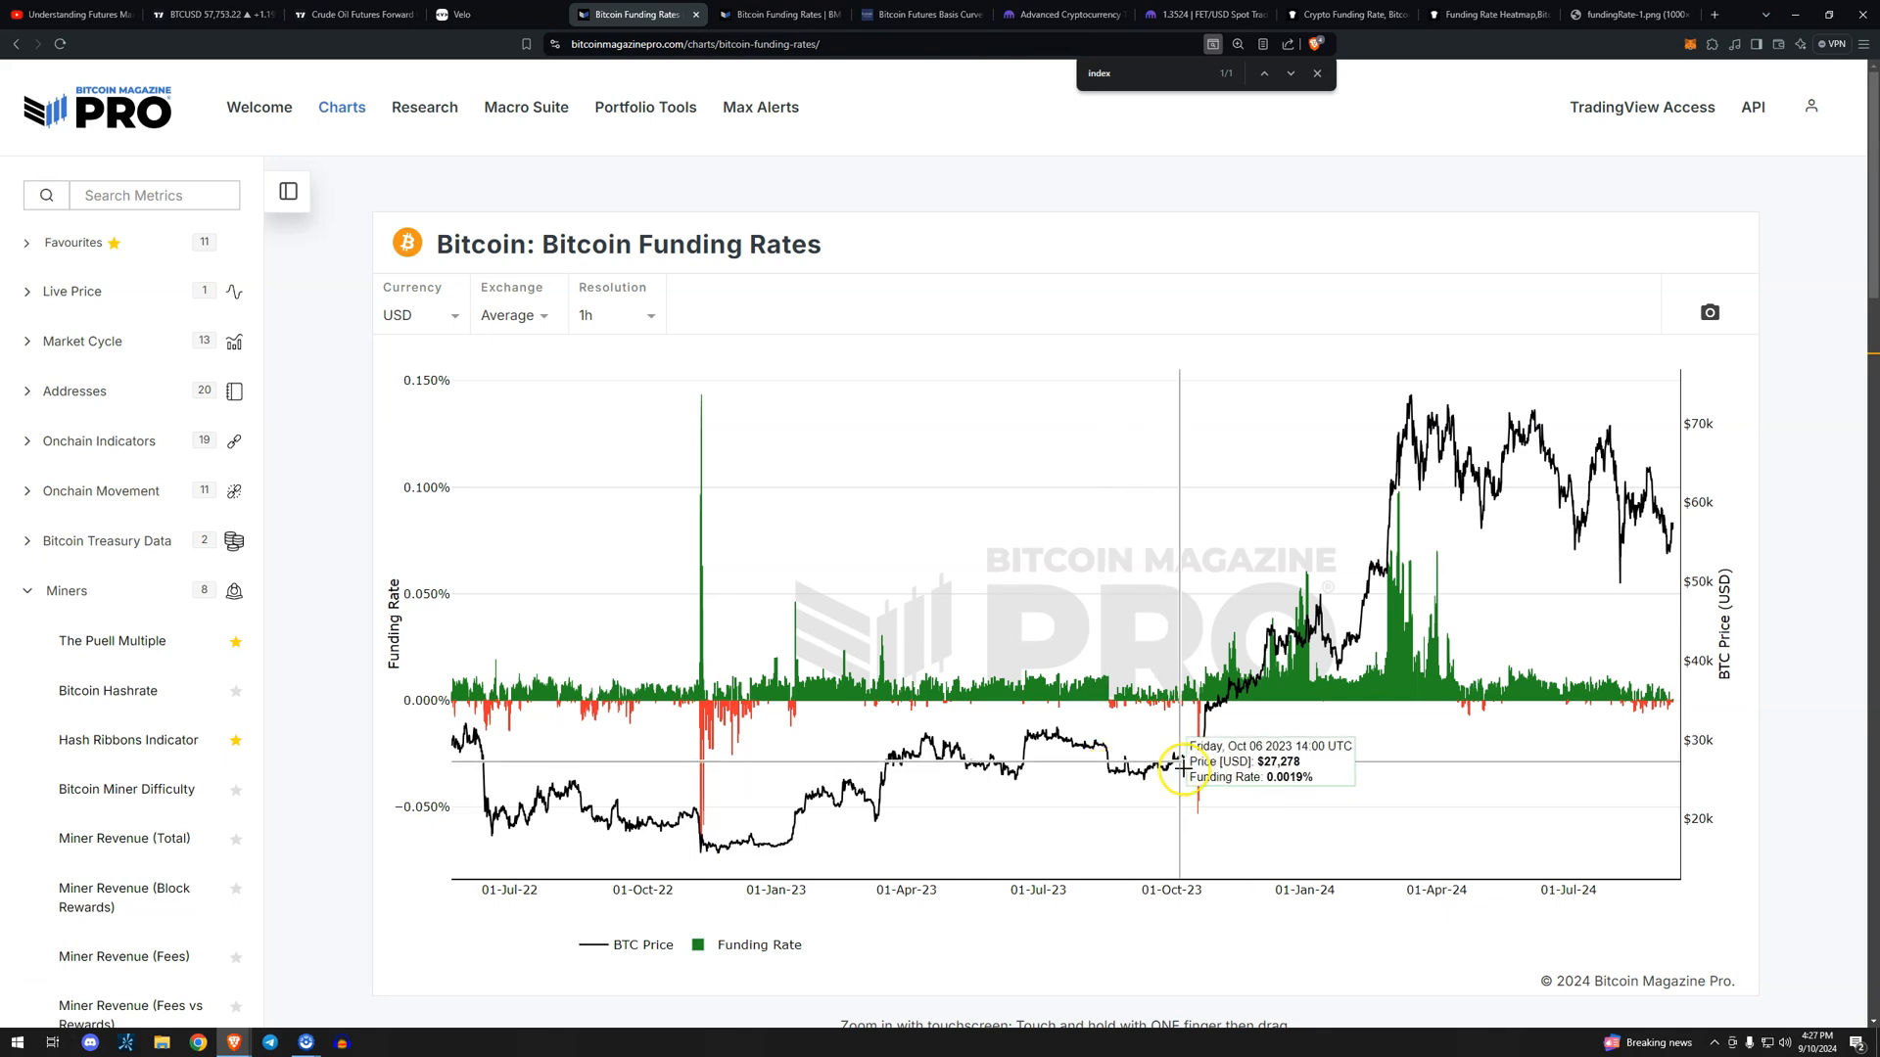
mouse_move(1587, 838)
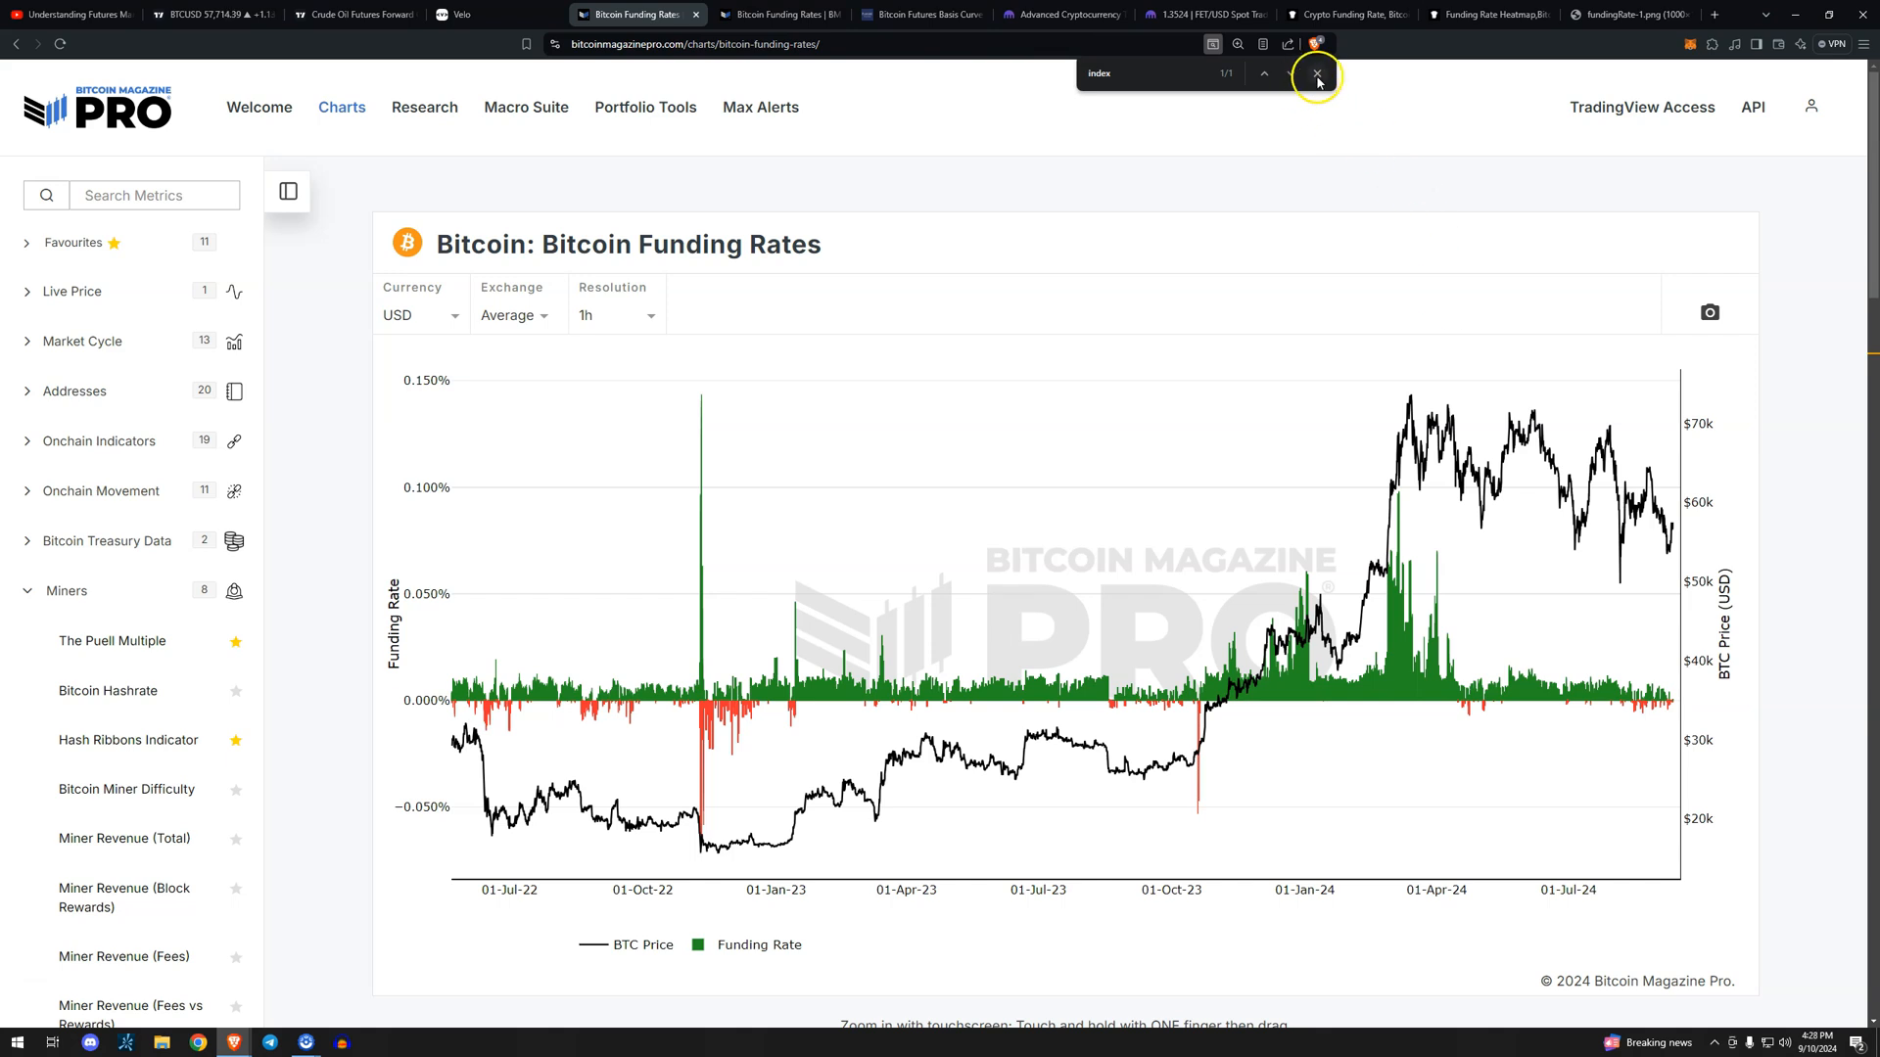
Close the browser find bar to uncover the hourly Bitcoin Funding Rates chart.
left_click(1314, 75)
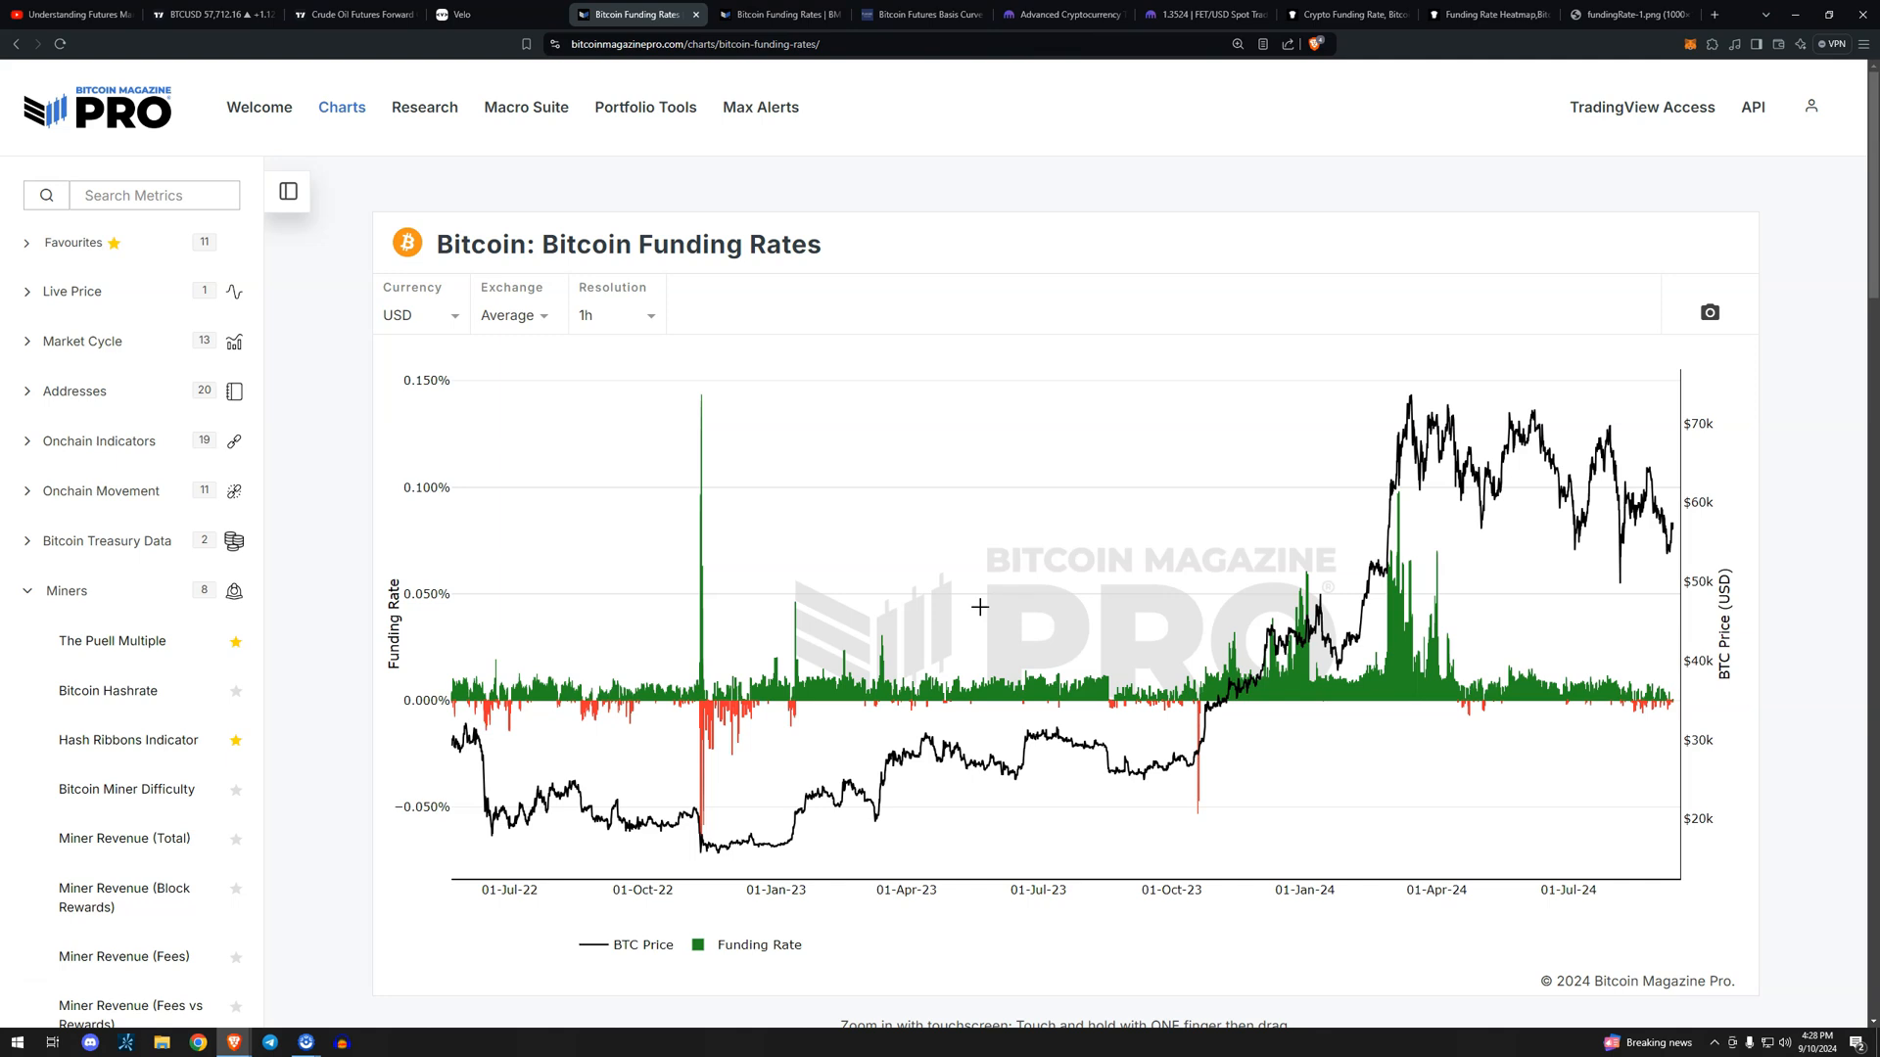
mouse_move(1395, 446)
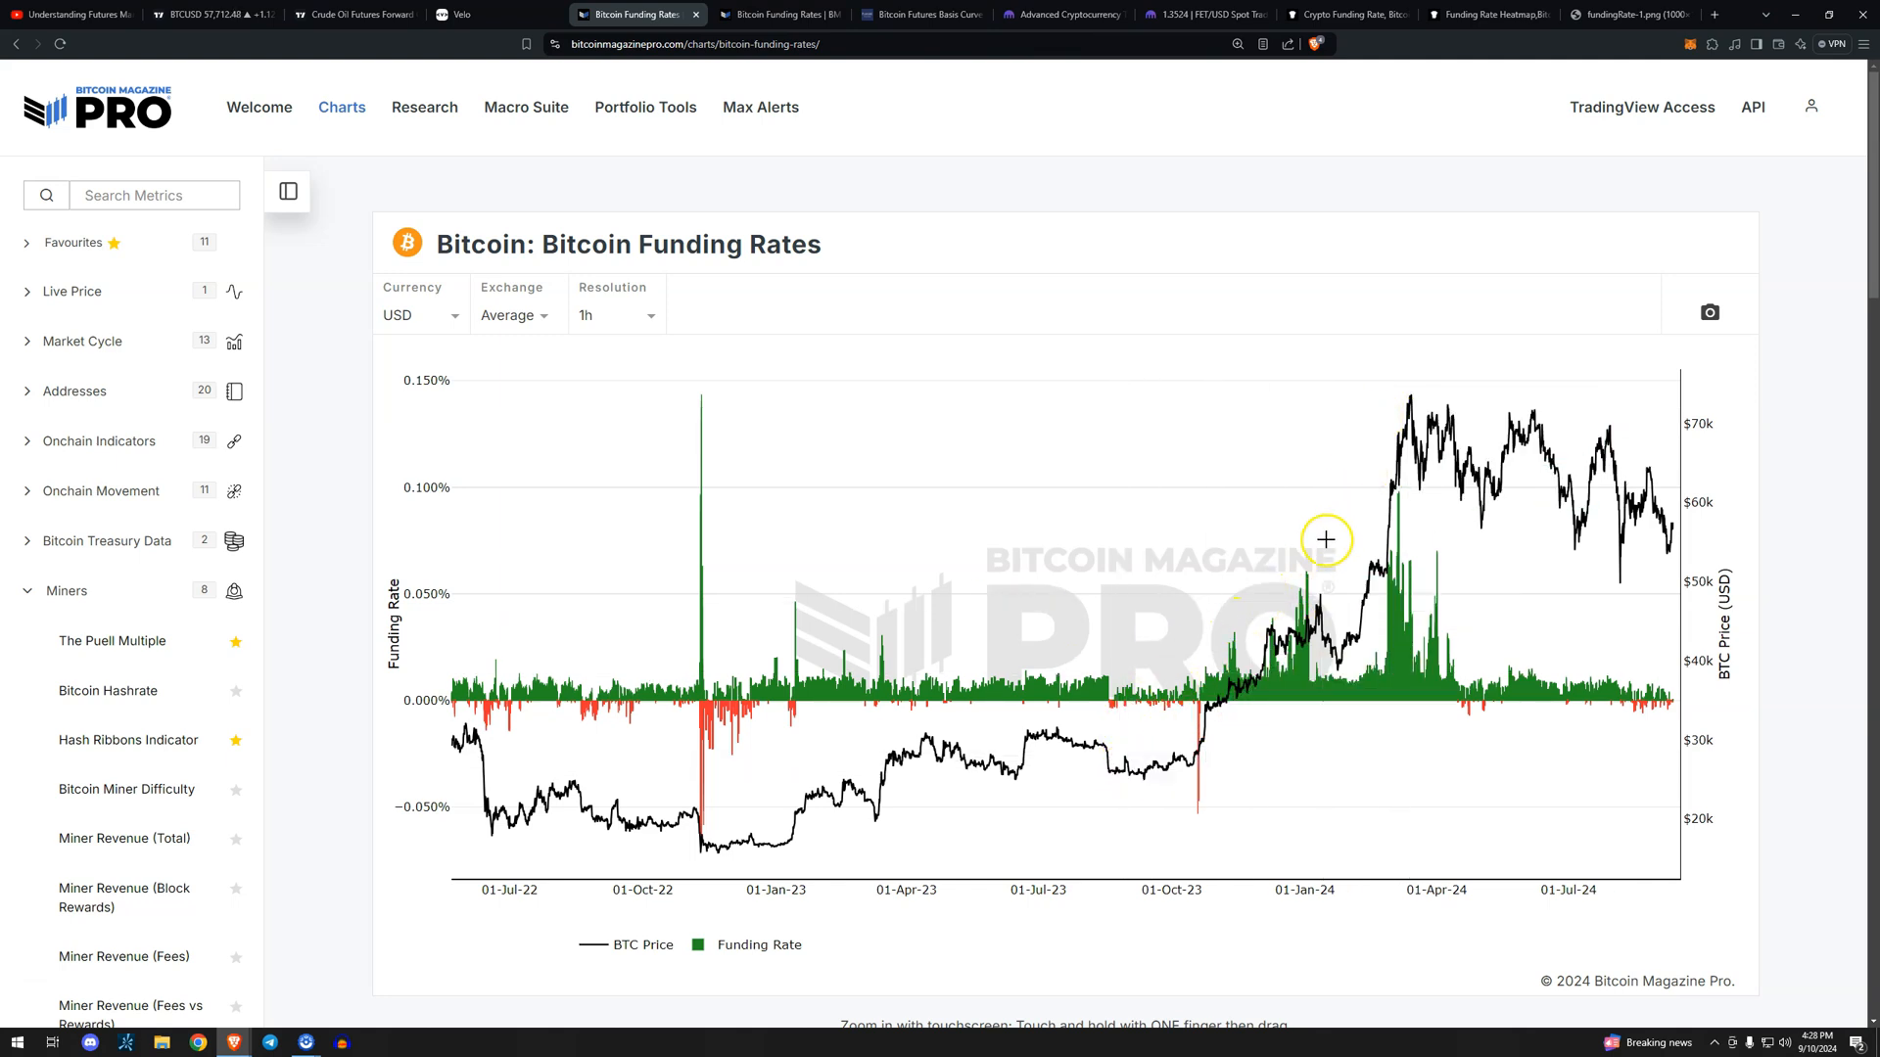
mouse_move(1400, 626)
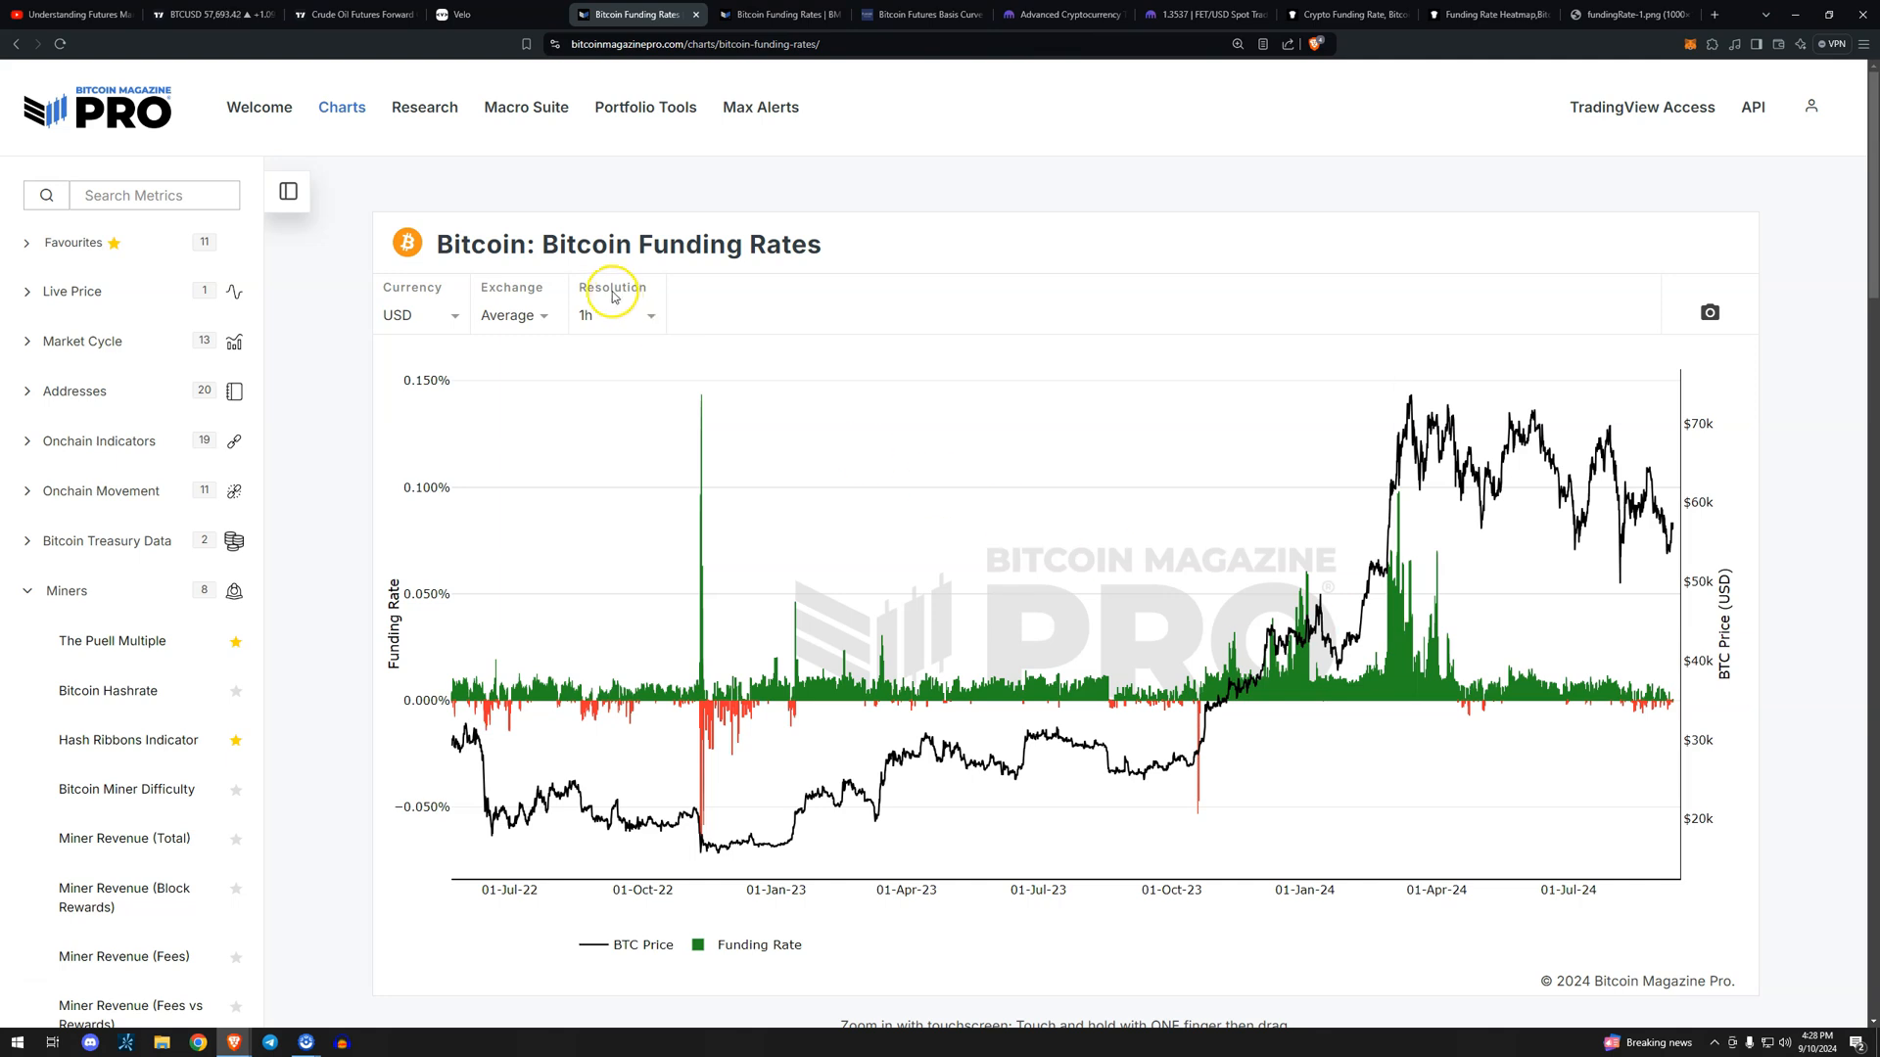
Return to Velo's BTC CME futures, options, annualized basis and GBTC premium dashboard.
left_click(491, 14)
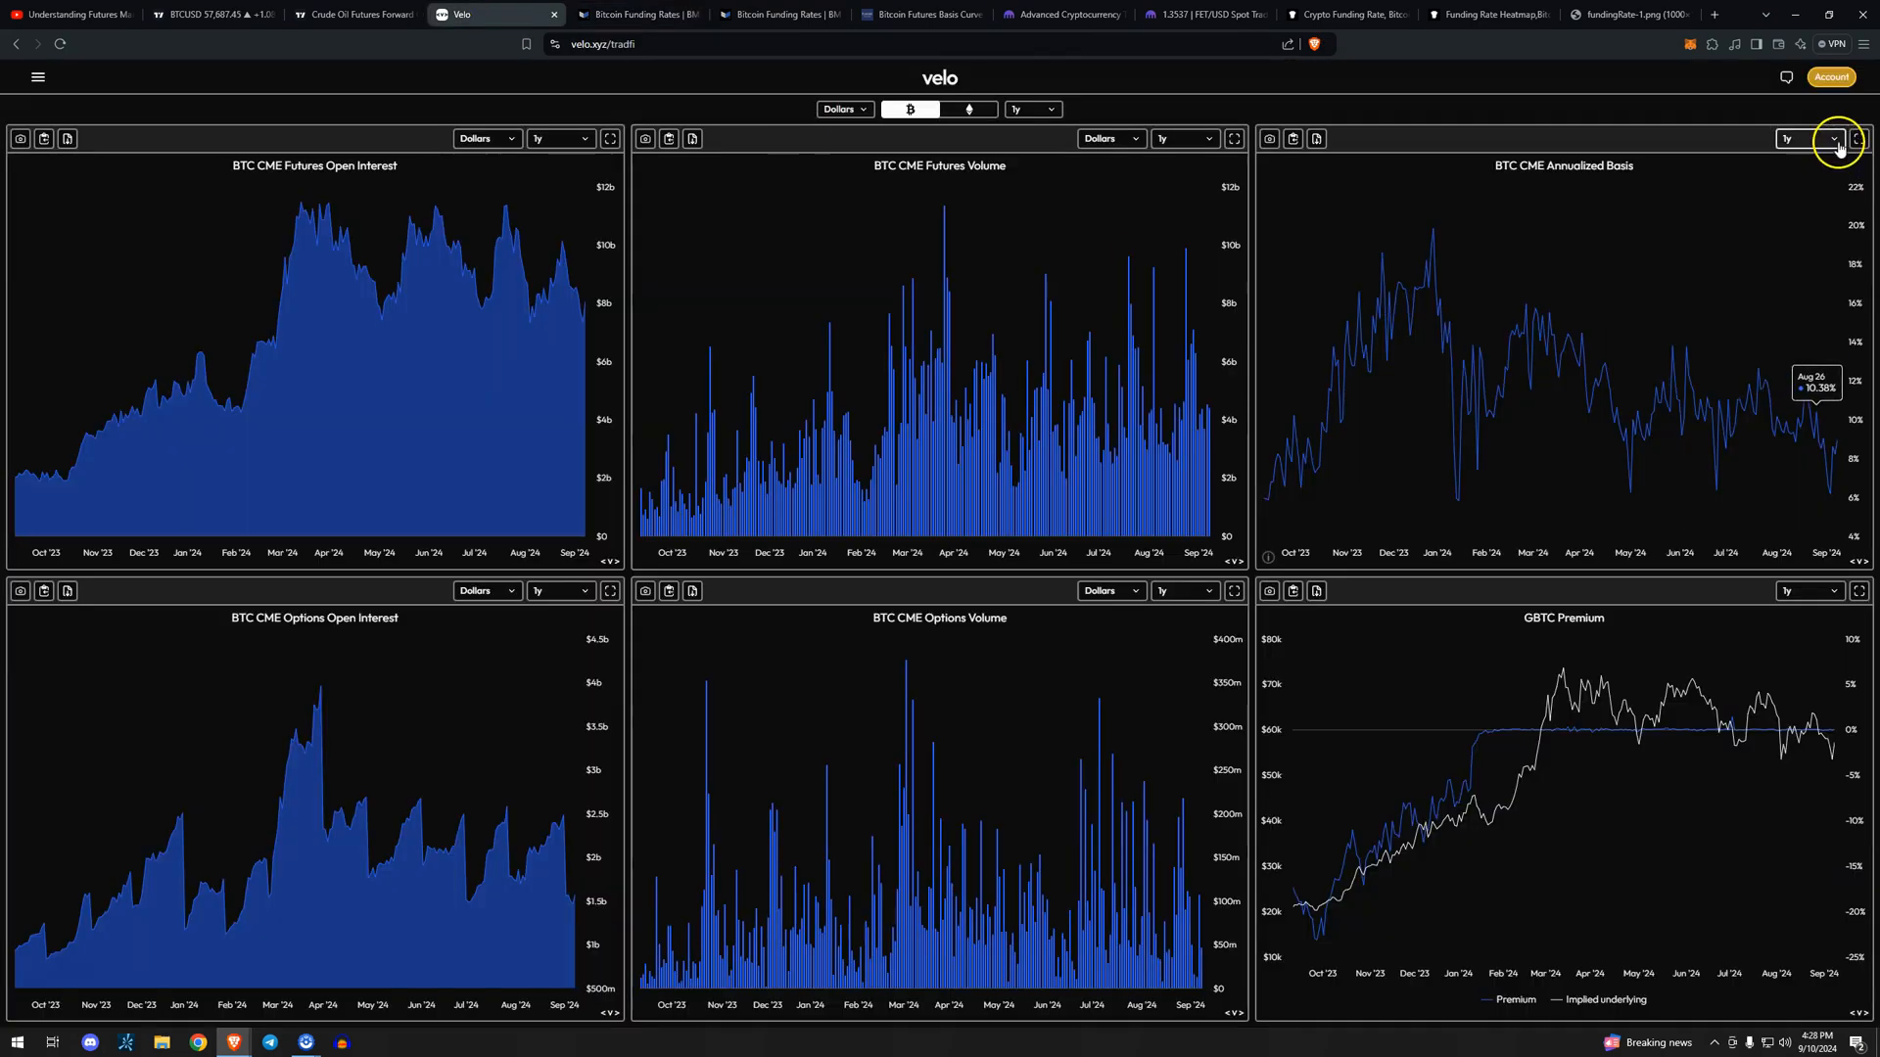
left_click(1833, 139)
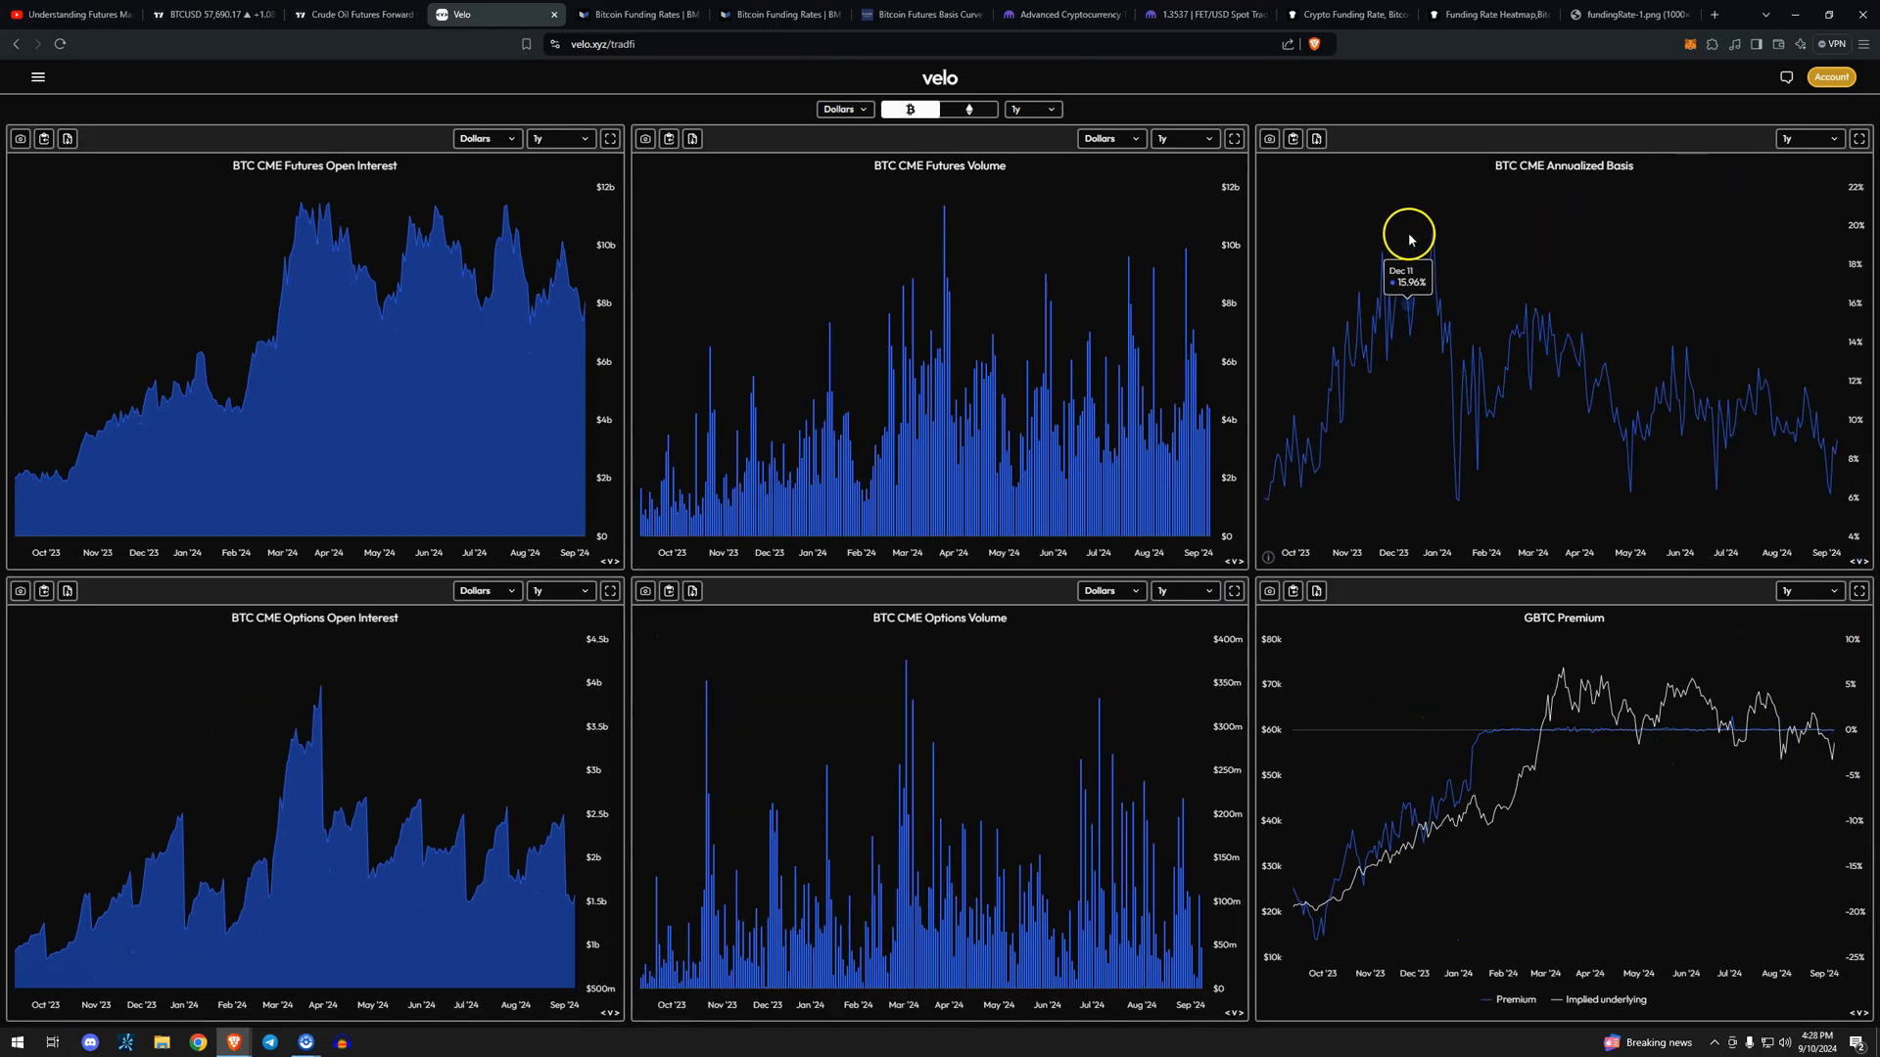
mouse_move(1424, 230)
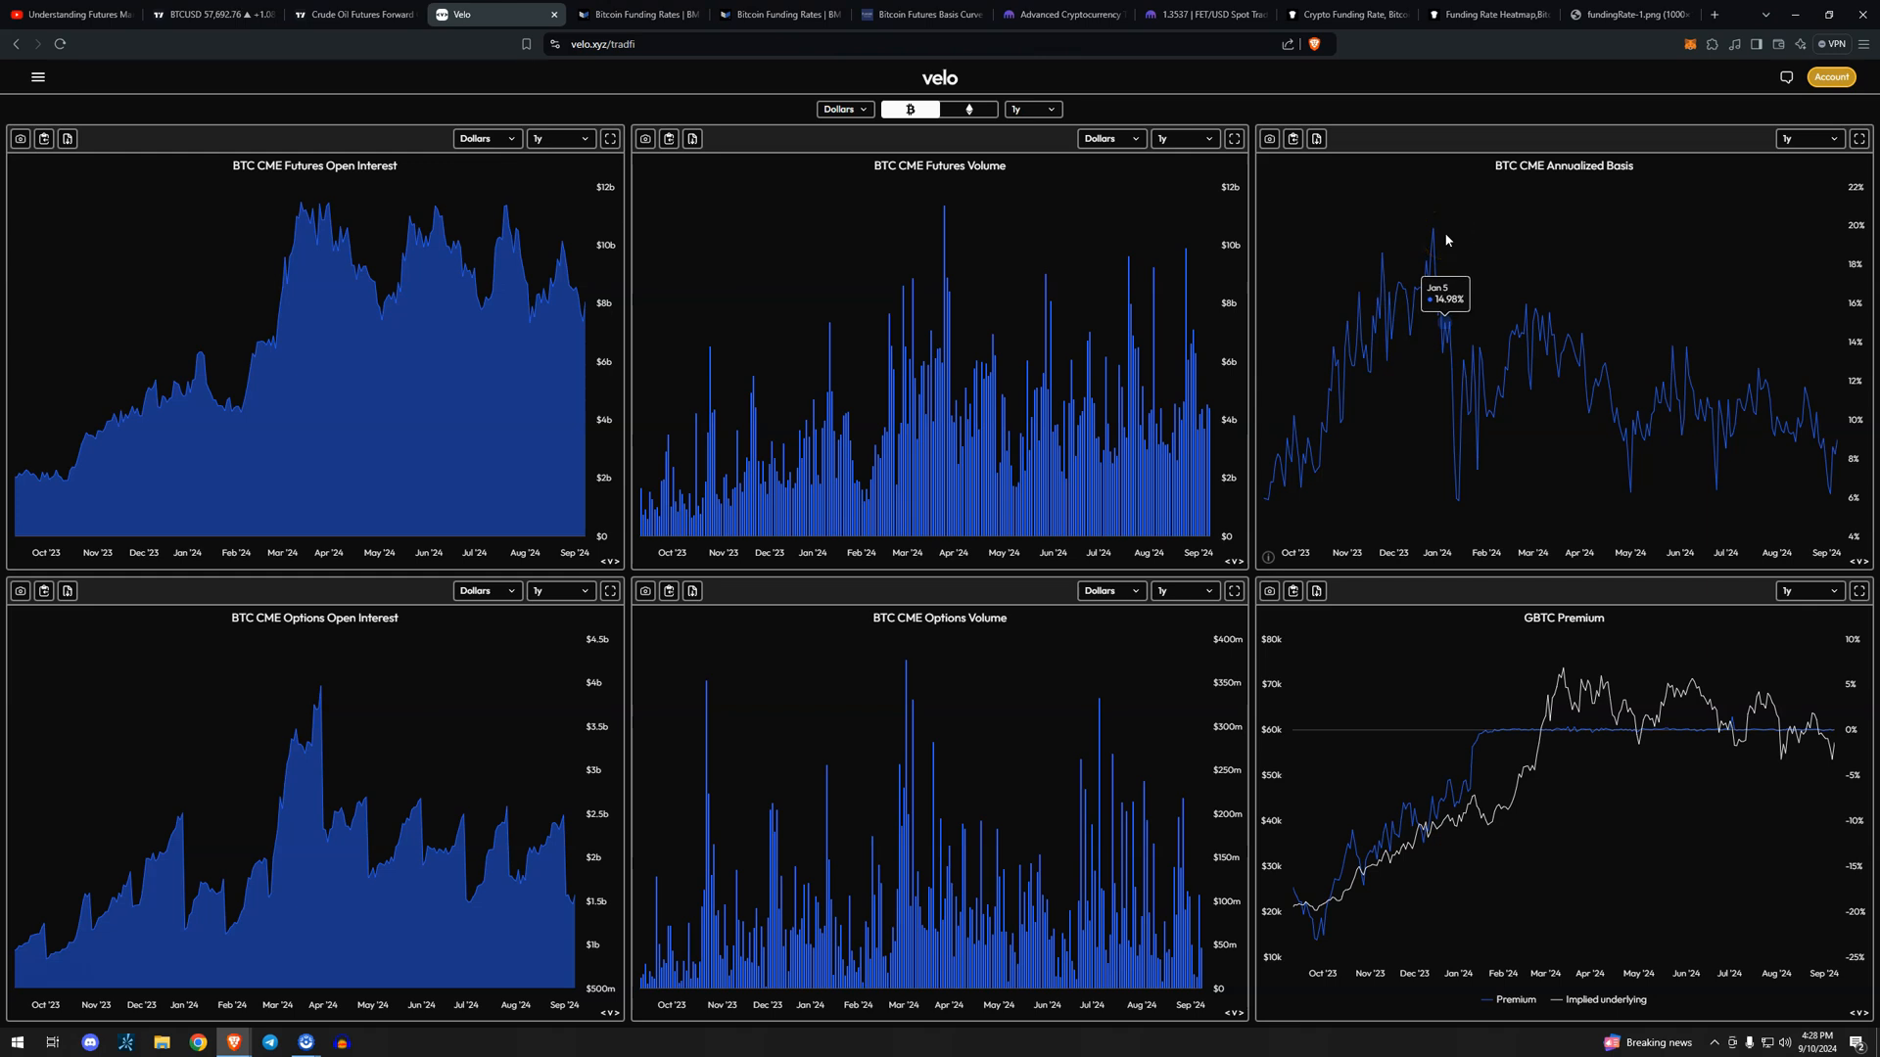
mouse_move(701, 27)
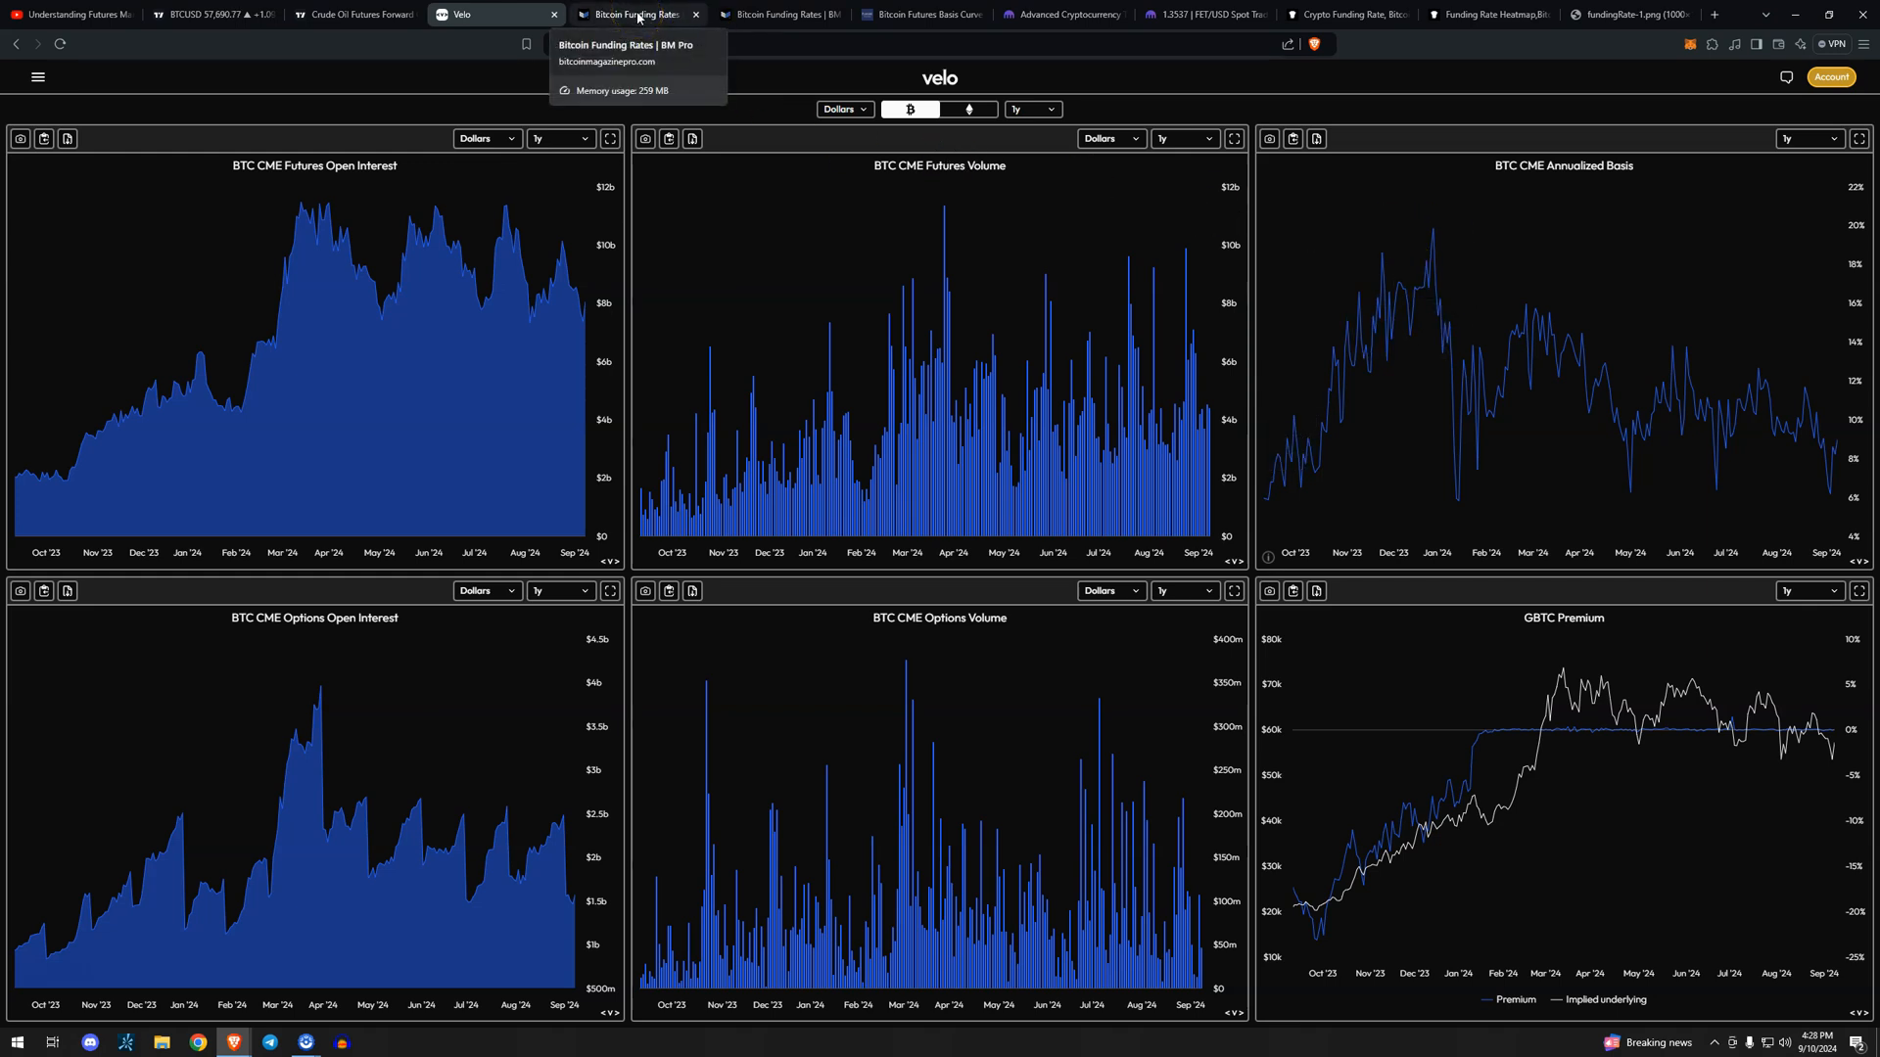
Switch back to the hourly Bitcoin Funding Rates chart in Bitcoin Magazine Pro.
left_click(635, 14)
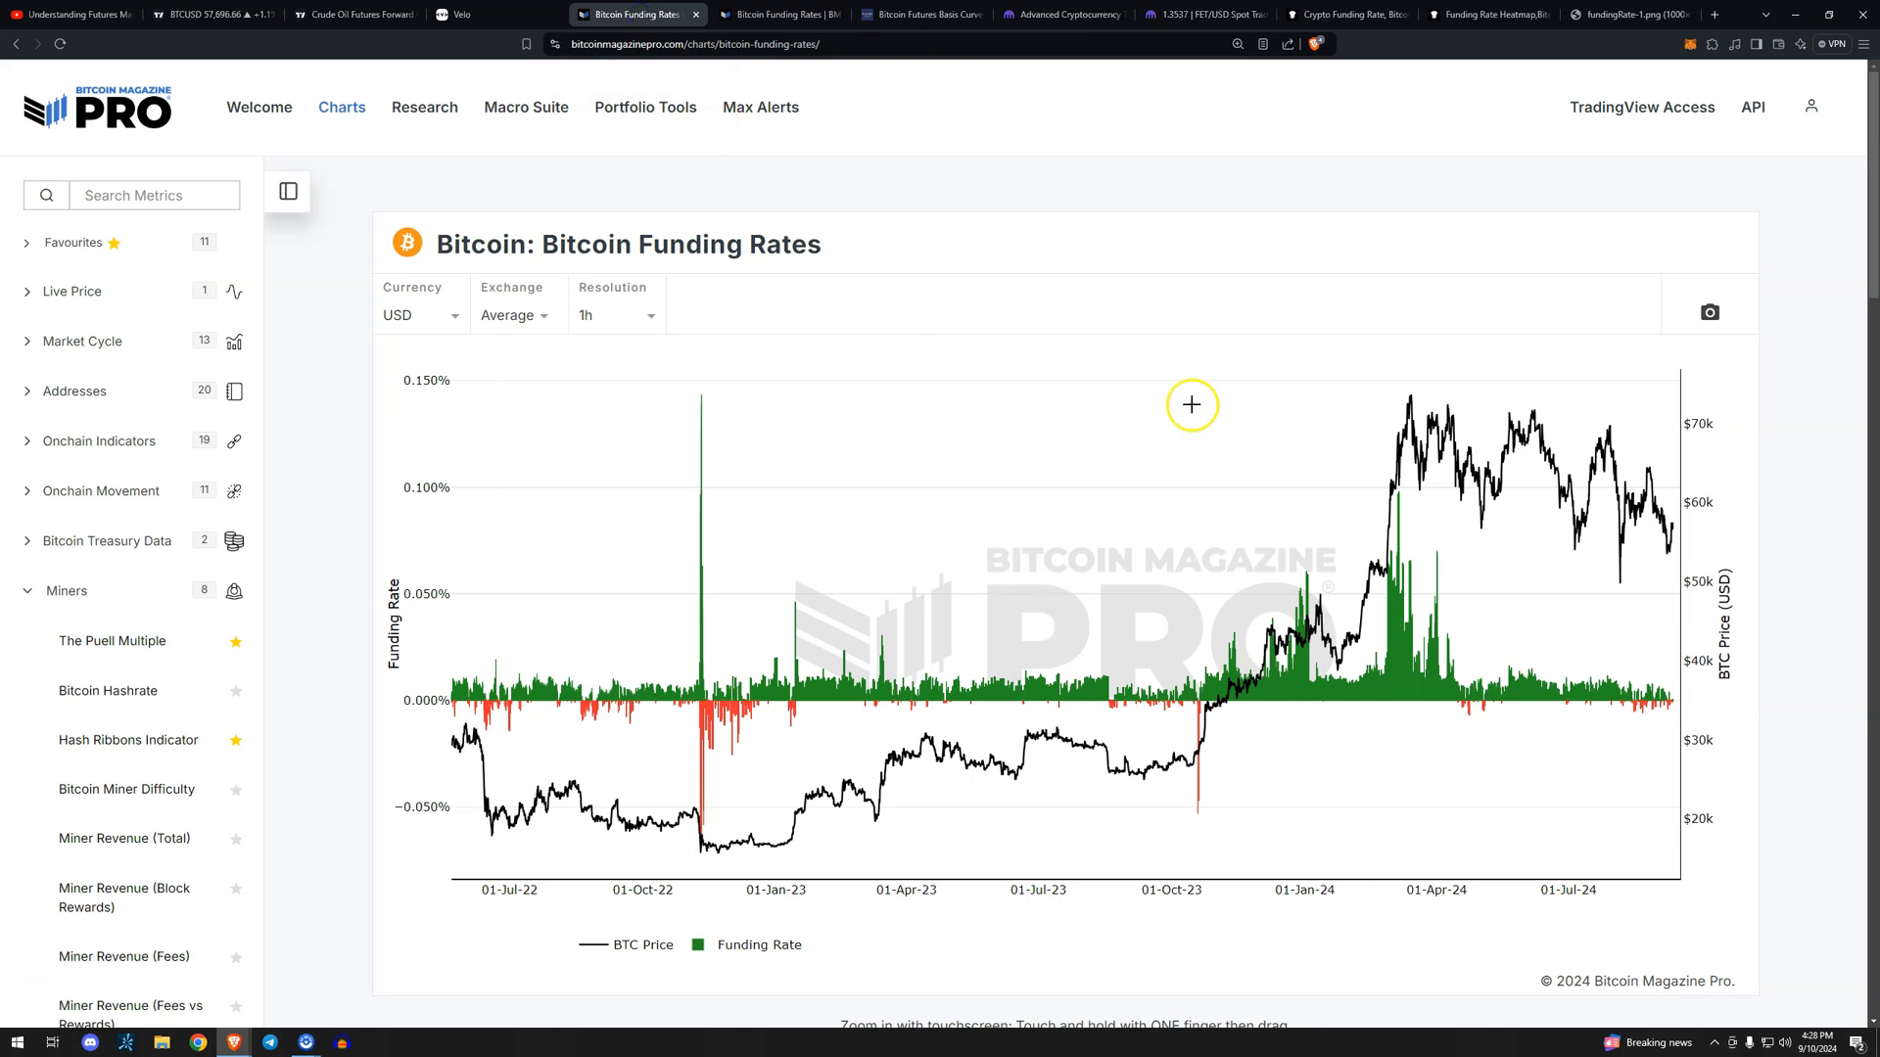
mouse_move(1324, 539)
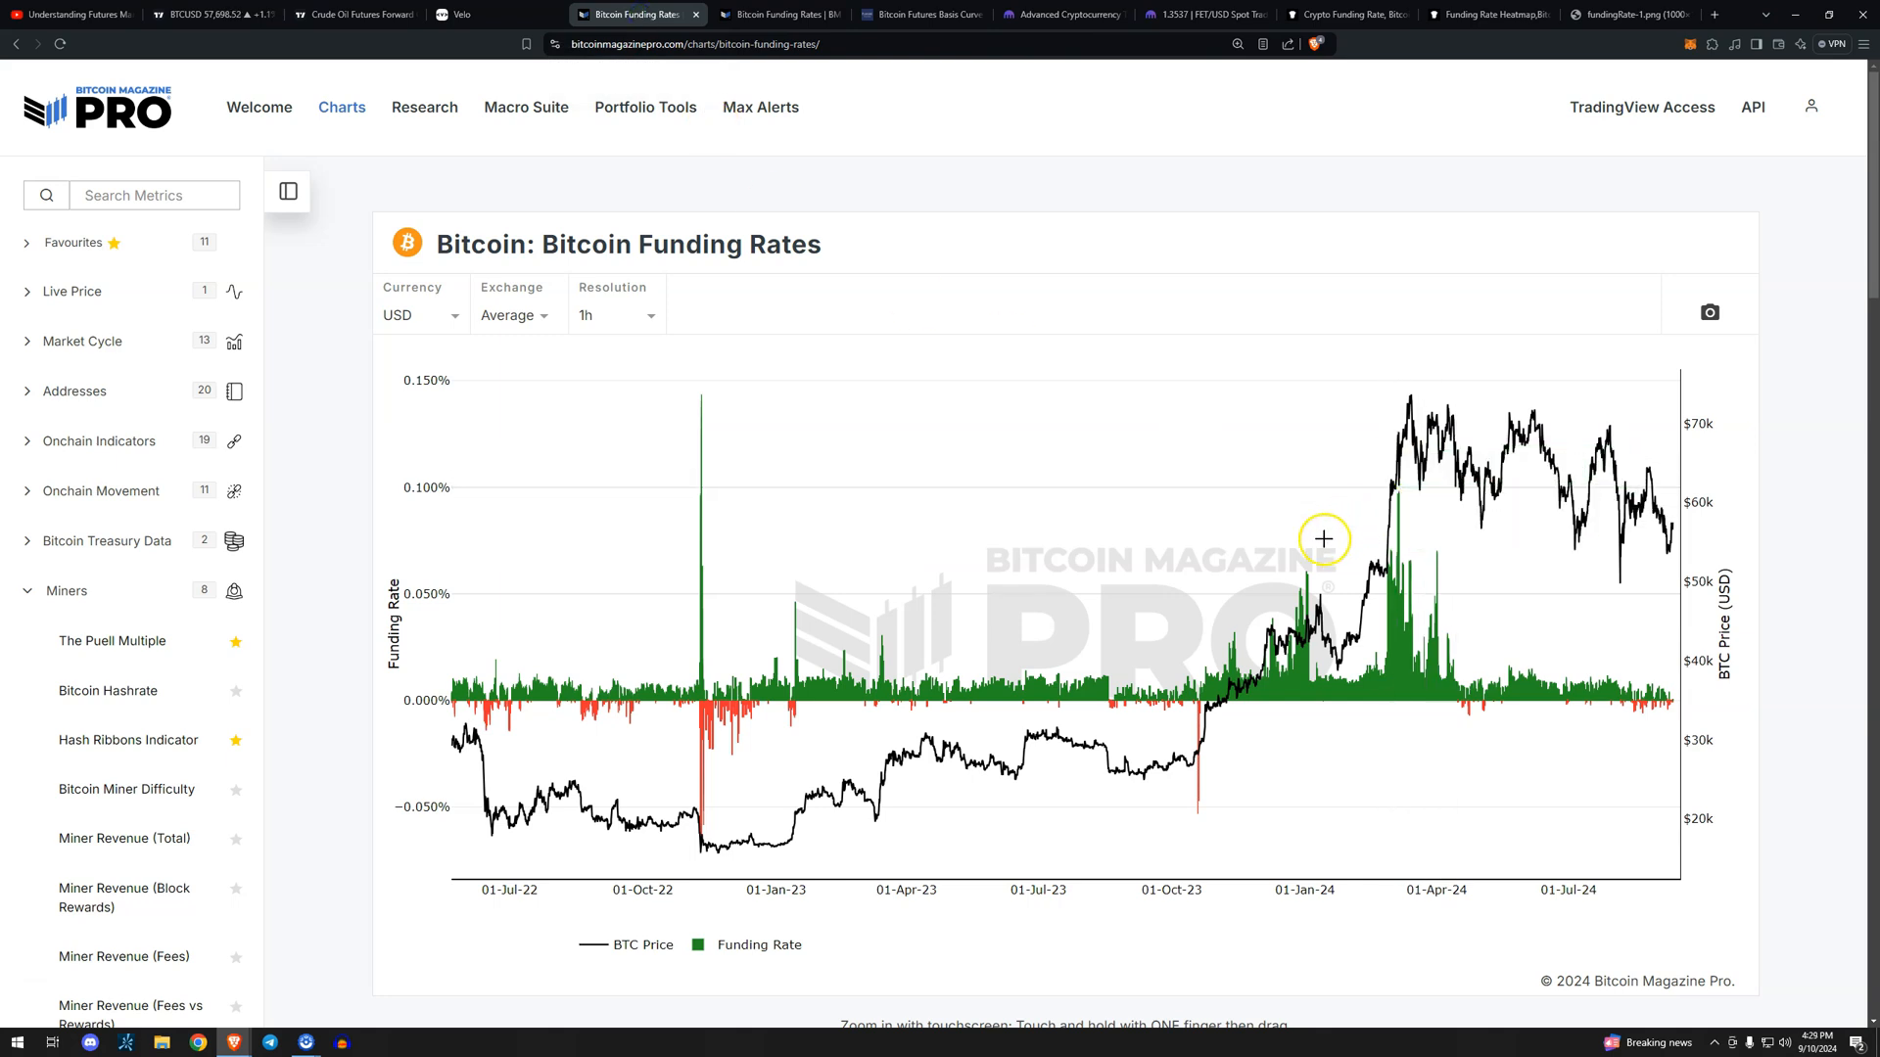
mouse_move(1425, 563)
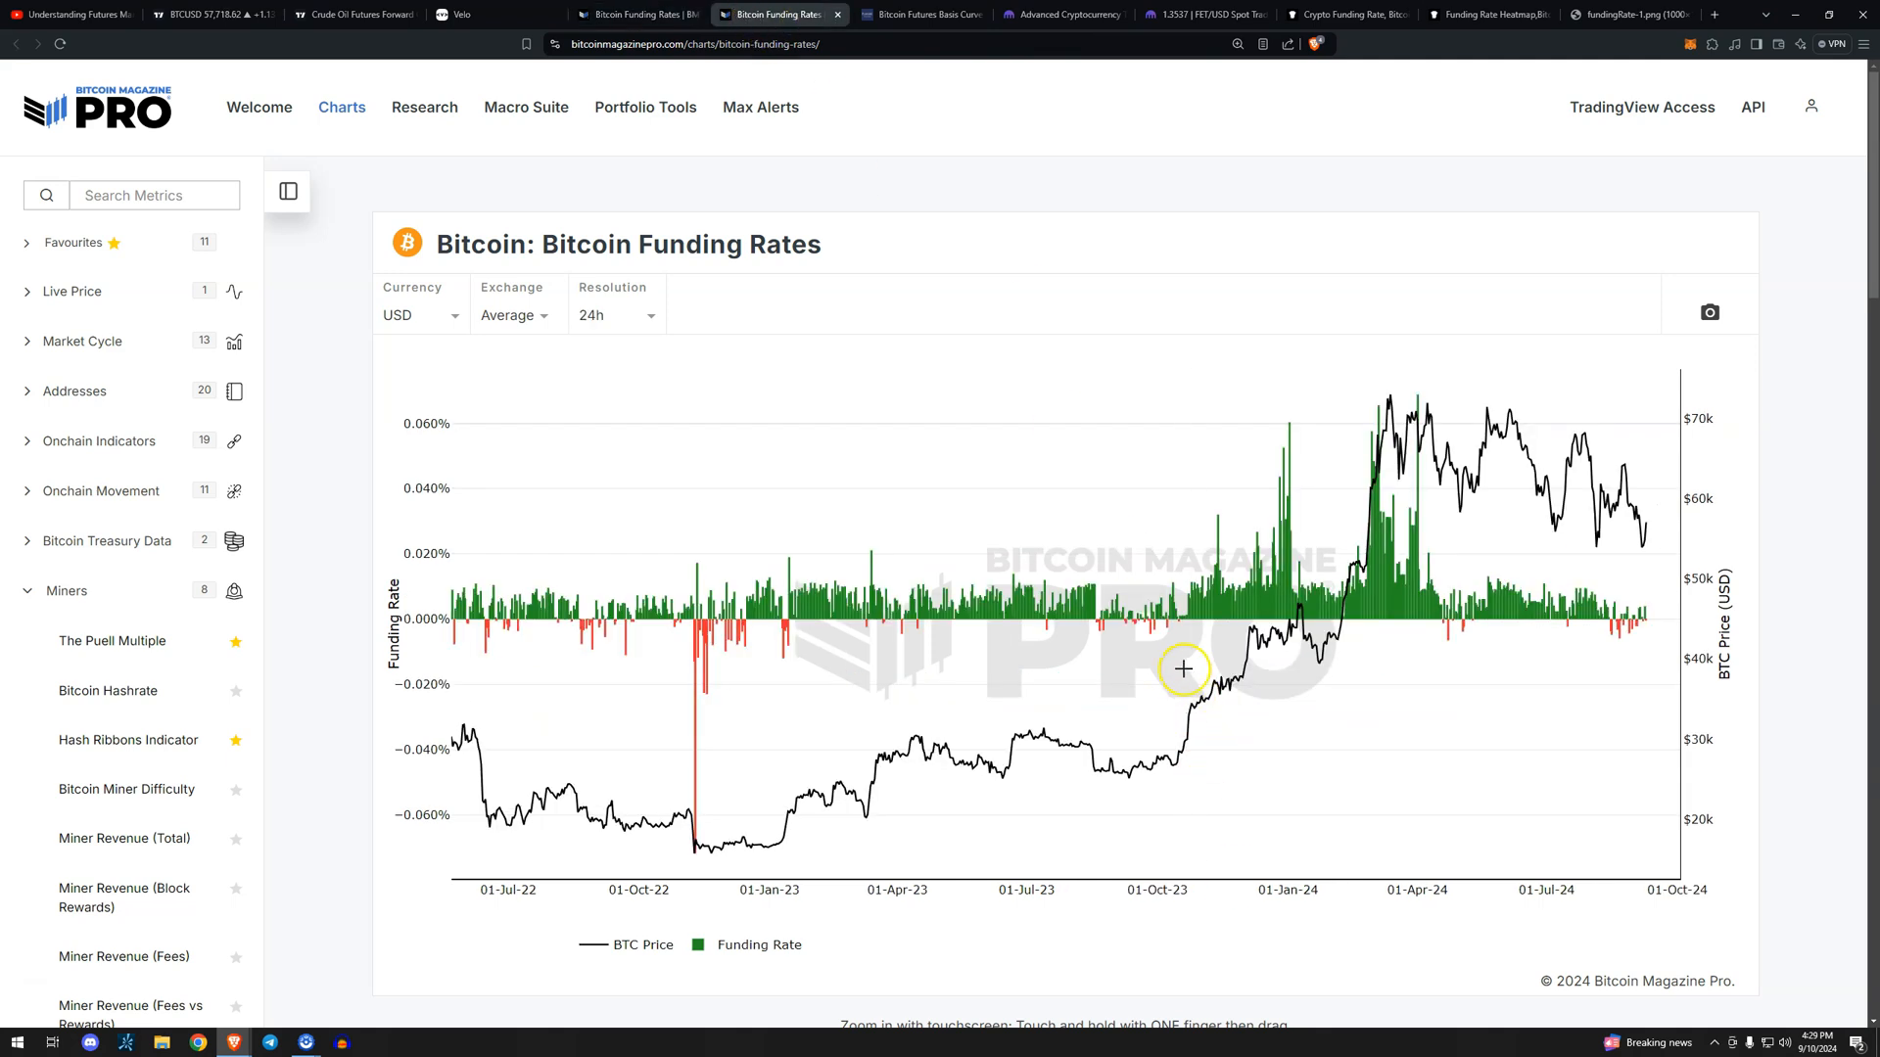
mouse_move(529, 348)
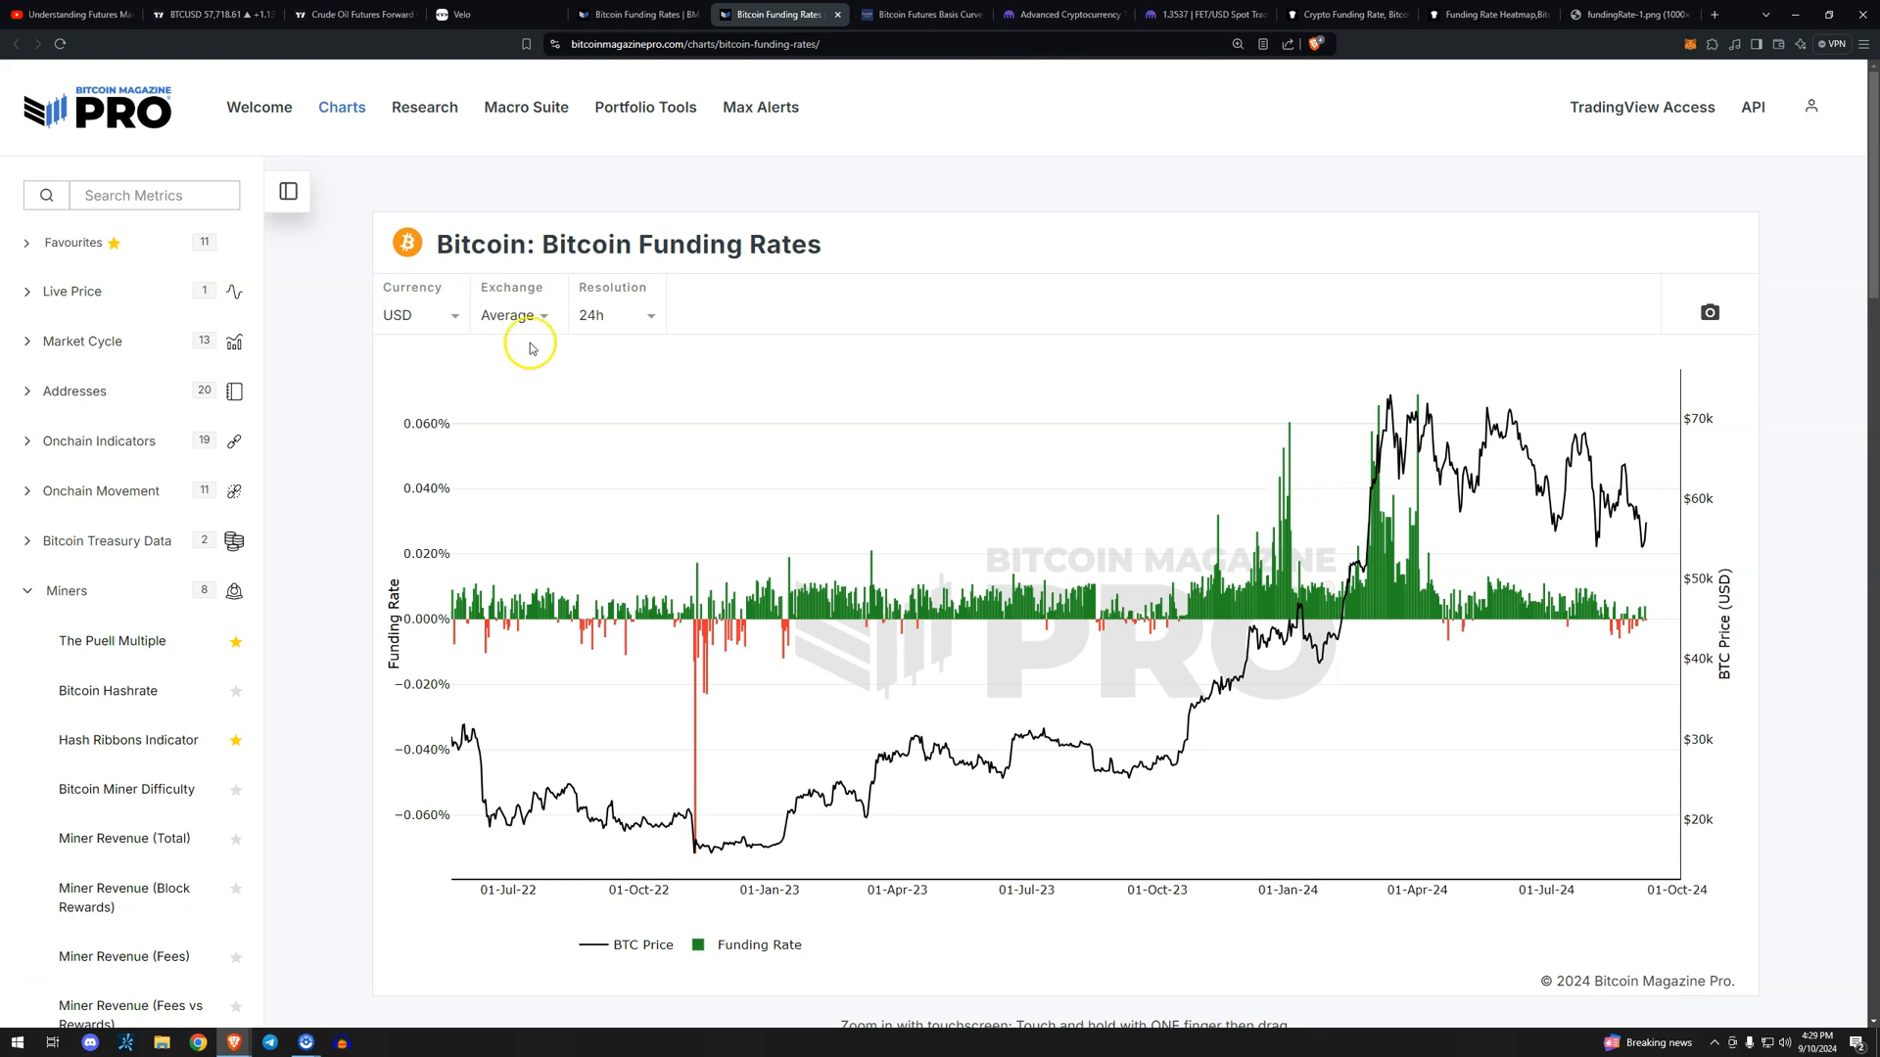
Change the Bitcoin Funding Rates chart to 24-hour resolution with daily bars.
left_click(513, 316)
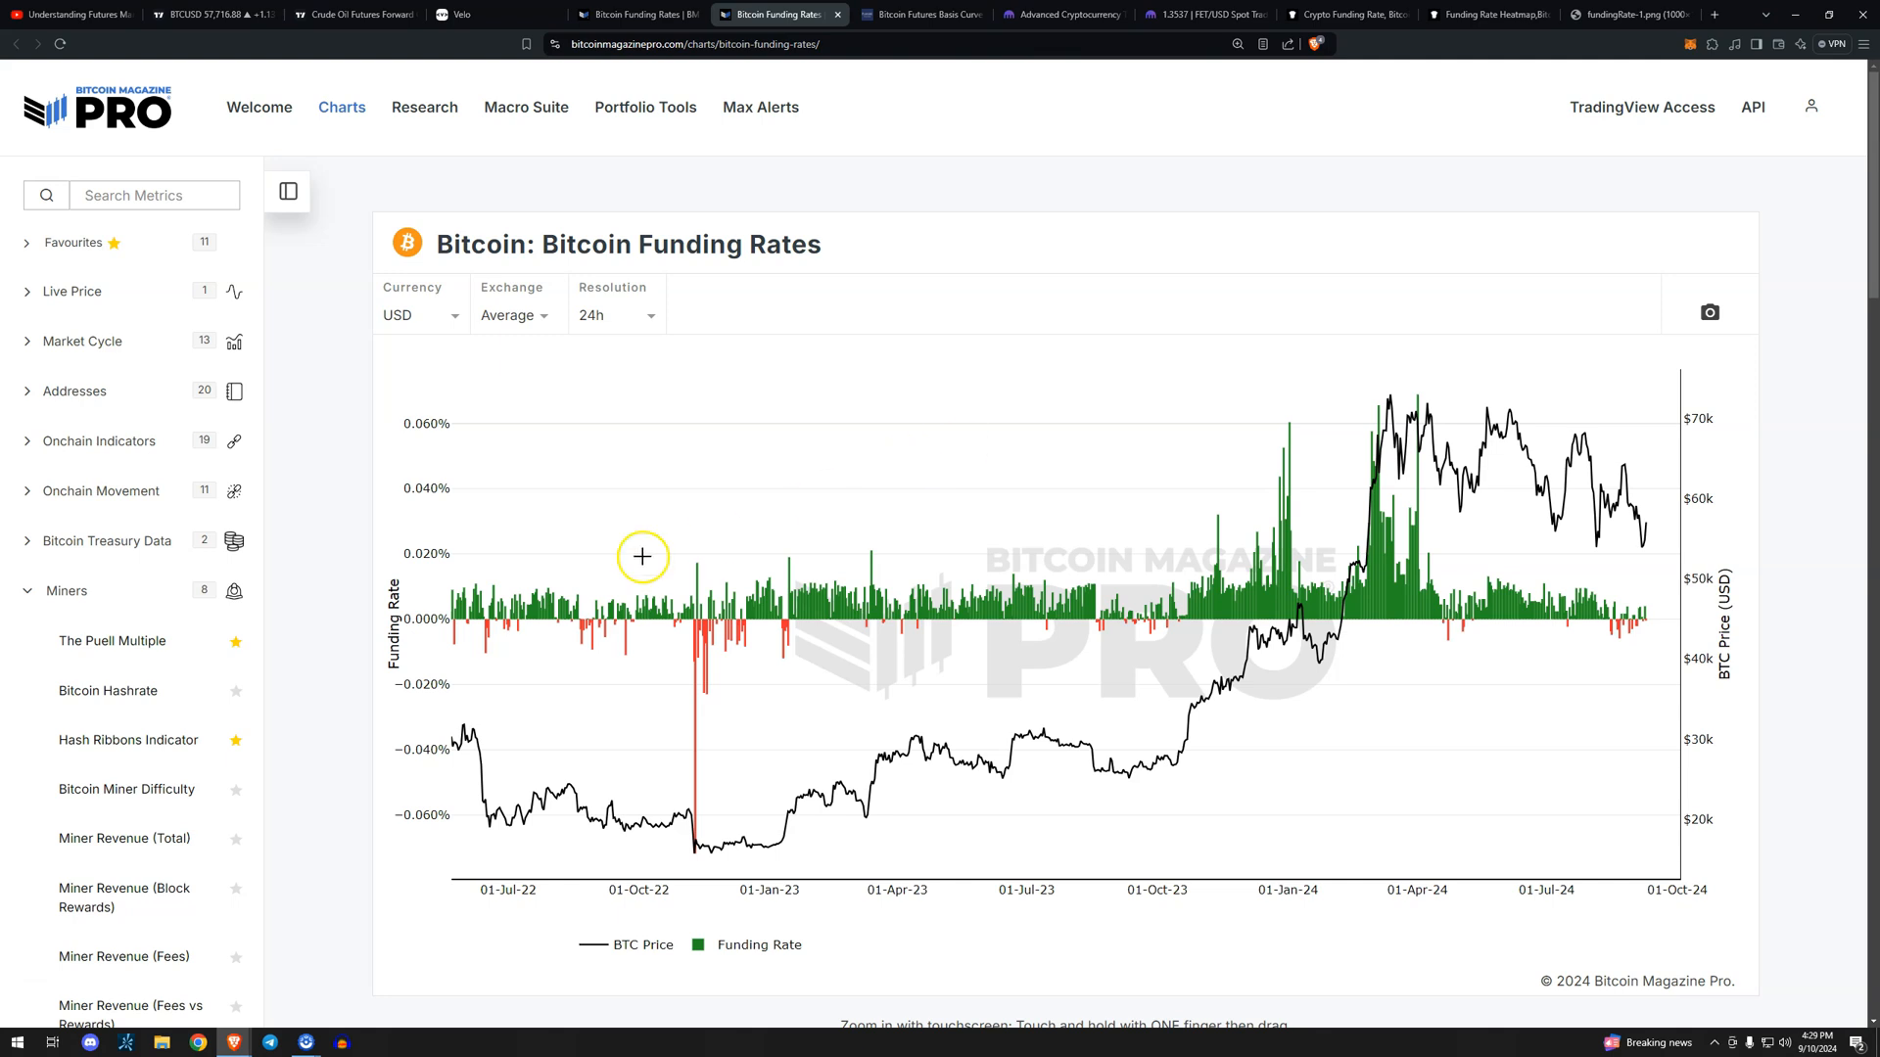
mouse_move(580, 570)
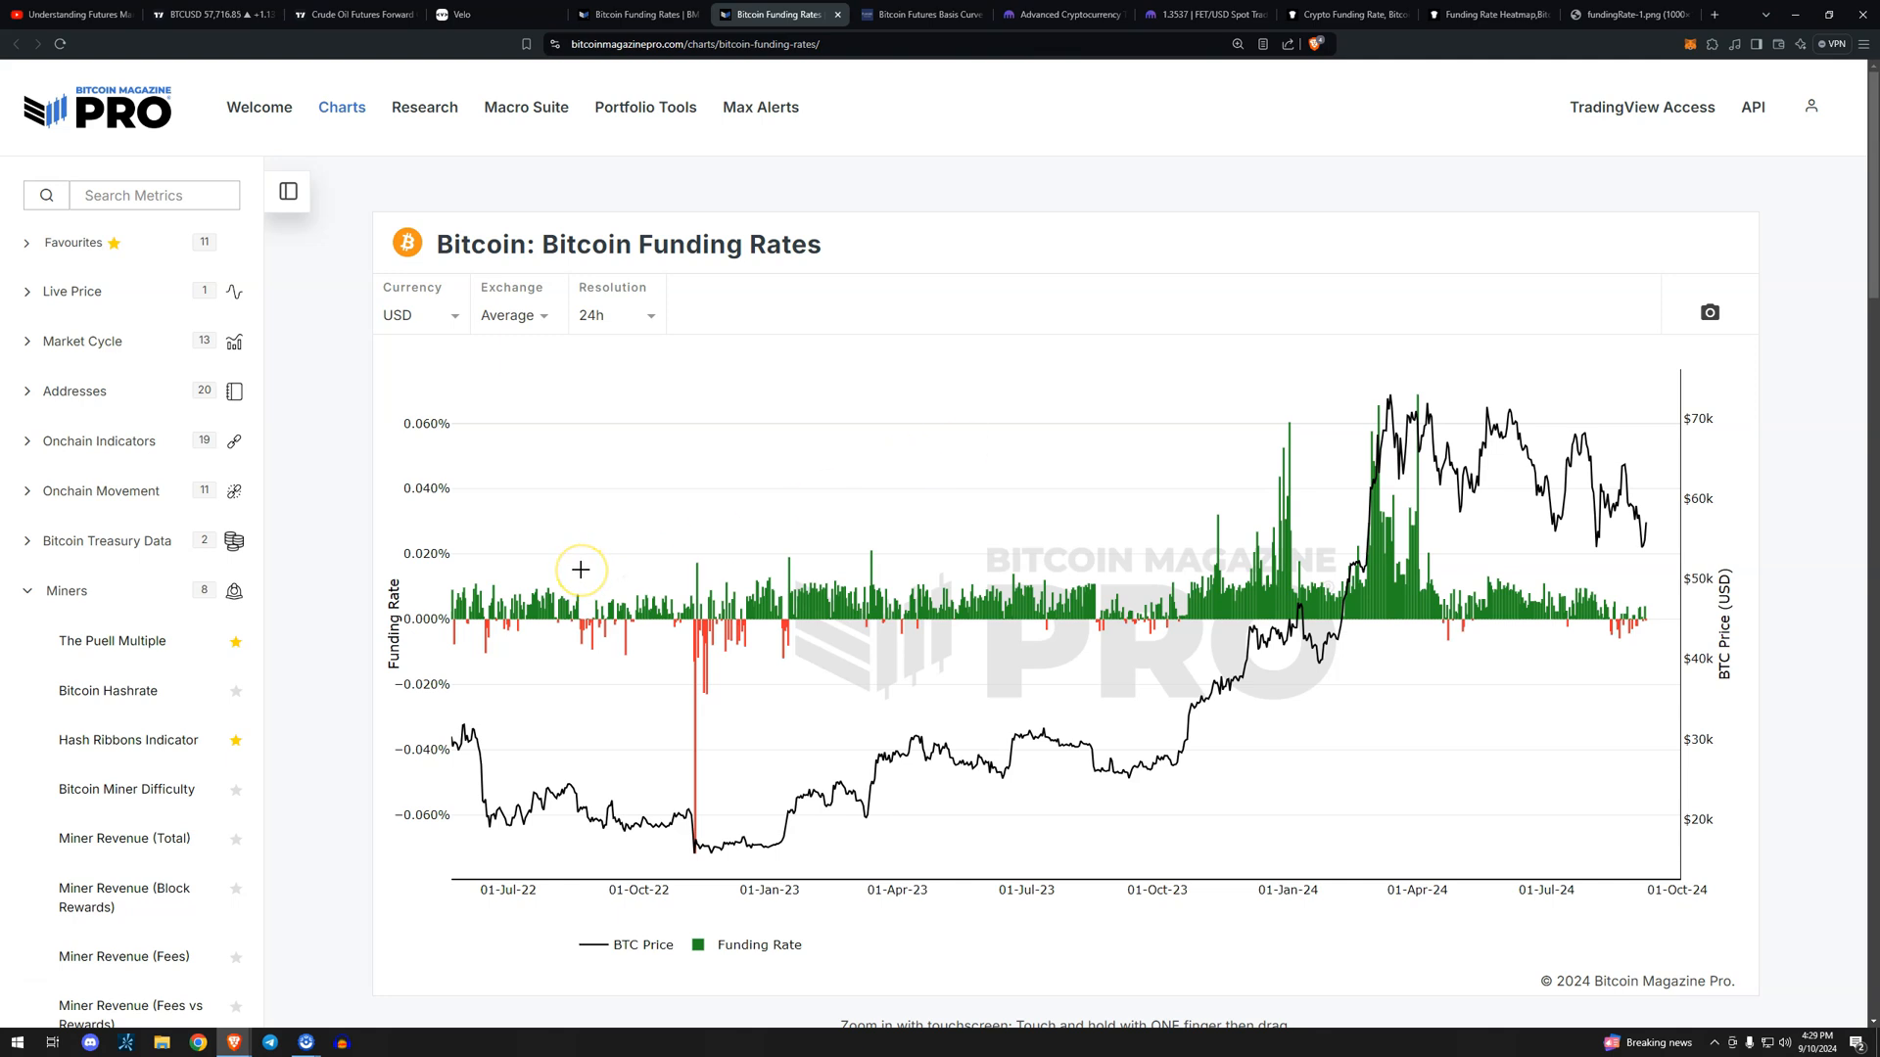
mouse_move(738, 740)
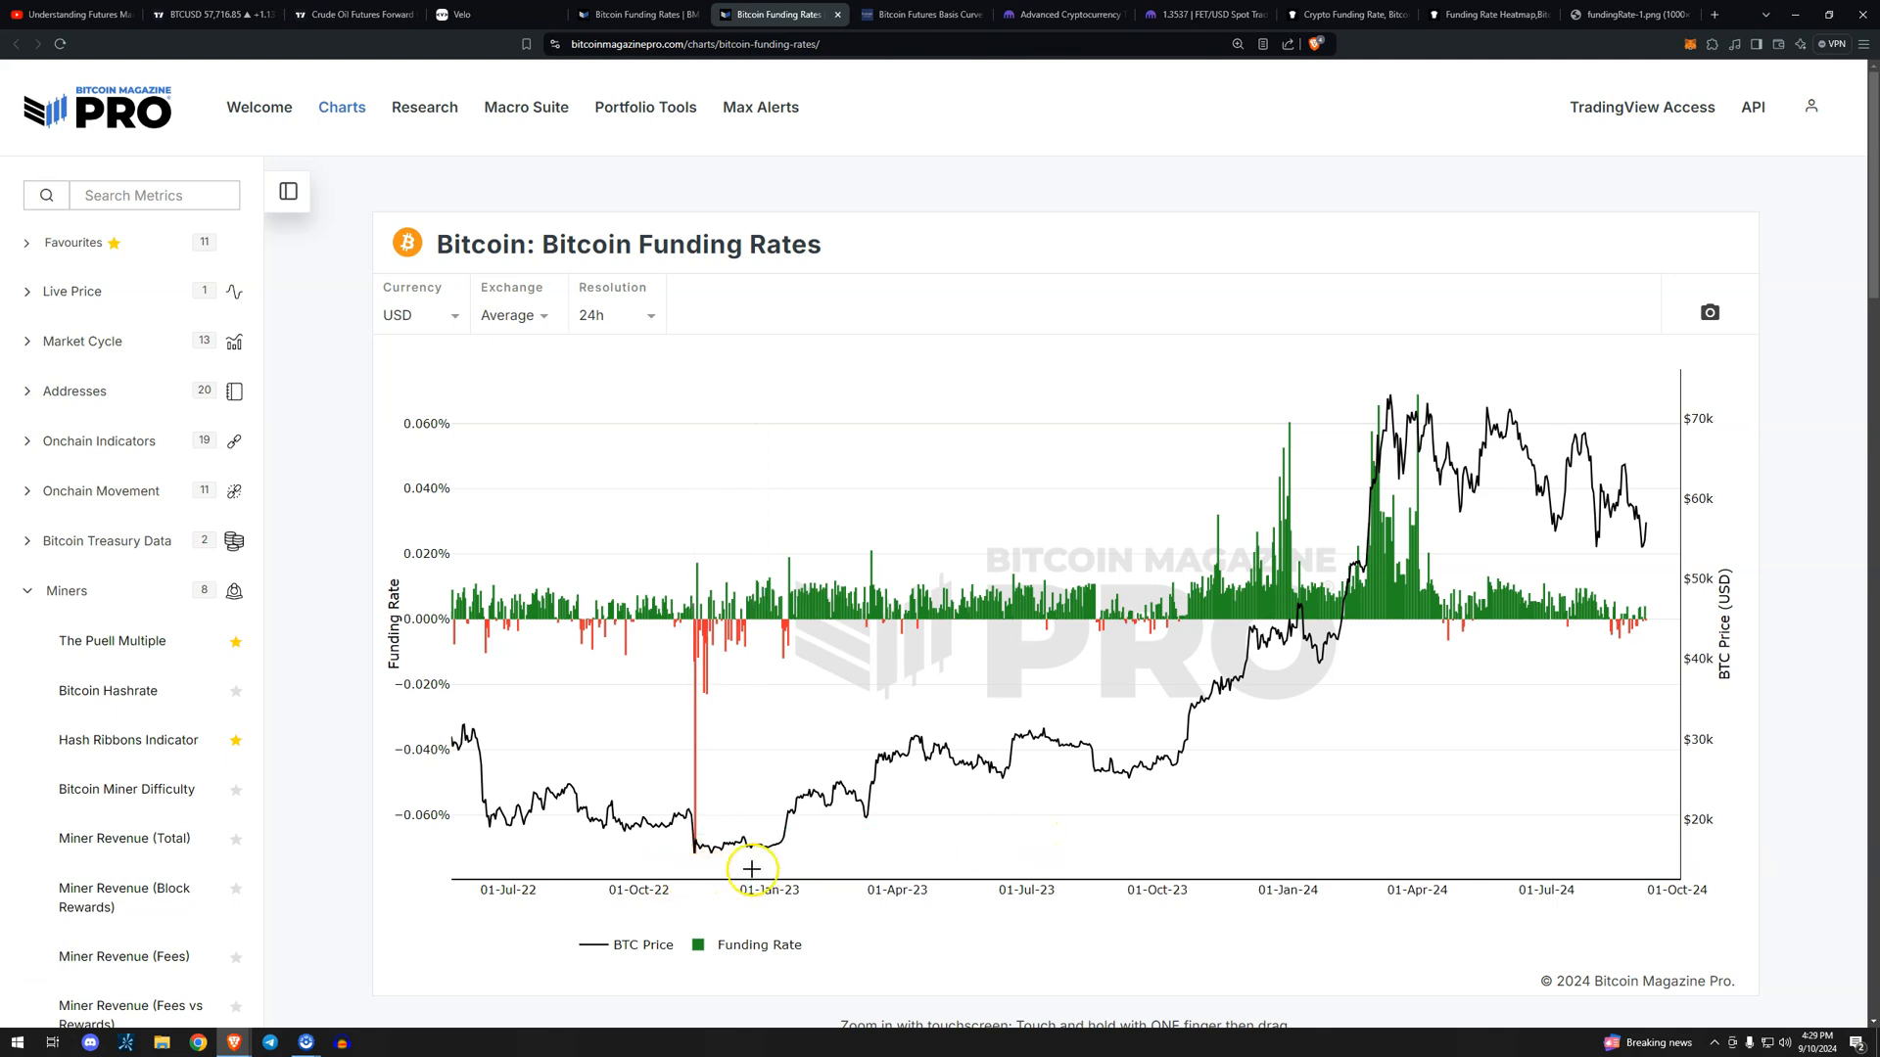
mouse_move(618, 827)
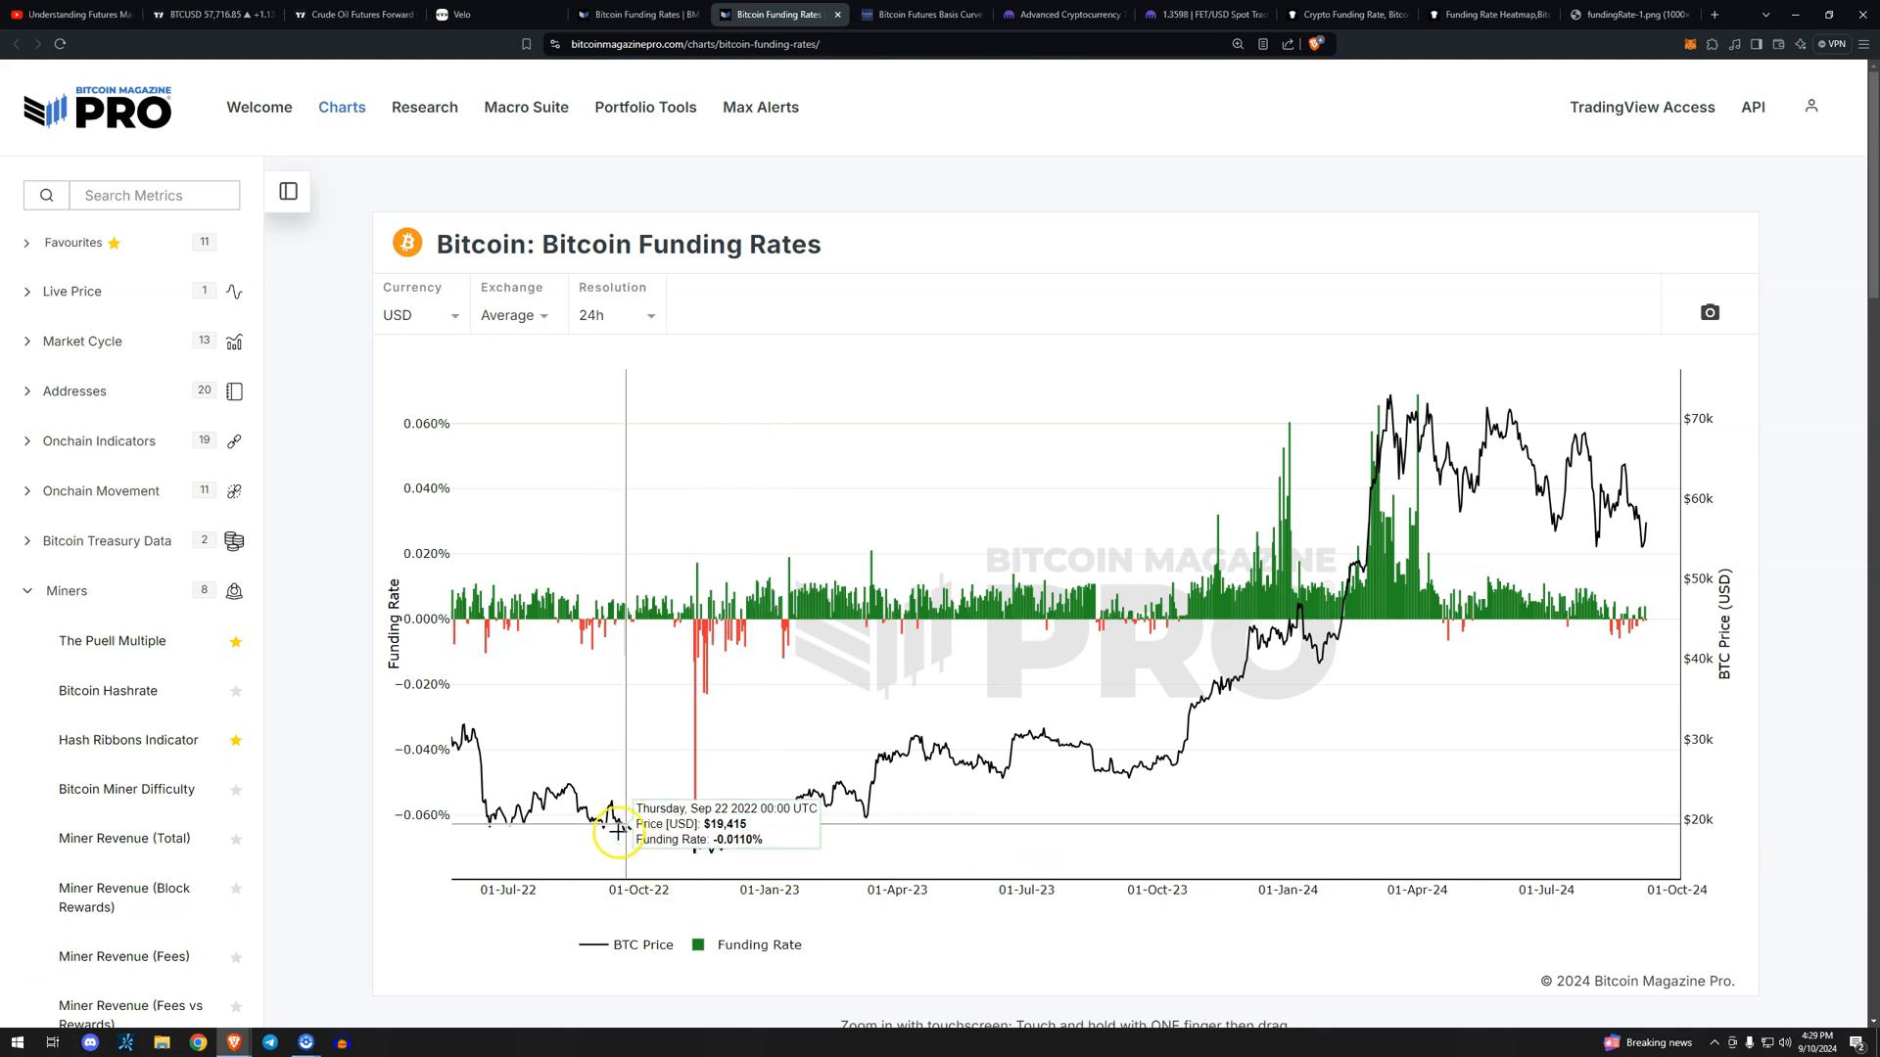
mouse_move(711, 763)
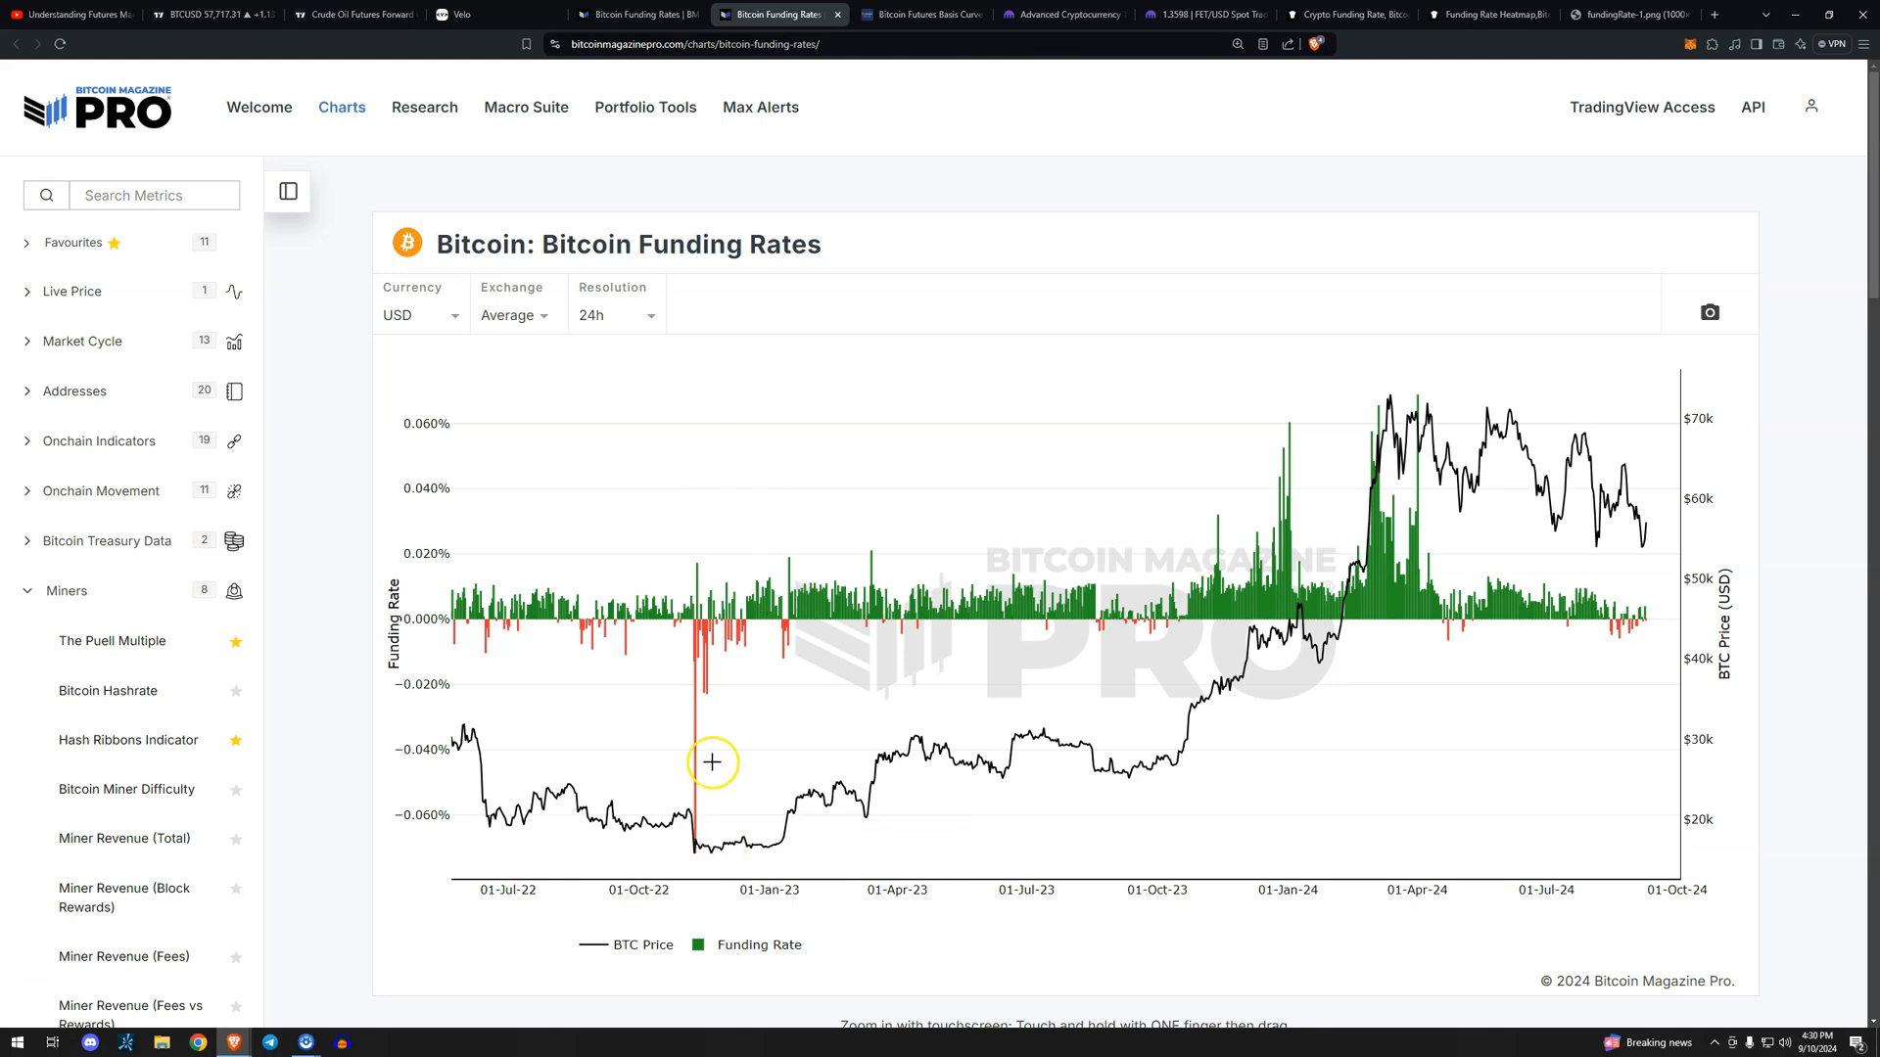
mouse_move(726, 821)
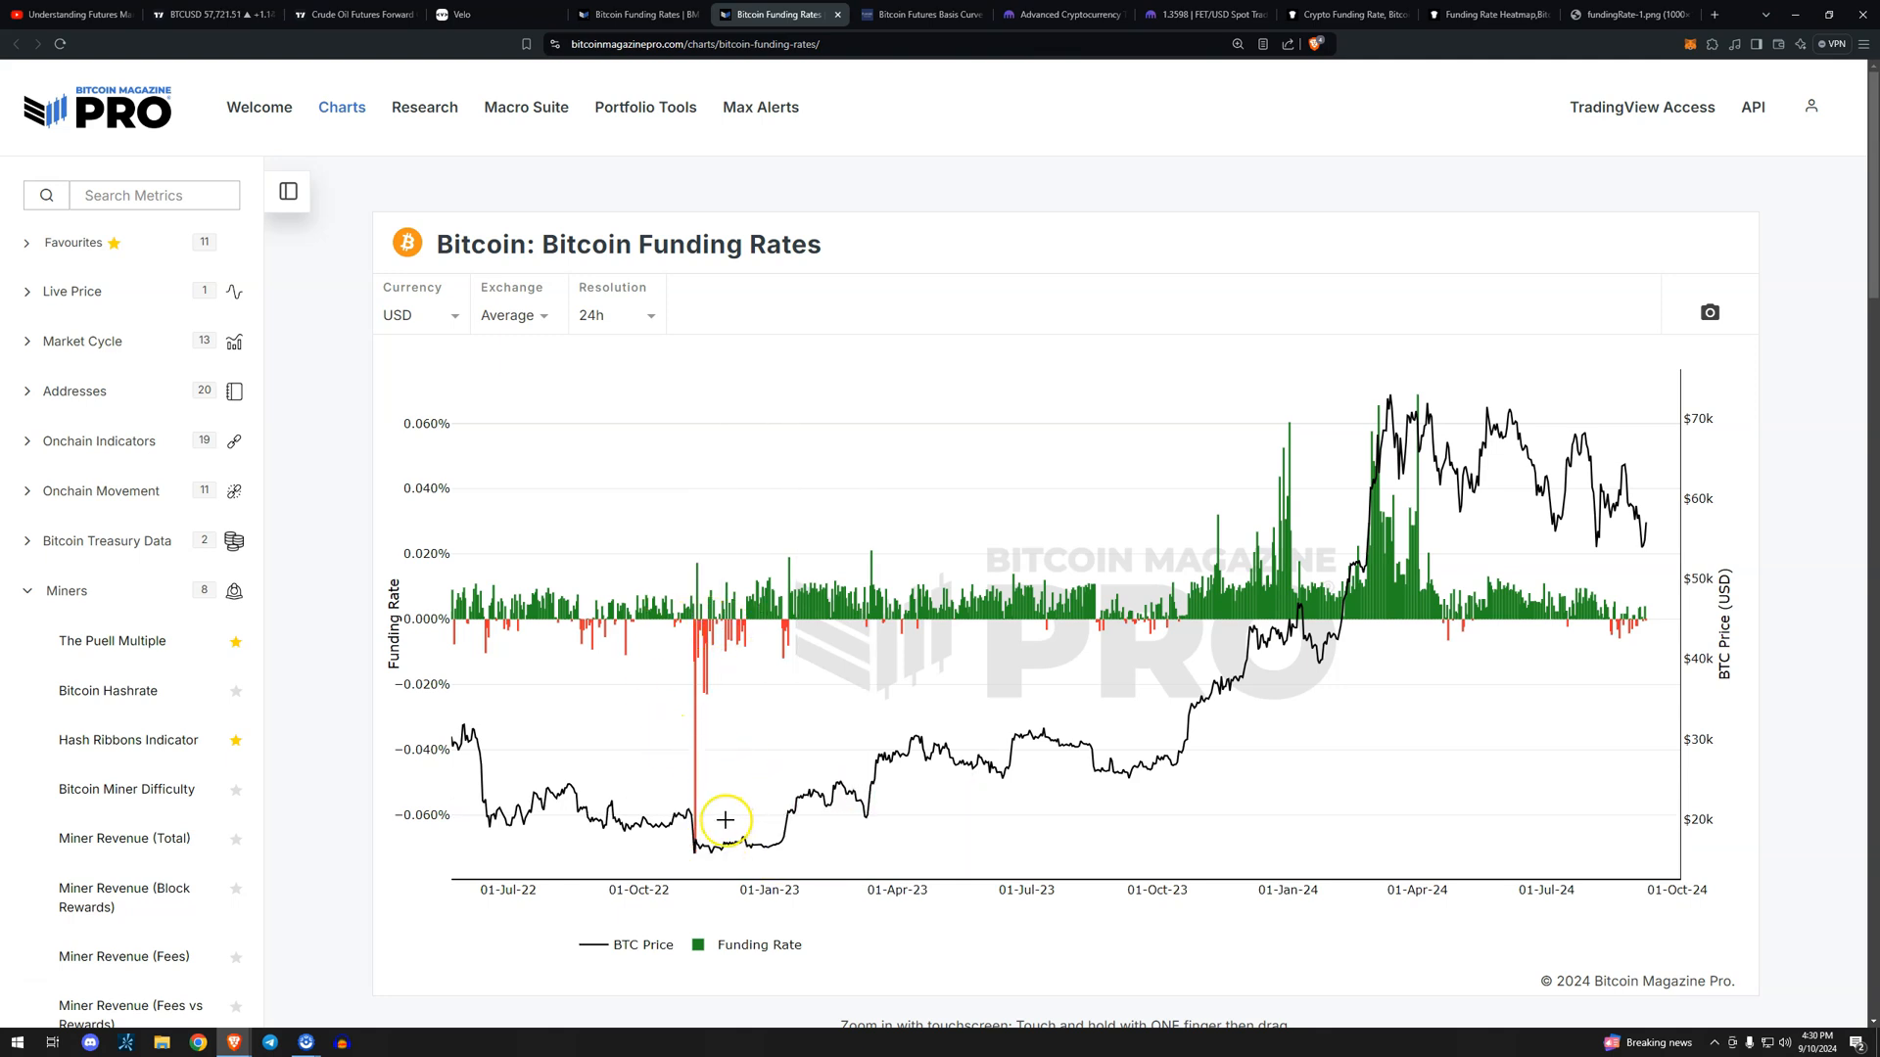
mouse_move(725, 820)
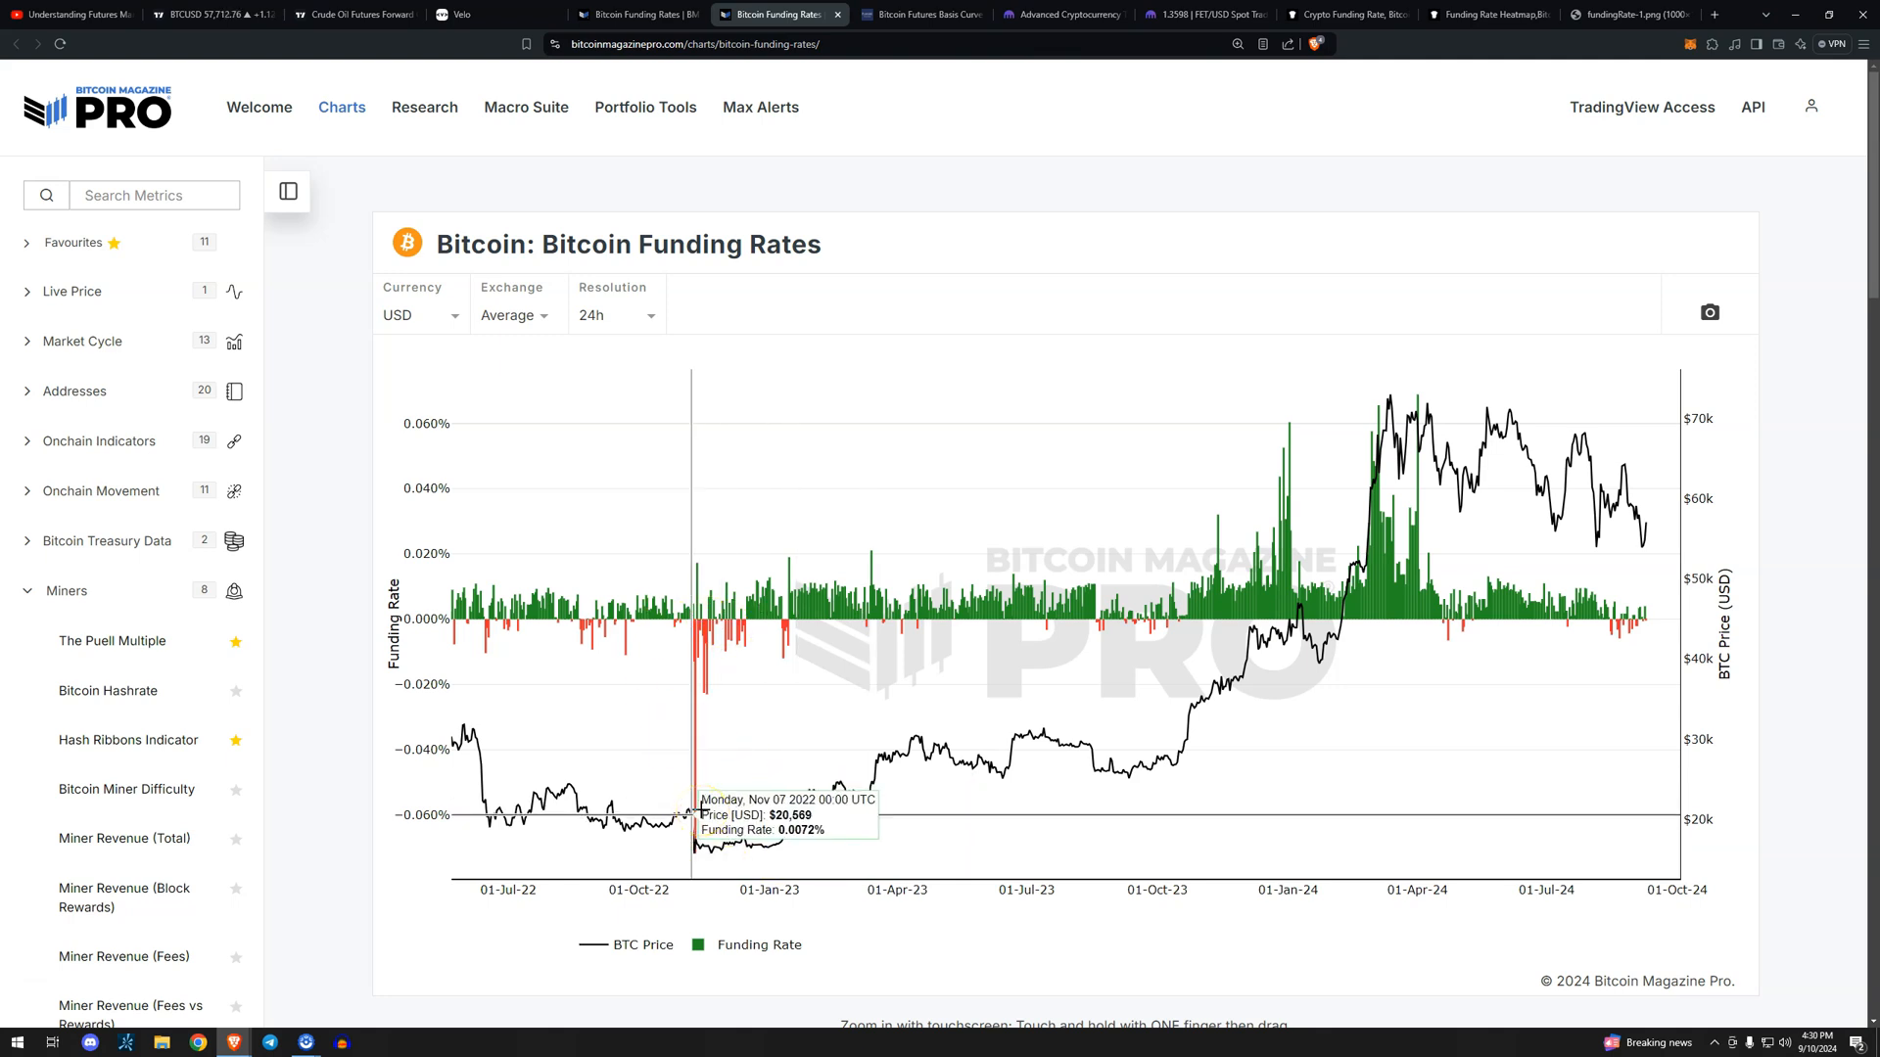
mouse_move(1704, 690)
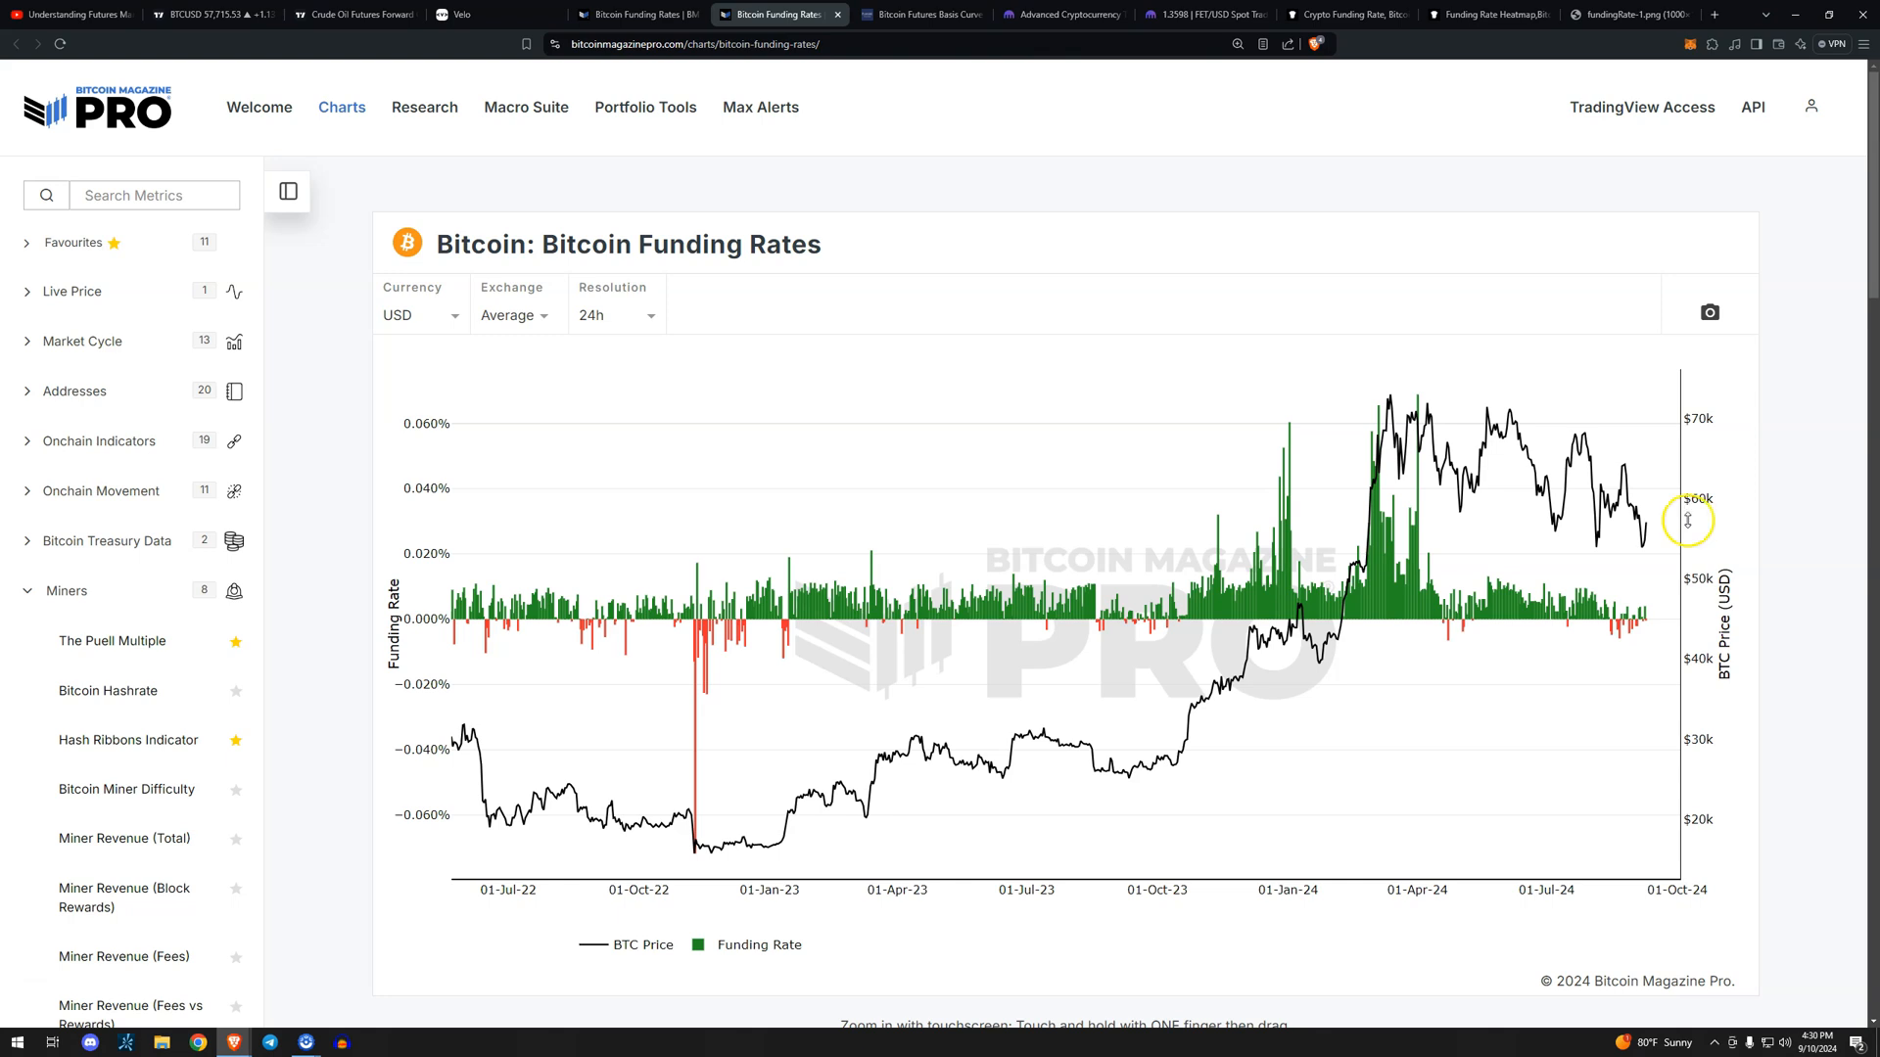
mouse_move(1688, 628)
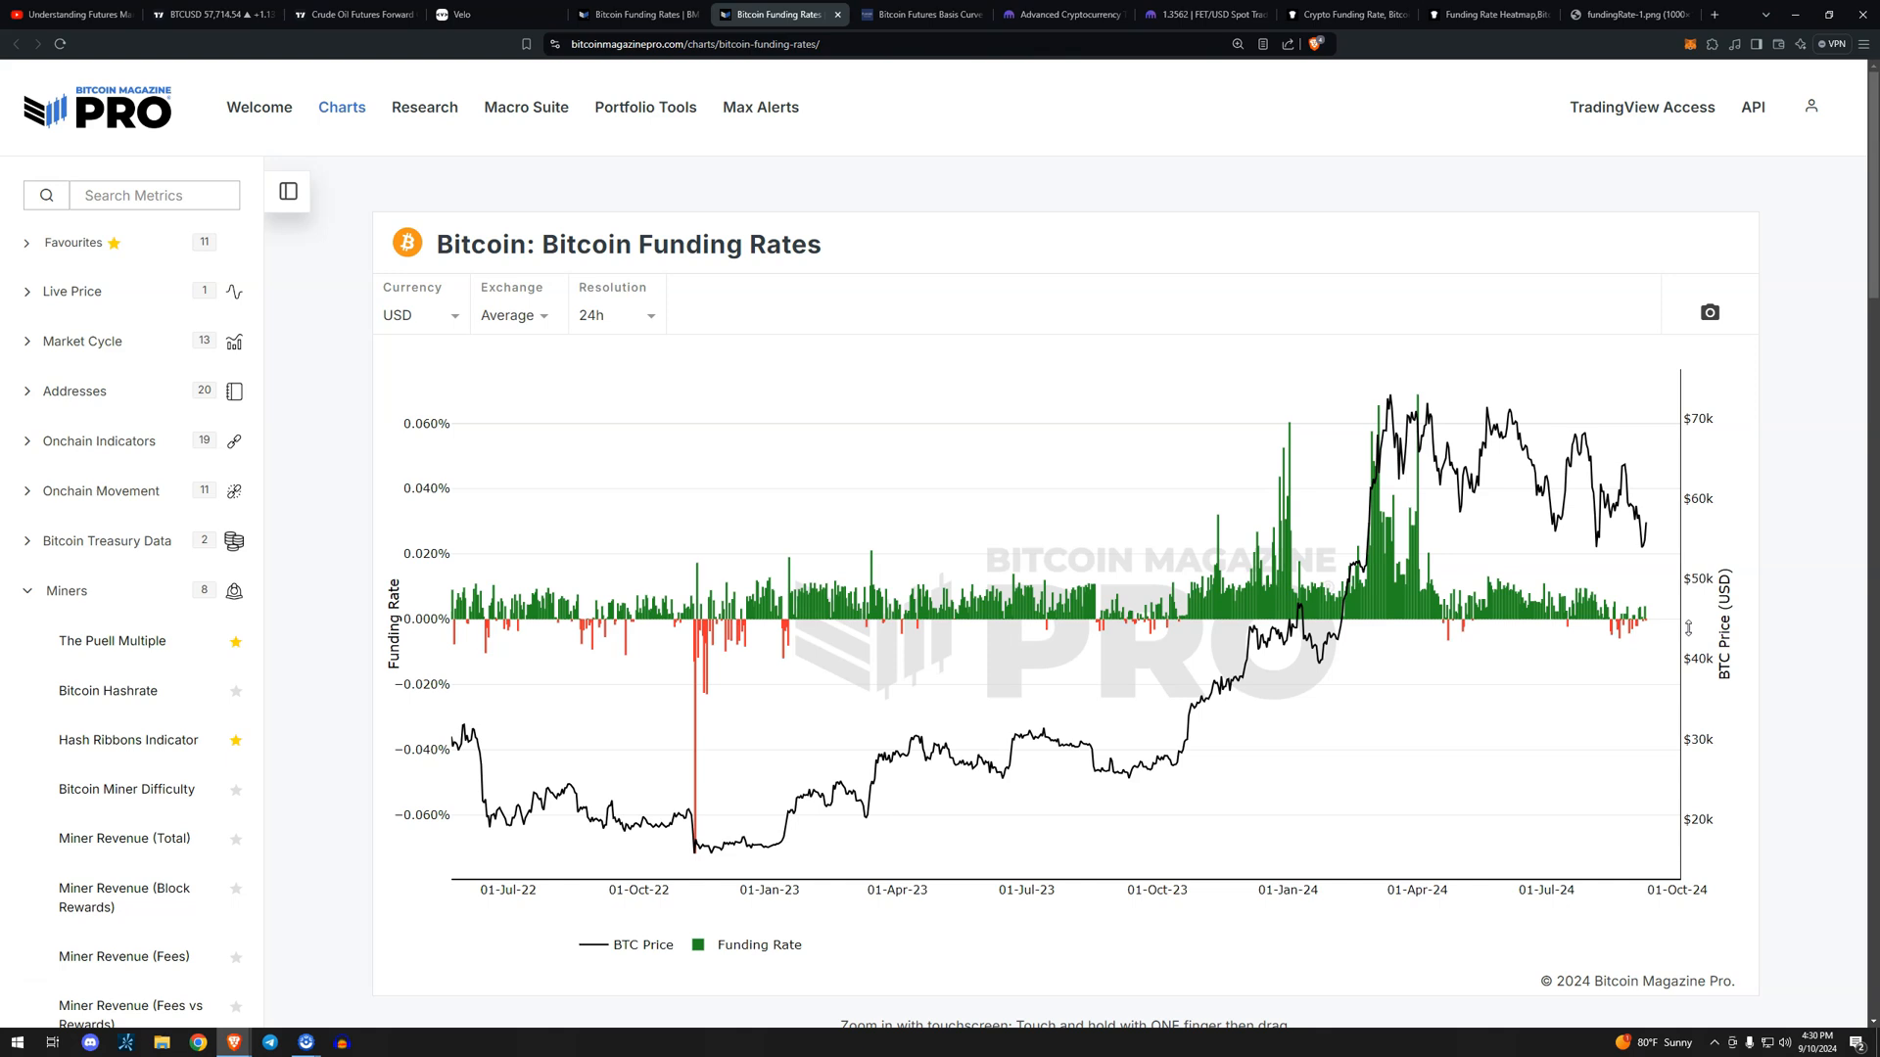
mouse_move(776, 833)
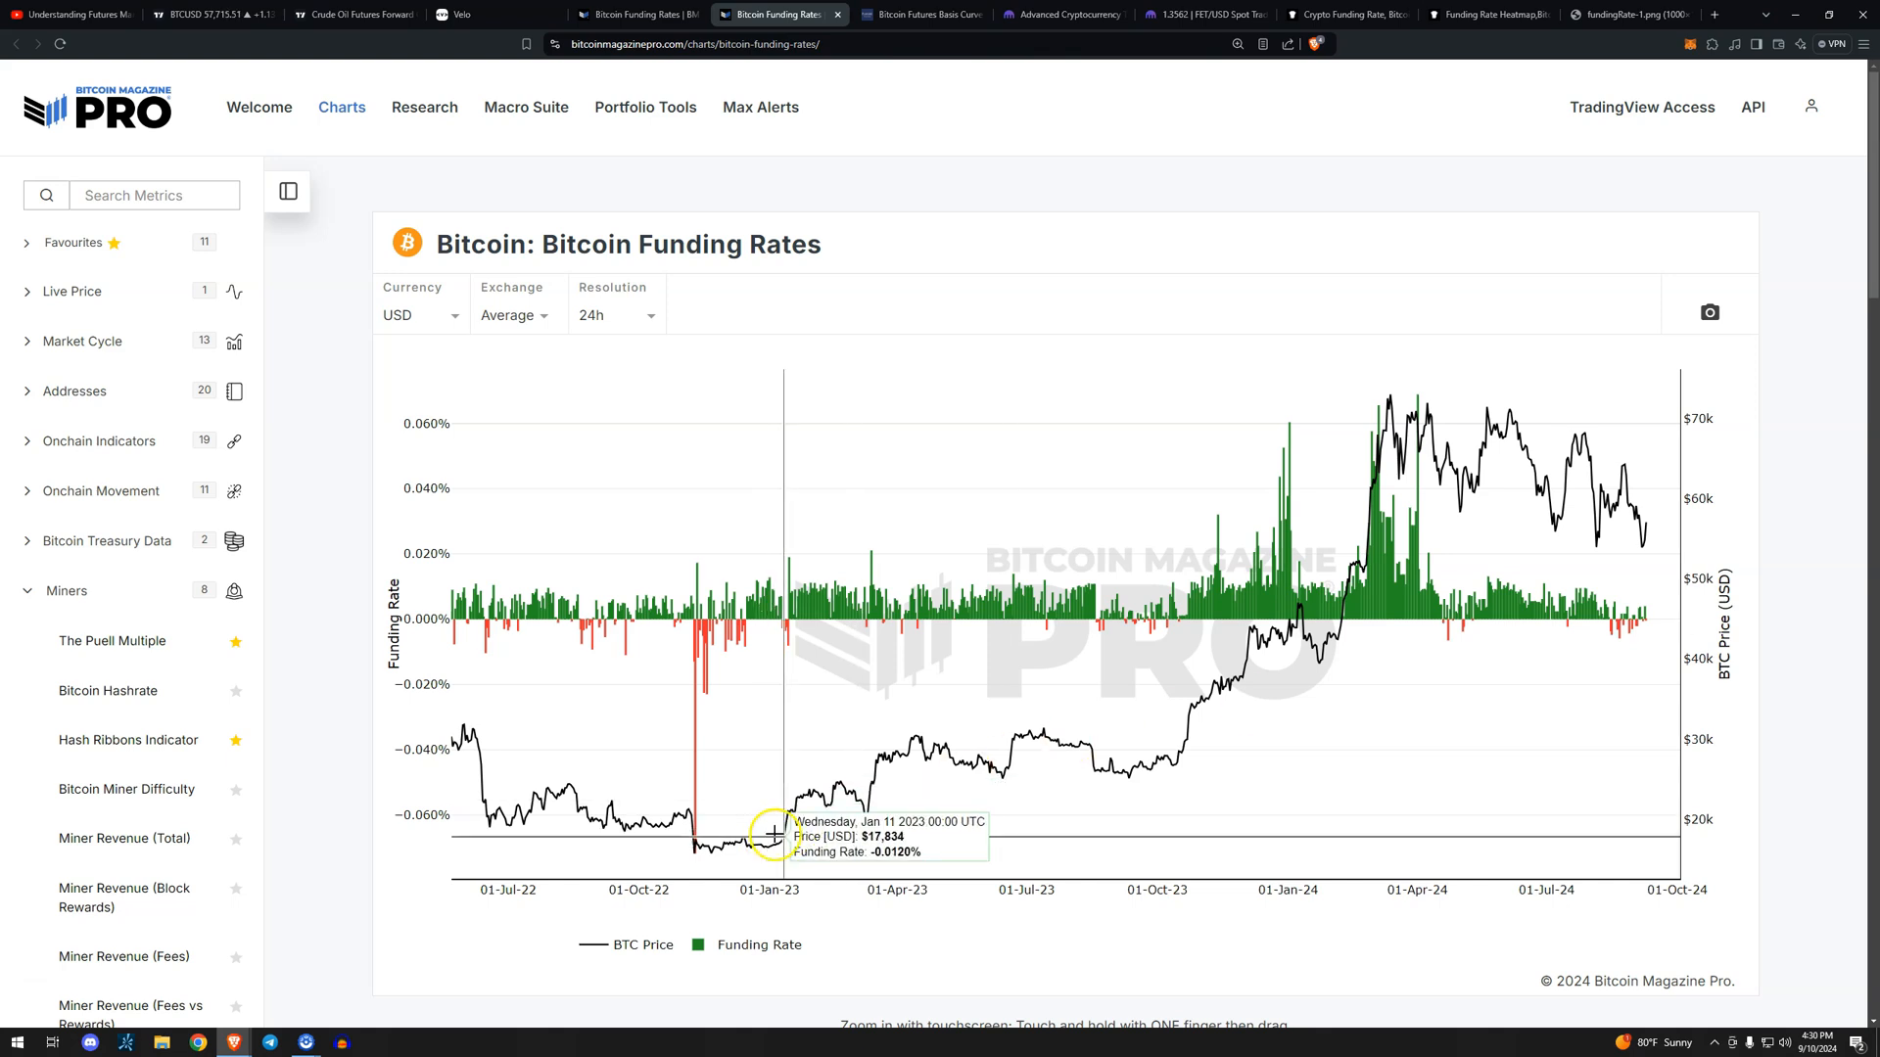
mouse_move(1185, 726)
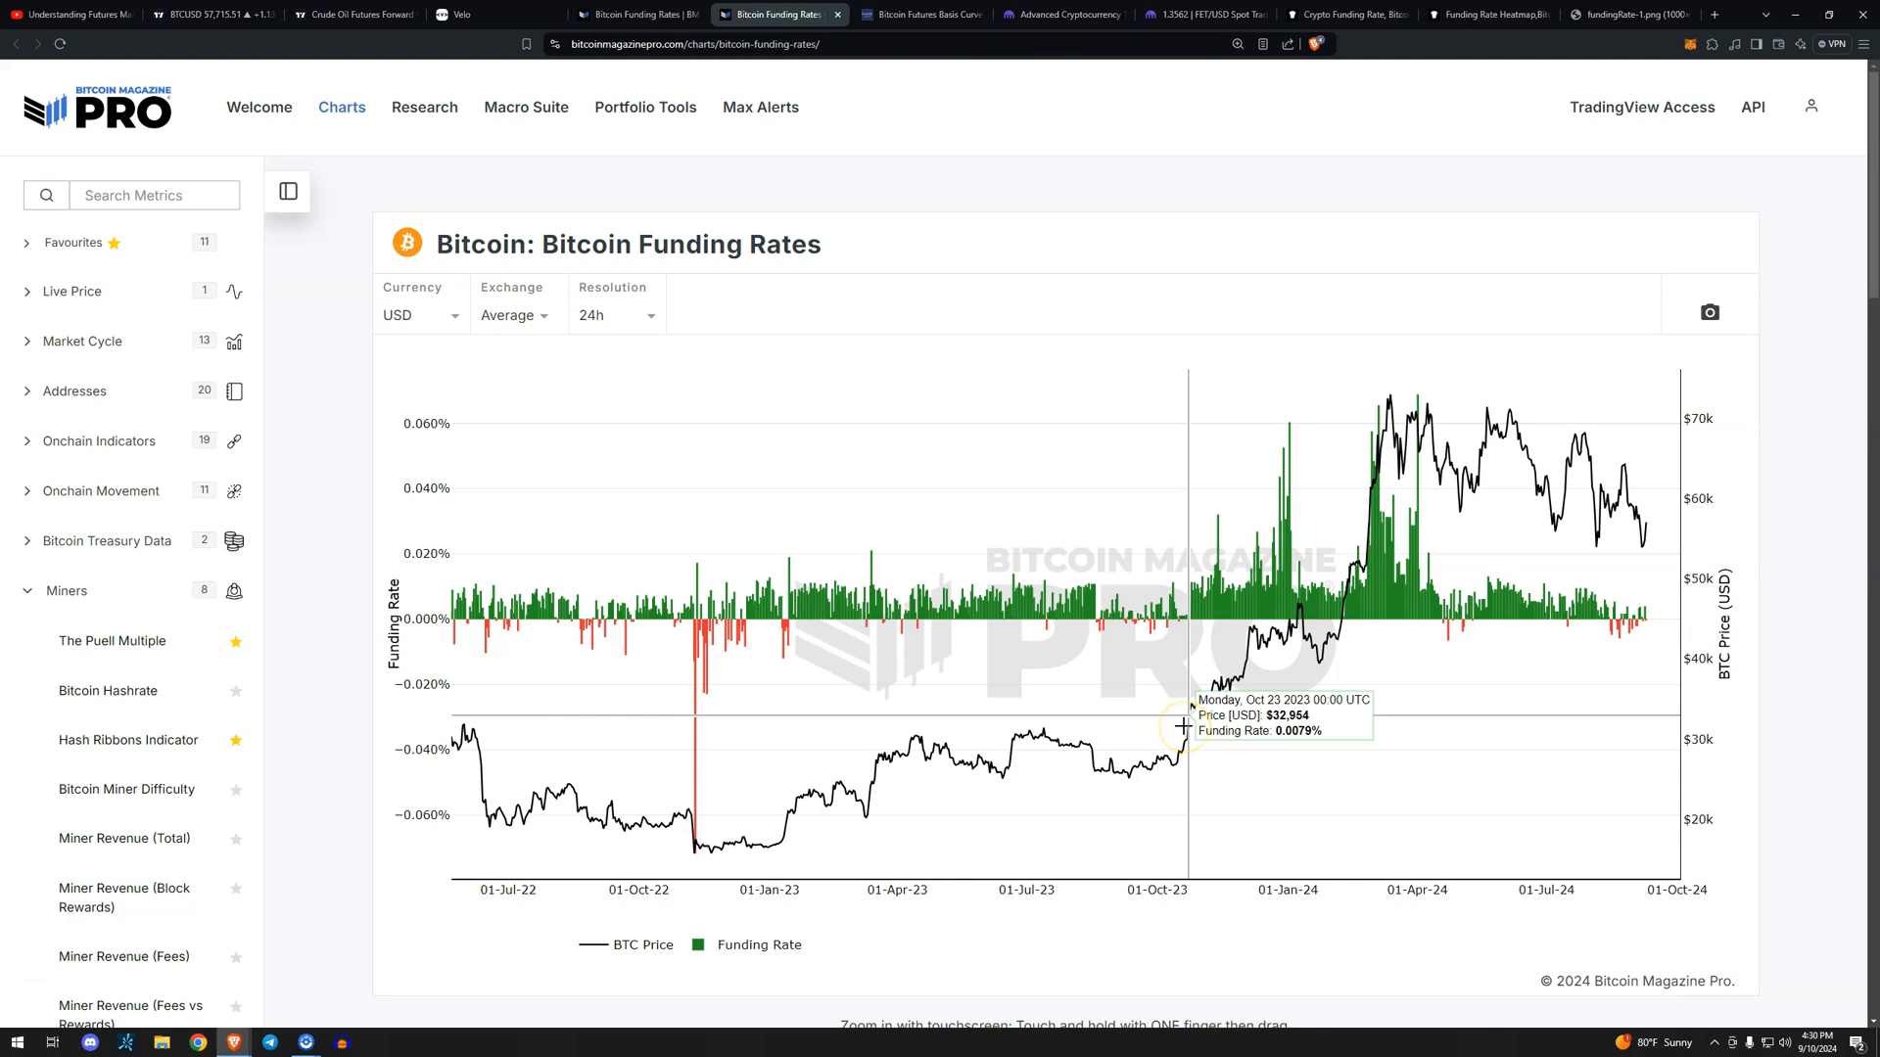
mouse_move(866, 588)
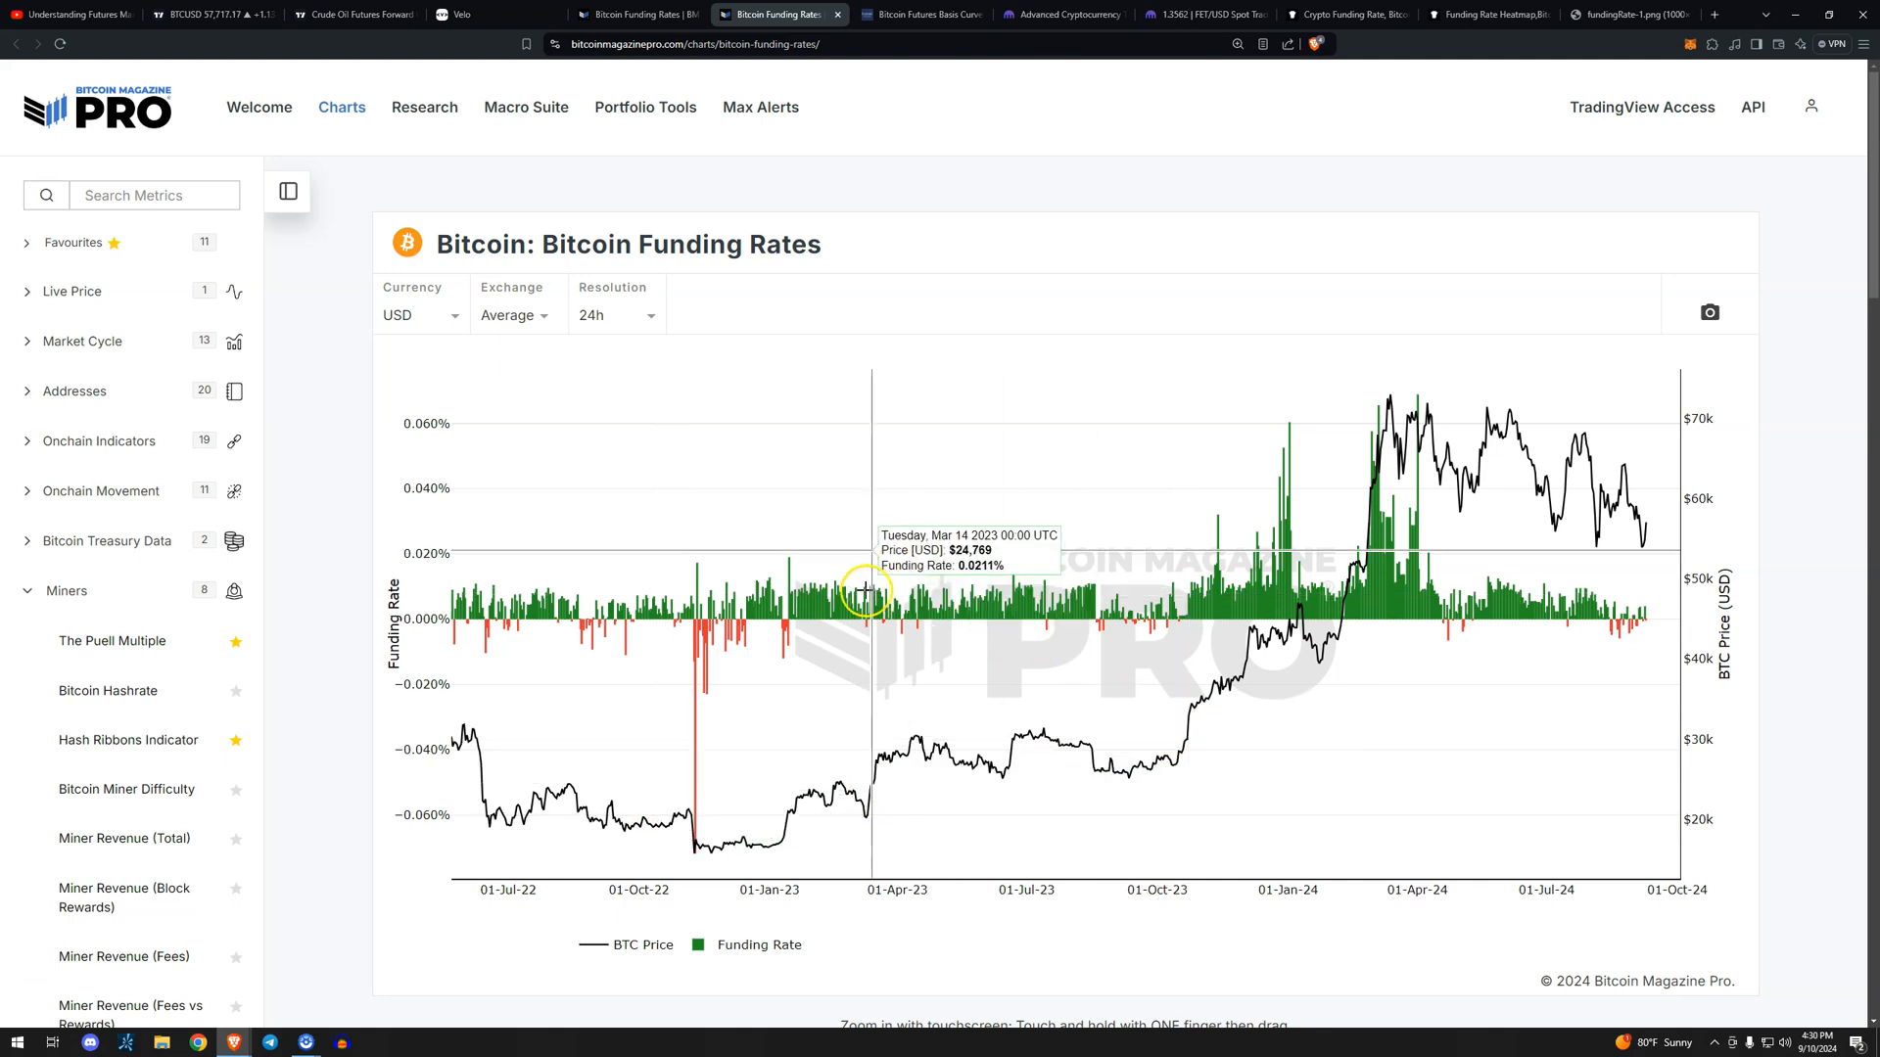
mouse_move(965, 589)
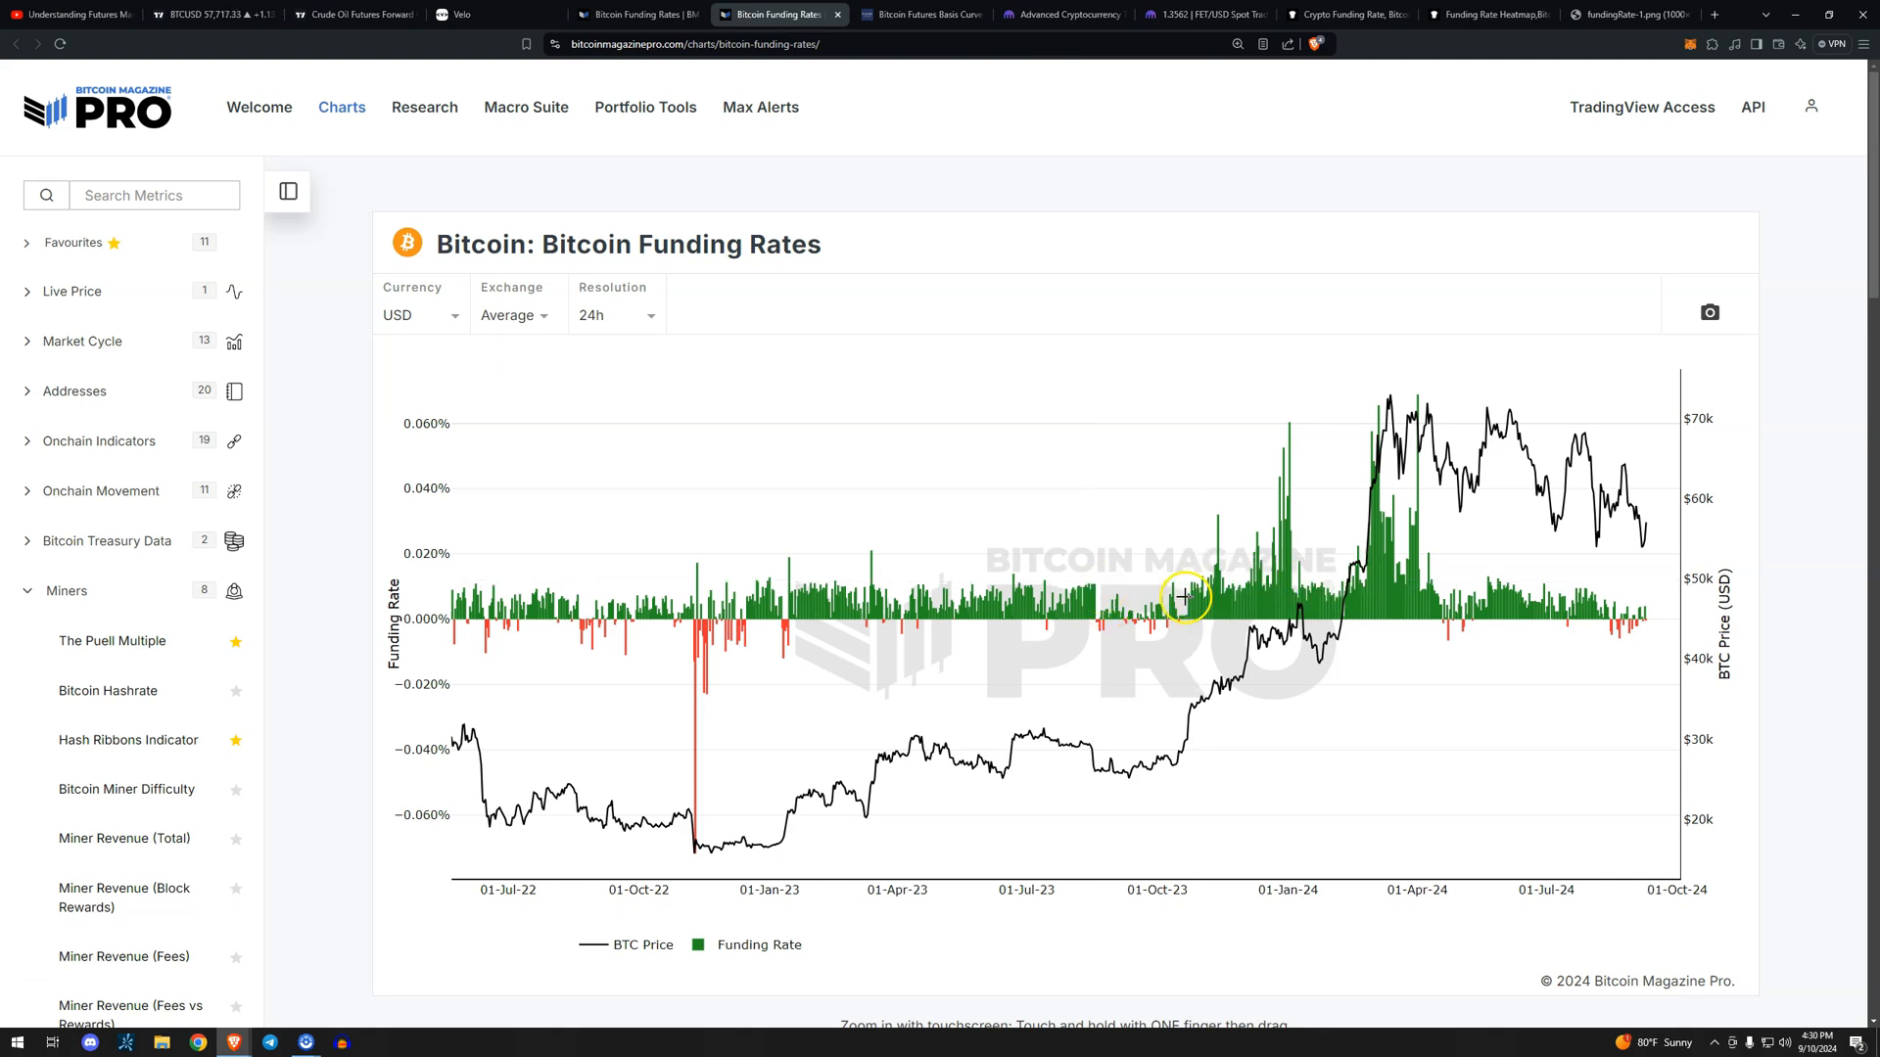
mouse_move(904, 743)
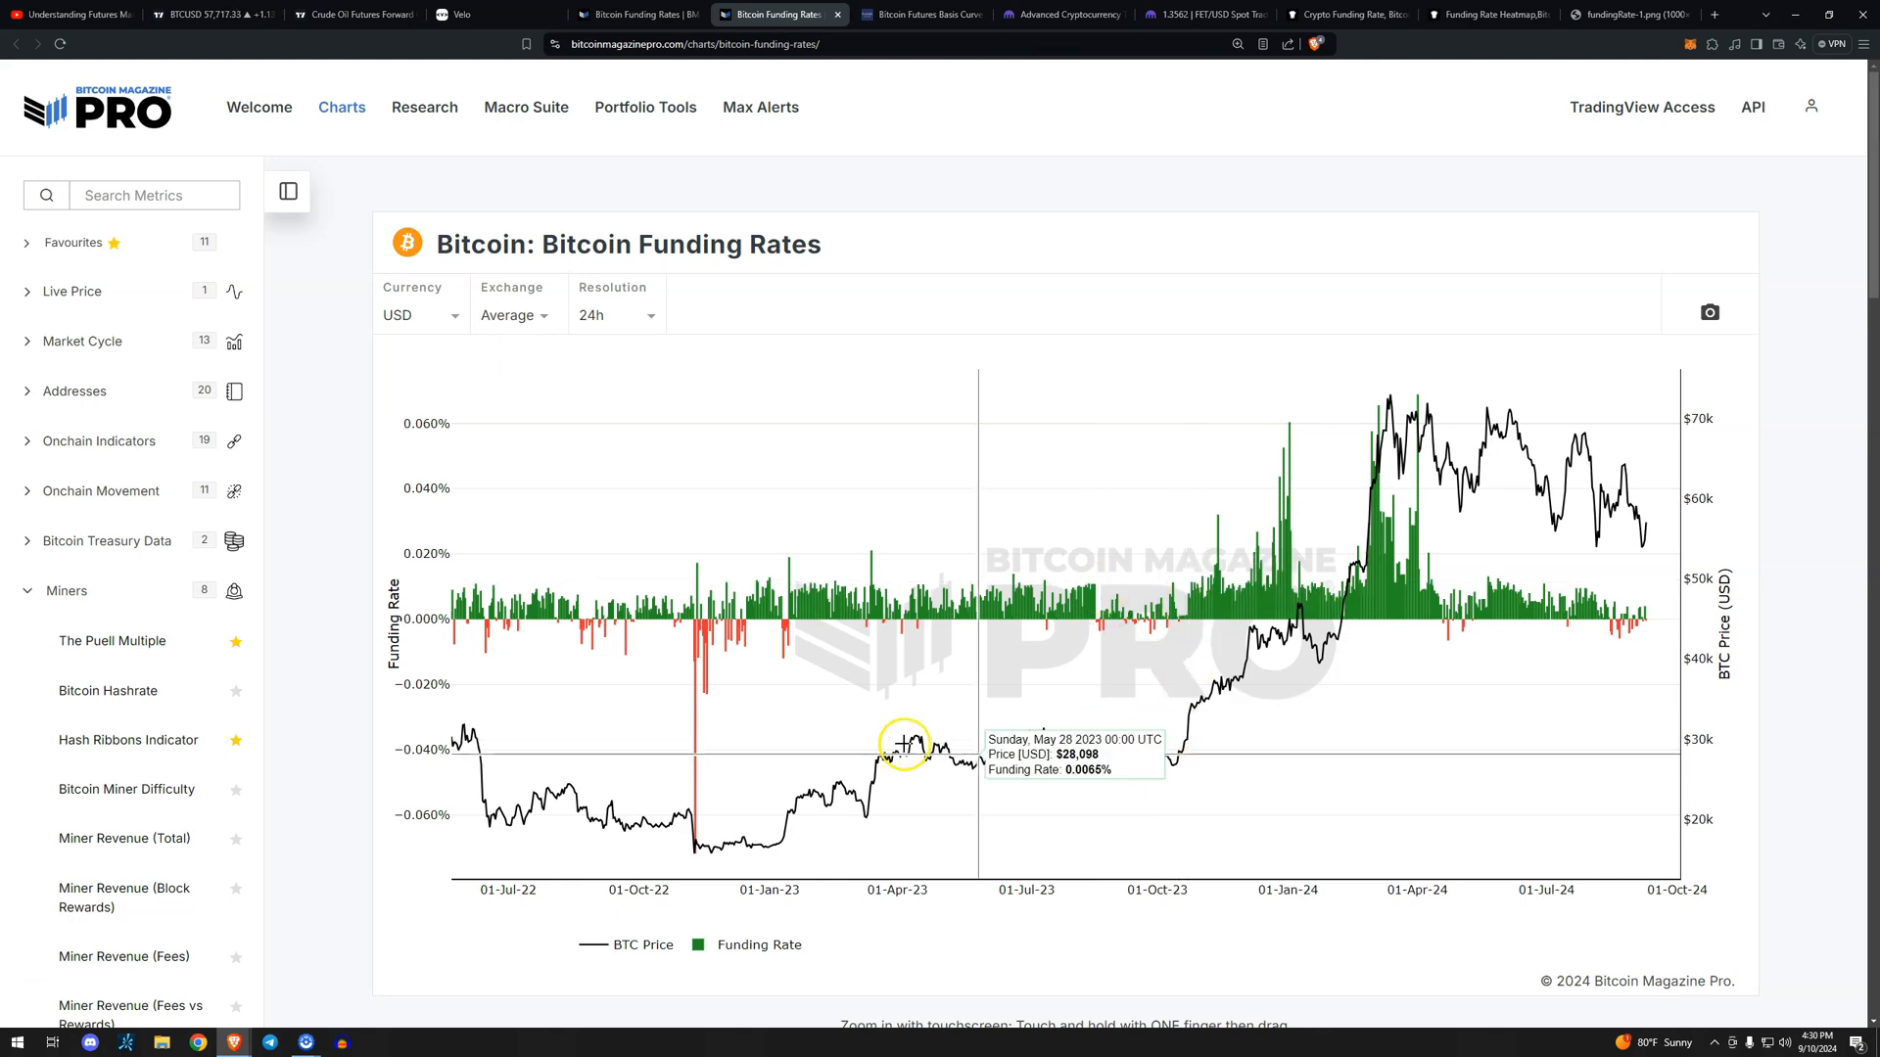
mouse_move(1133, 721)
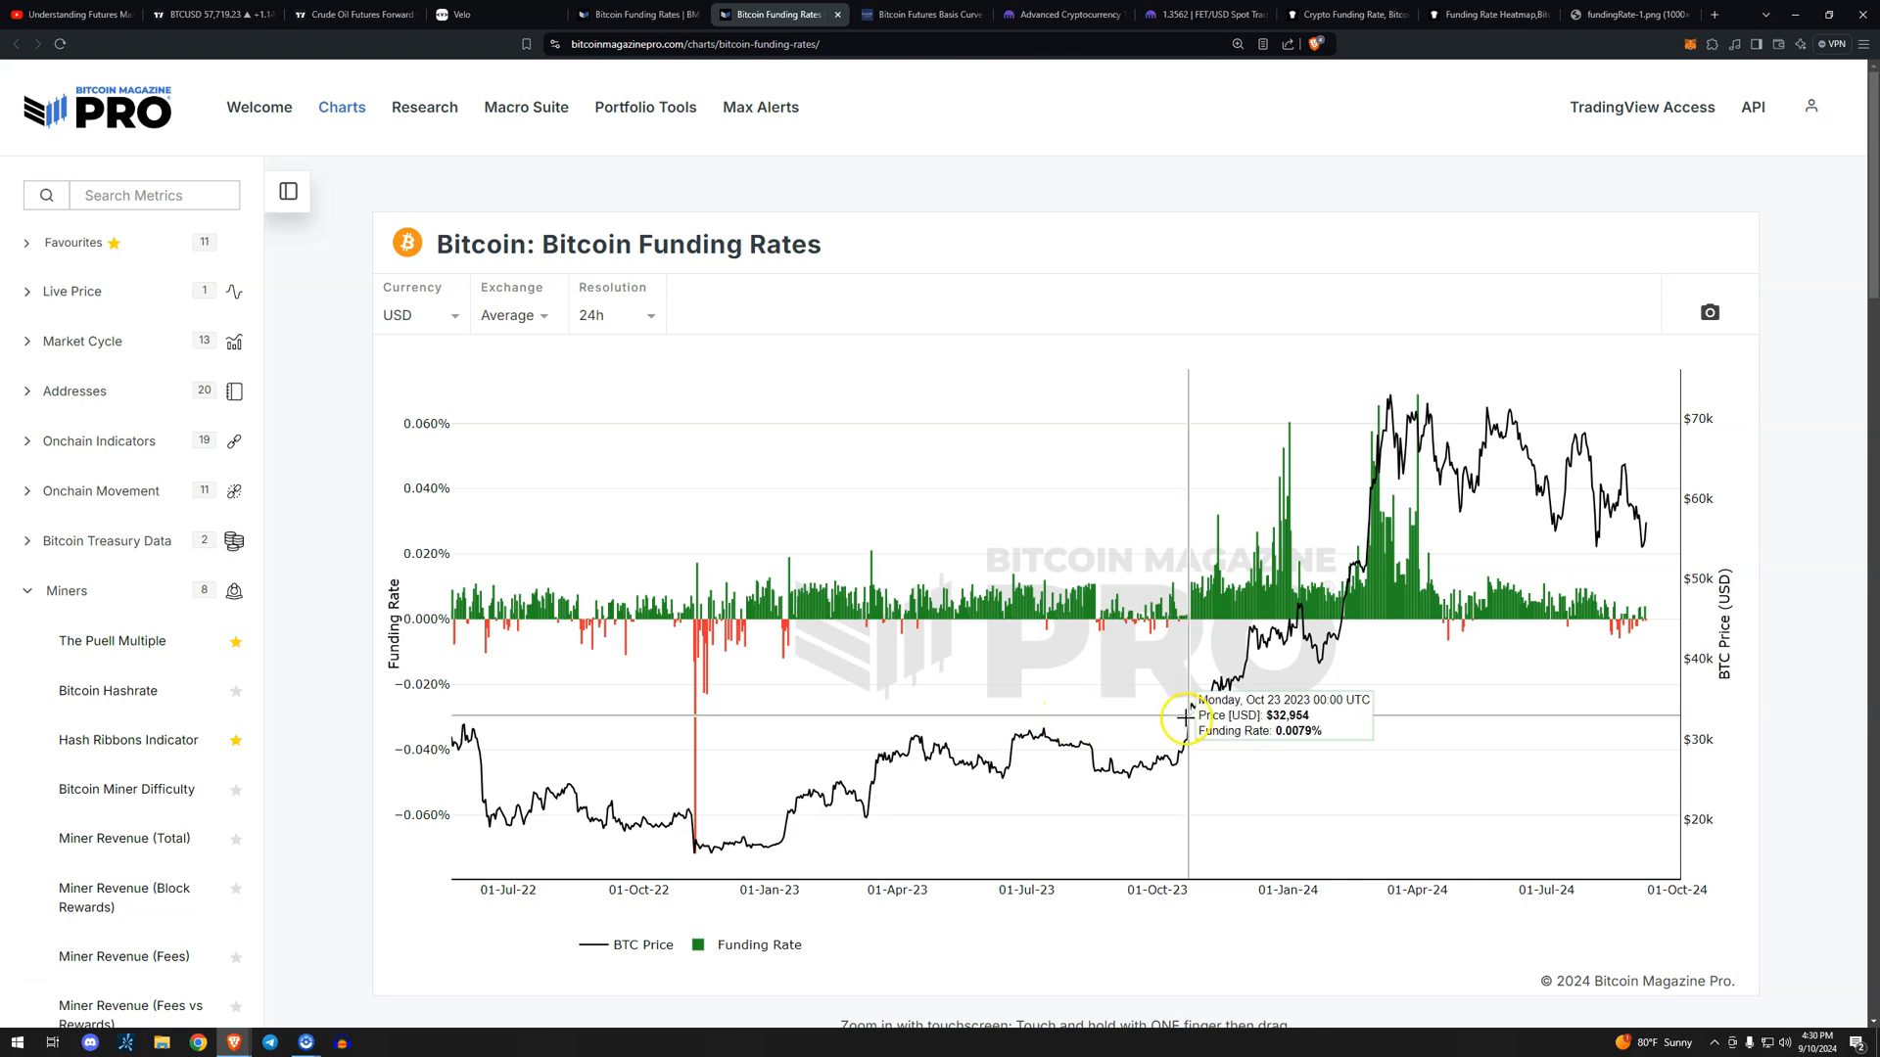
mouse_move(1292, 623)
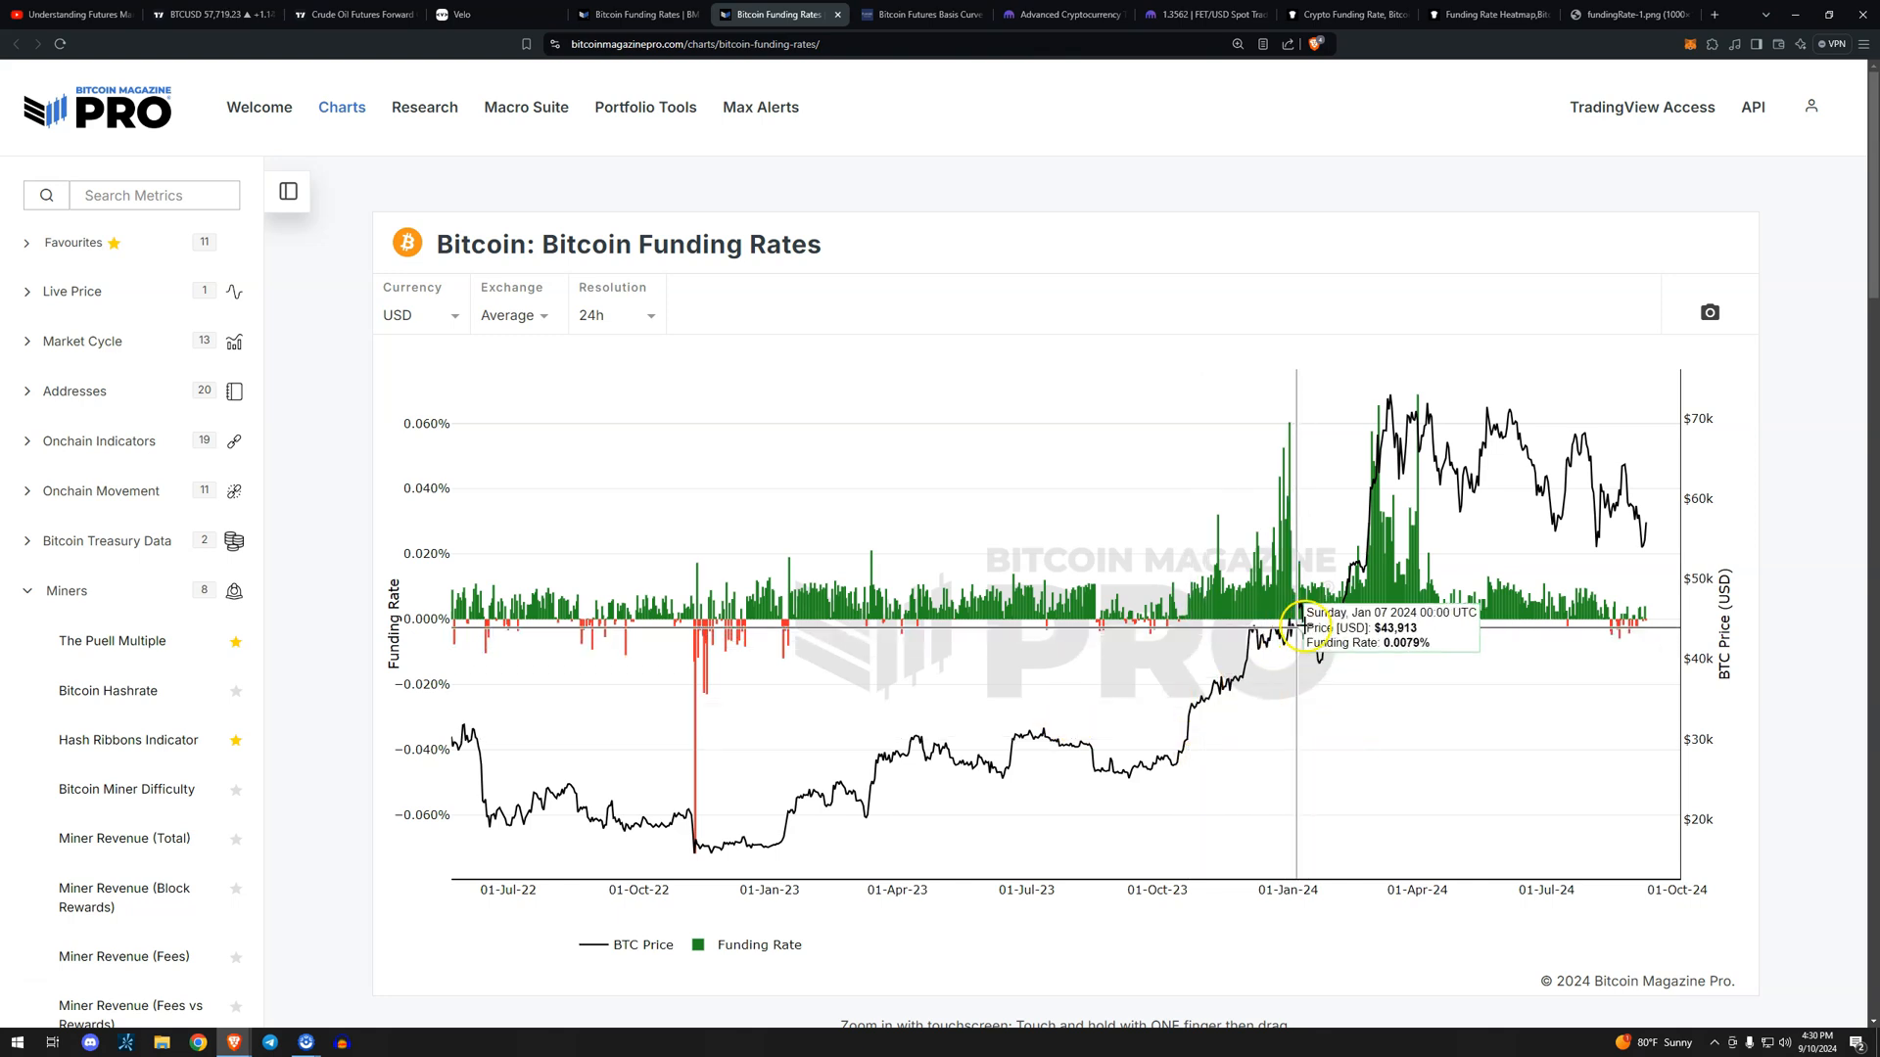
mouse_move(1273, 647)
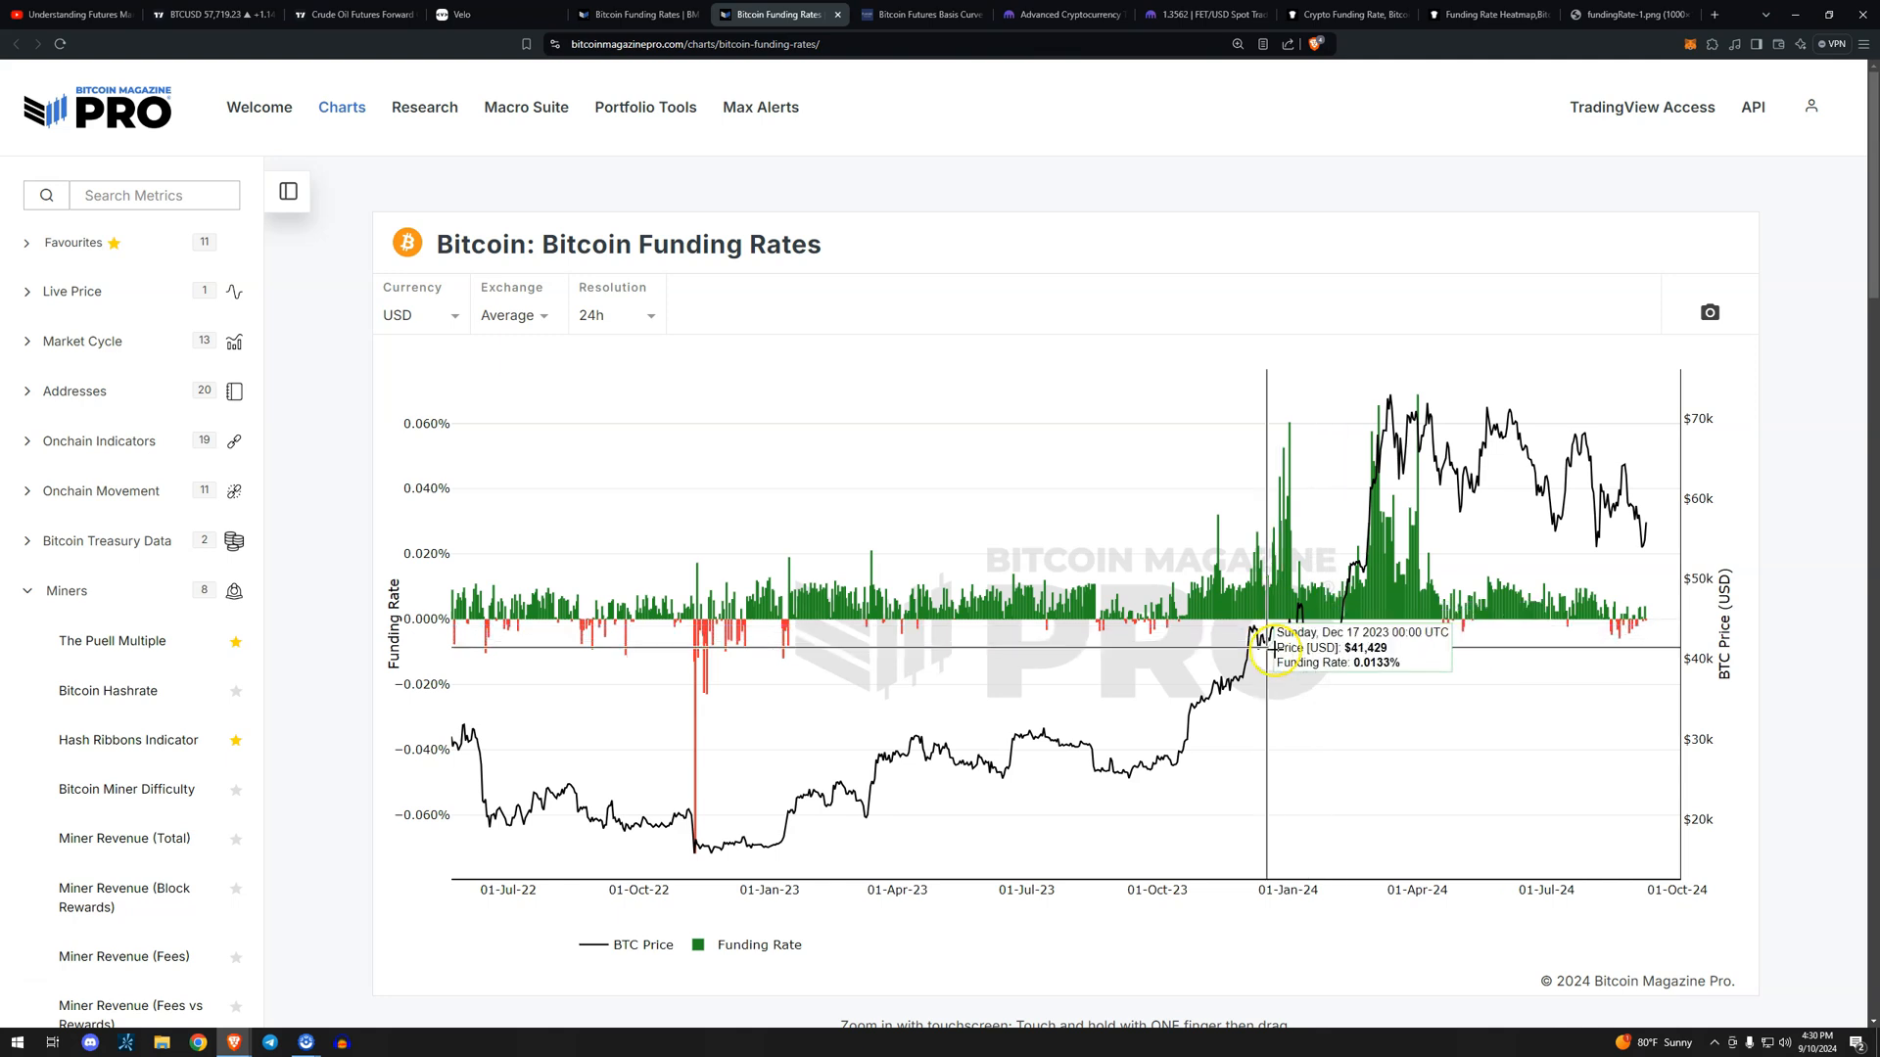
mouse_move(1388, 690)
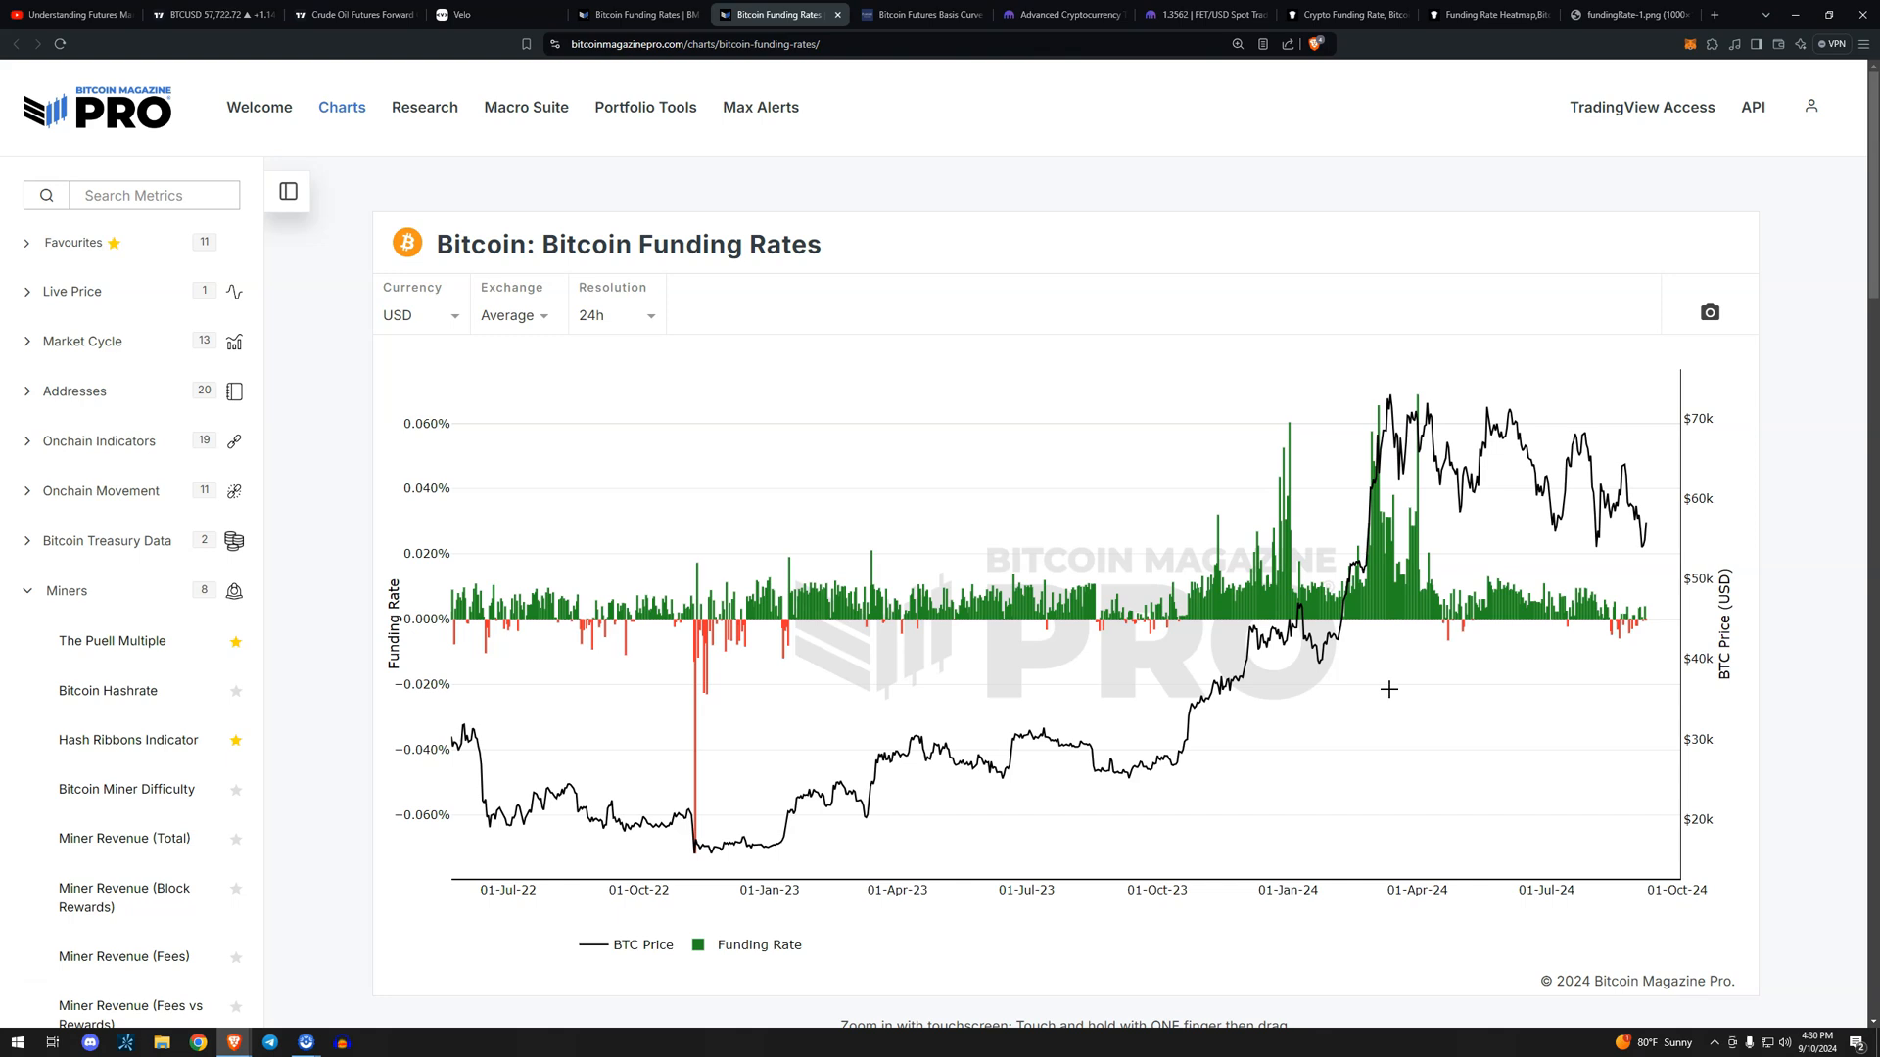
mouse_move(1270, 437)
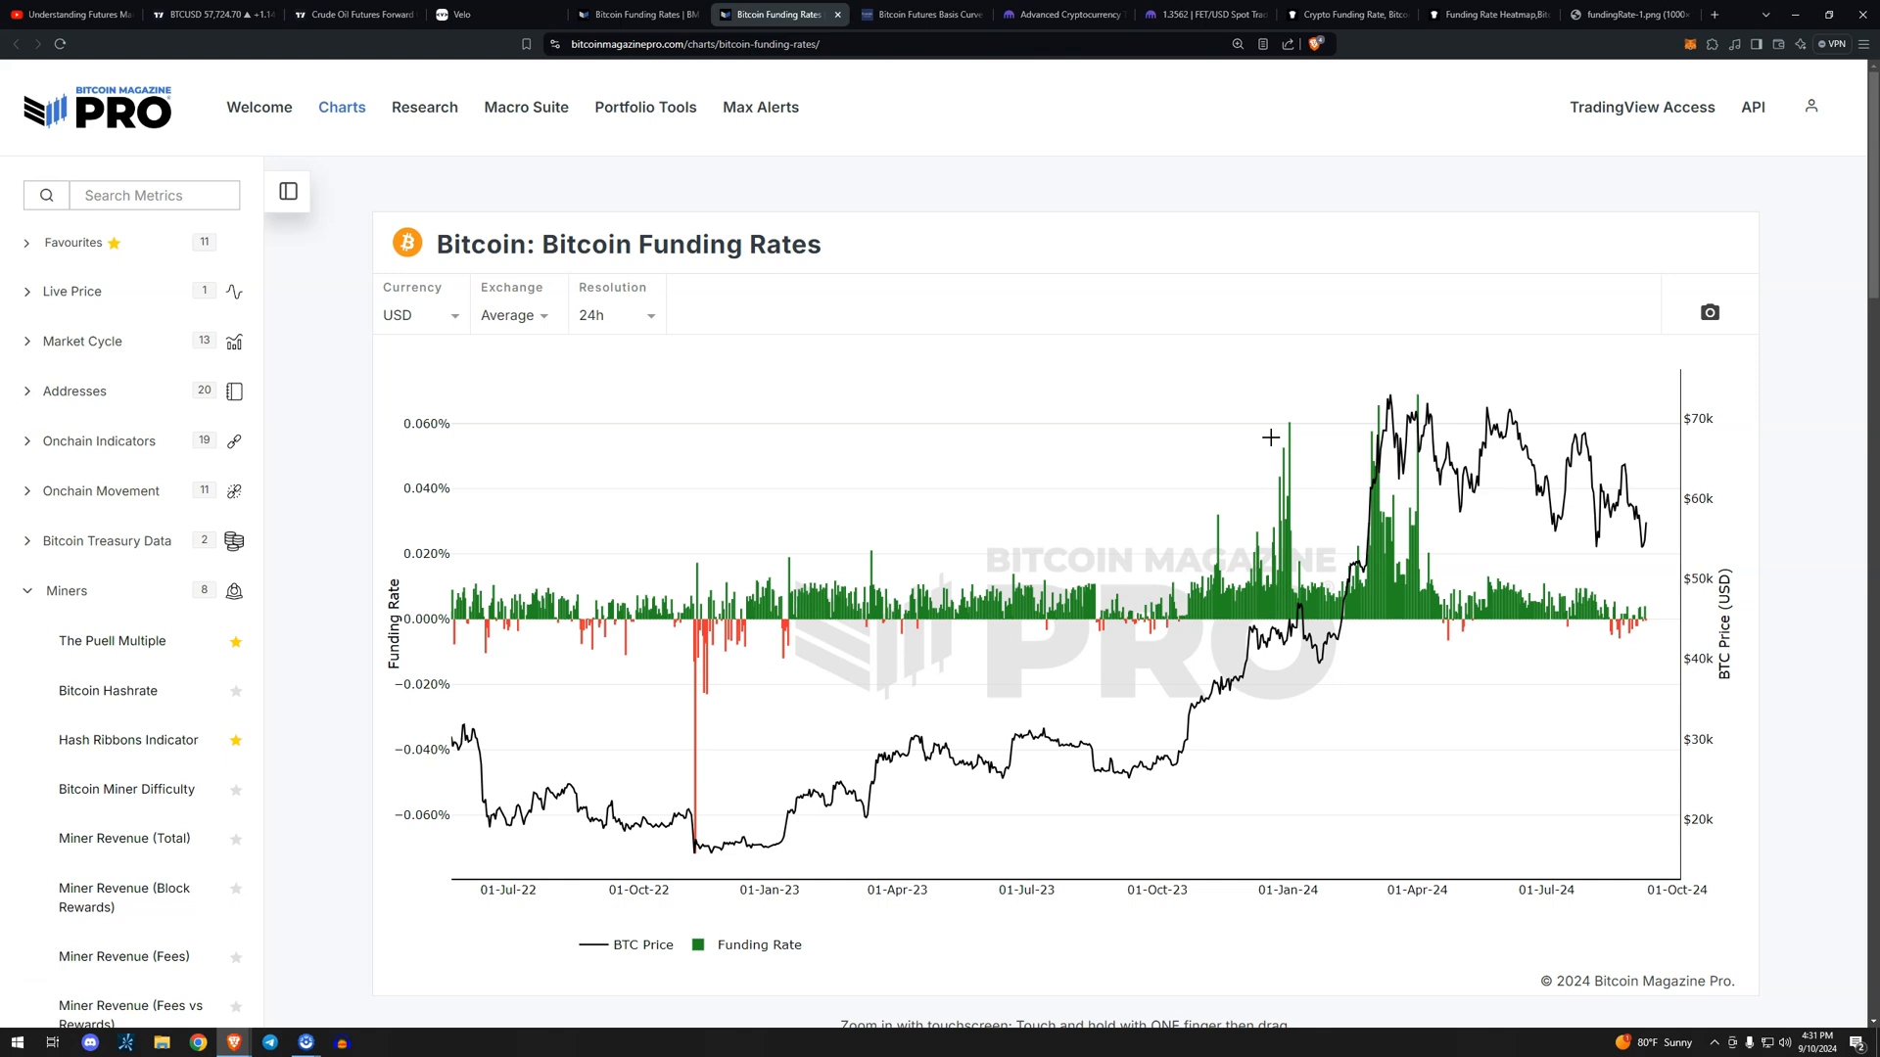
mouse_move(1346, 373)
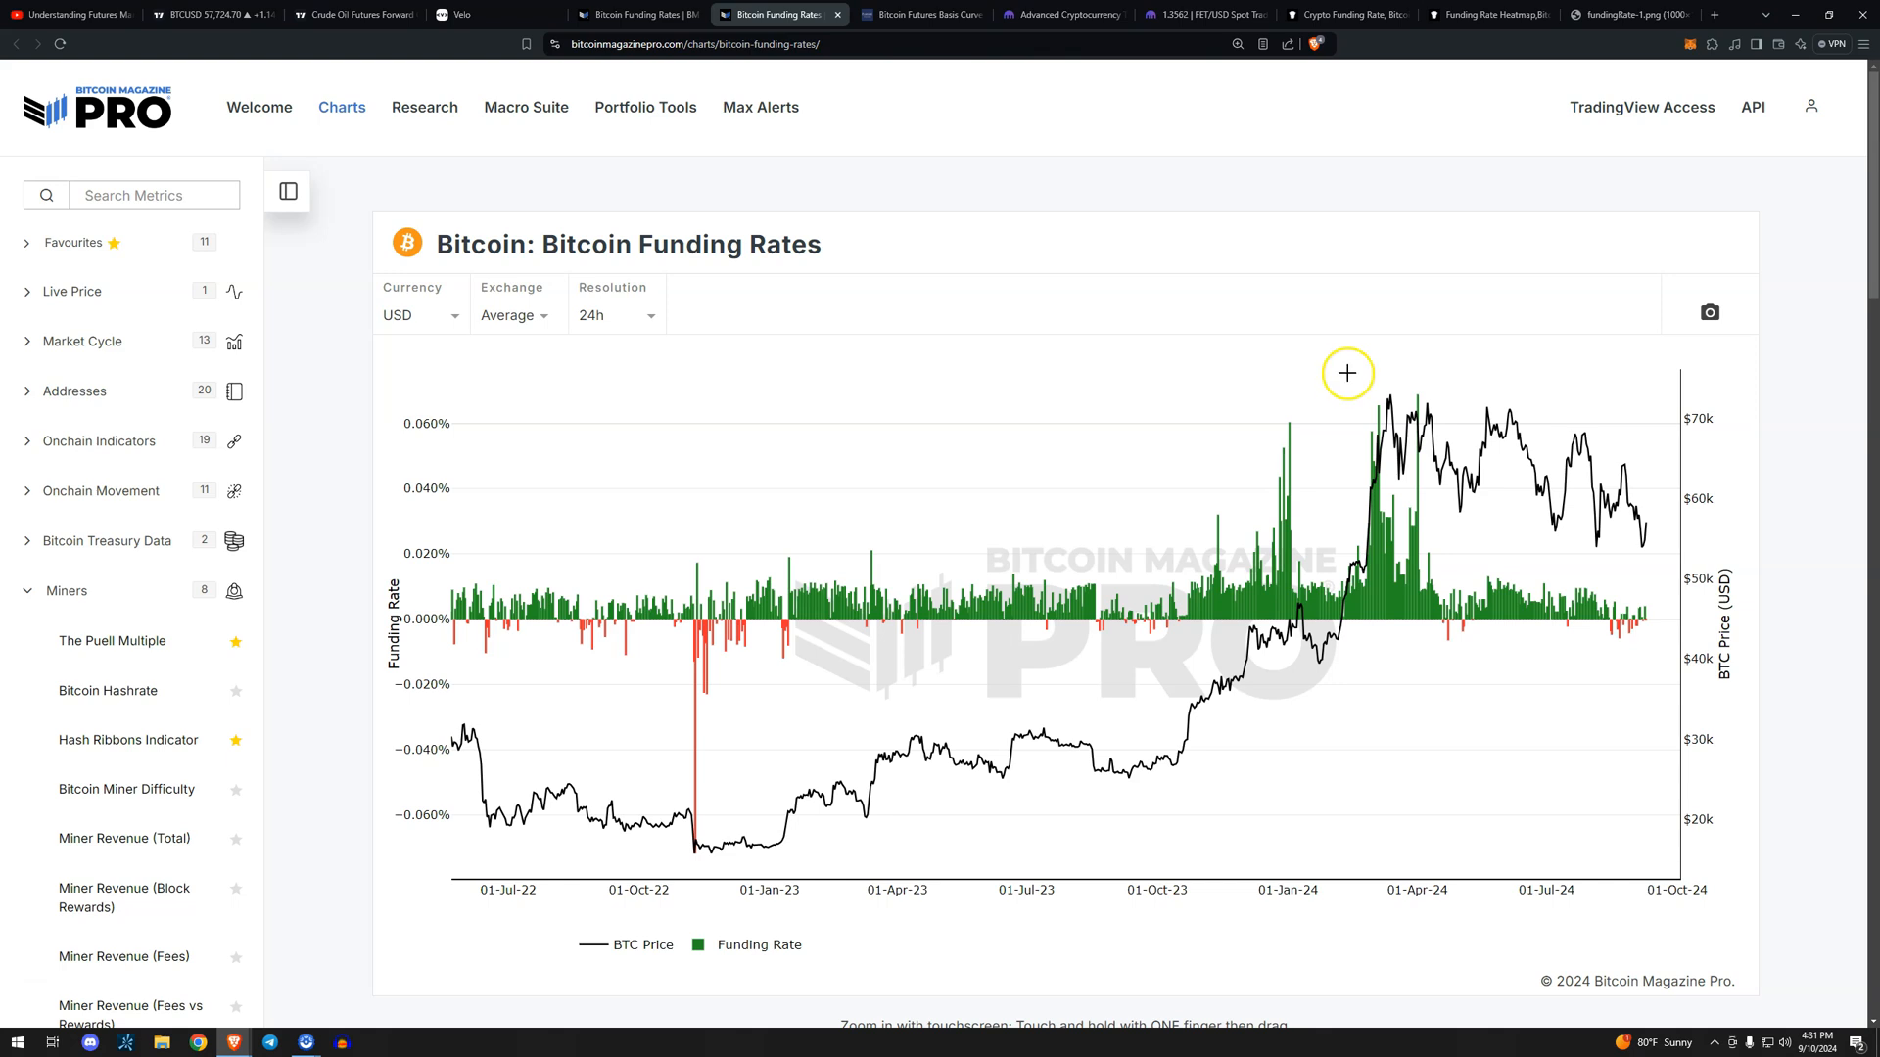
mouse_move(1676, 544)
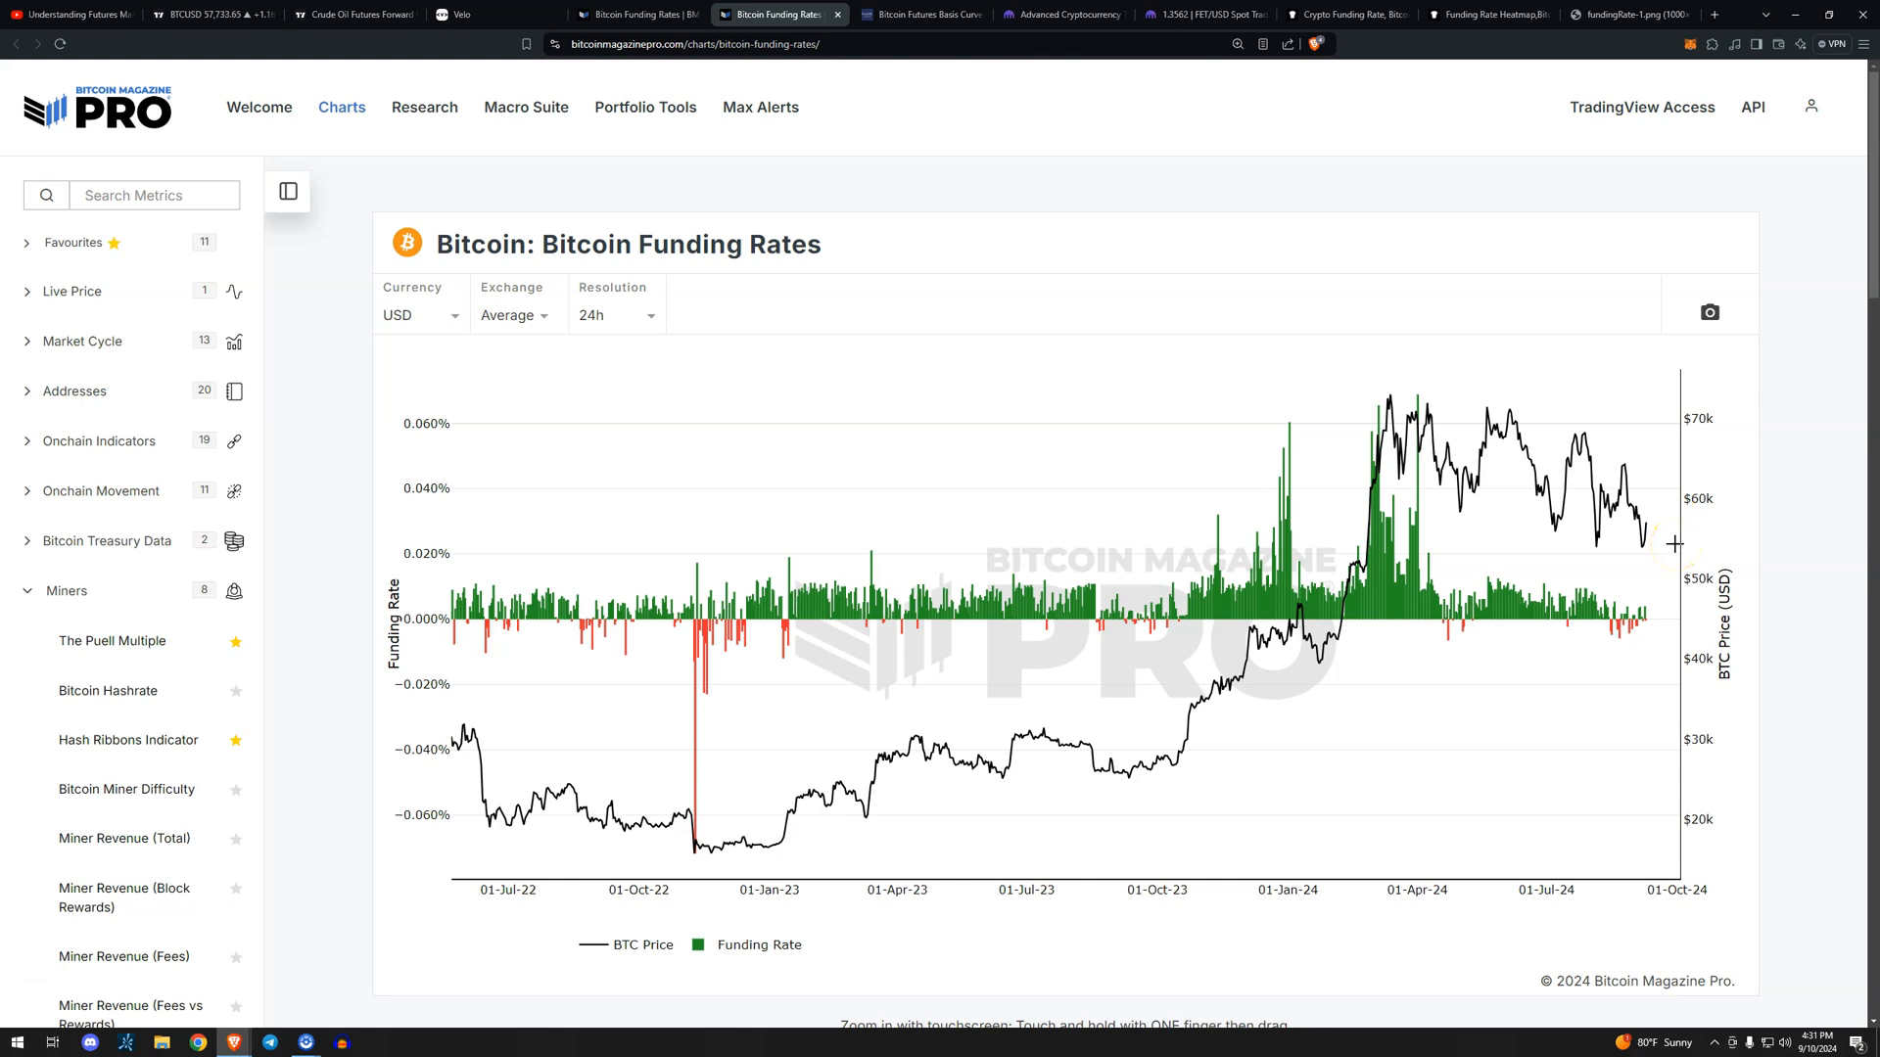
mouse_move(1660, 542)
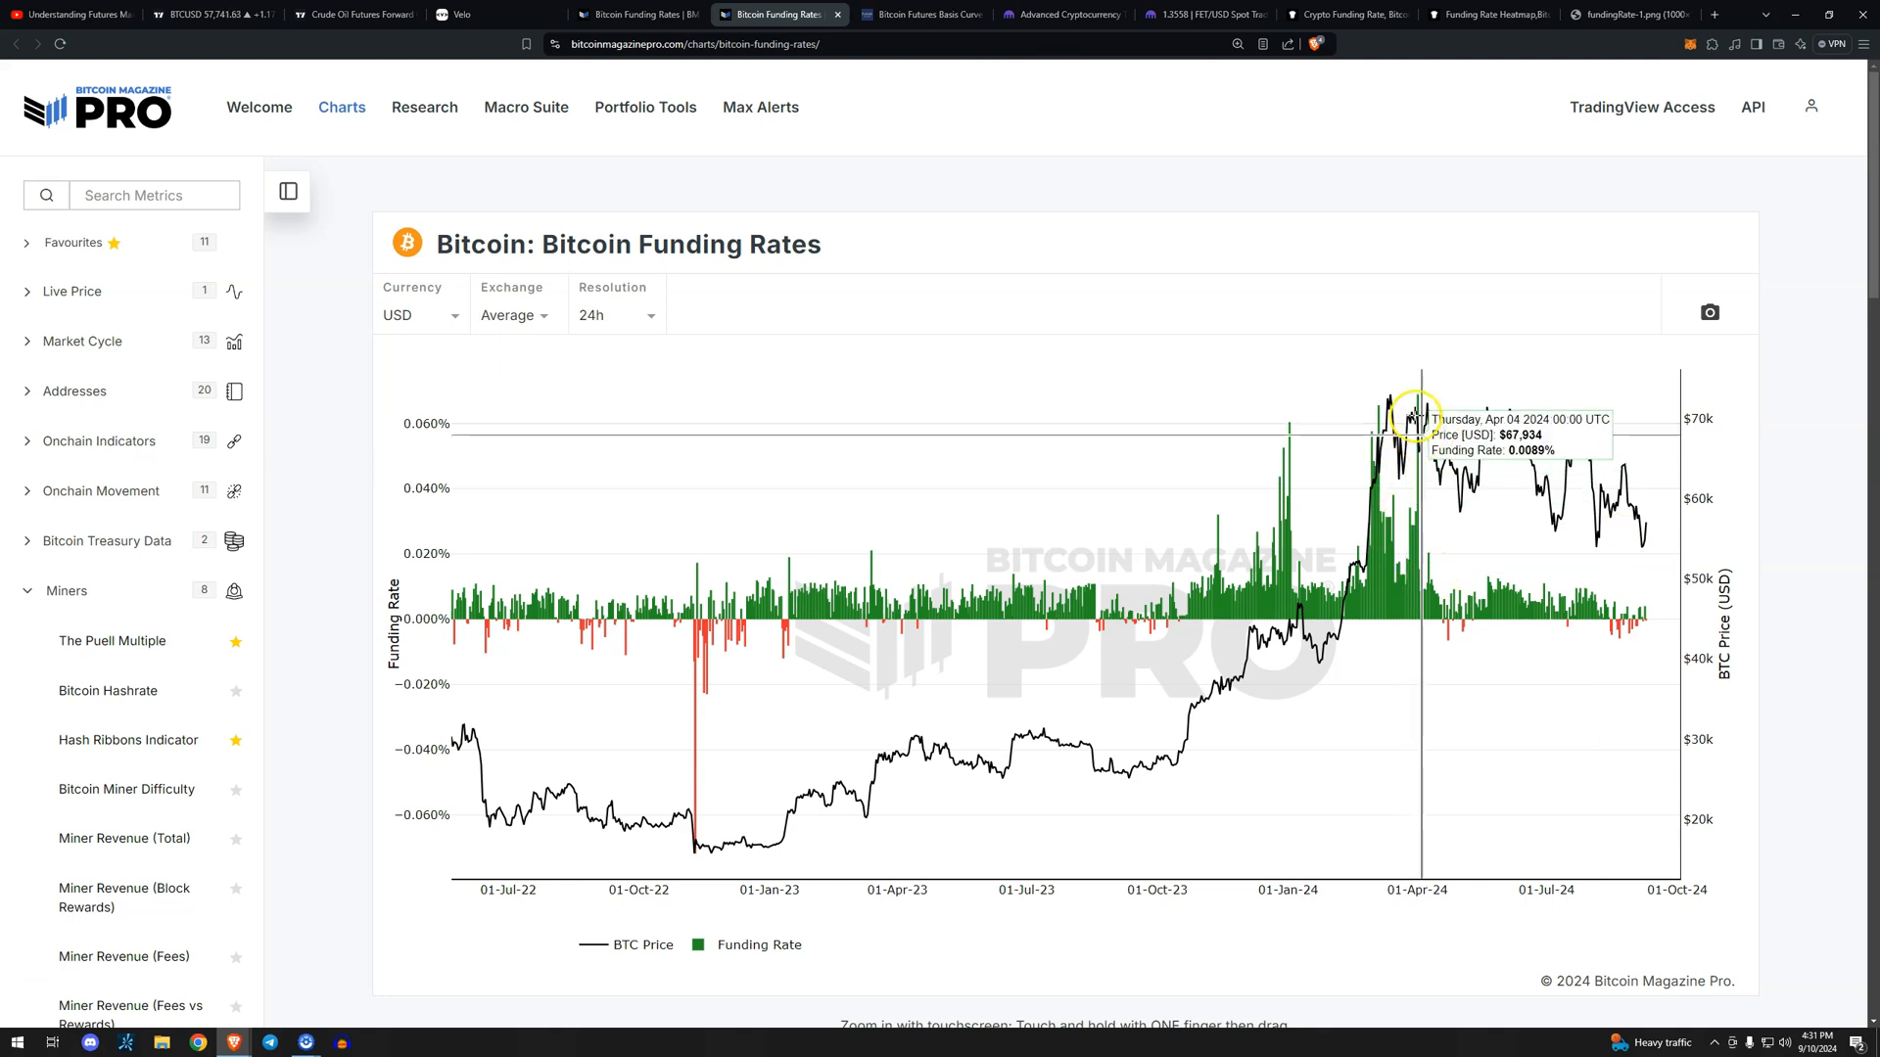
mouse_move(1411, 396)
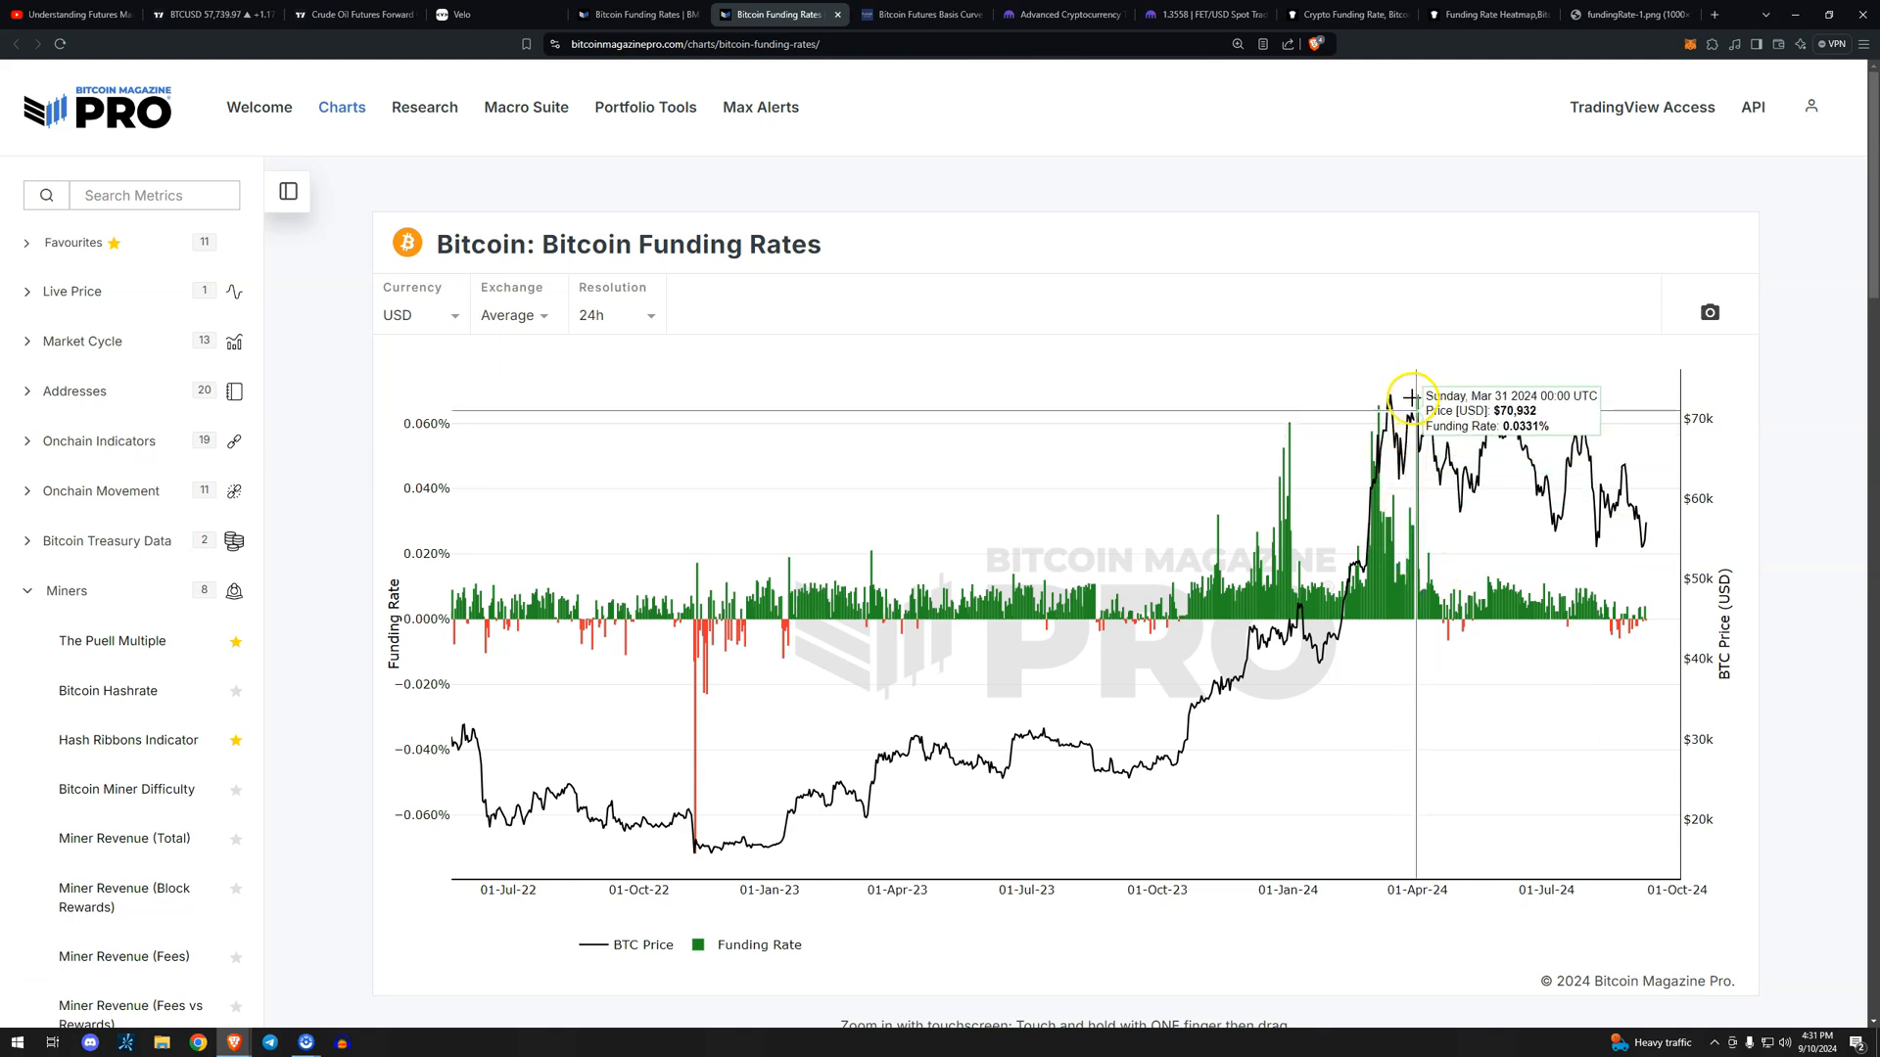
mouse_move(1282, 391)
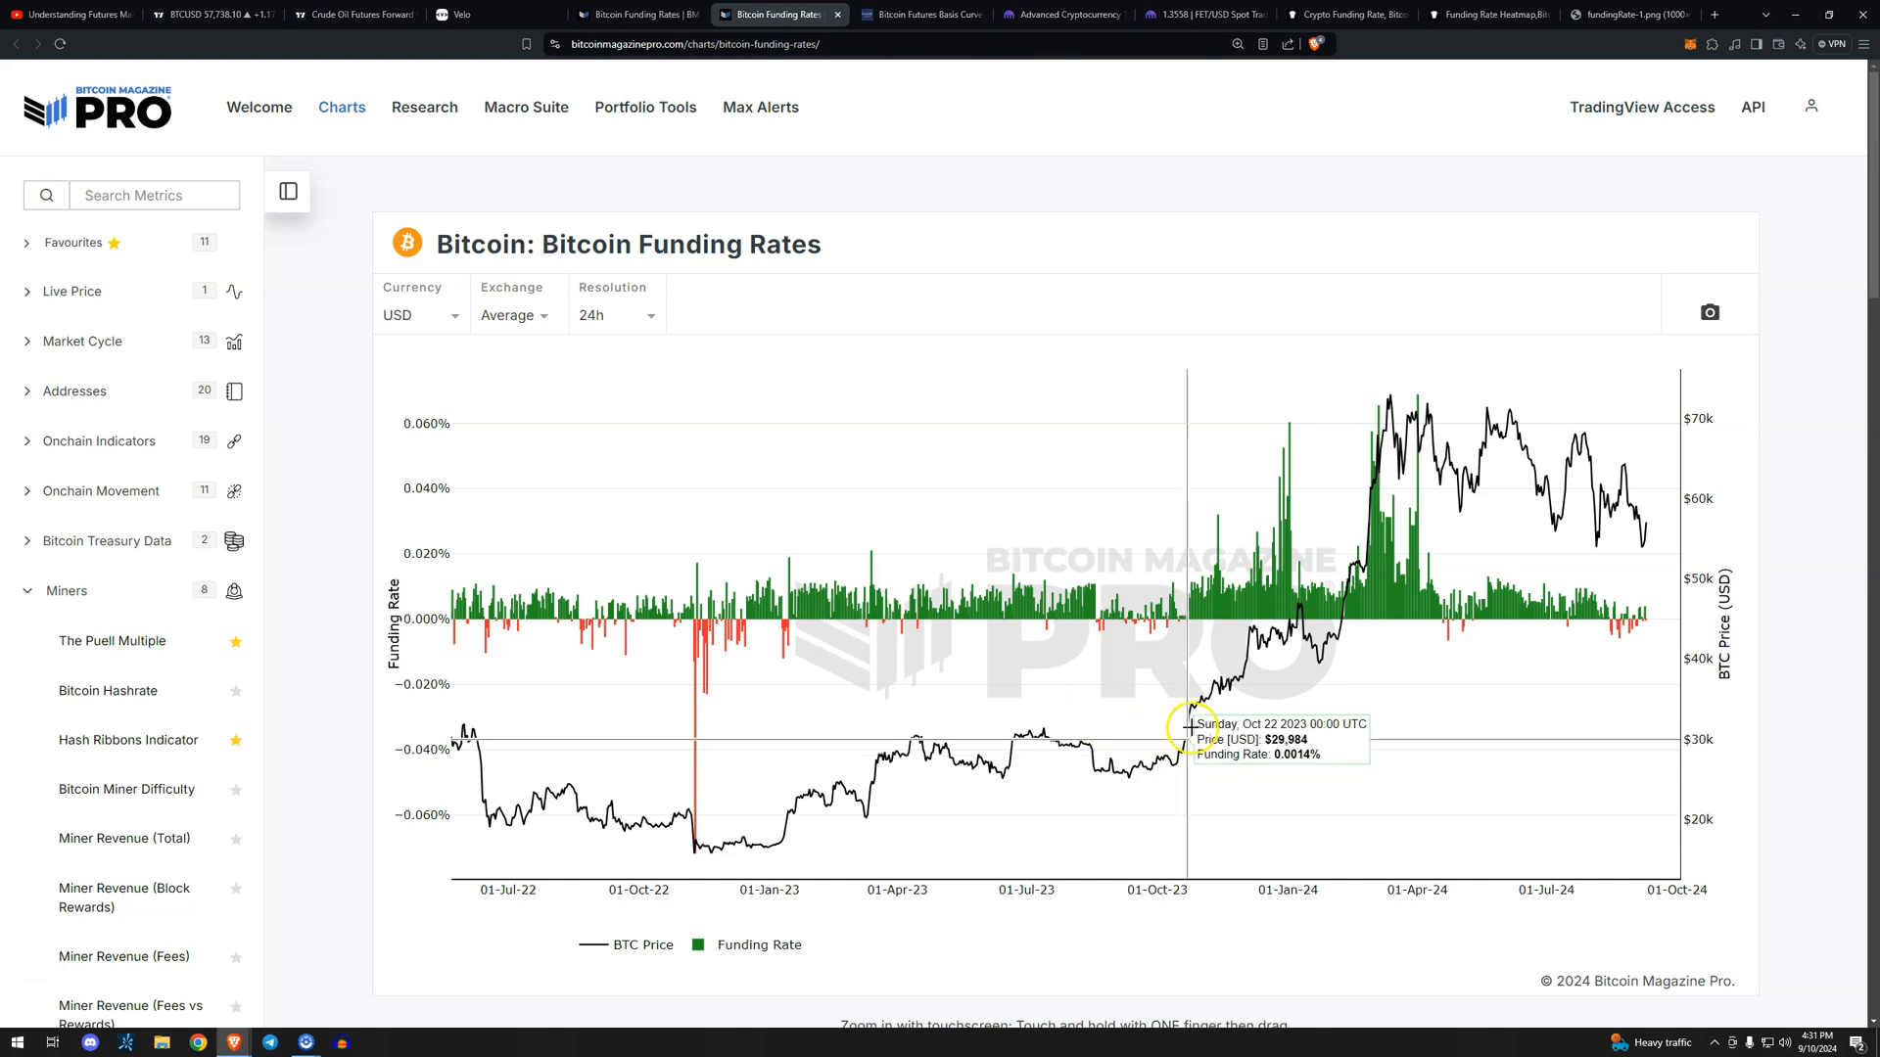
mouse_move(1403, 545)
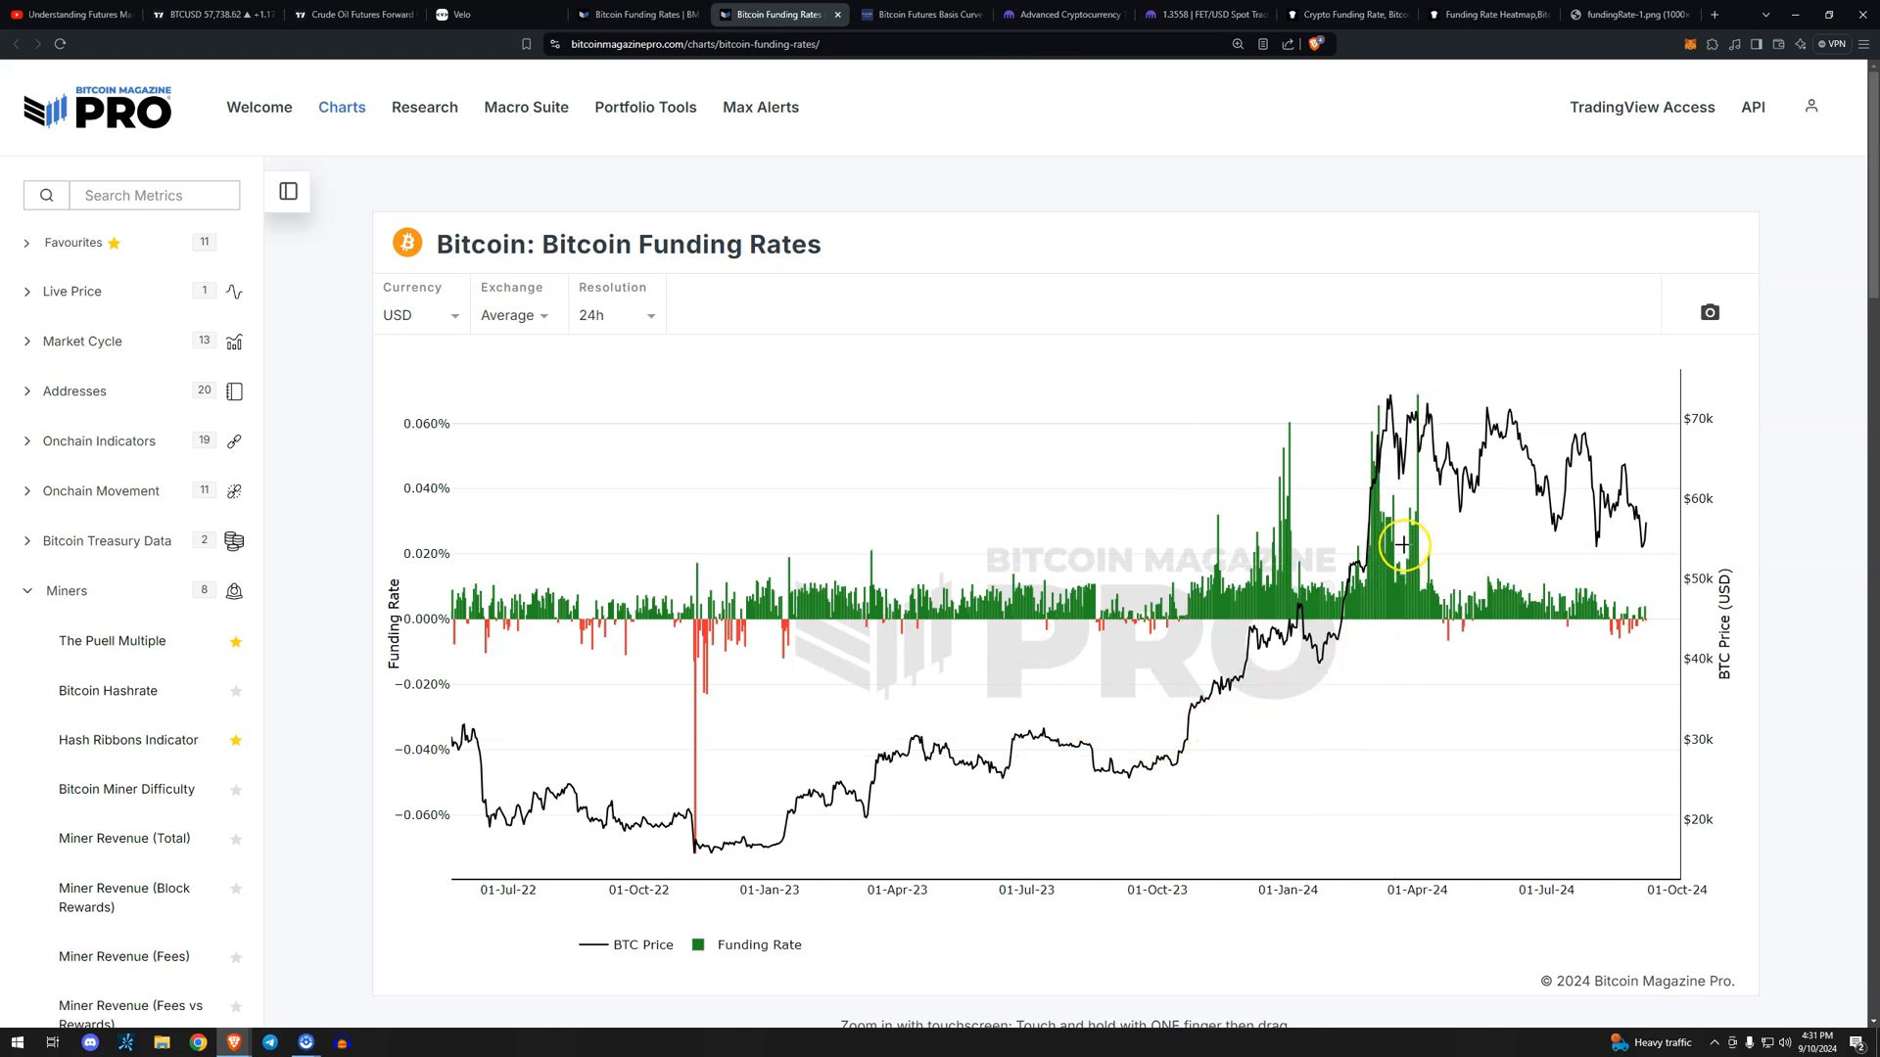
mouse_move(1405, 539)
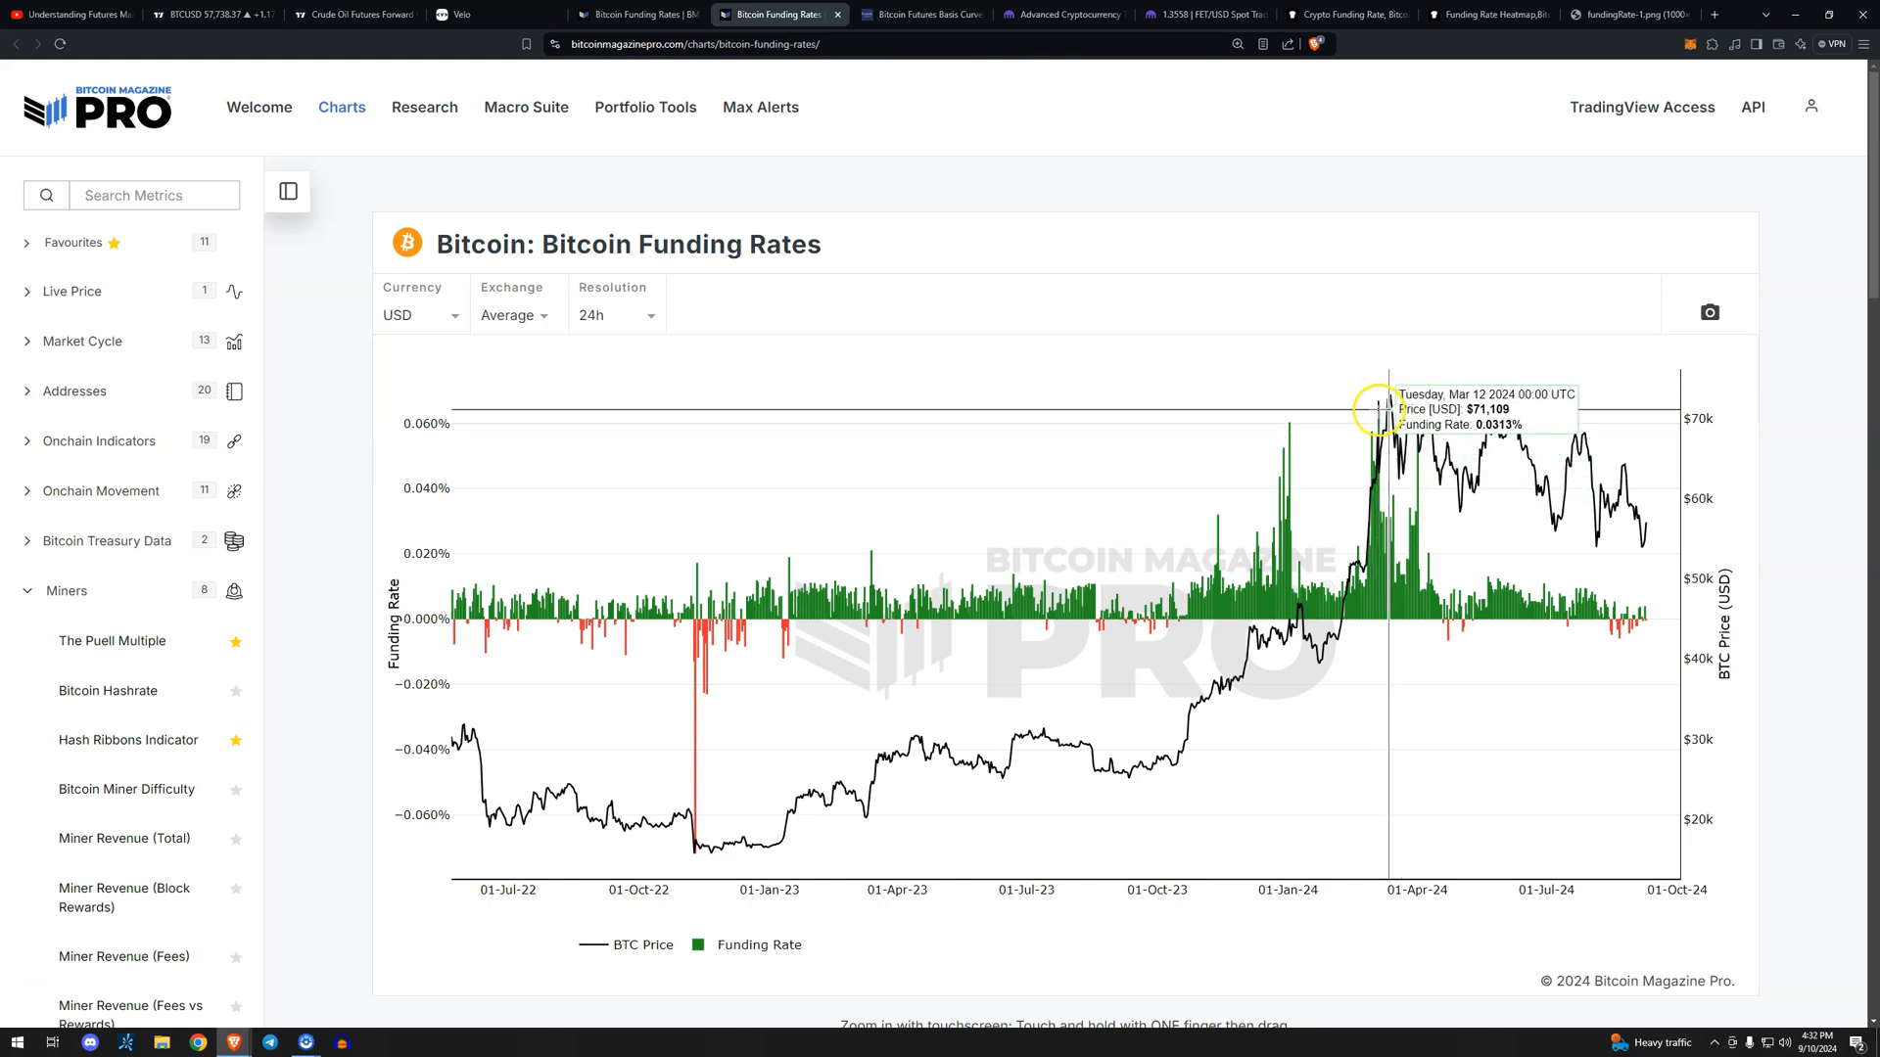
mouse_move(1277, 586)
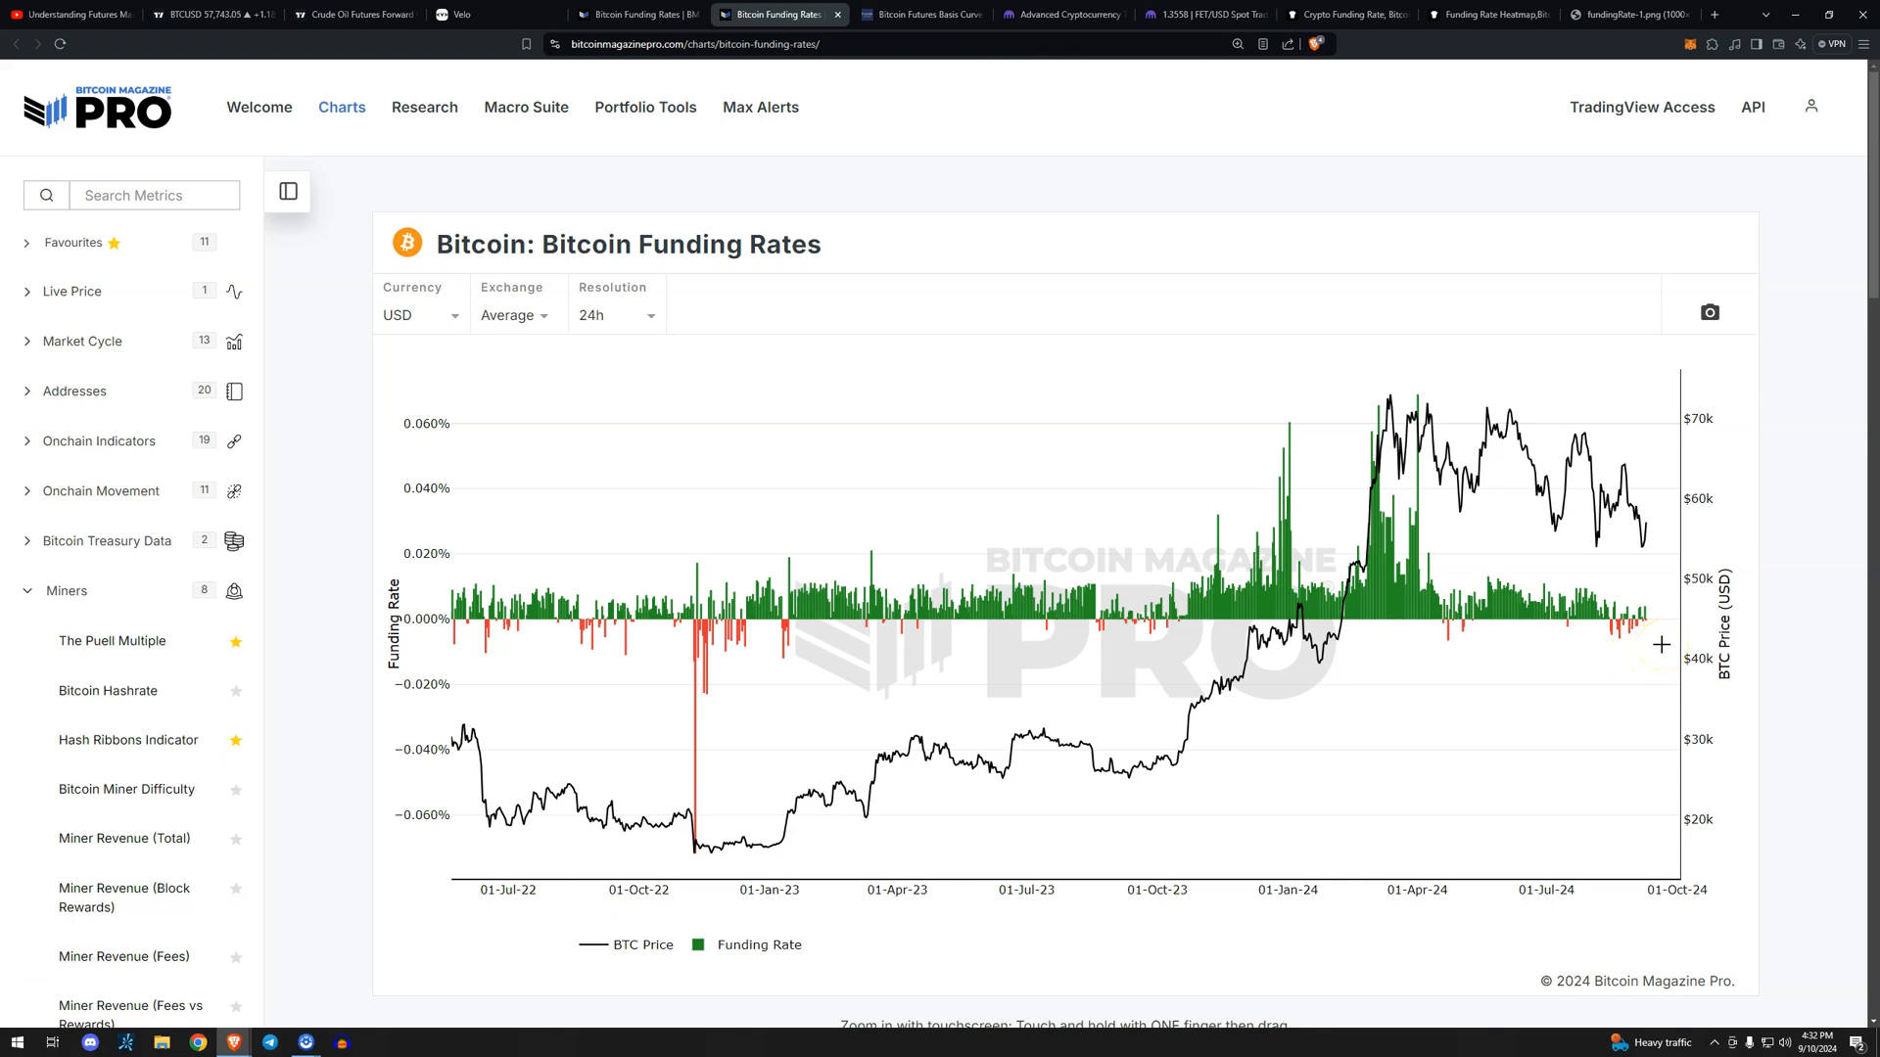
mouse_move(1486, 381)
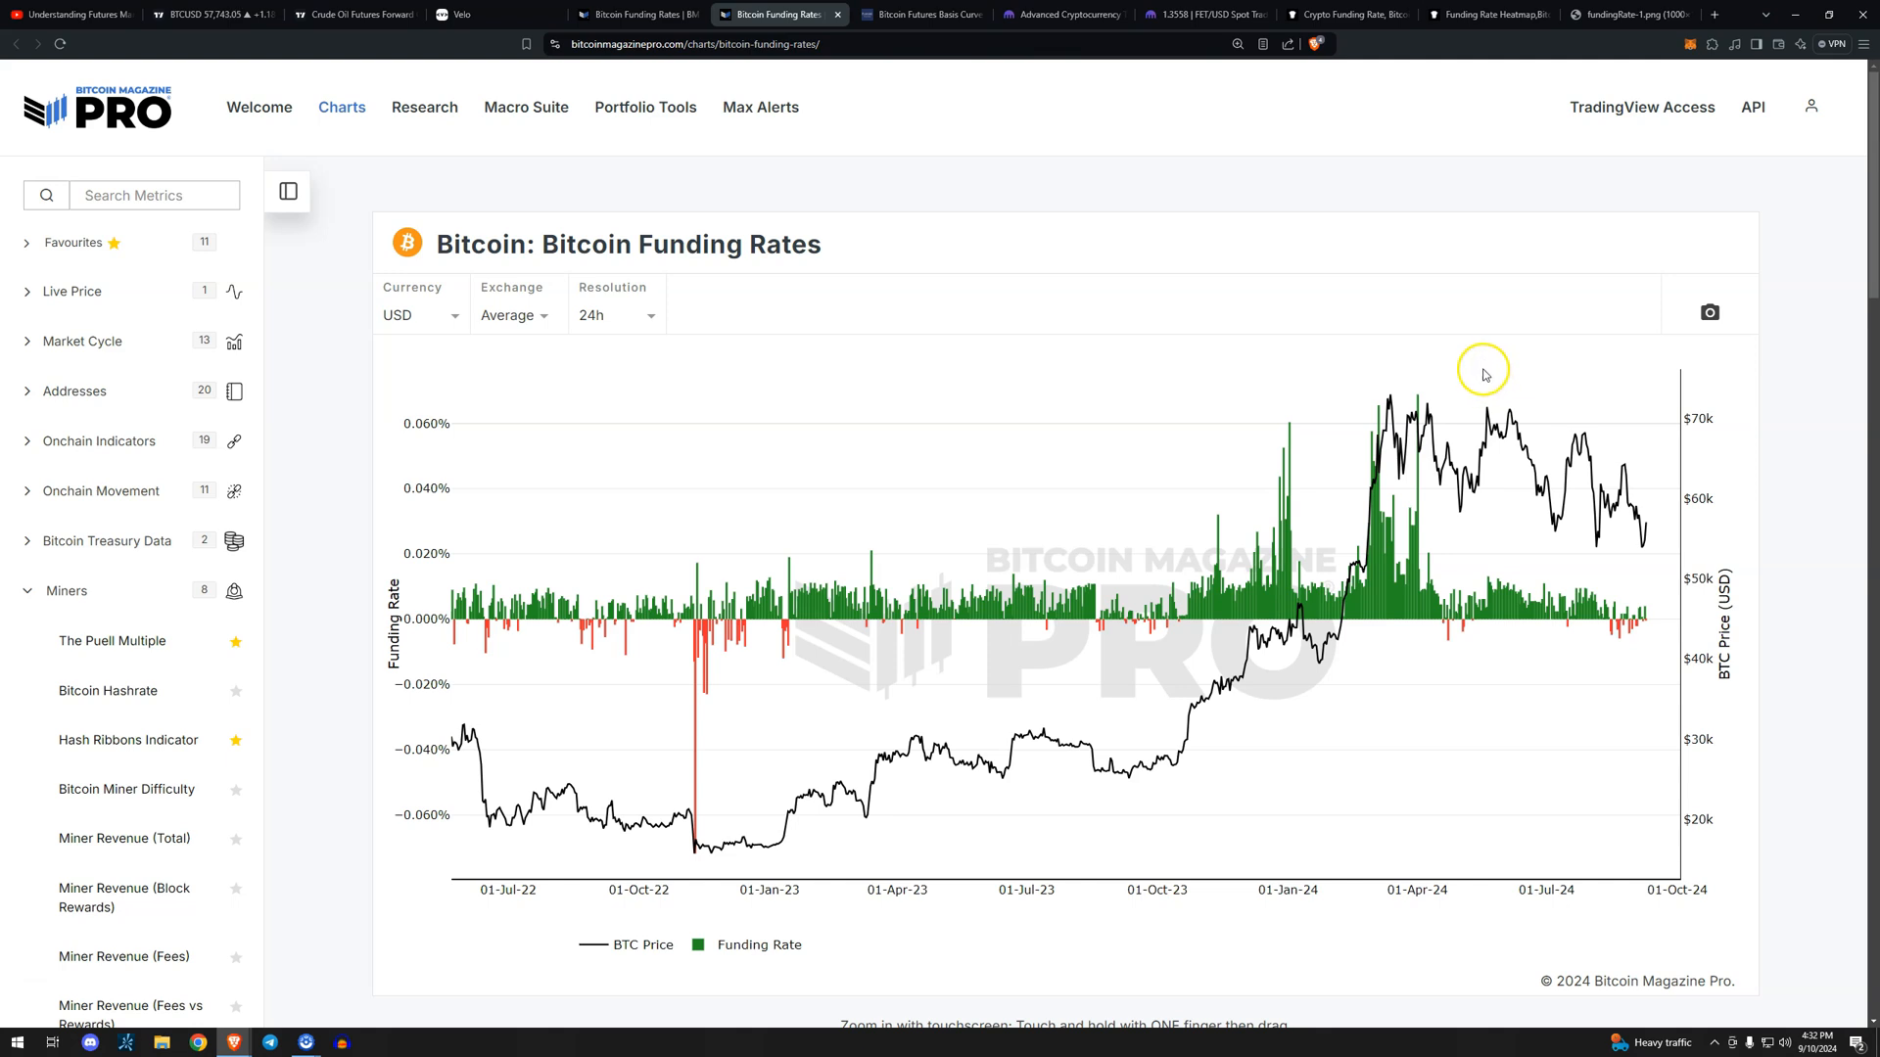
mouse_move(1663, 635)
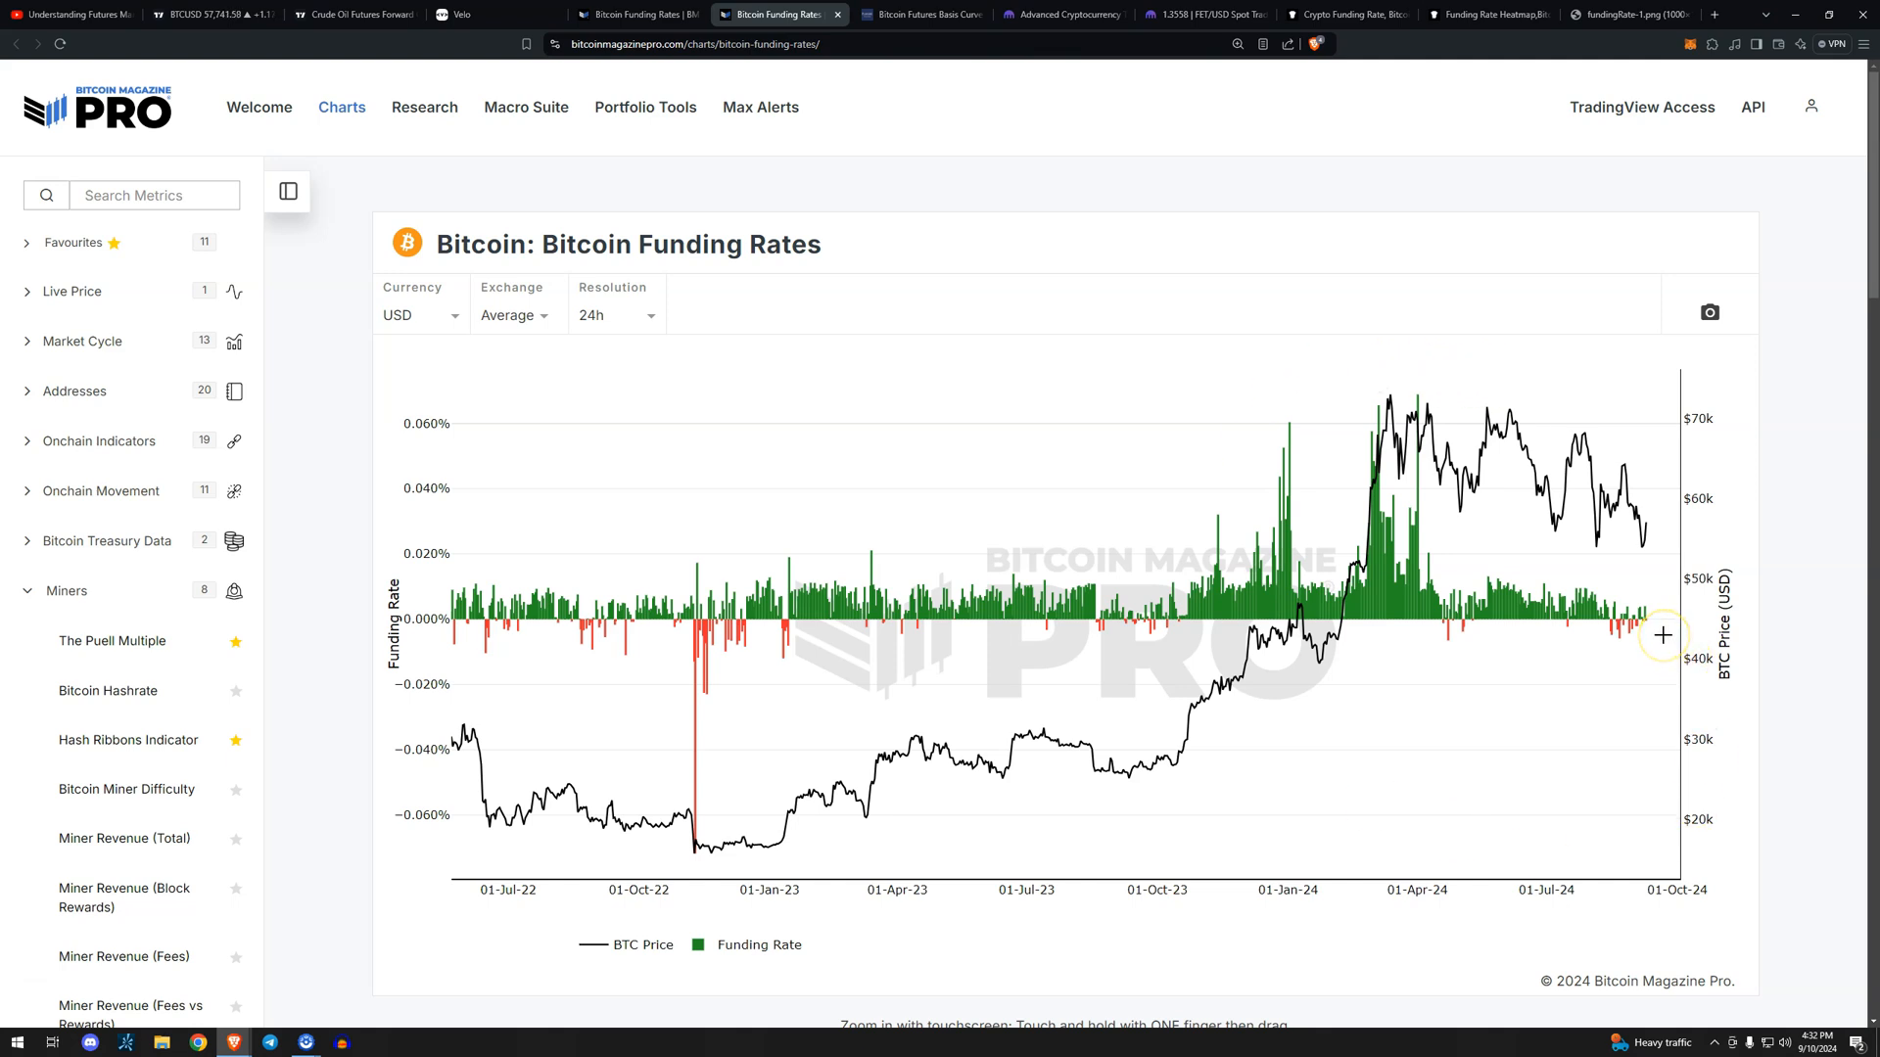
mouse_move(1125, 636)
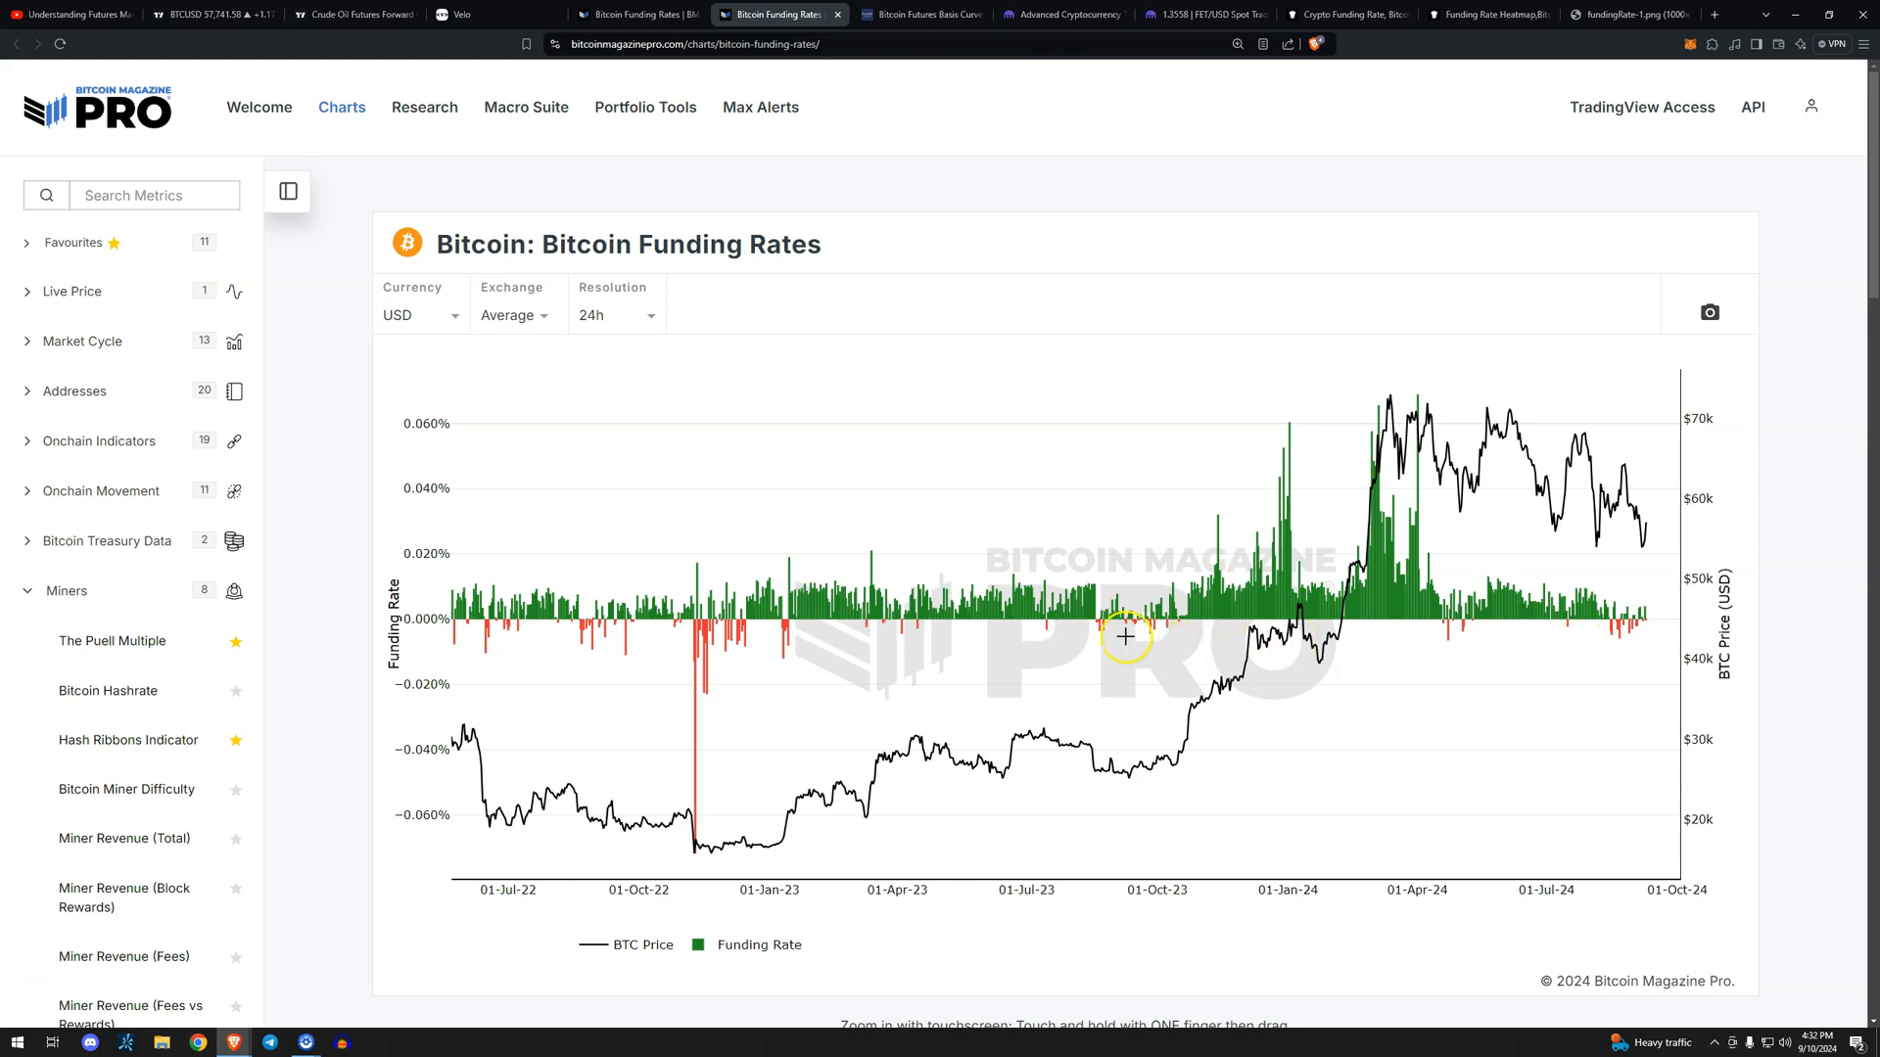
mouse_move(1091, 635)
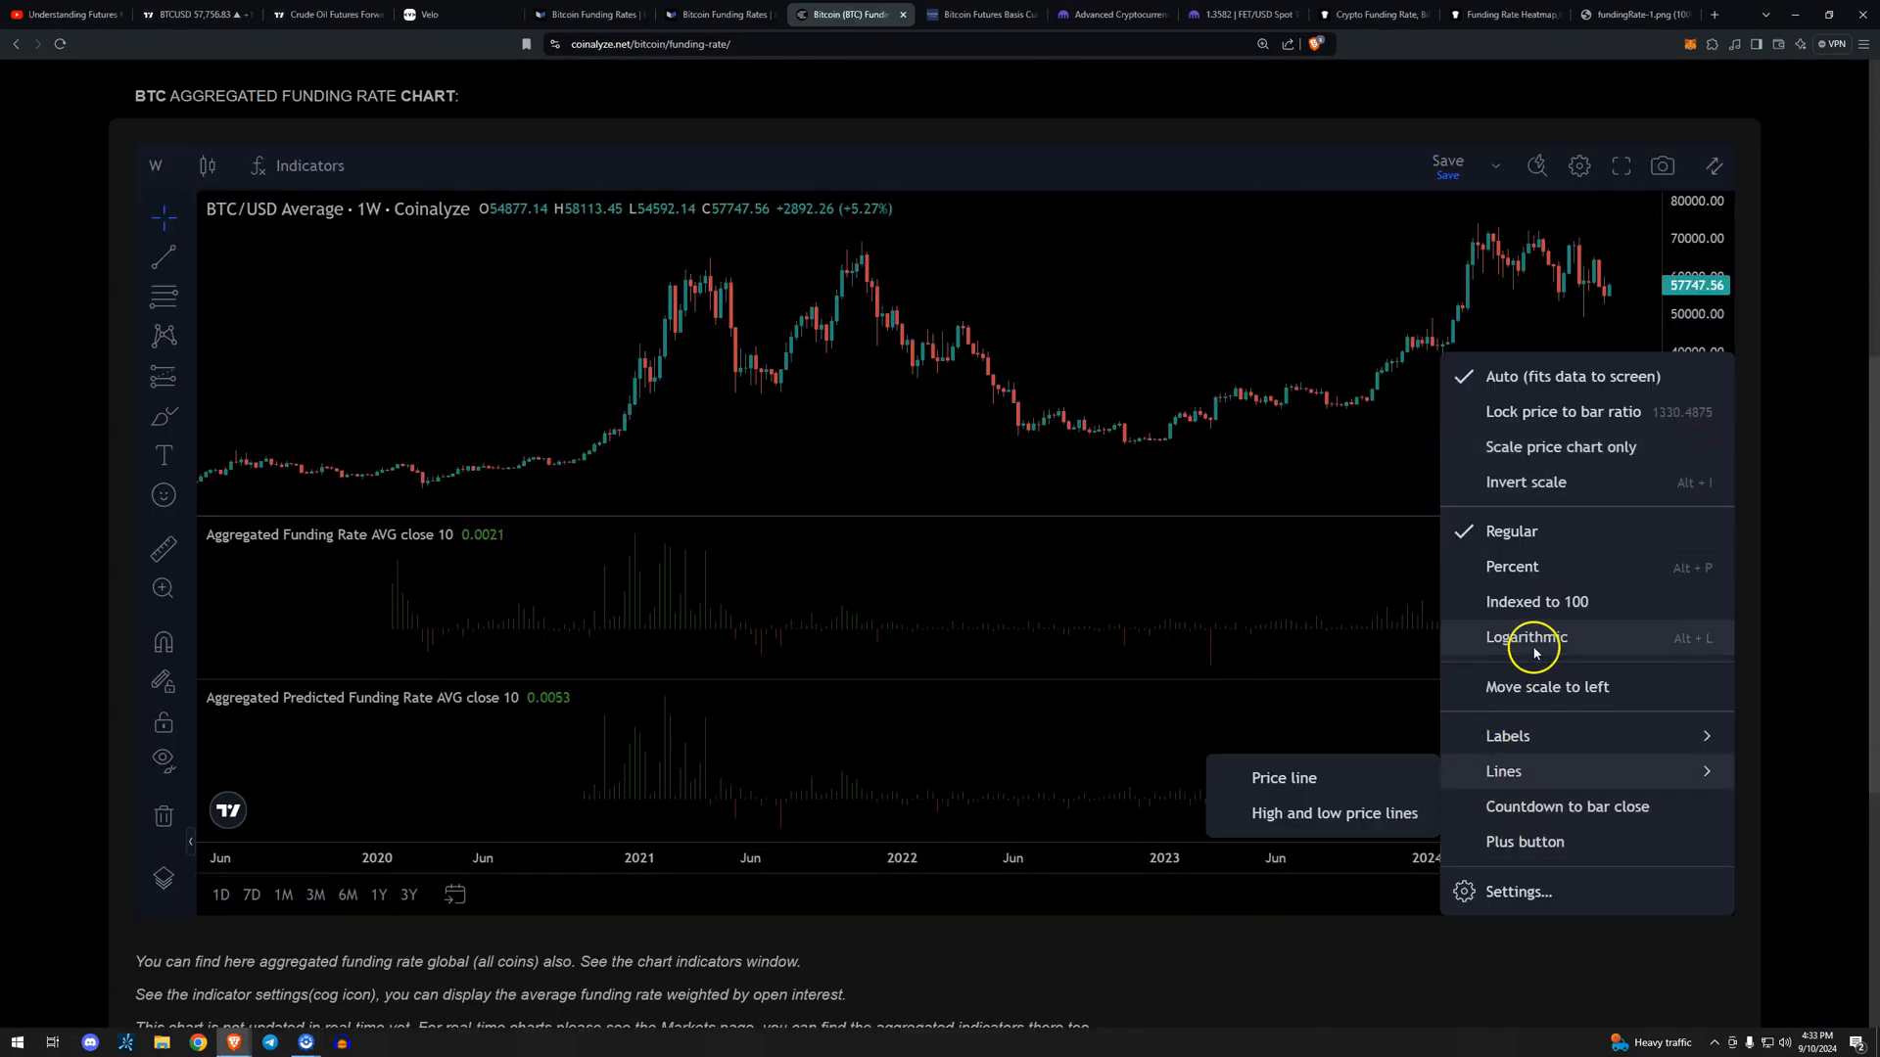
Set Coinalyze's weekly BTC/USD price scale to logarithmic and scroll down to the funding panes.
left_click(1525, 637)
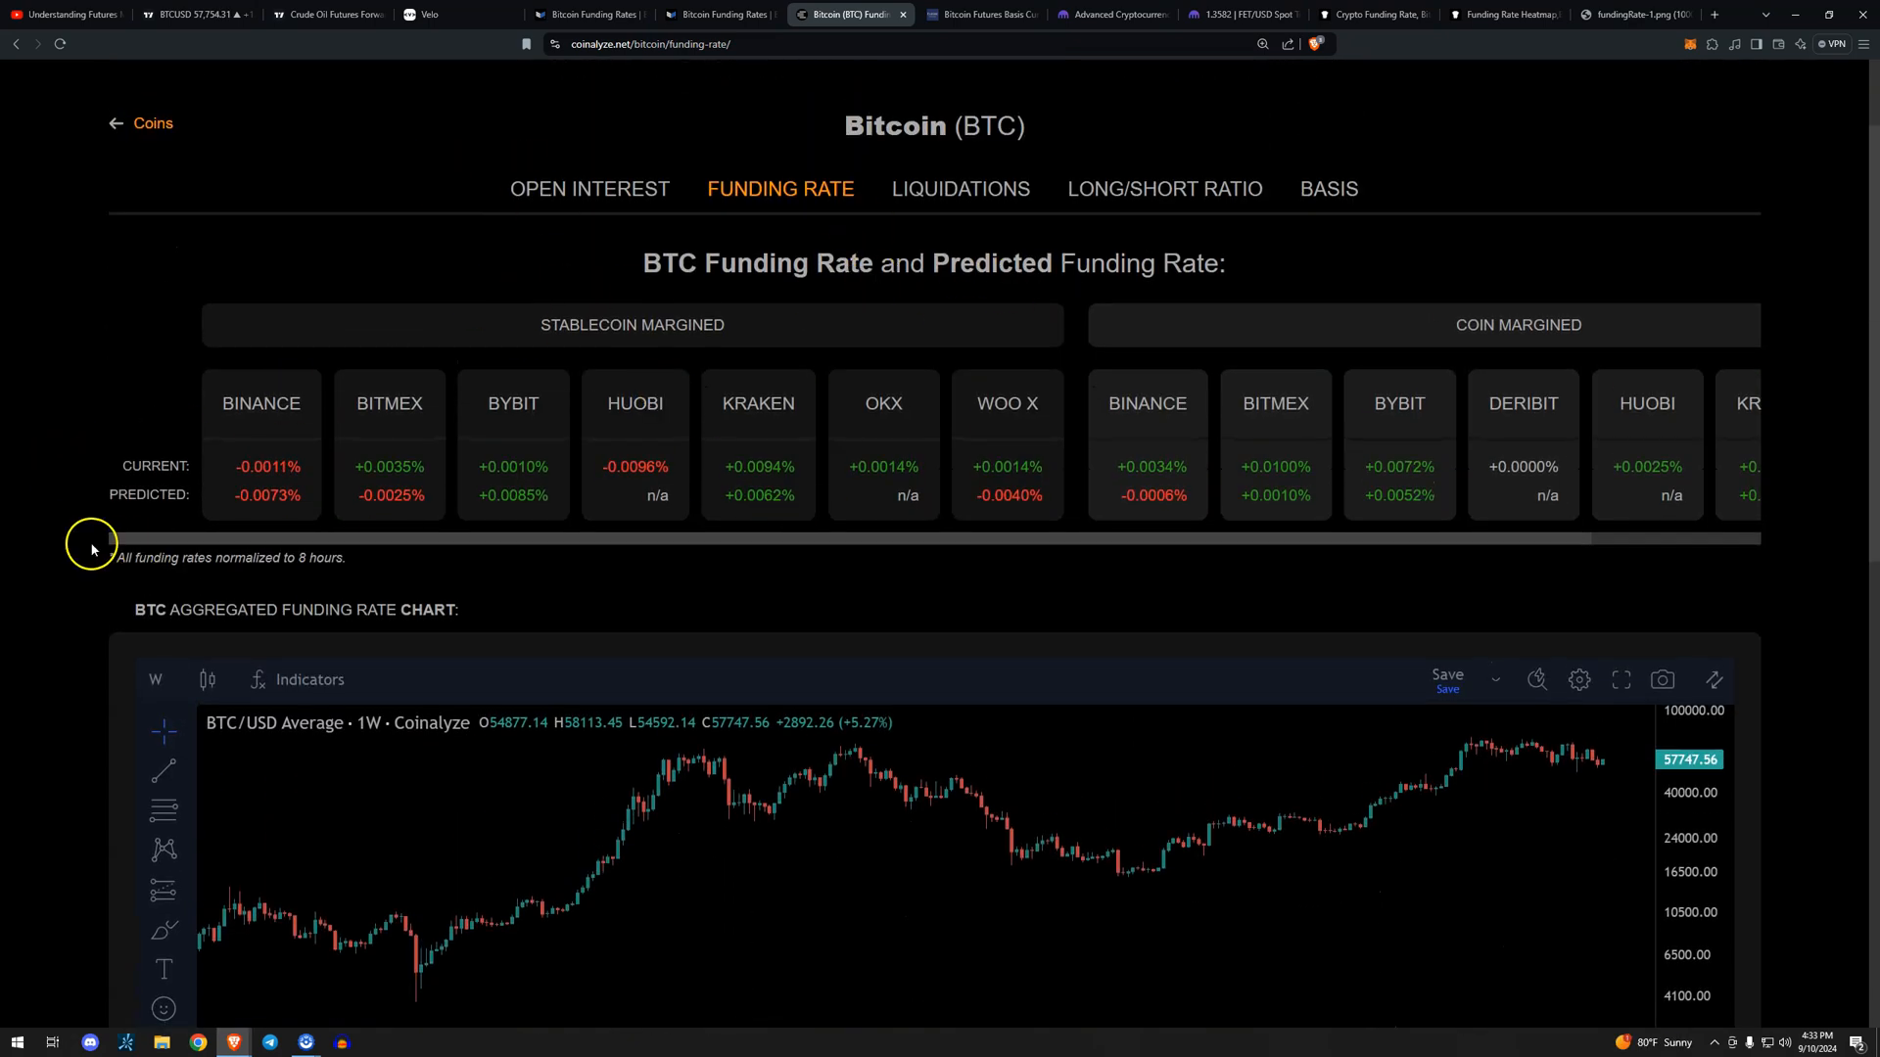
scroll("down", 3)
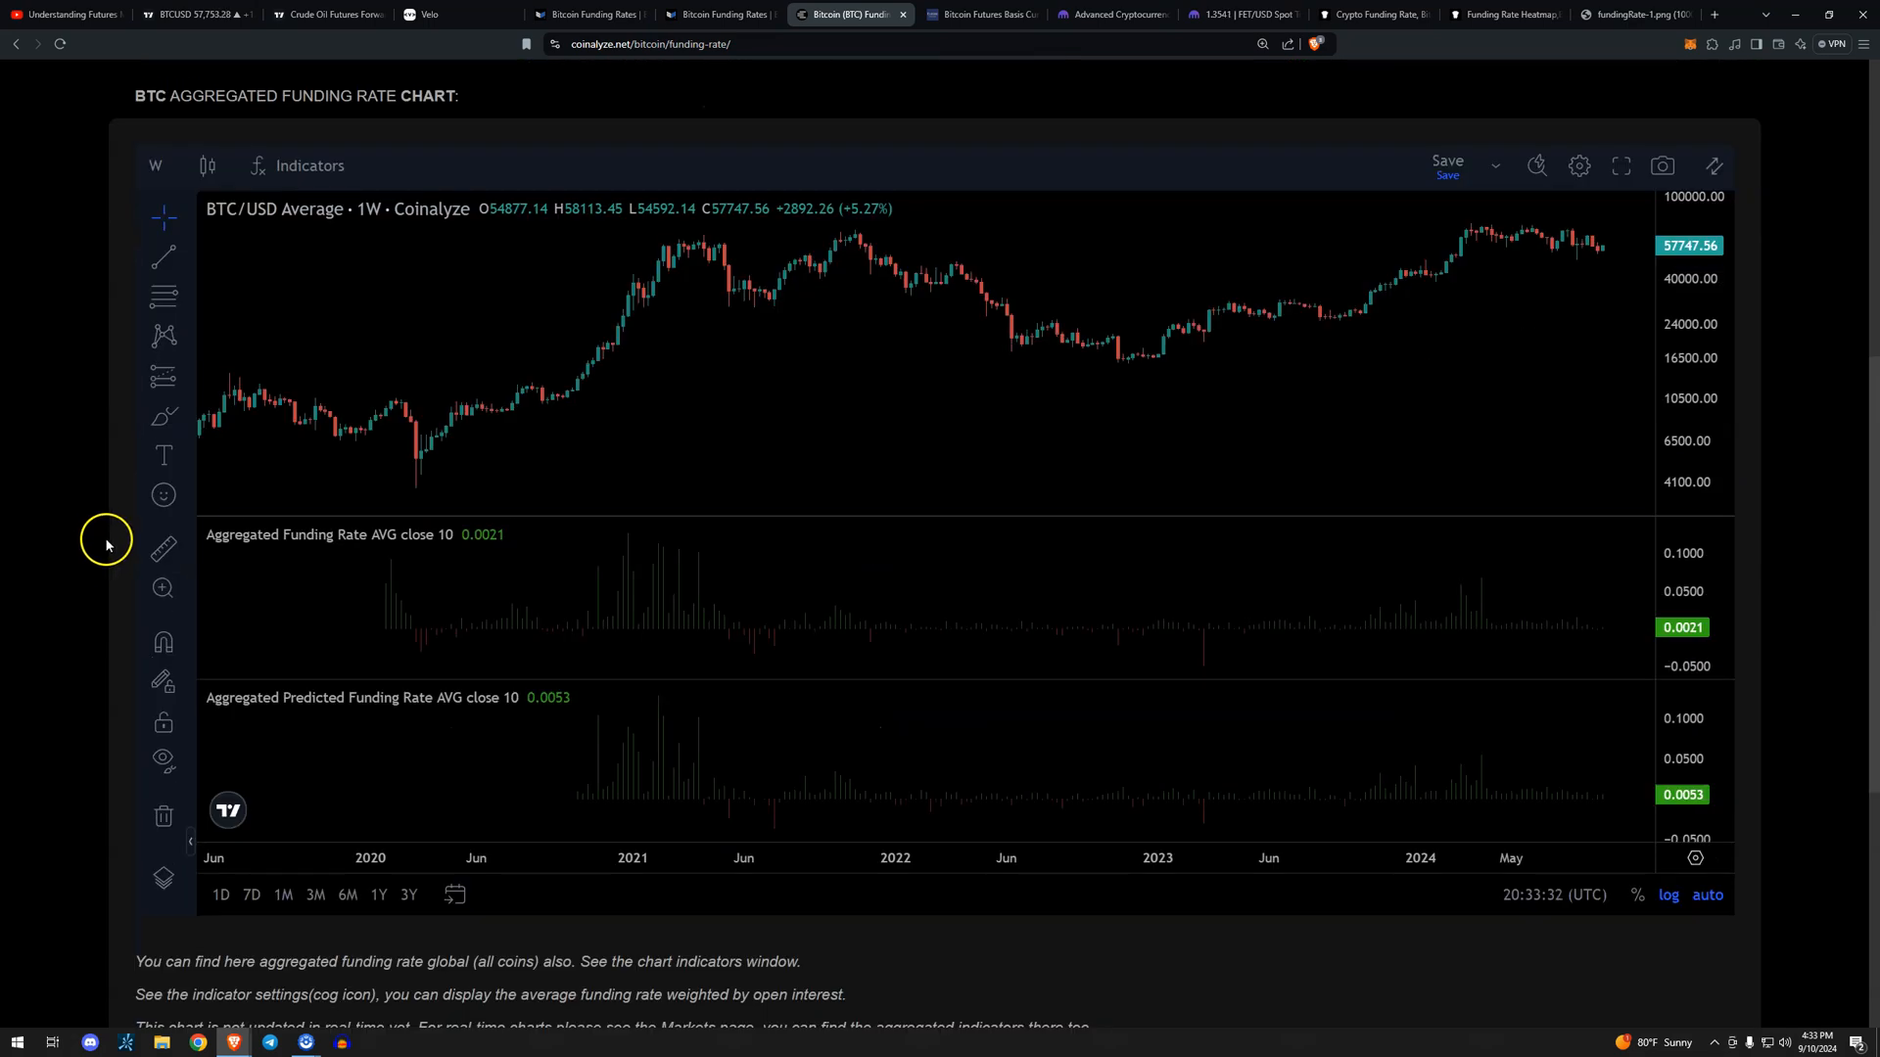
mouse_move(1259, 476)
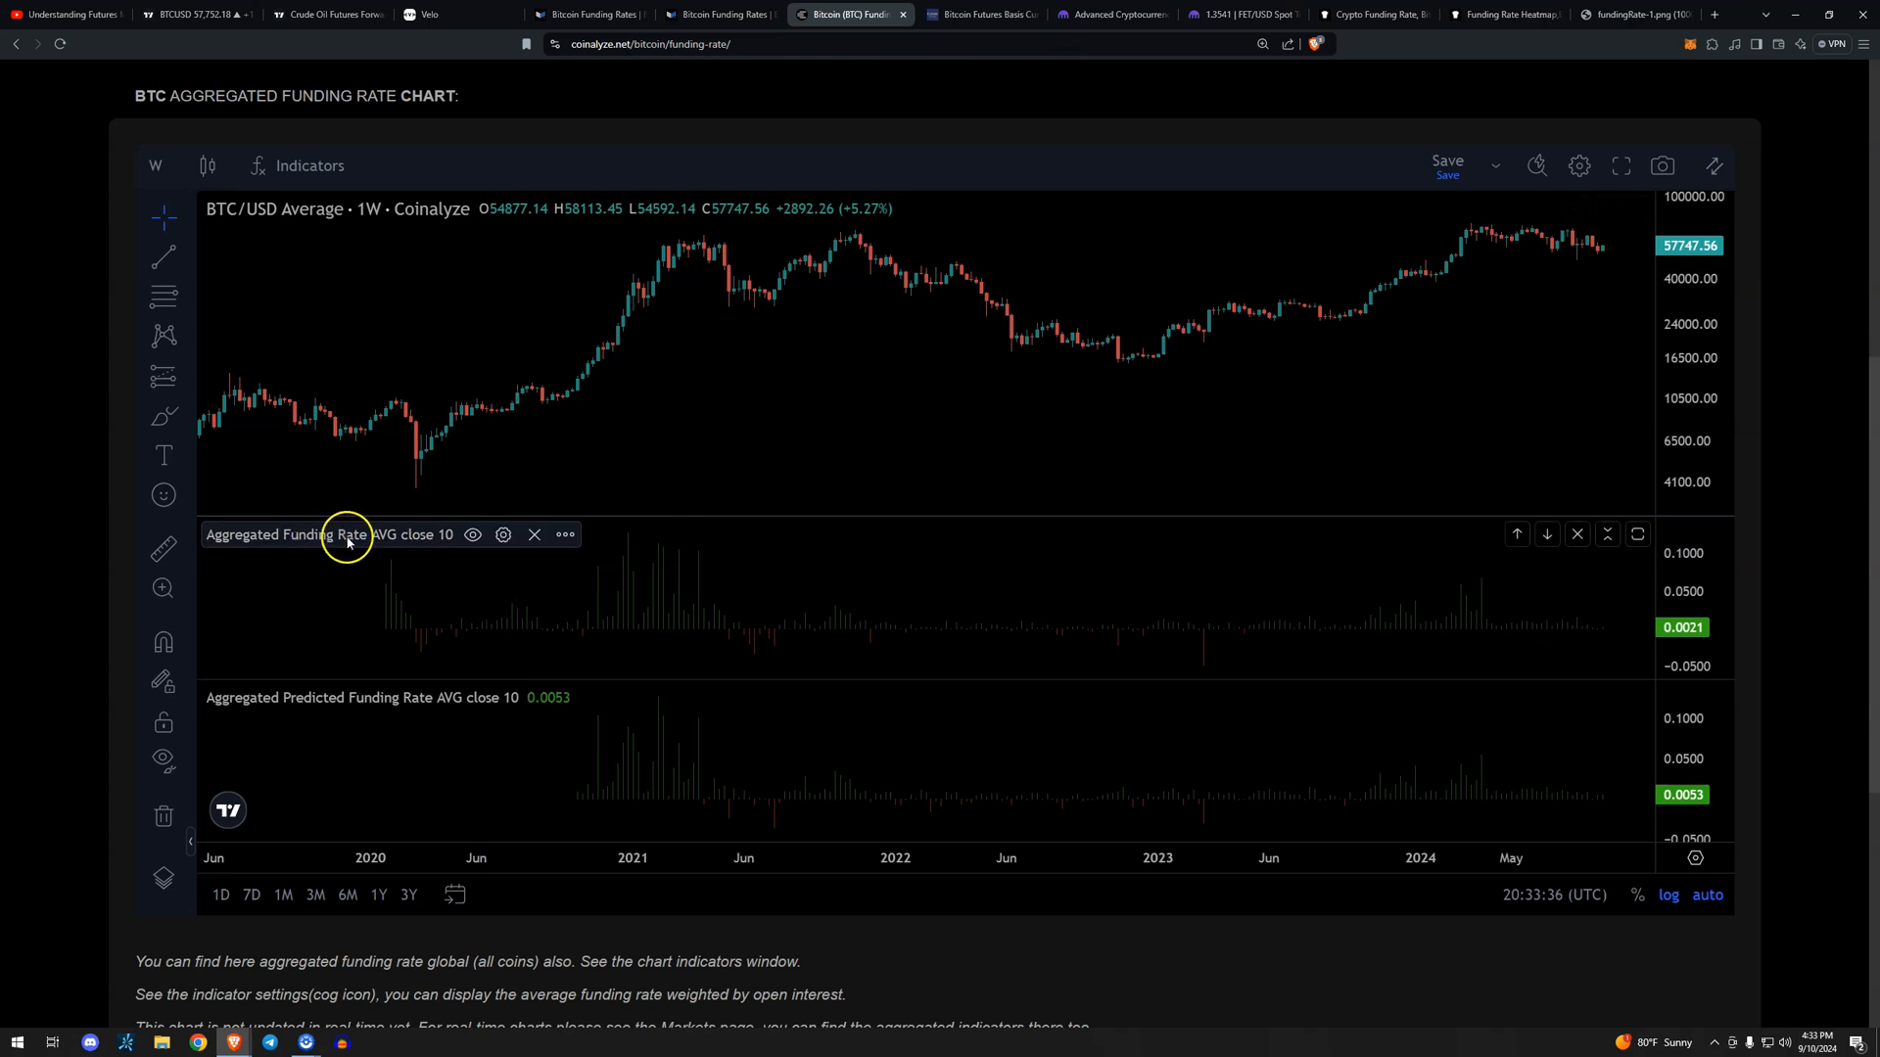
mouse_move(623, 577)
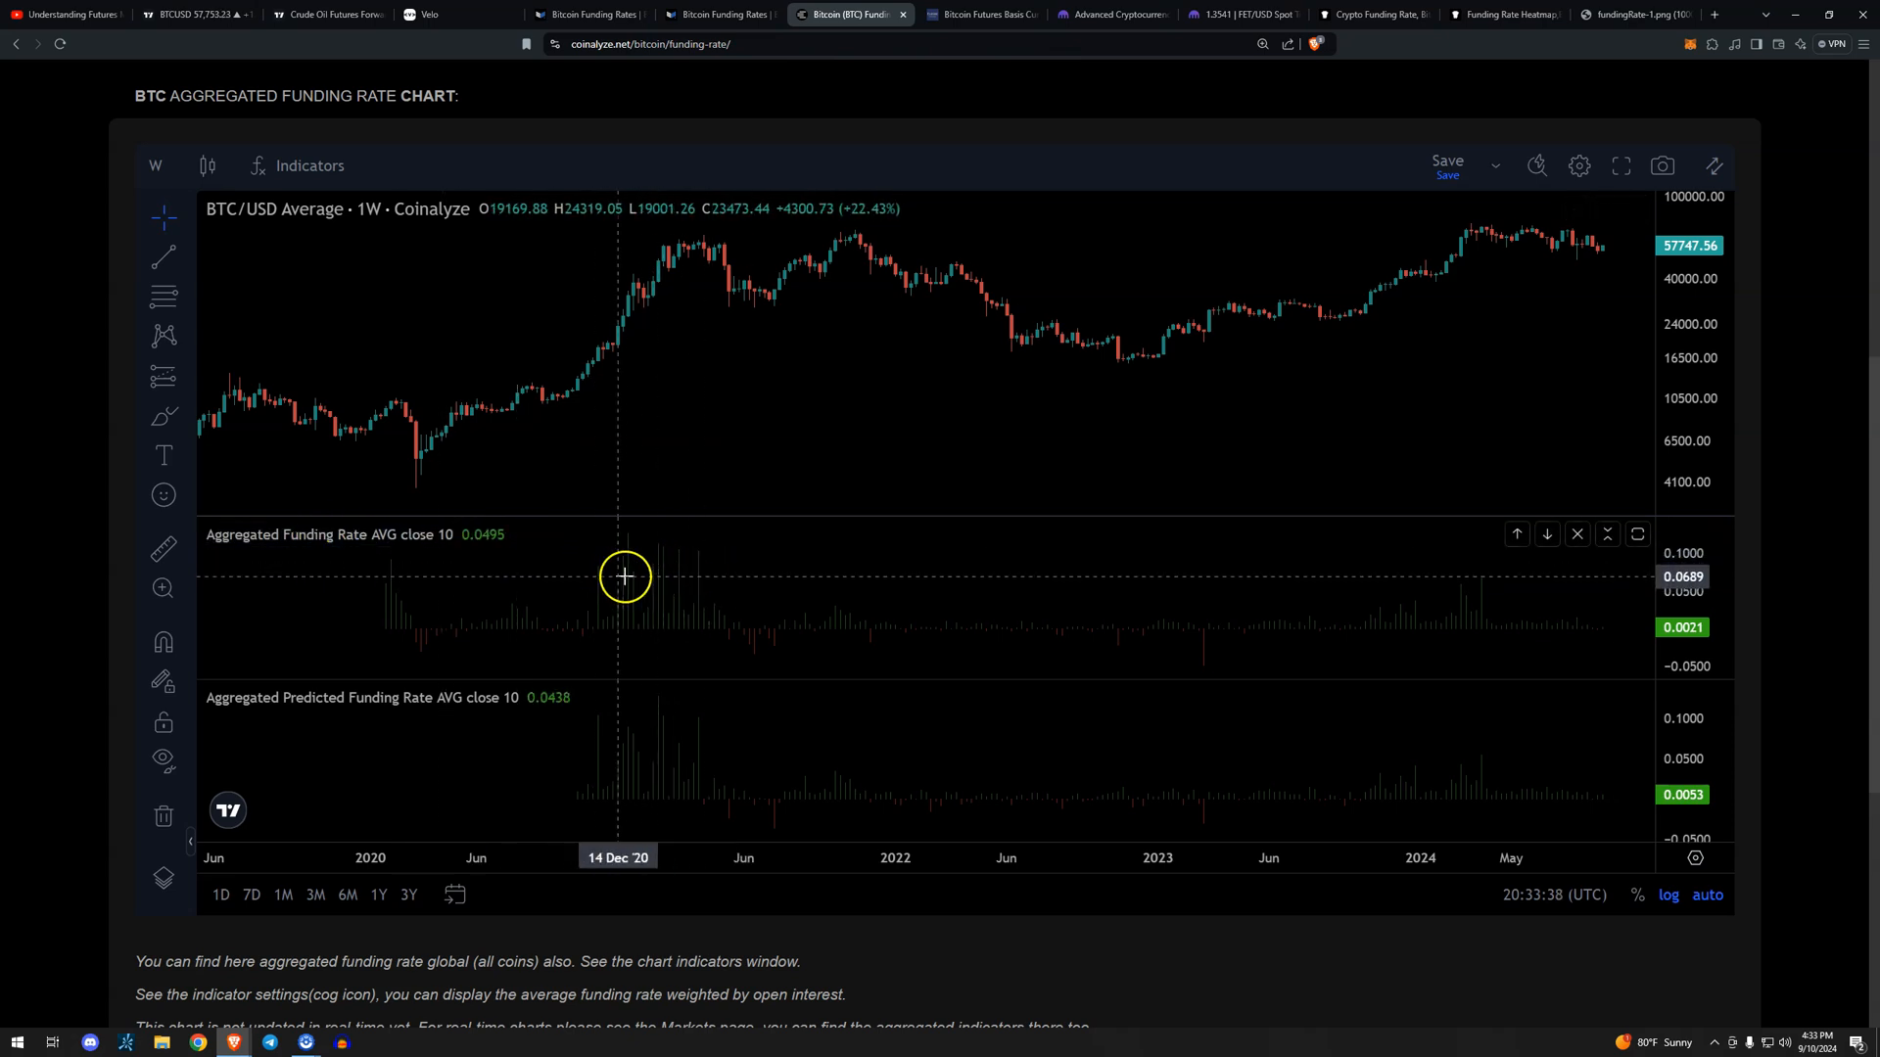
mouse_move(695, 600)
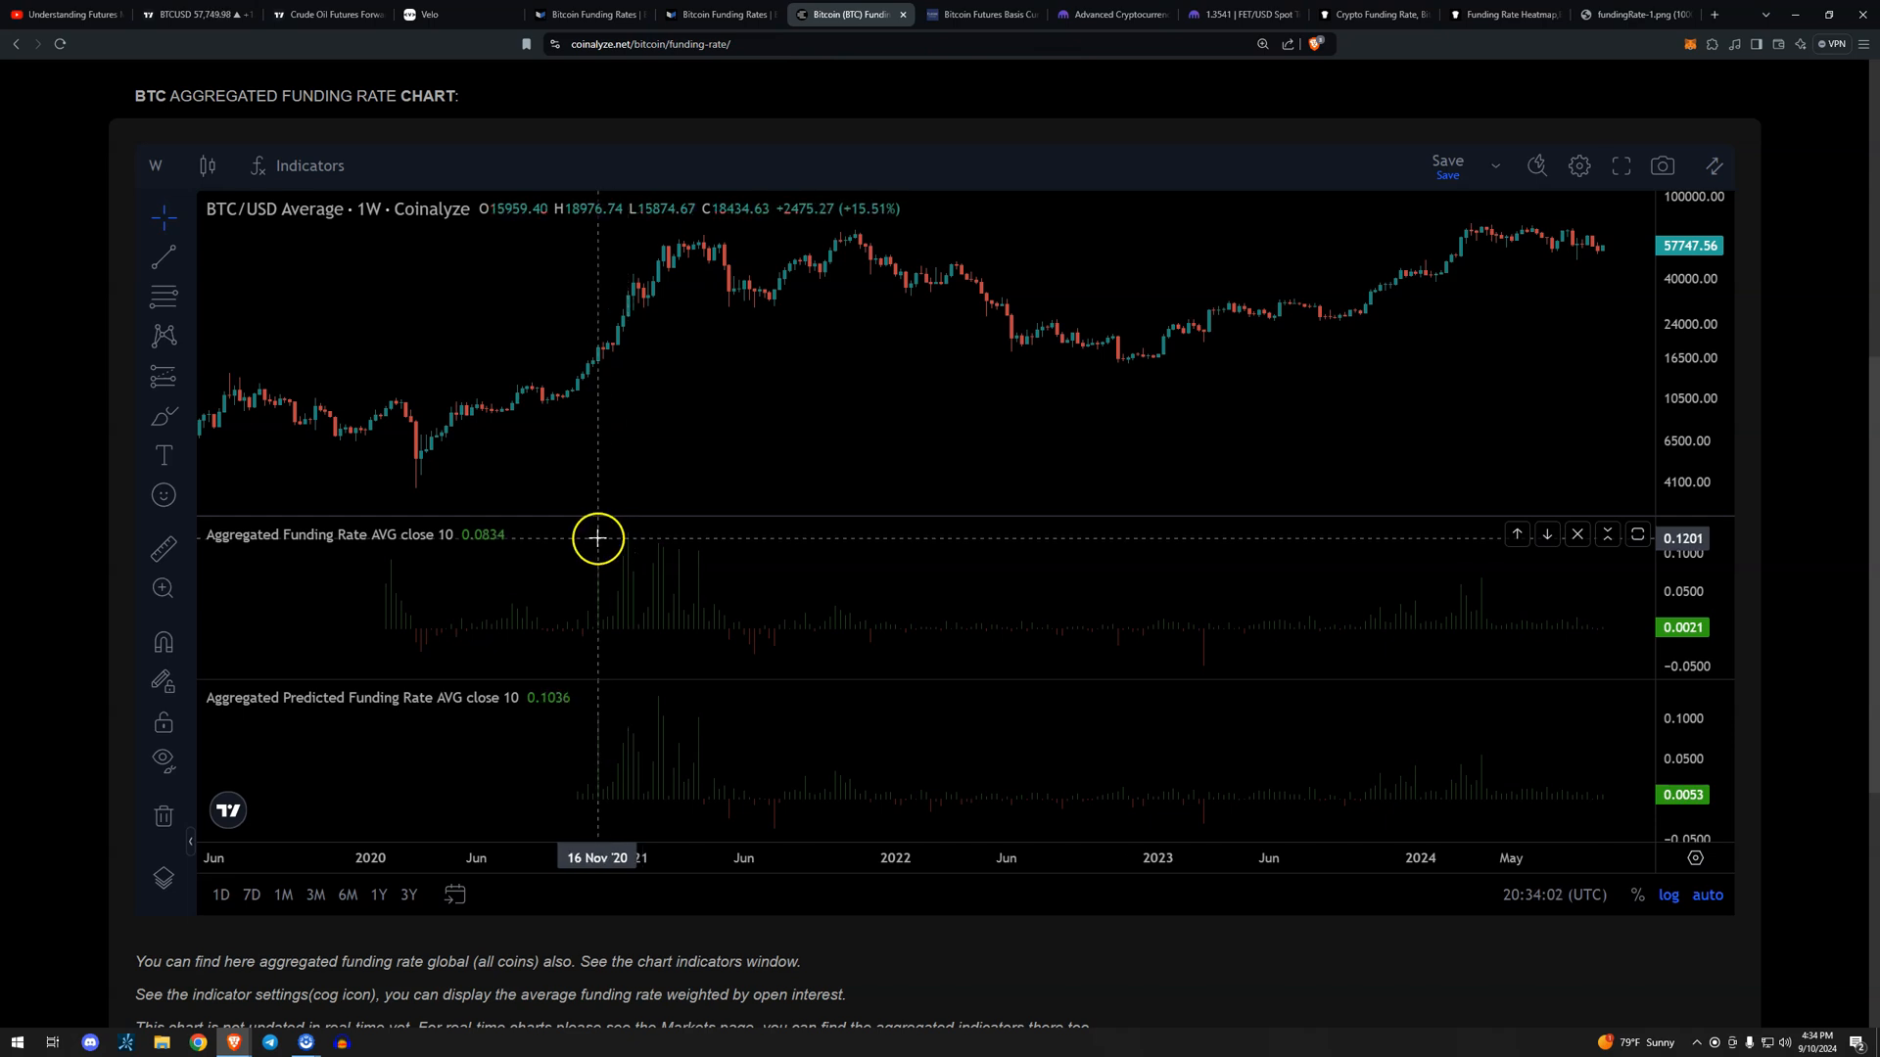
mouse_move(744, 532)
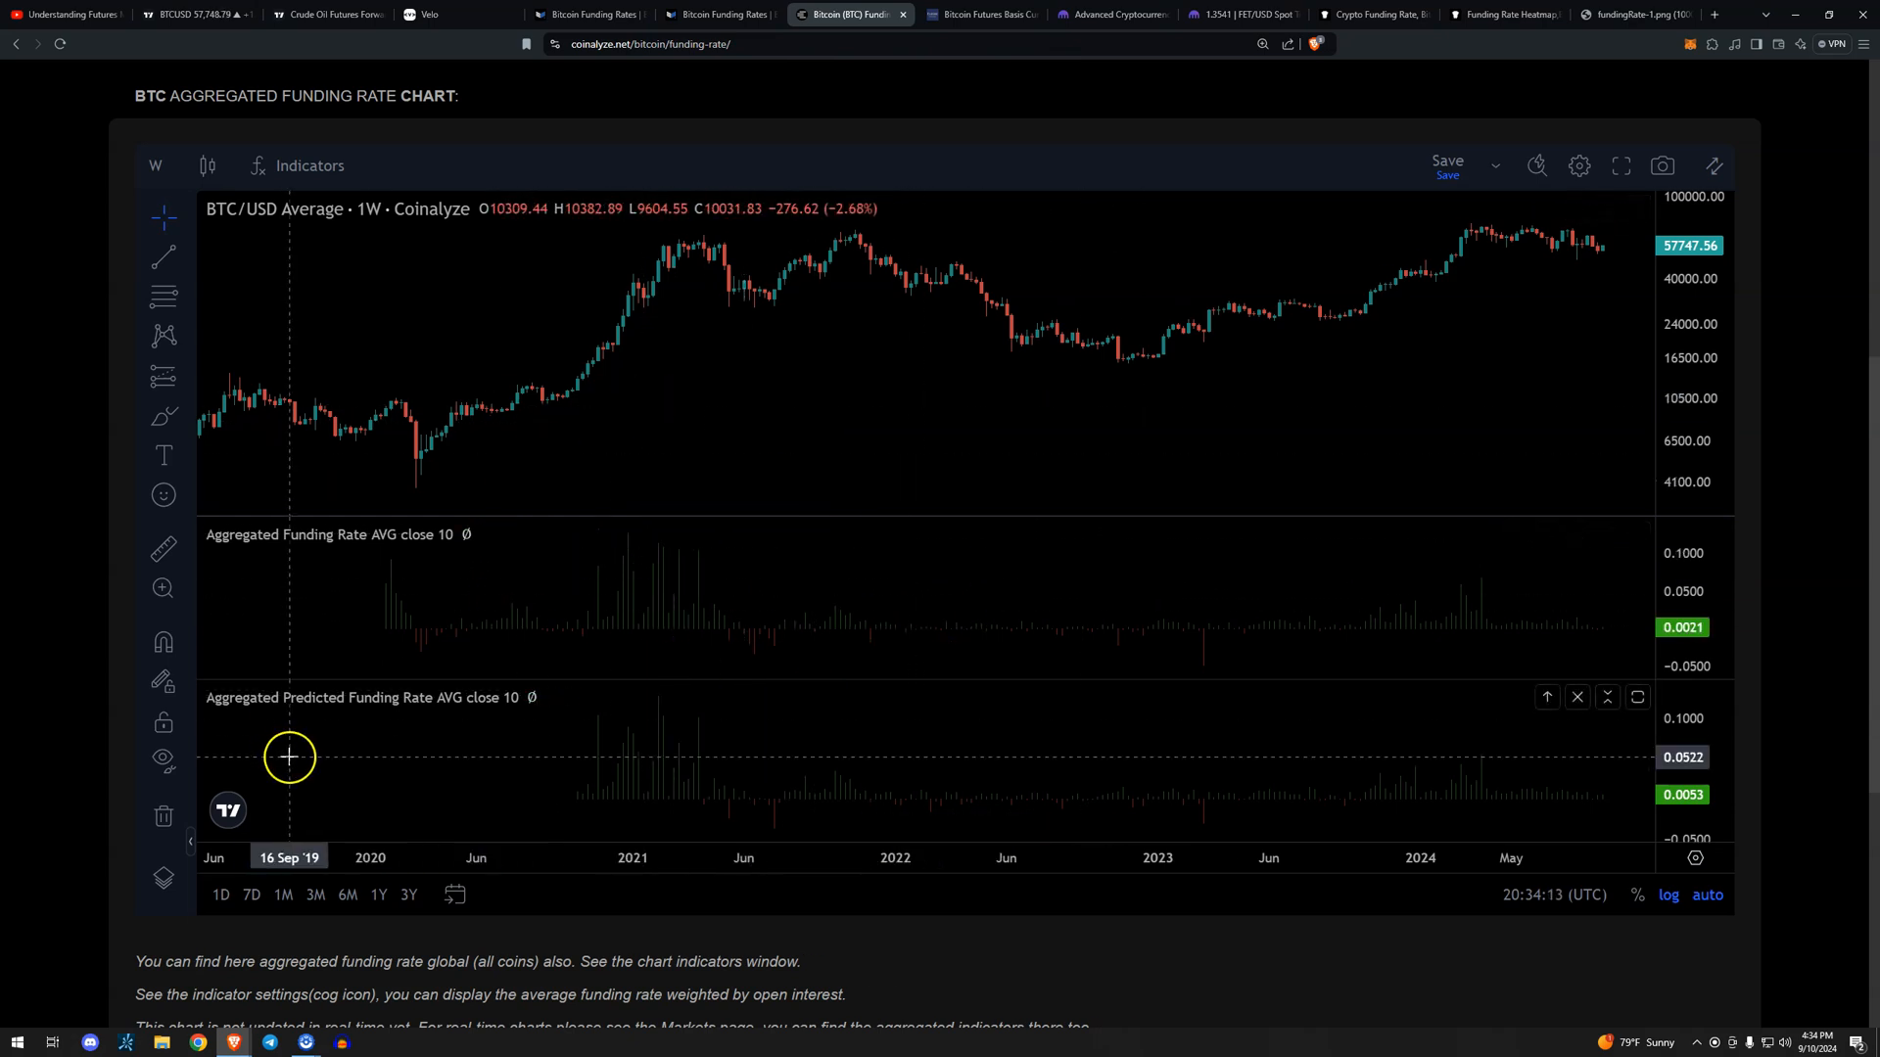
mouse_move(1603, 629)
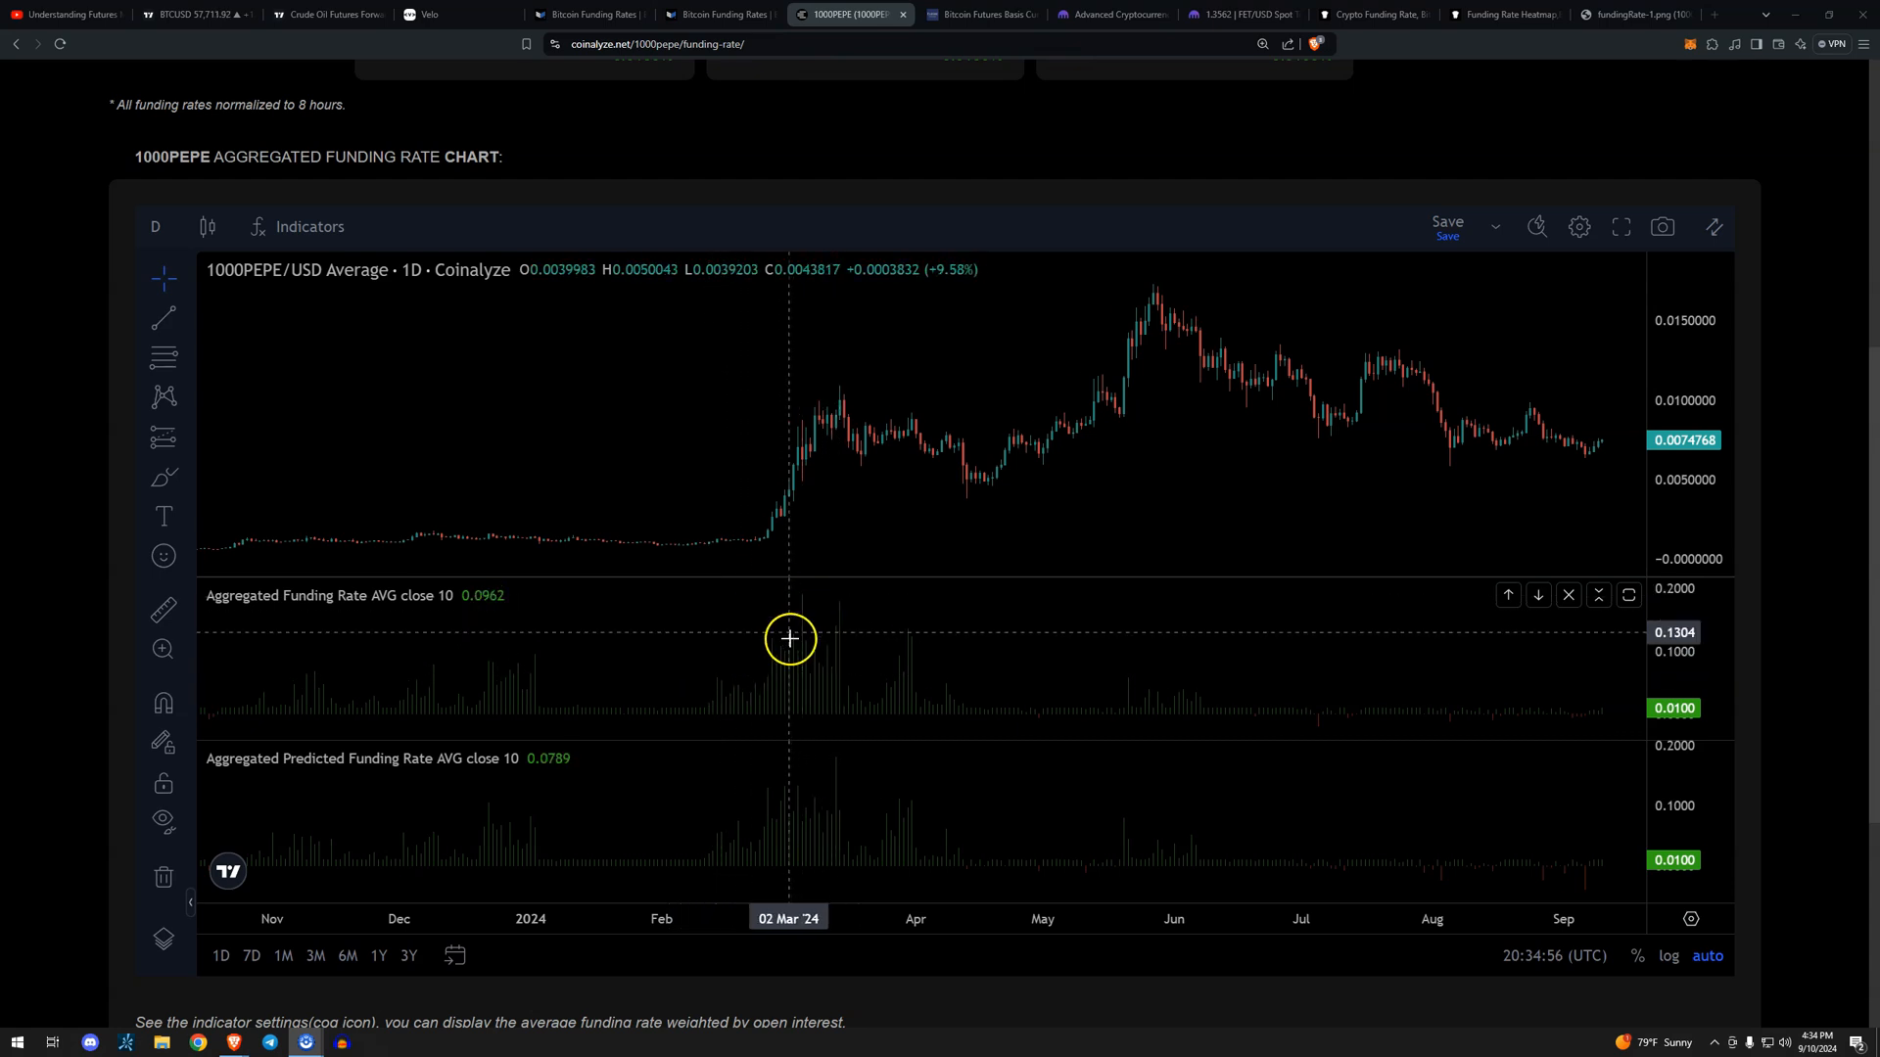
mouse_move(753, 662)
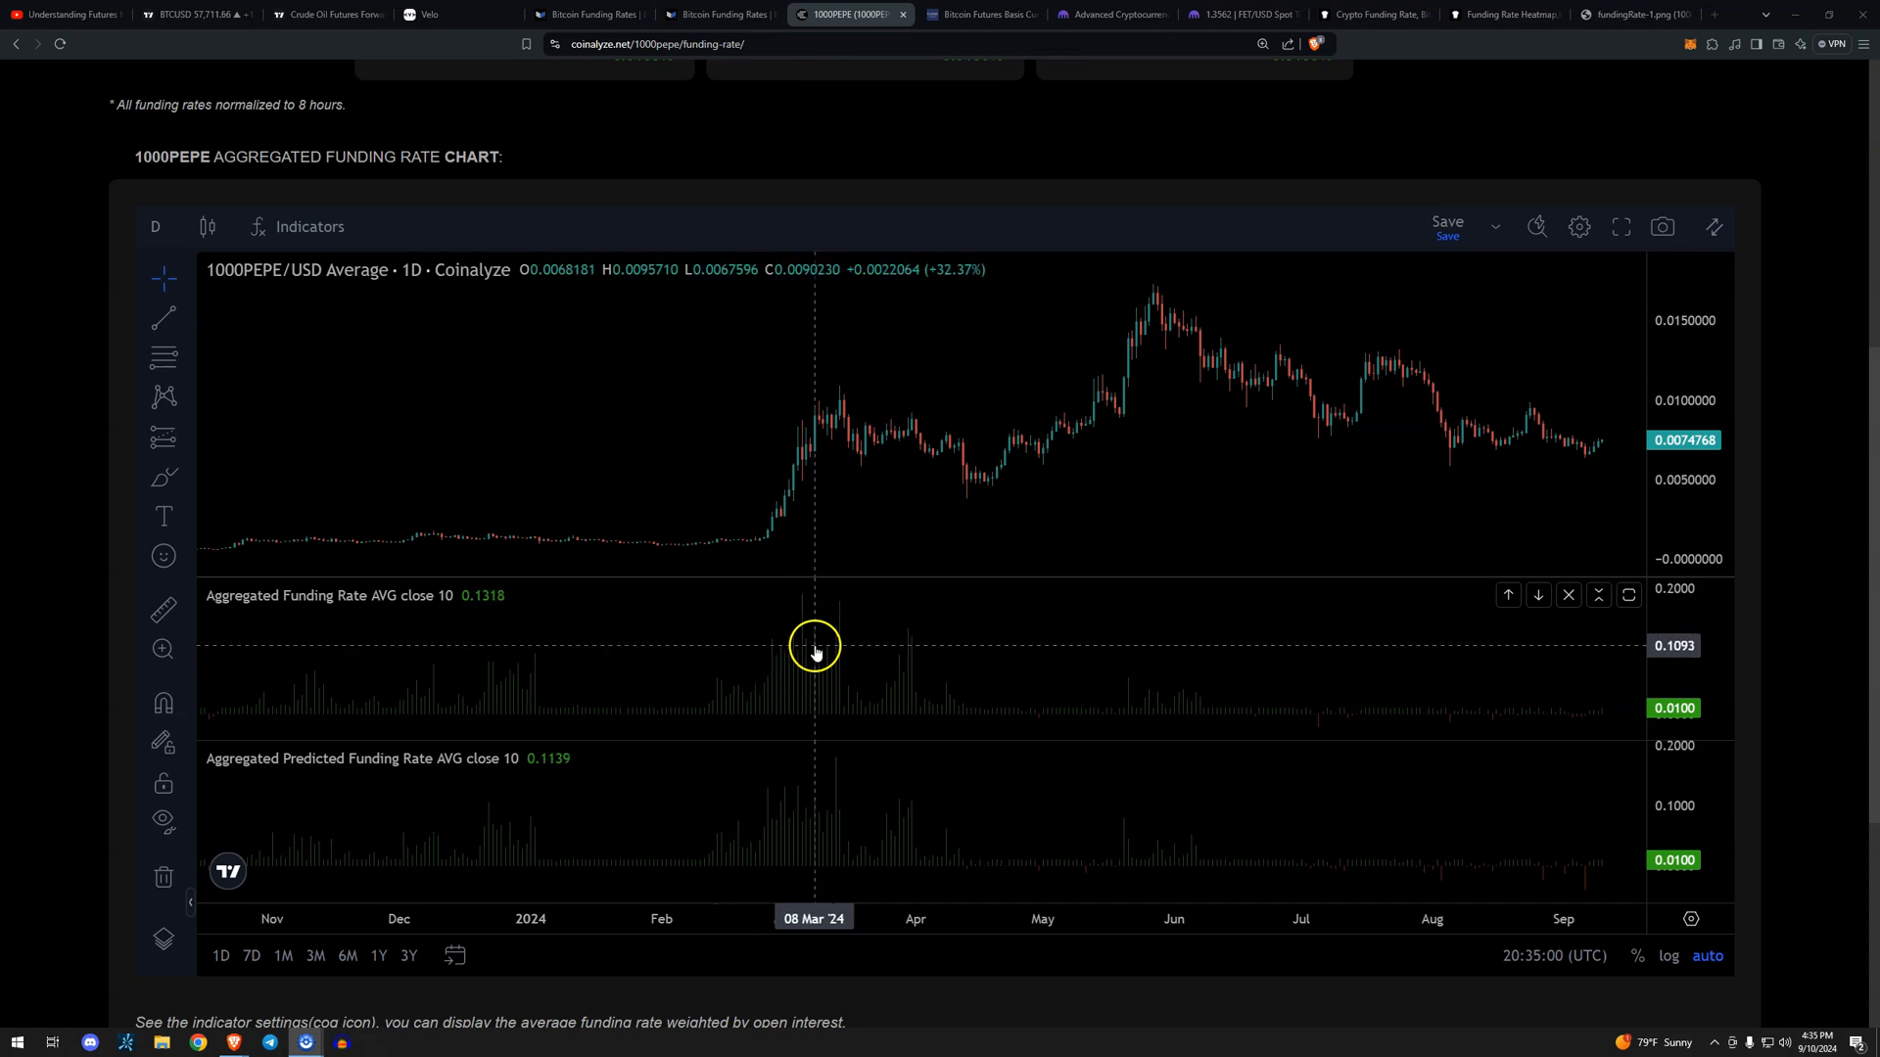
mouse_move(830, 655)
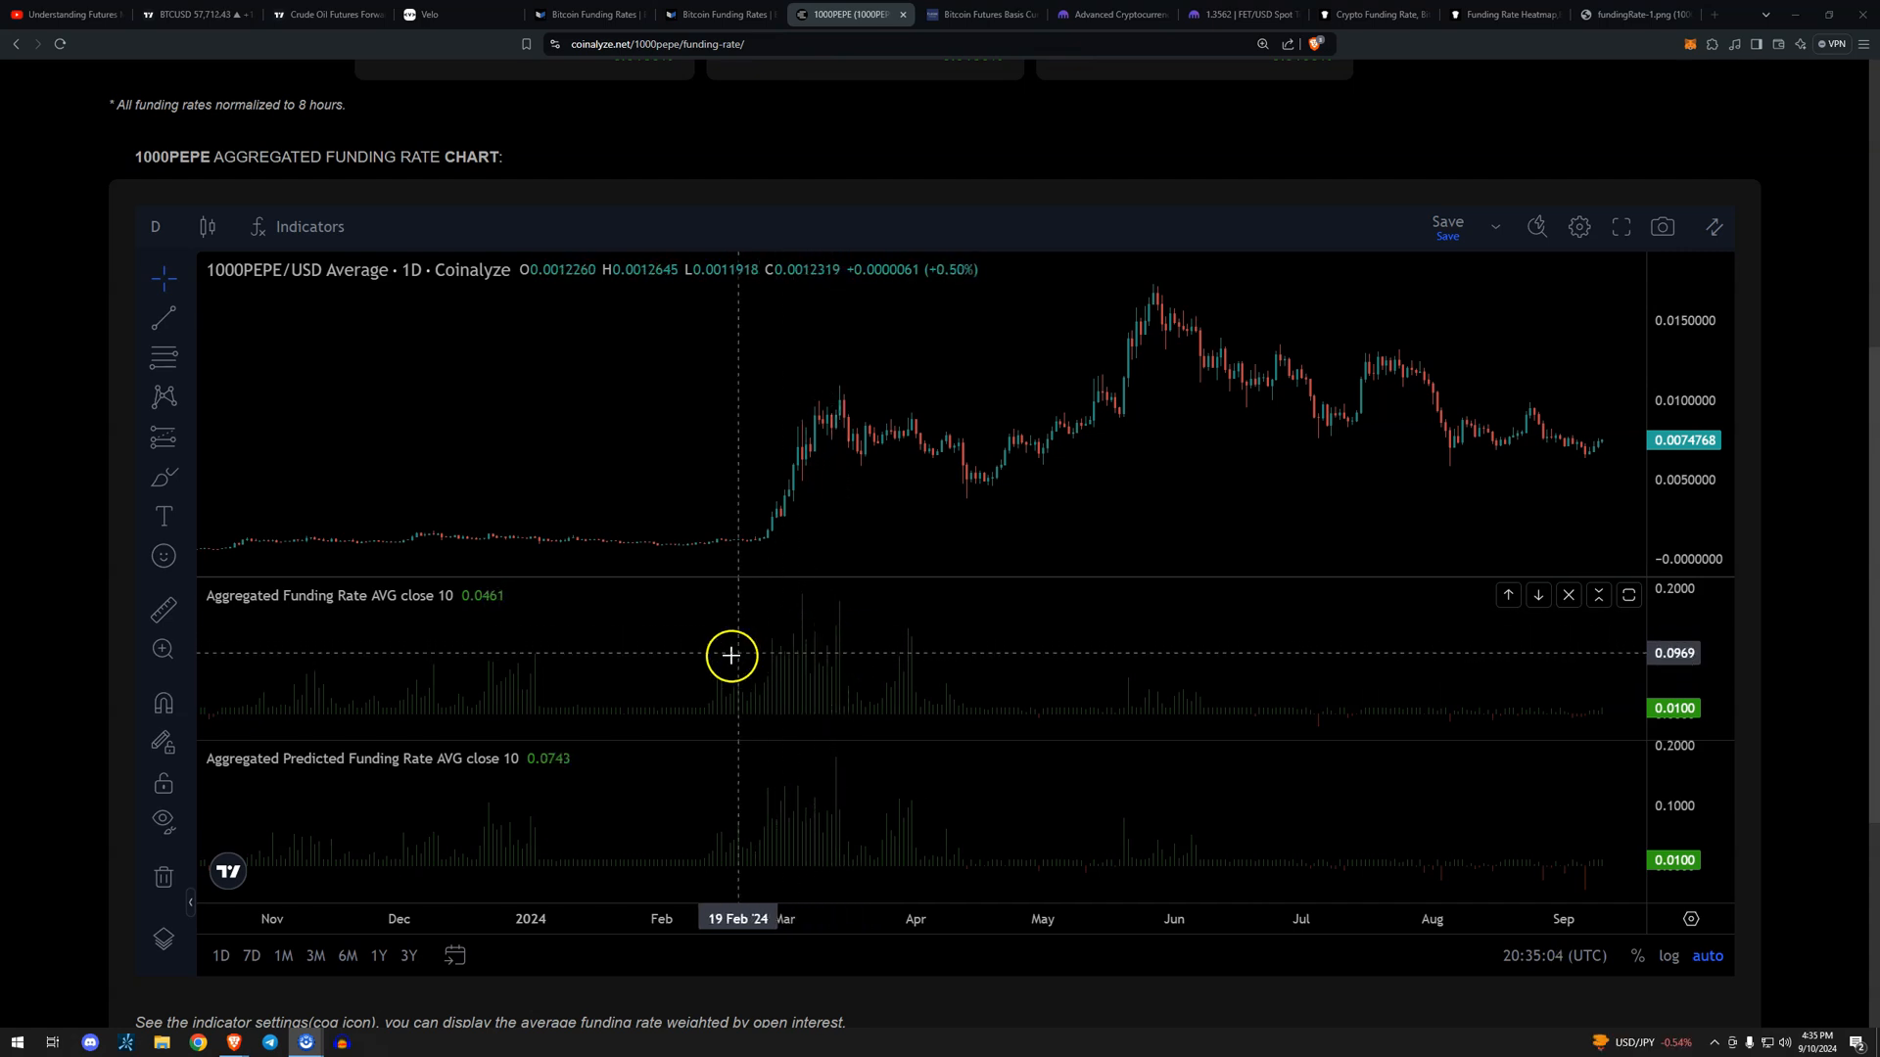
mouse_move(1313, 726)
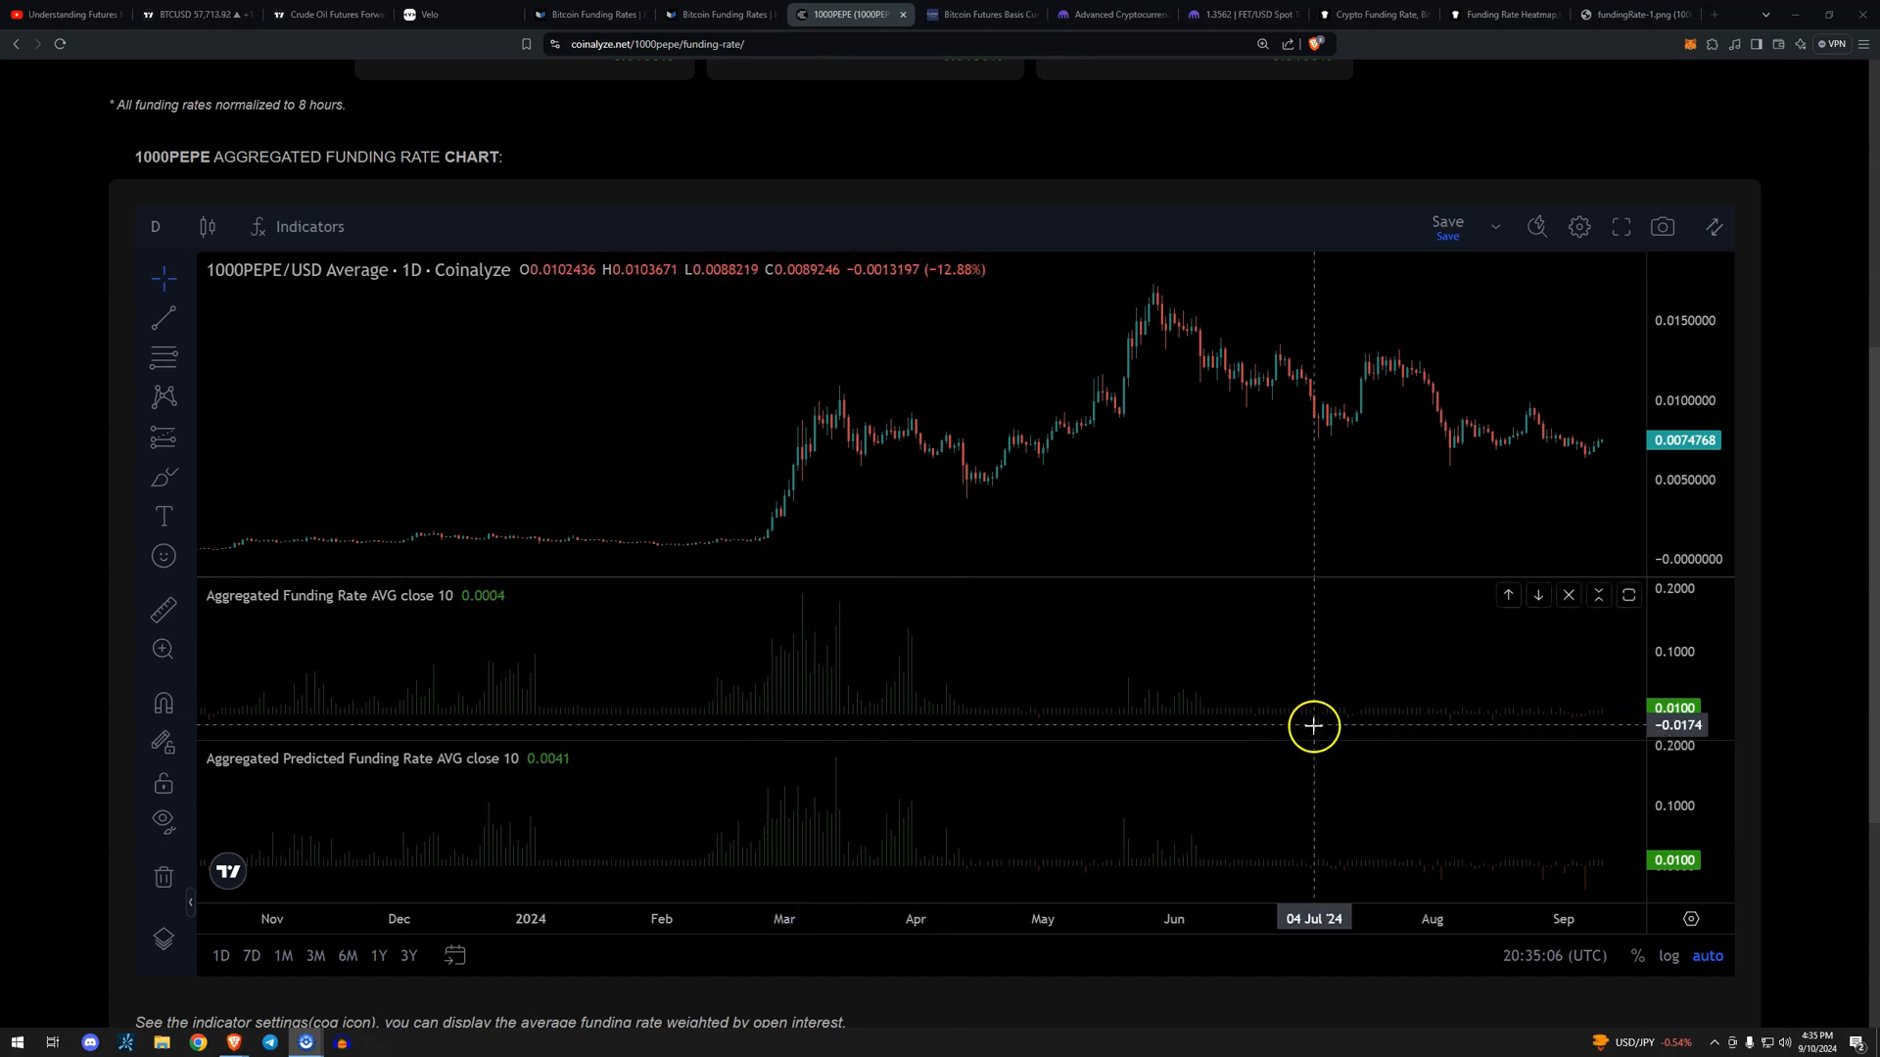
mouse_move(1329, 708)
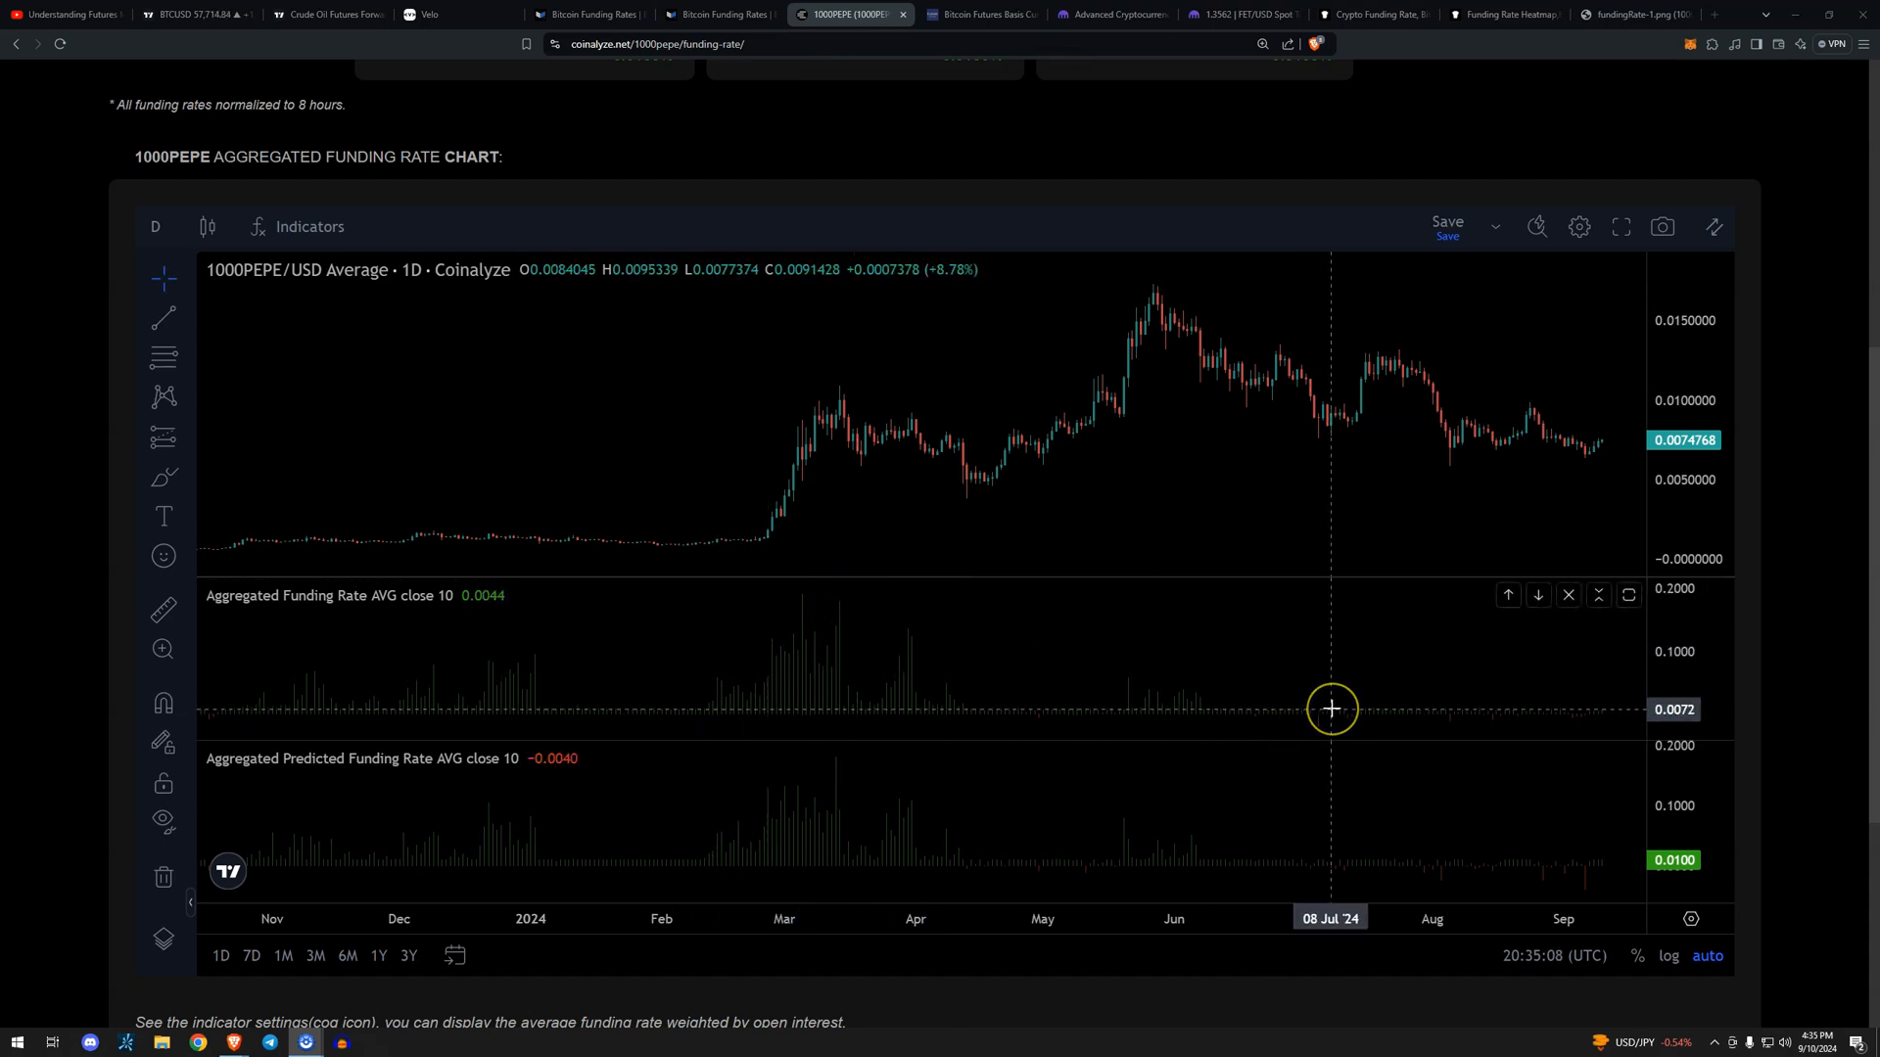
mouse_move(839, 405)
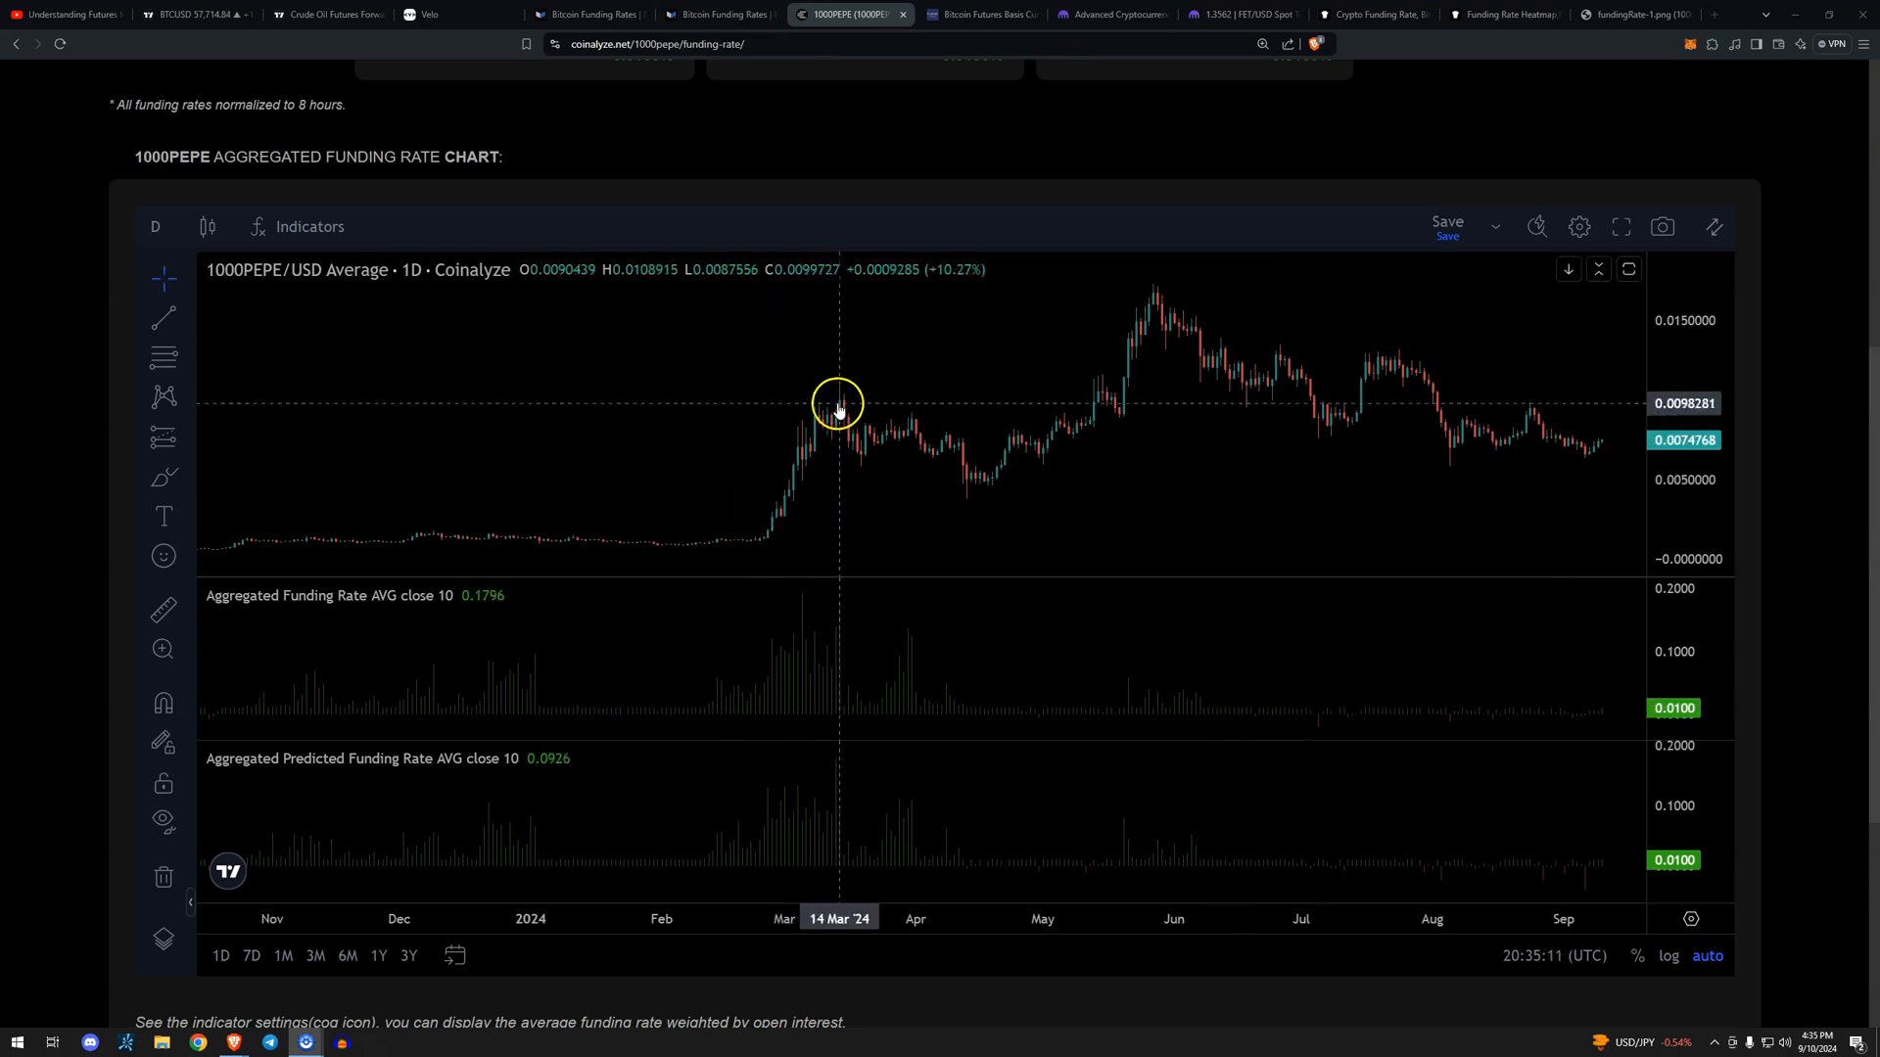
mouse_move(759, 519)
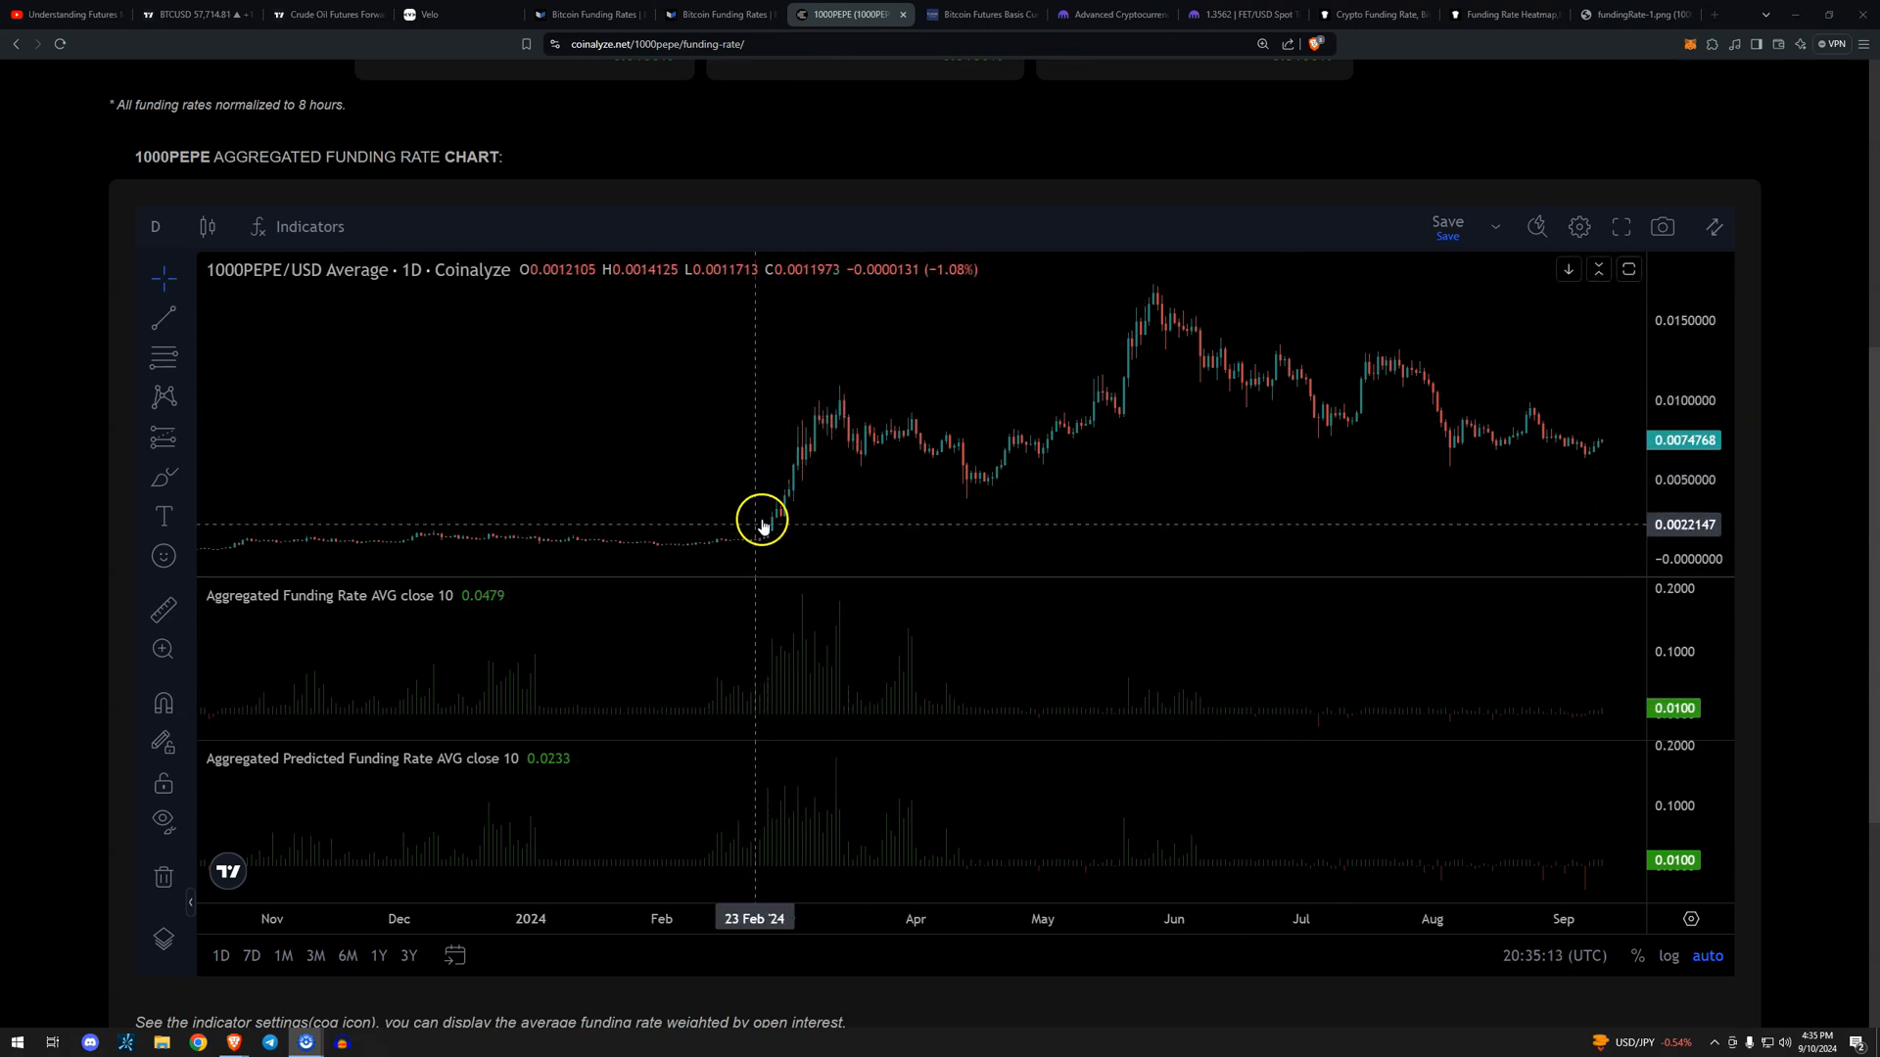
mouse_move(827, 405)
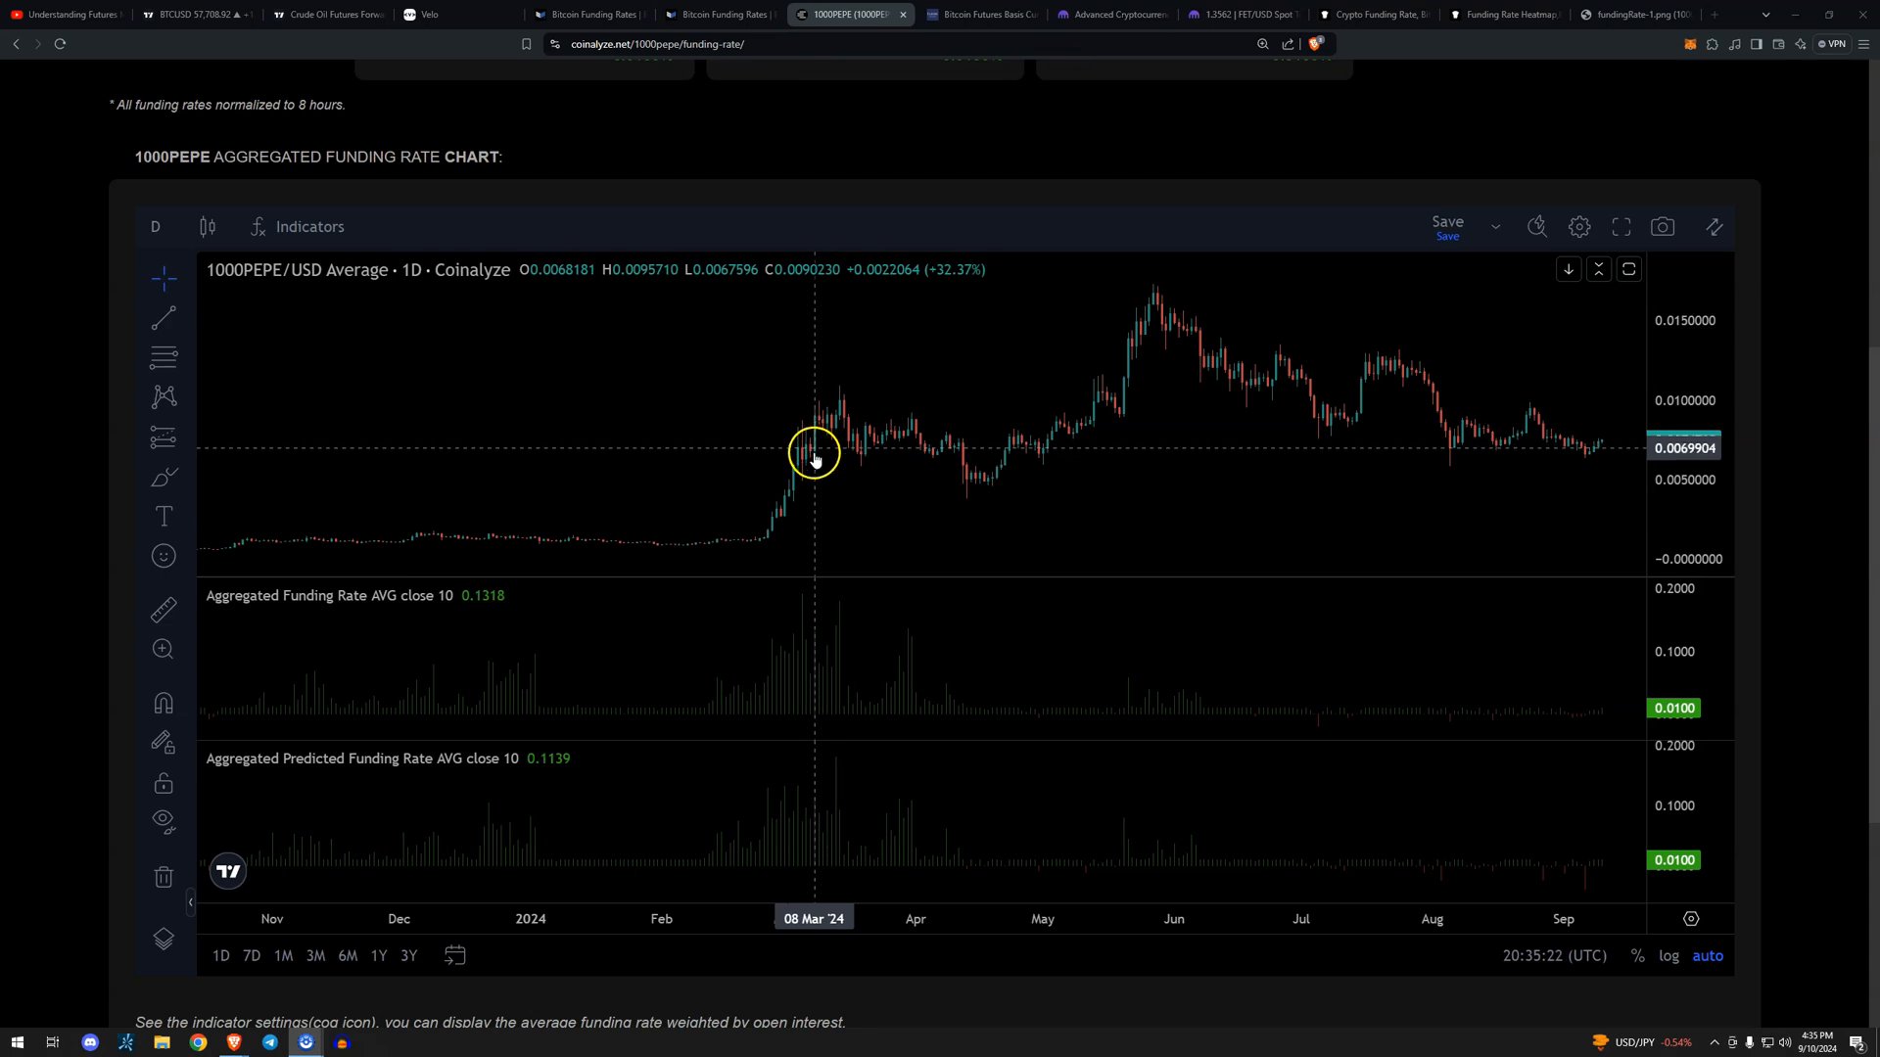
mouse_move(1103, 409)
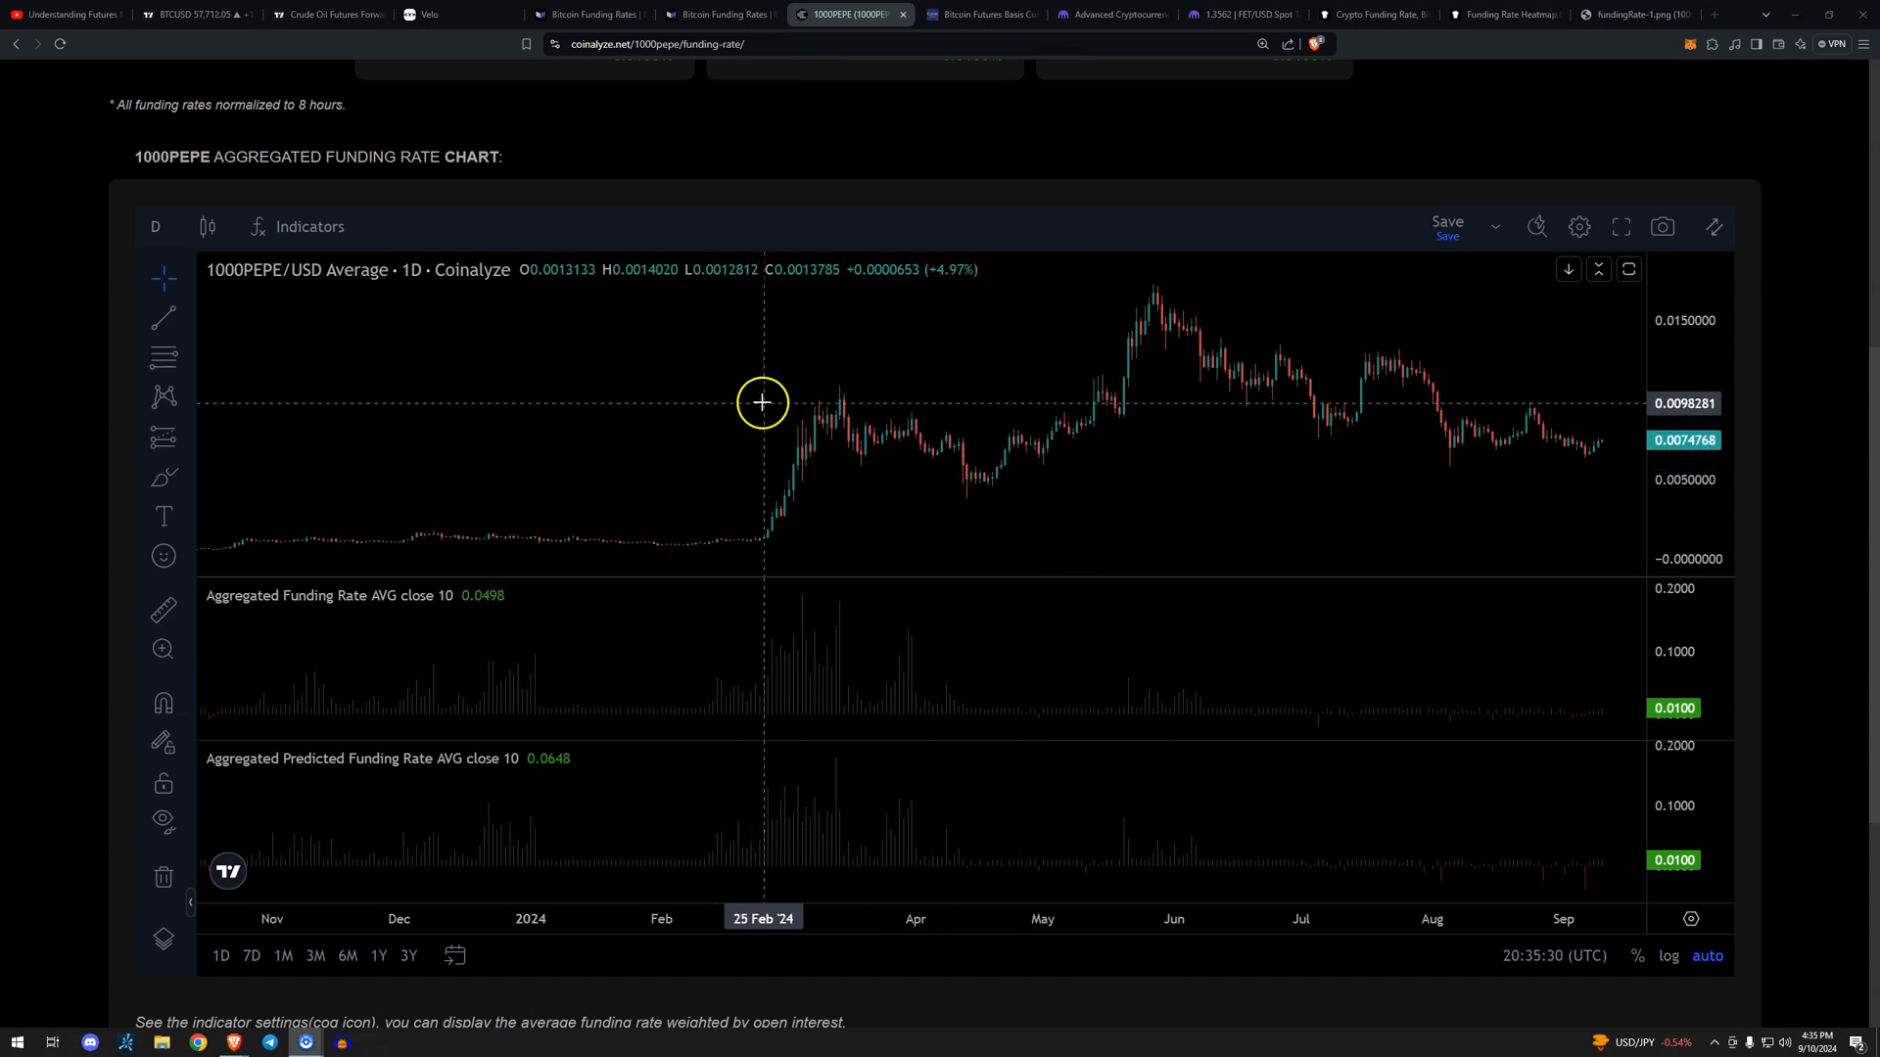
mouse_move(1180, 293)
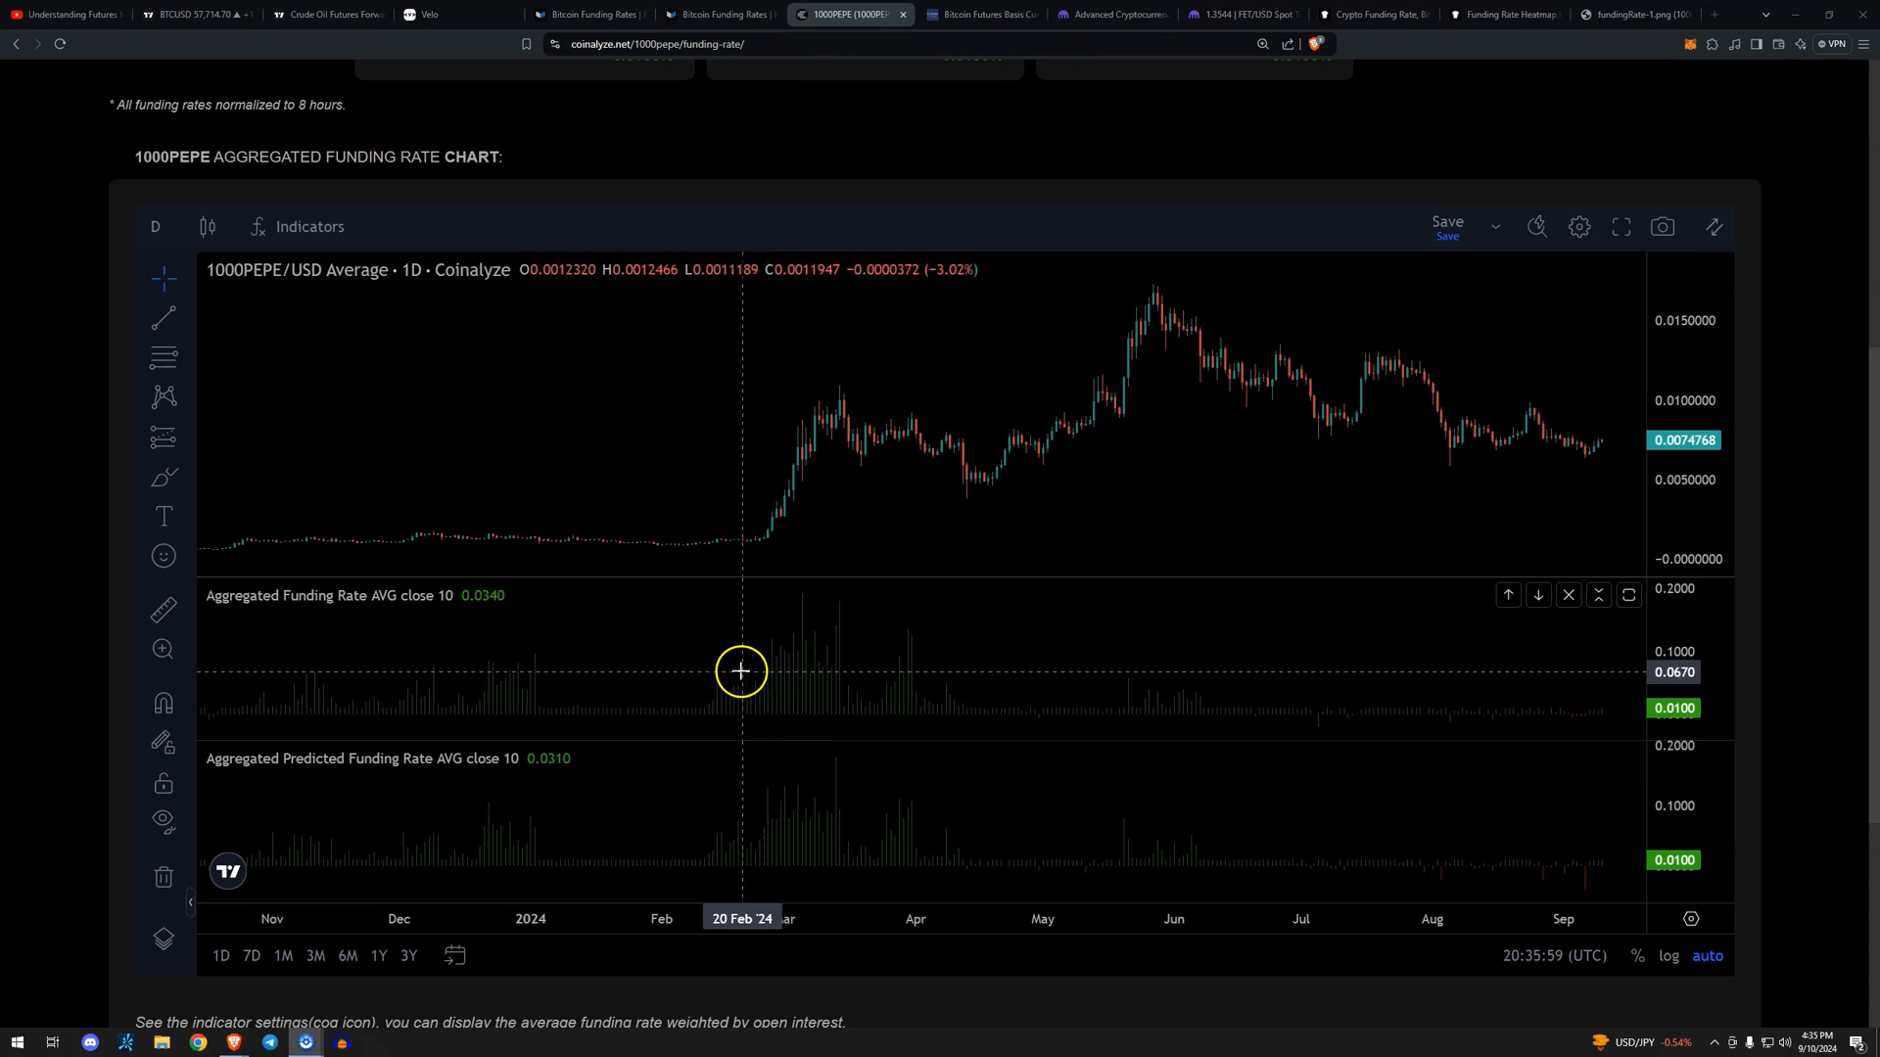
mouse_move(772, 642)
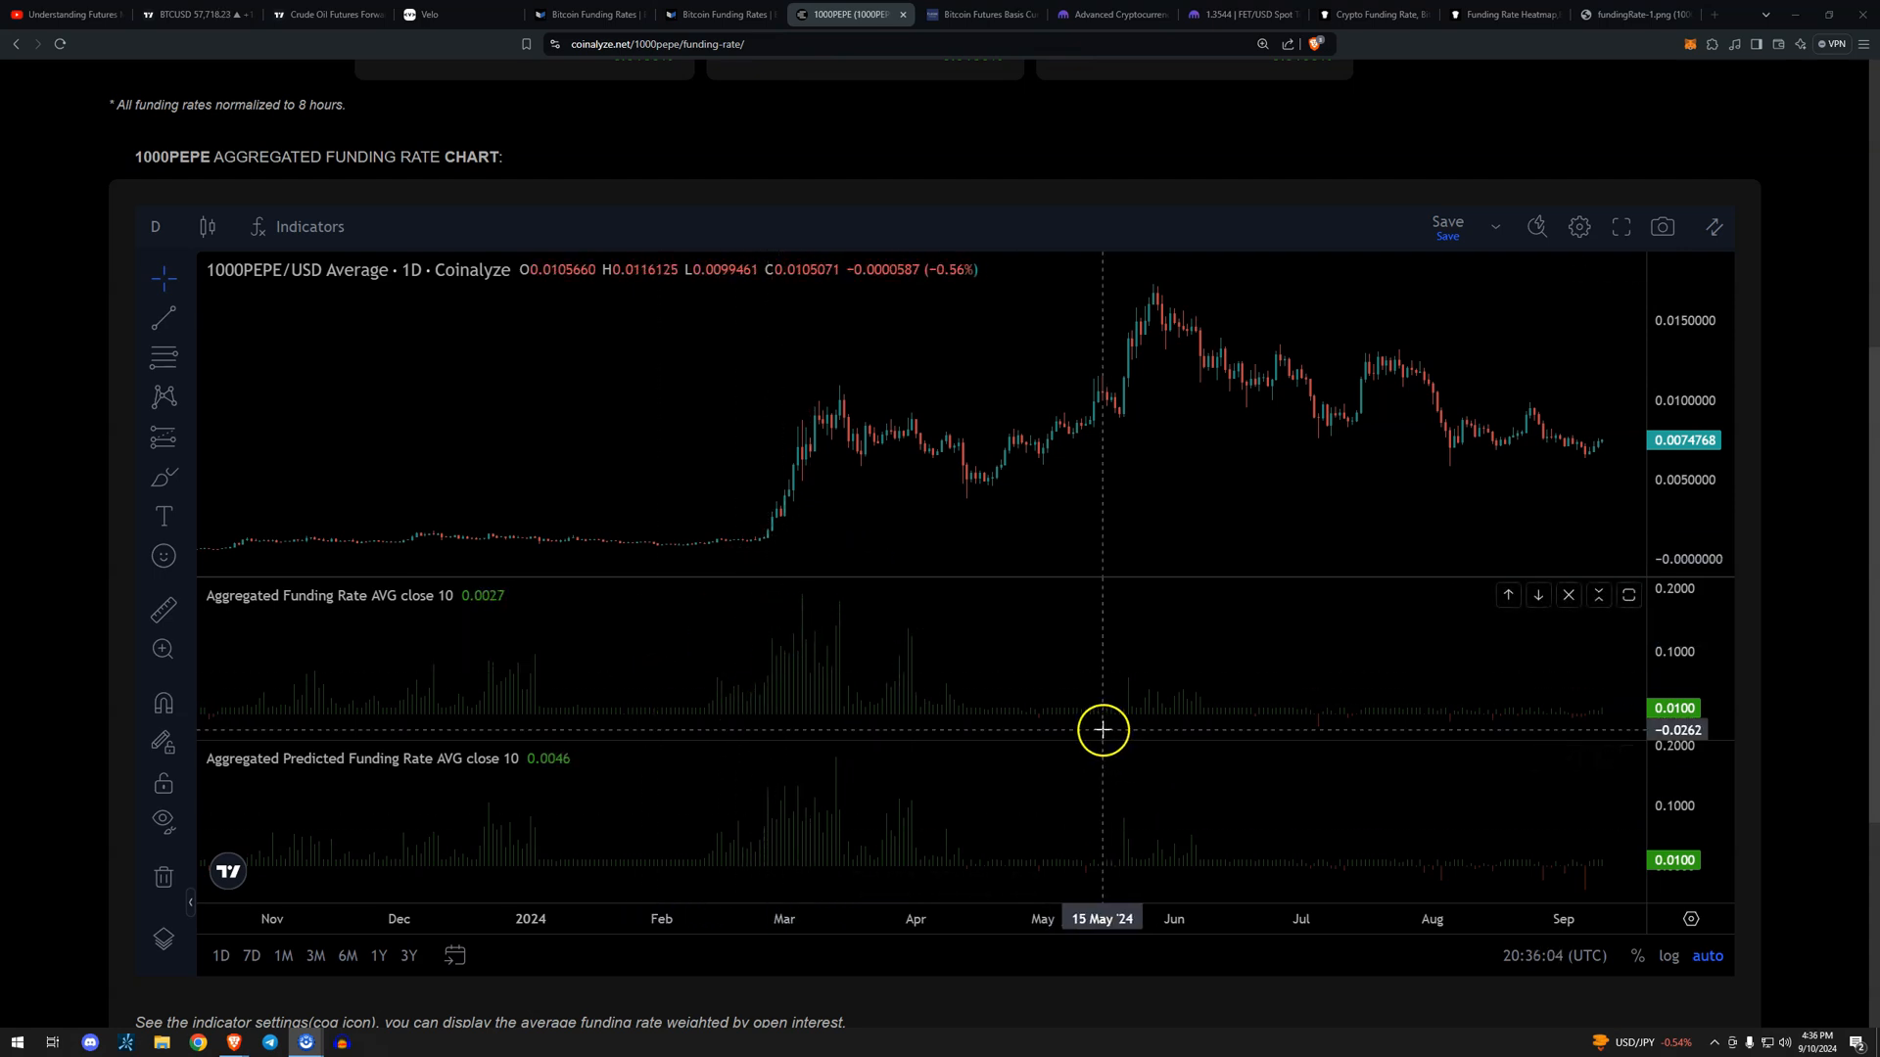
Switch to the Kraken Pro landing page for spot, margin trading and staking.
left_click(1109, 15)
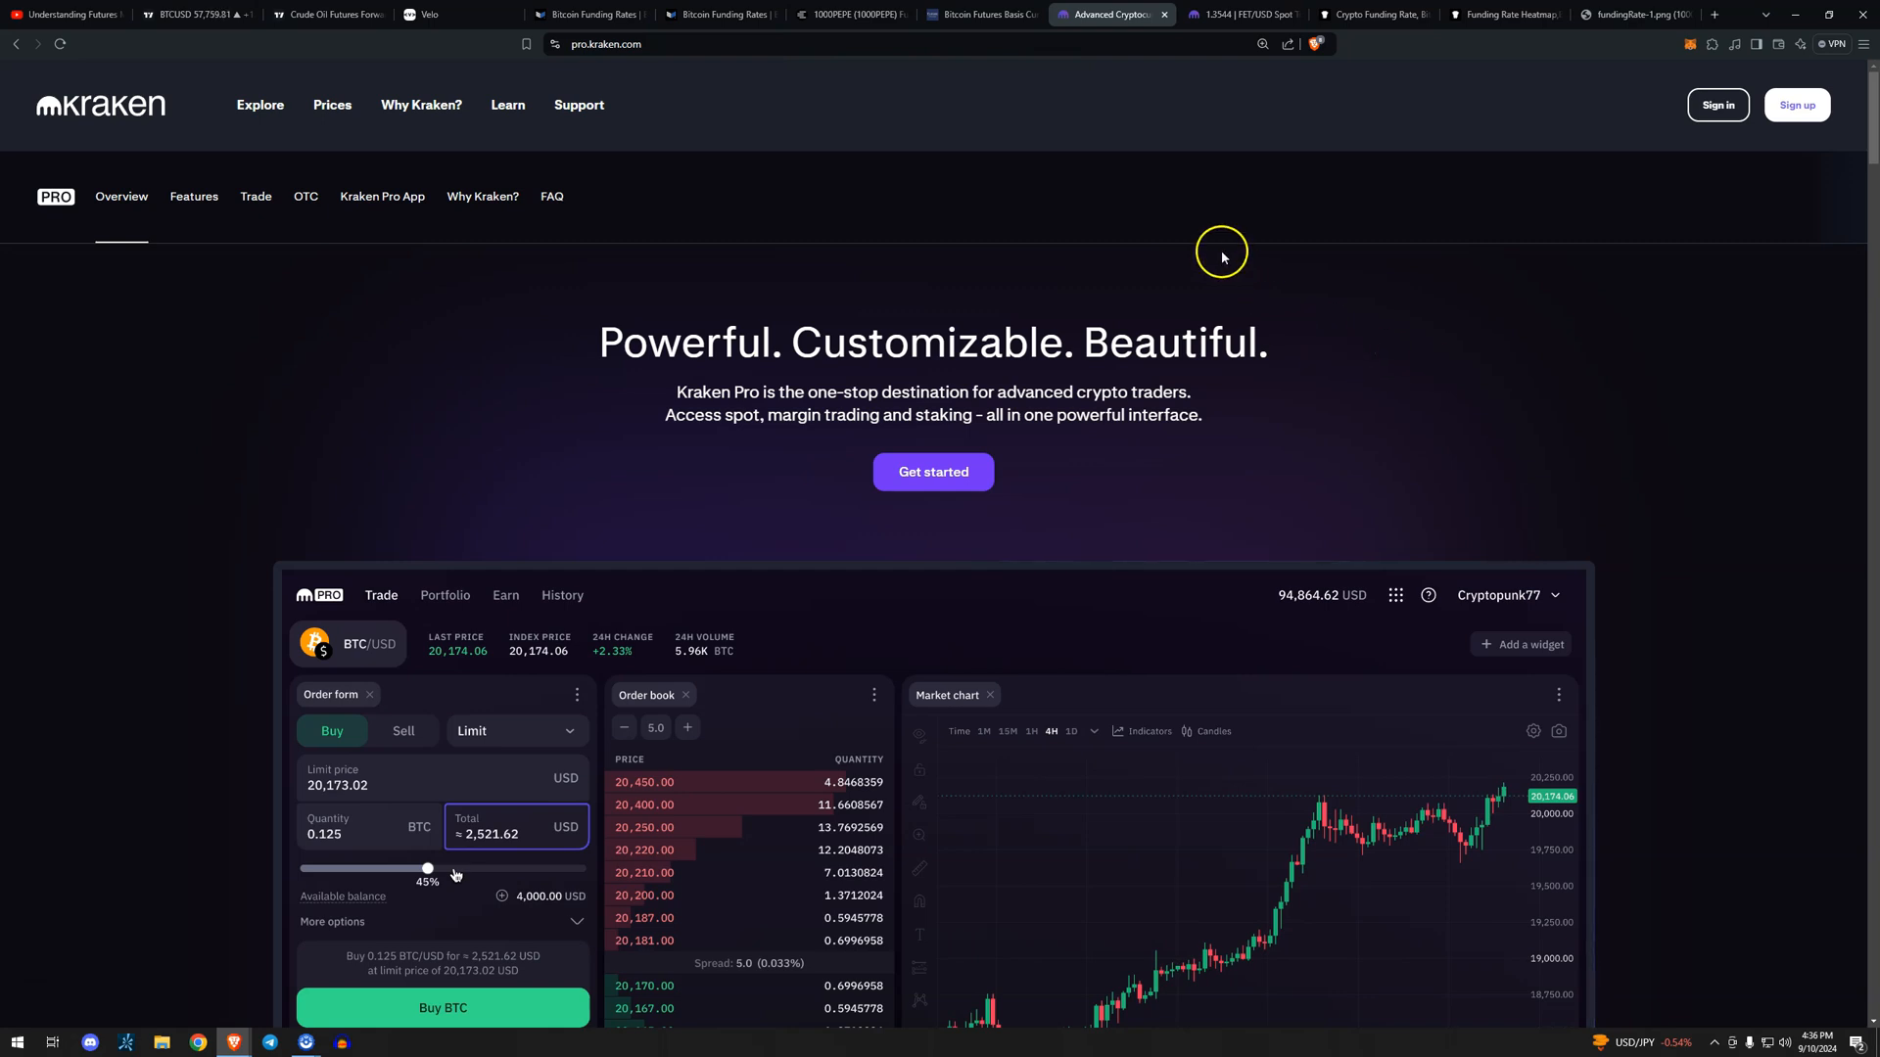
View Kraken Pro's annotated FET/USD daily chart, then return to CoinGlass's funding rate table.
left_click(1241, 15)
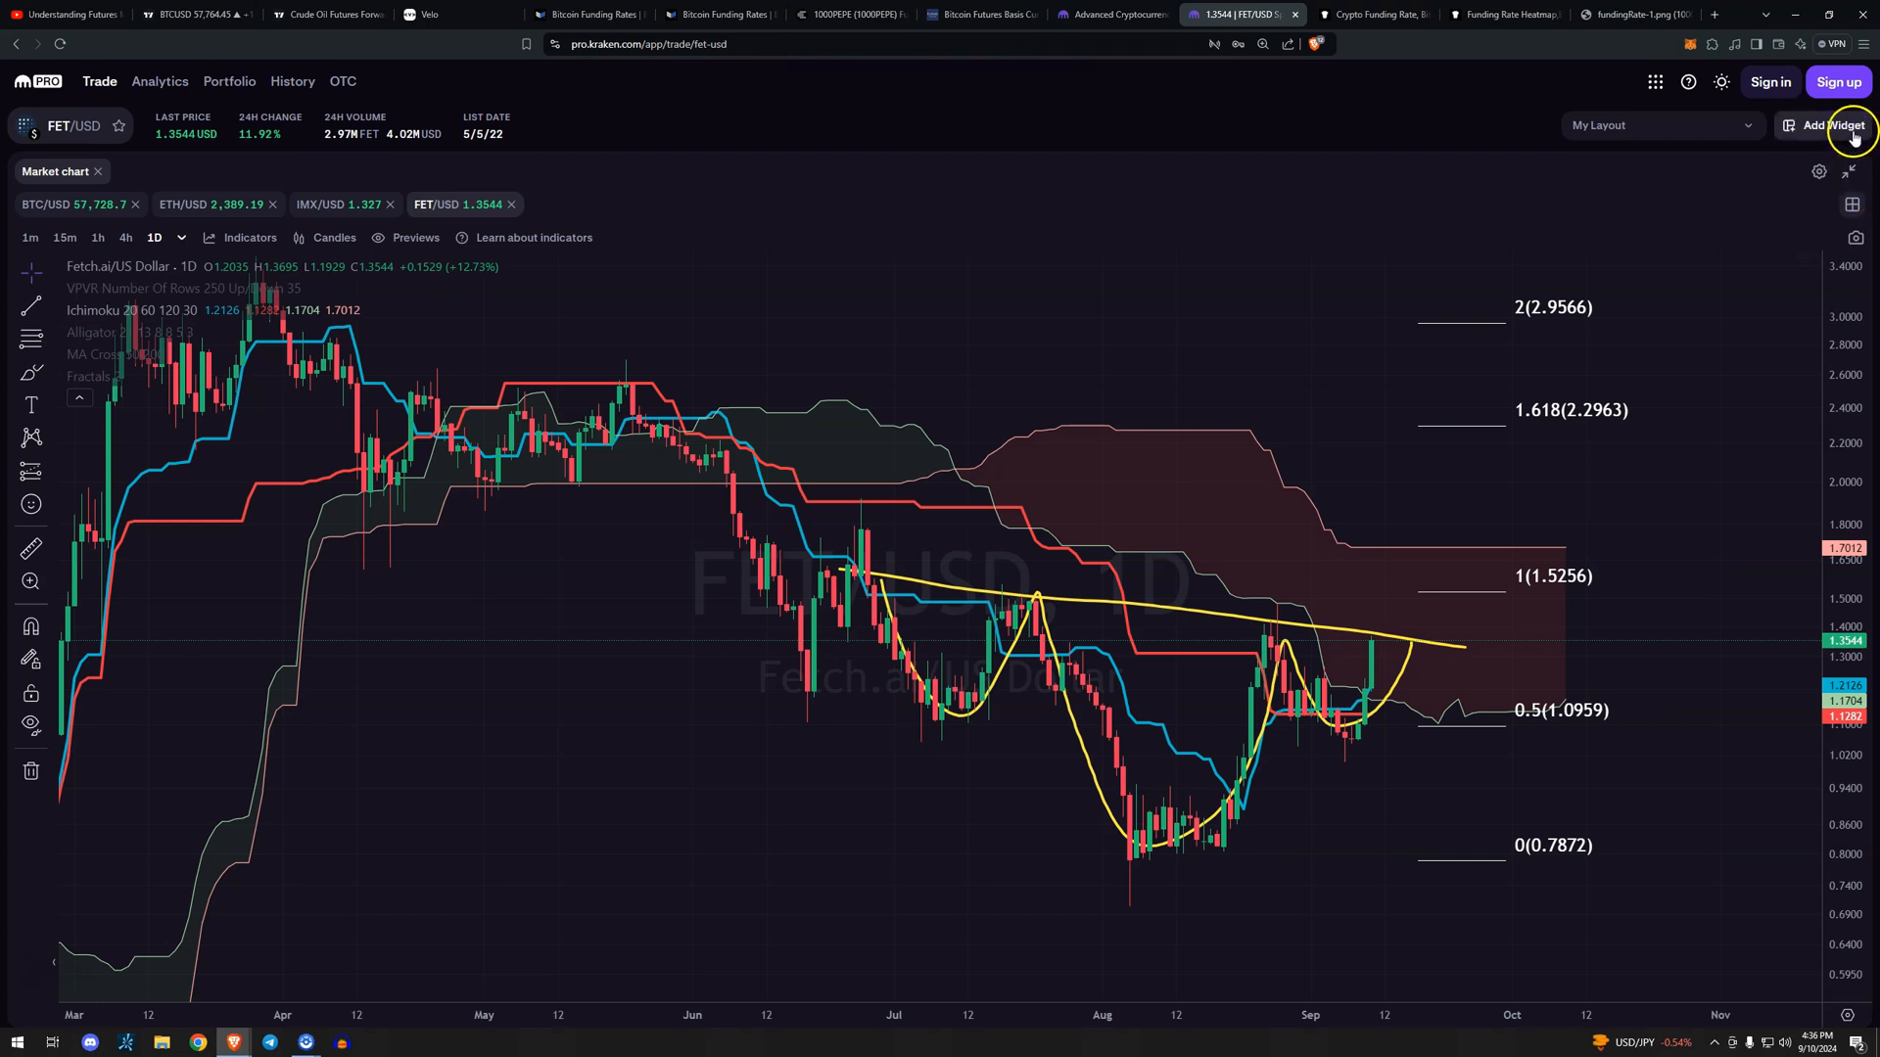
left_click(1826, 124)
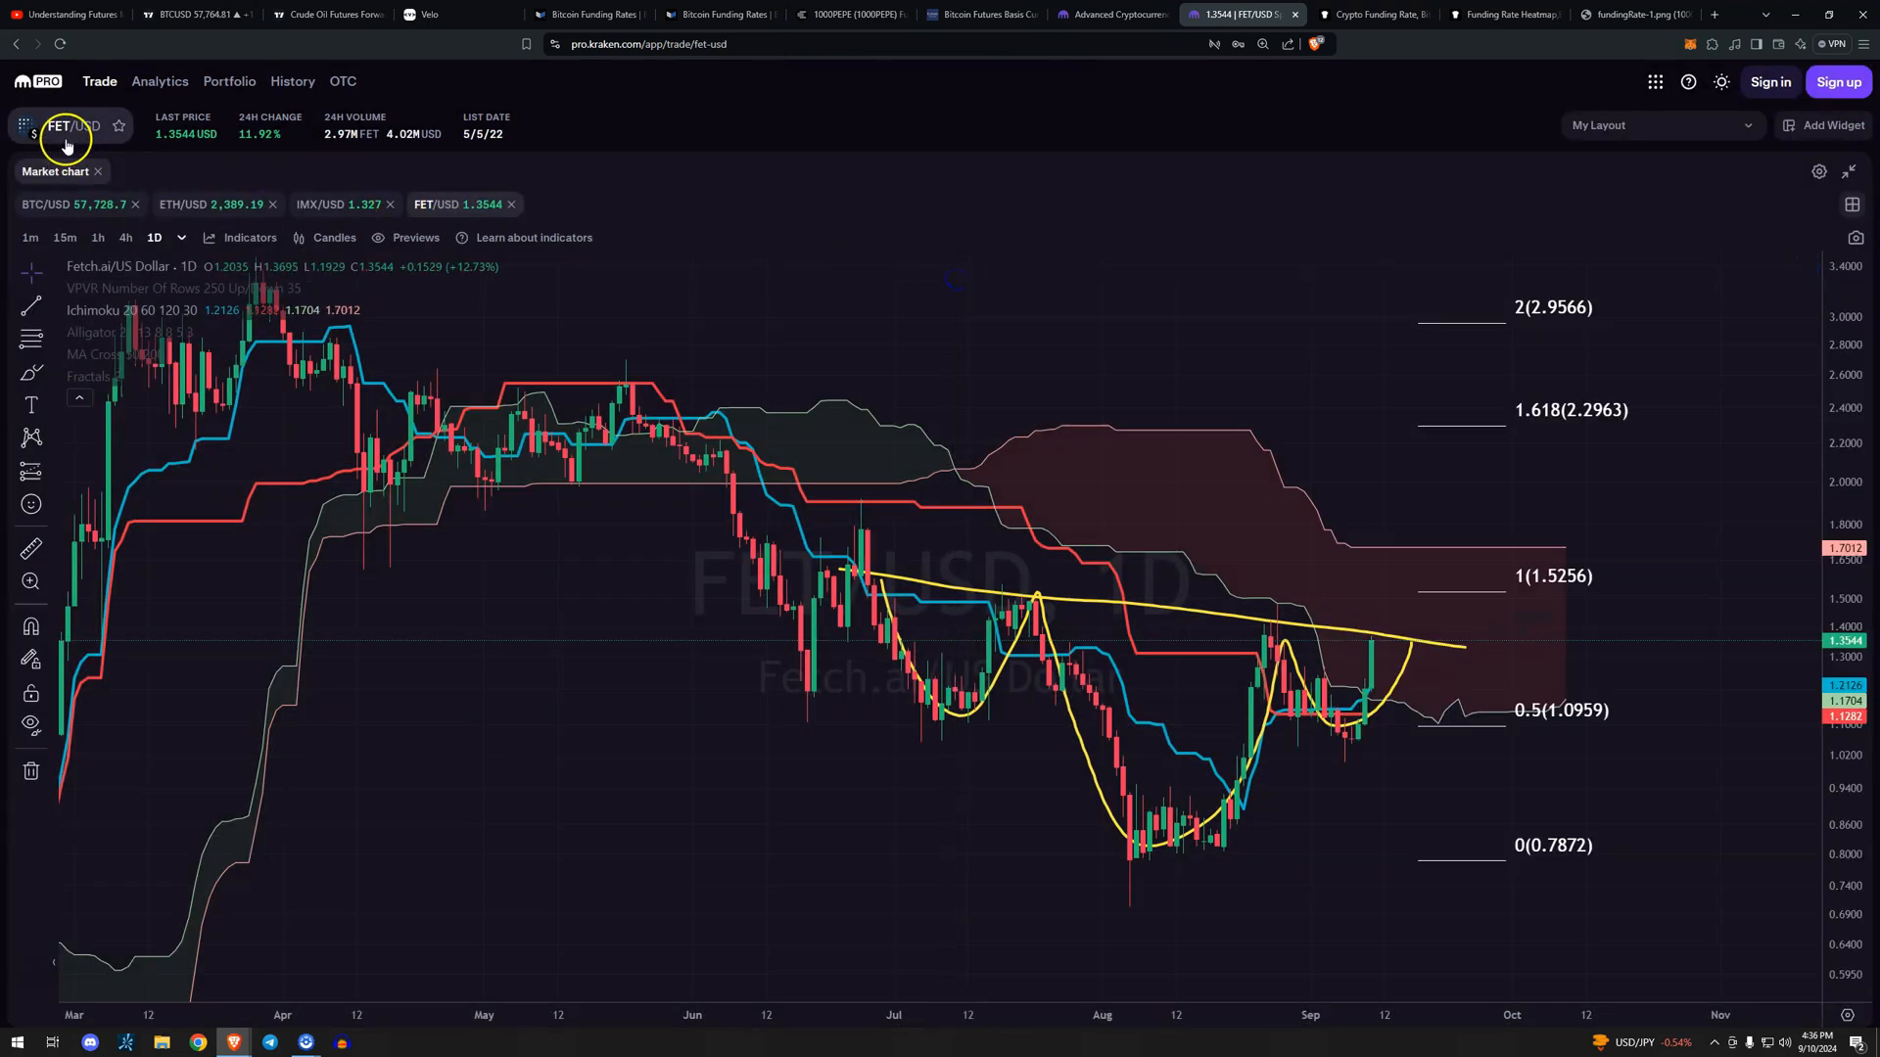
mouse_move(951, 236)
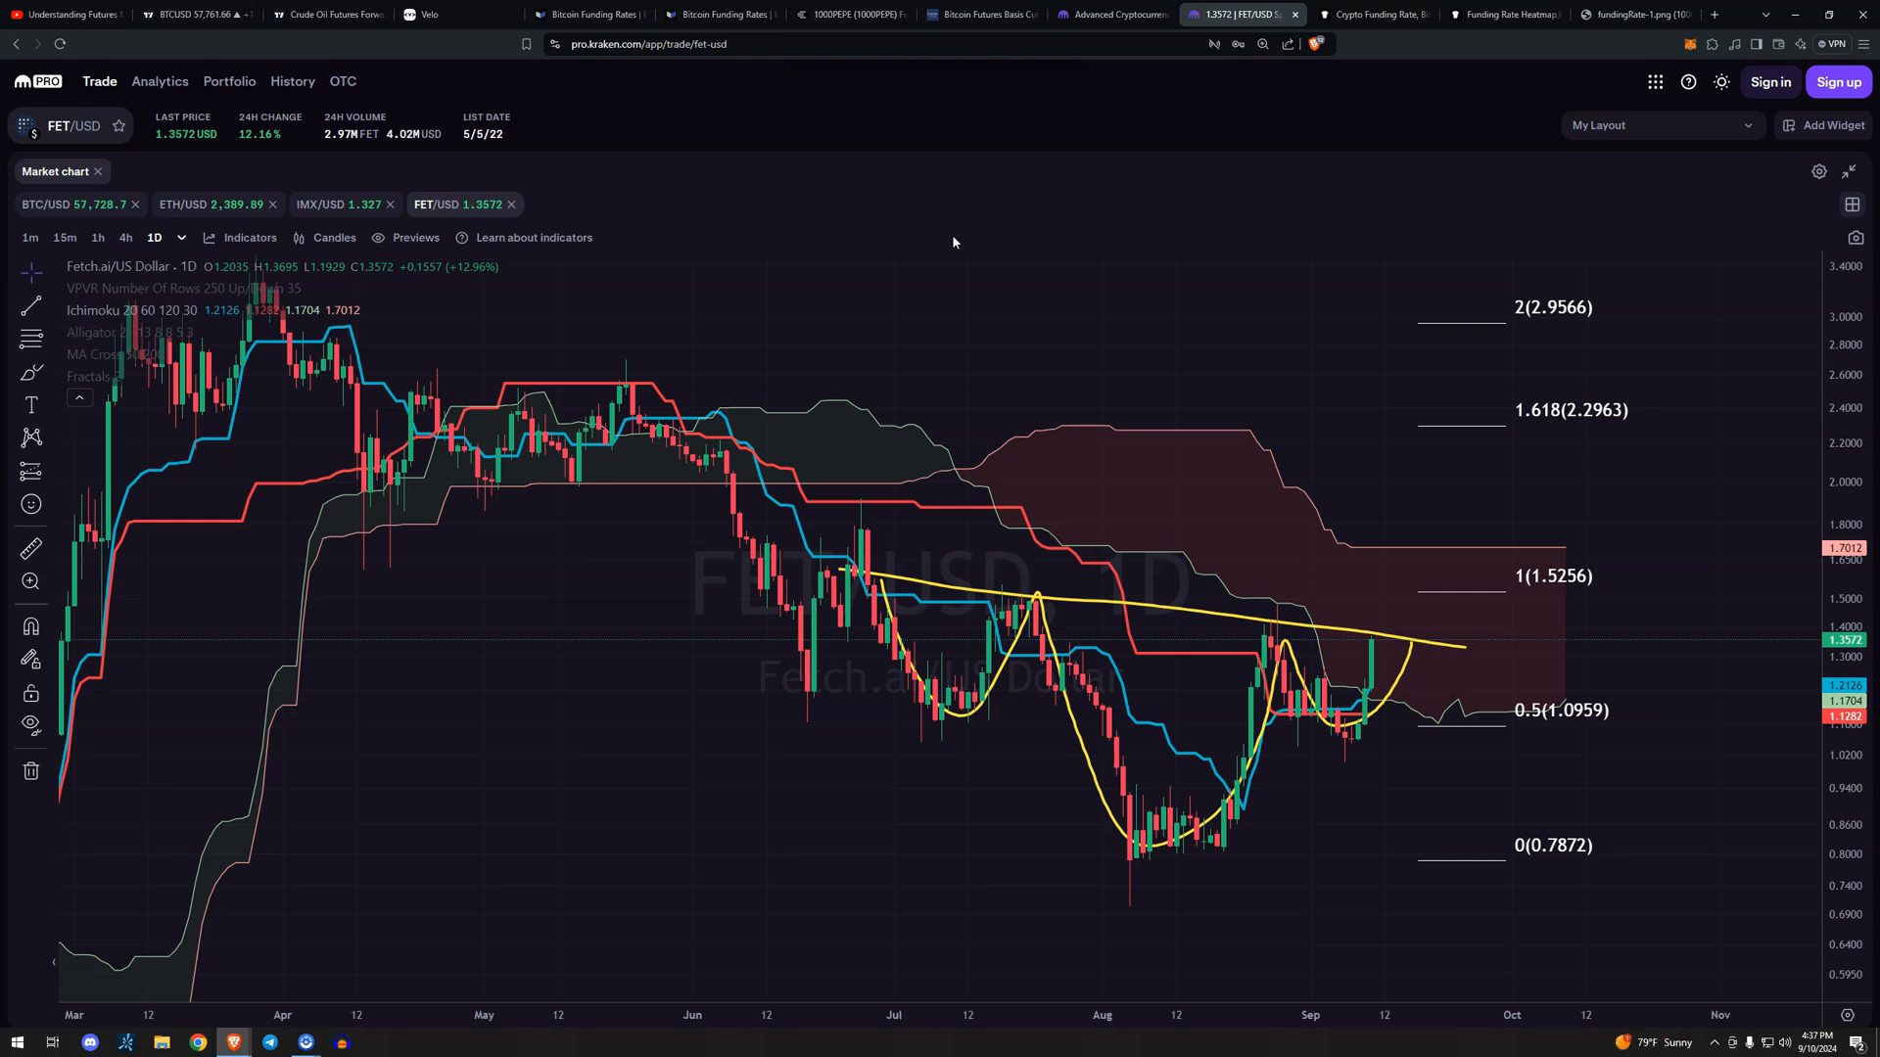
left_click(1371, 14)
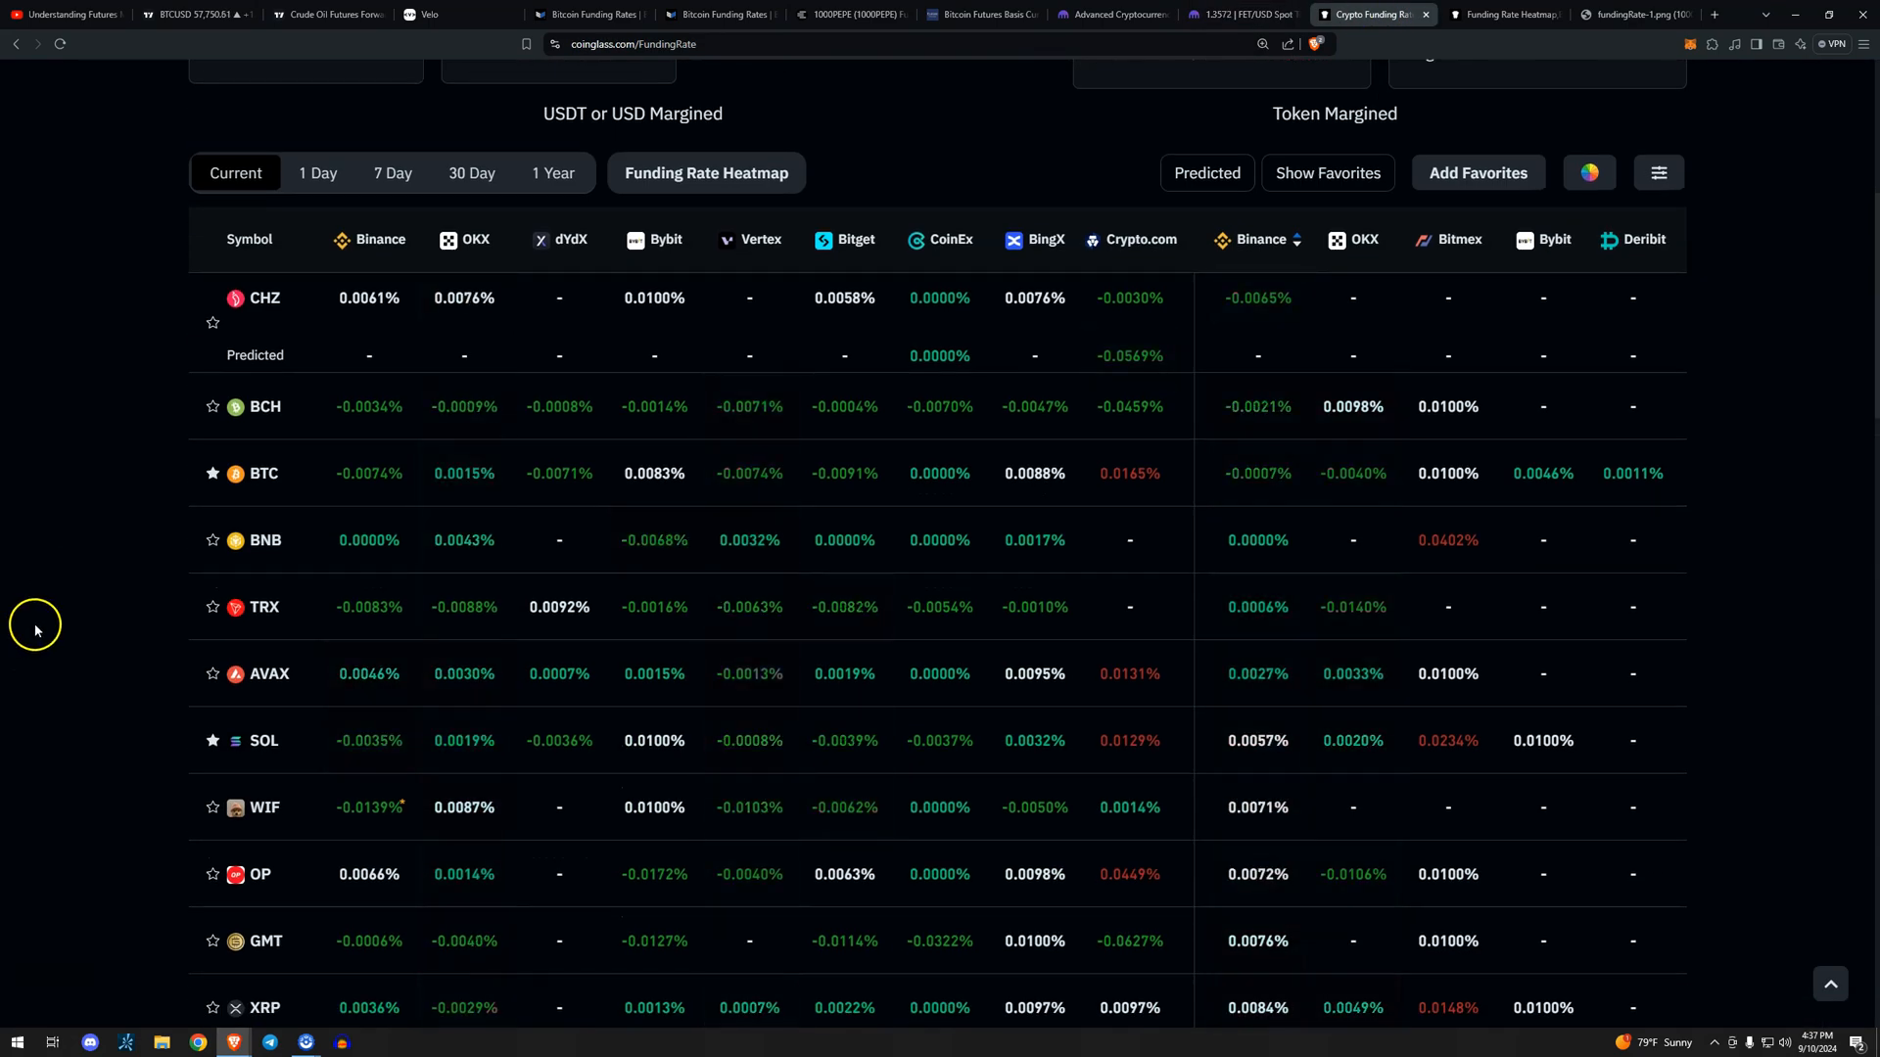
scroll("down", 3)
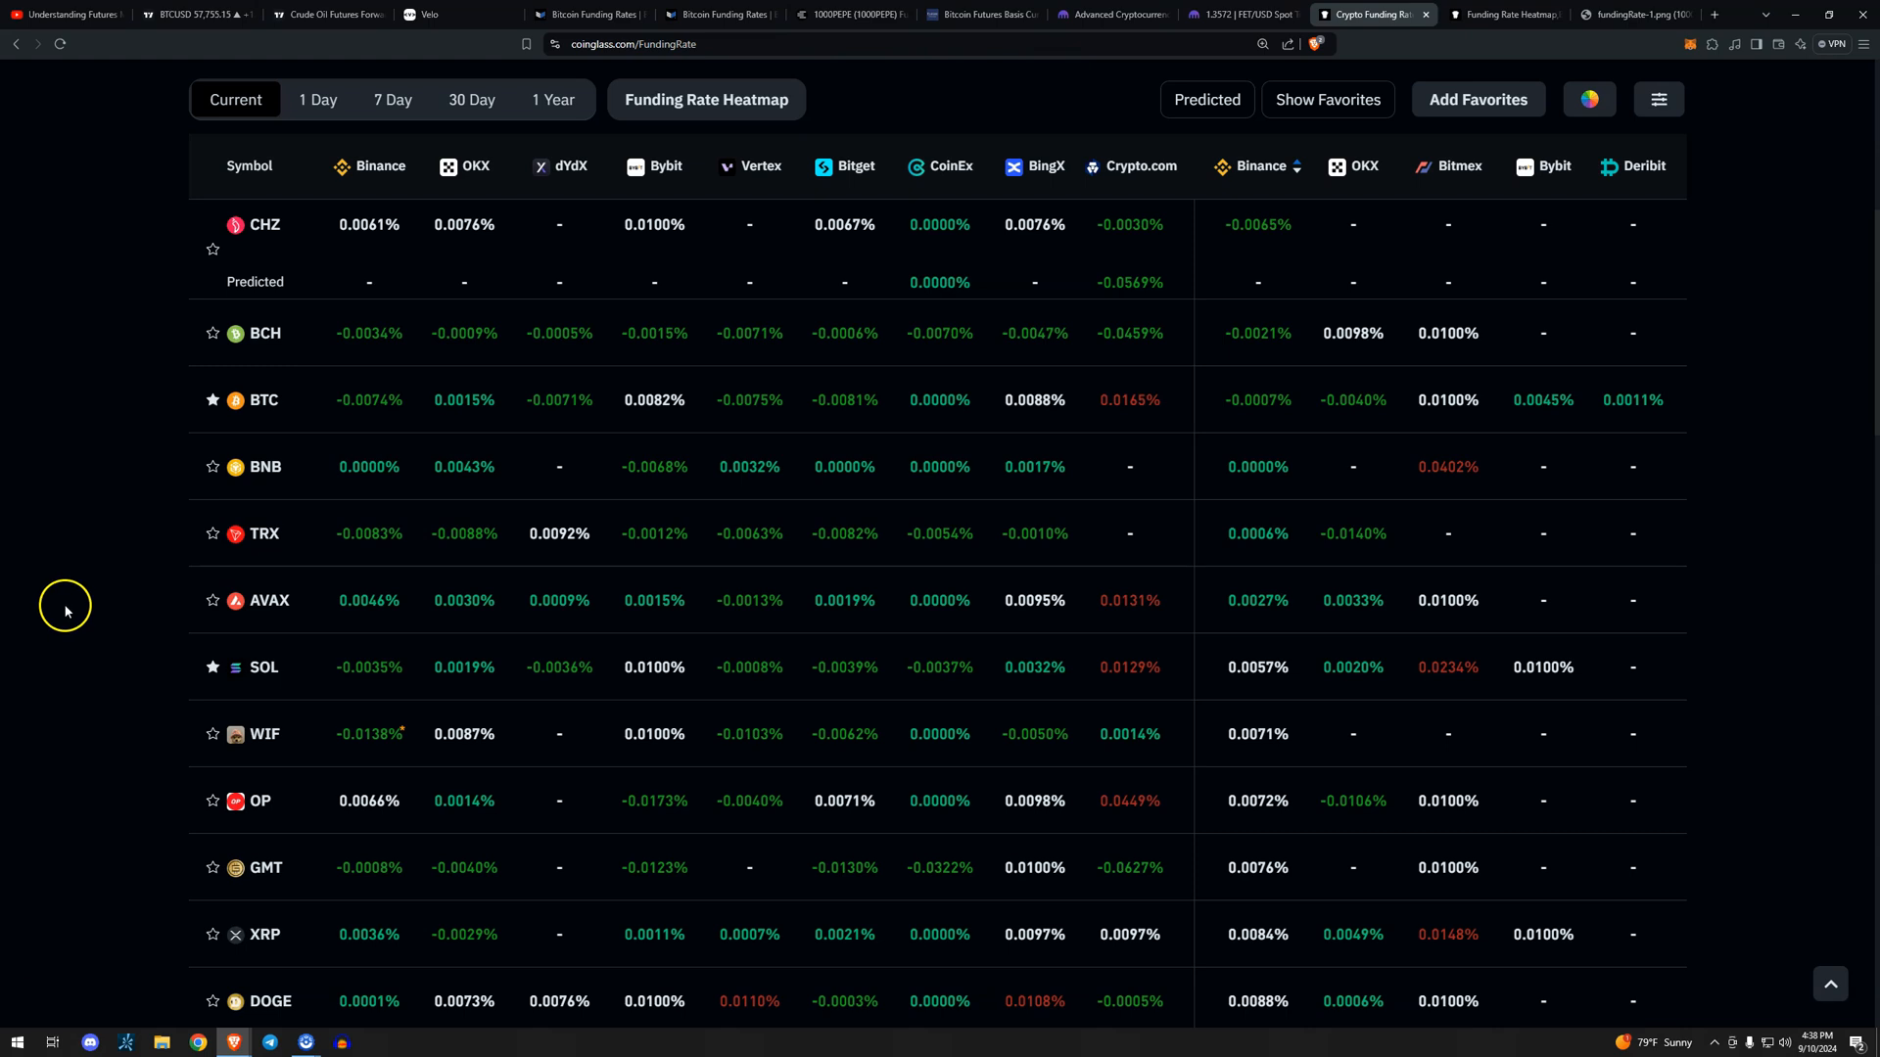
mouse_move(588, 13)
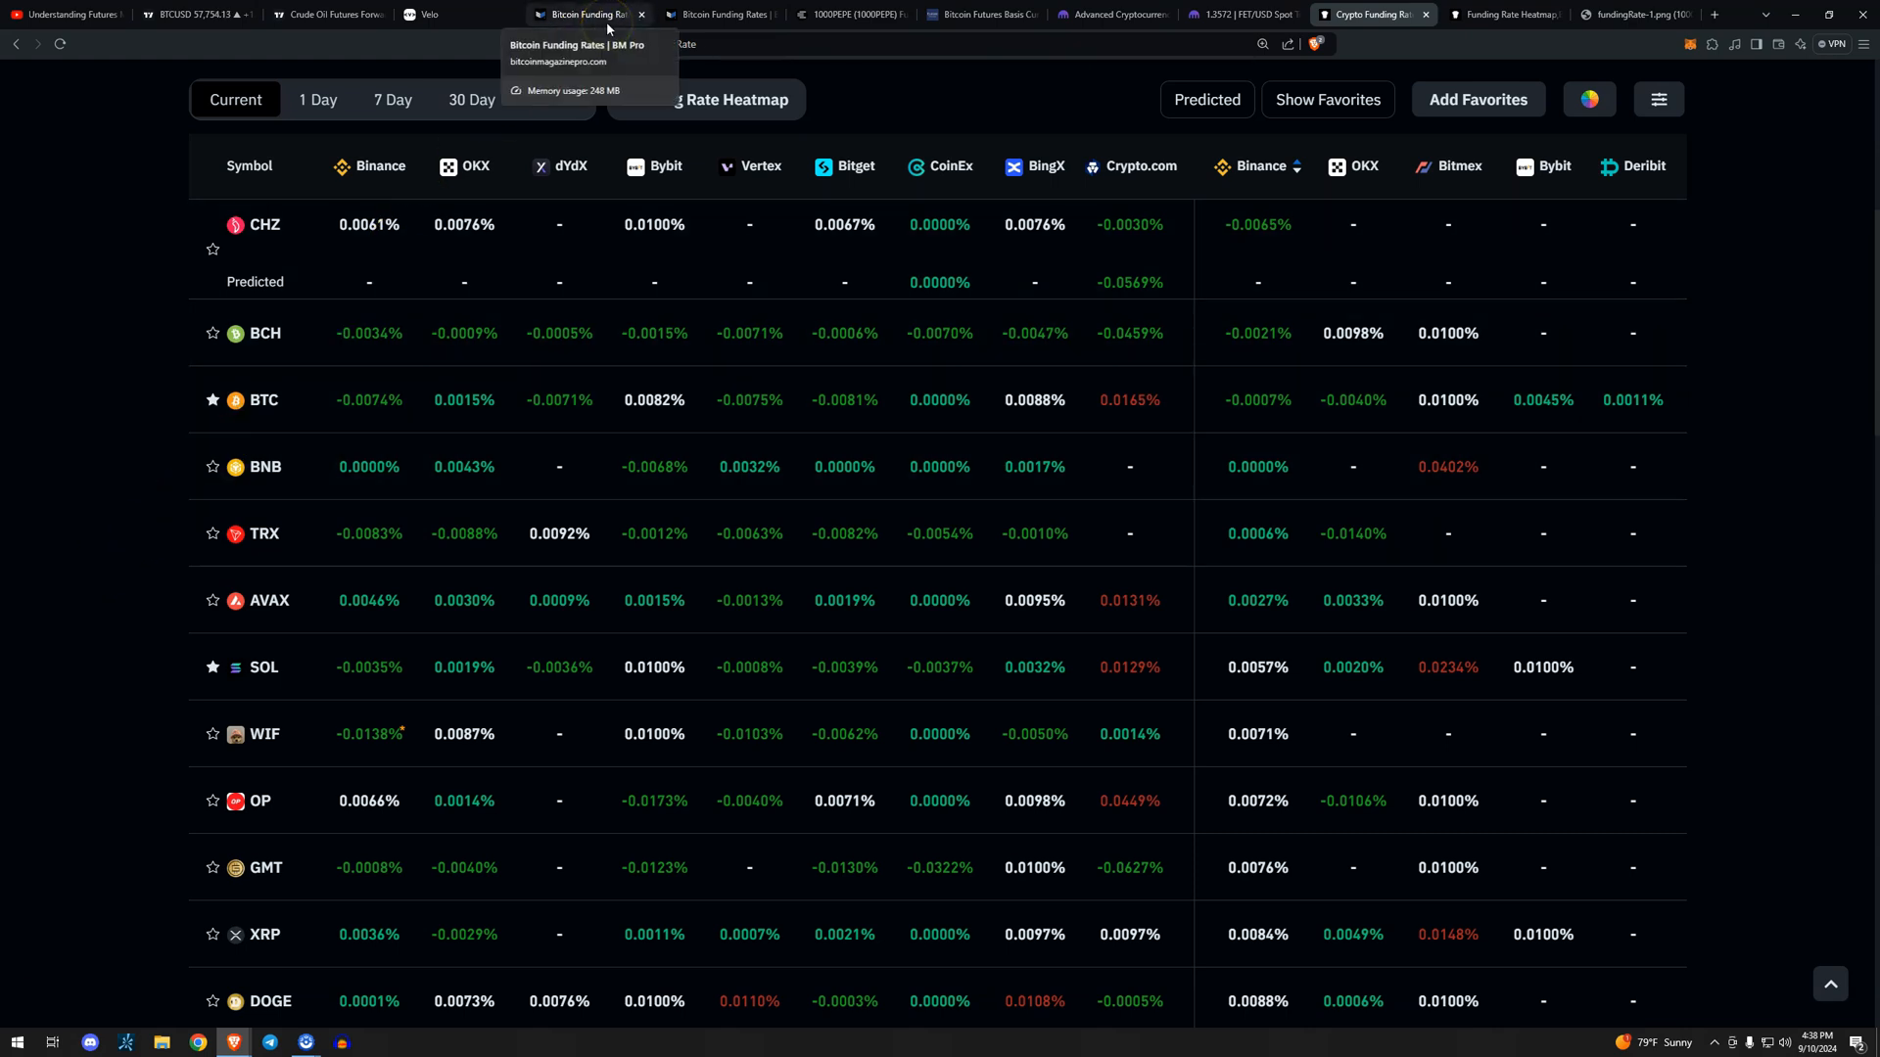
Bring up the hourly Bitcoin Funding Rates chart against BTC price.
left_click(587, 13)
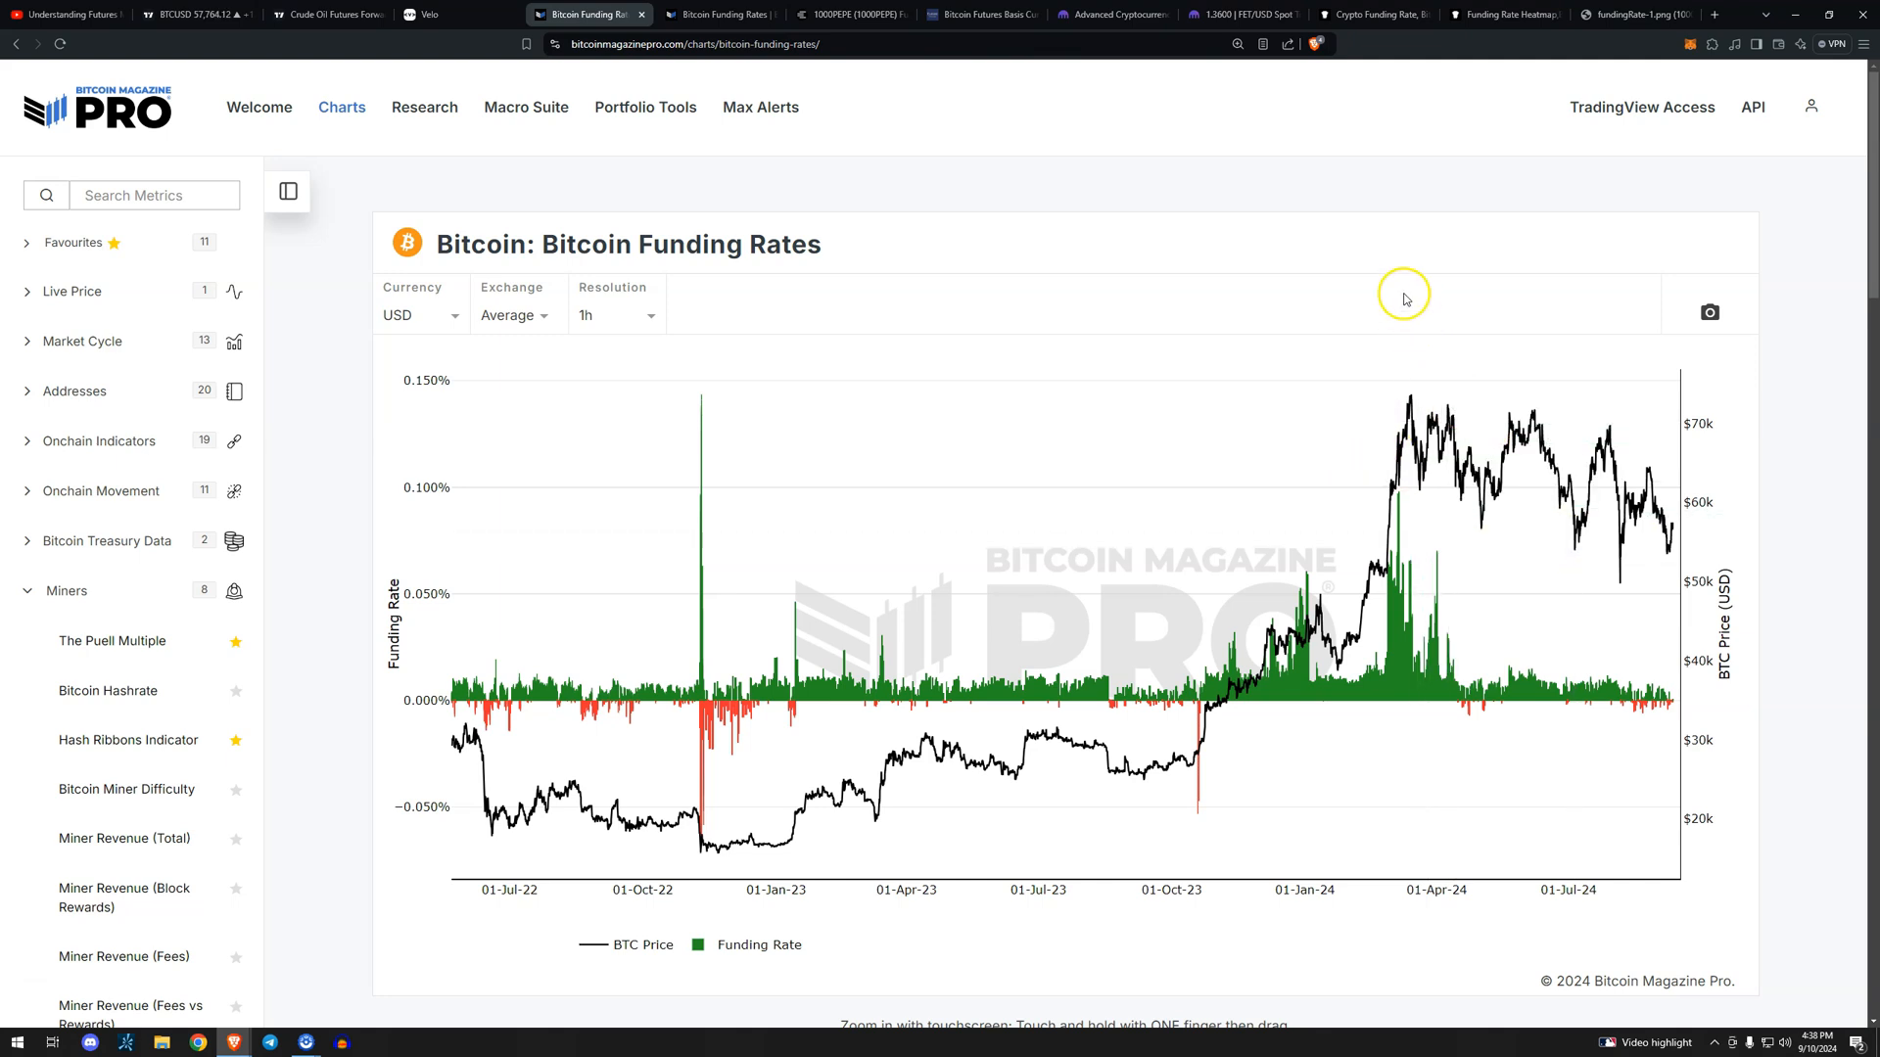
mouse_move(1427, 75)
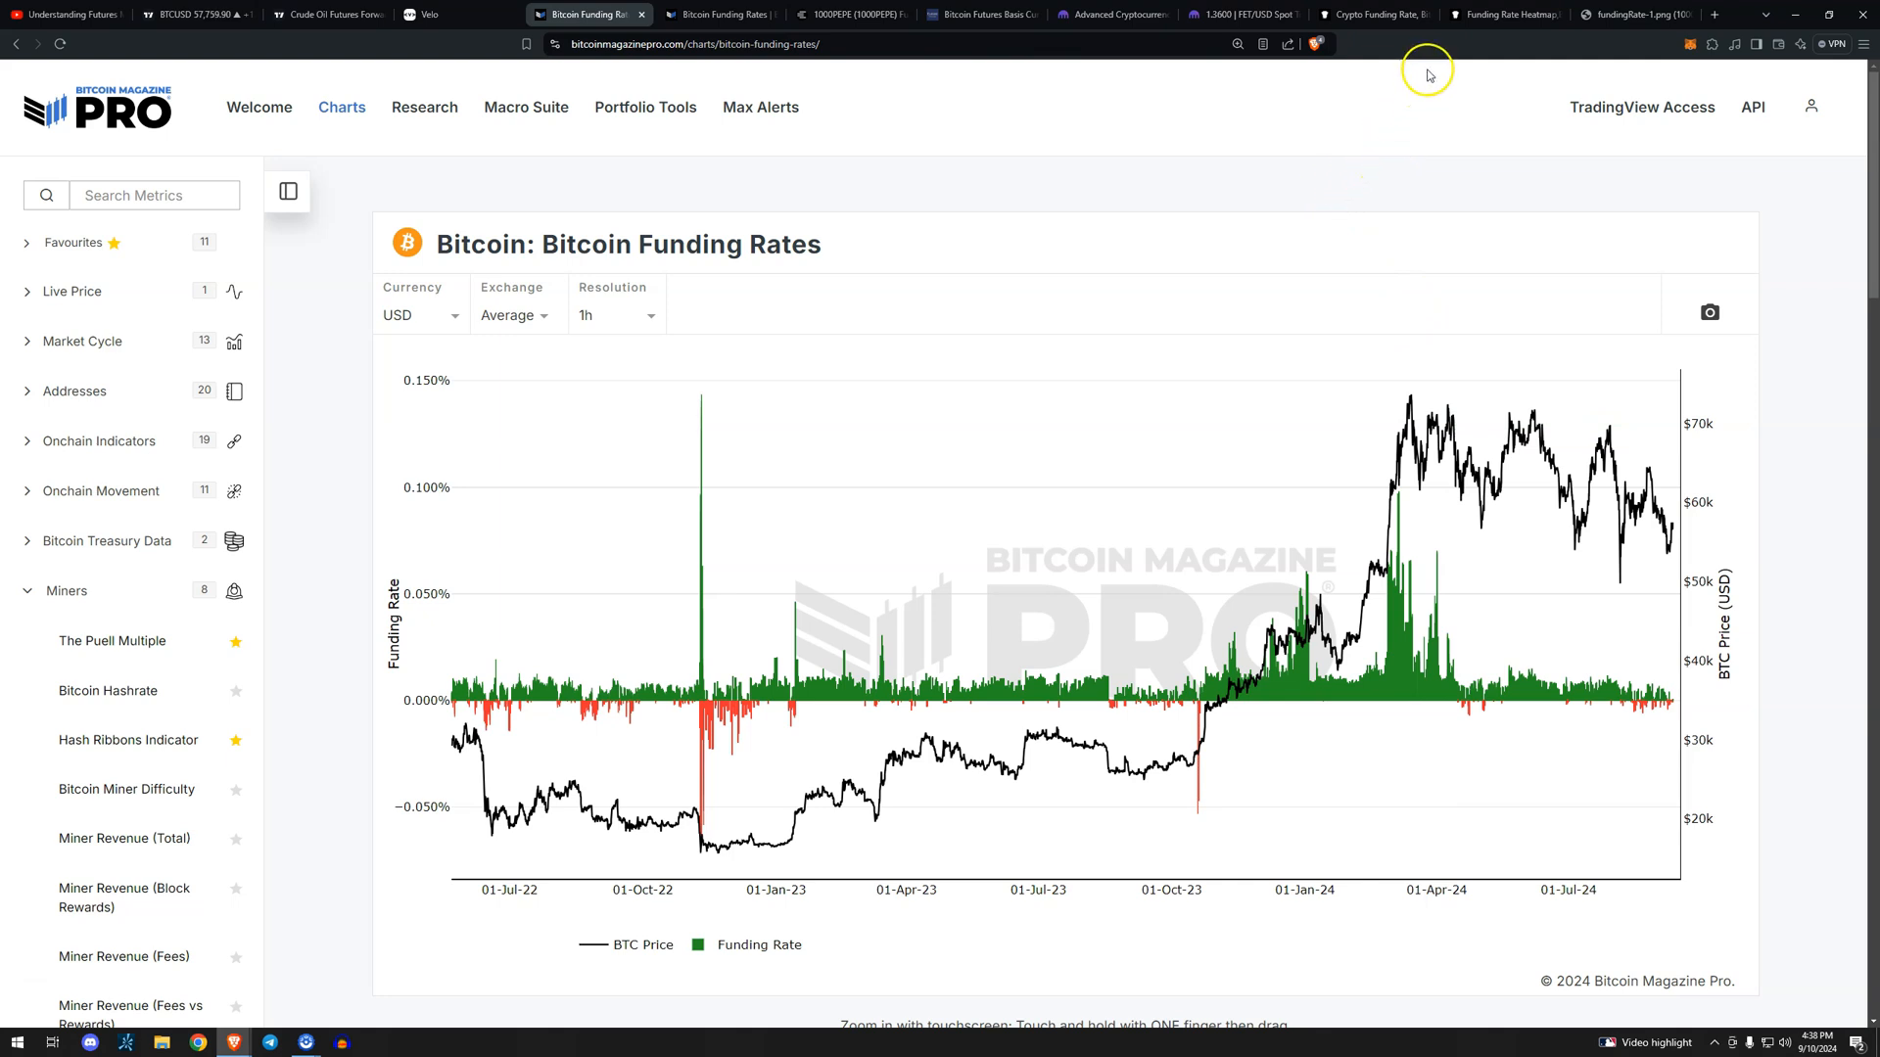
Return to the CoinGlass funding table and scroll briefly down and back up.
left_click(1373, 12)
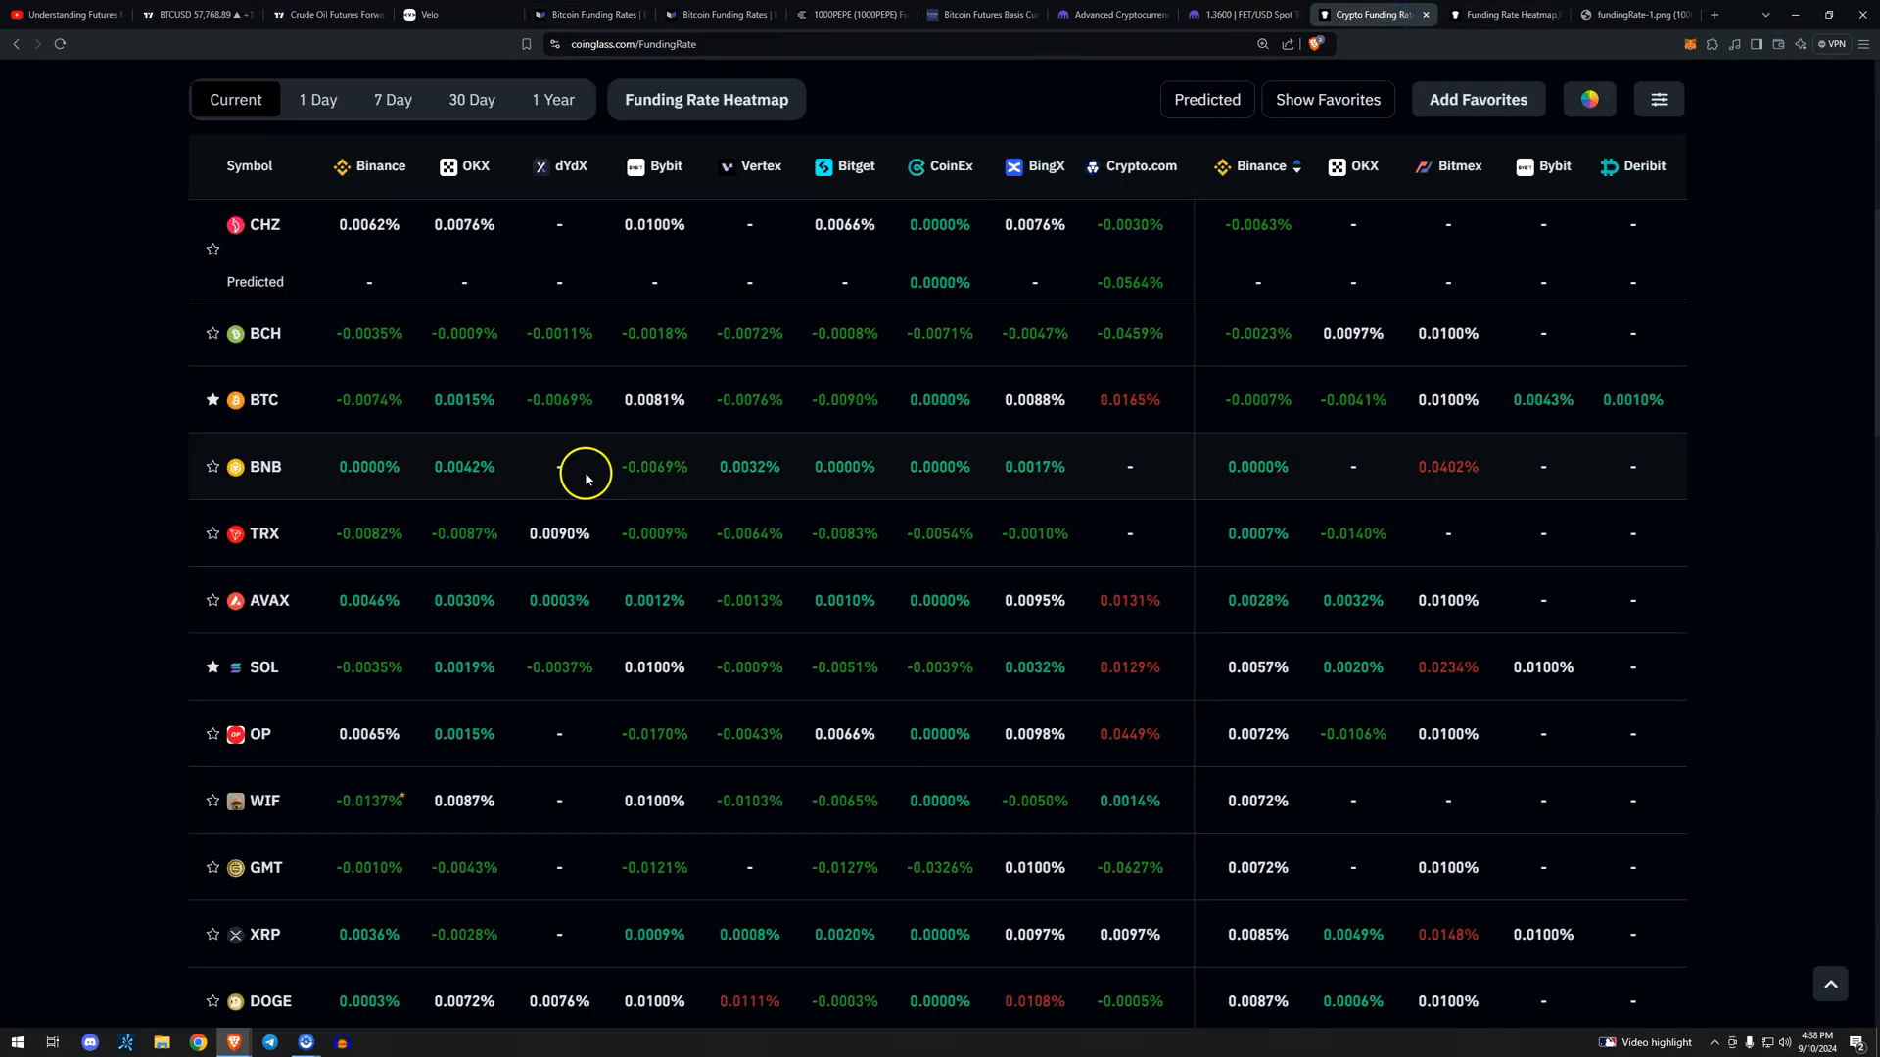
mouse_move(100, 671)
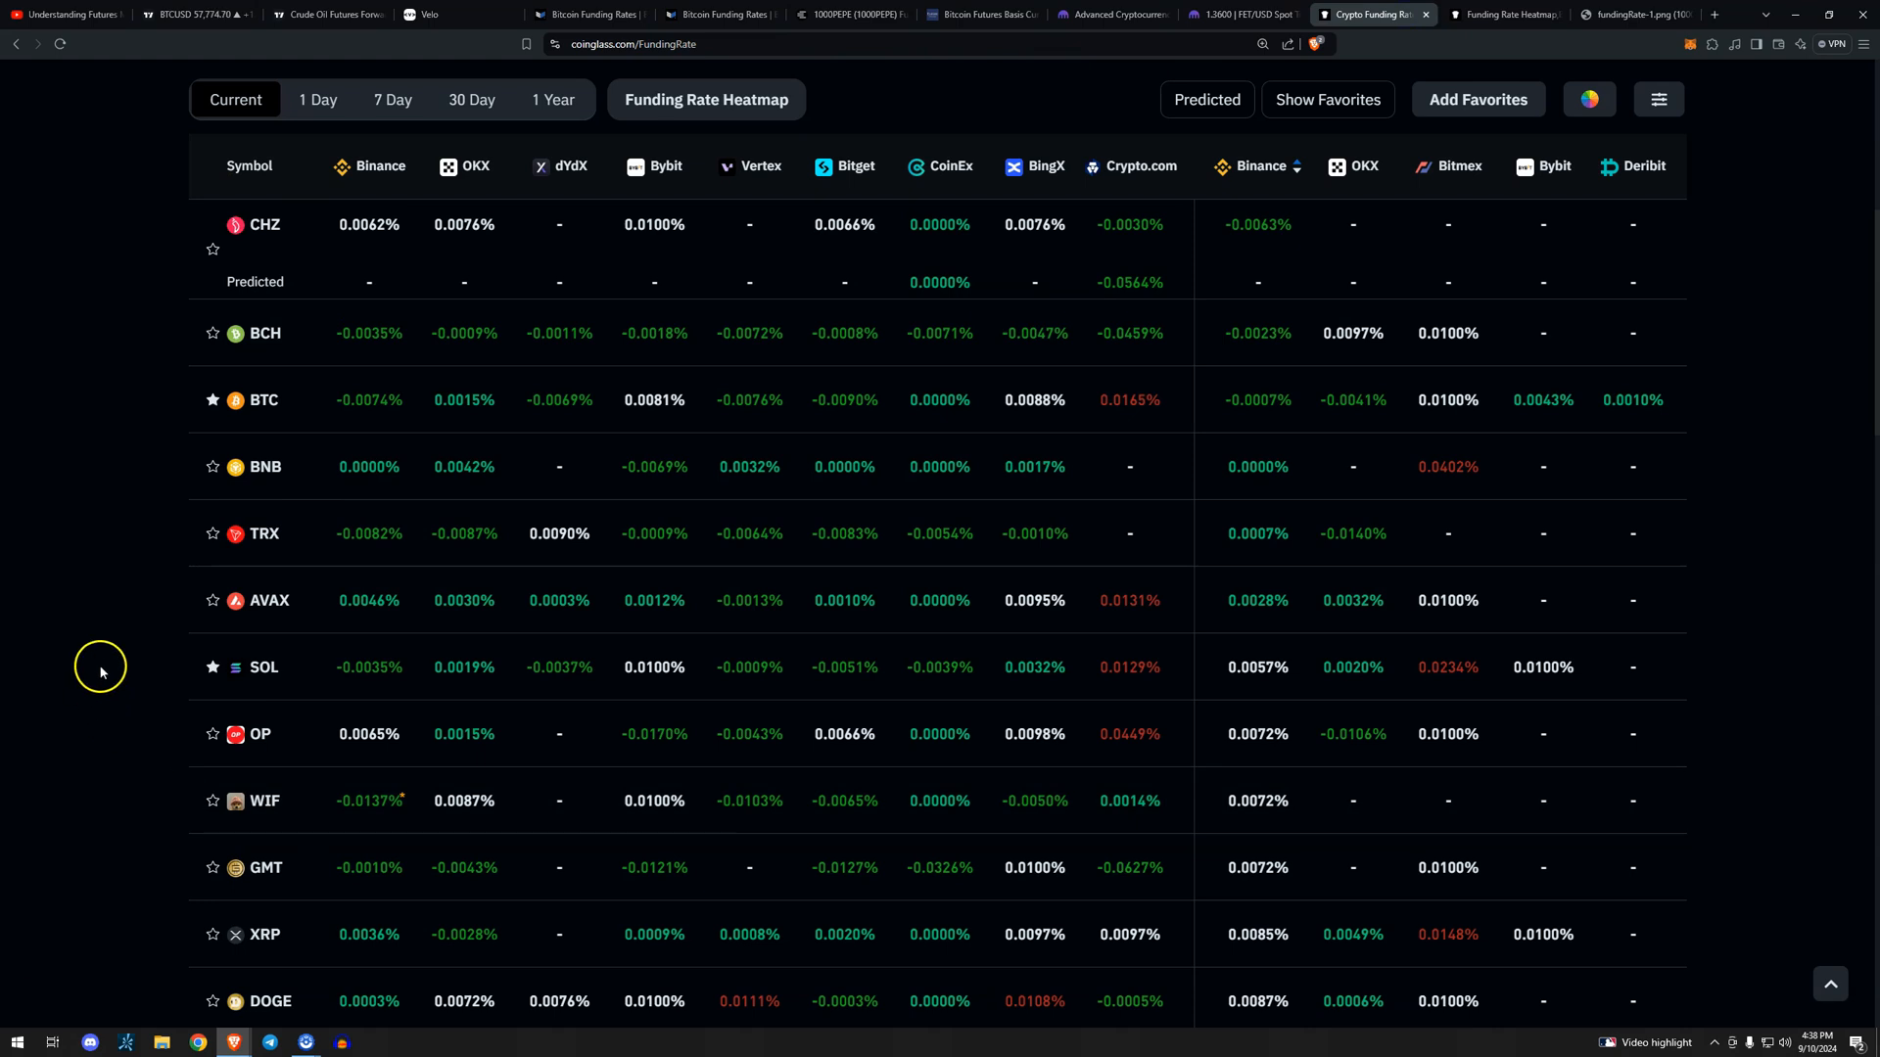
scroll("down", 3)
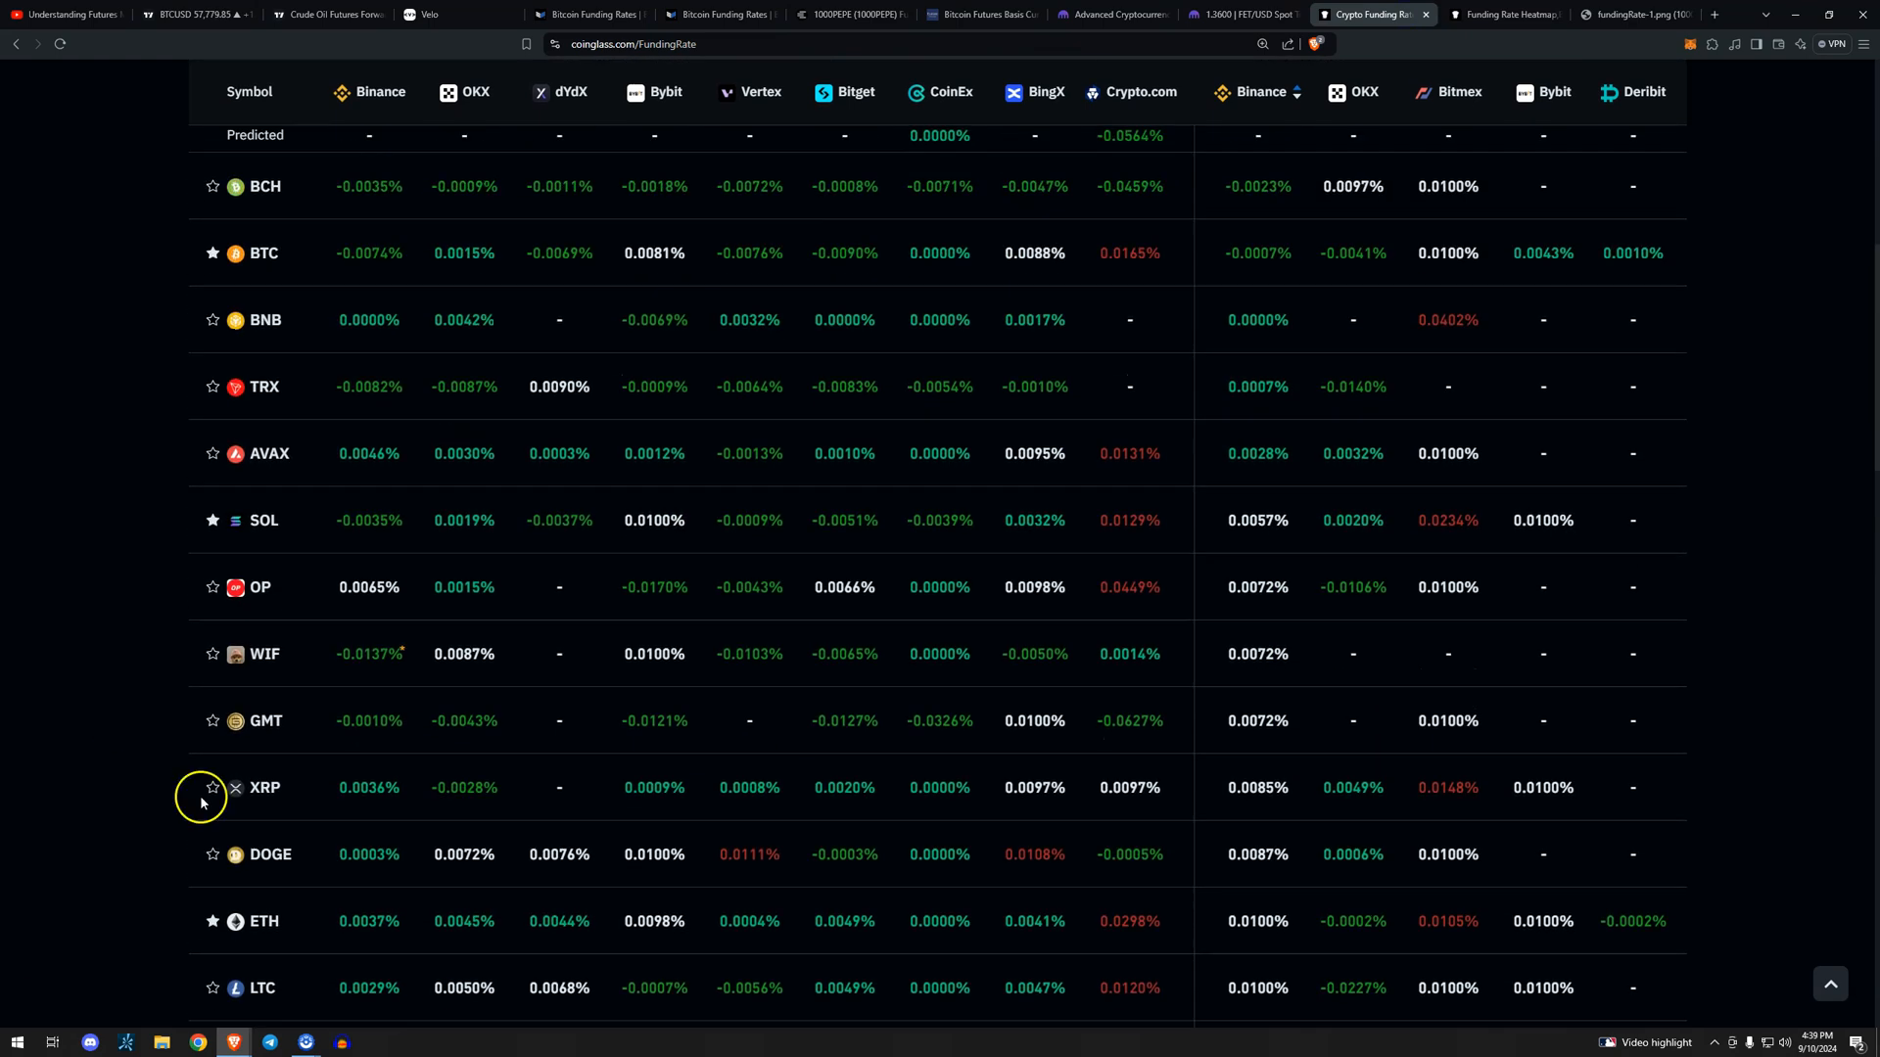
scroll("up", 3)
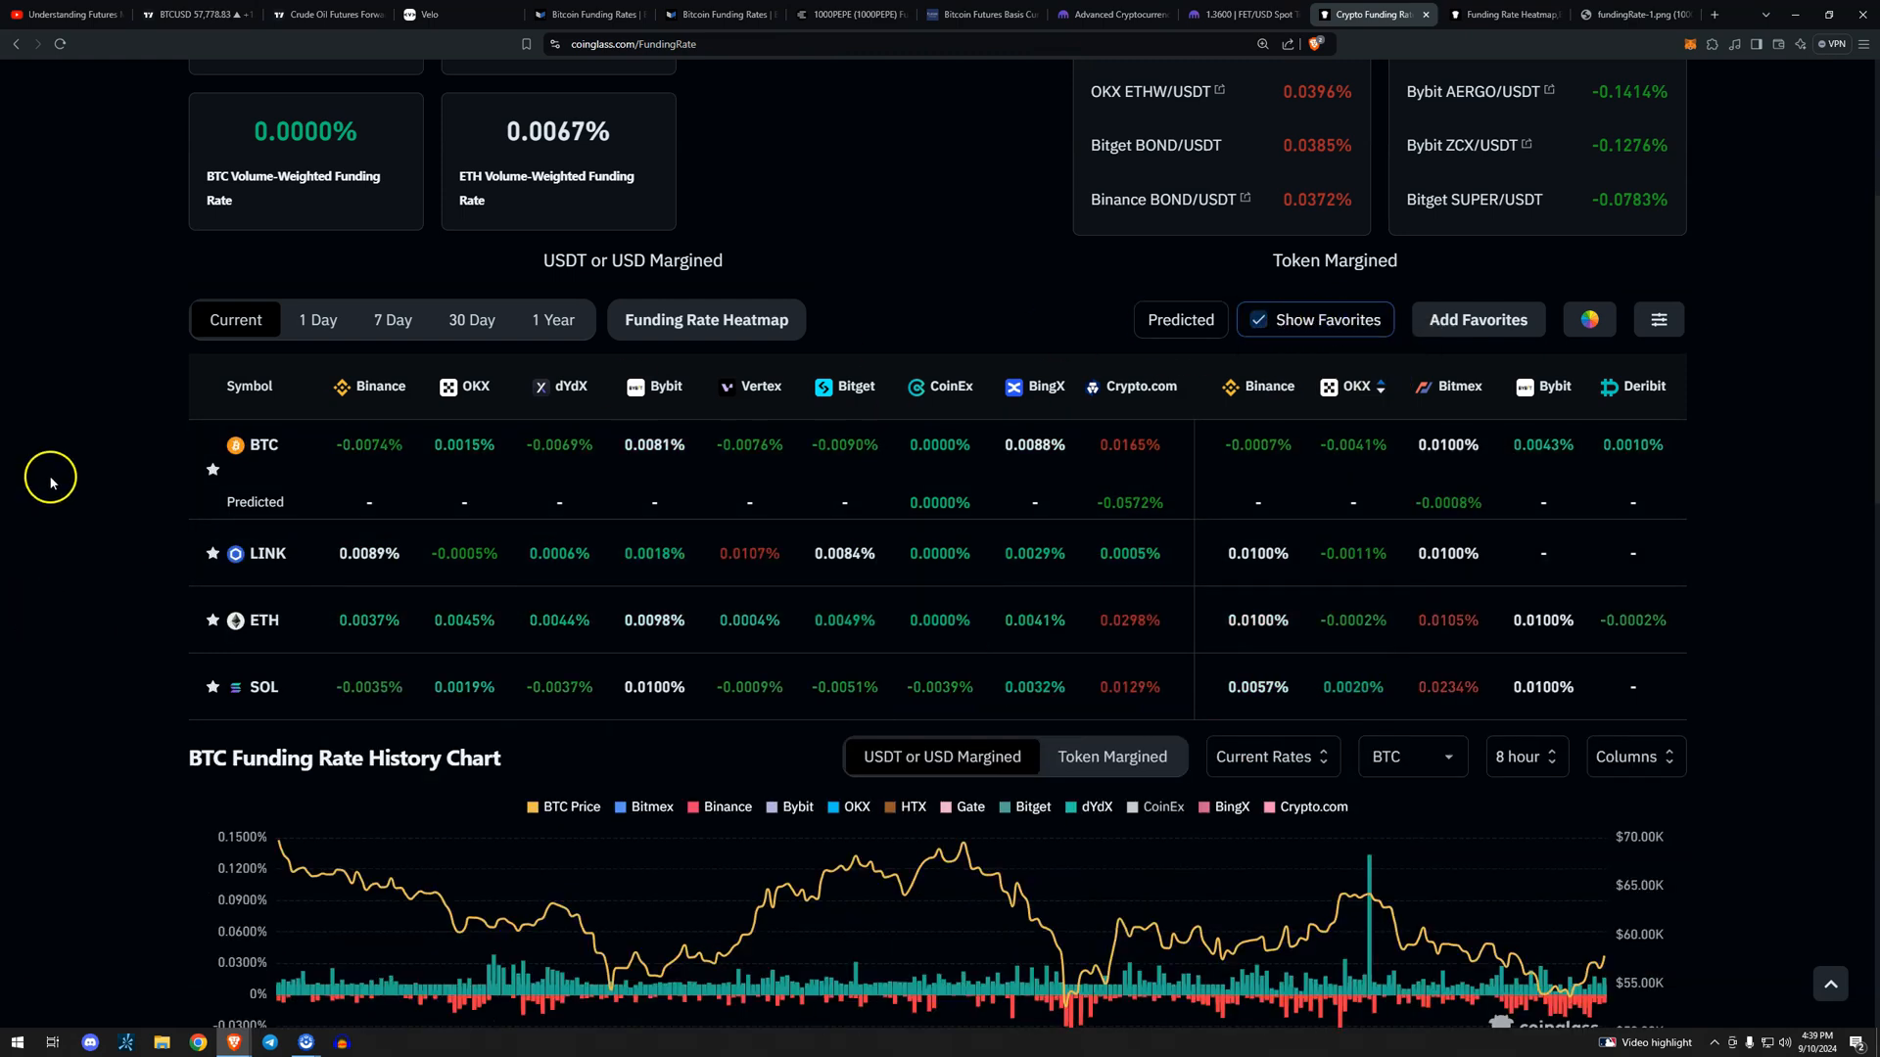
mouse_move(1307, 448)
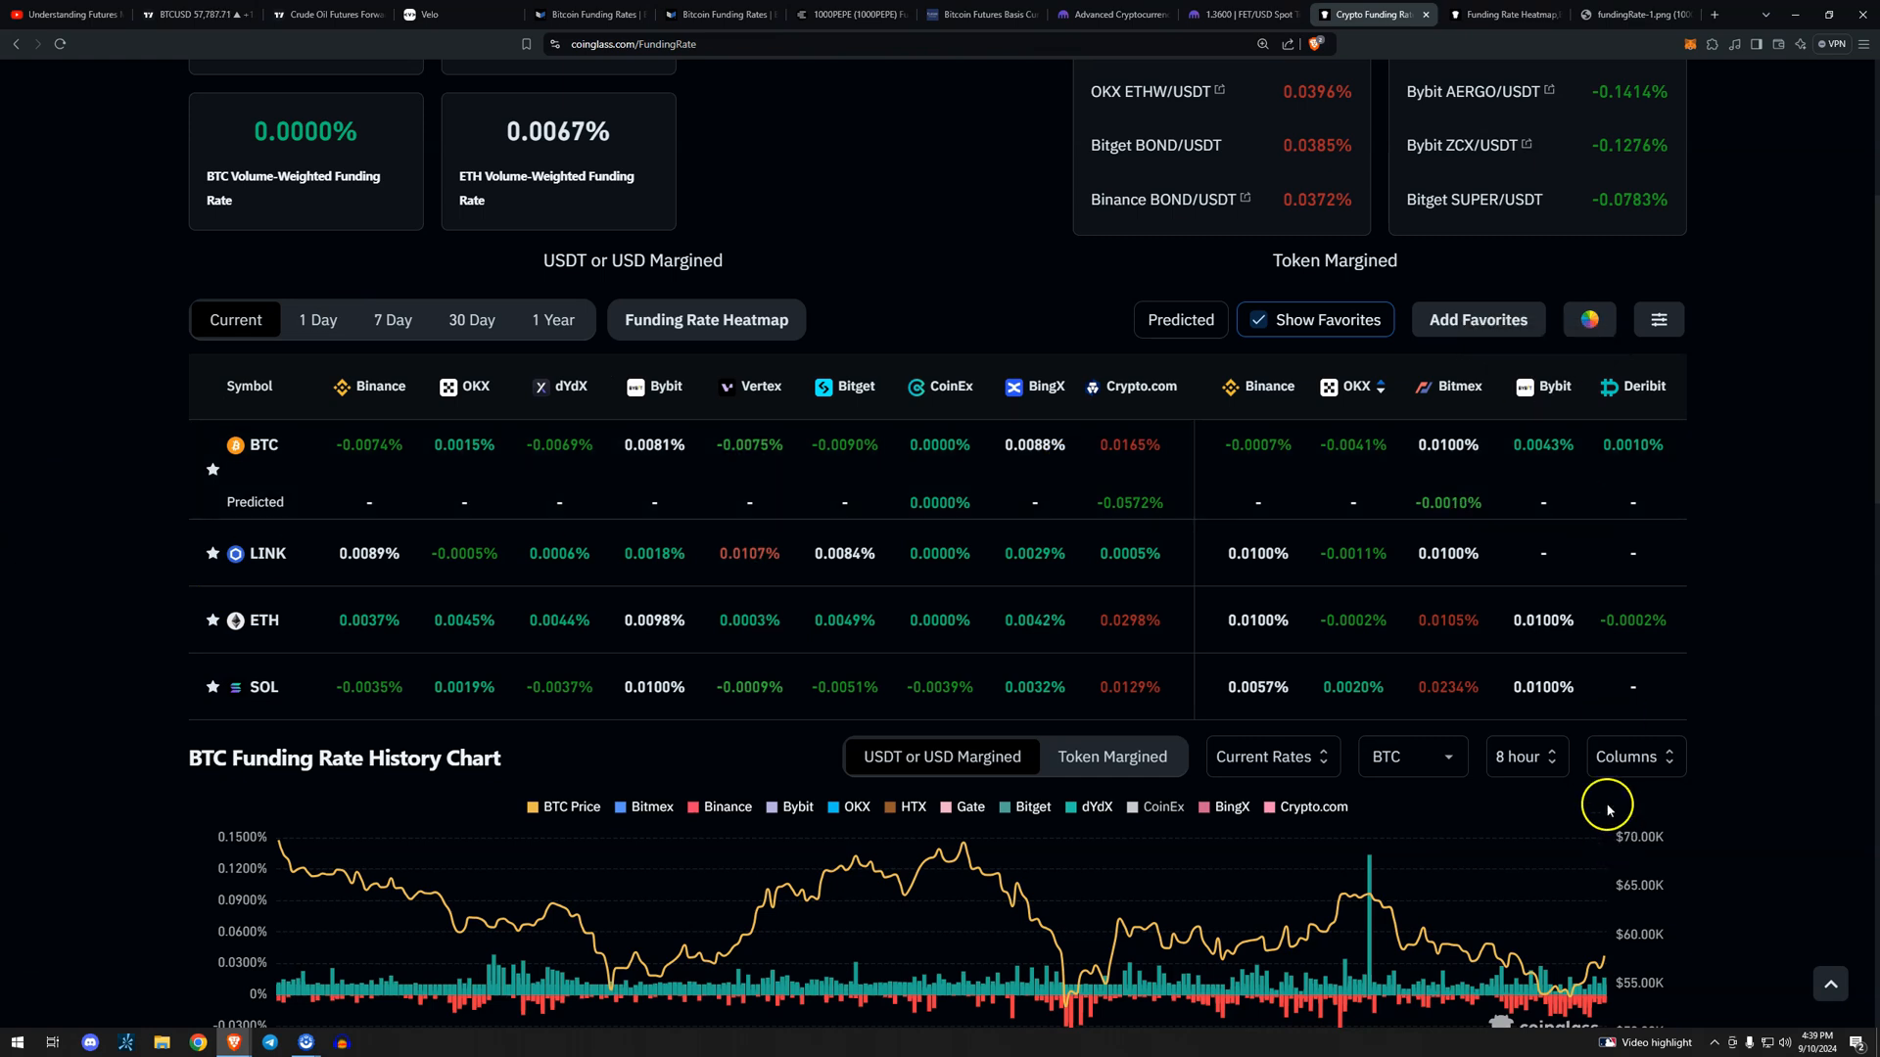
mouse_move(1552, 619)
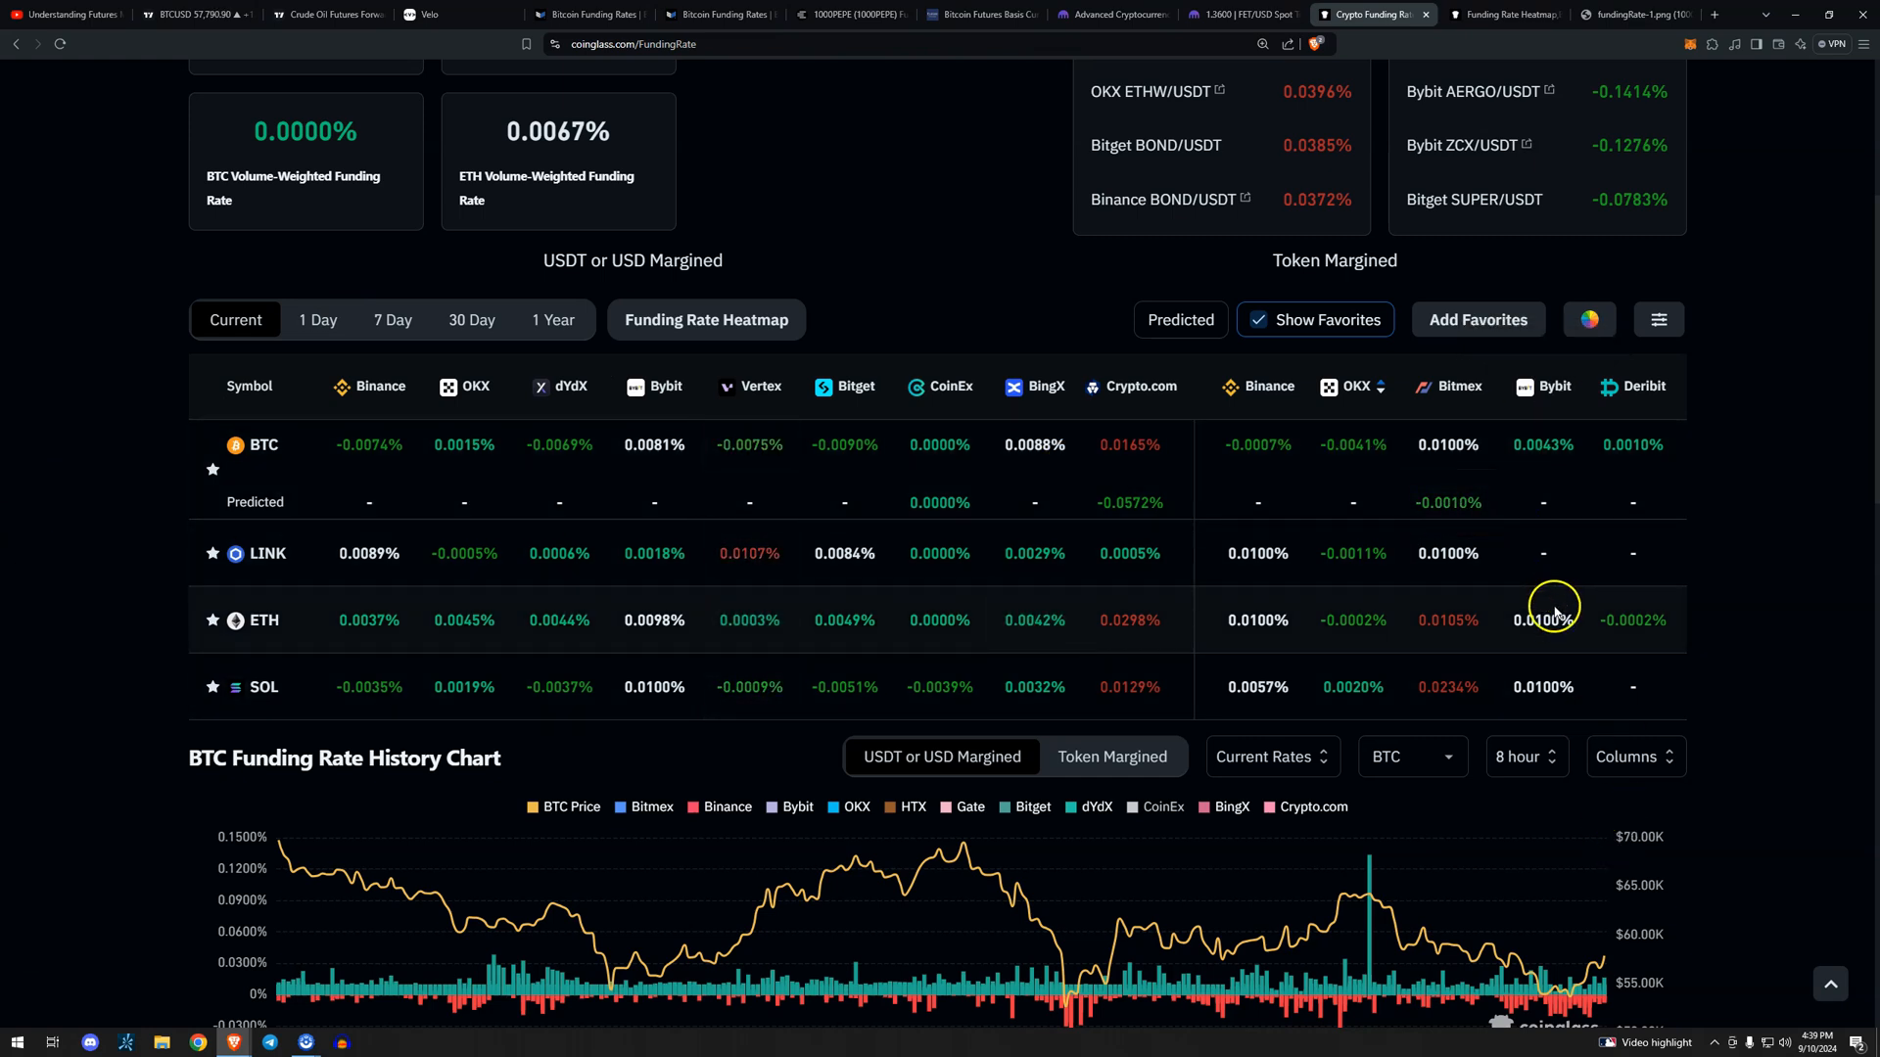
mouse_move(605, 431)
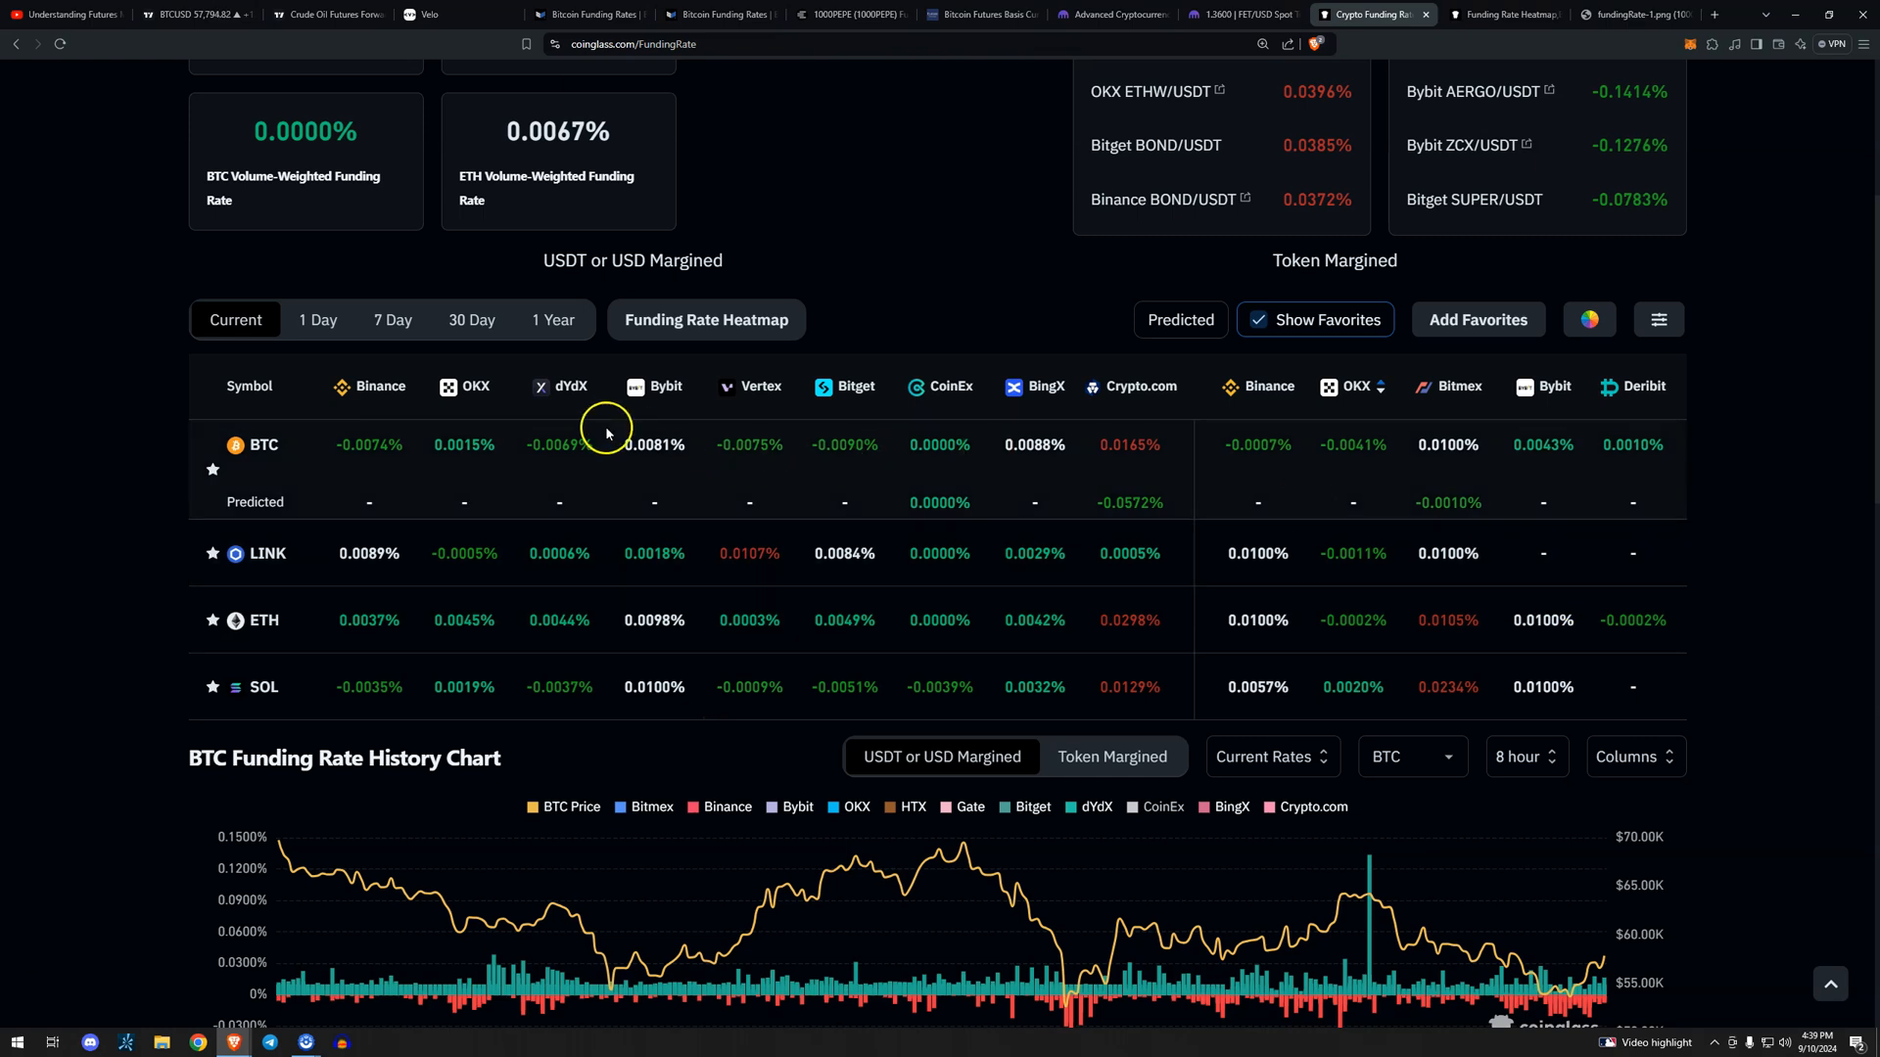
mouse_move(691, 434)
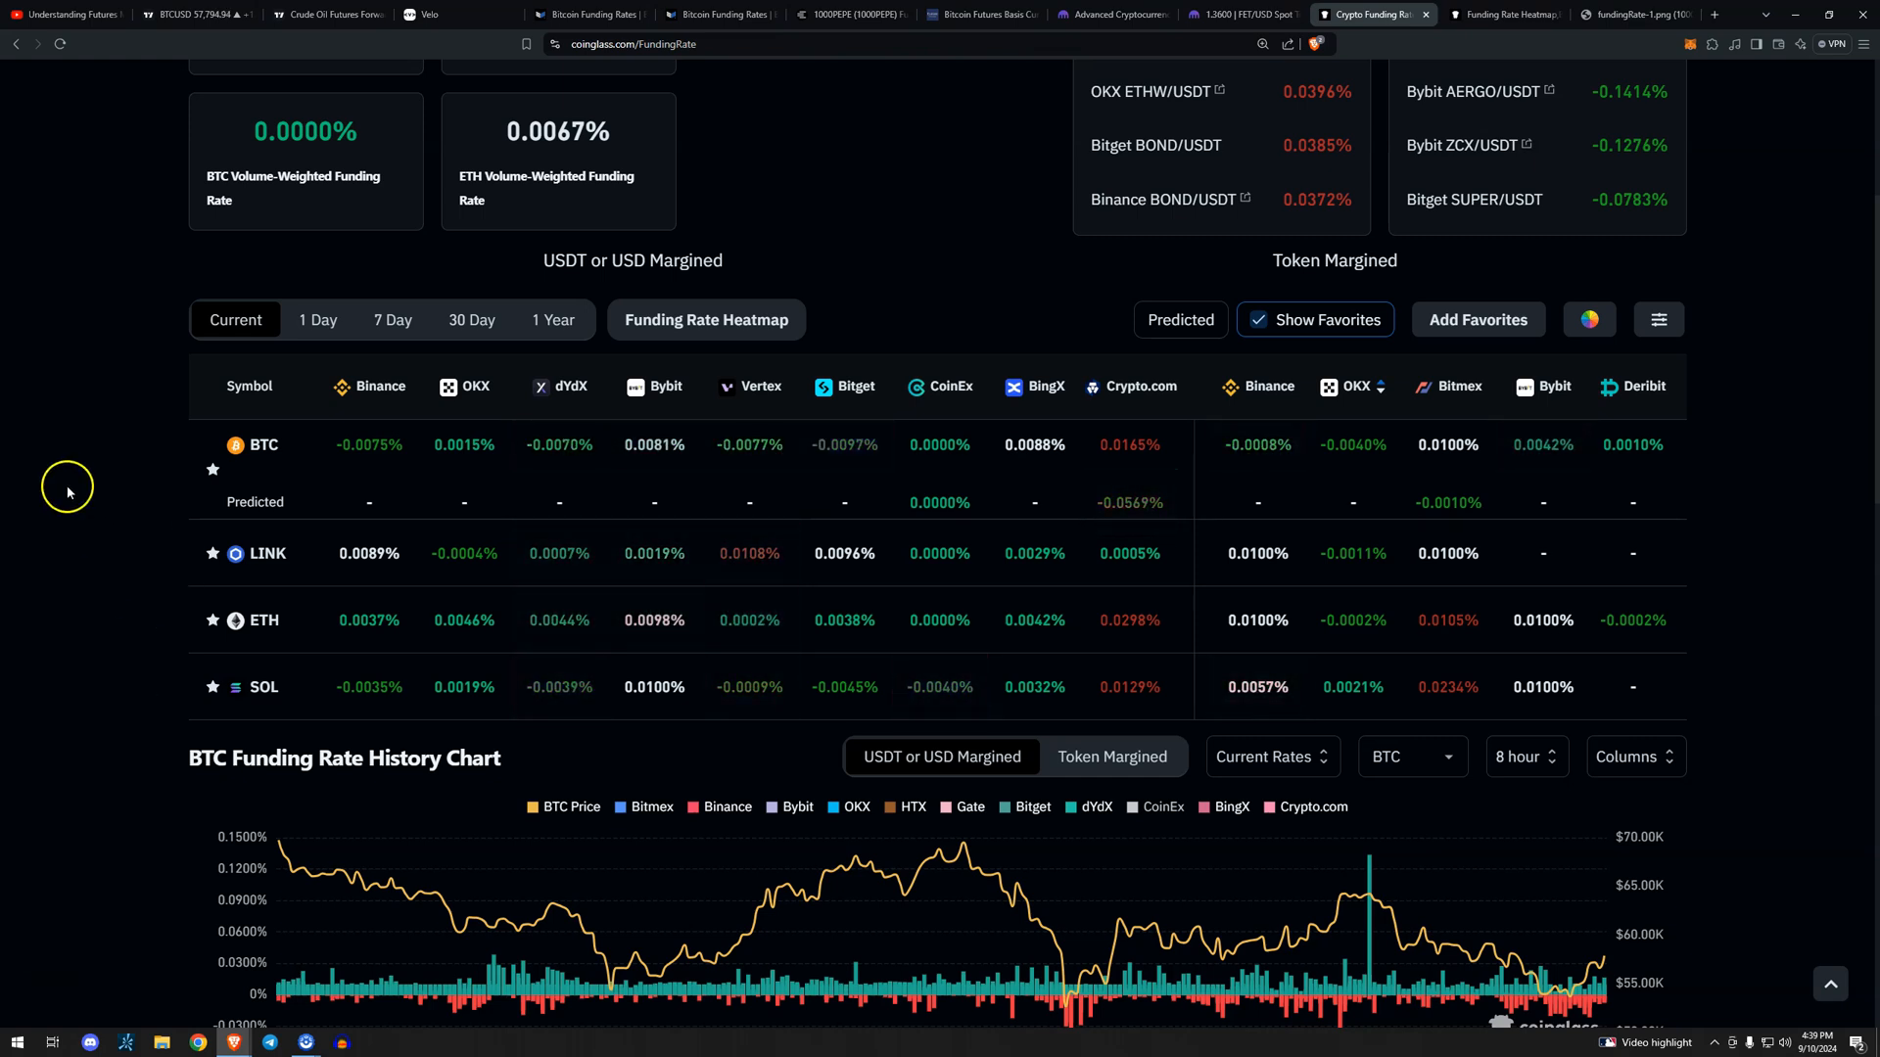
Scroll down to the BTC Funding Rate History Chart below the favorites table.
scroll("down", 3)
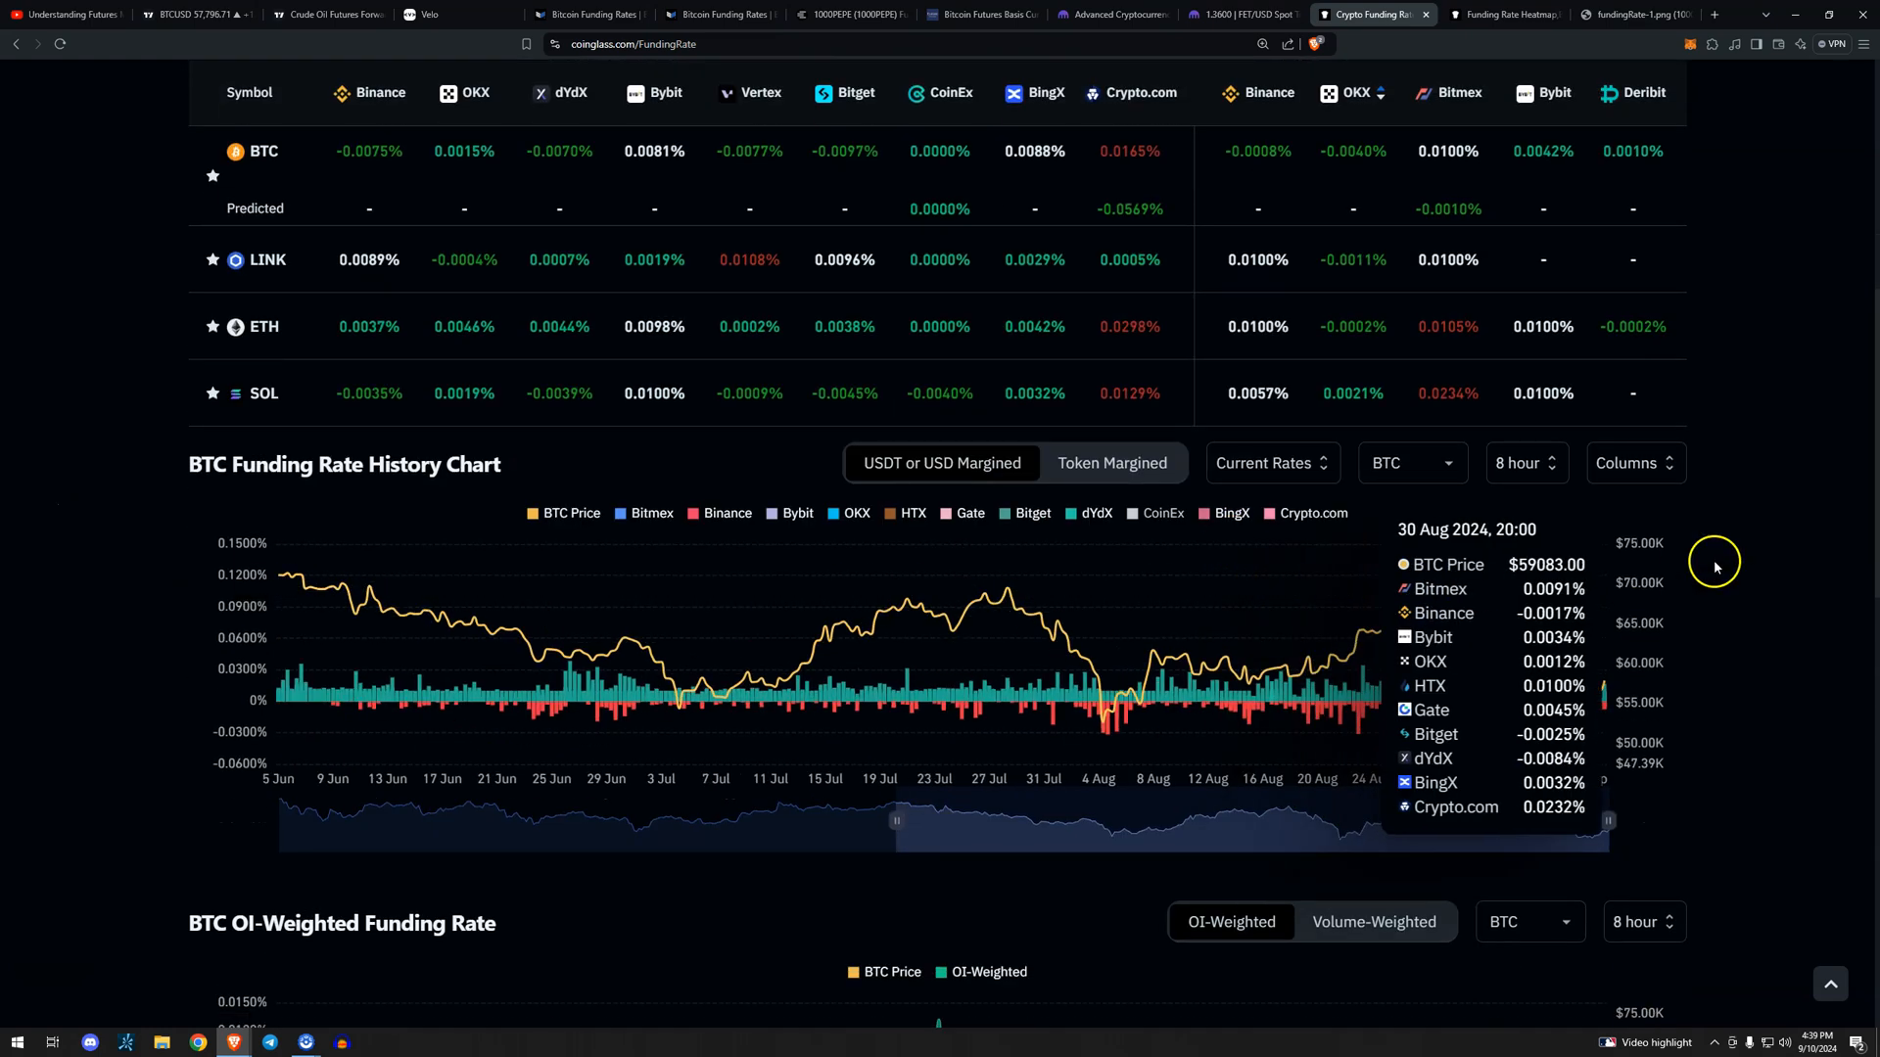
mouse_move(1721, 565)
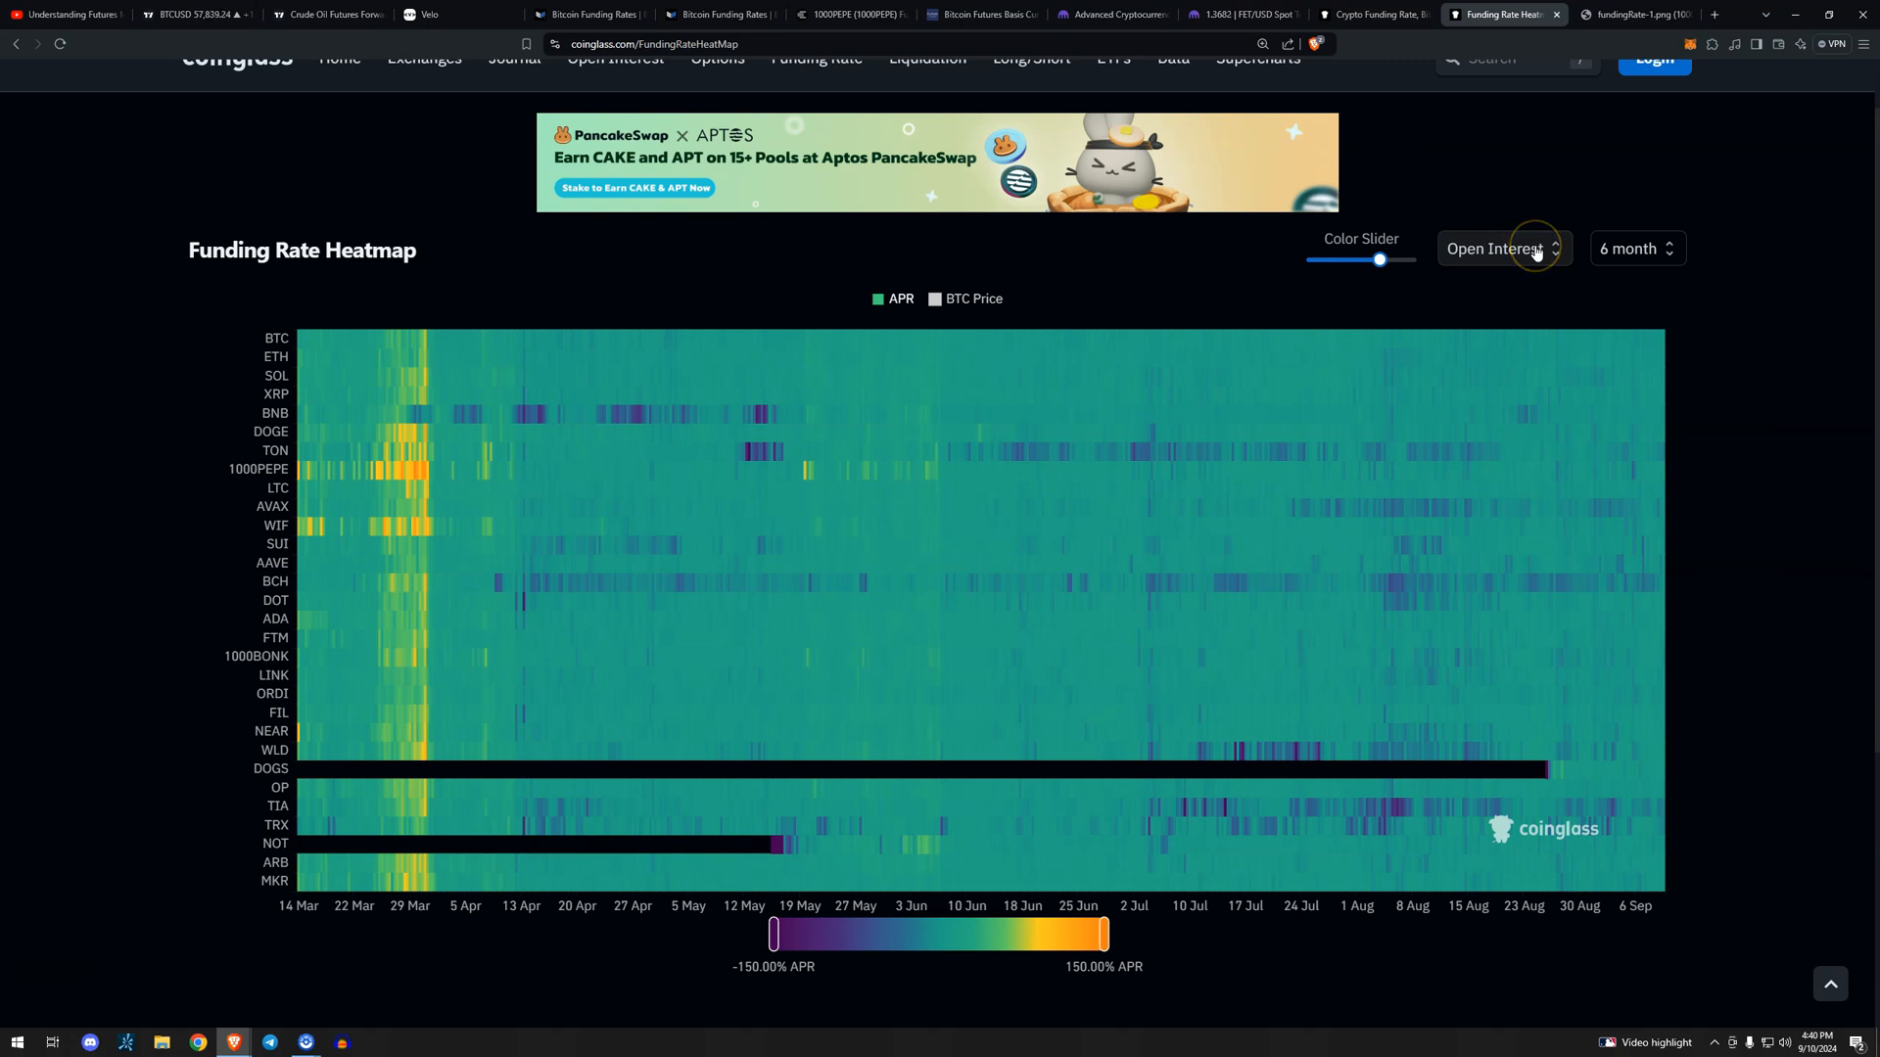
Expand the heatmap's '6 month' range dropdown to list time spans.
left_click(1636, 248)
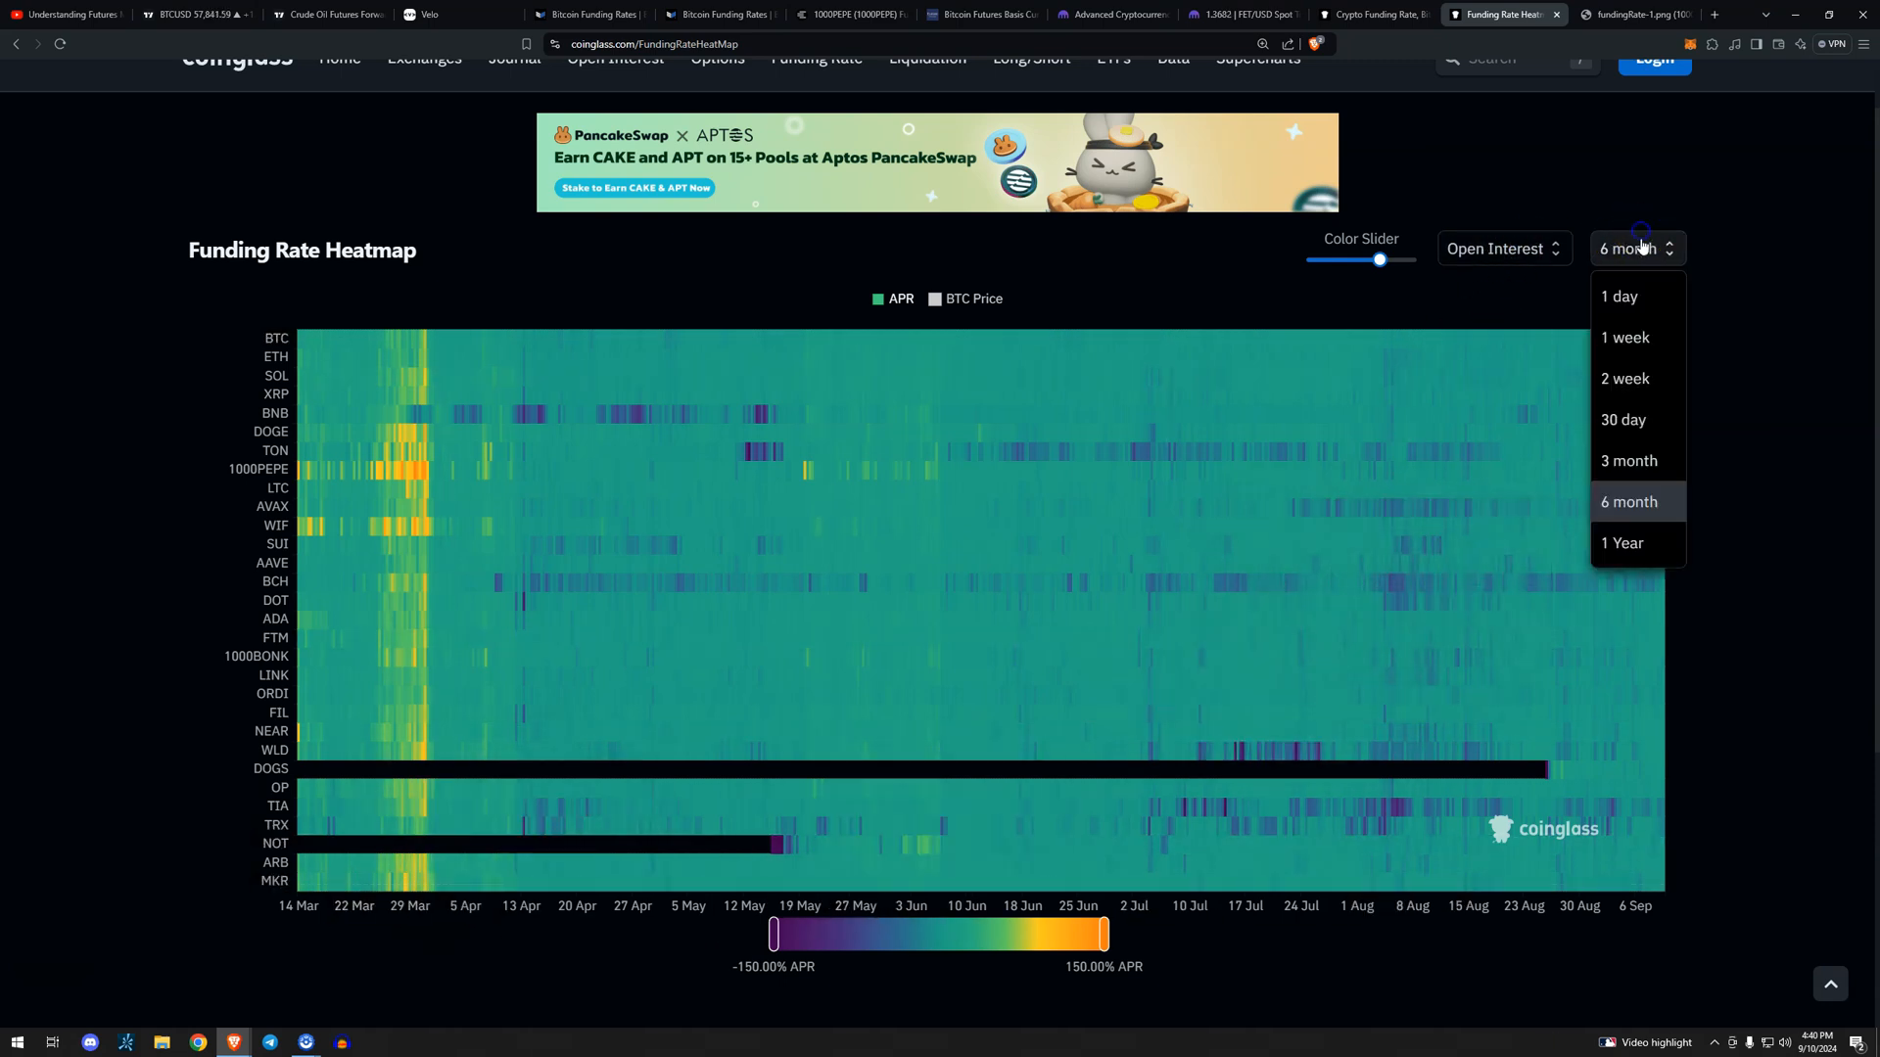
left_click(1624, 542)
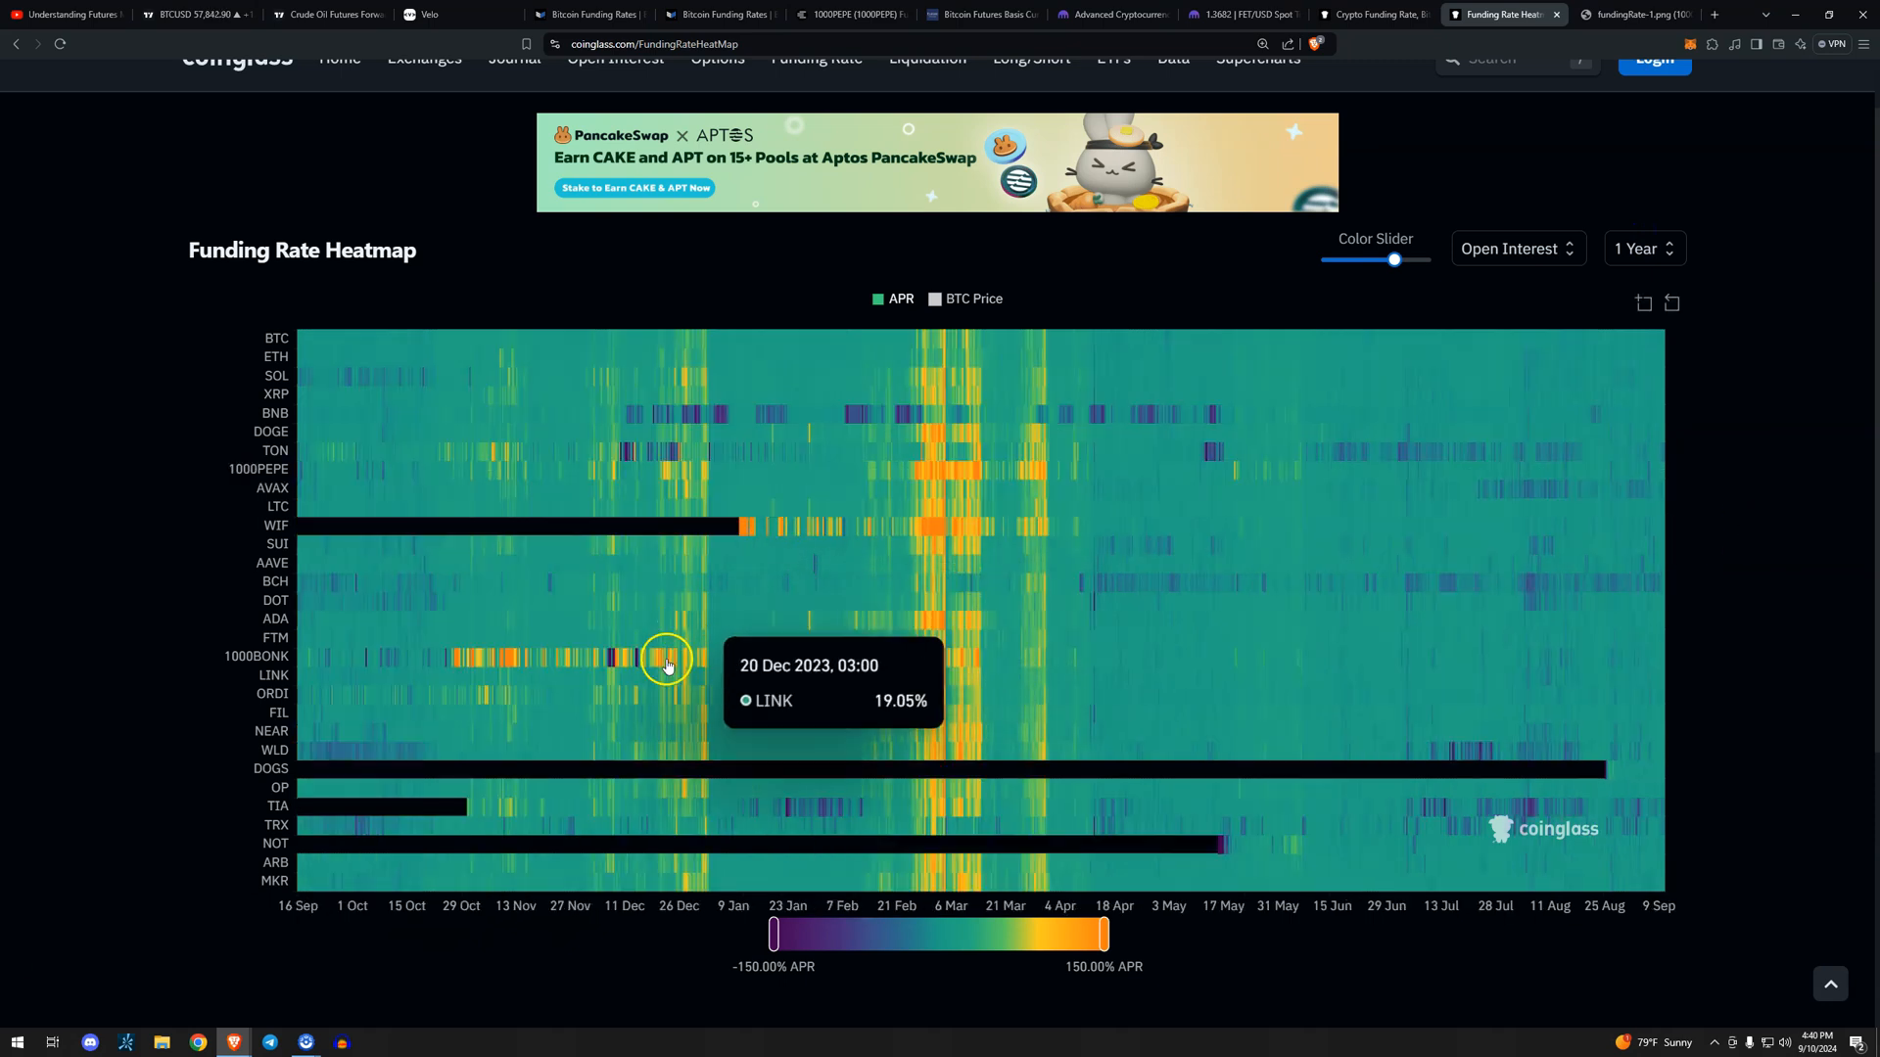
mouse_move(949, 498)
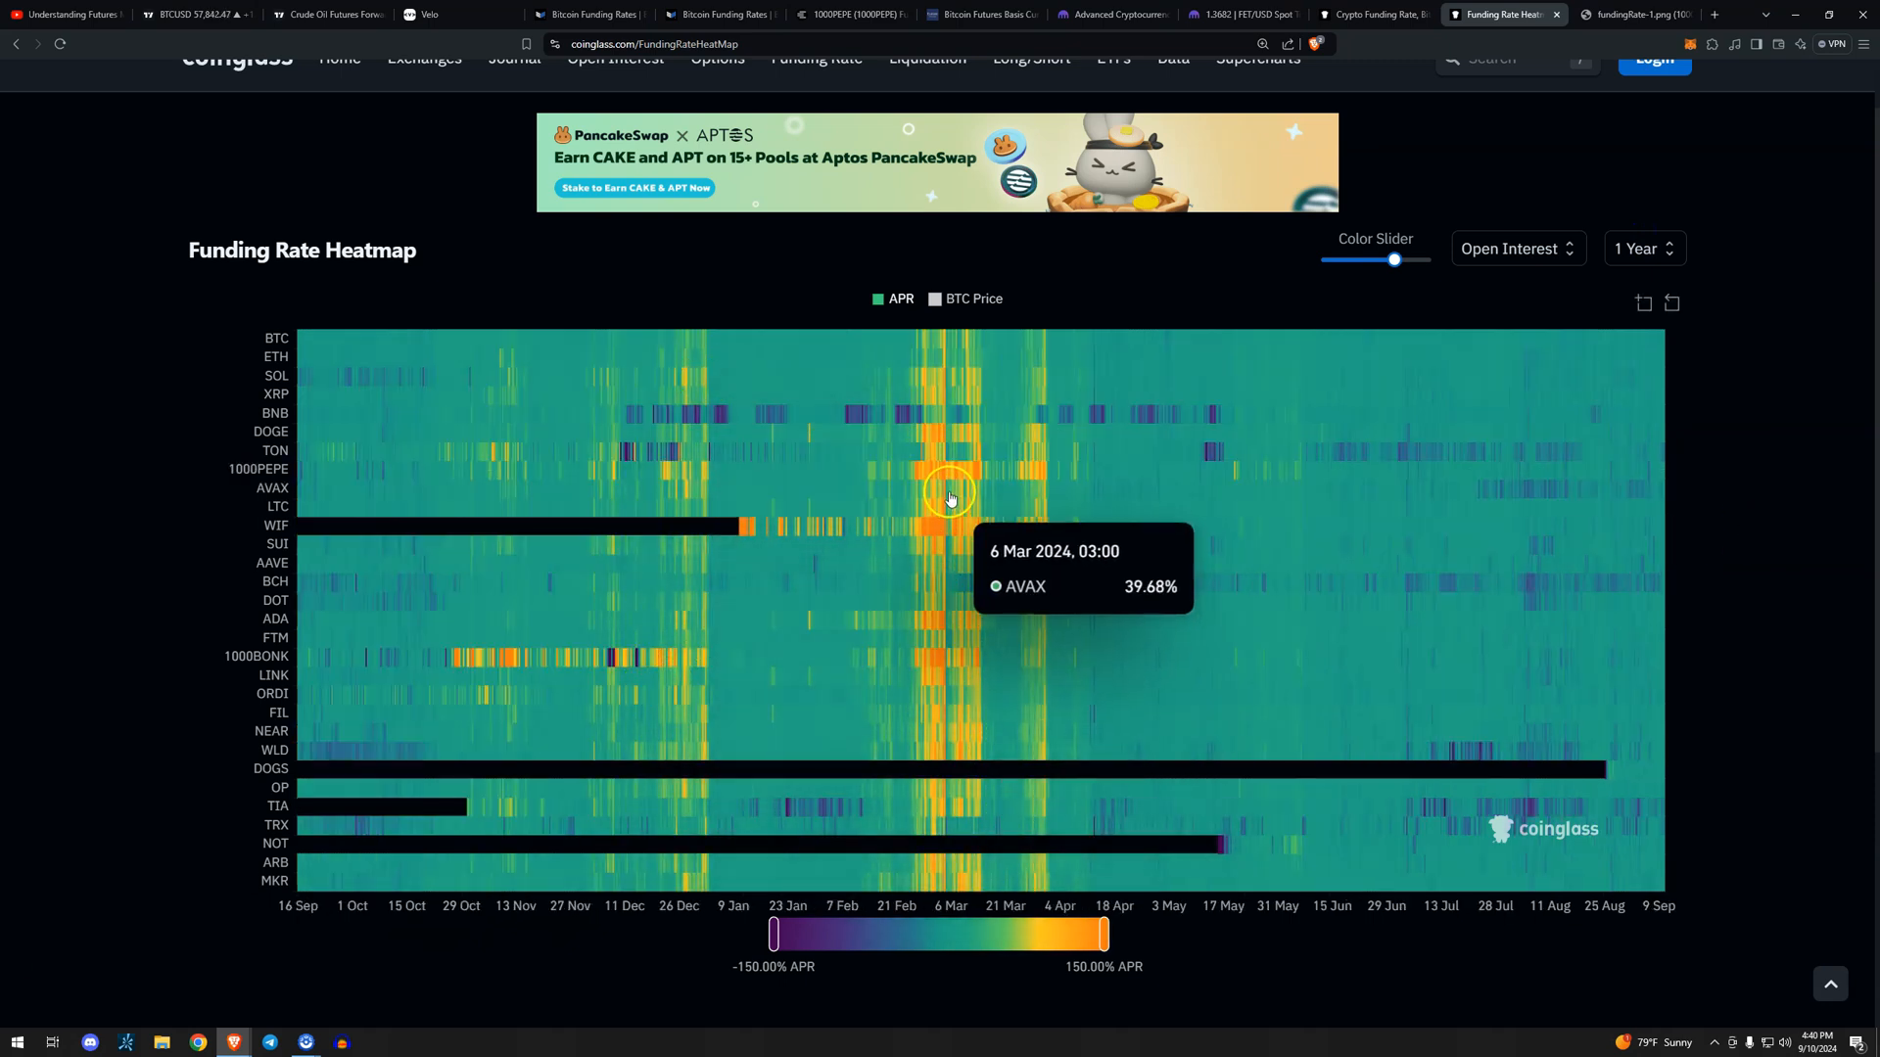
mouse_move(1719, 640)
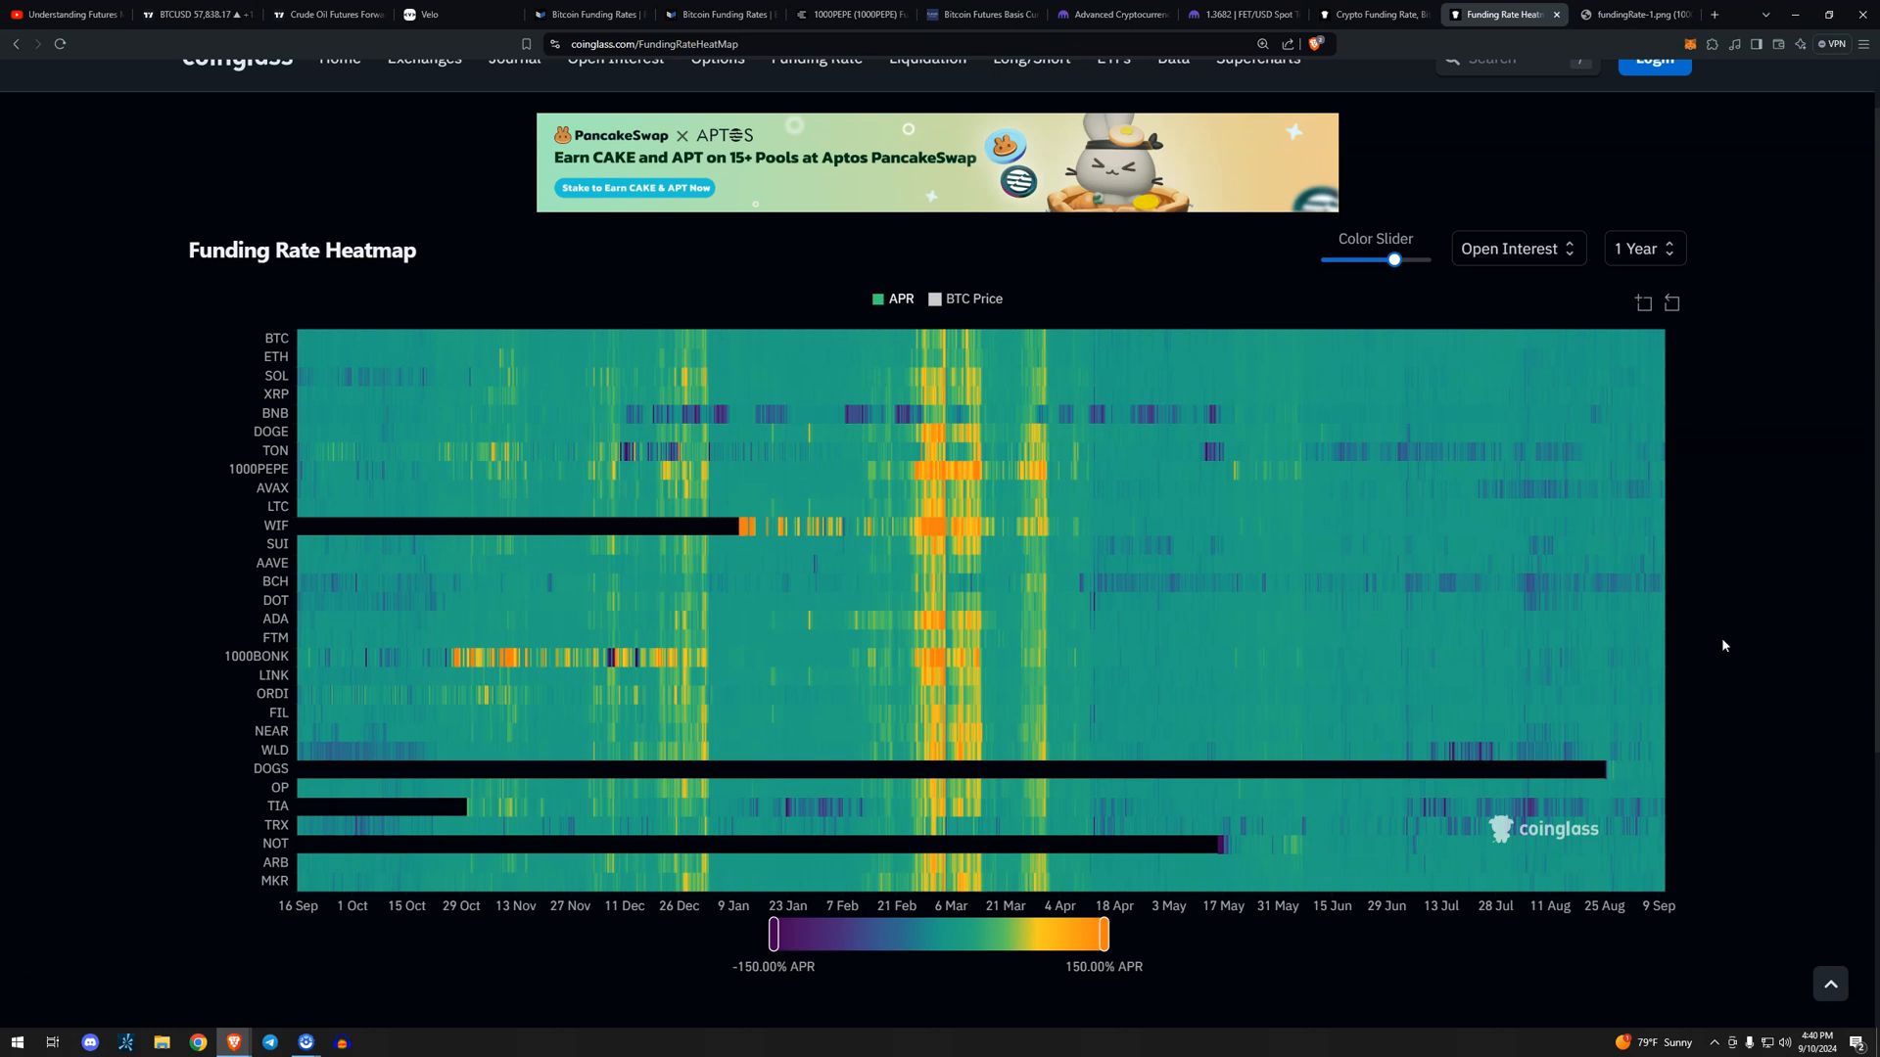
scroll("down", 3)
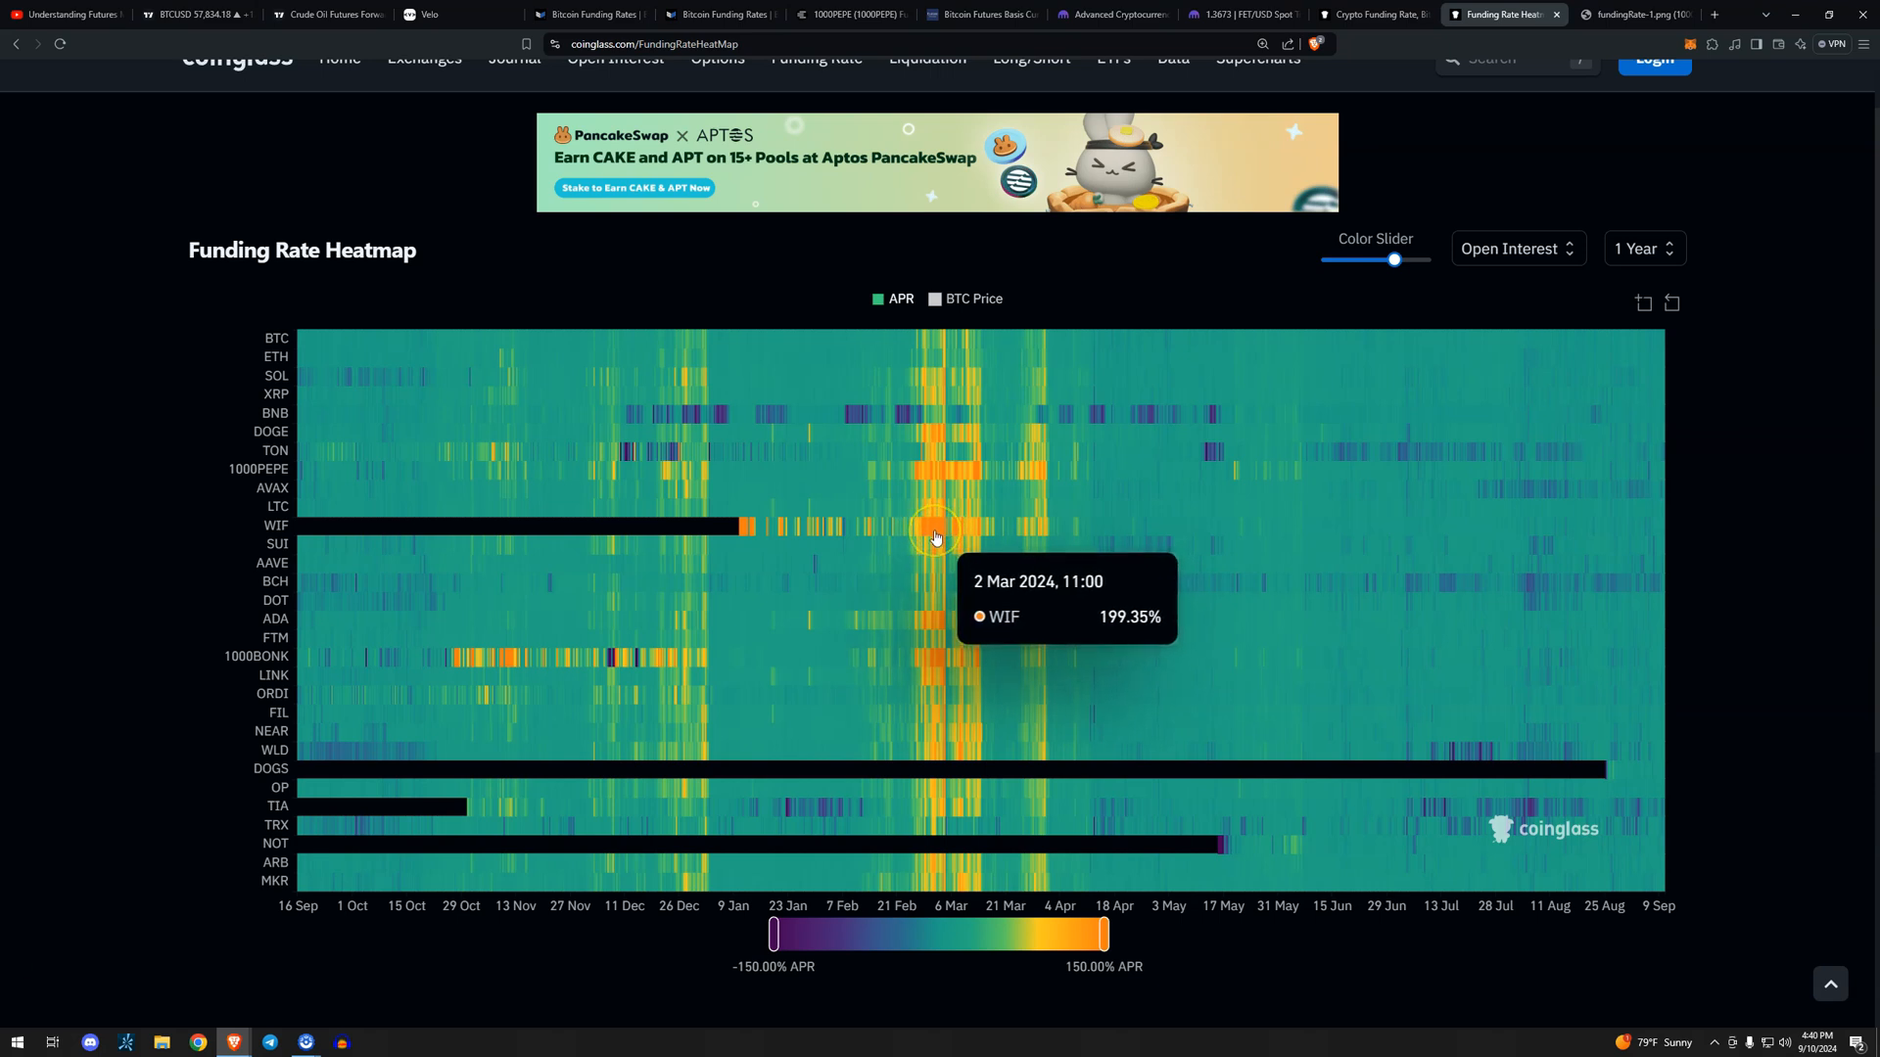
mouse_move(939, 538)
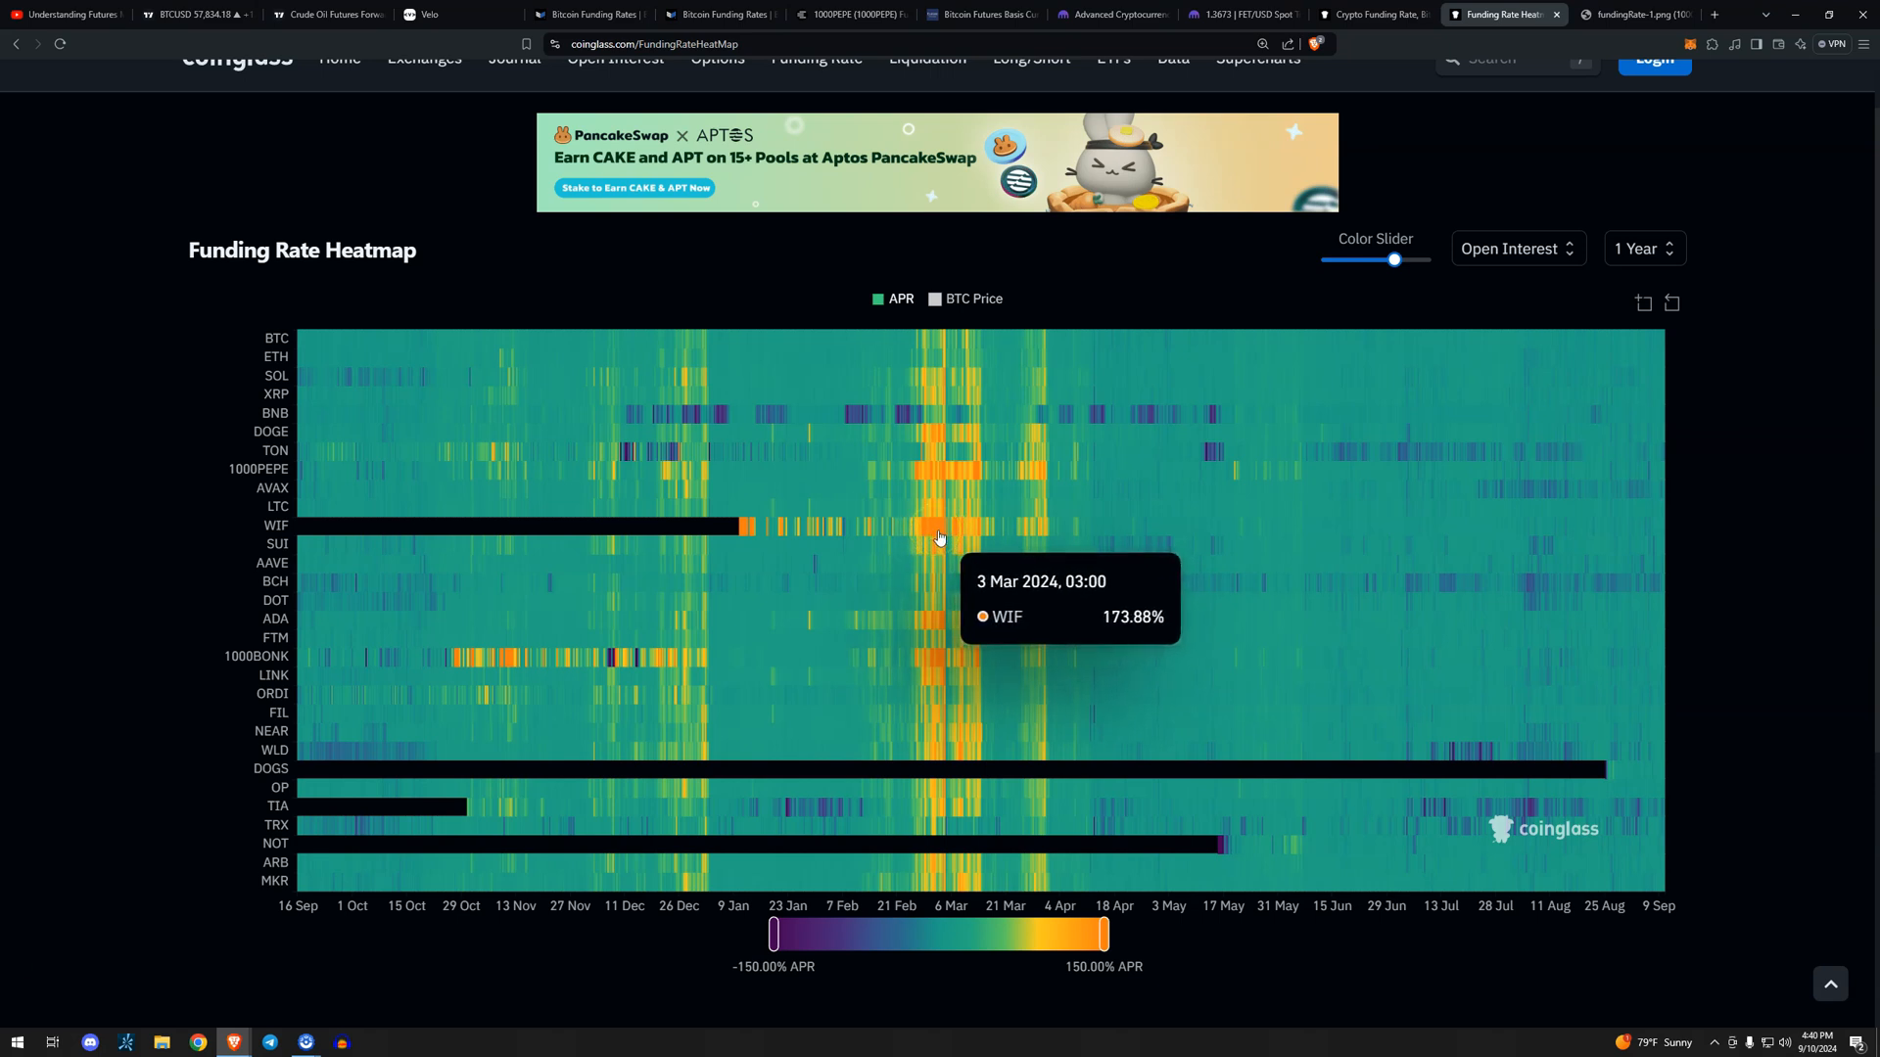
mouse_move(946, 535)
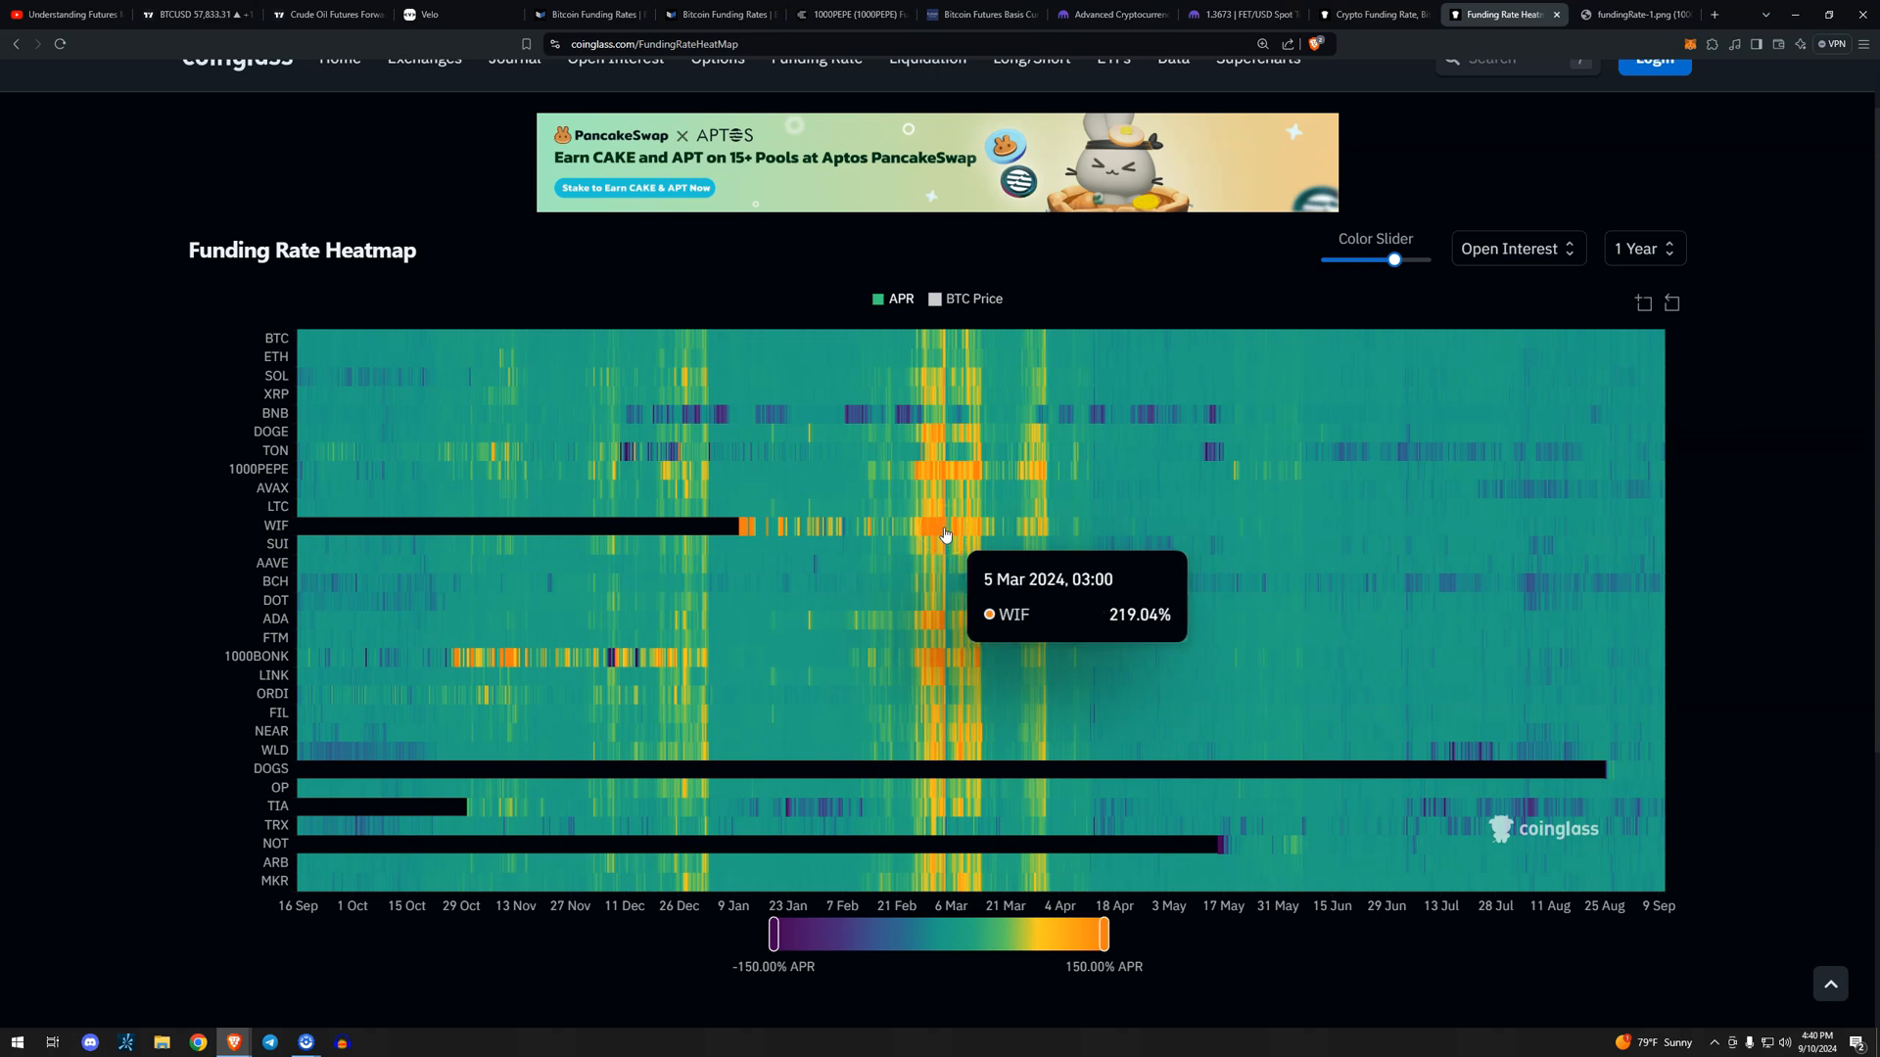
mouse_move(928, 533)
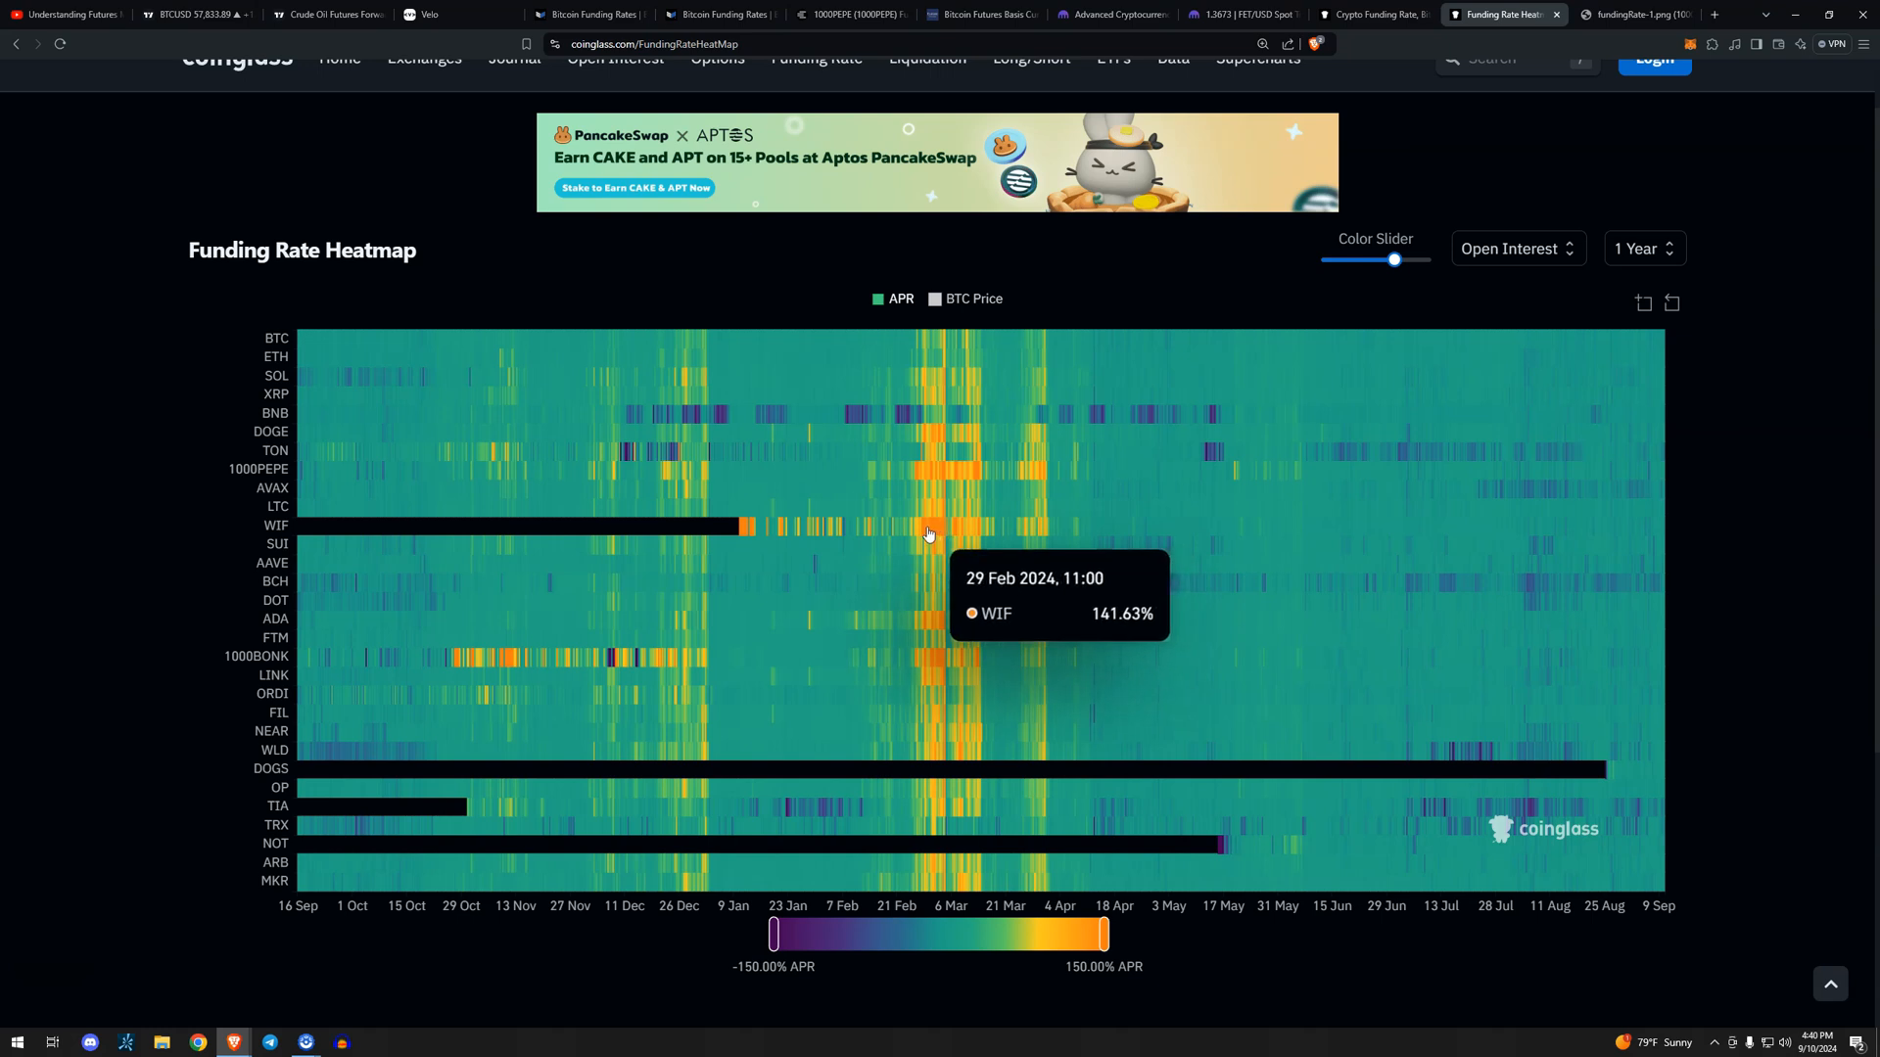
mouse_move(1410, 534)
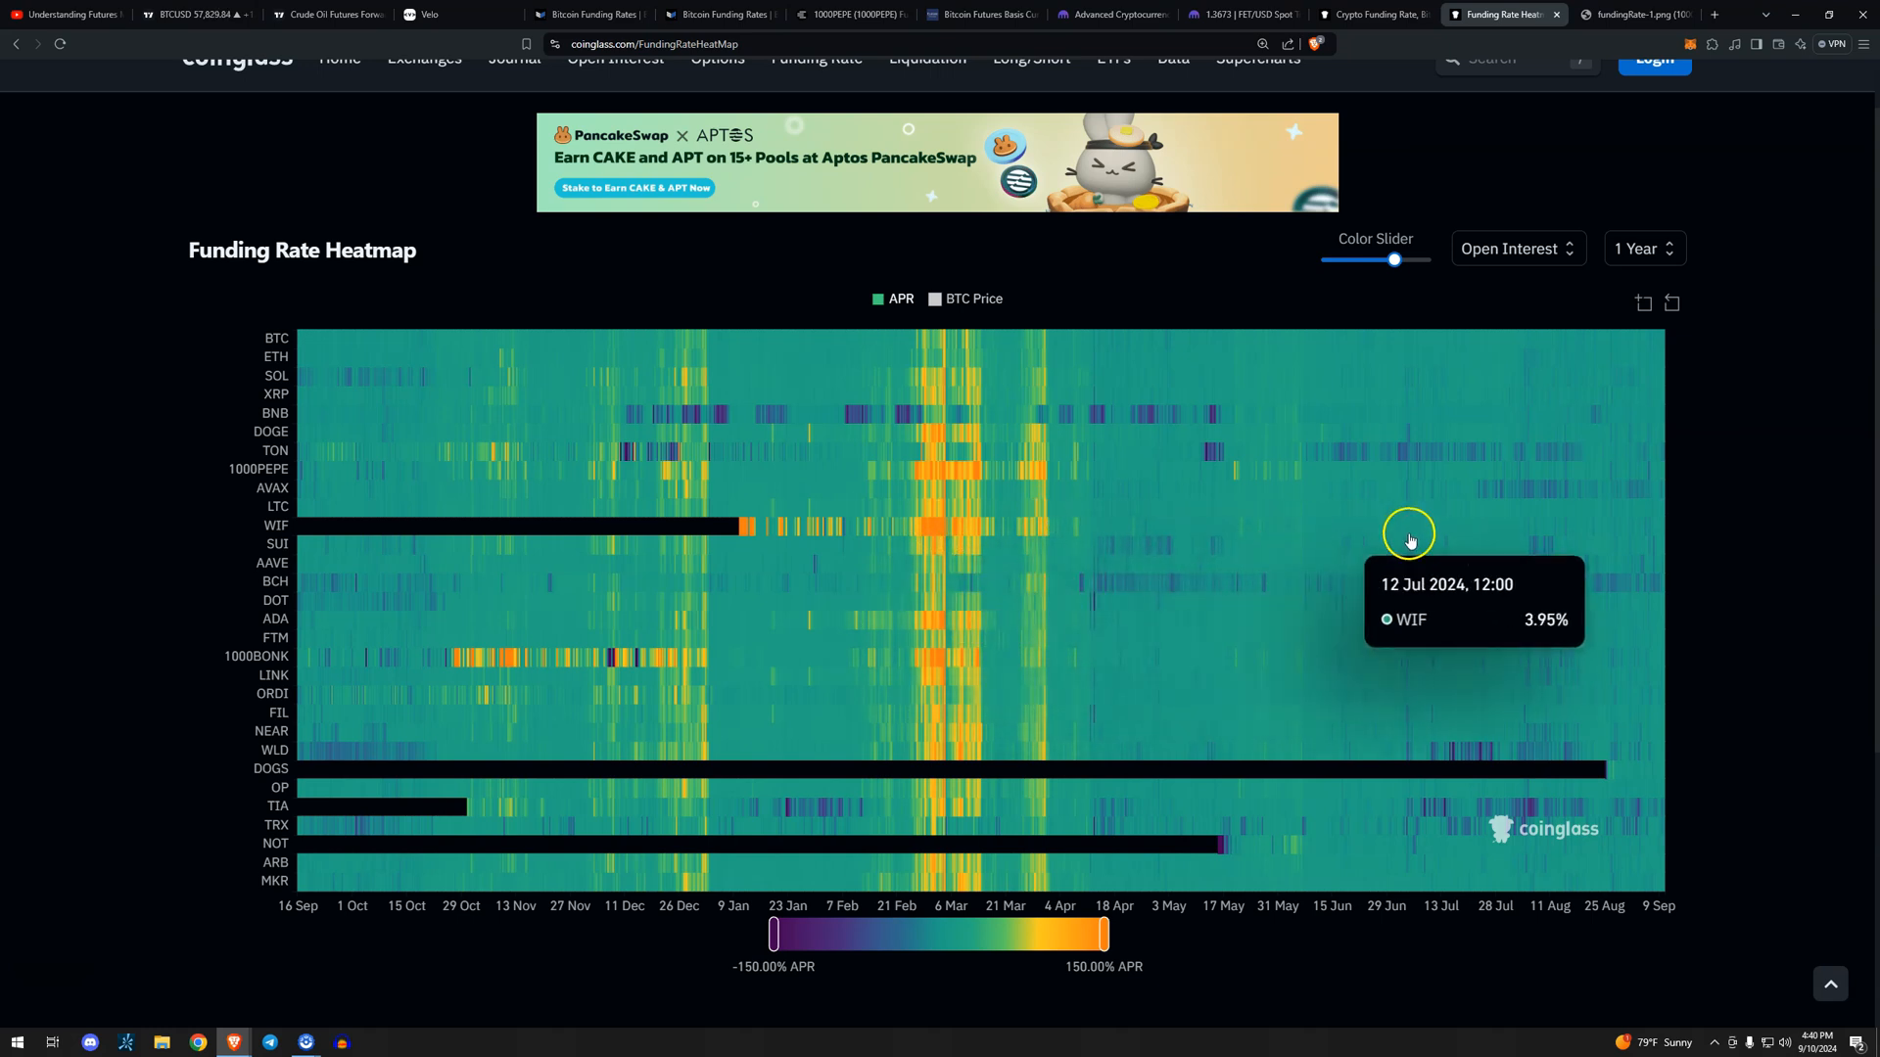
mouse_move(1104, 583)
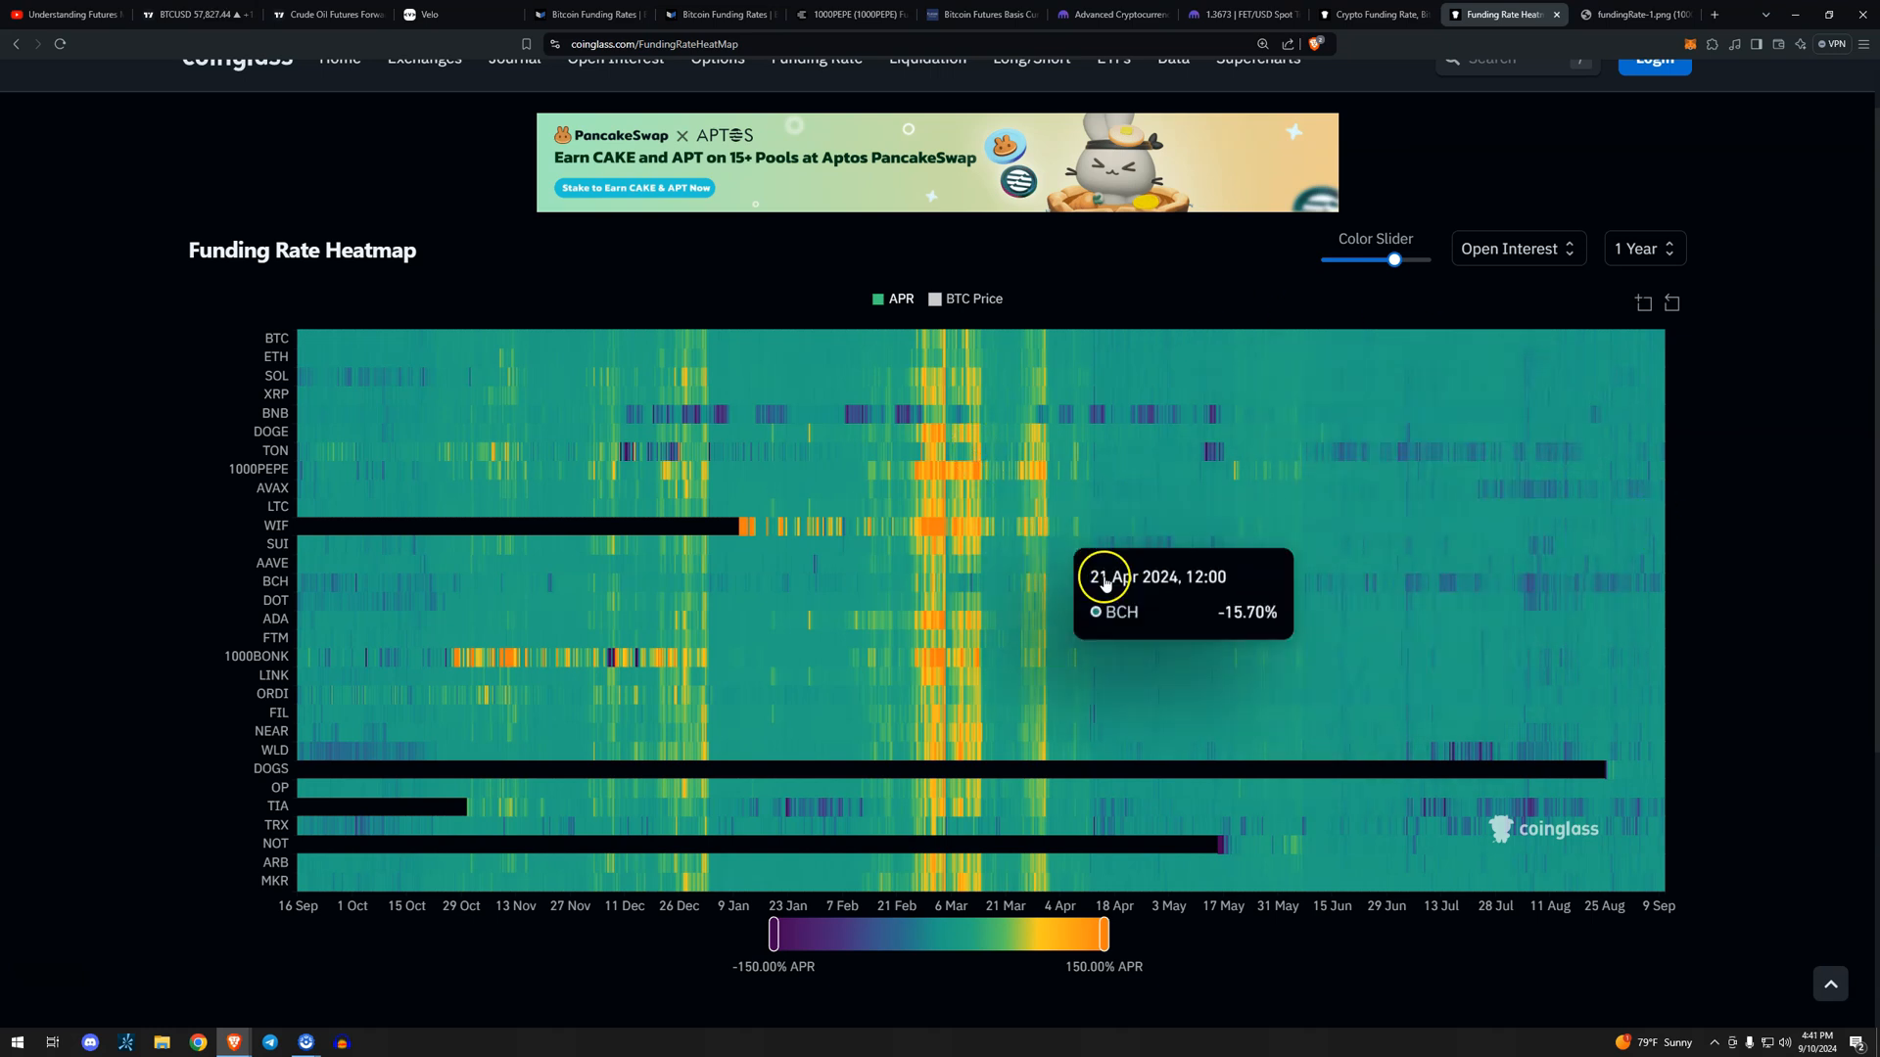
mouse_move(314, 764)
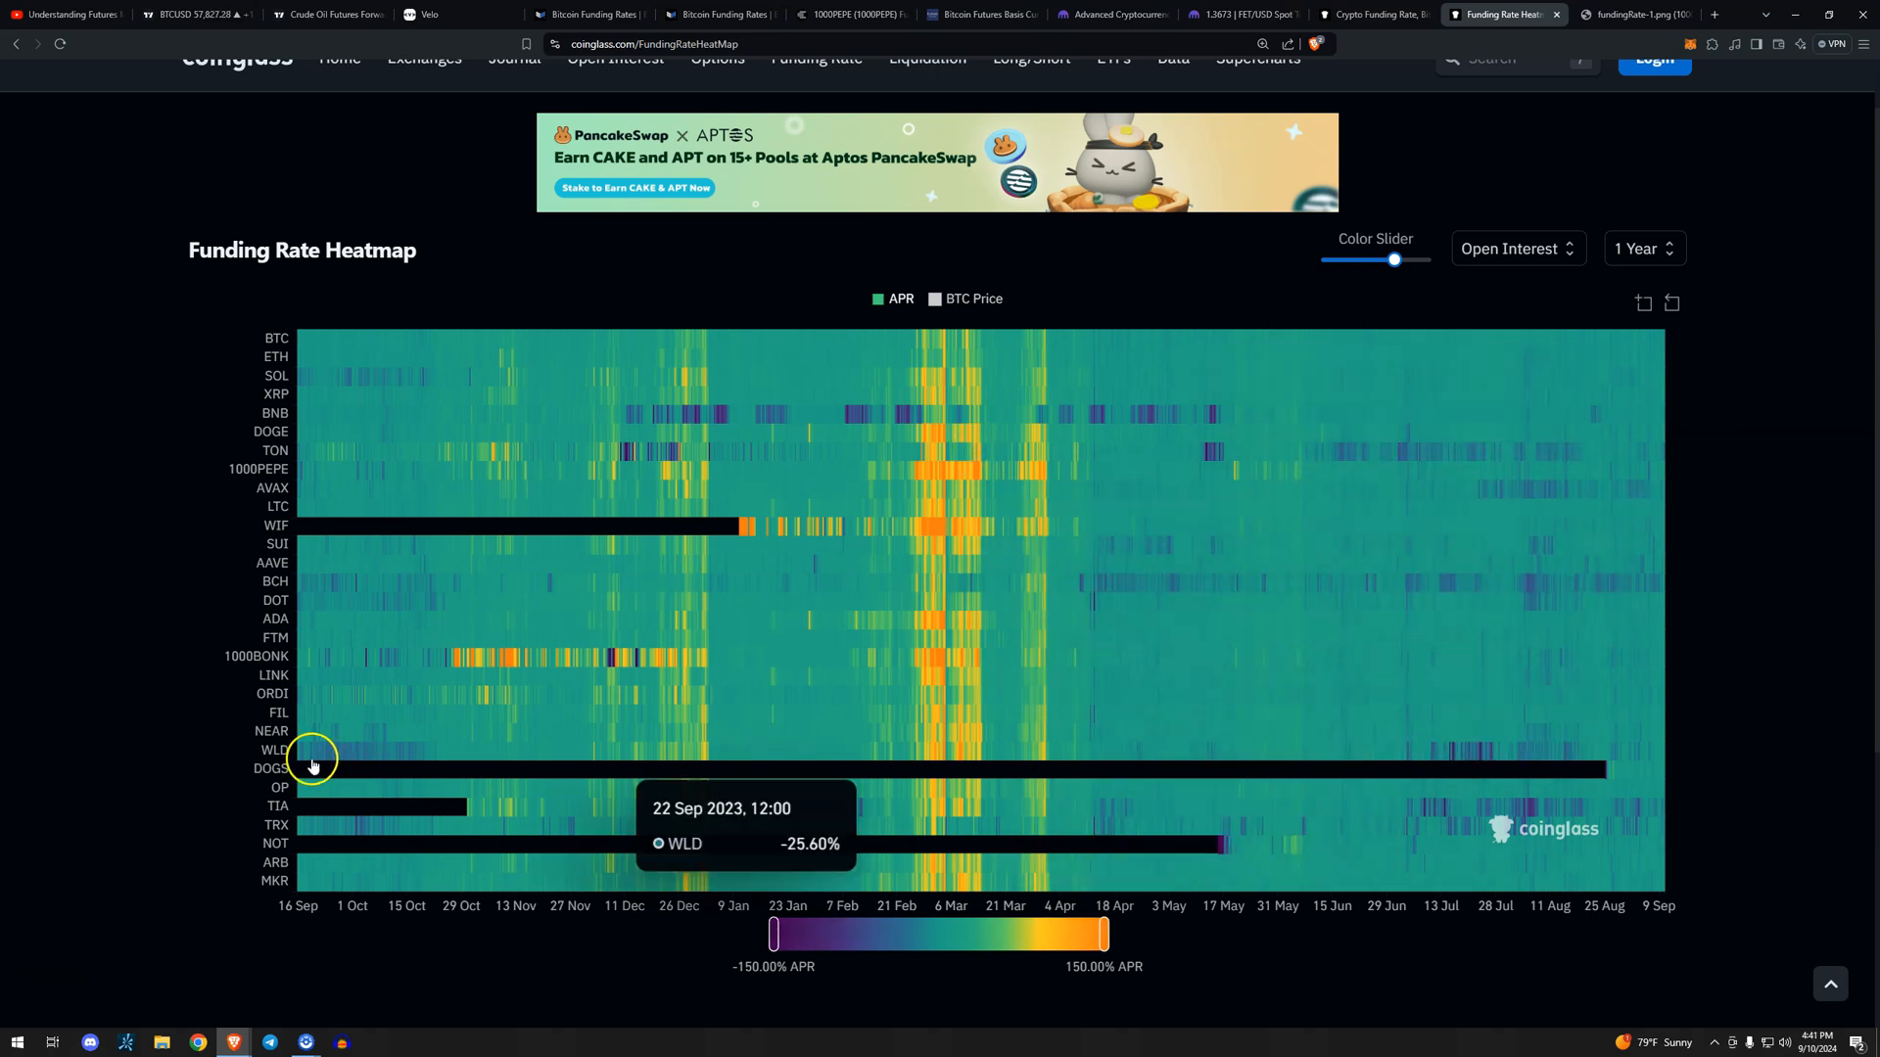
mouse_move(1560, 755)
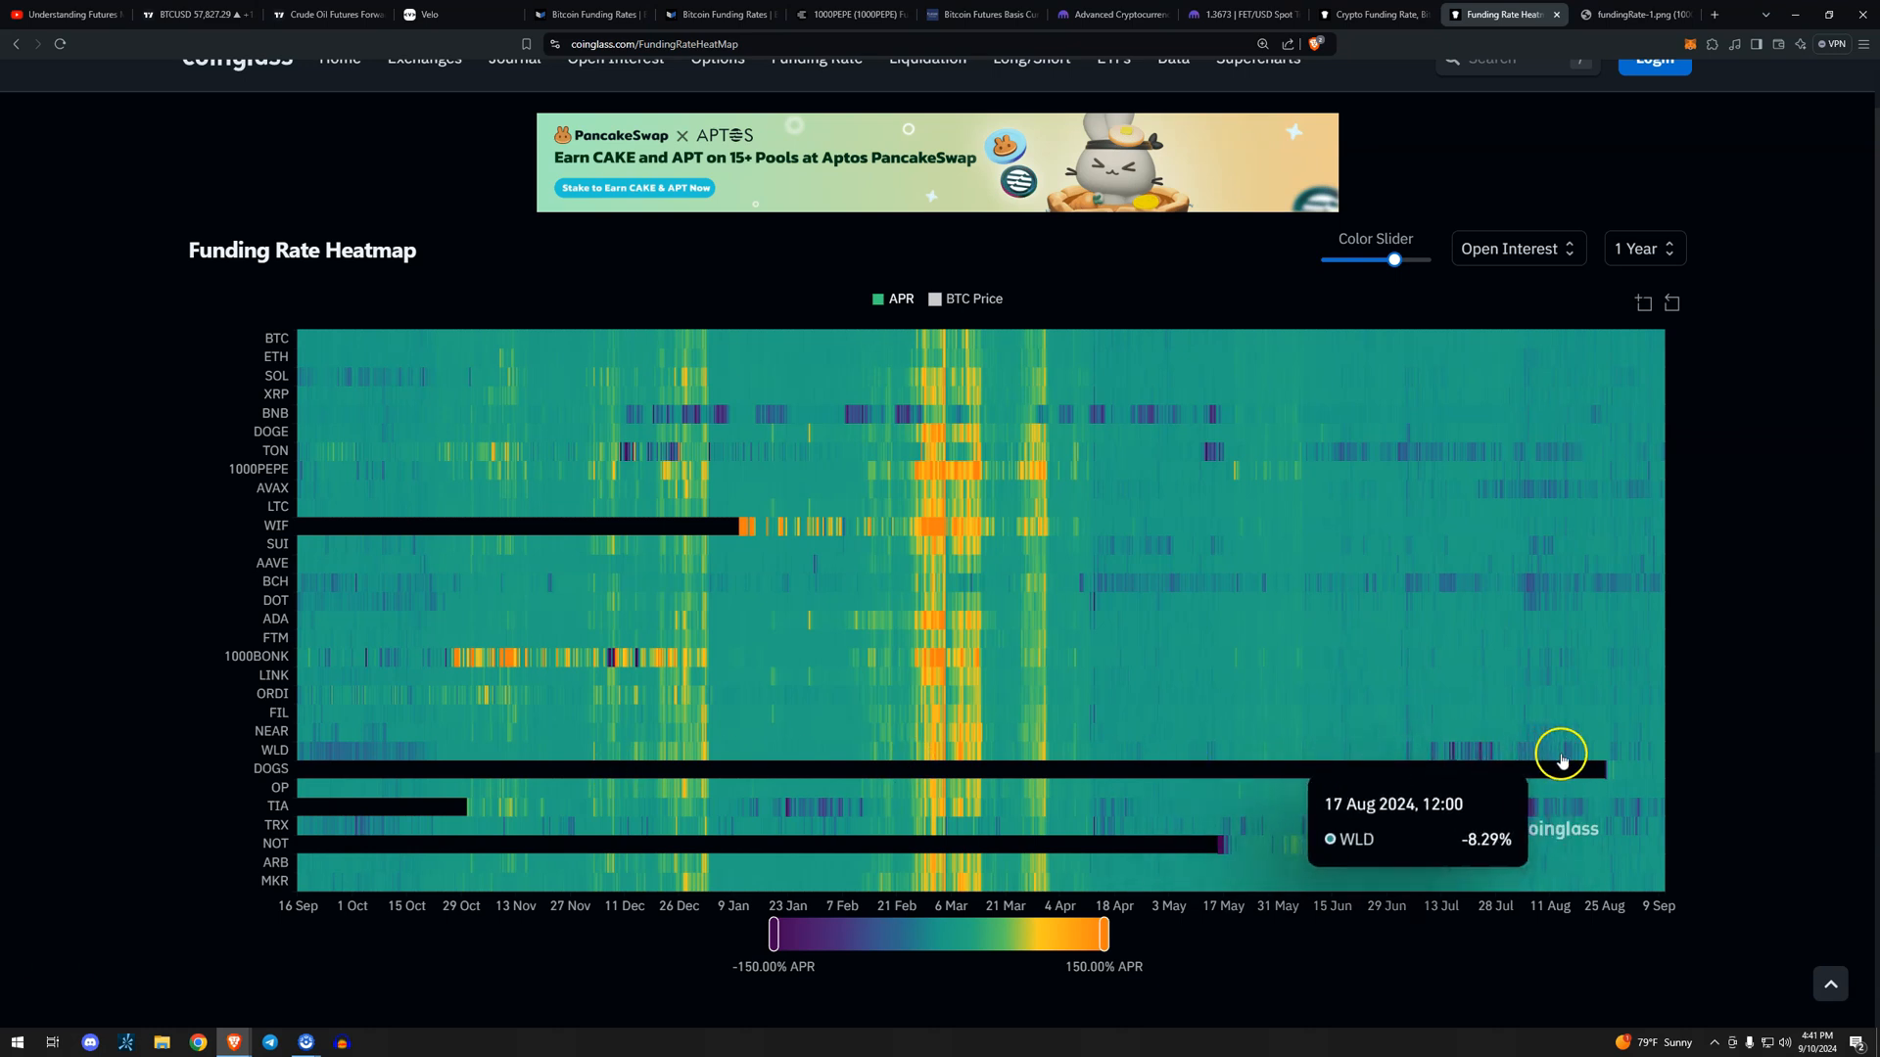
mouse_move(1383, 440)
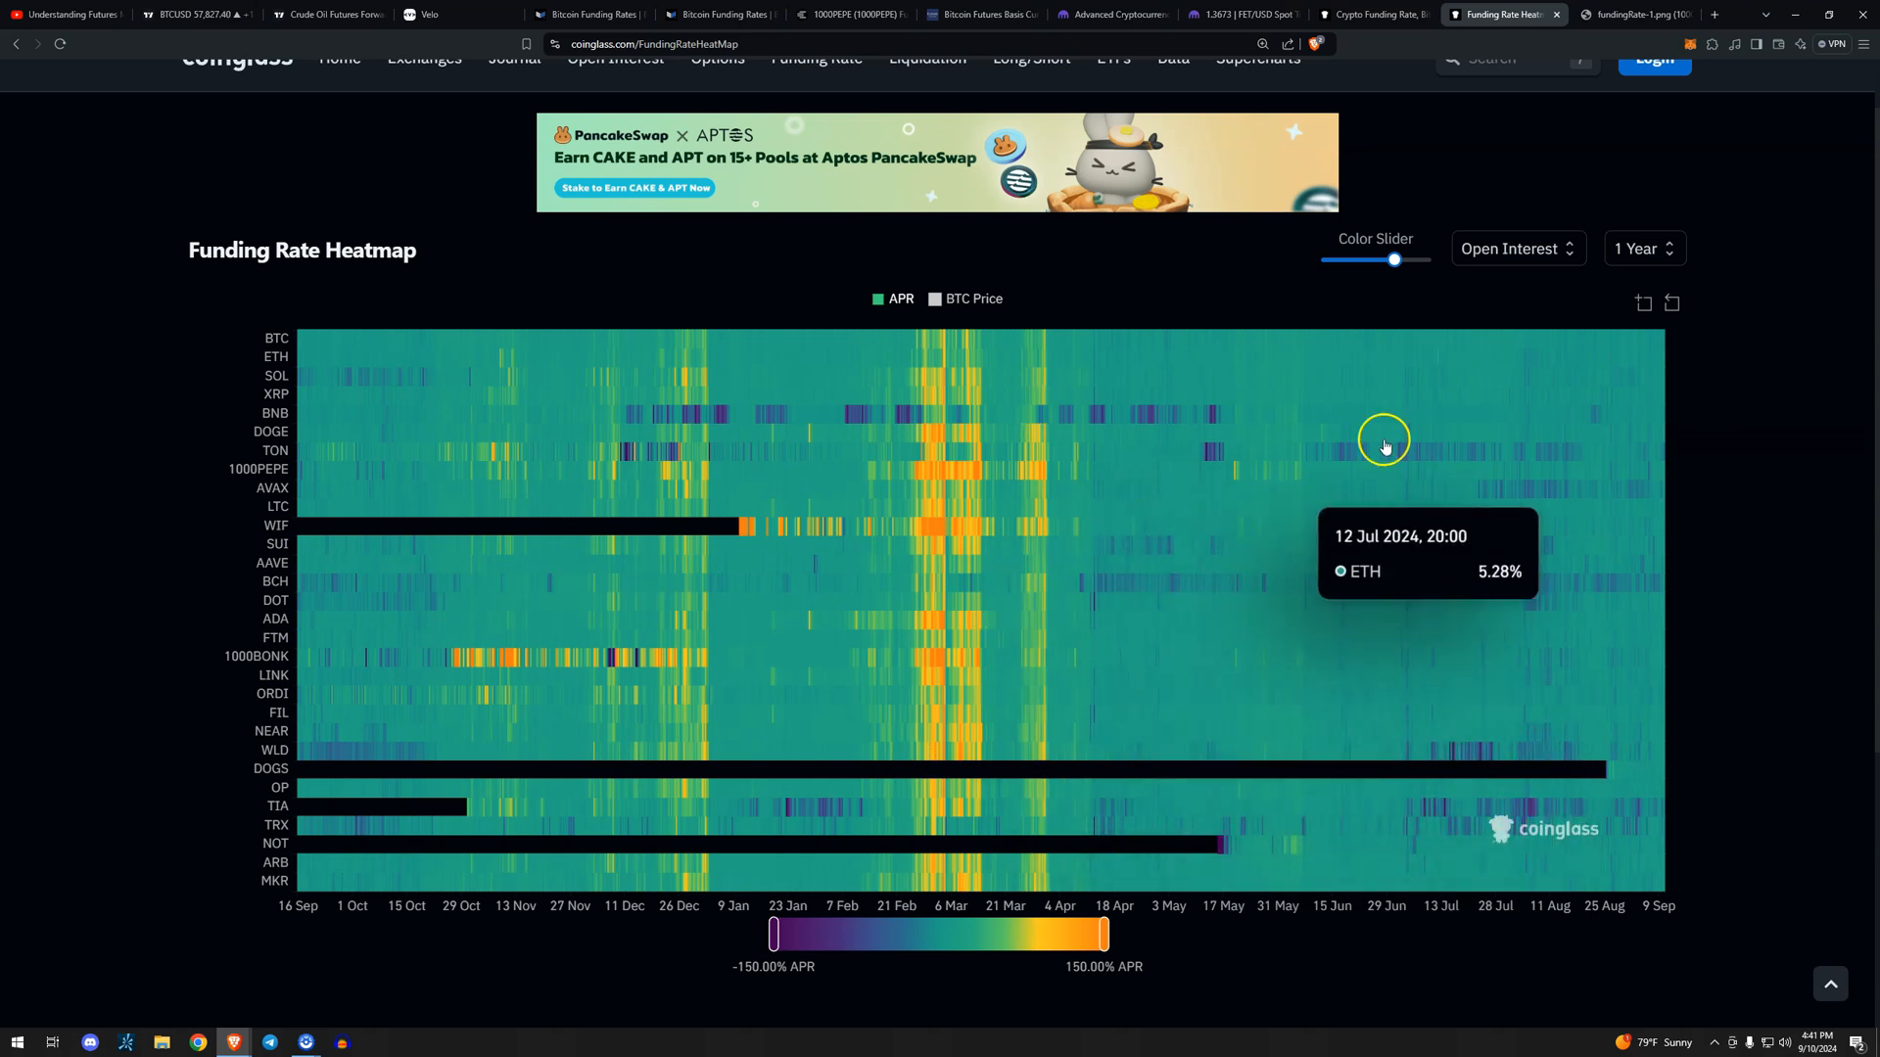
View the fundingRate-1.png Glassnode Binance heatmap in the Discord CDN tab.
left_click(1630, 13)
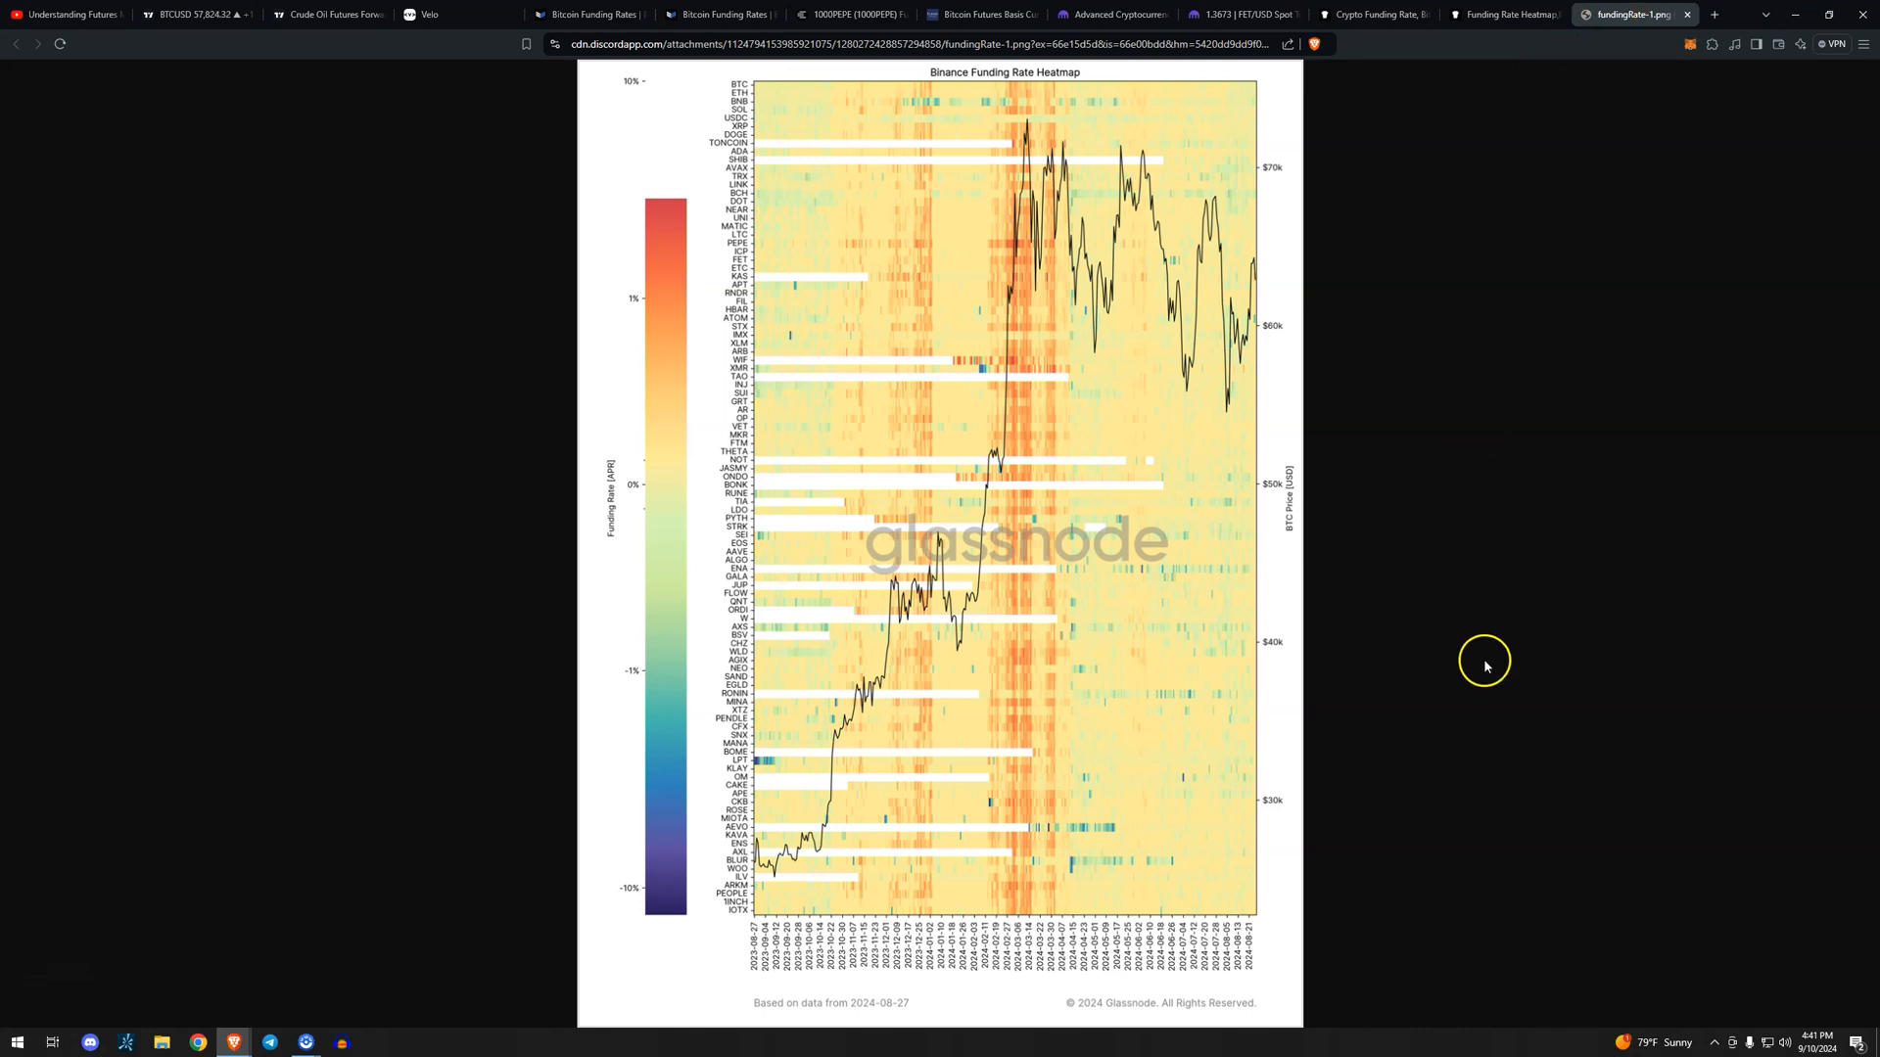
mouse_move(533, 792)
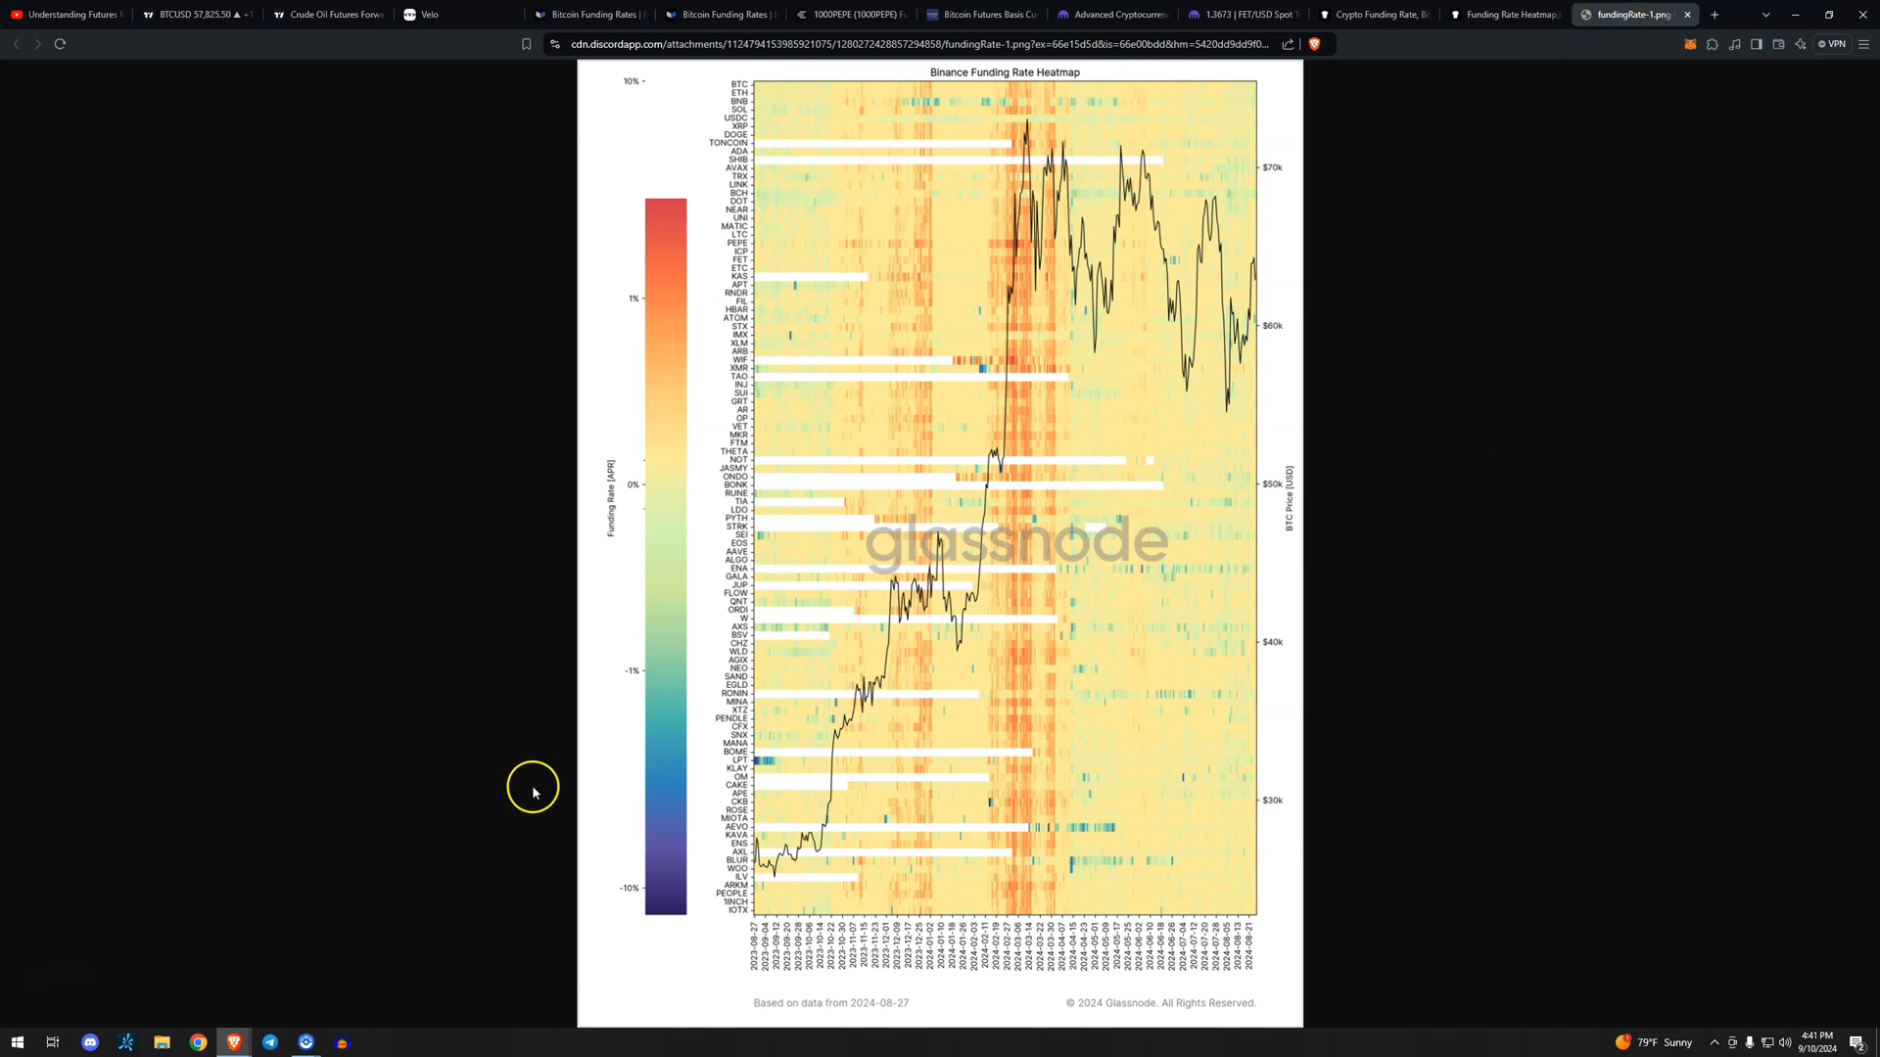
mouse_move(534, 780)
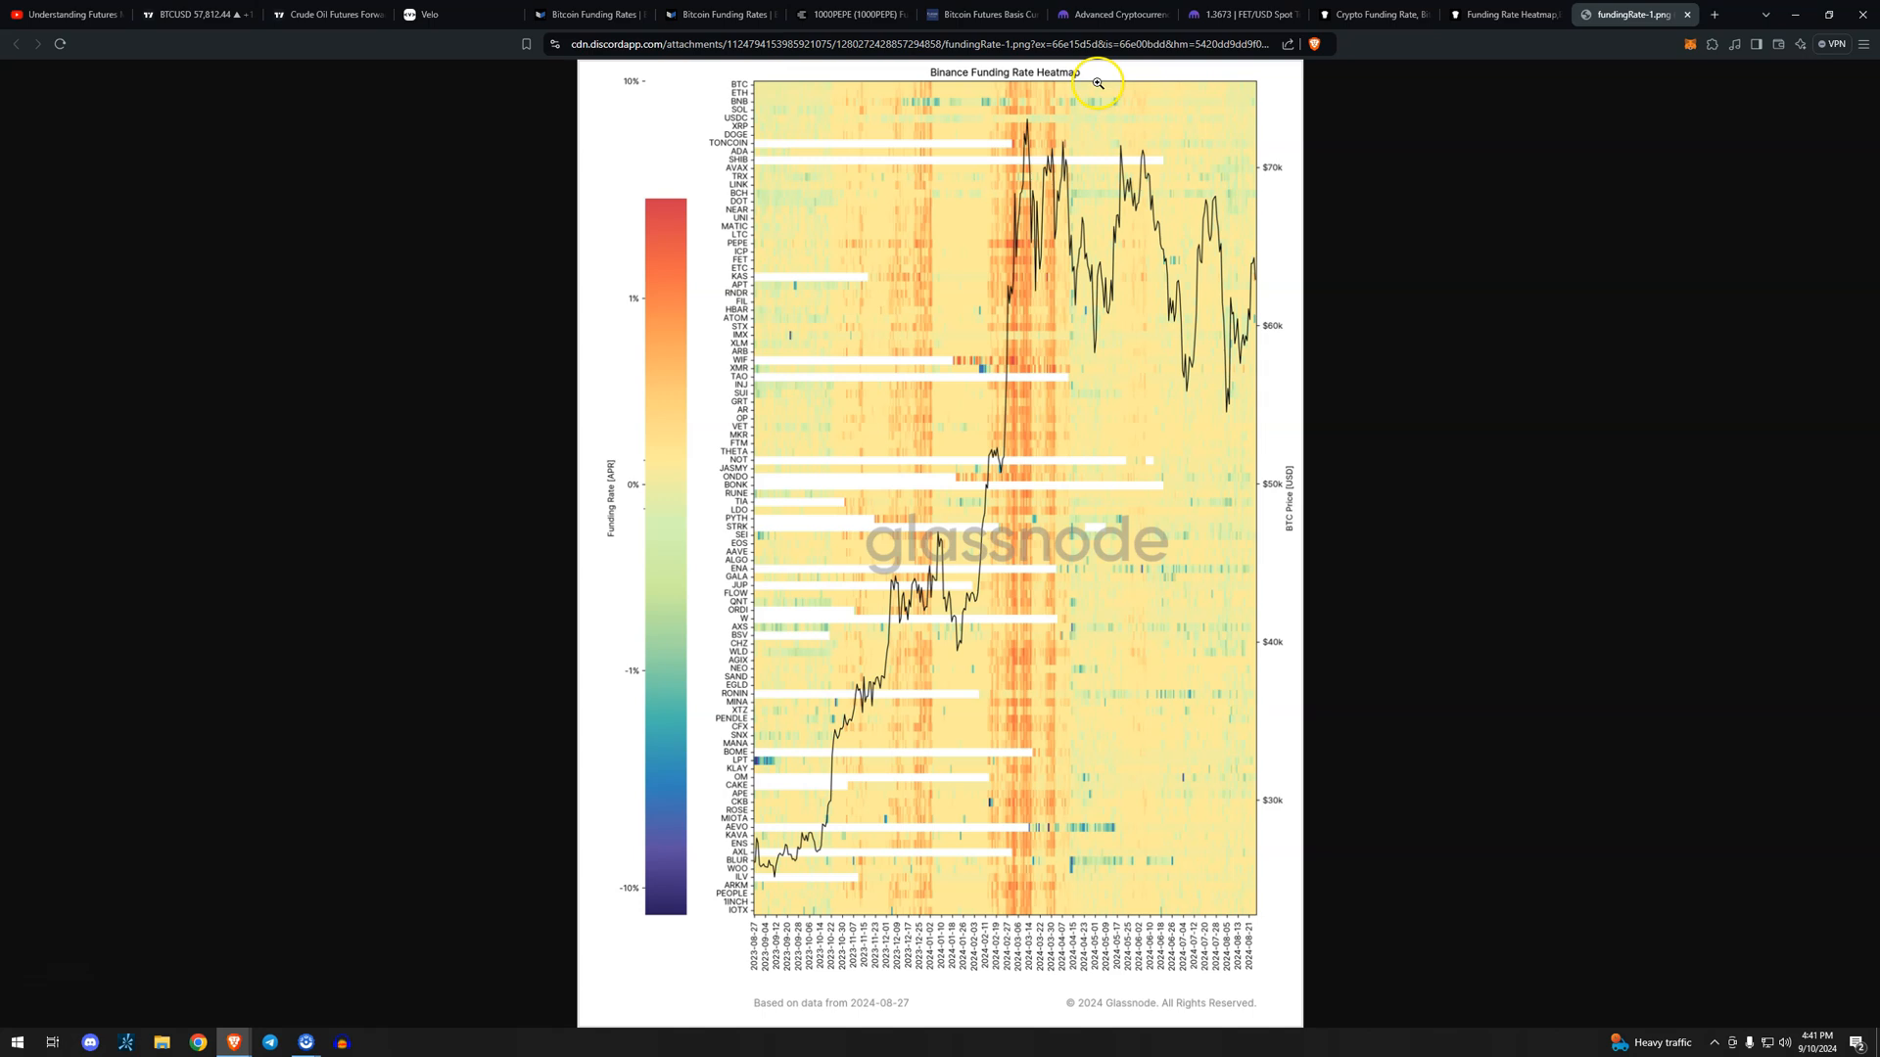
mouse_move(1173, 321)
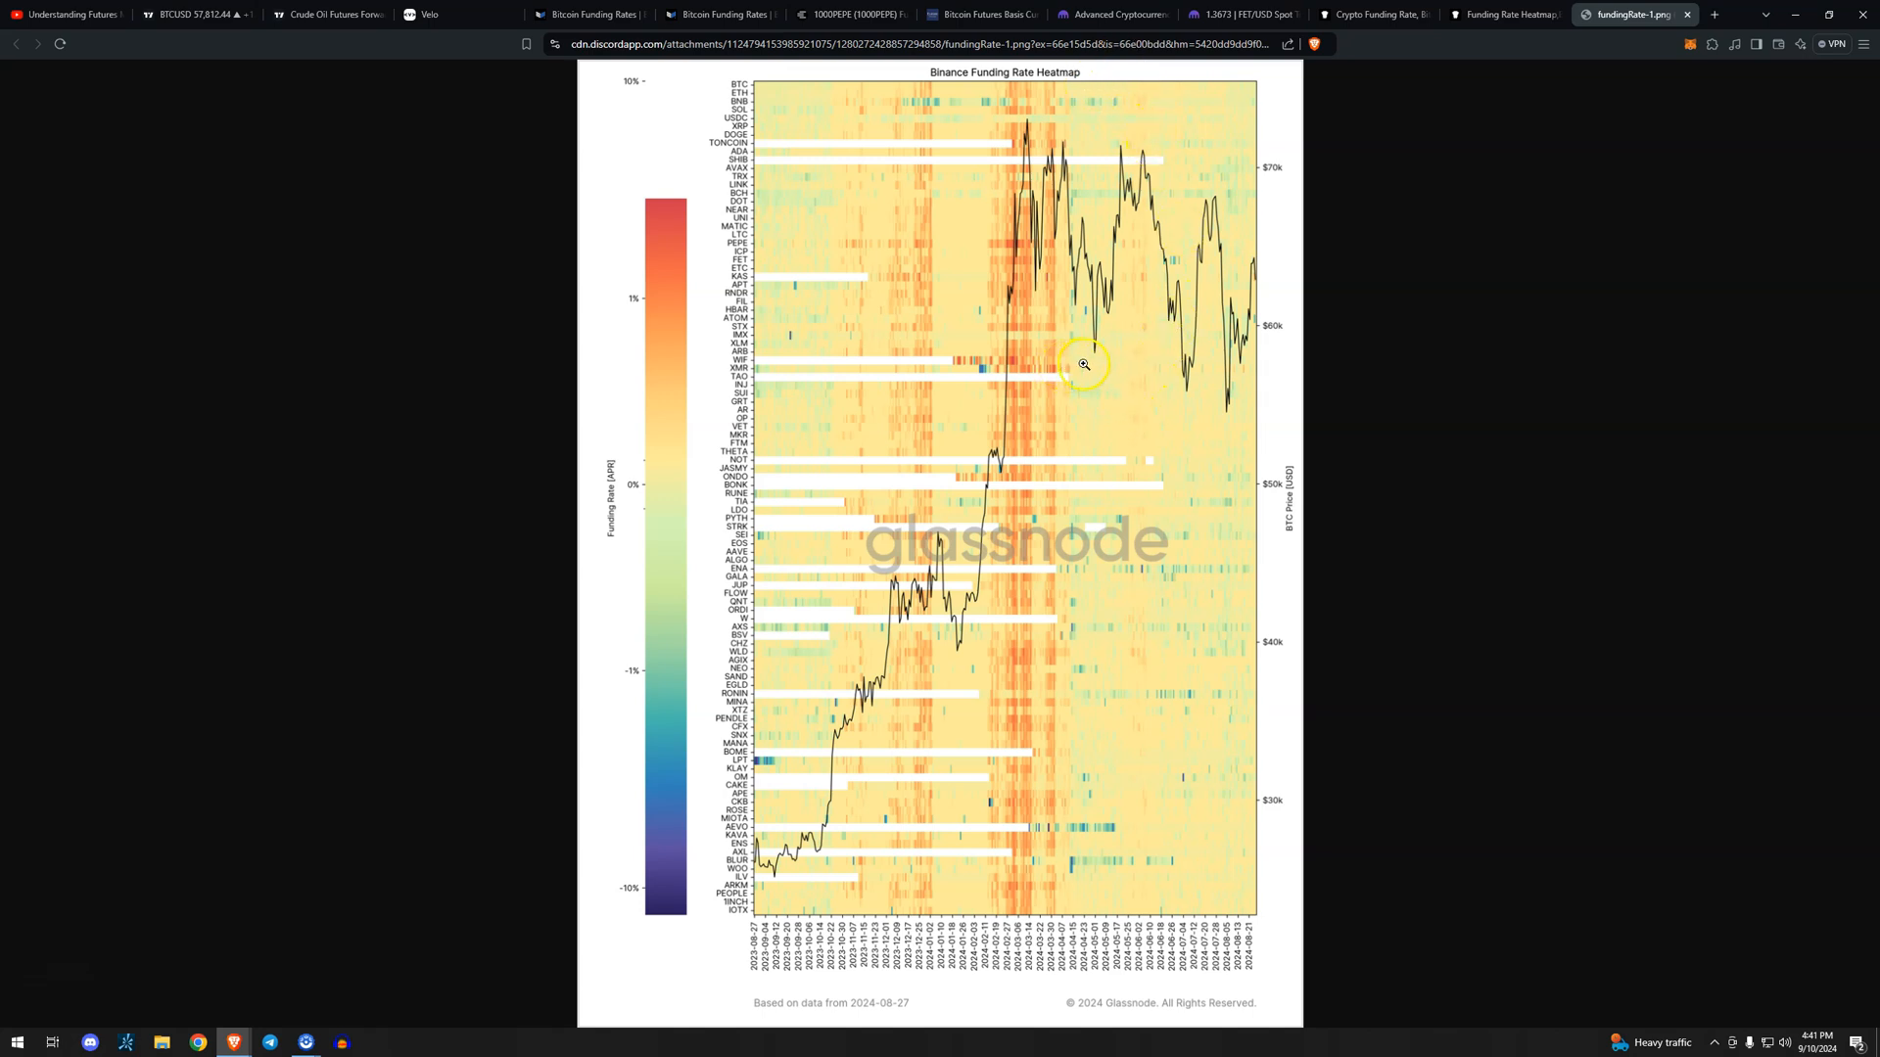
mouse_move(1315, 668)
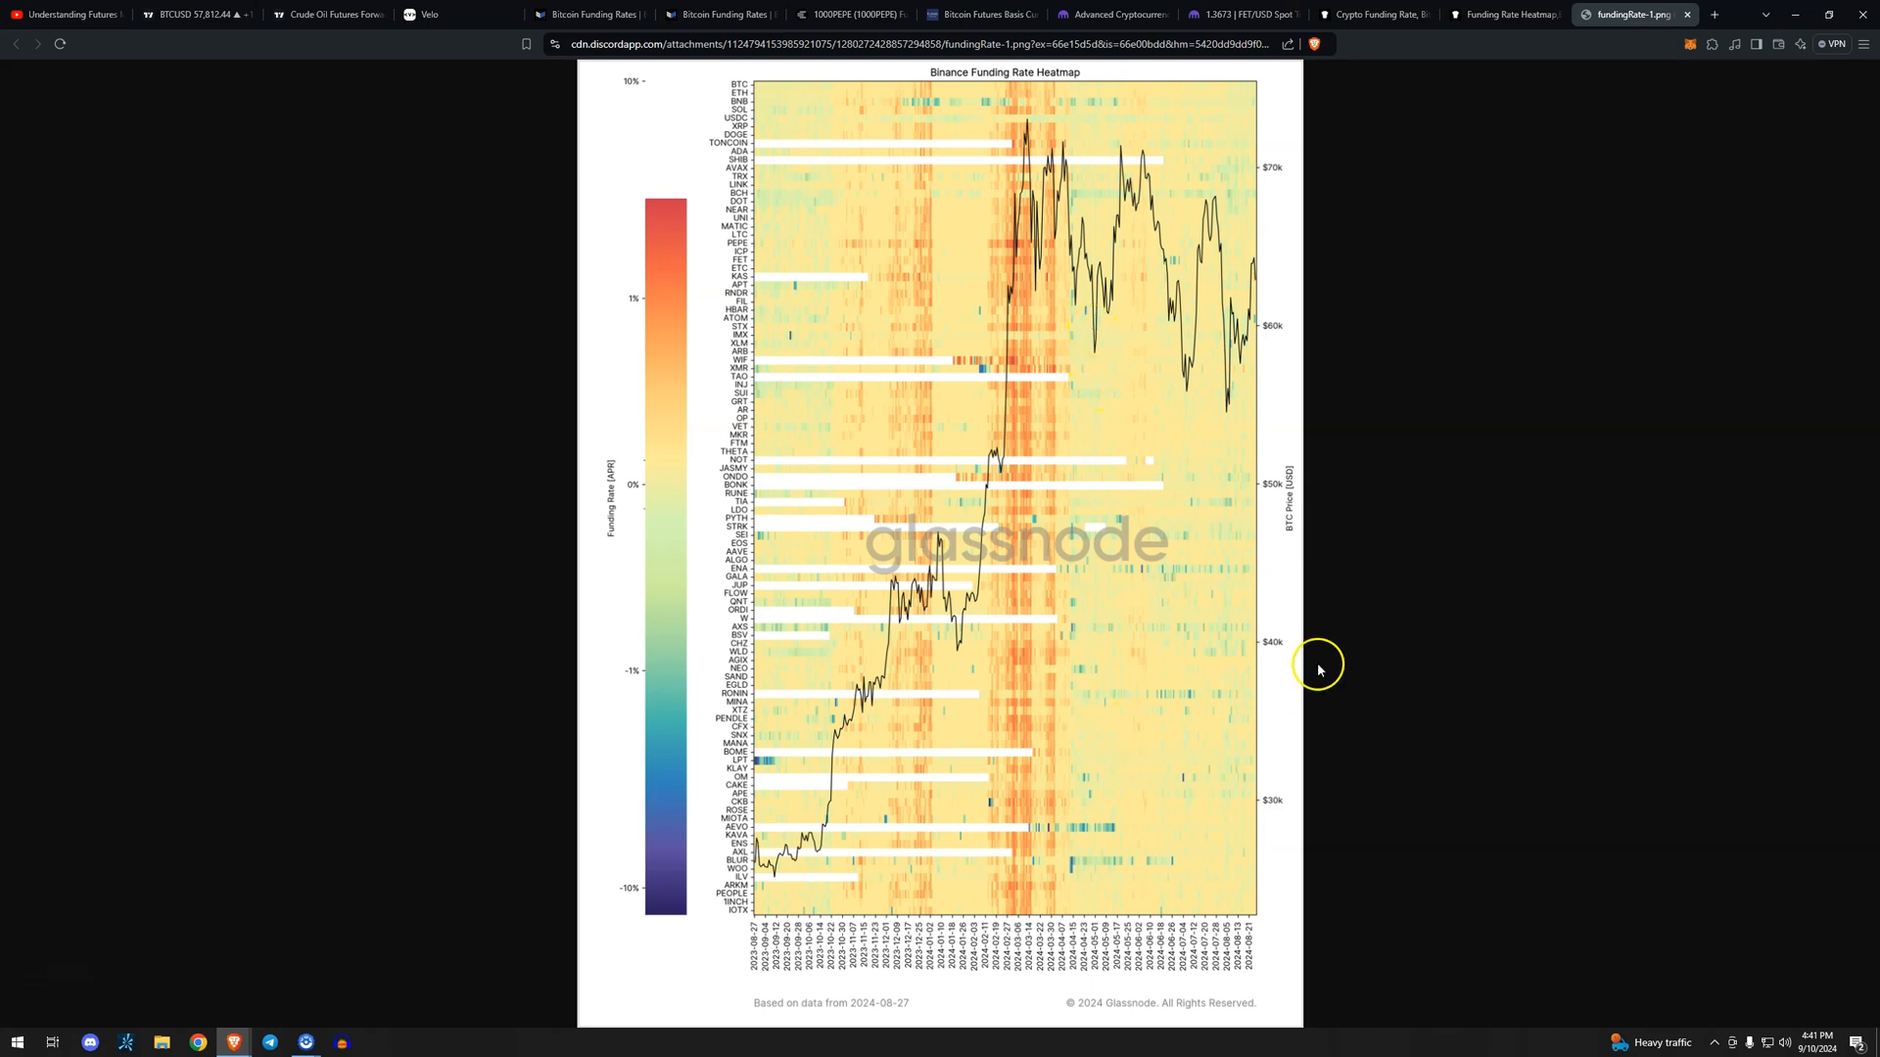
mouse_move(1404, 651)
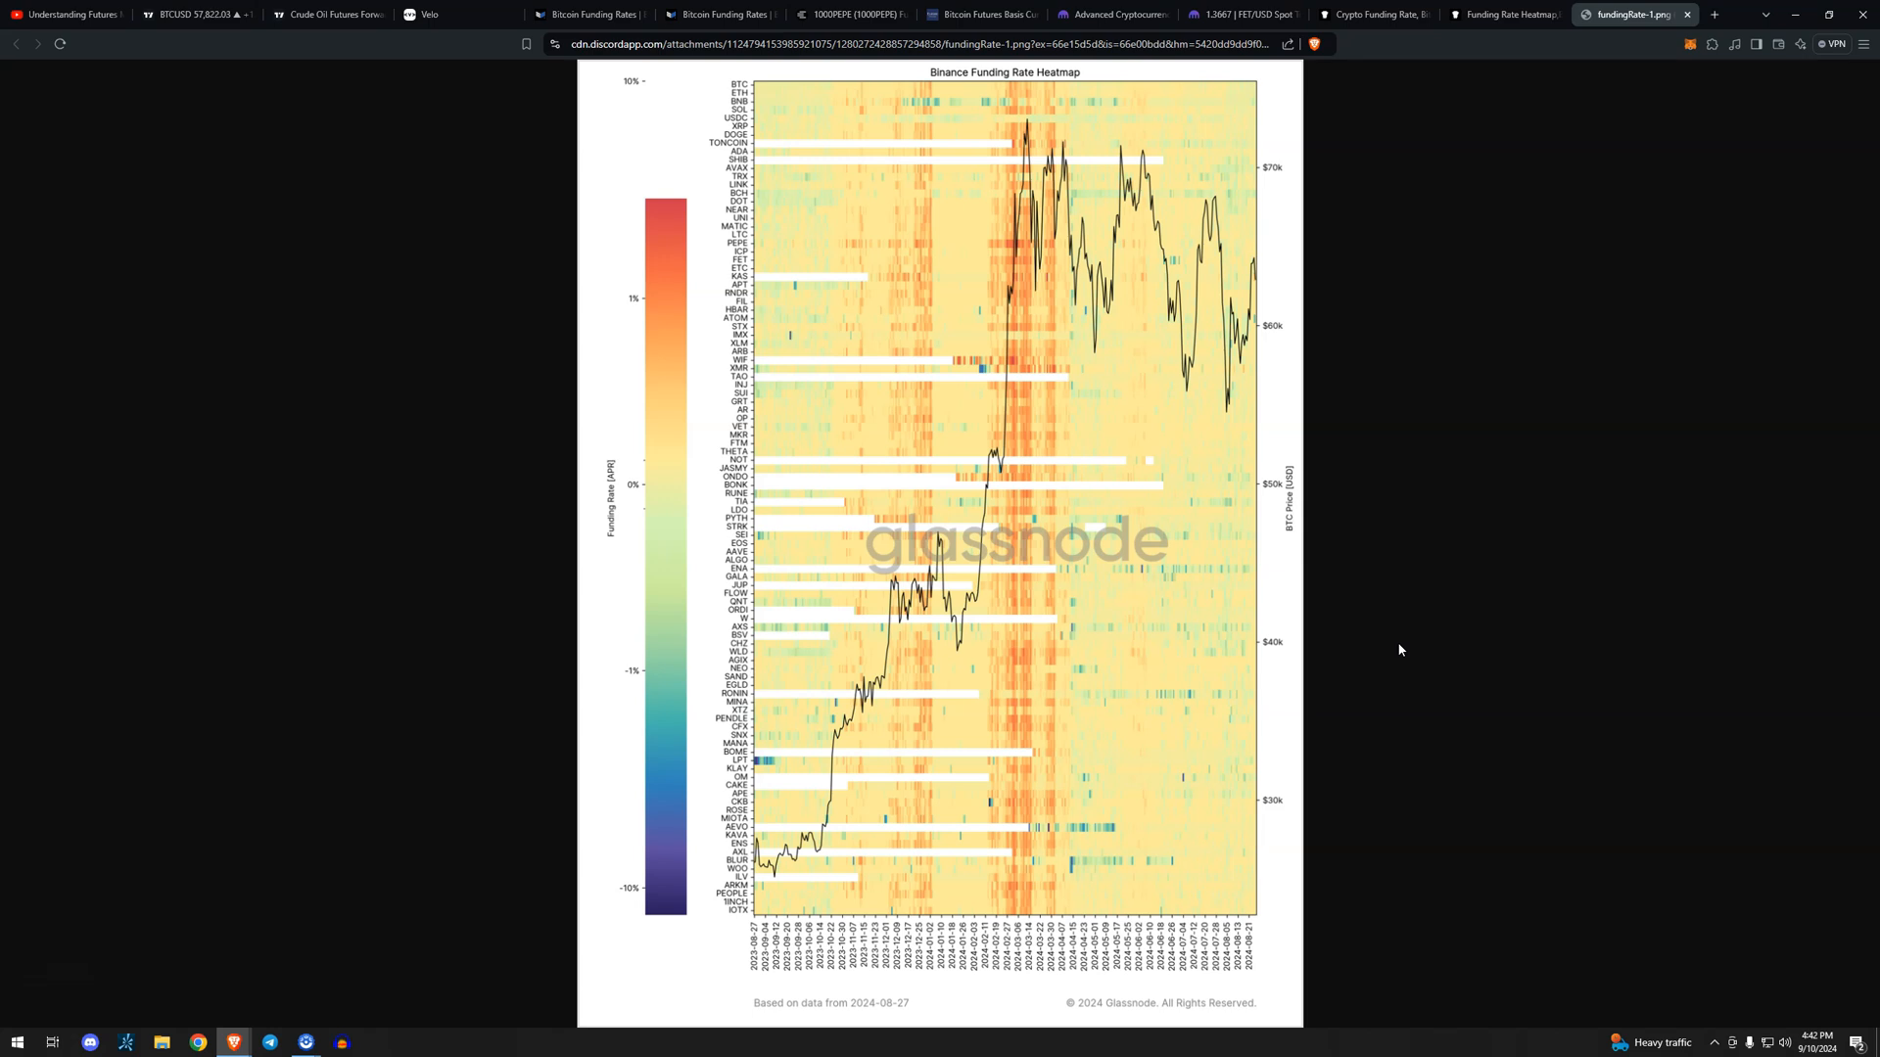
mouse_move(997, 257)
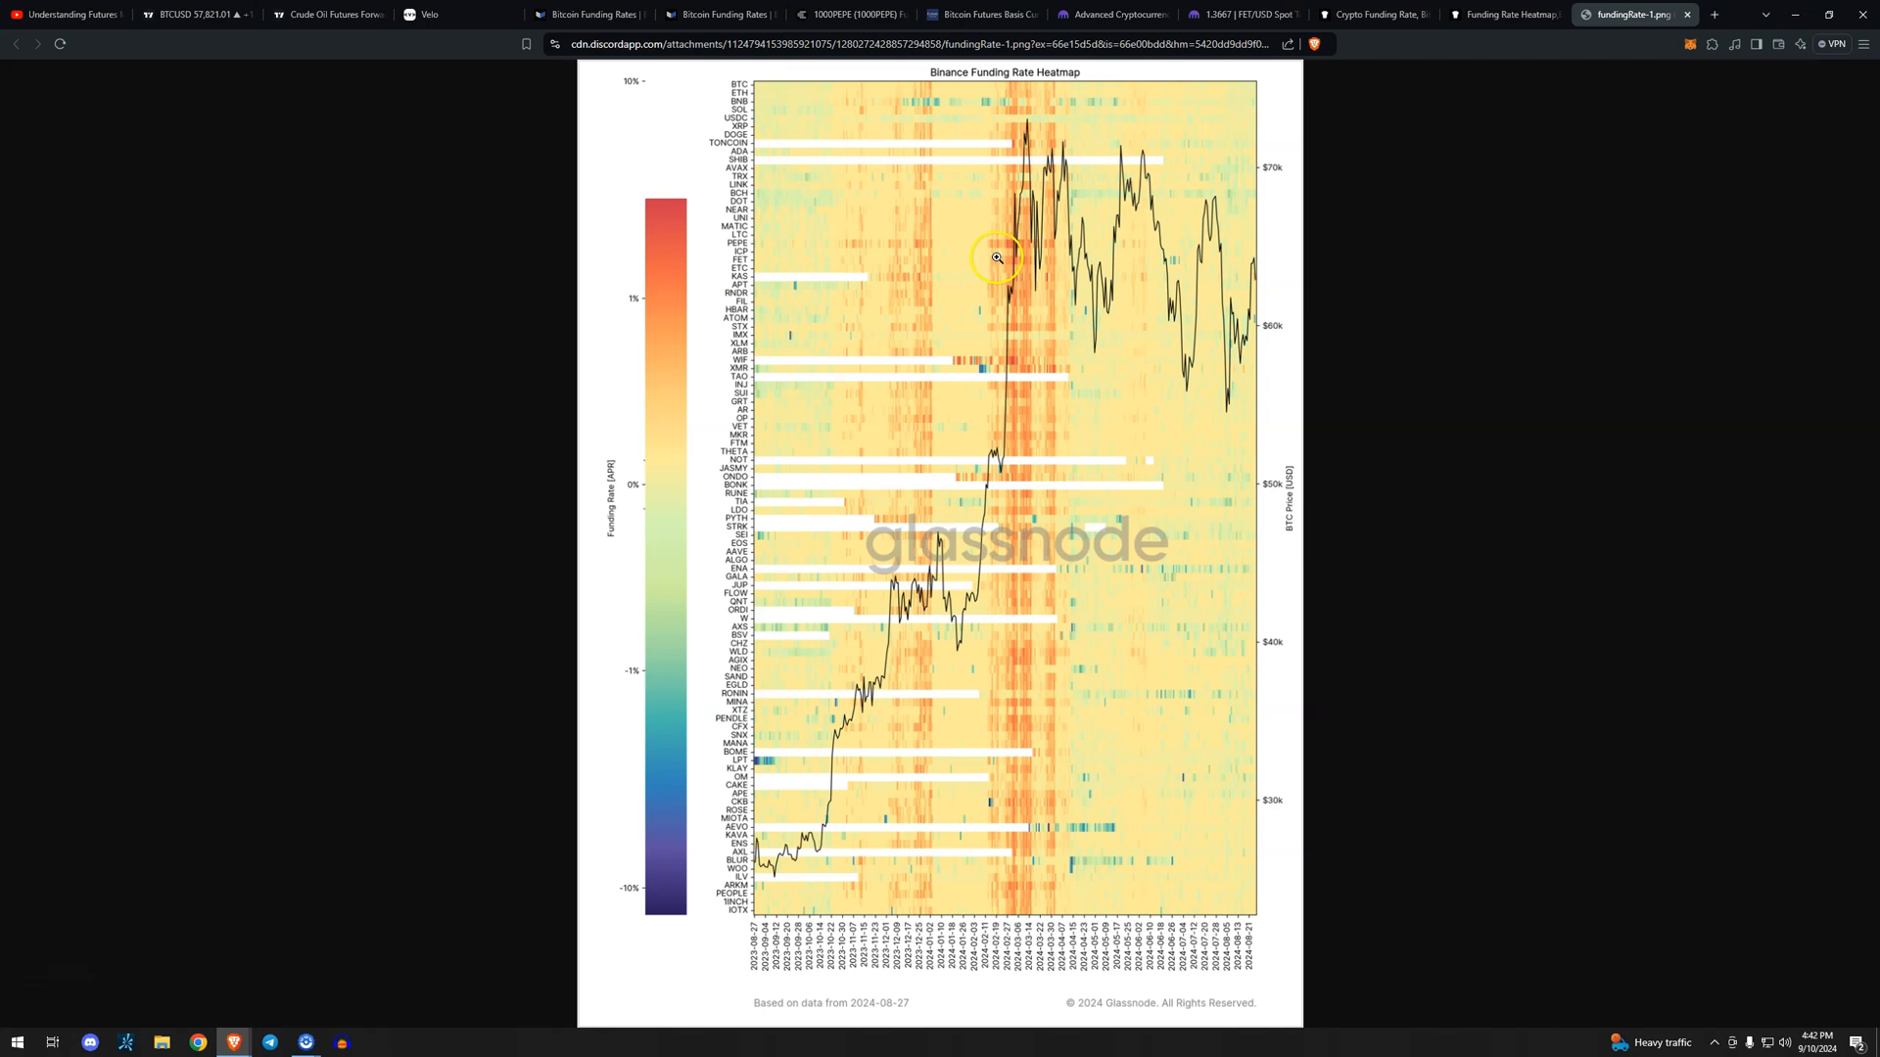
mouse_move(1031, 141)
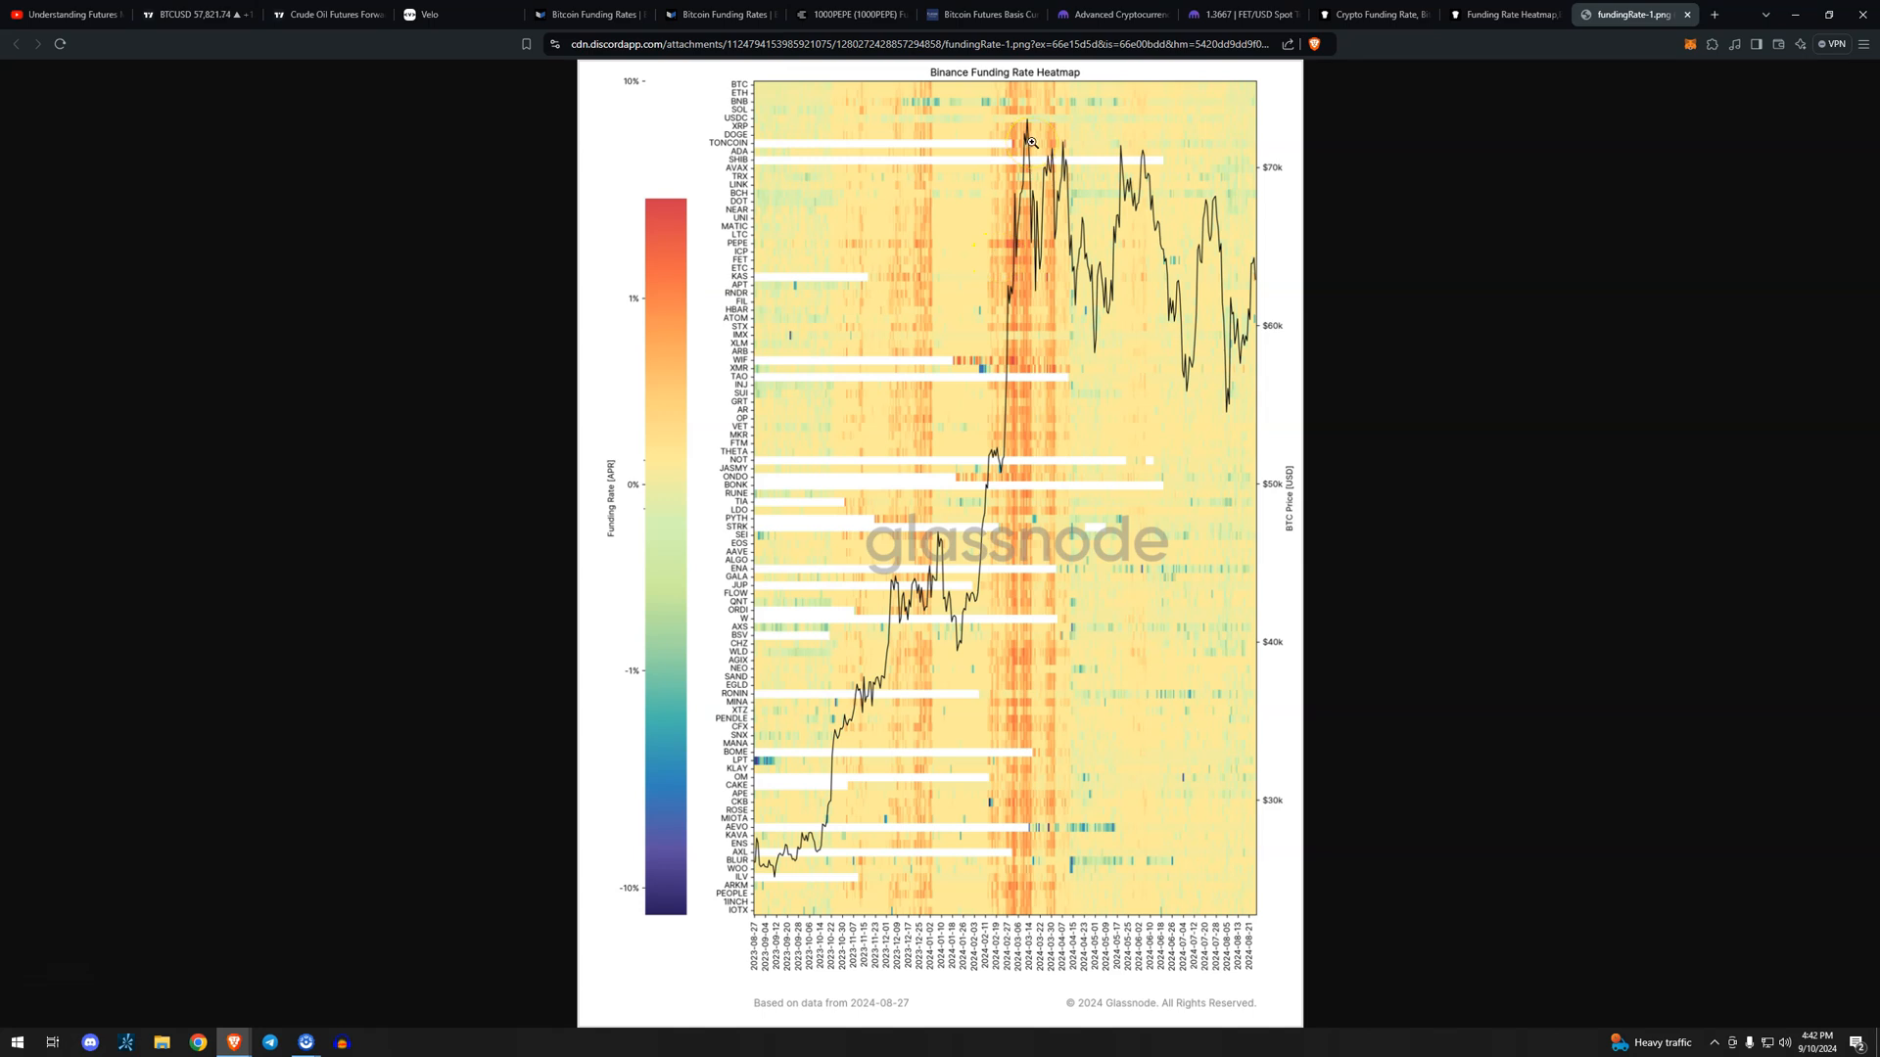
mouse_move(1040, 256)
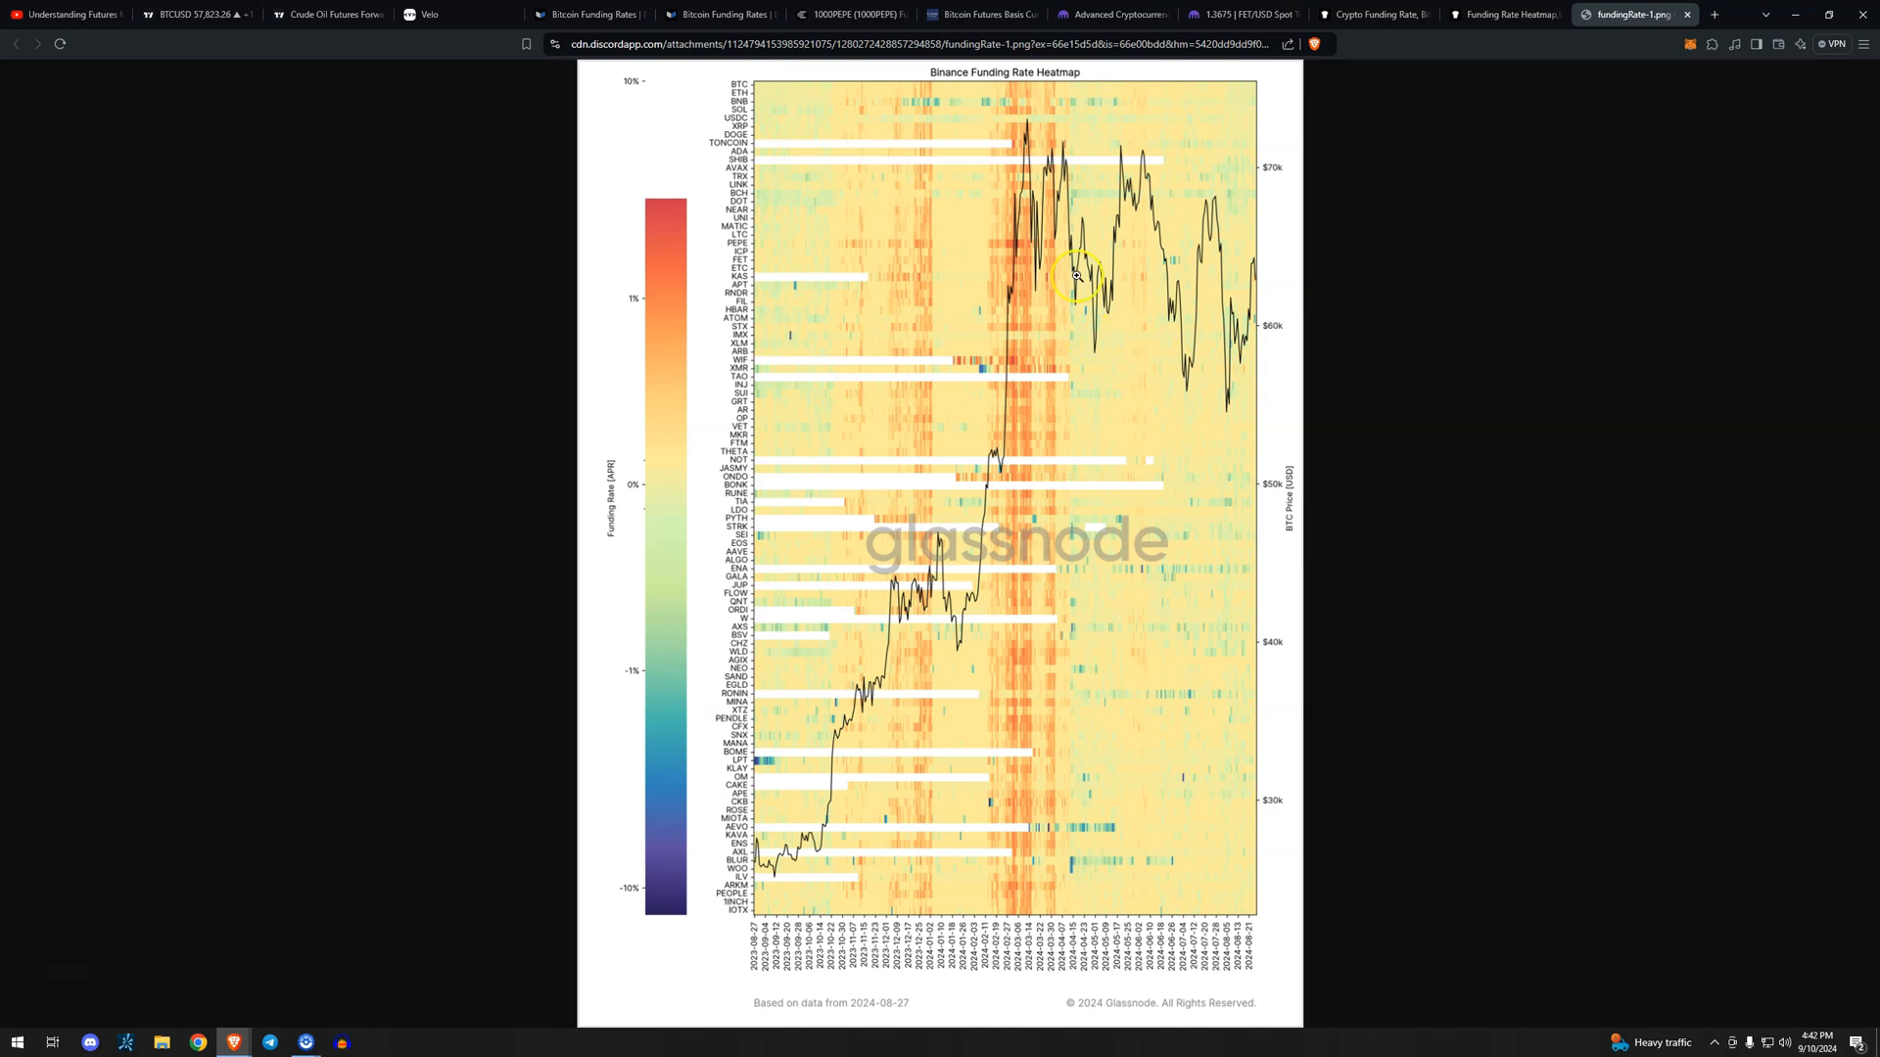
mouse_move(968, 244)
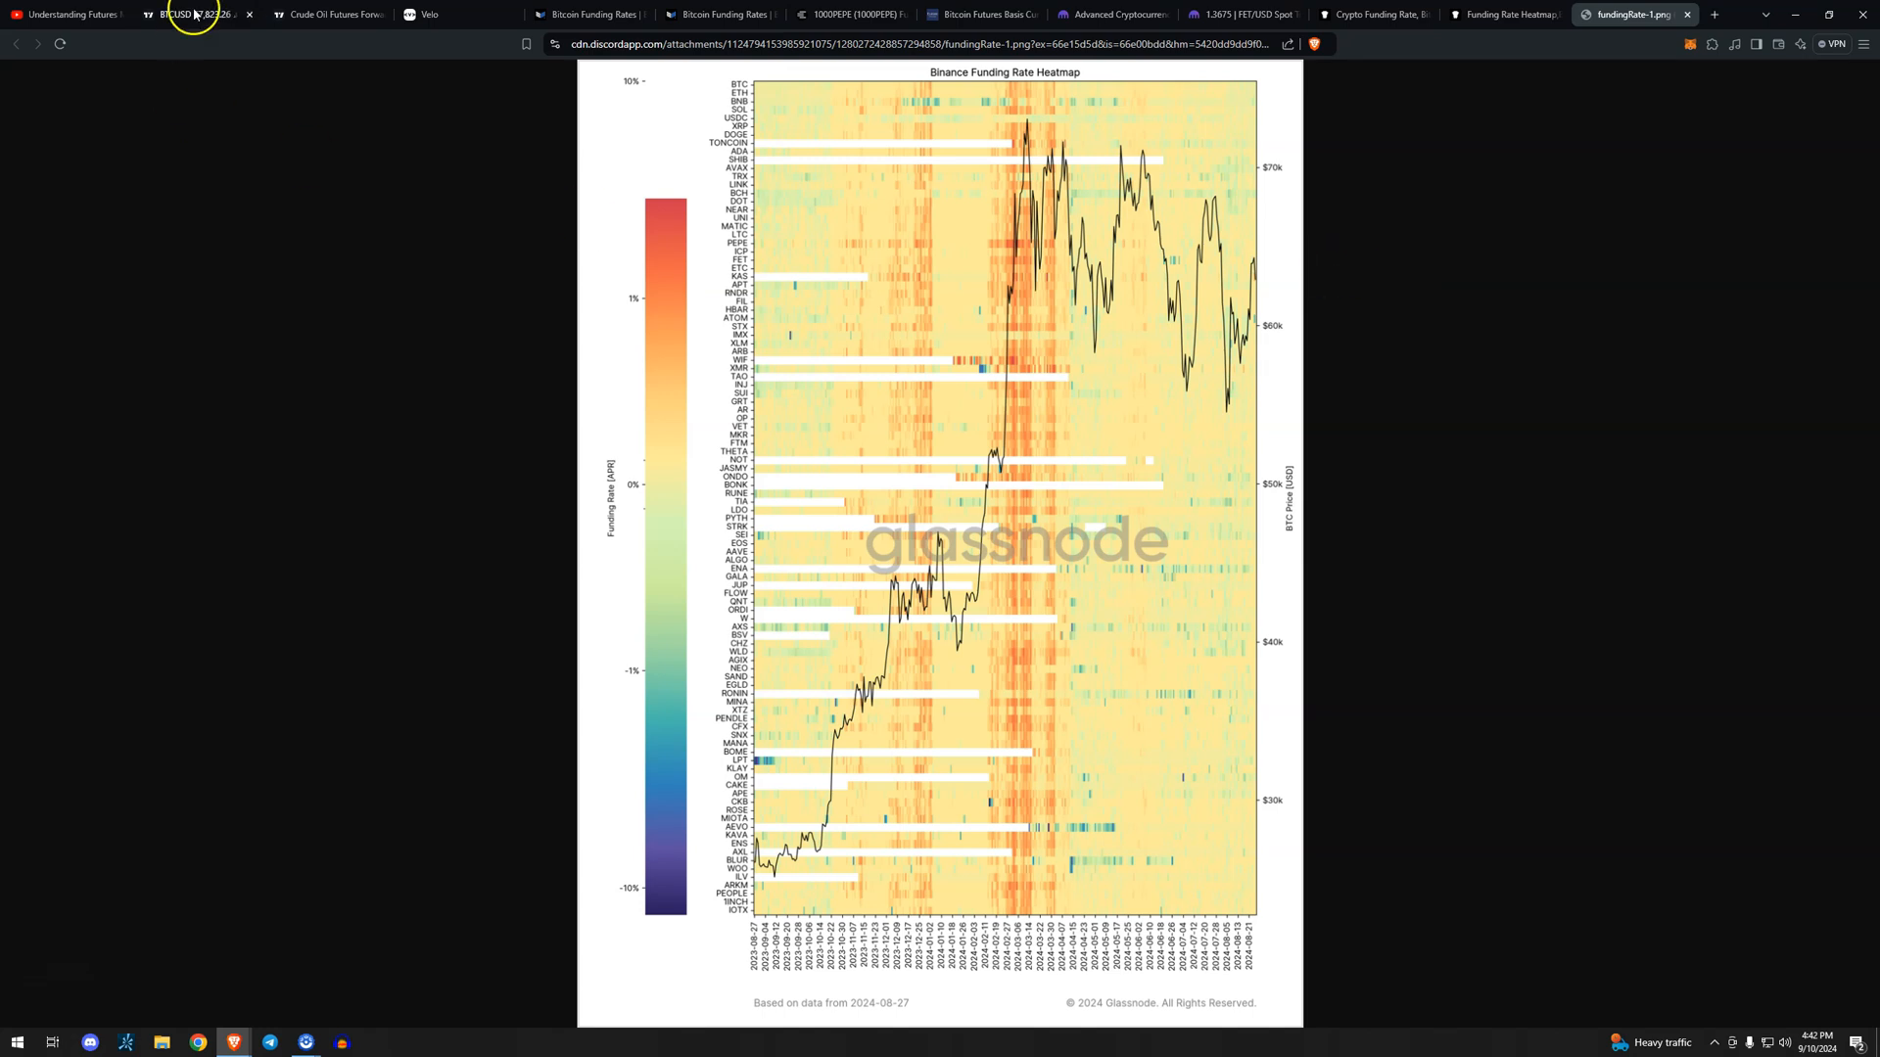
Circle the March–April 2024 range on TradingView's BTCUSD chart with the brush.
left_click(192, 15)
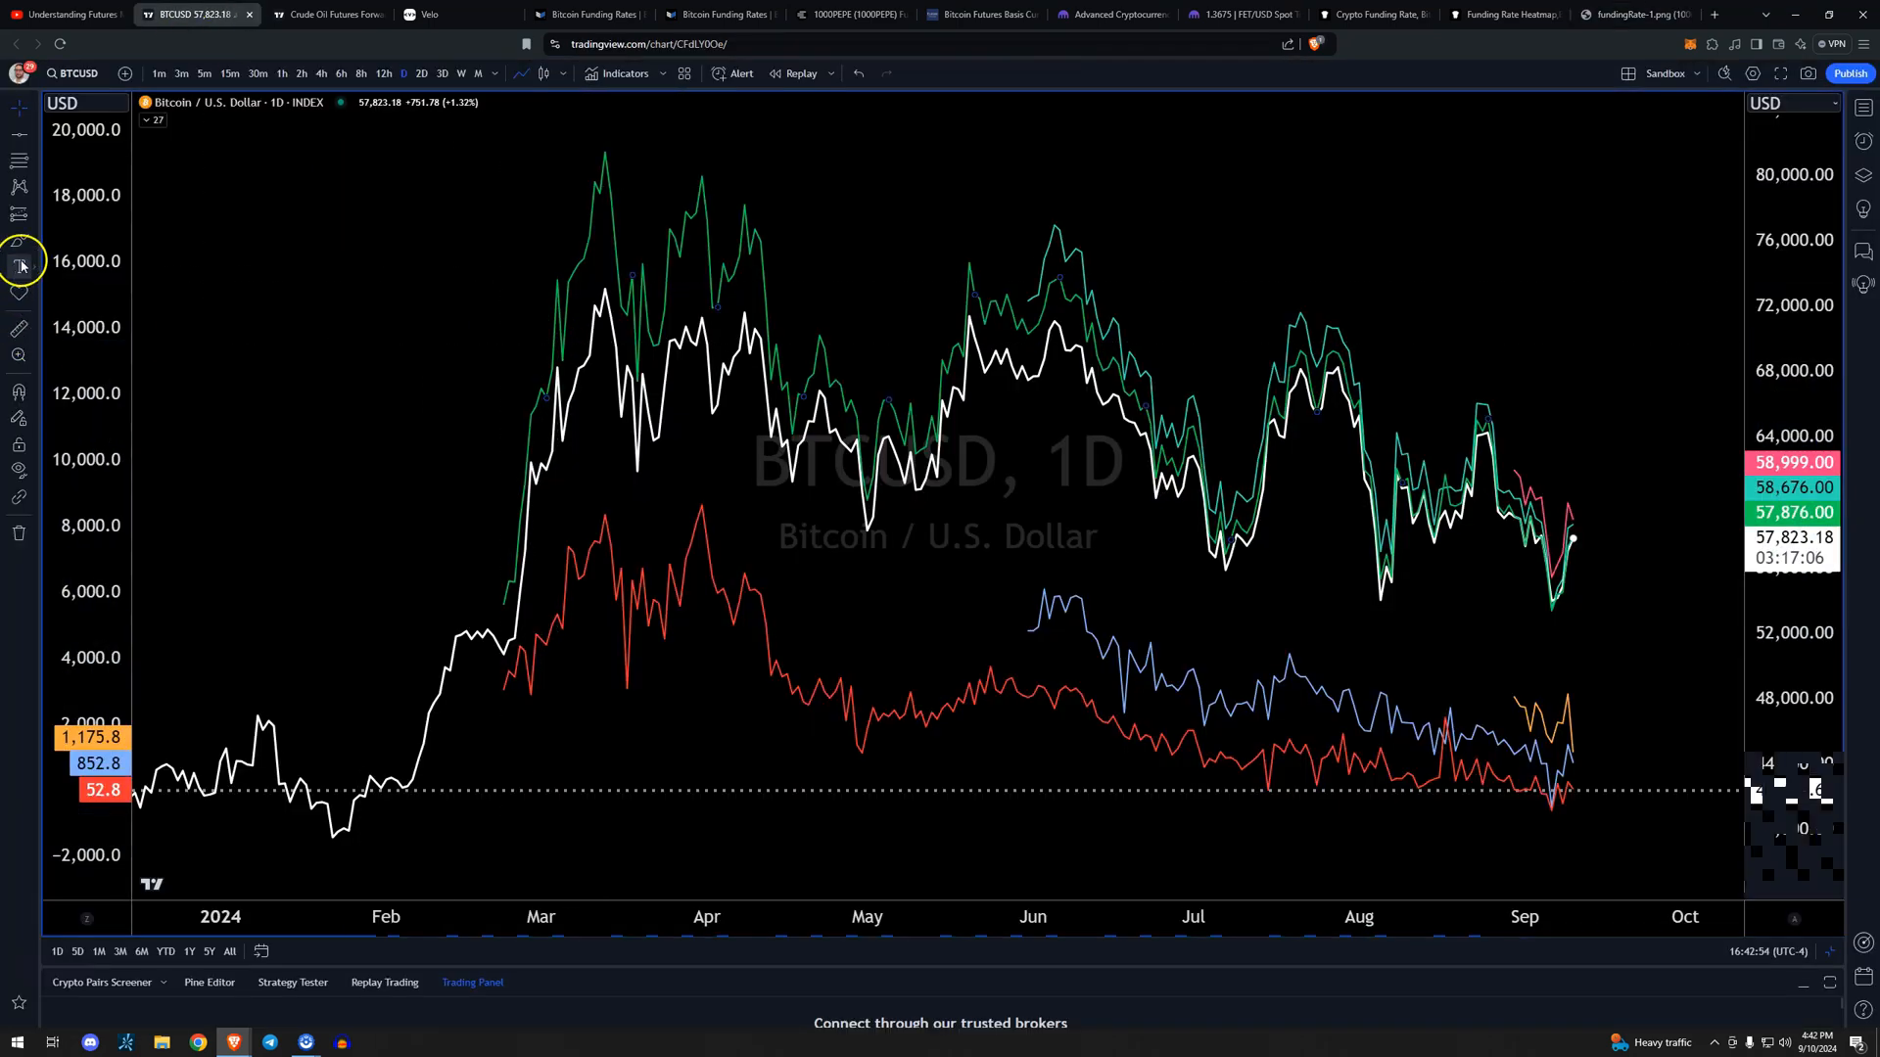
left_click_drag(489, 446, 791, 420)
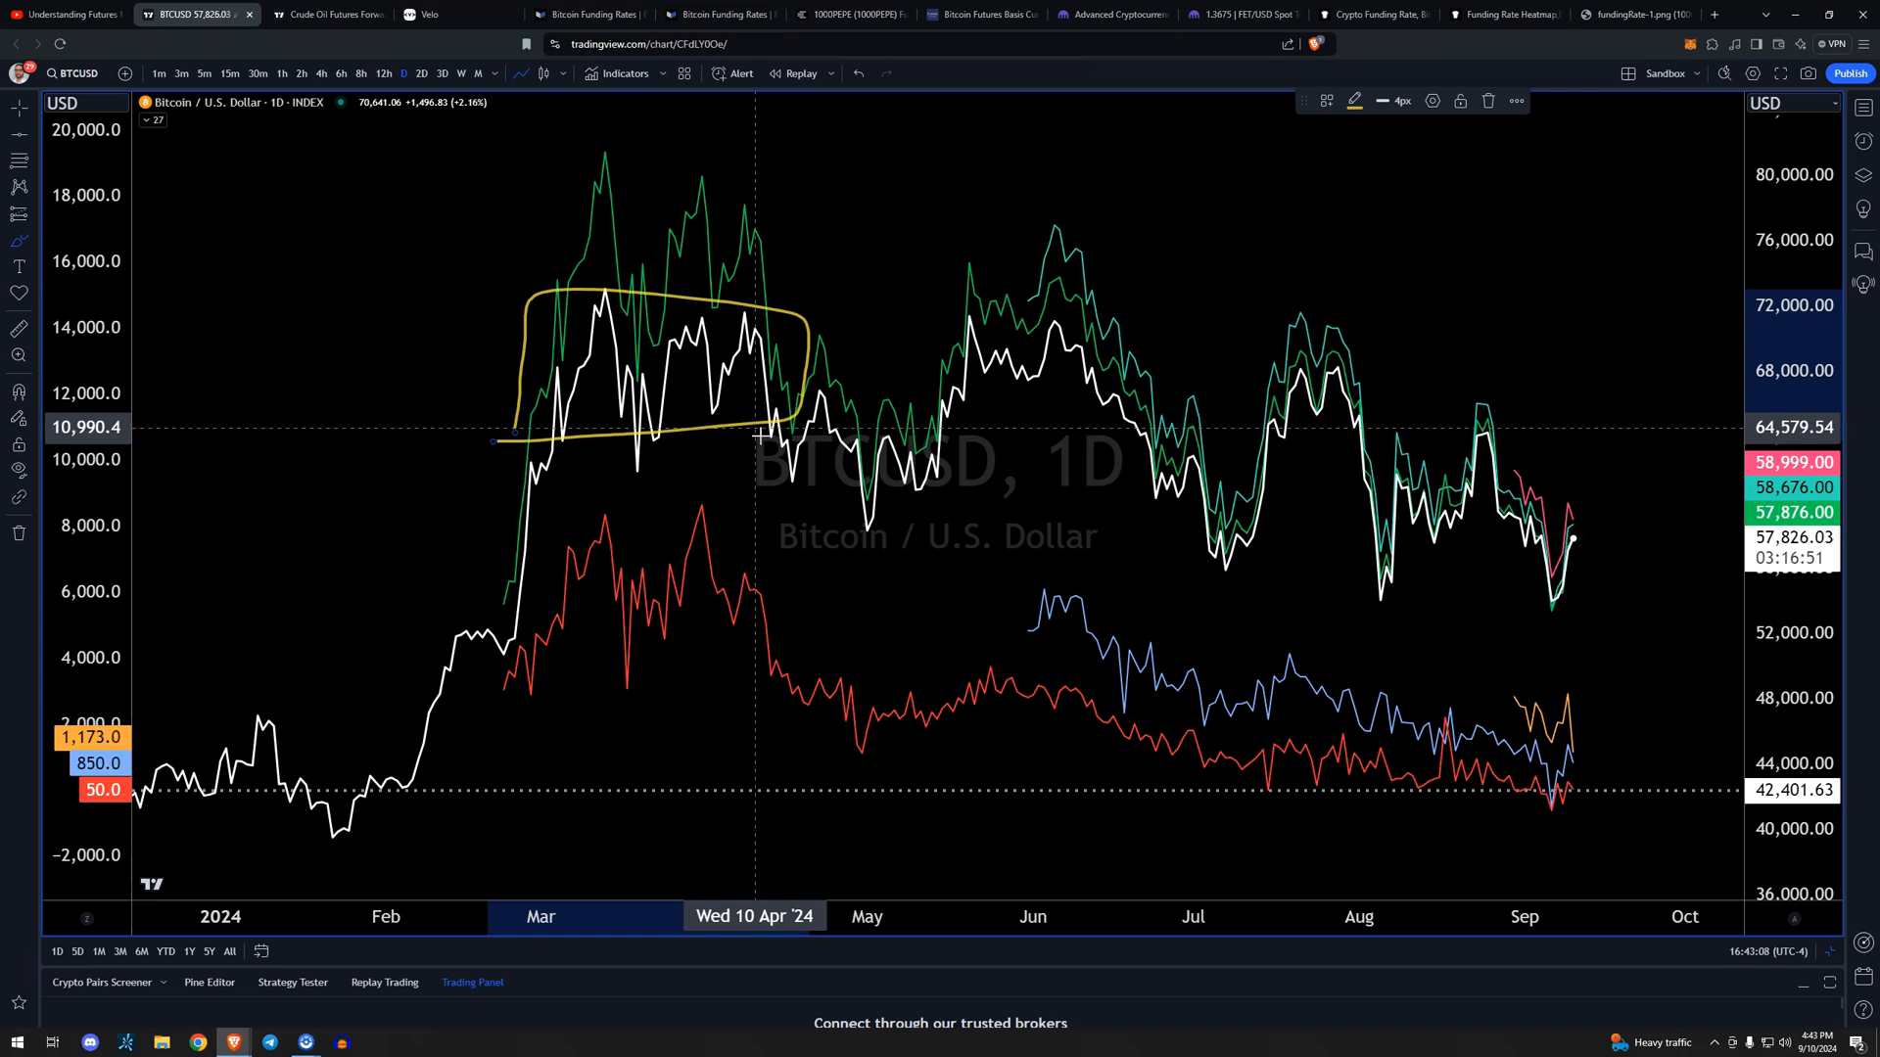
mouse_move(1621, 502)
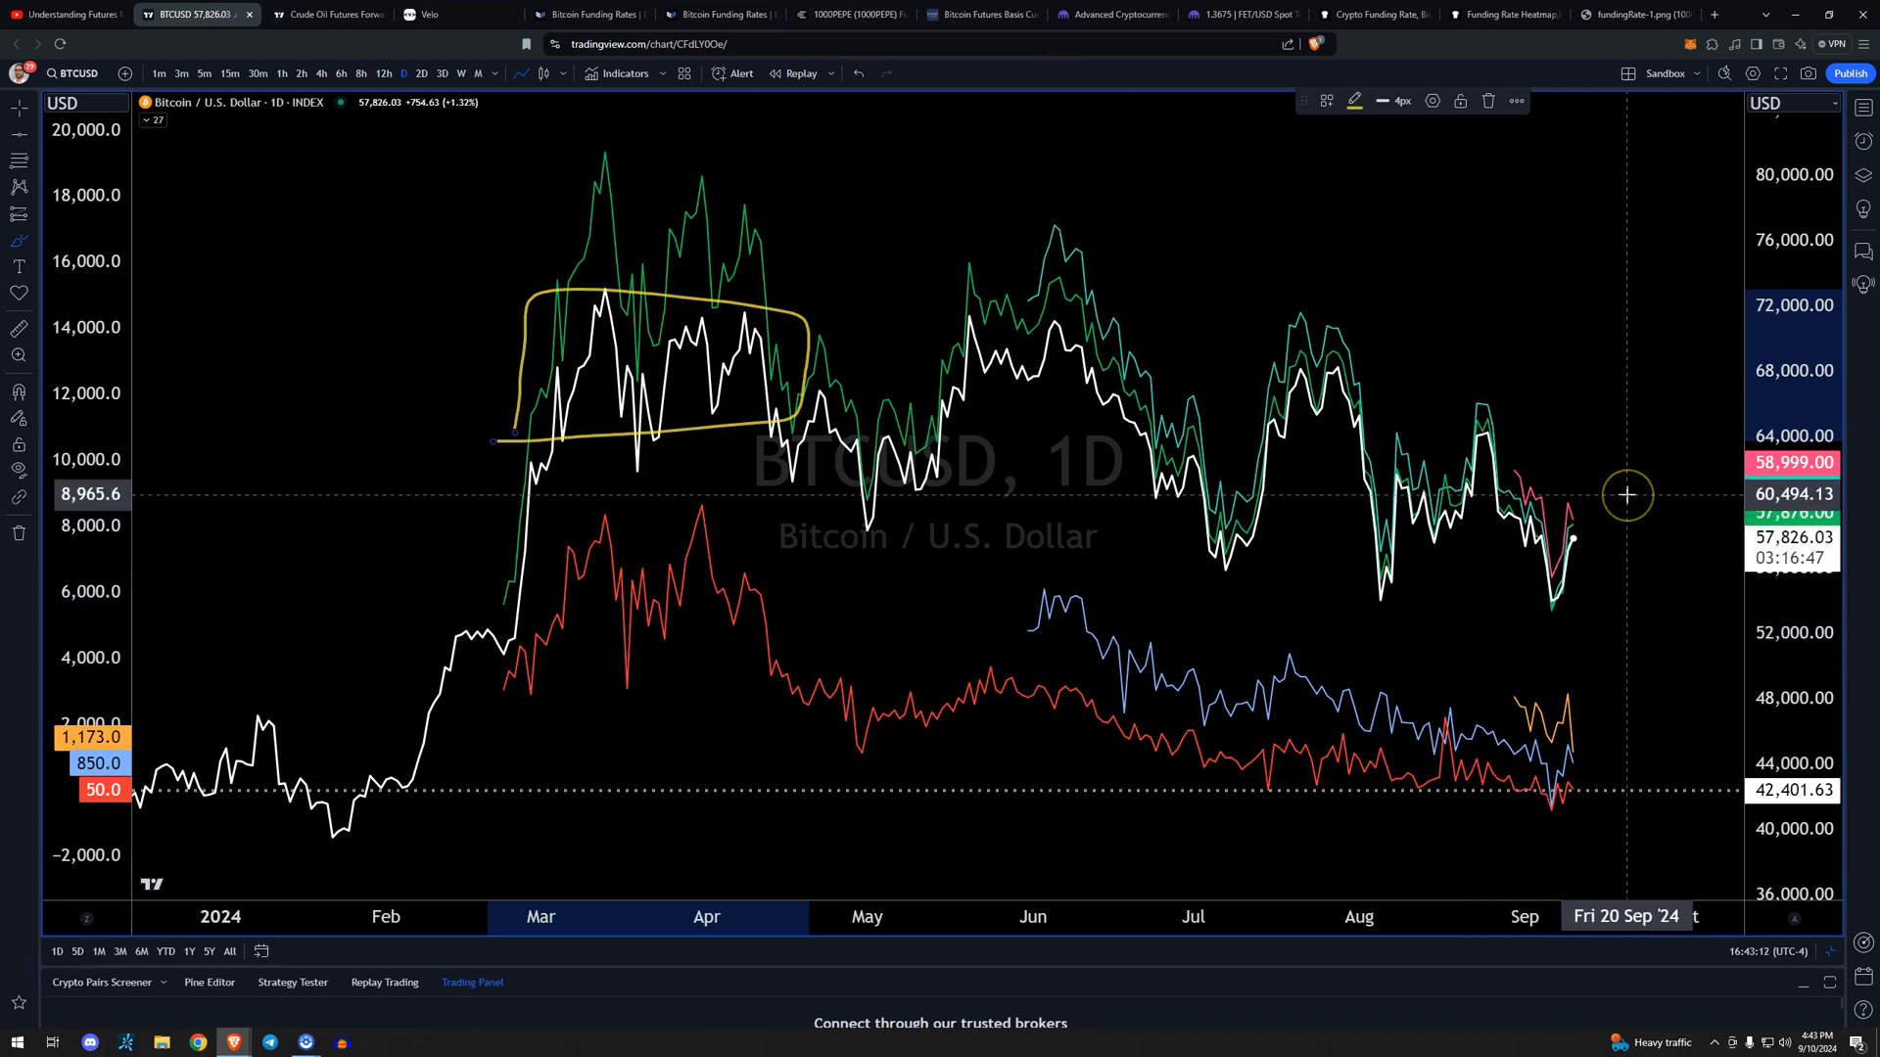
mouse_move(1064, 347)
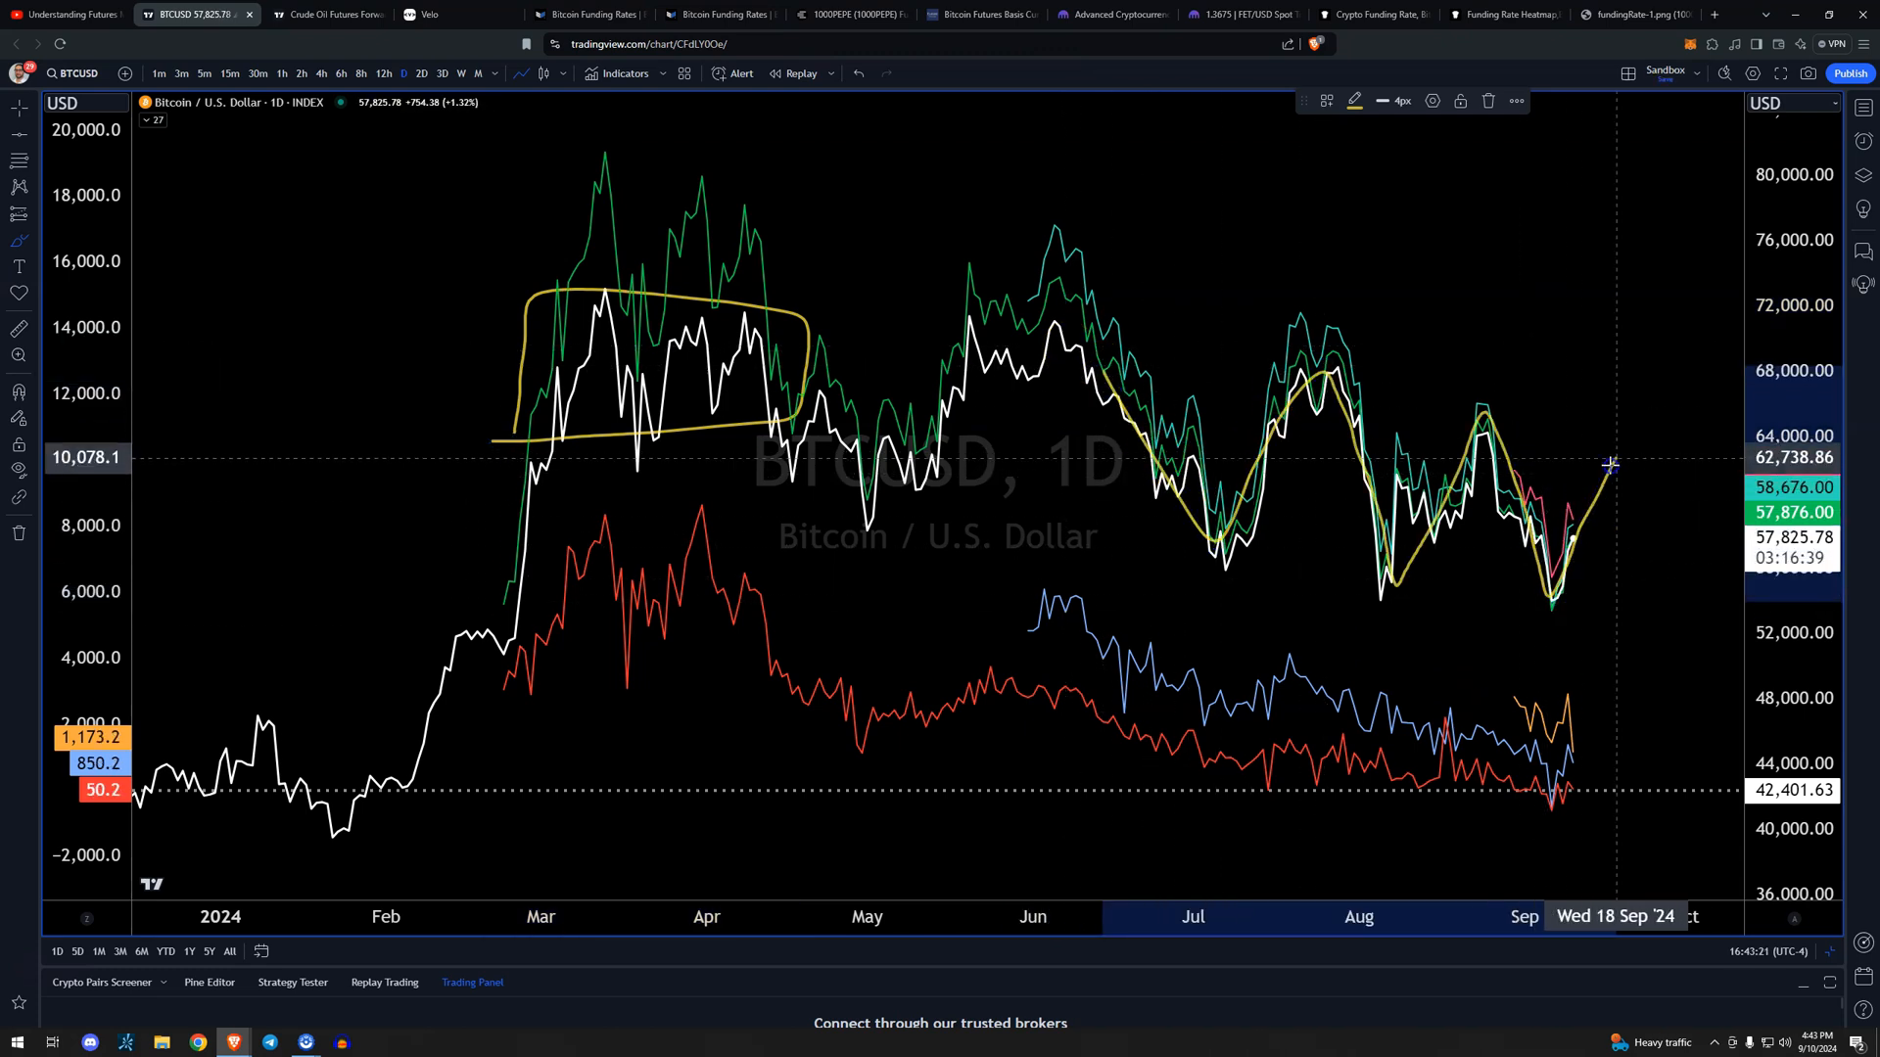
mouse_move(1667, 519)
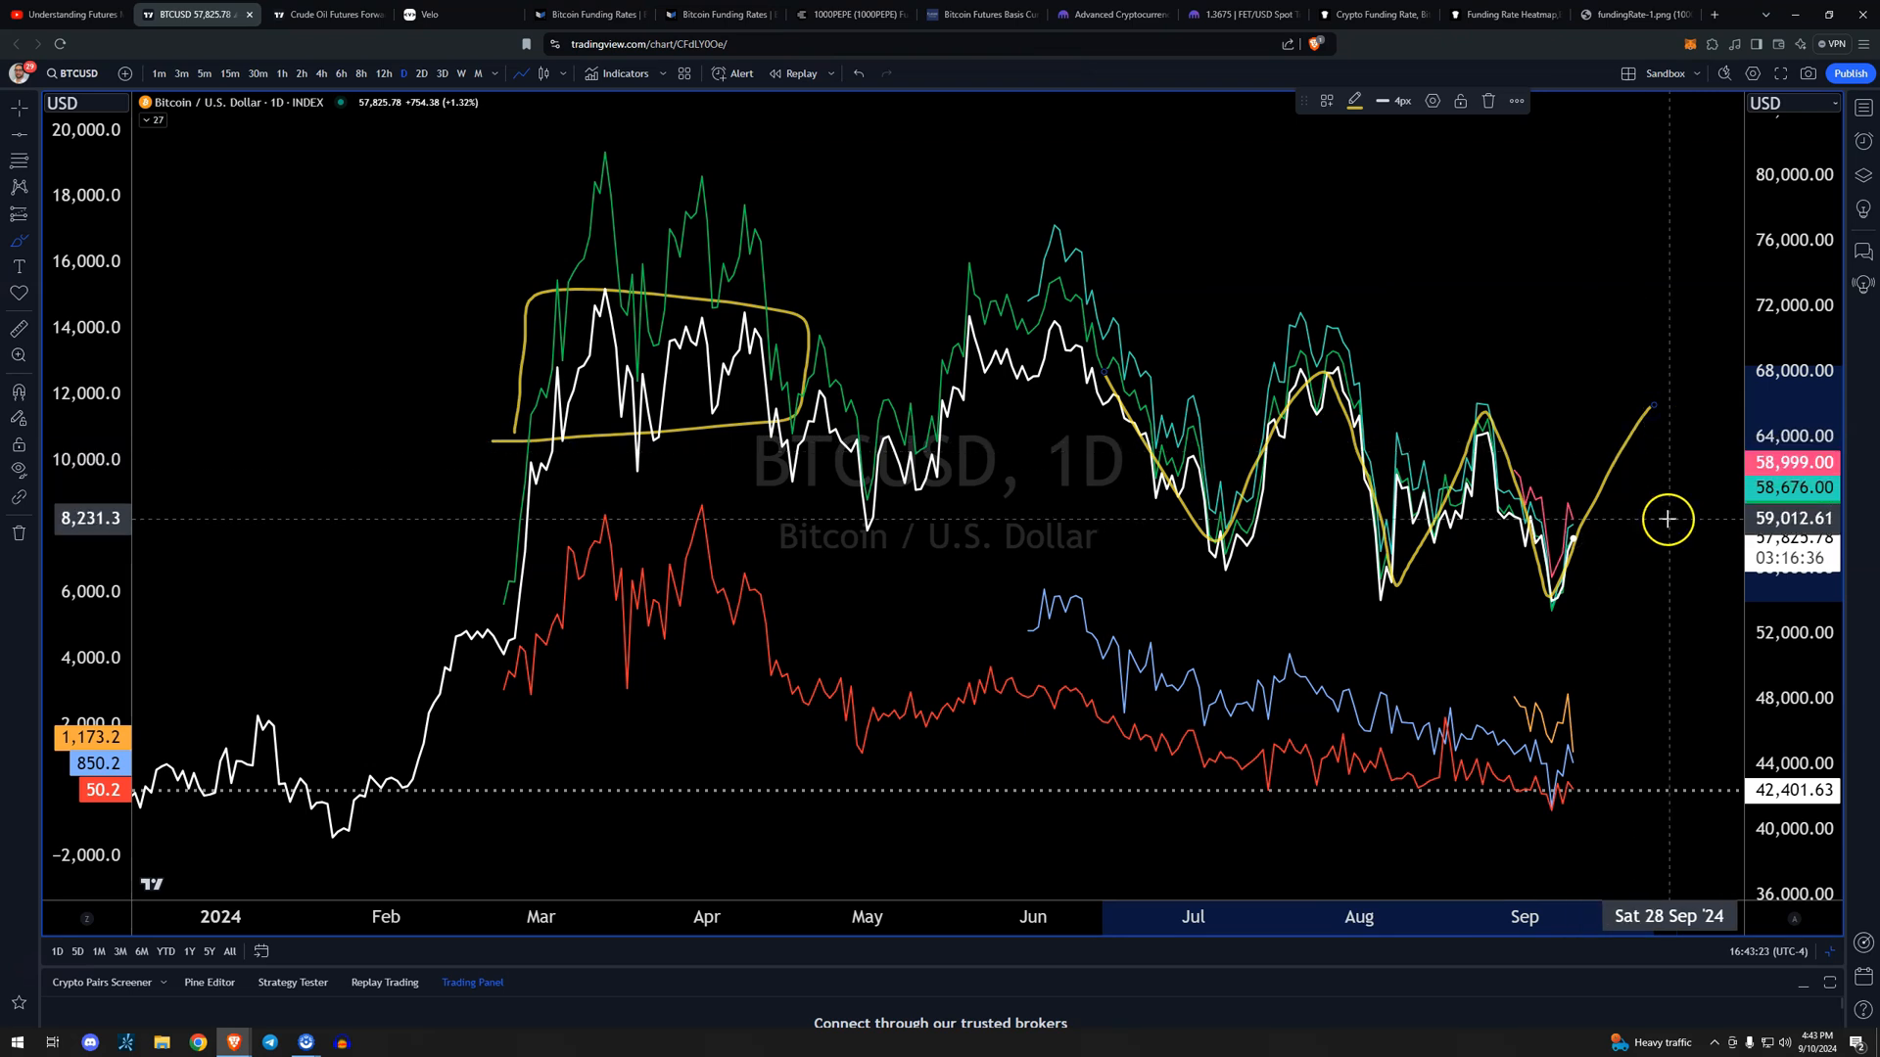
mouse_move(1508, 444)
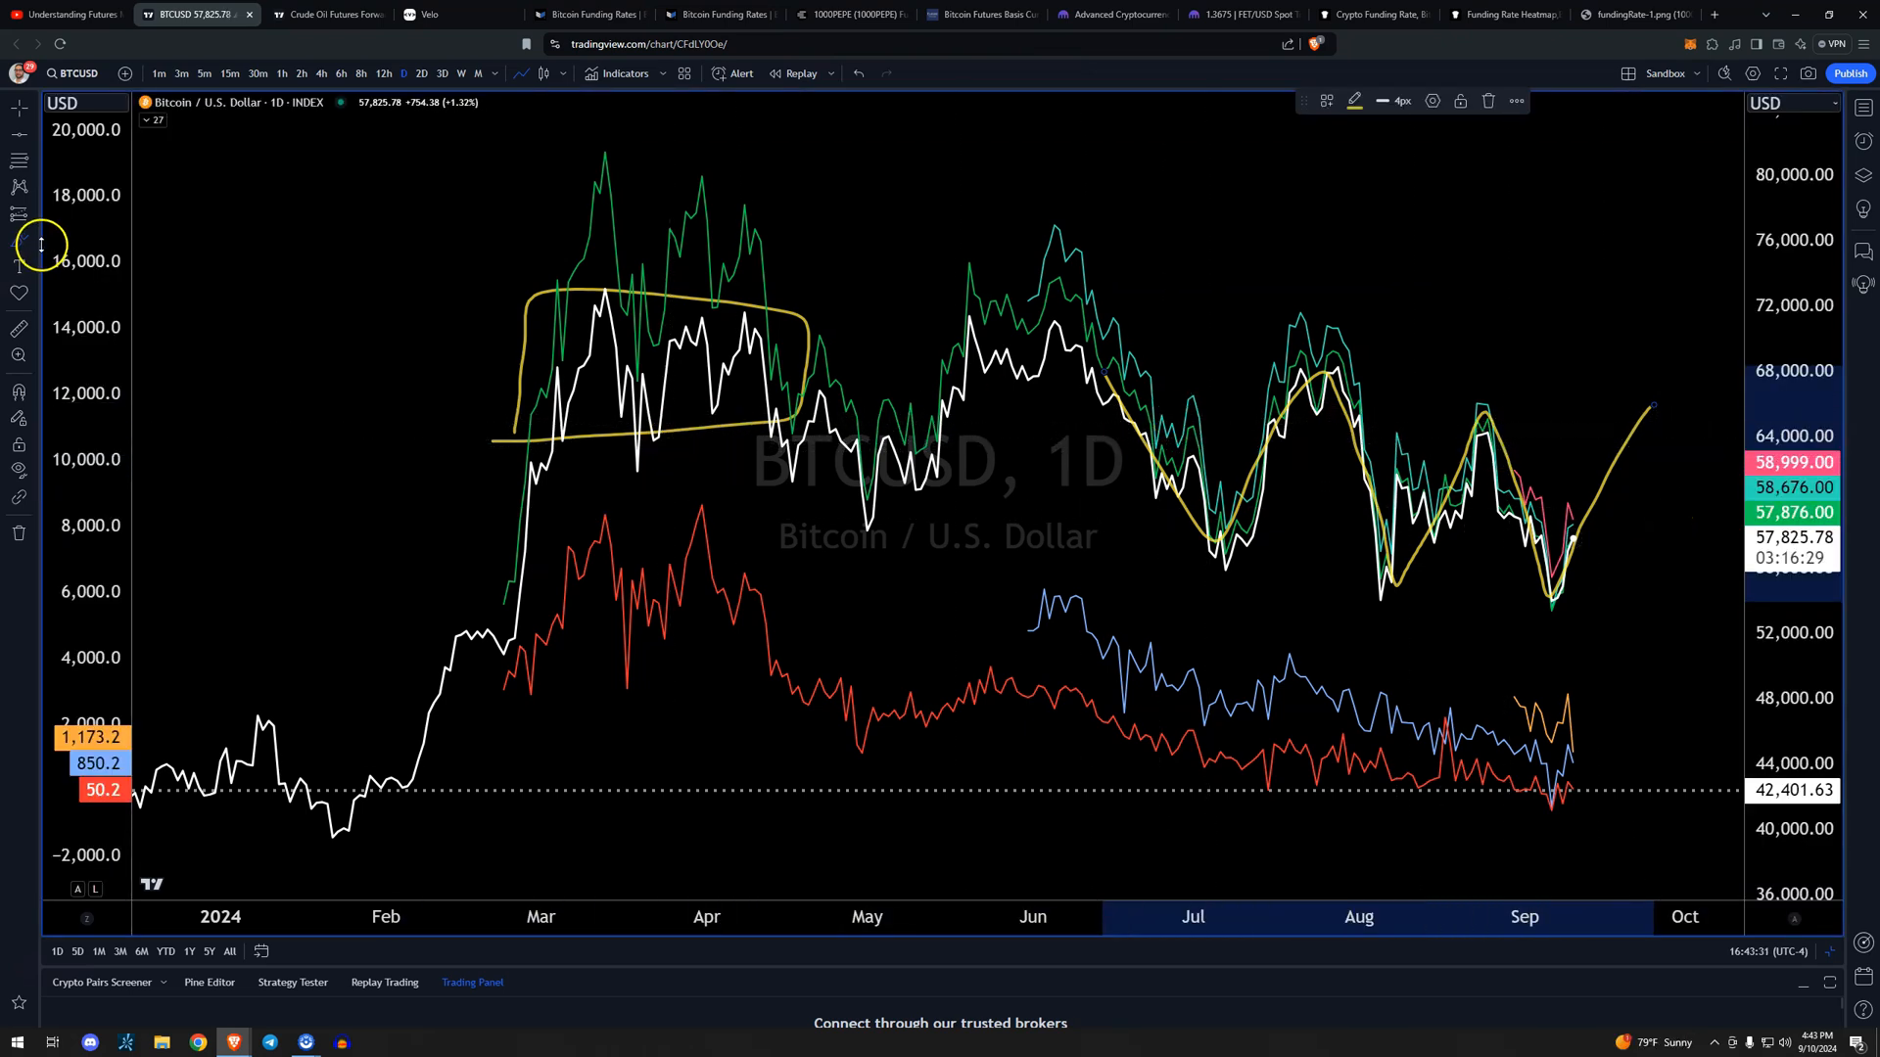
mouse_move(729, 416)
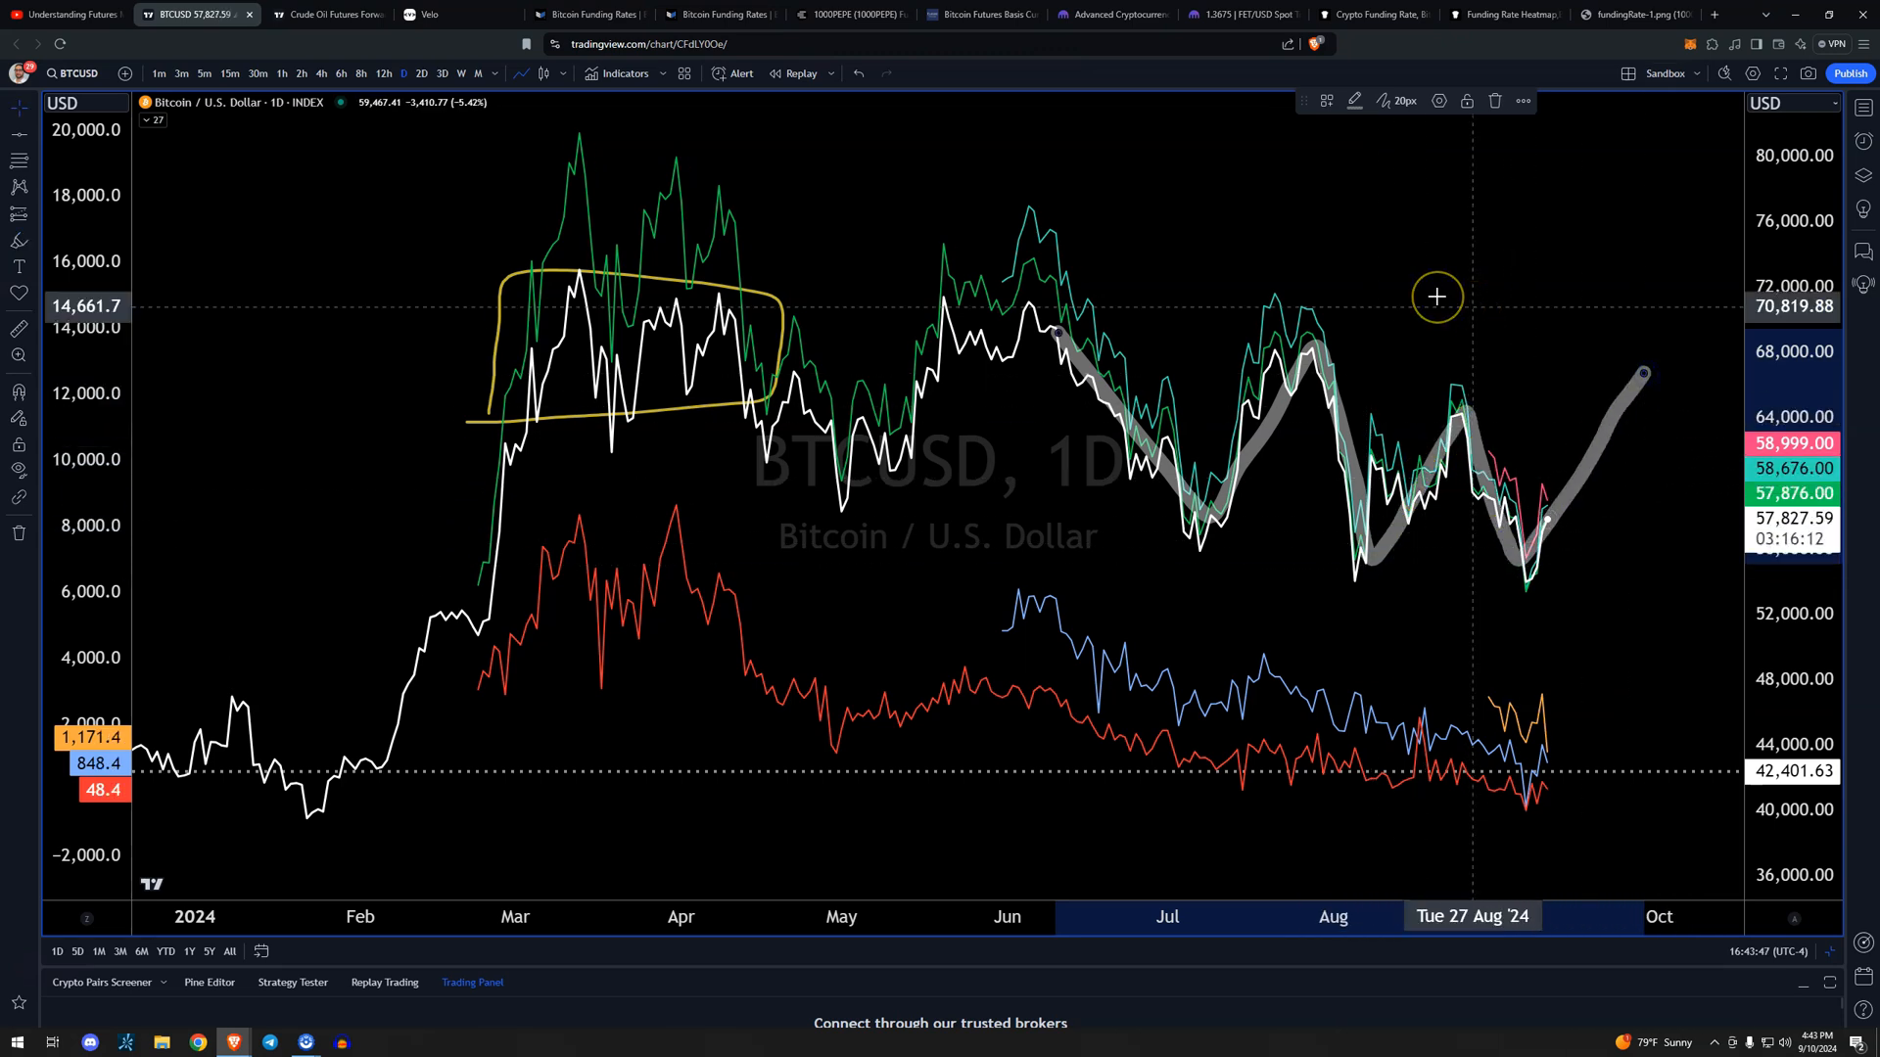
Reopen CoinGlass's one-year Funding Rate Heatmap from the funding rate page.
left_click(1372, 15)
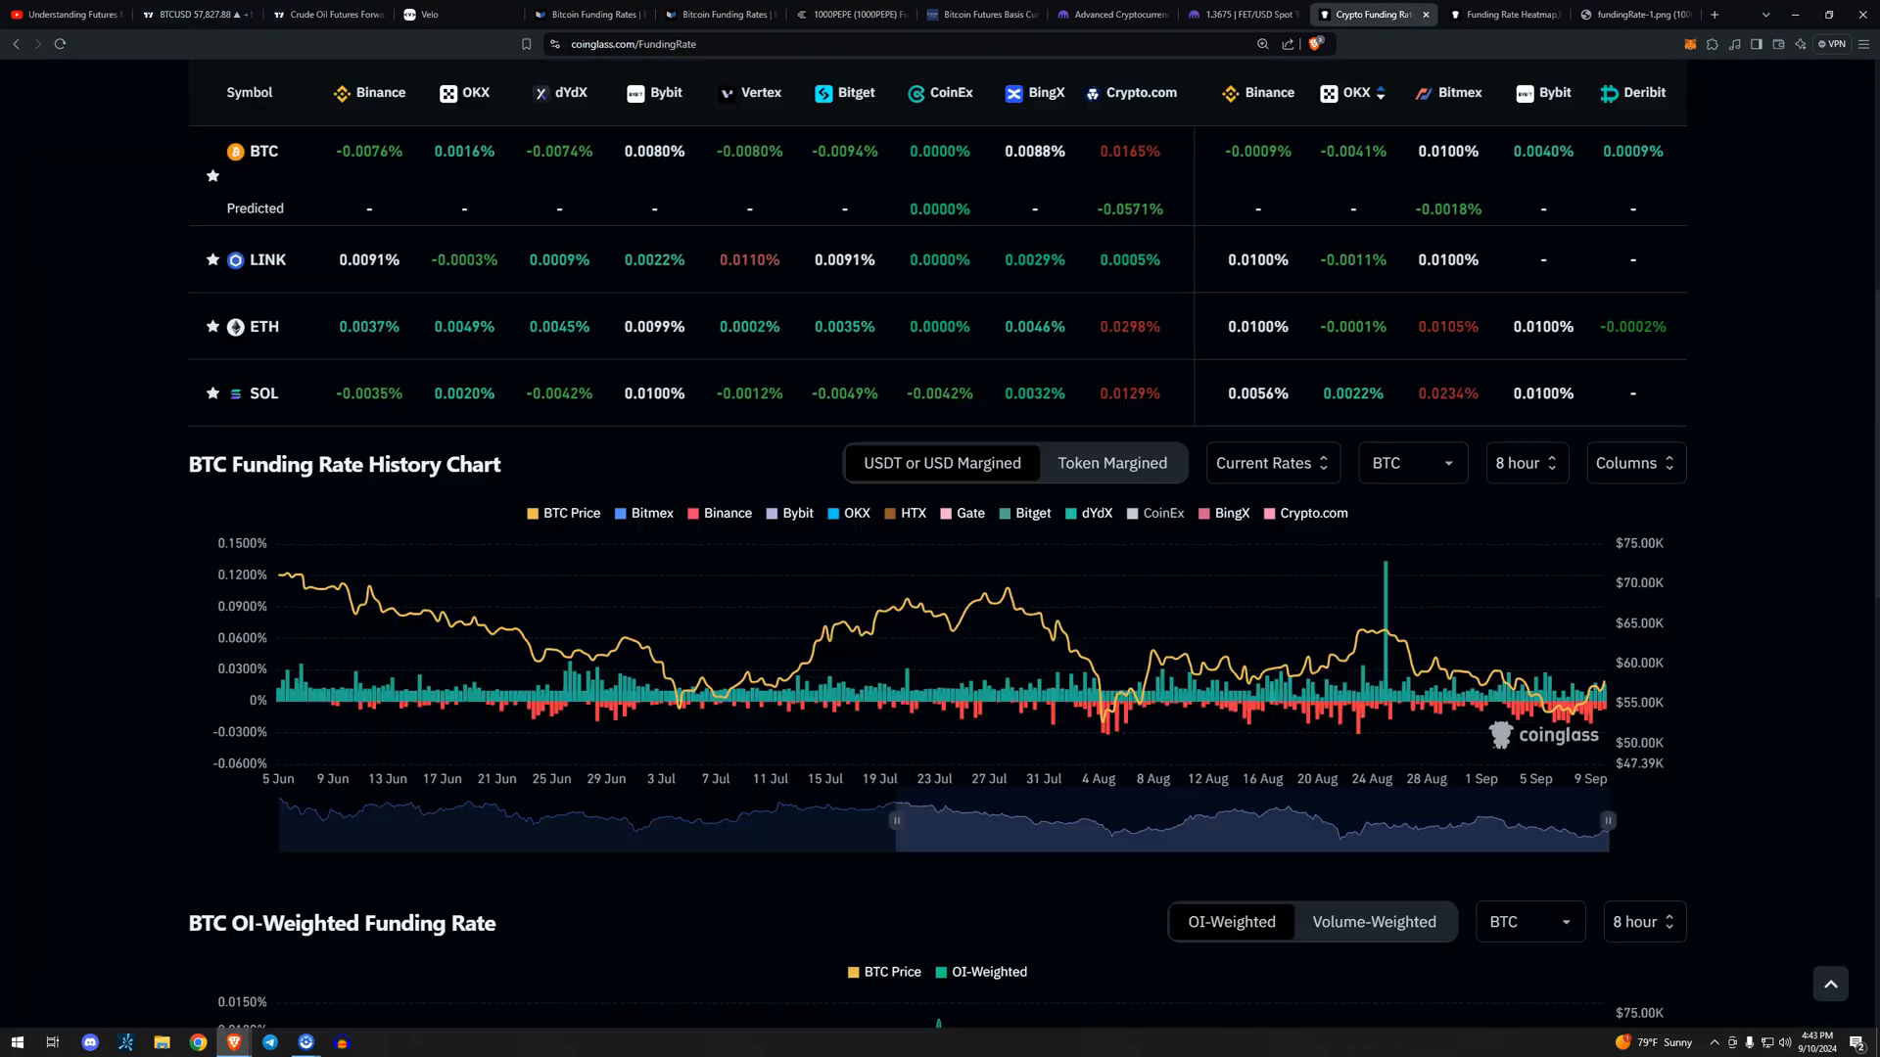
left_click(1504, 13)
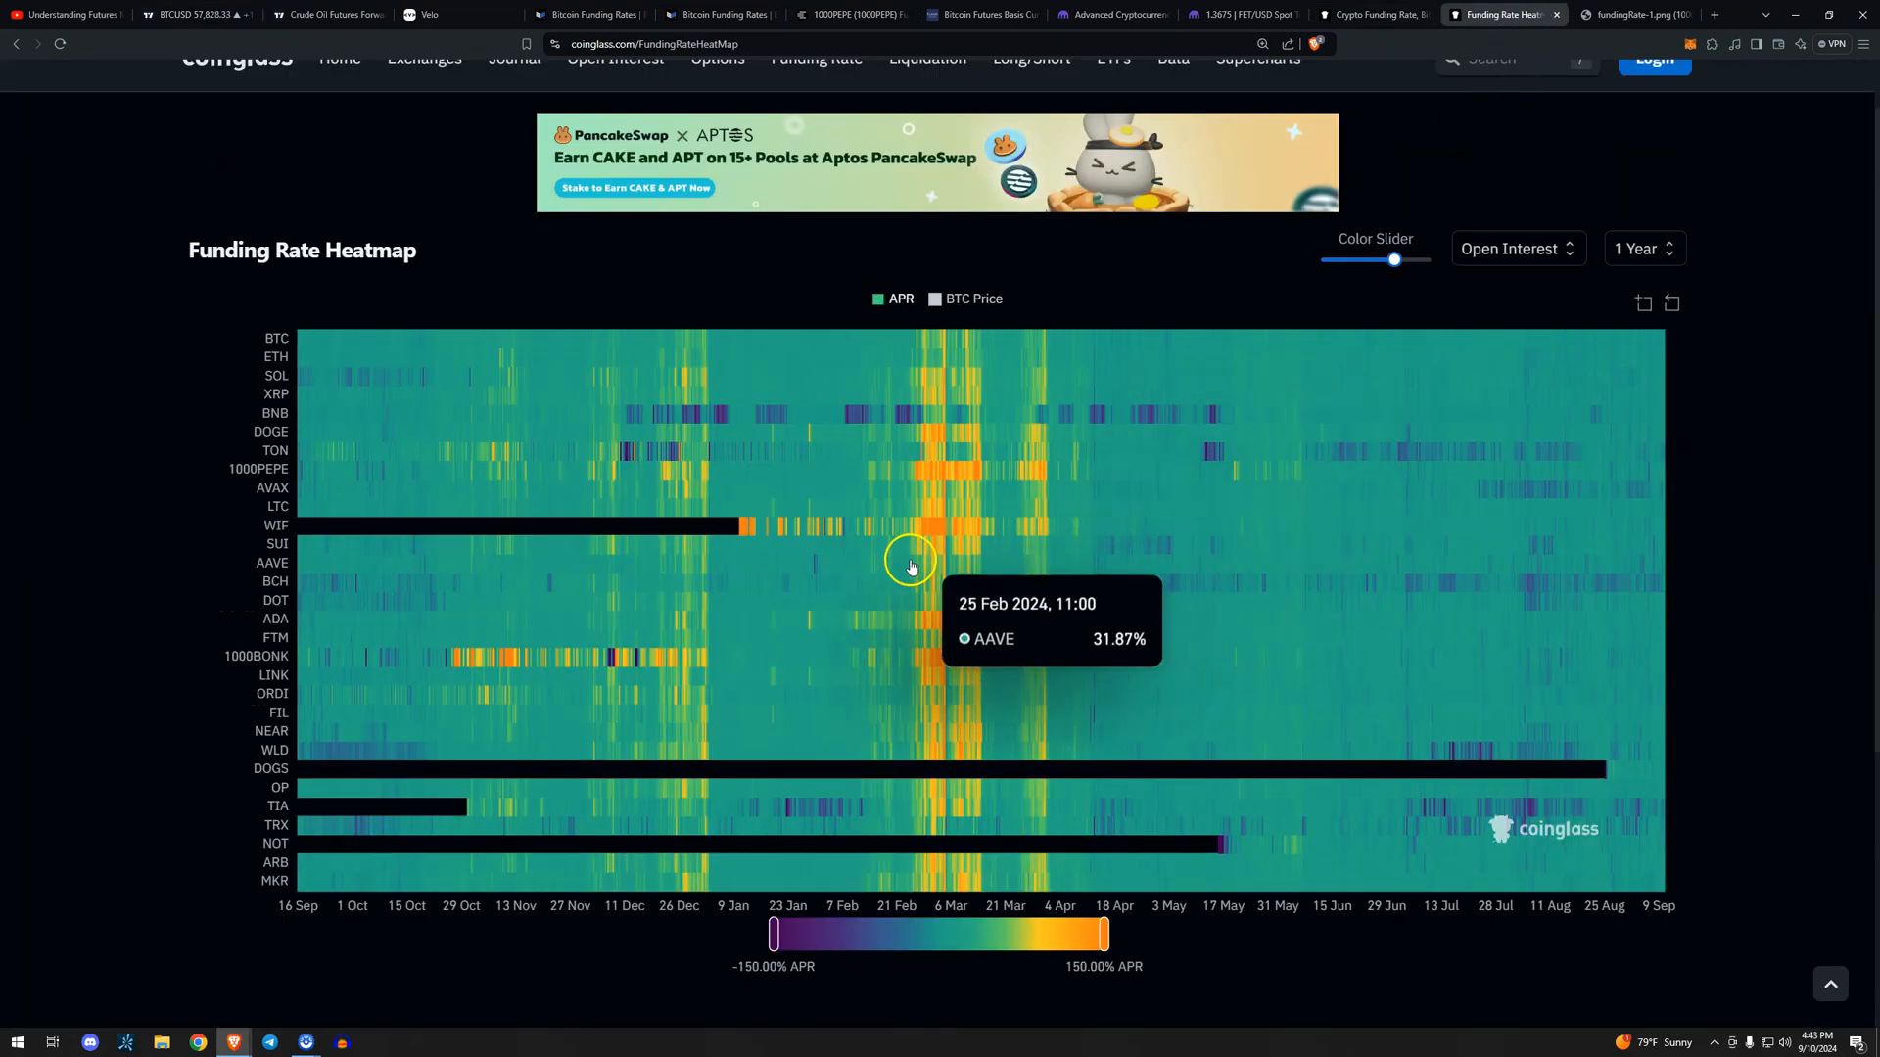